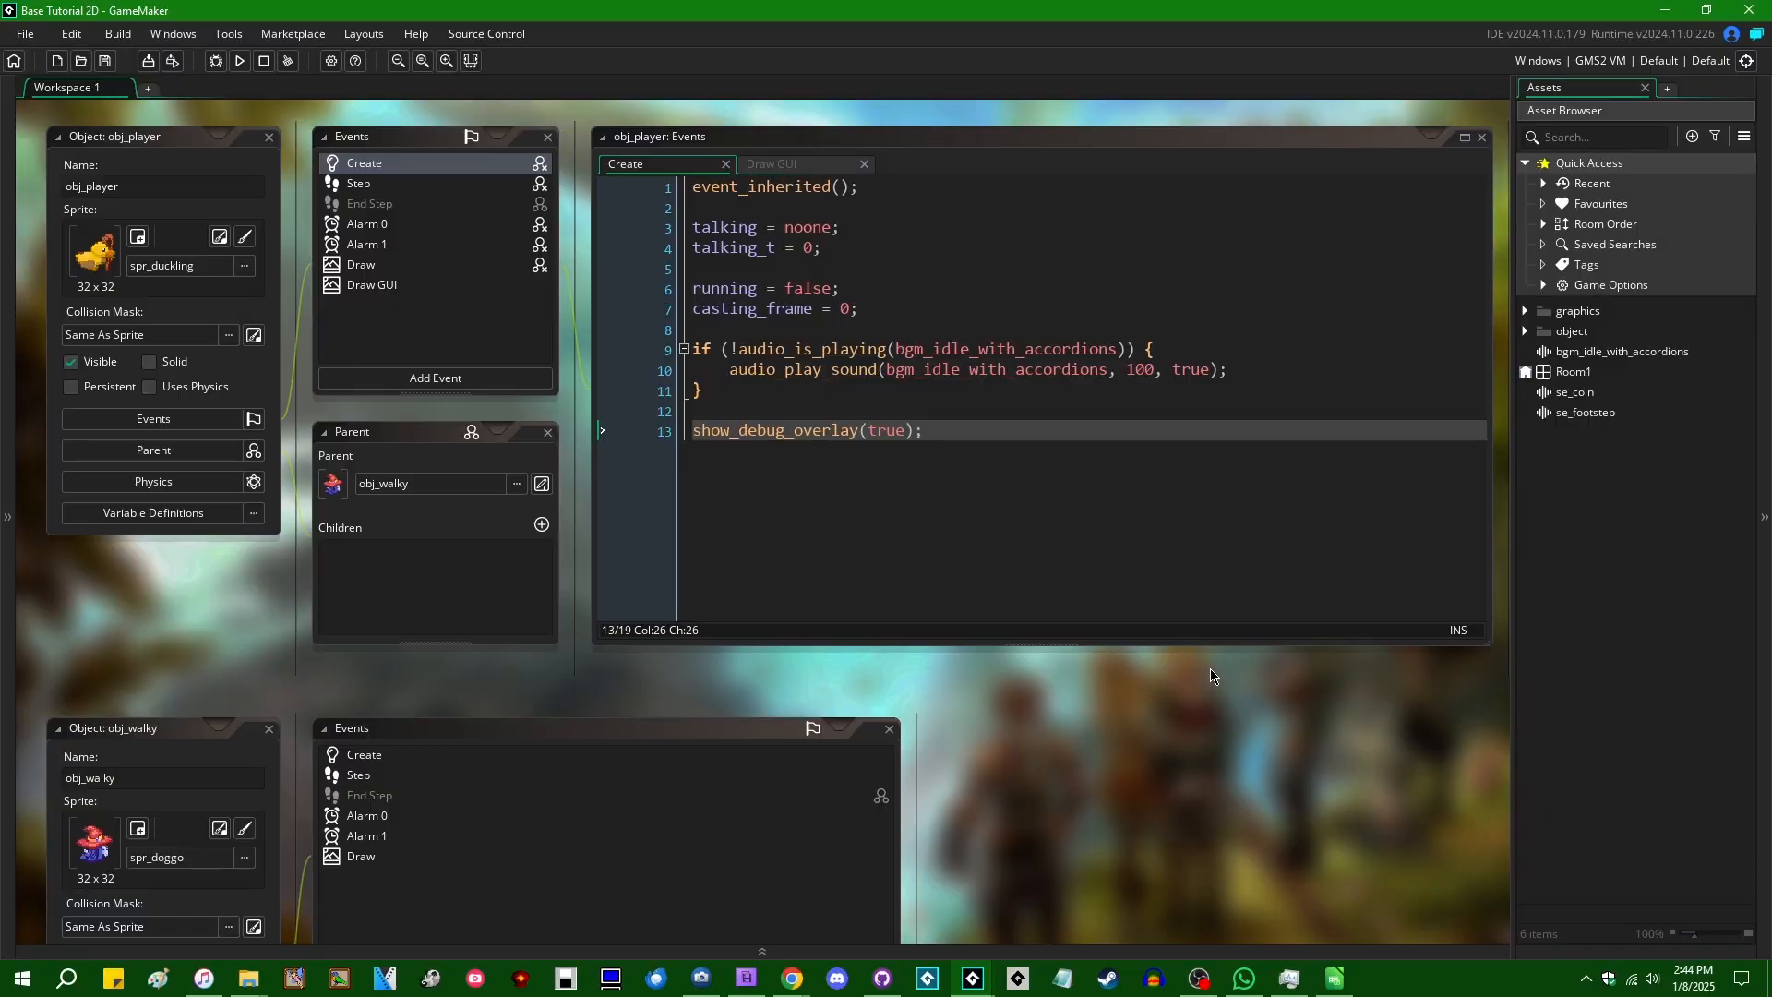
mouse_move(1044, 510)
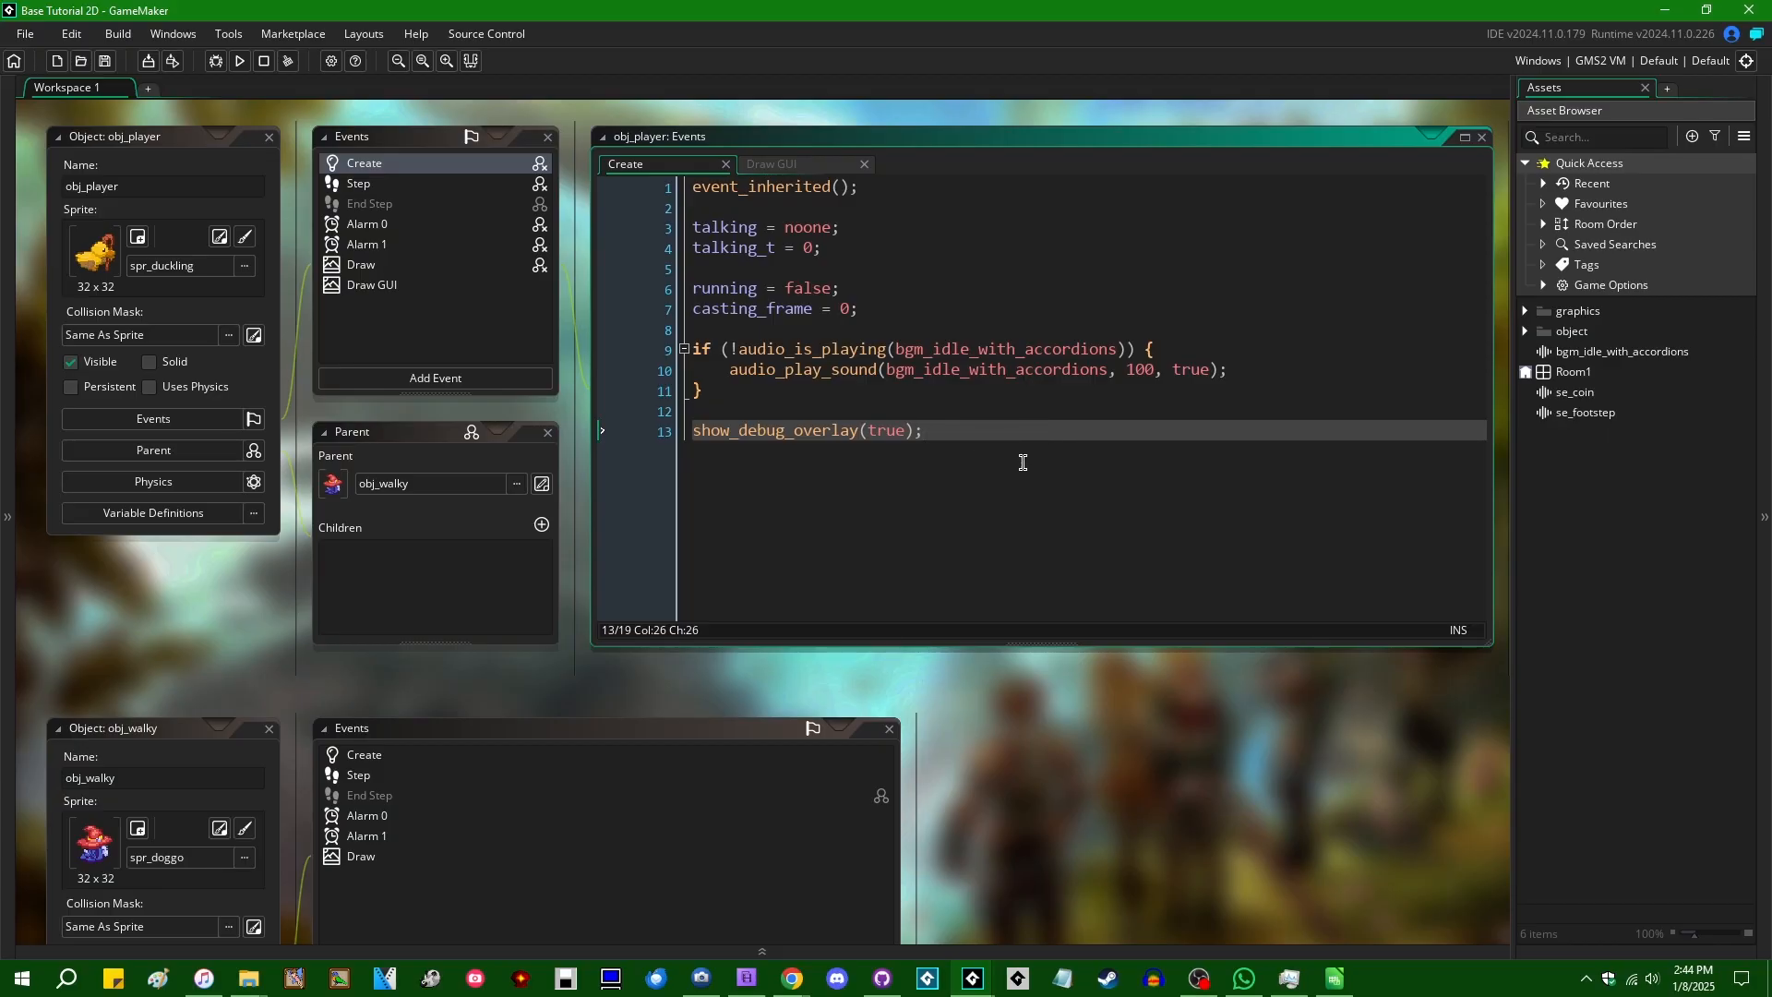
mouse_move(1066, 476)
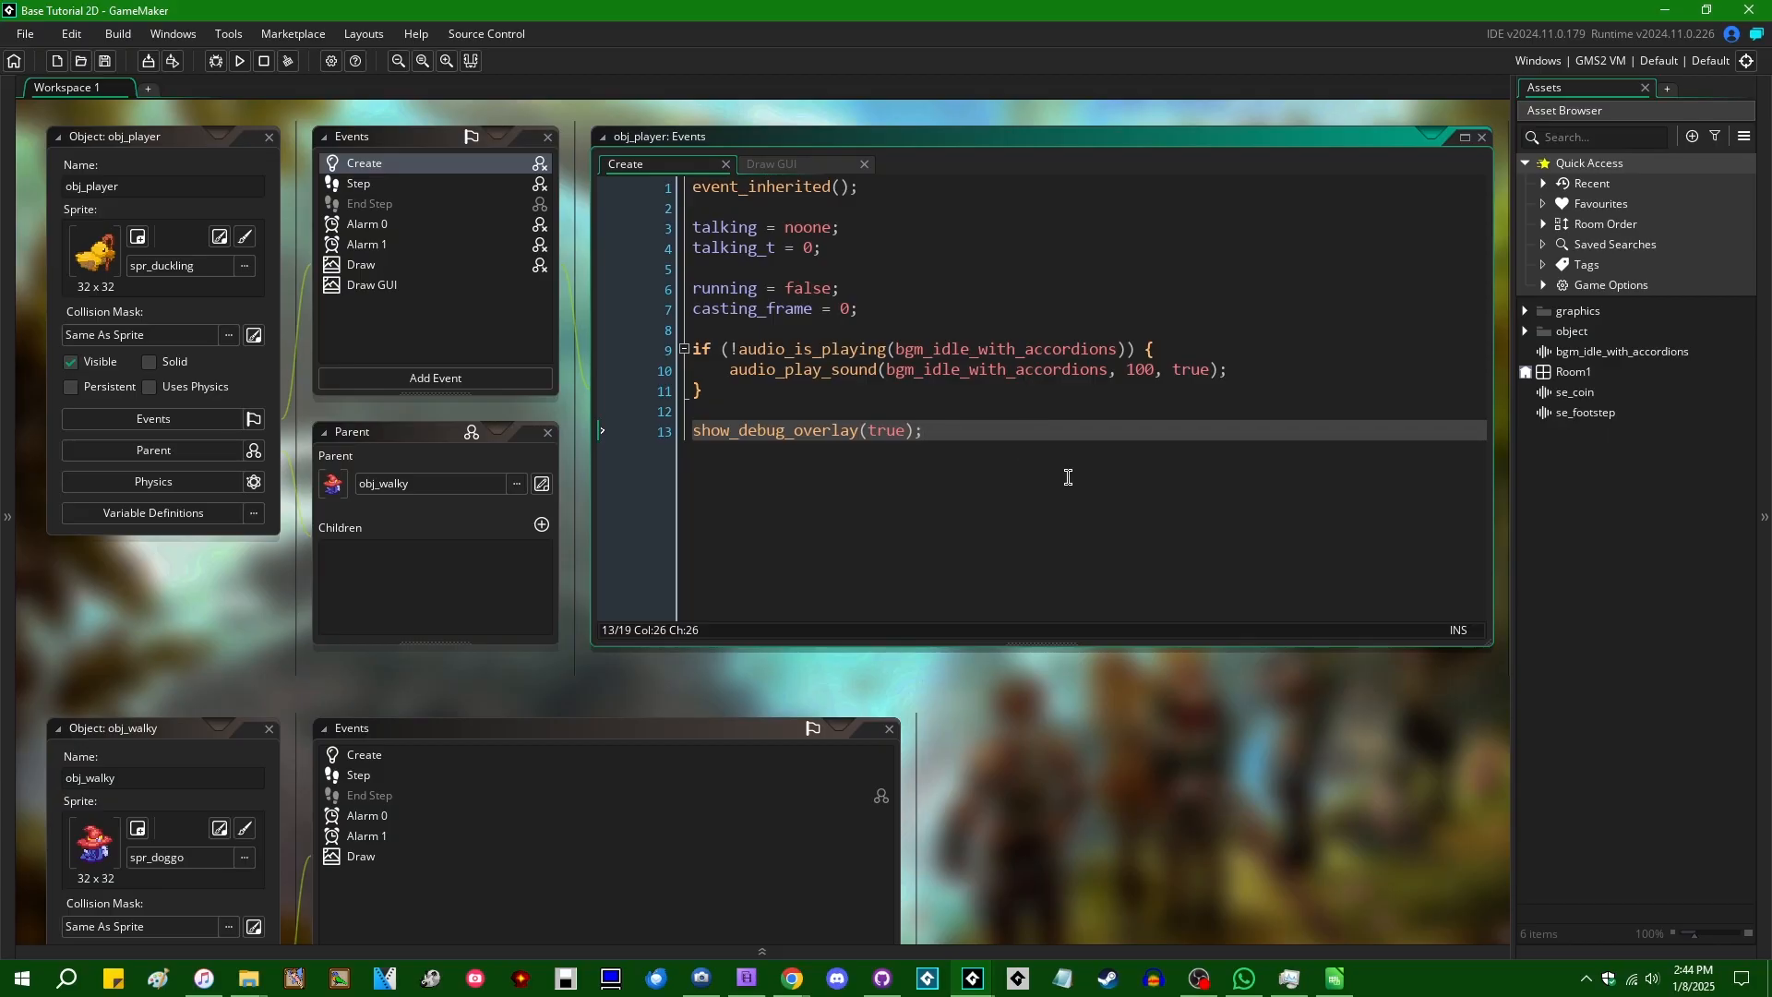
mouse_move(1105, 484)
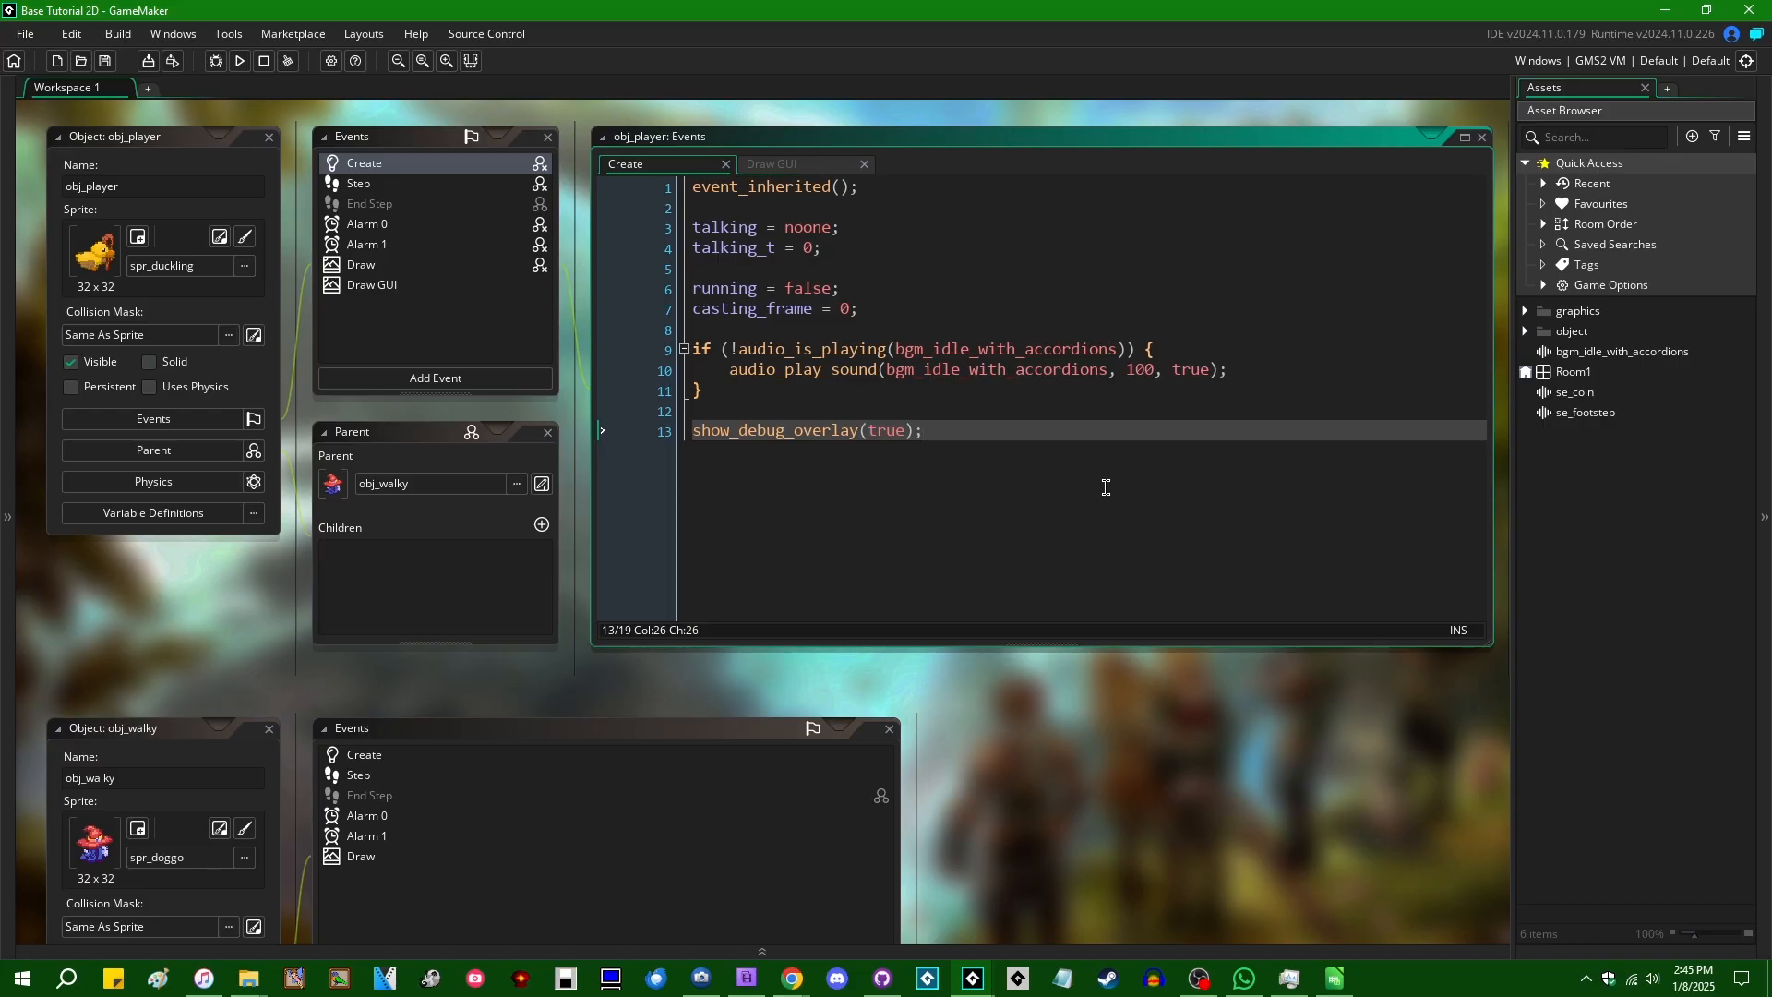
Step: Add two blank lines after the show_debug_overlay(true) call on line 13 of obj_player's Create event
key(Enter)
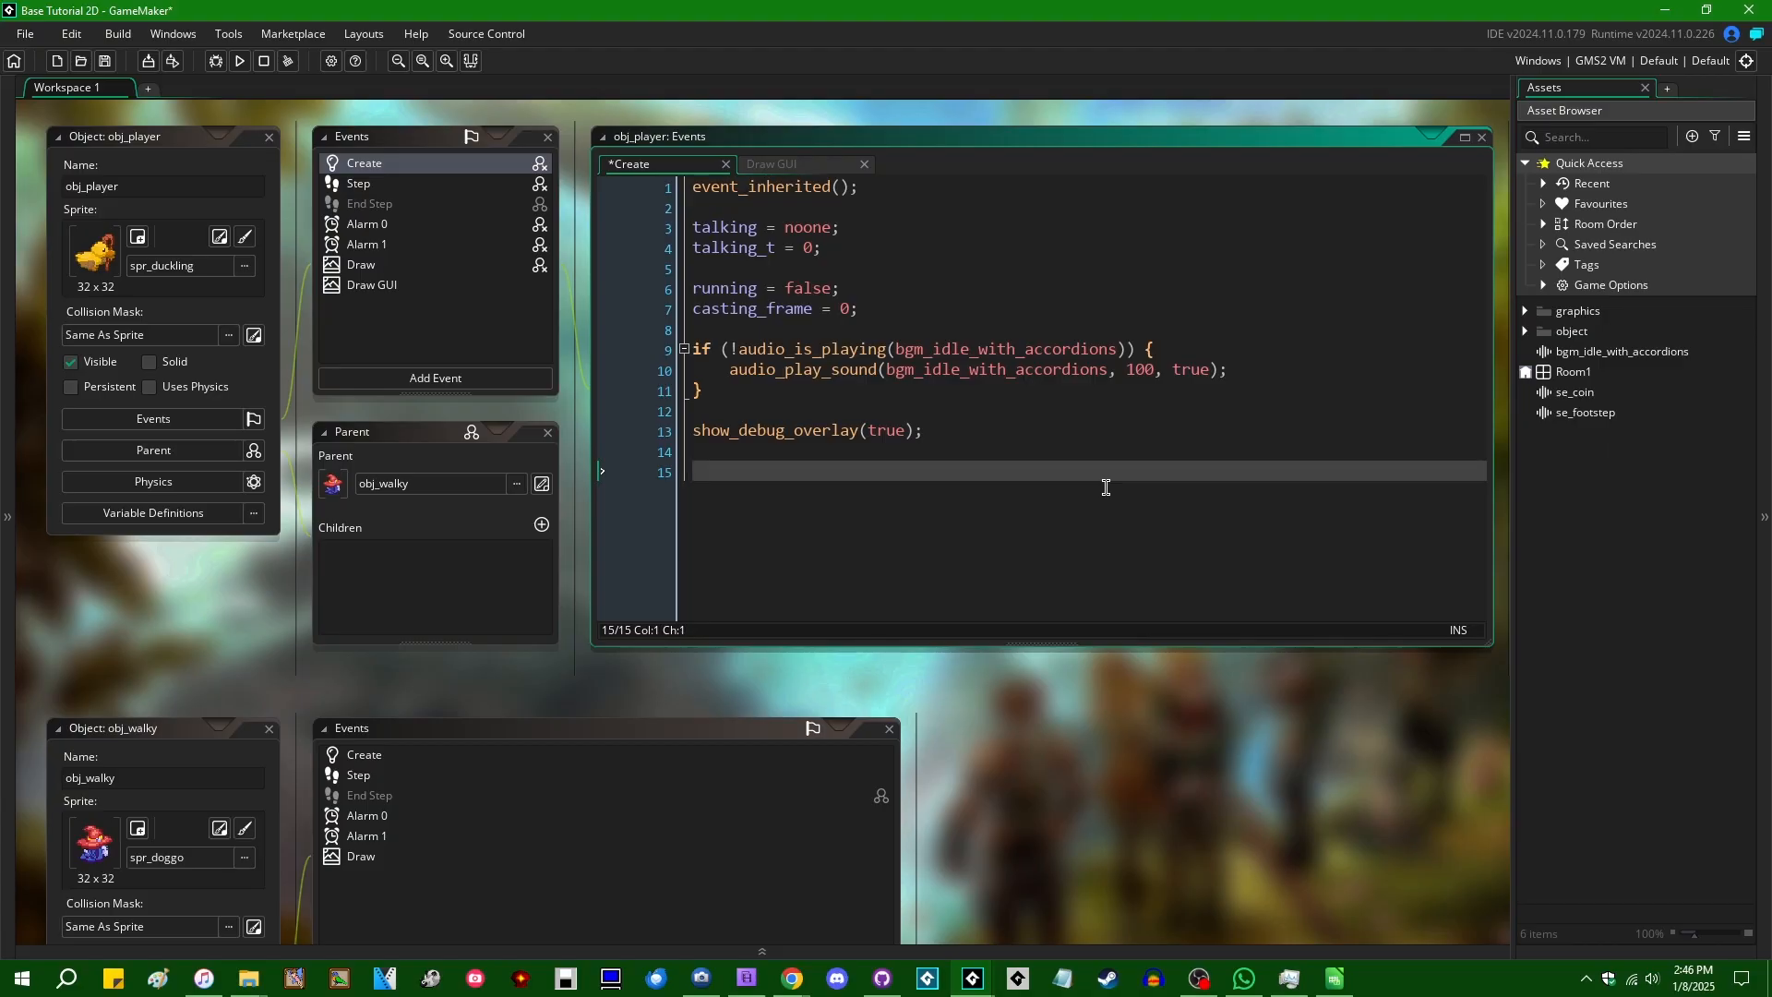
Step: Type instance_create_depth(10, 20, 30, obj_player, ) on line 15, then clear its arguments
text(inst)
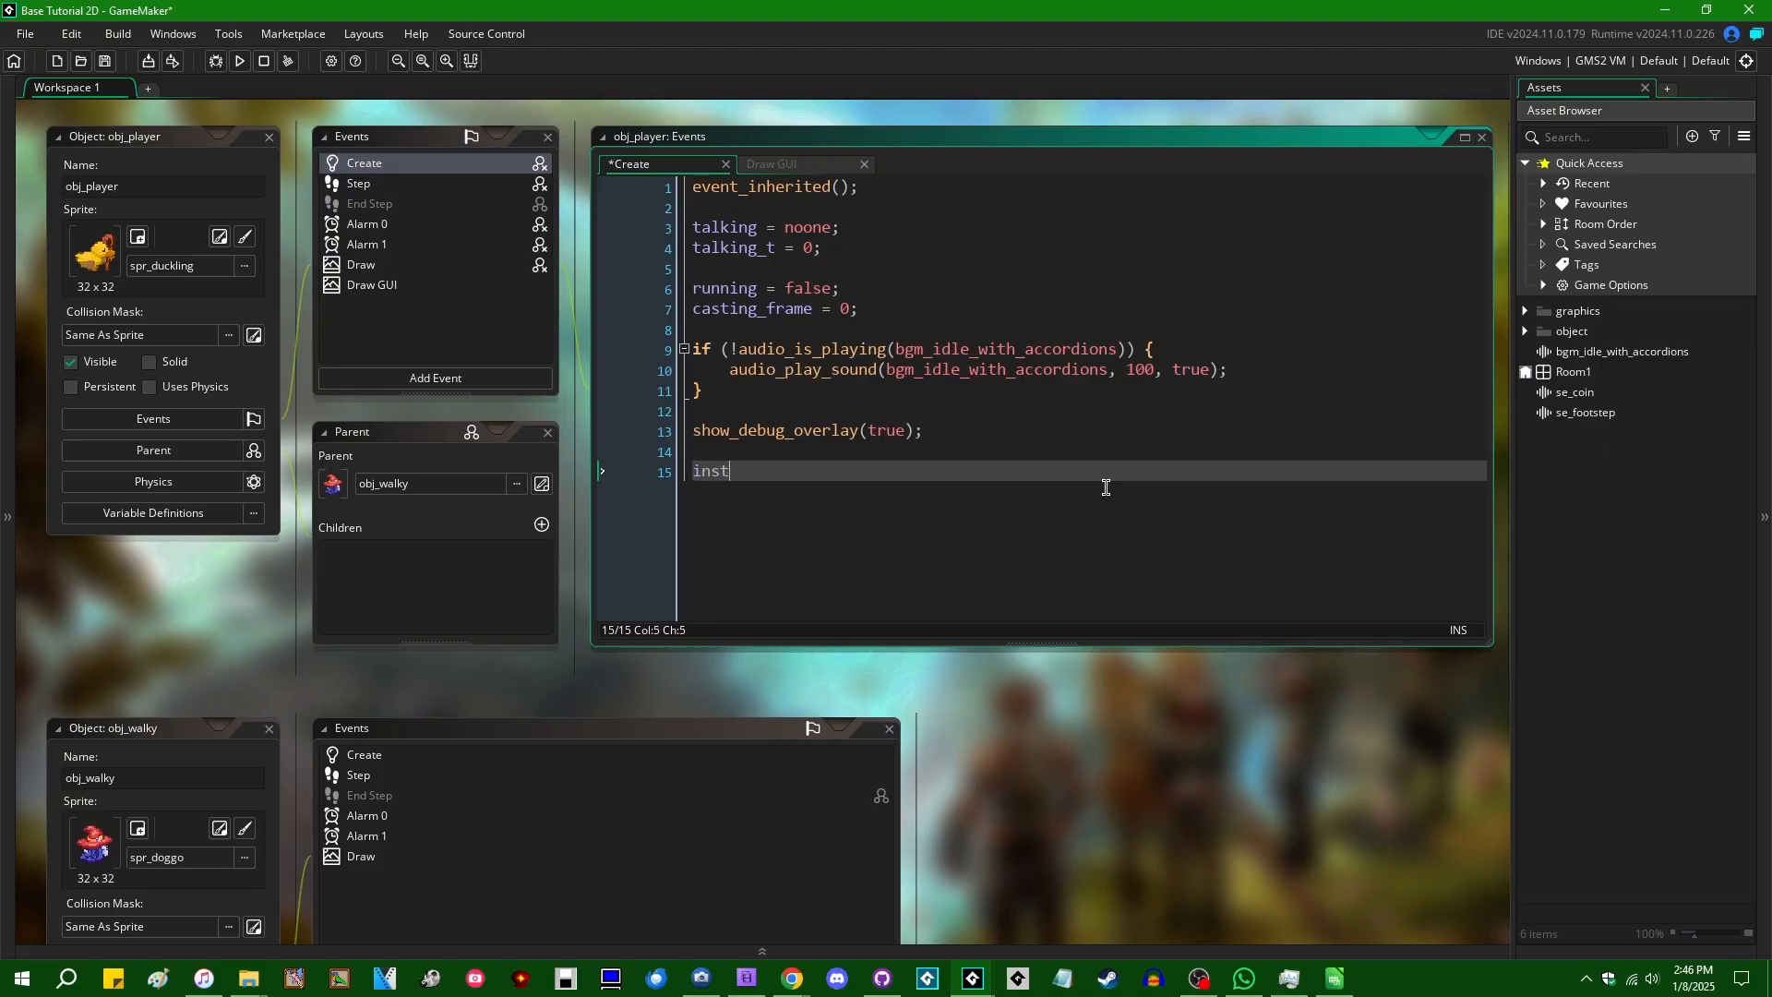
text(instance_create_depth()
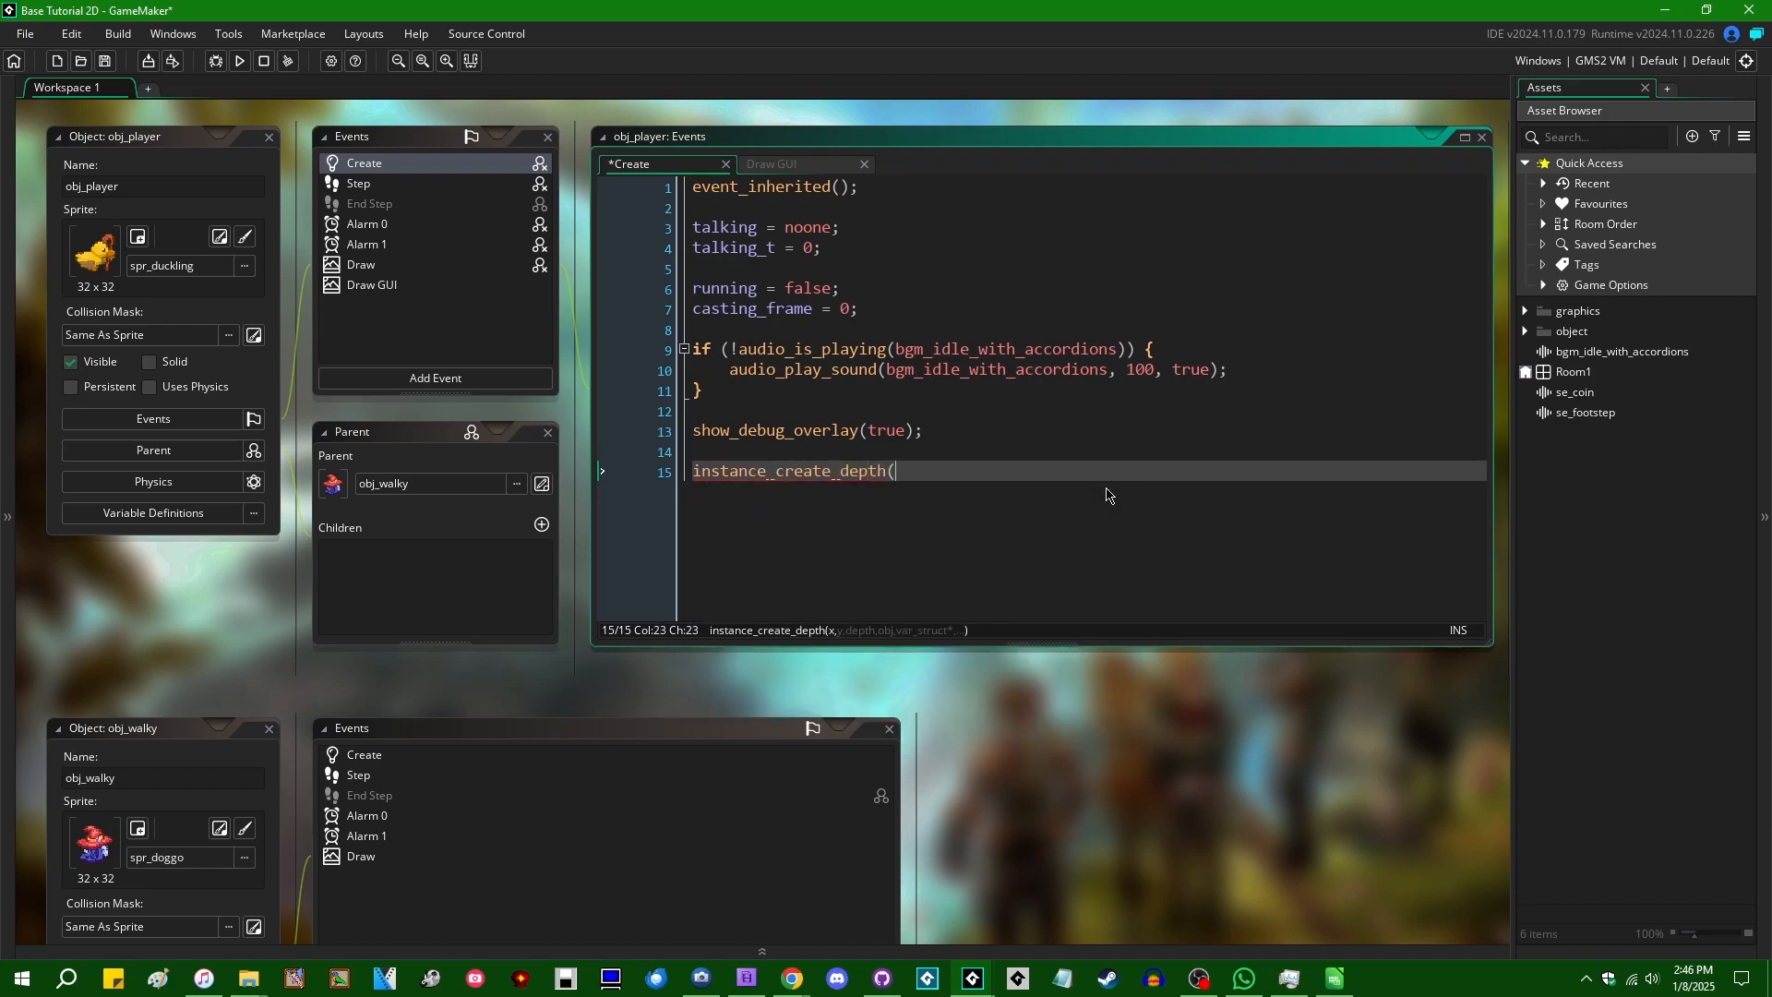
text())
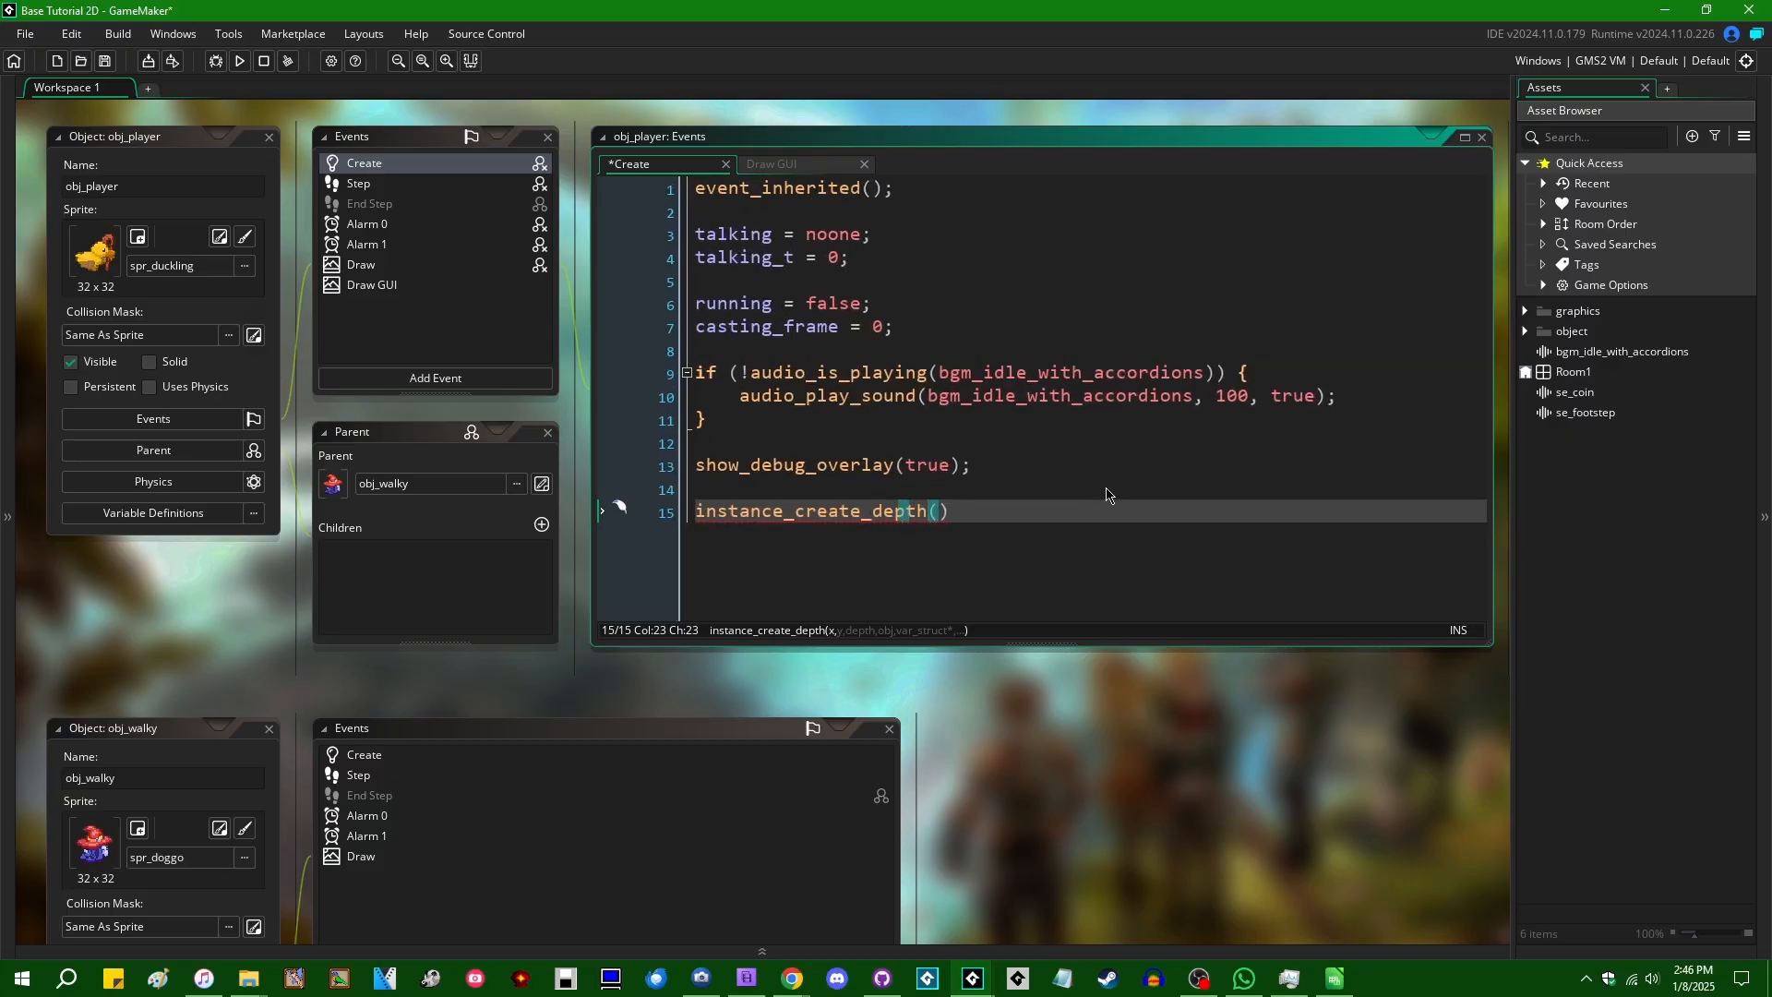
text(10)
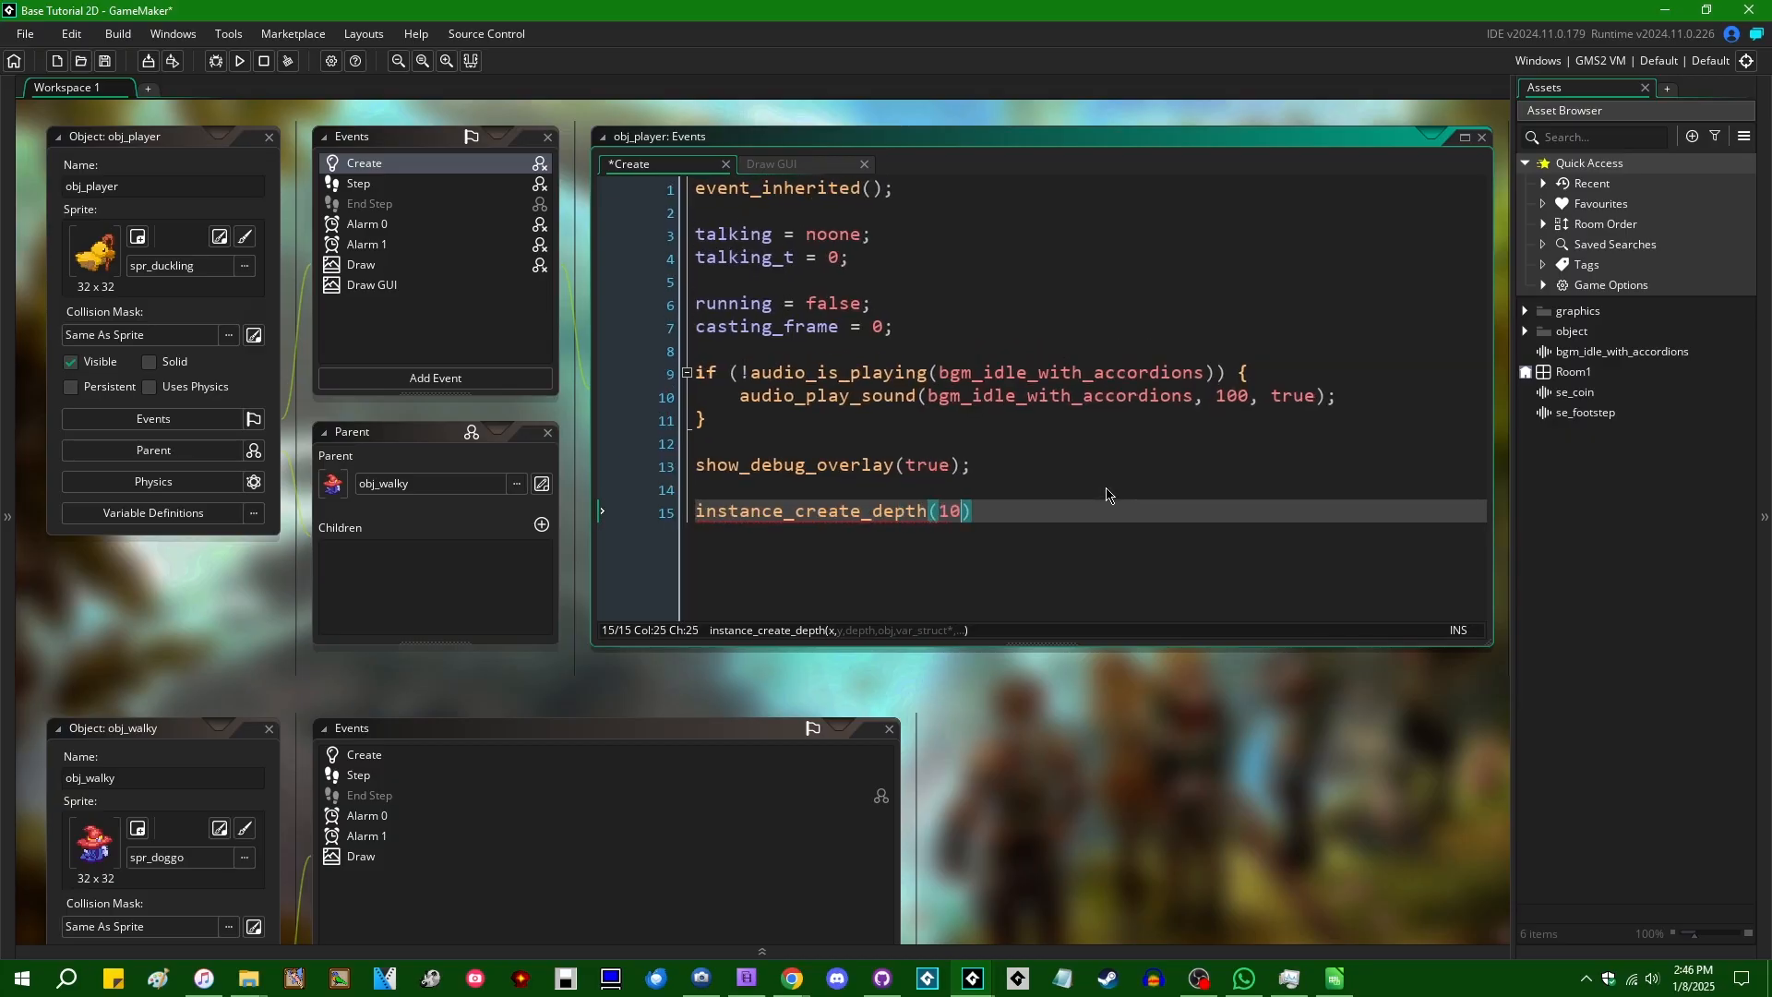
text(, 20, 30)
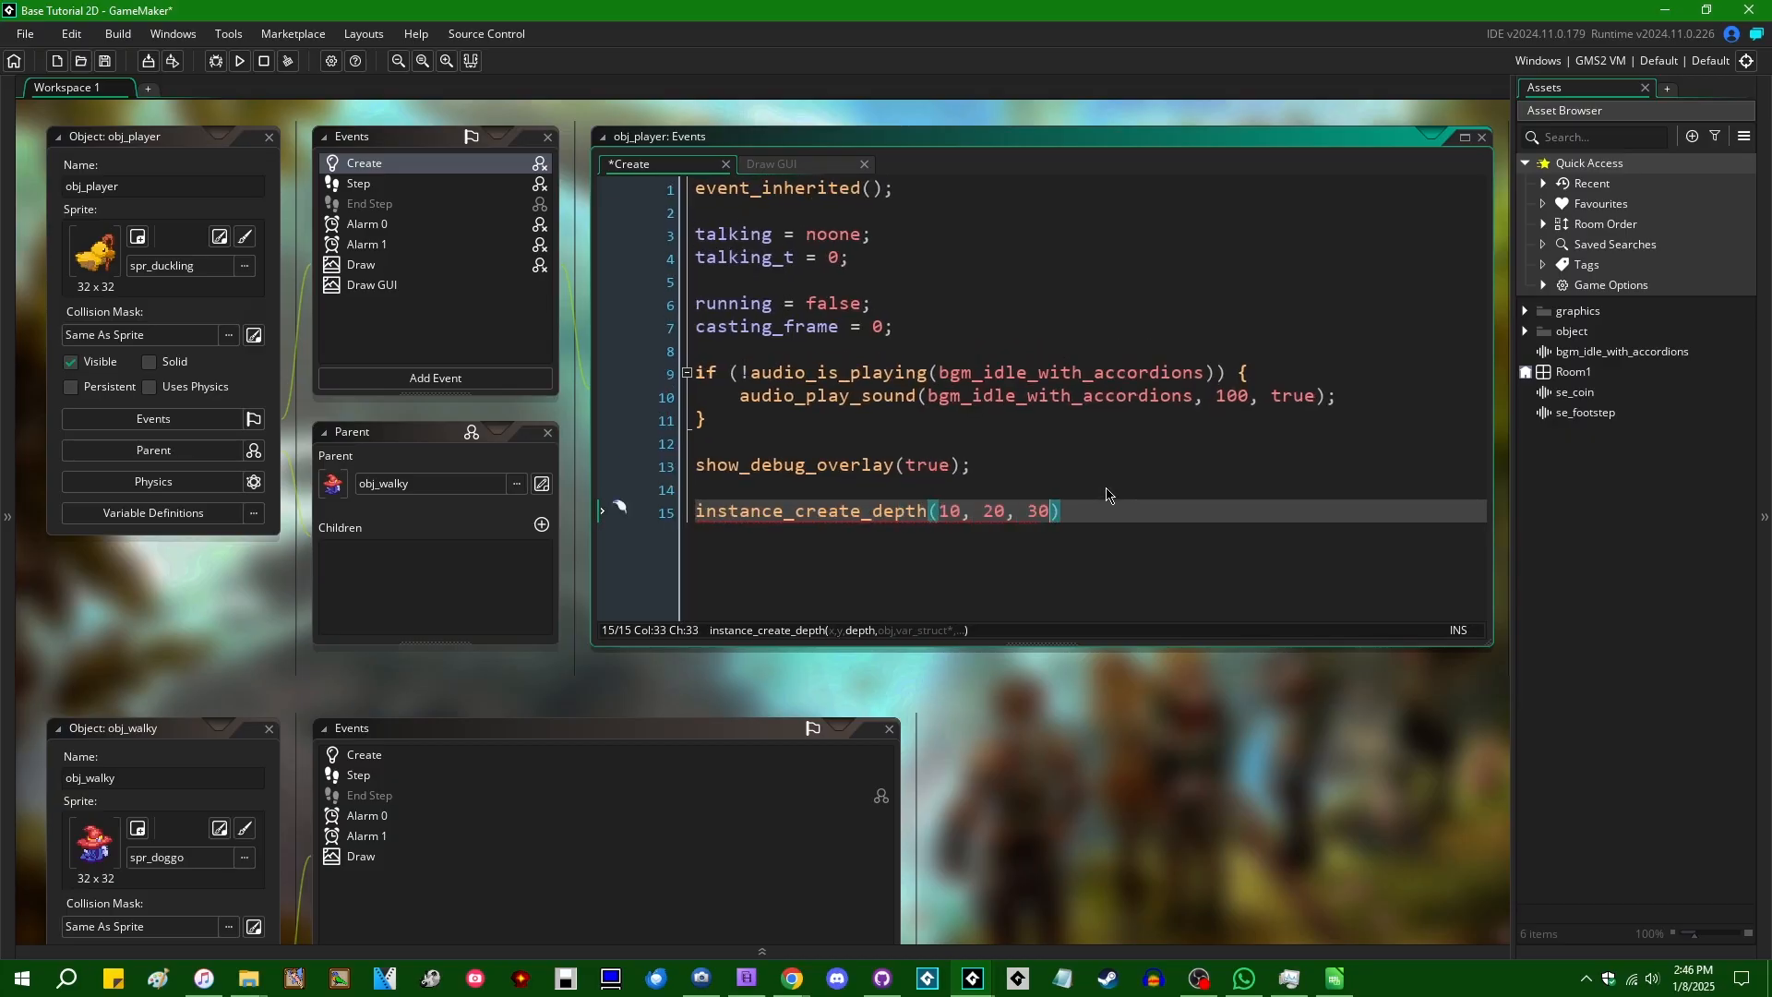
text(, o)
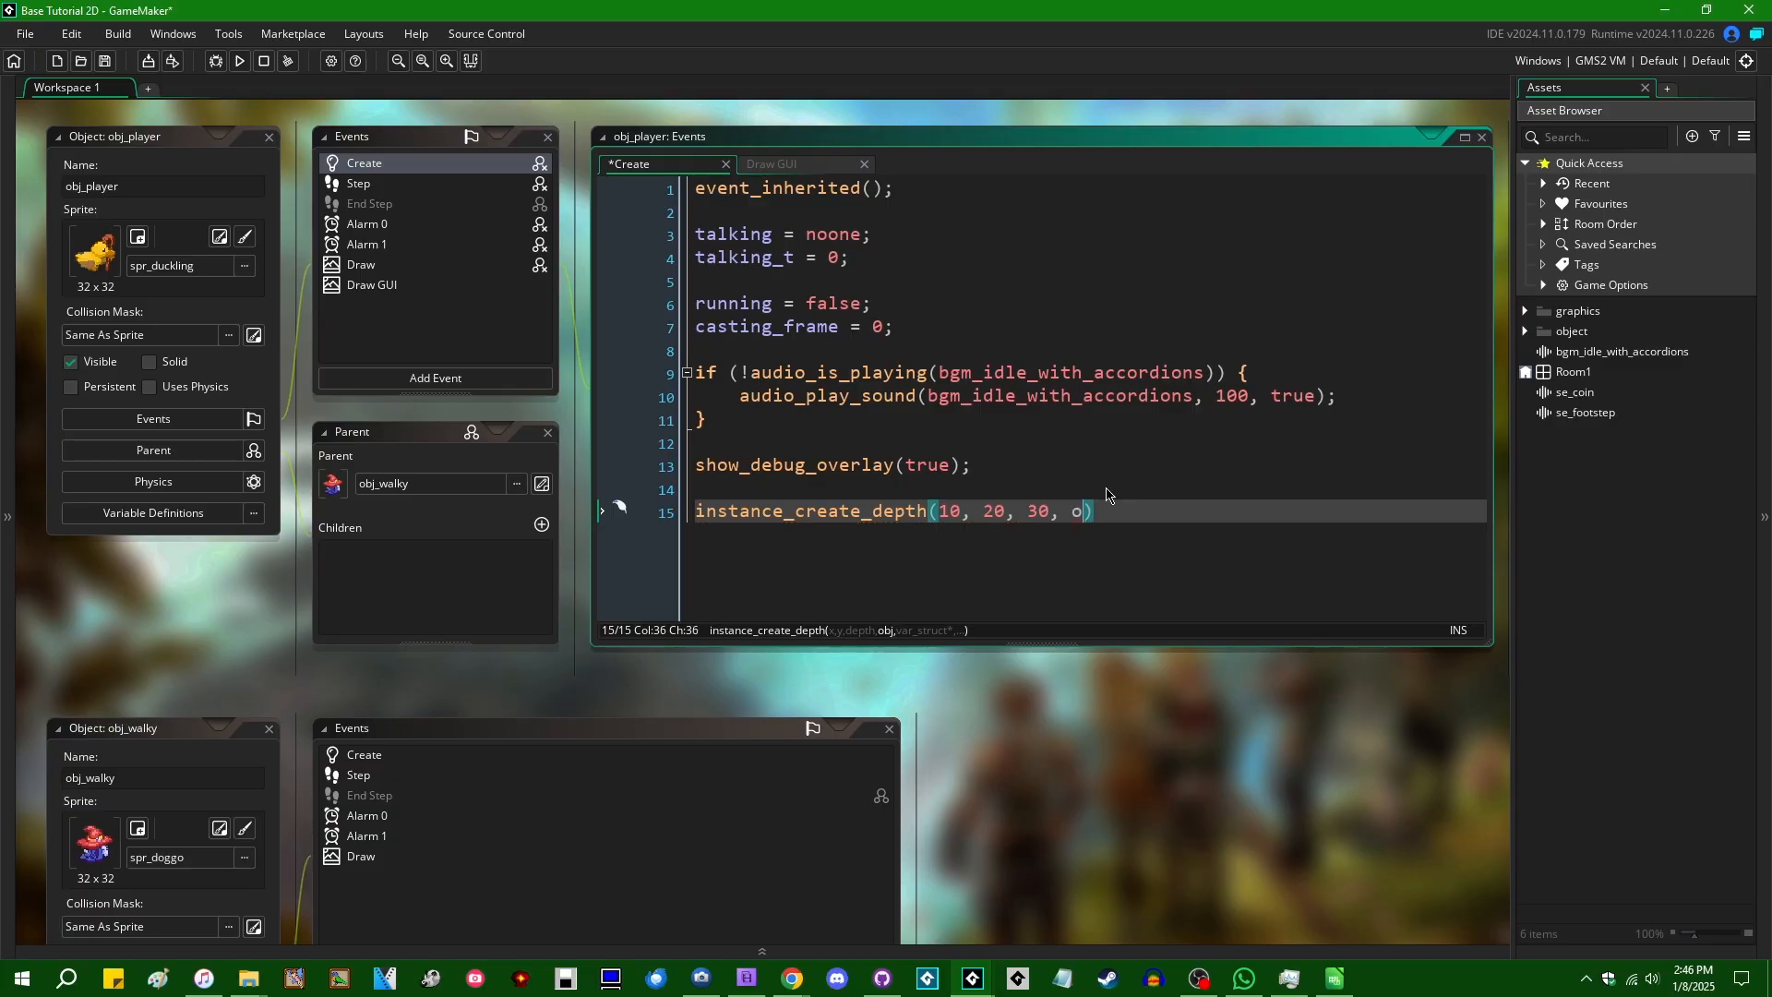
text(bj_player,)
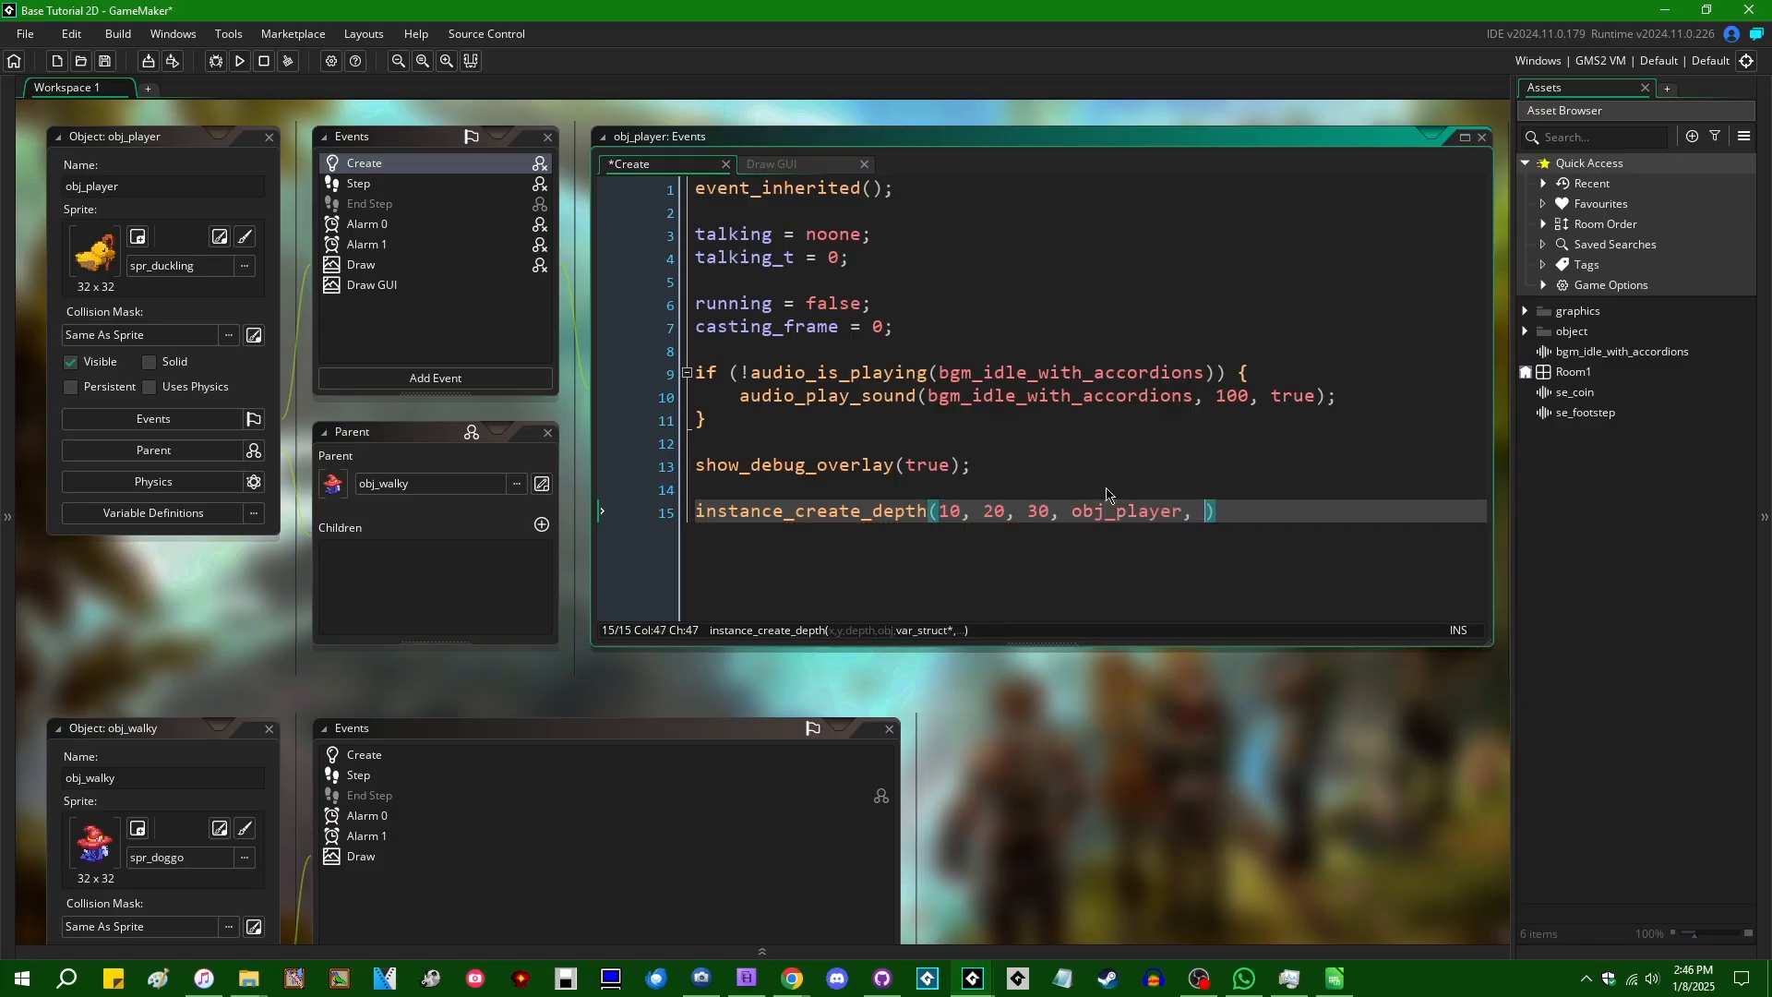
mouse_move(1303, 552)
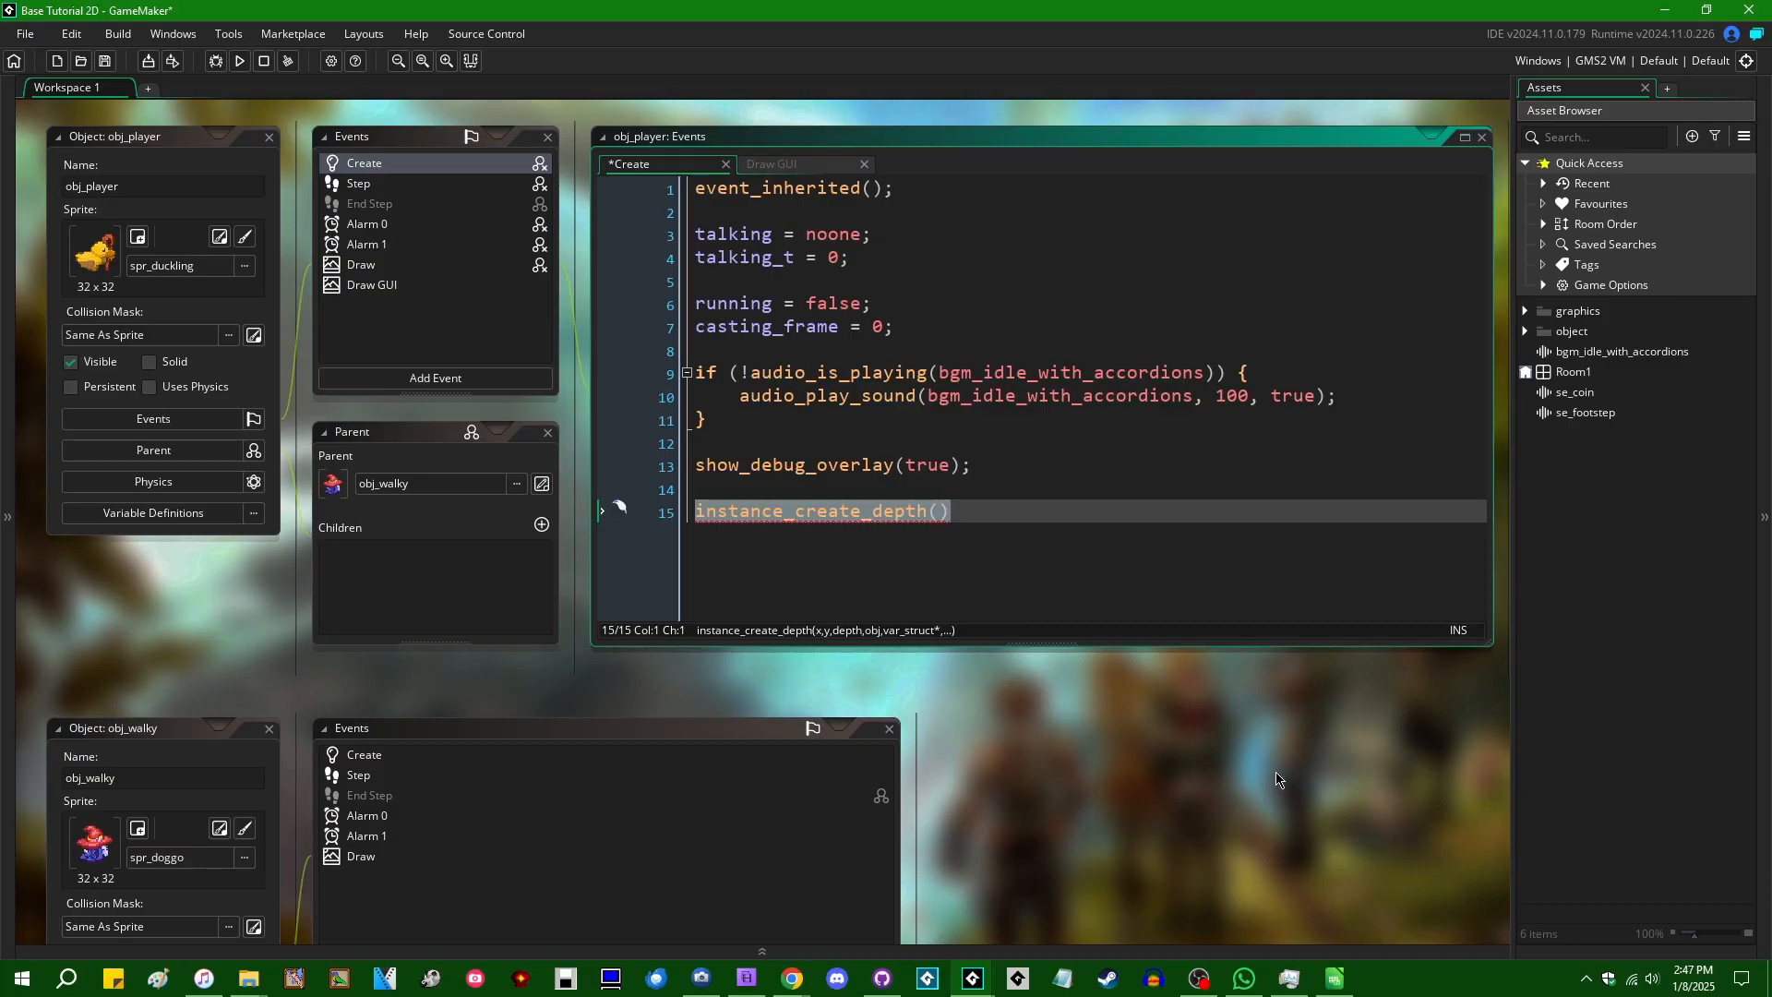
click(949, 510)
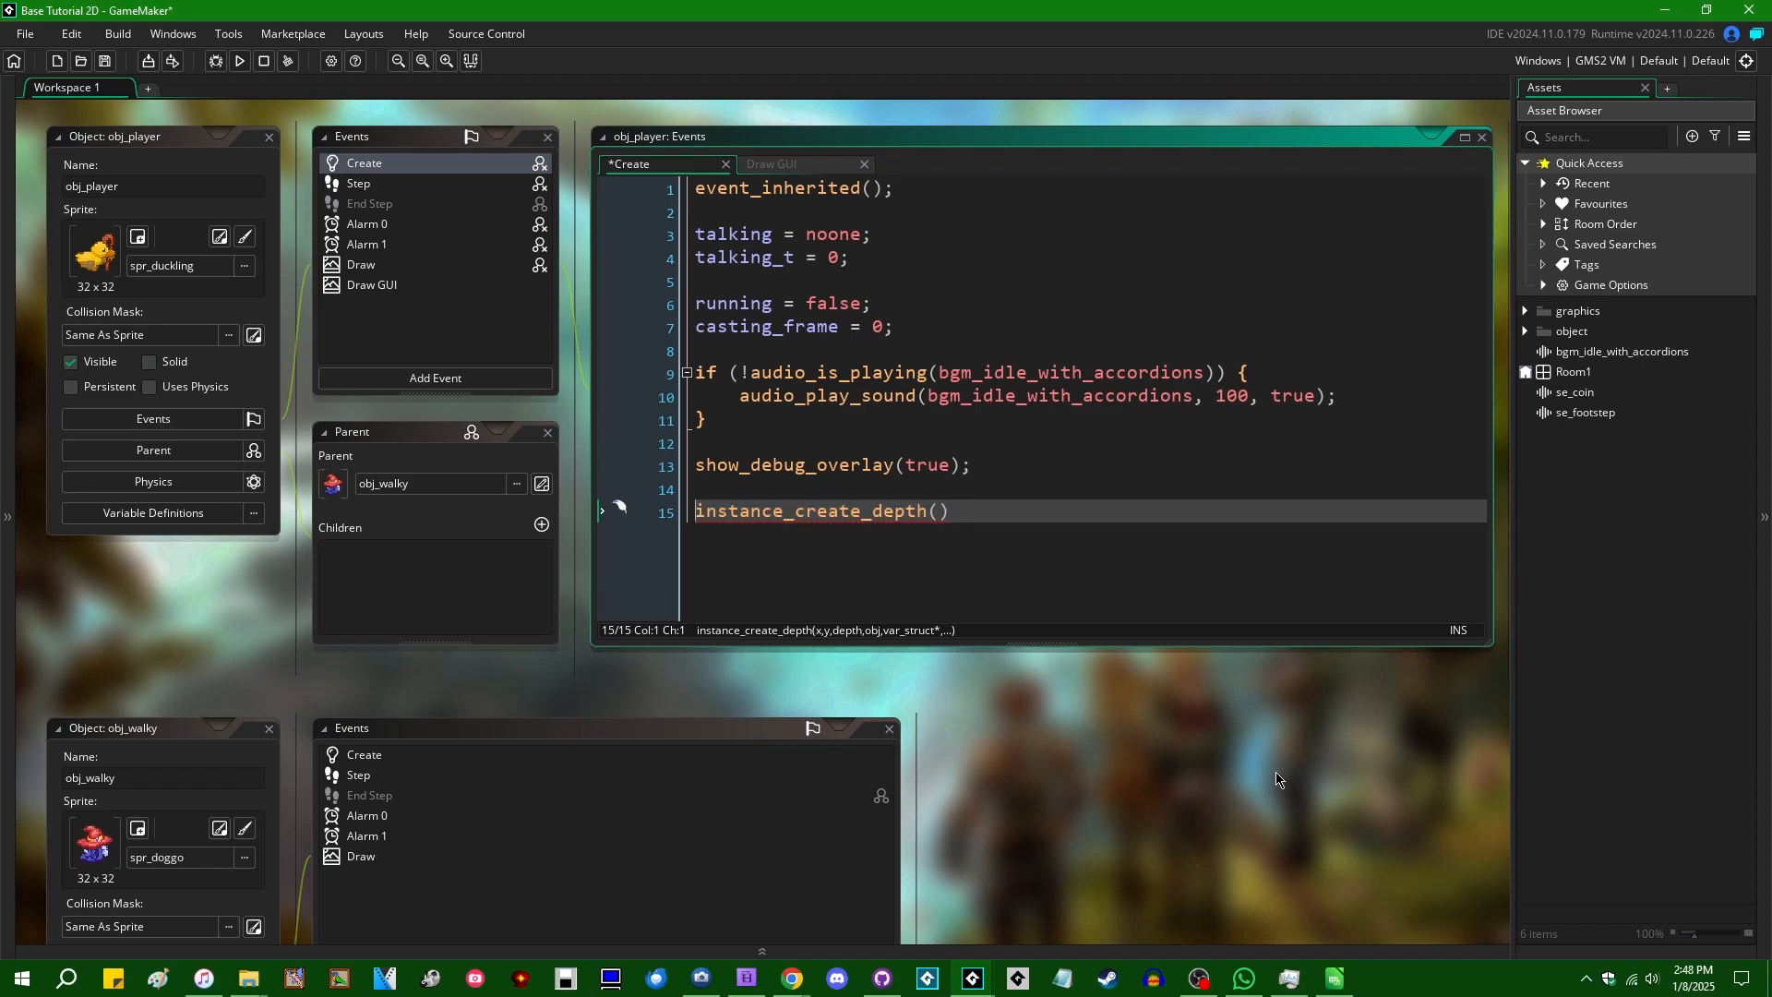
click(943, 511)
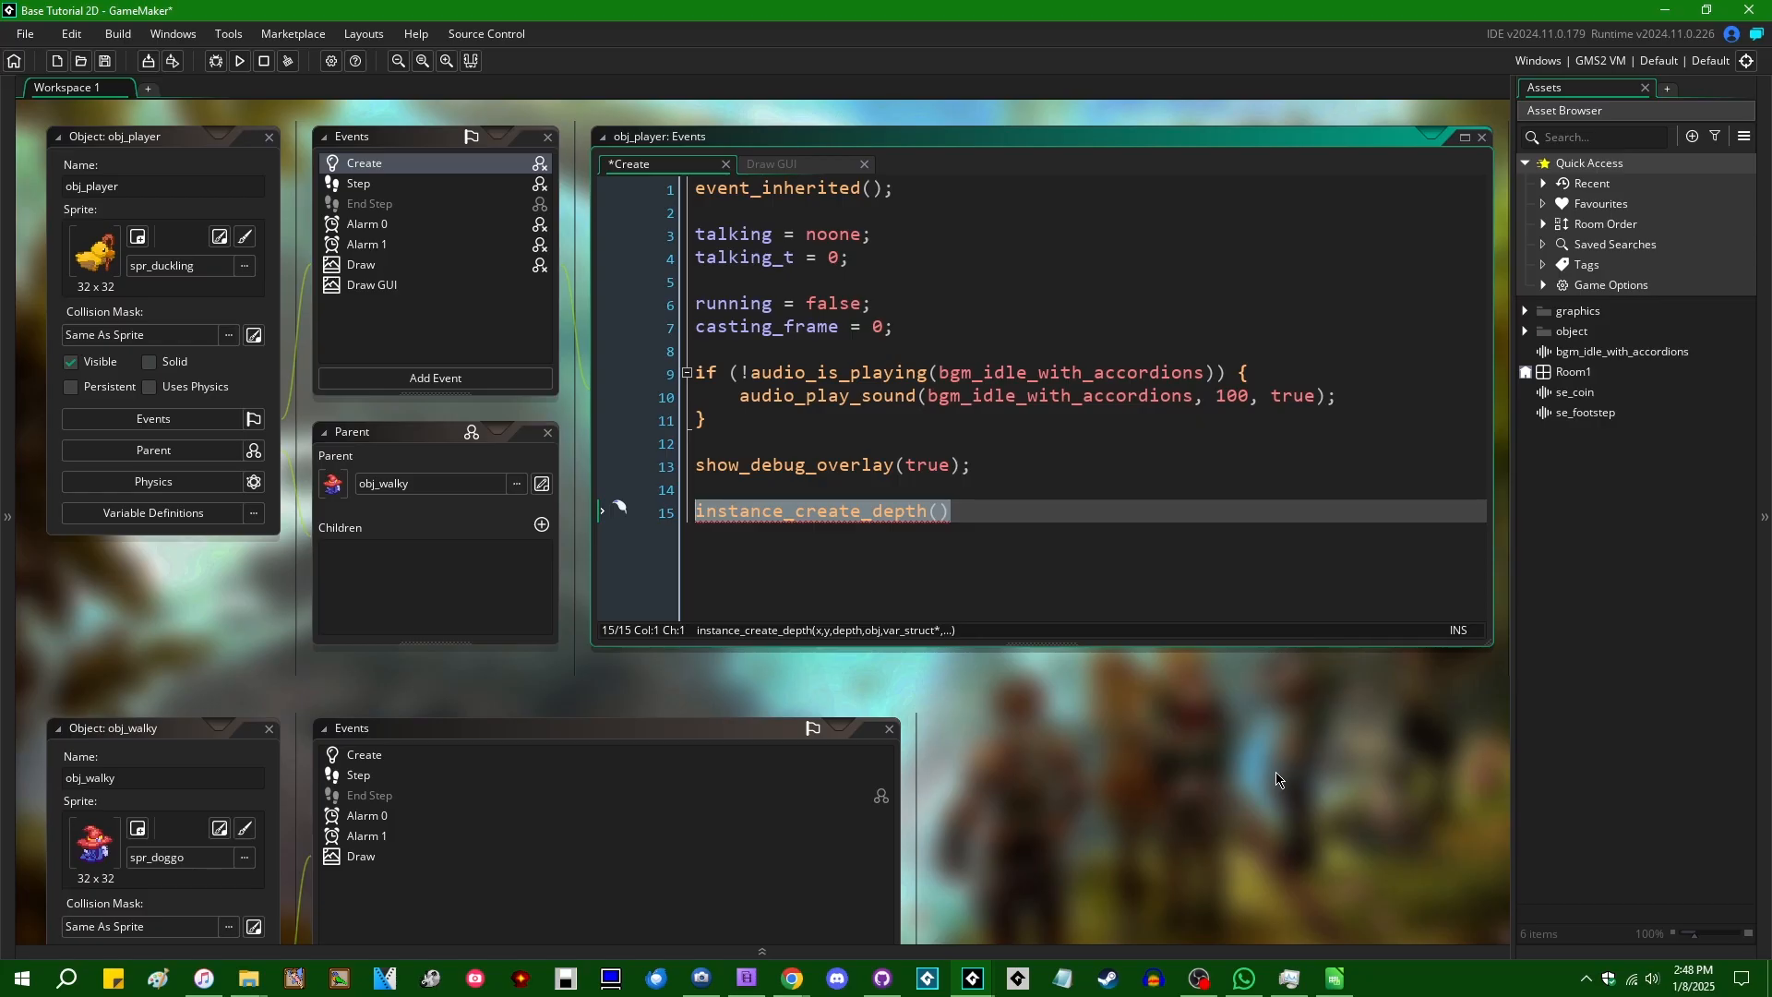
click(950, 510)
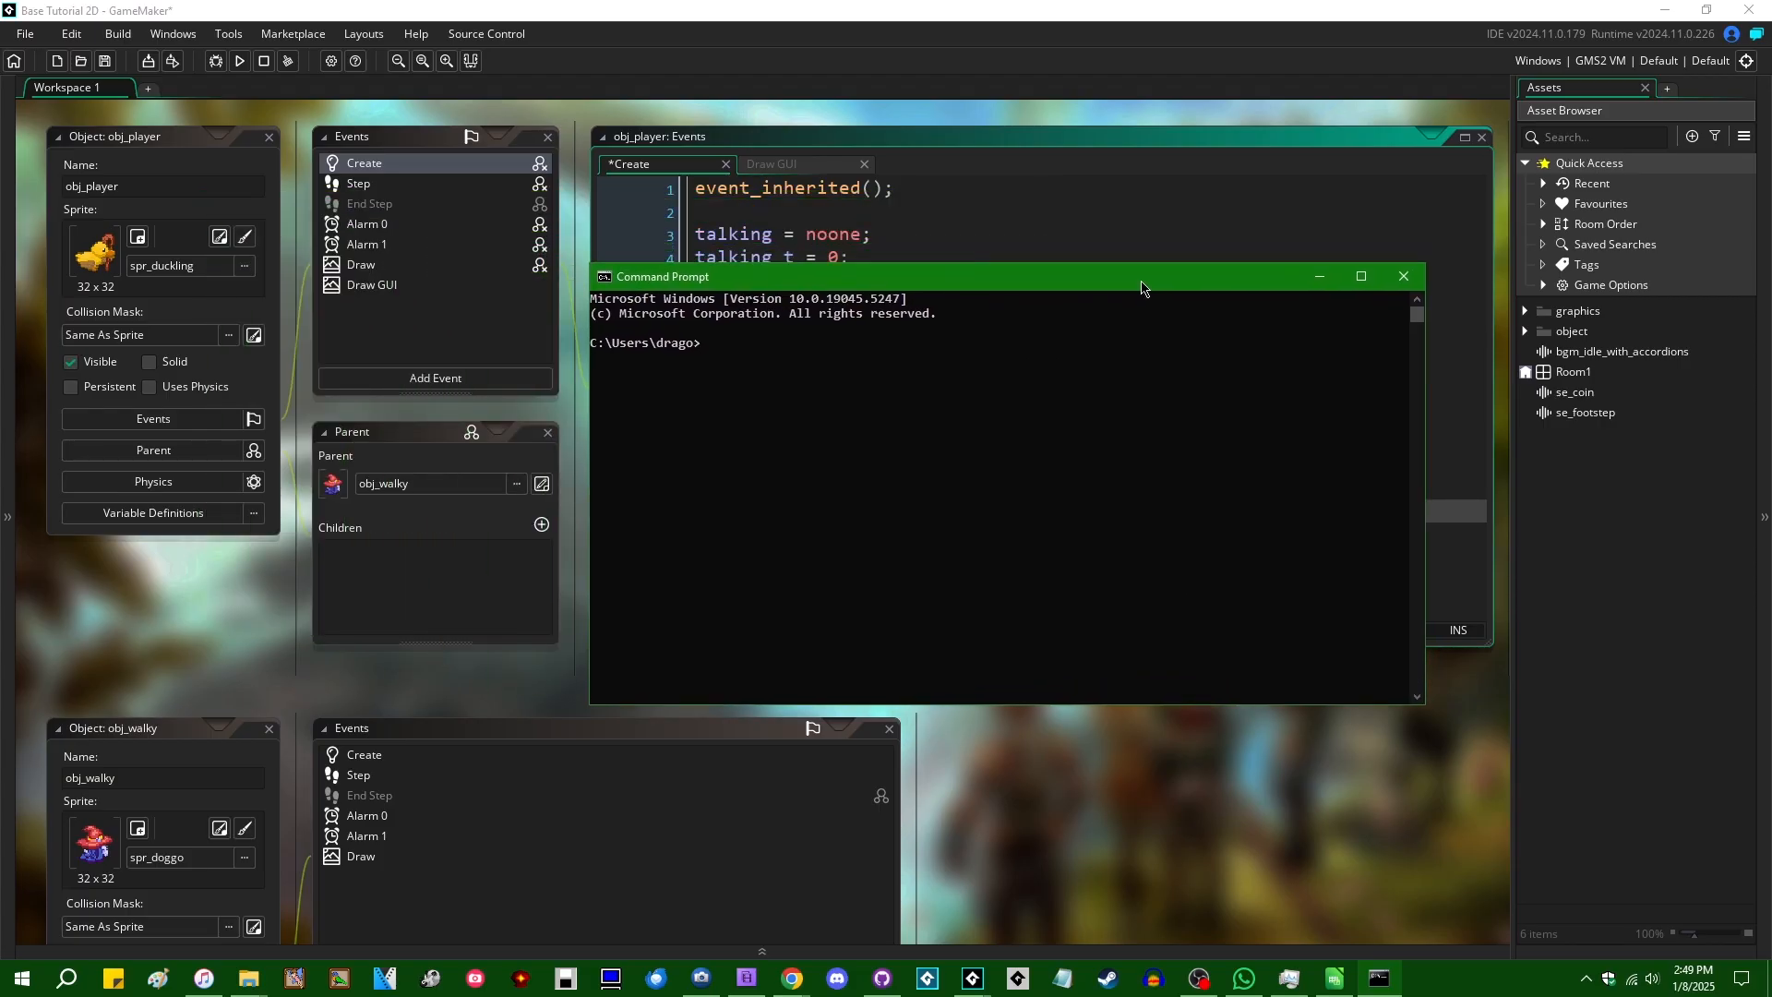
mouse_move(1239, 829)
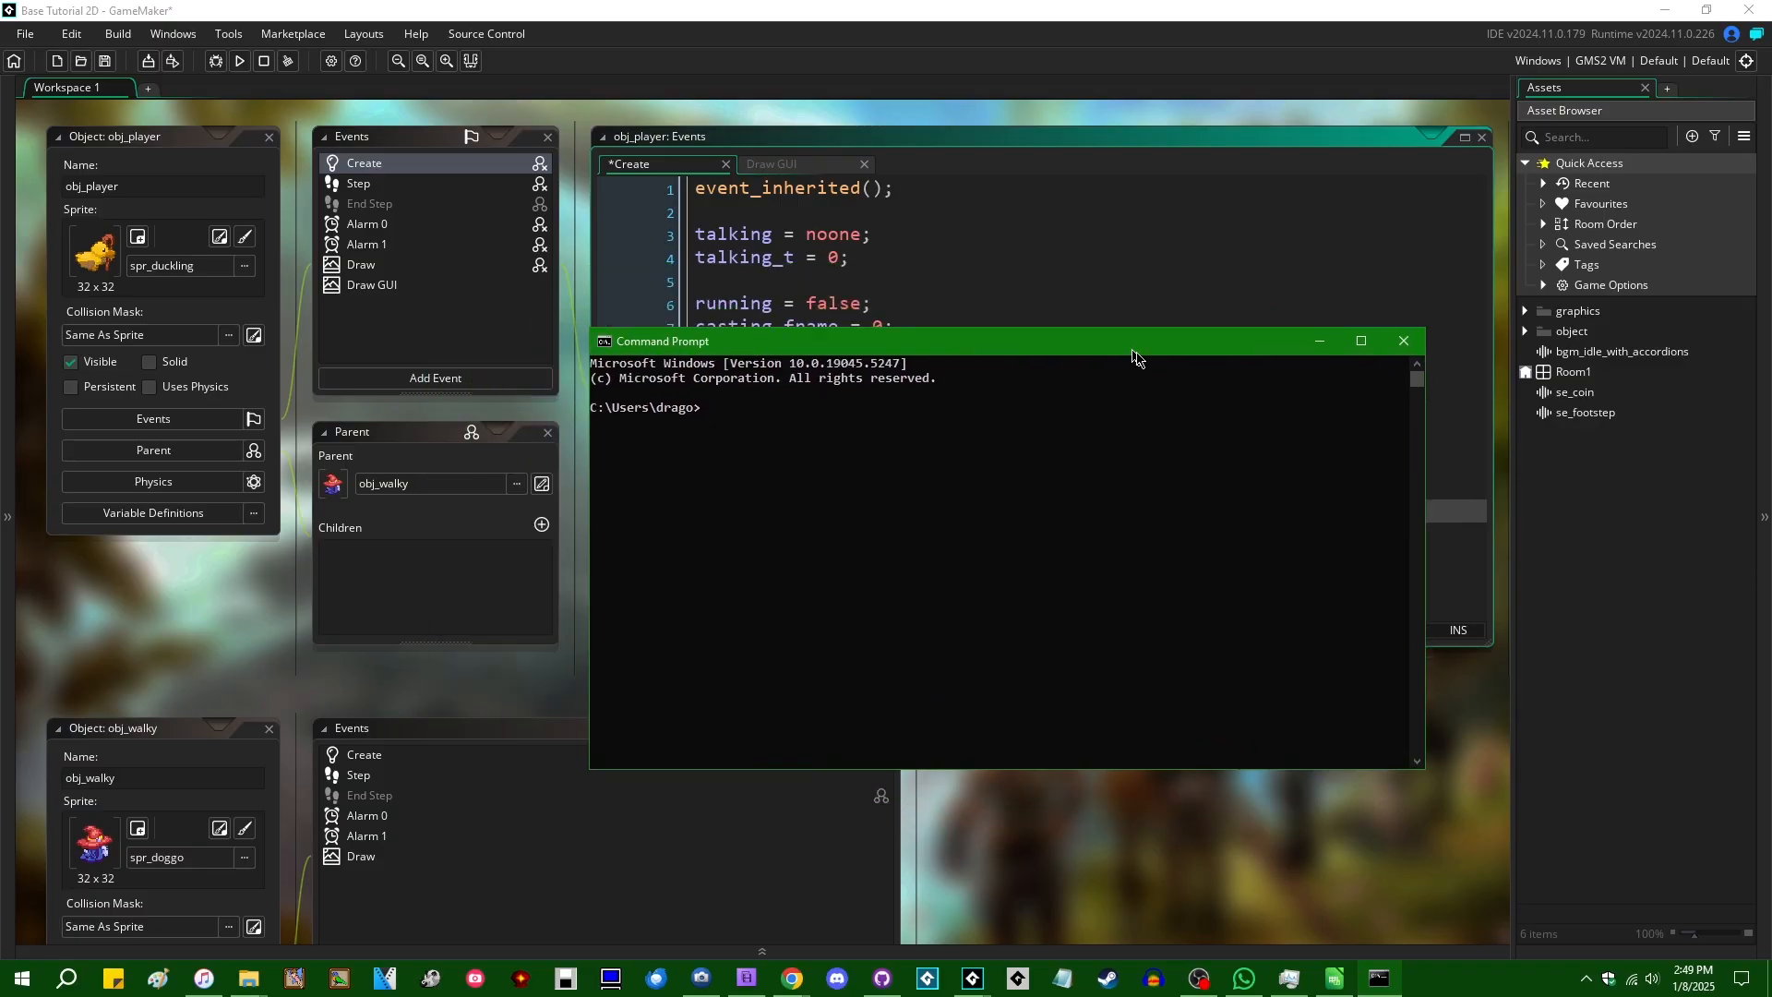
Step: Run git init and git status in Command Prompt, review the output, then close the window
click(1401, 341)
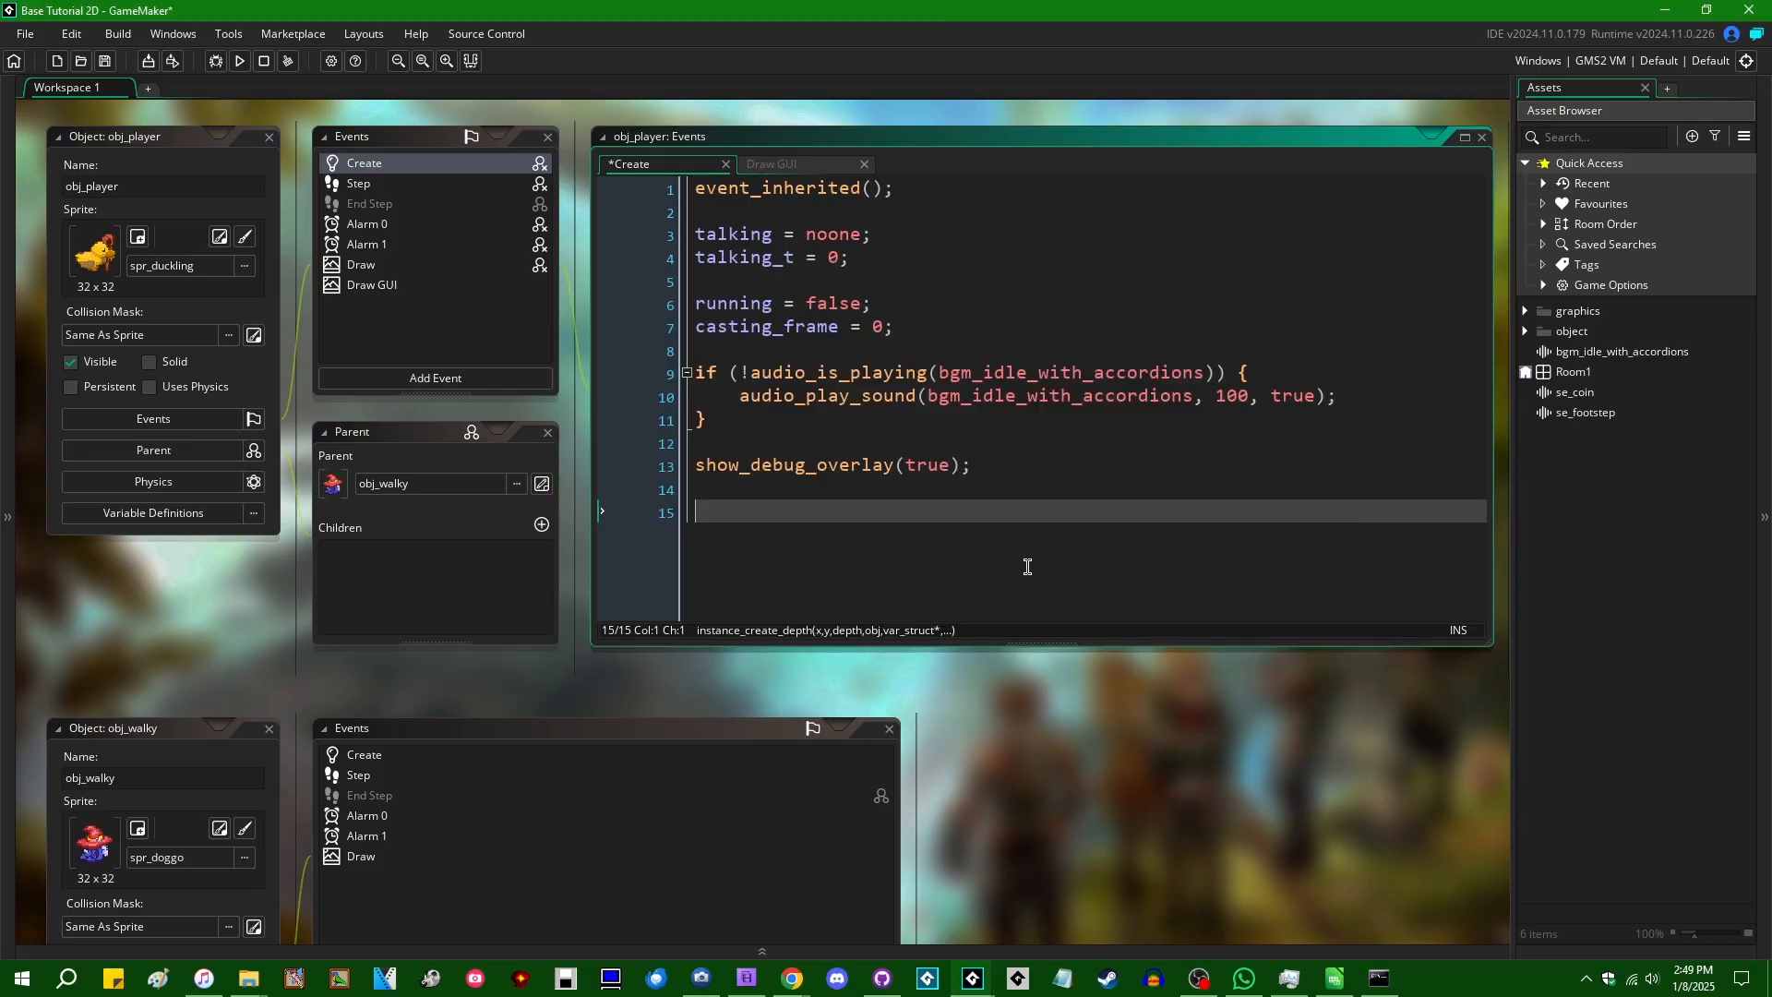
mouse_move(975, 517)
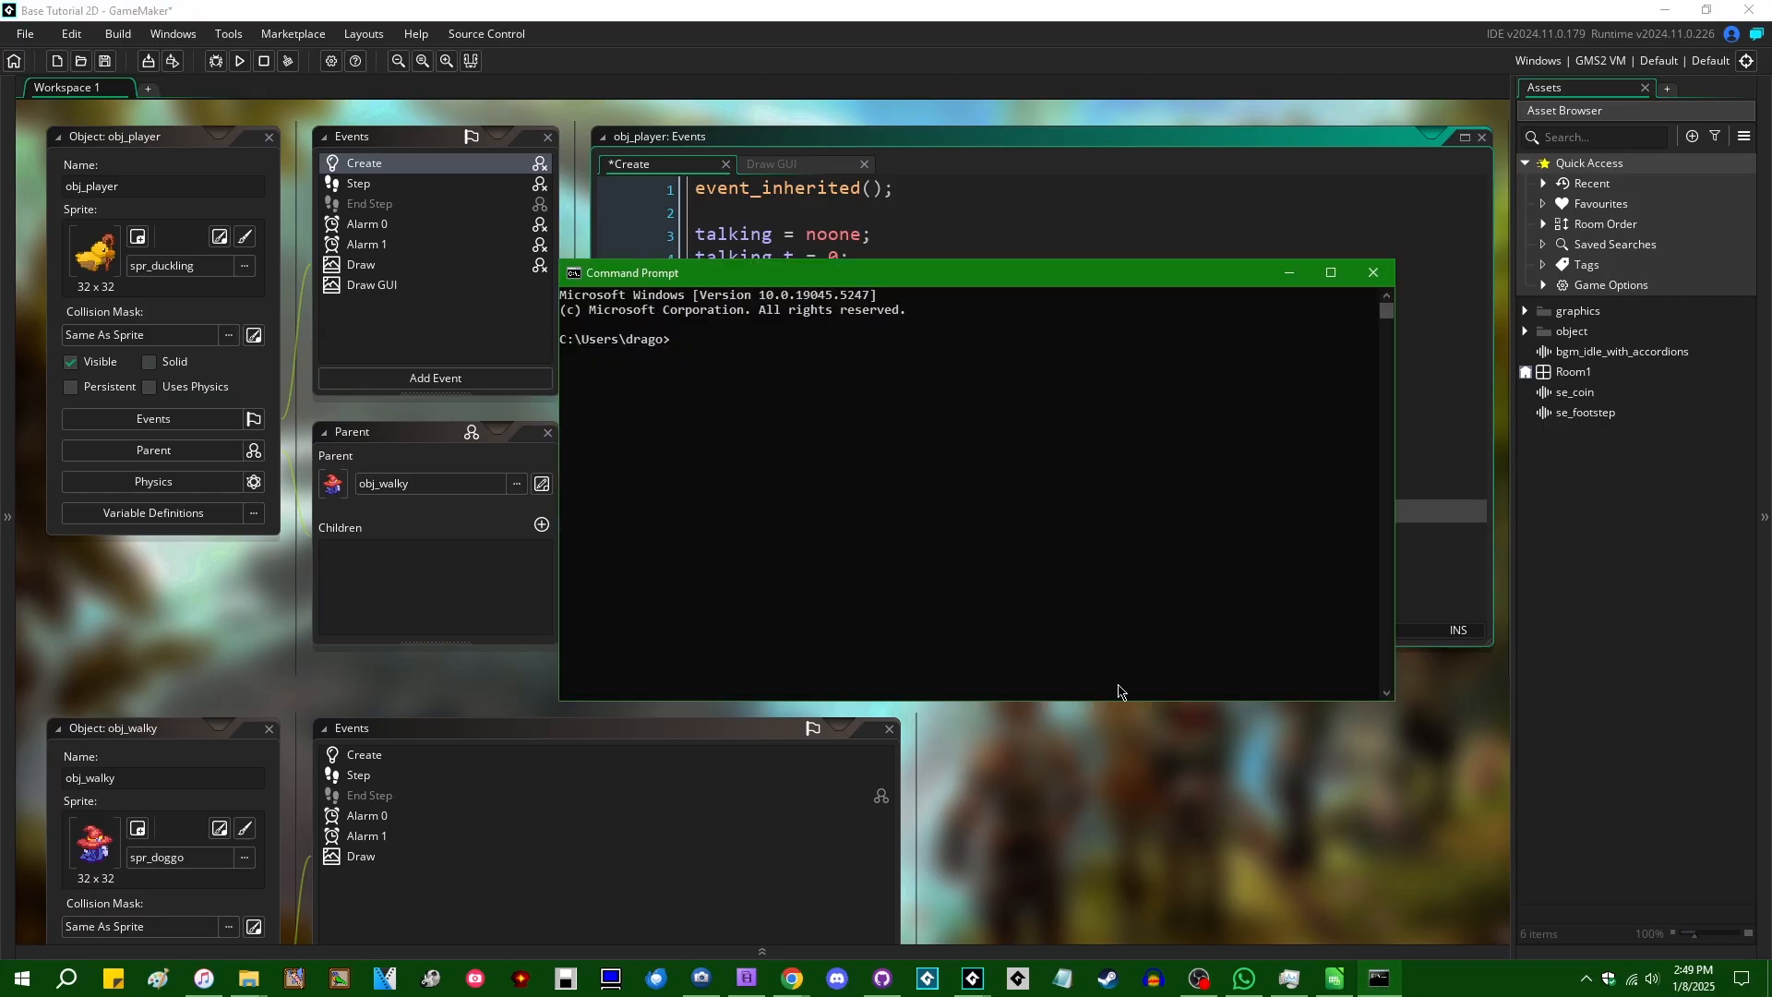
mouse_move(1164, 816)
text(gi)
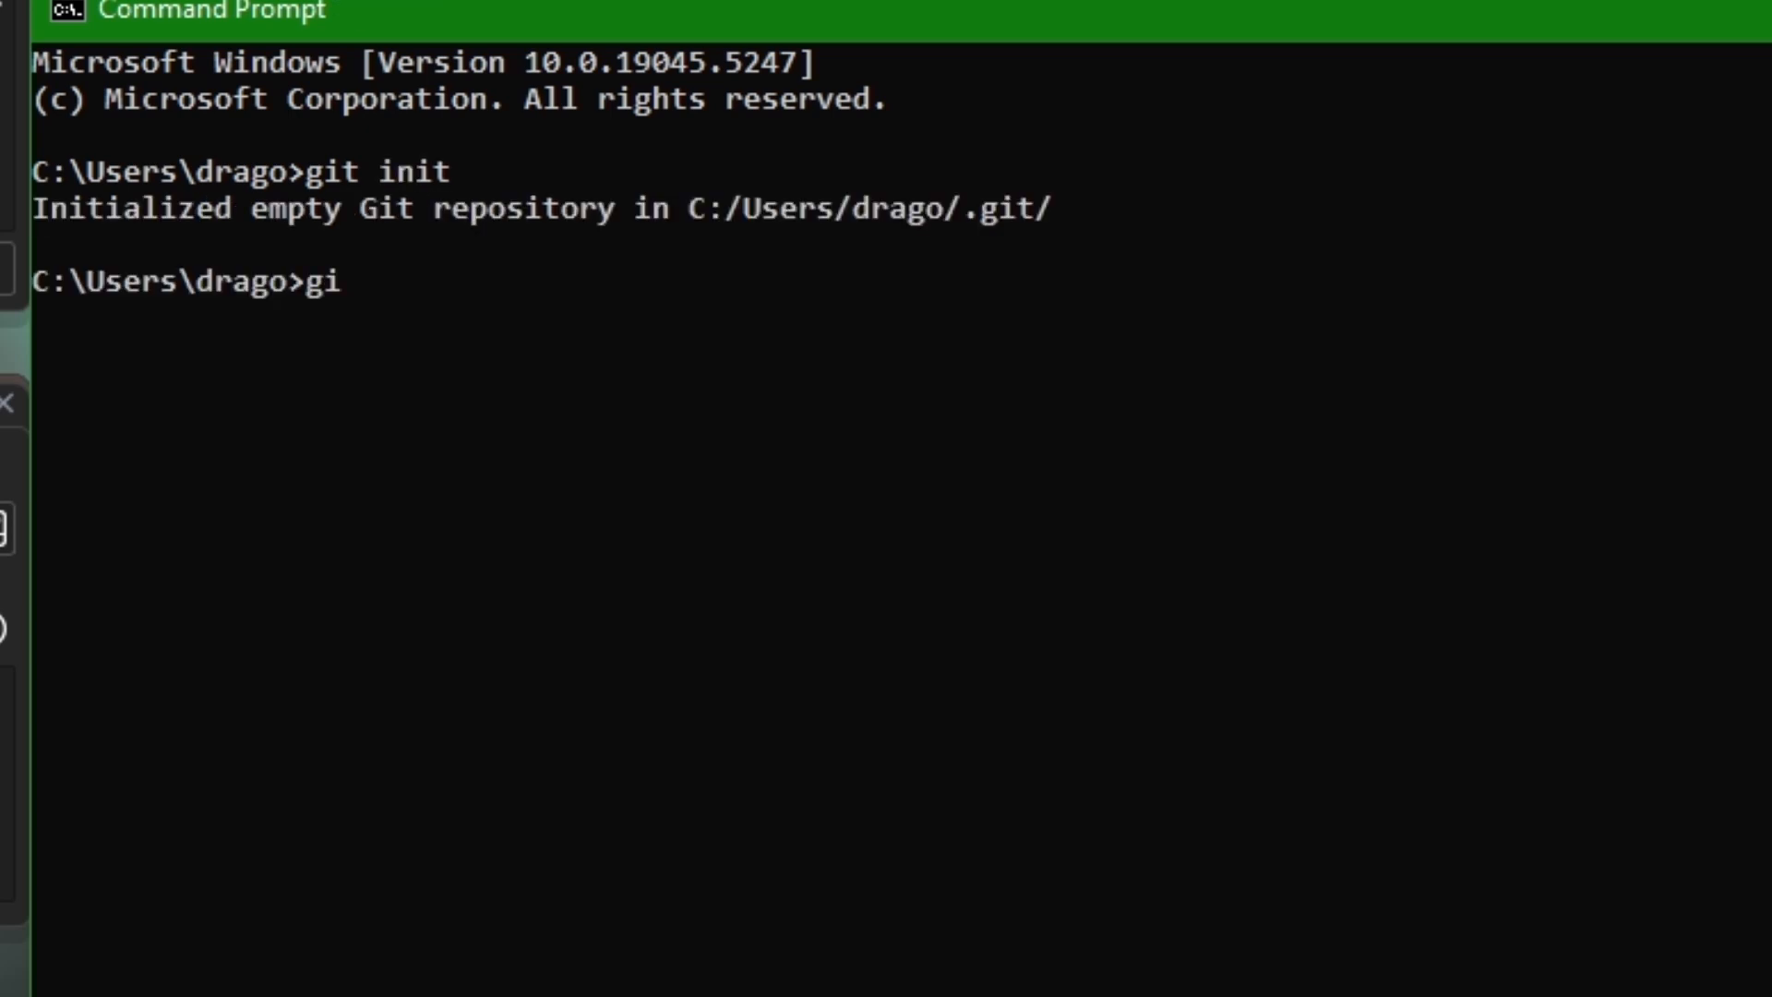
text(t status)
key(Return)
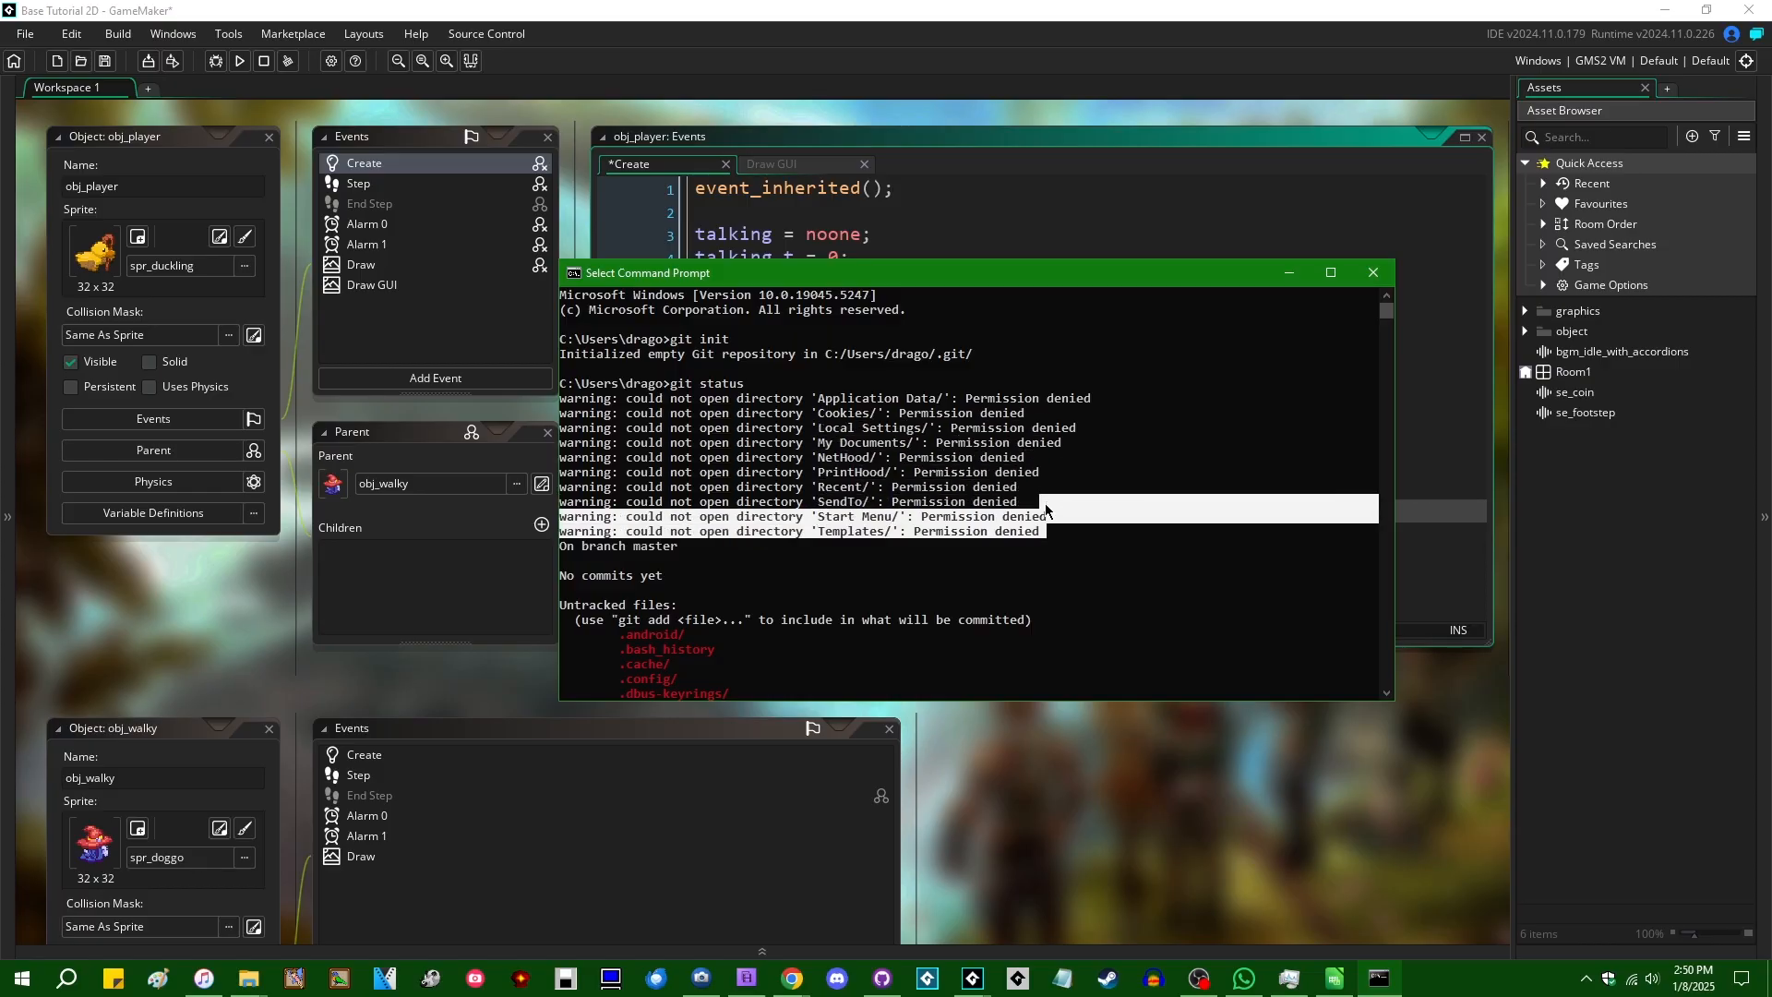
mouse_move(1157, 442)
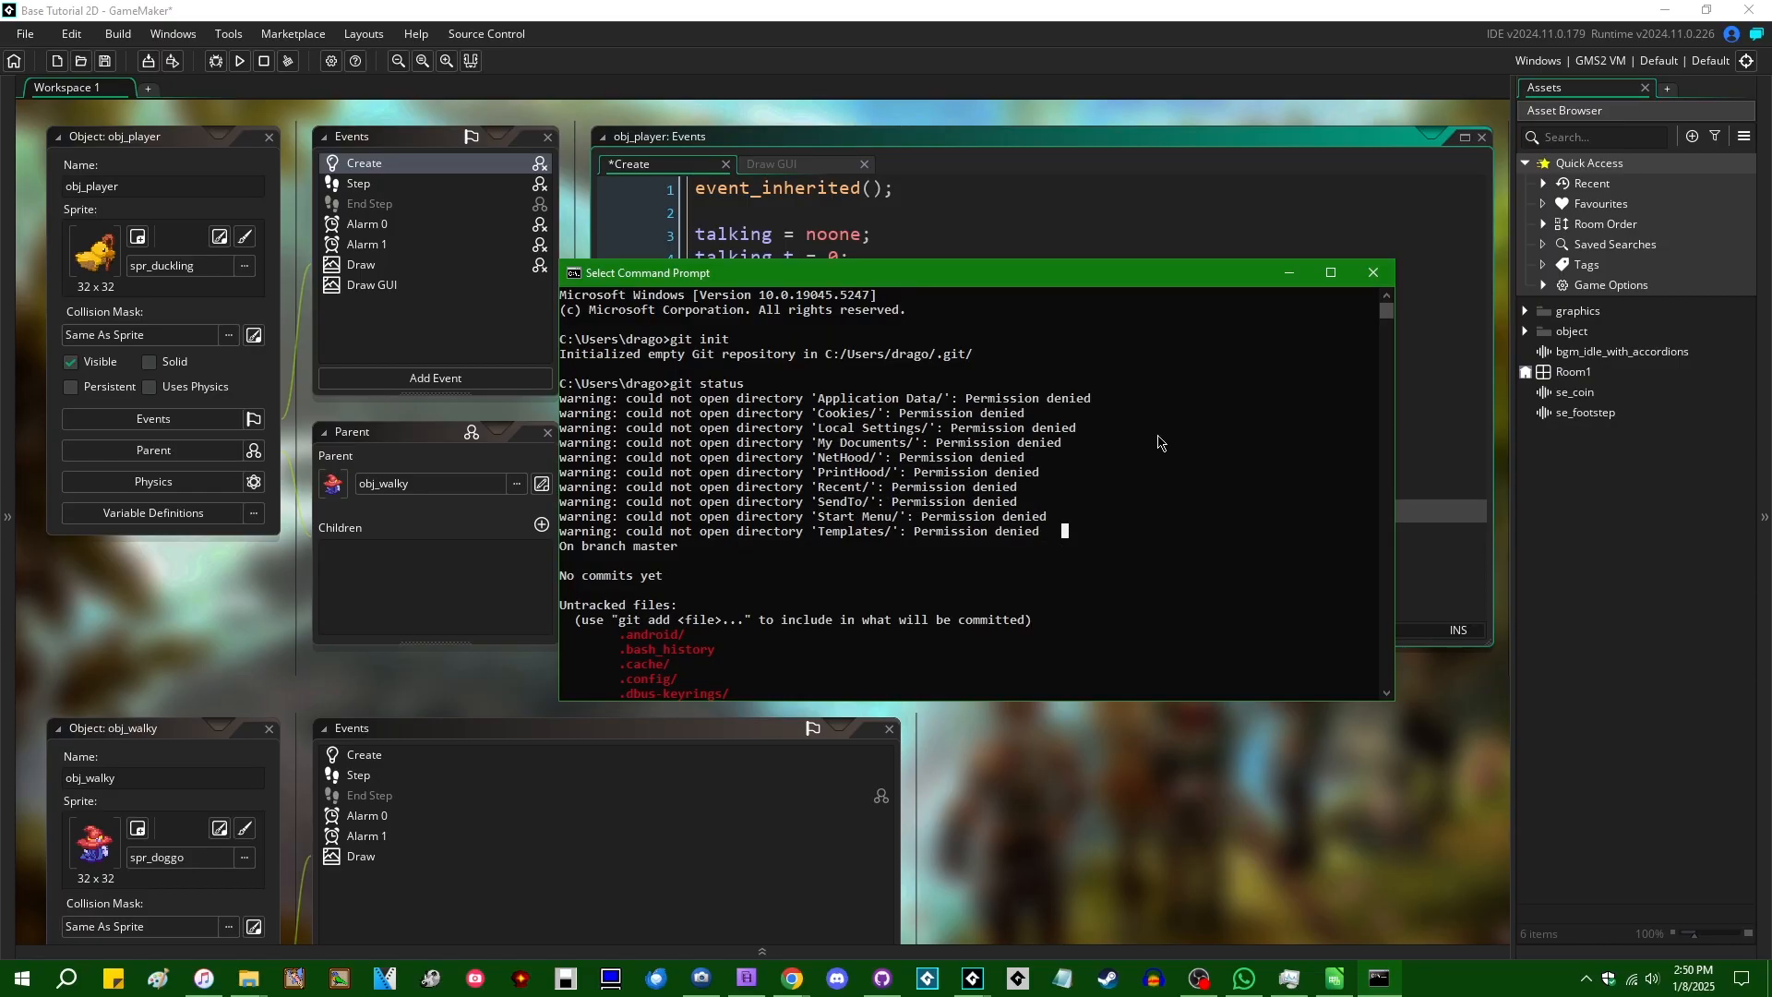
double_click(698, 339)
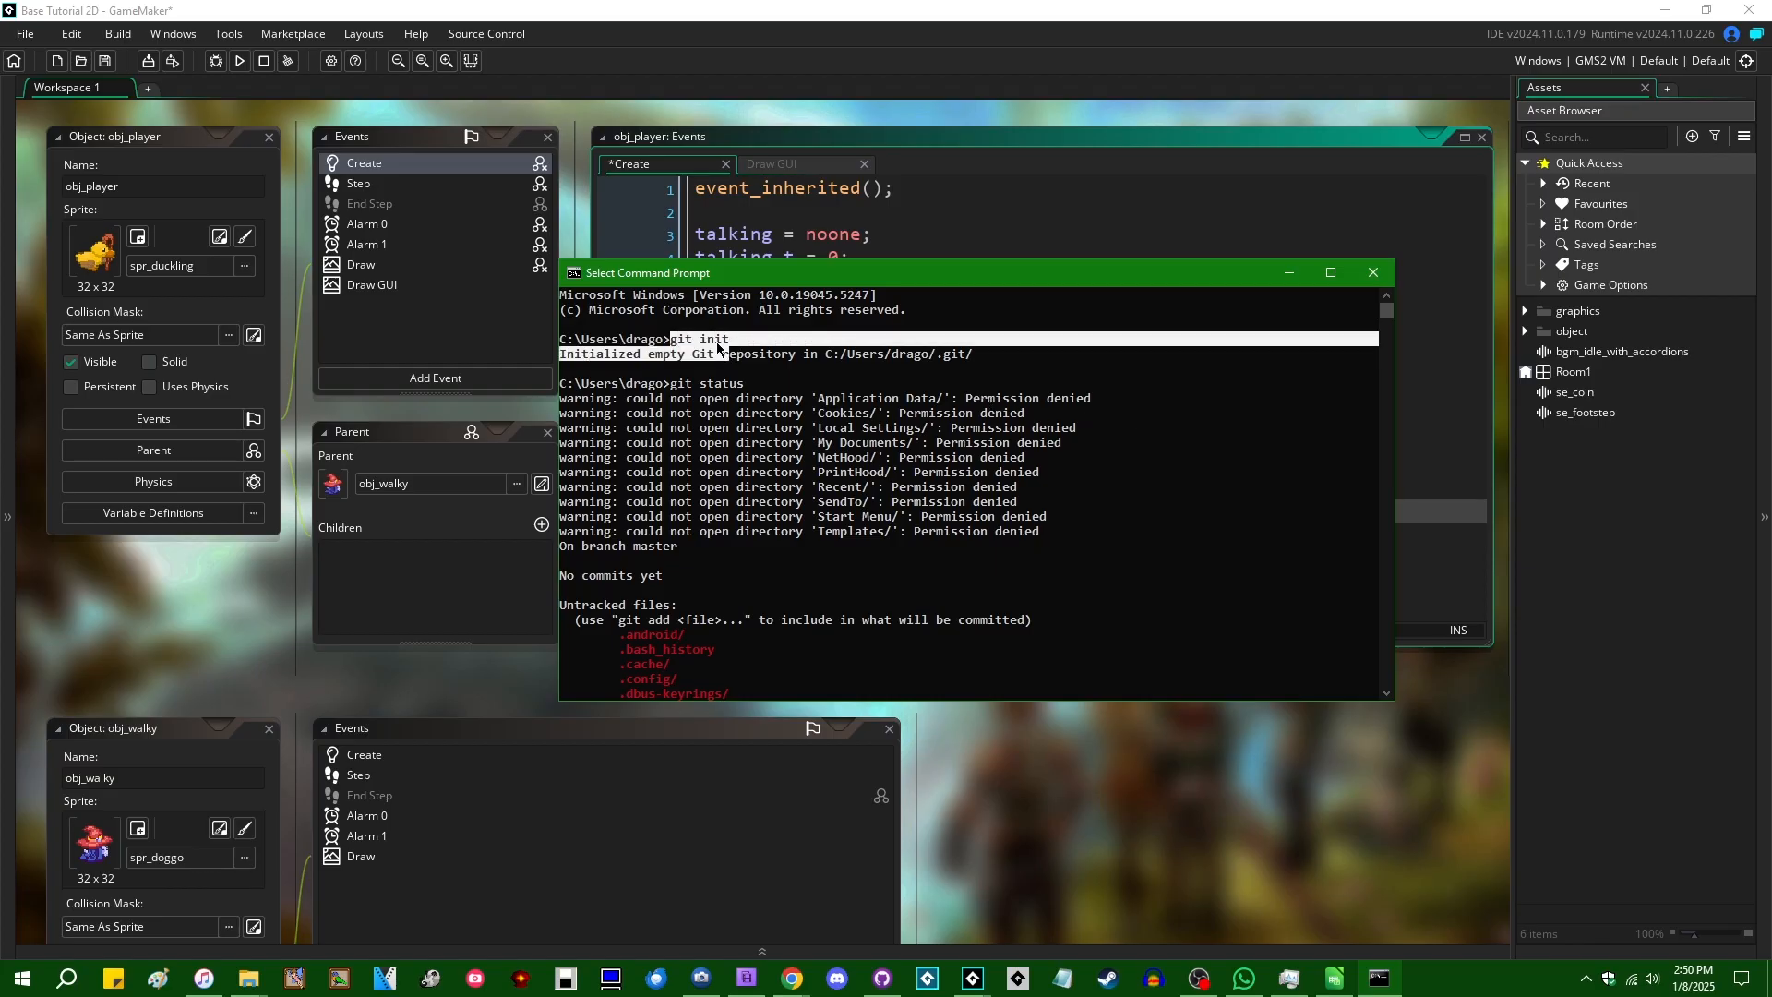
click(679, 338)
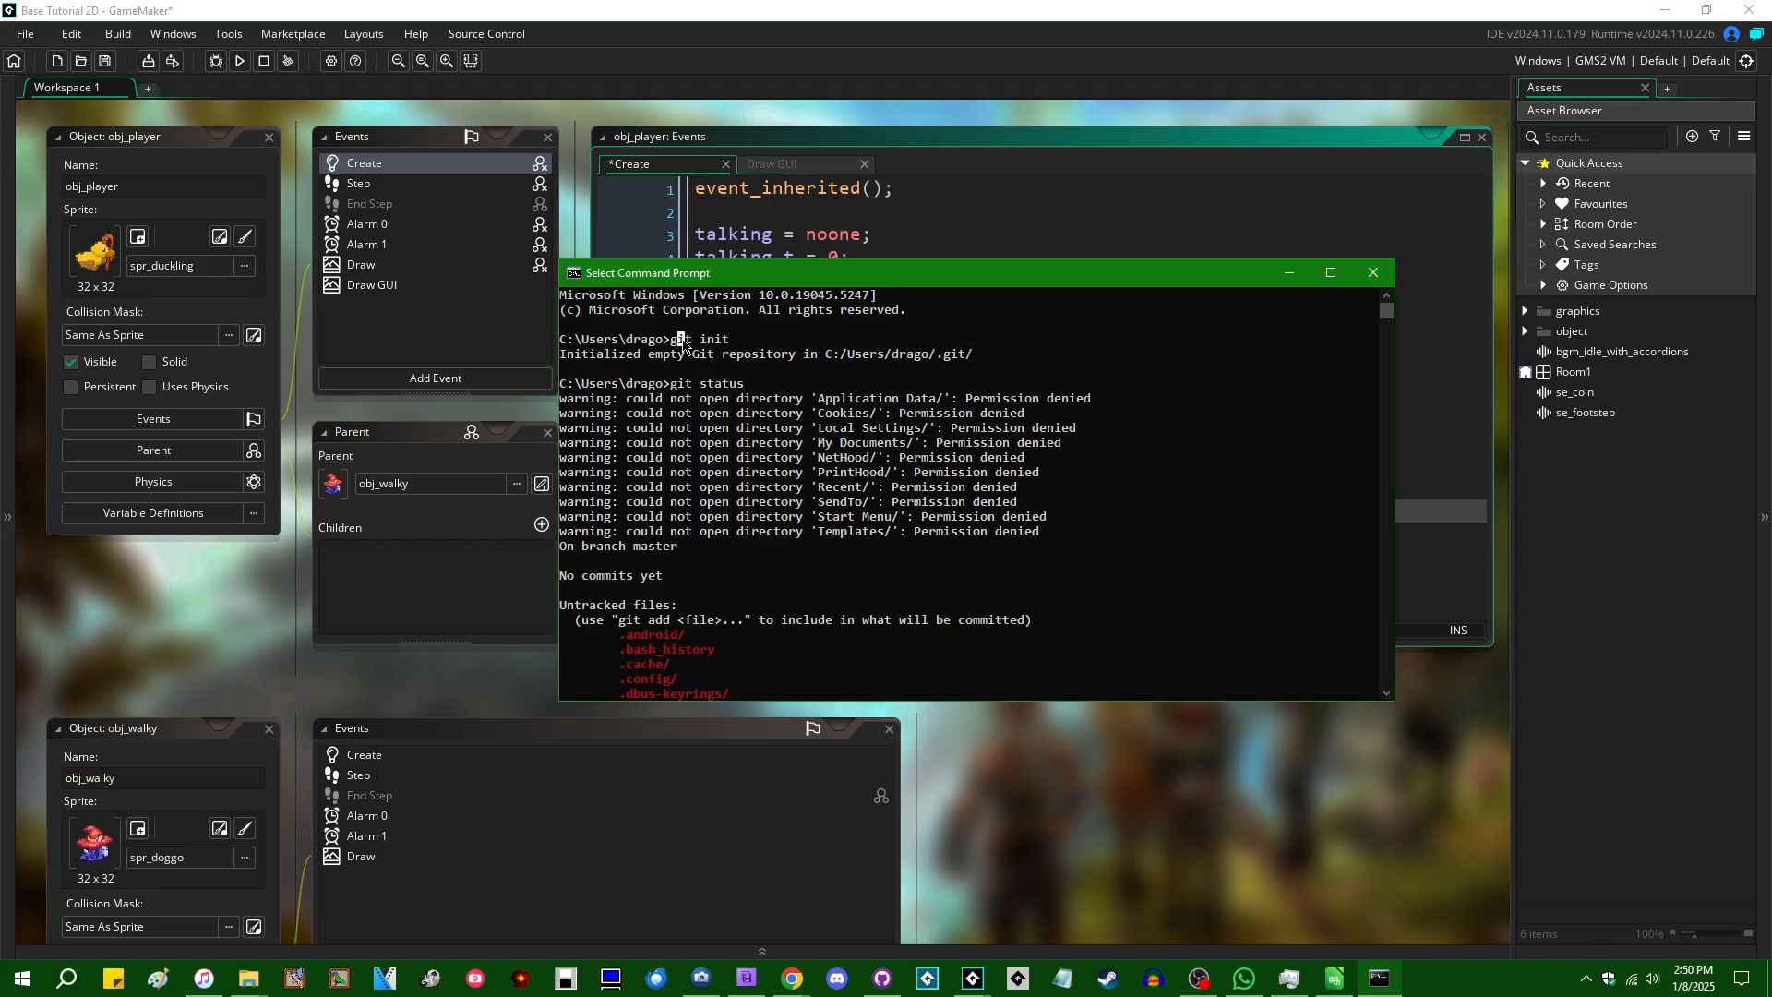
scroll(down, 3)
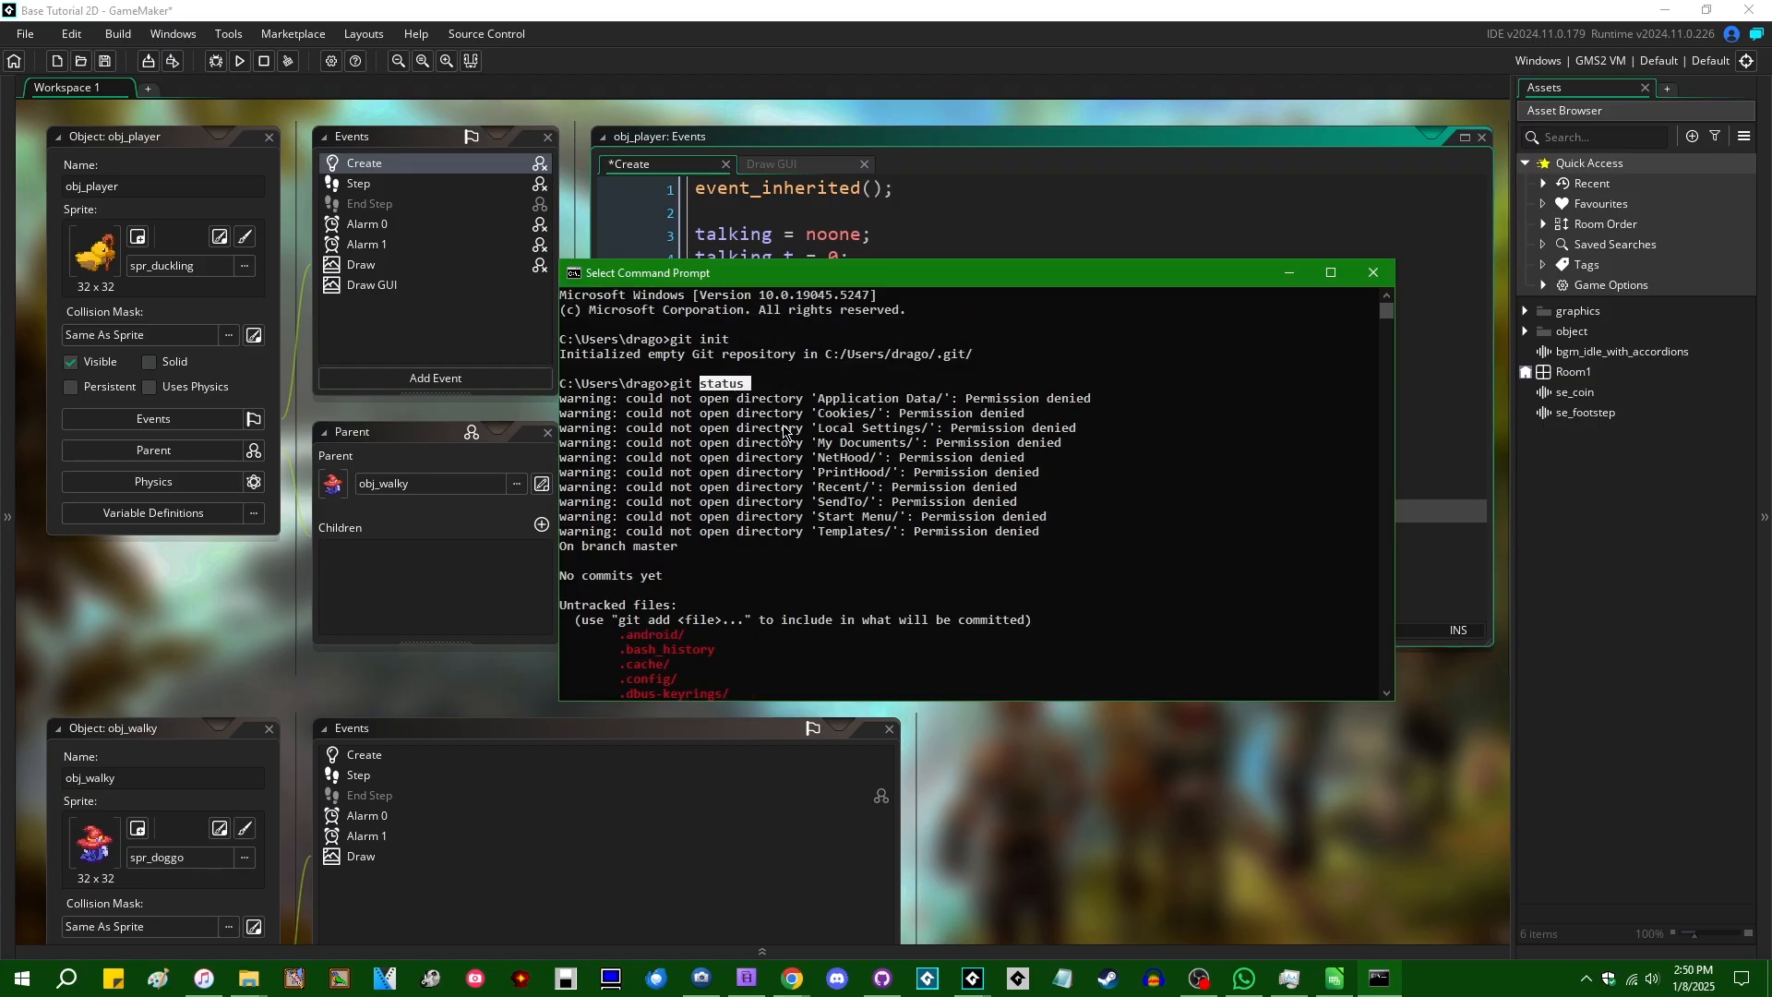
mouse_move(687, 396)
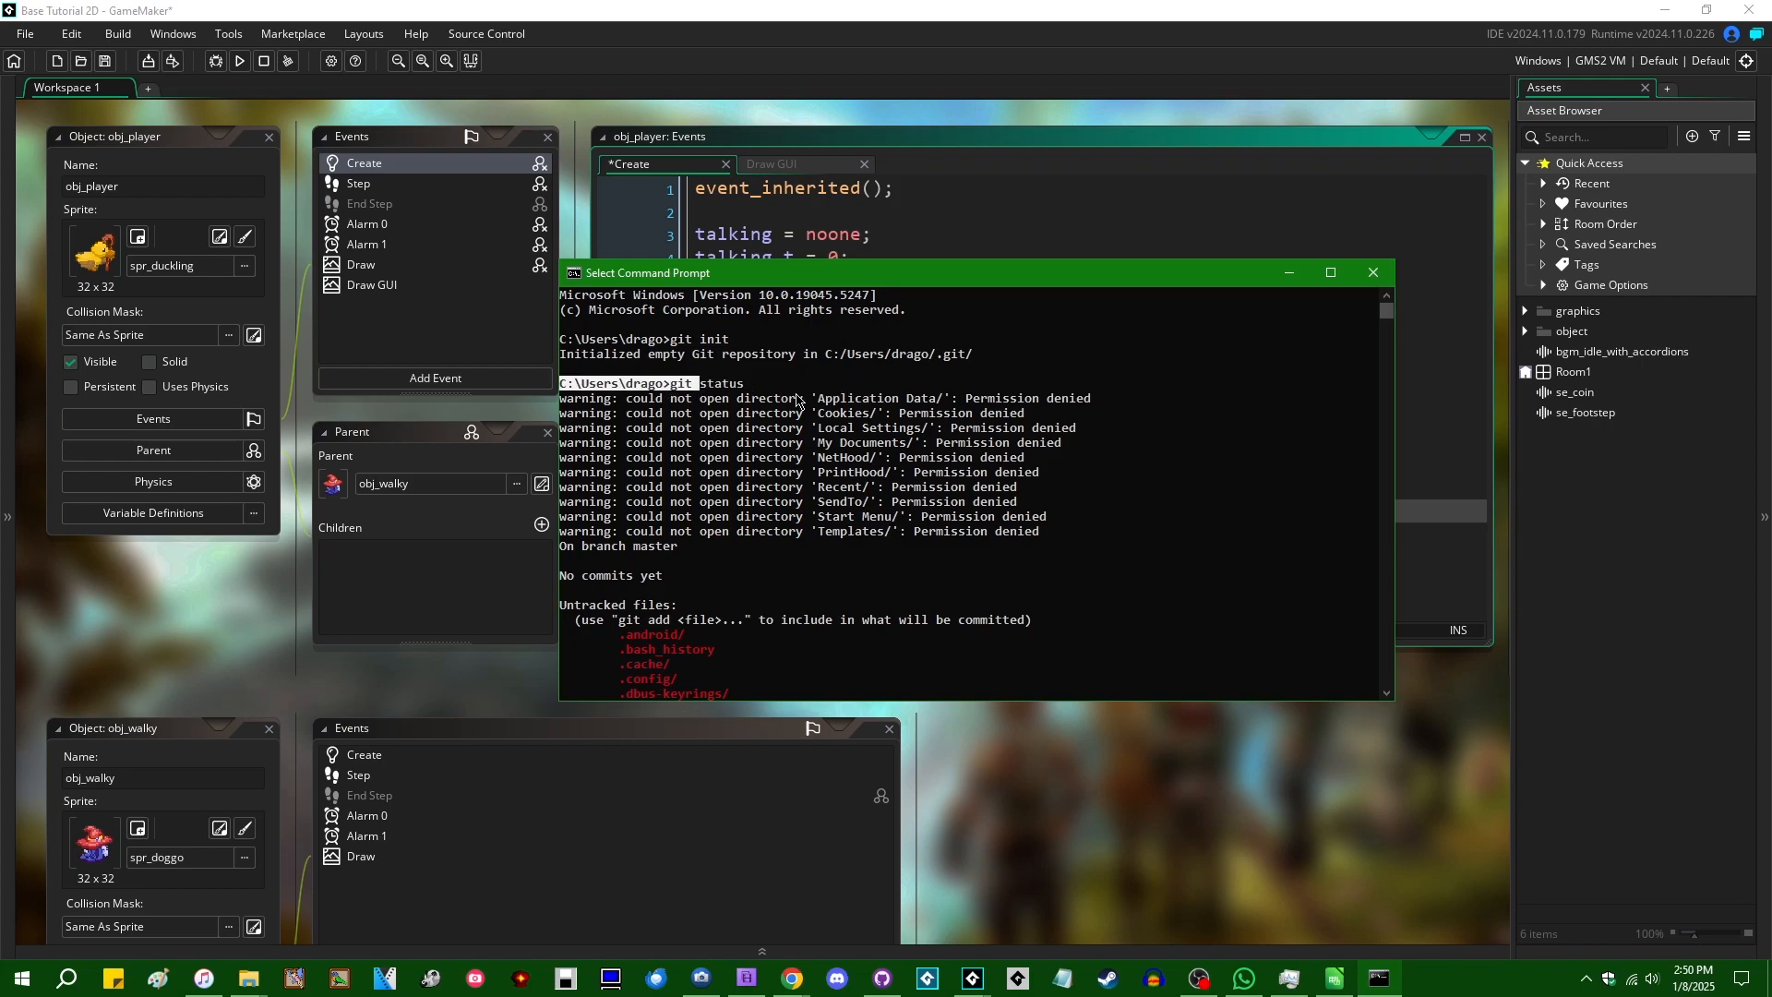
mouse_move(1092, 303)
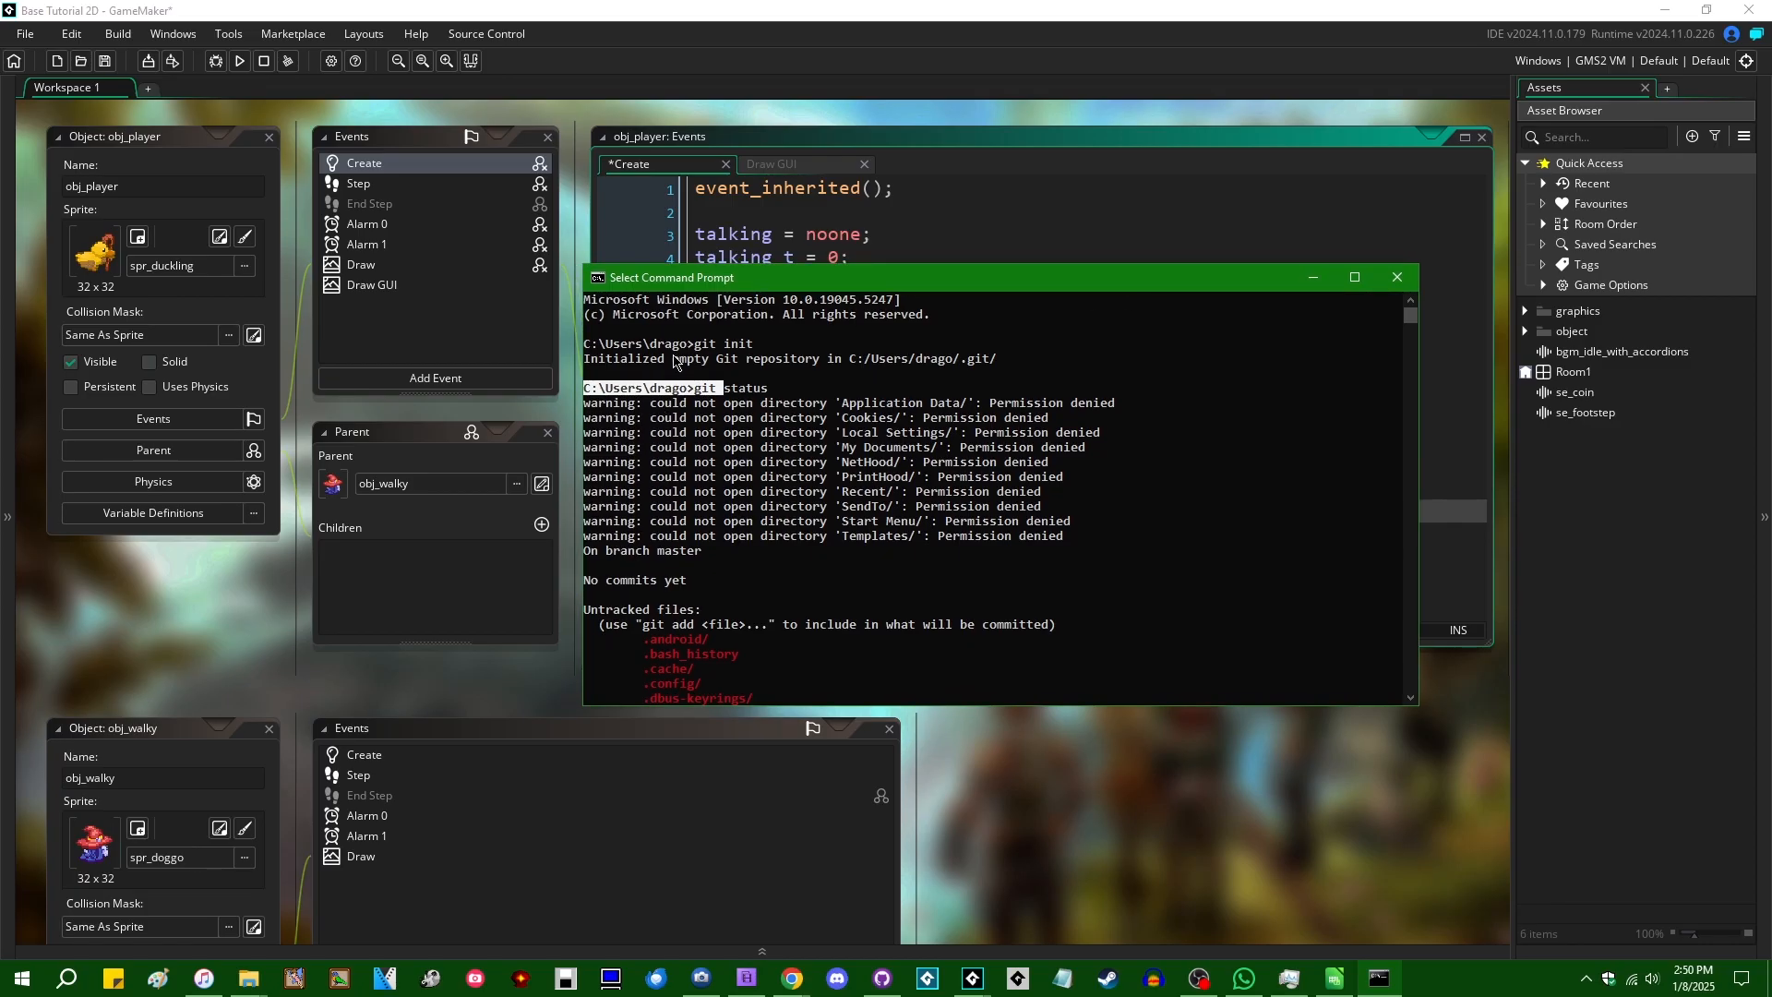
mouse_move(847, 414)
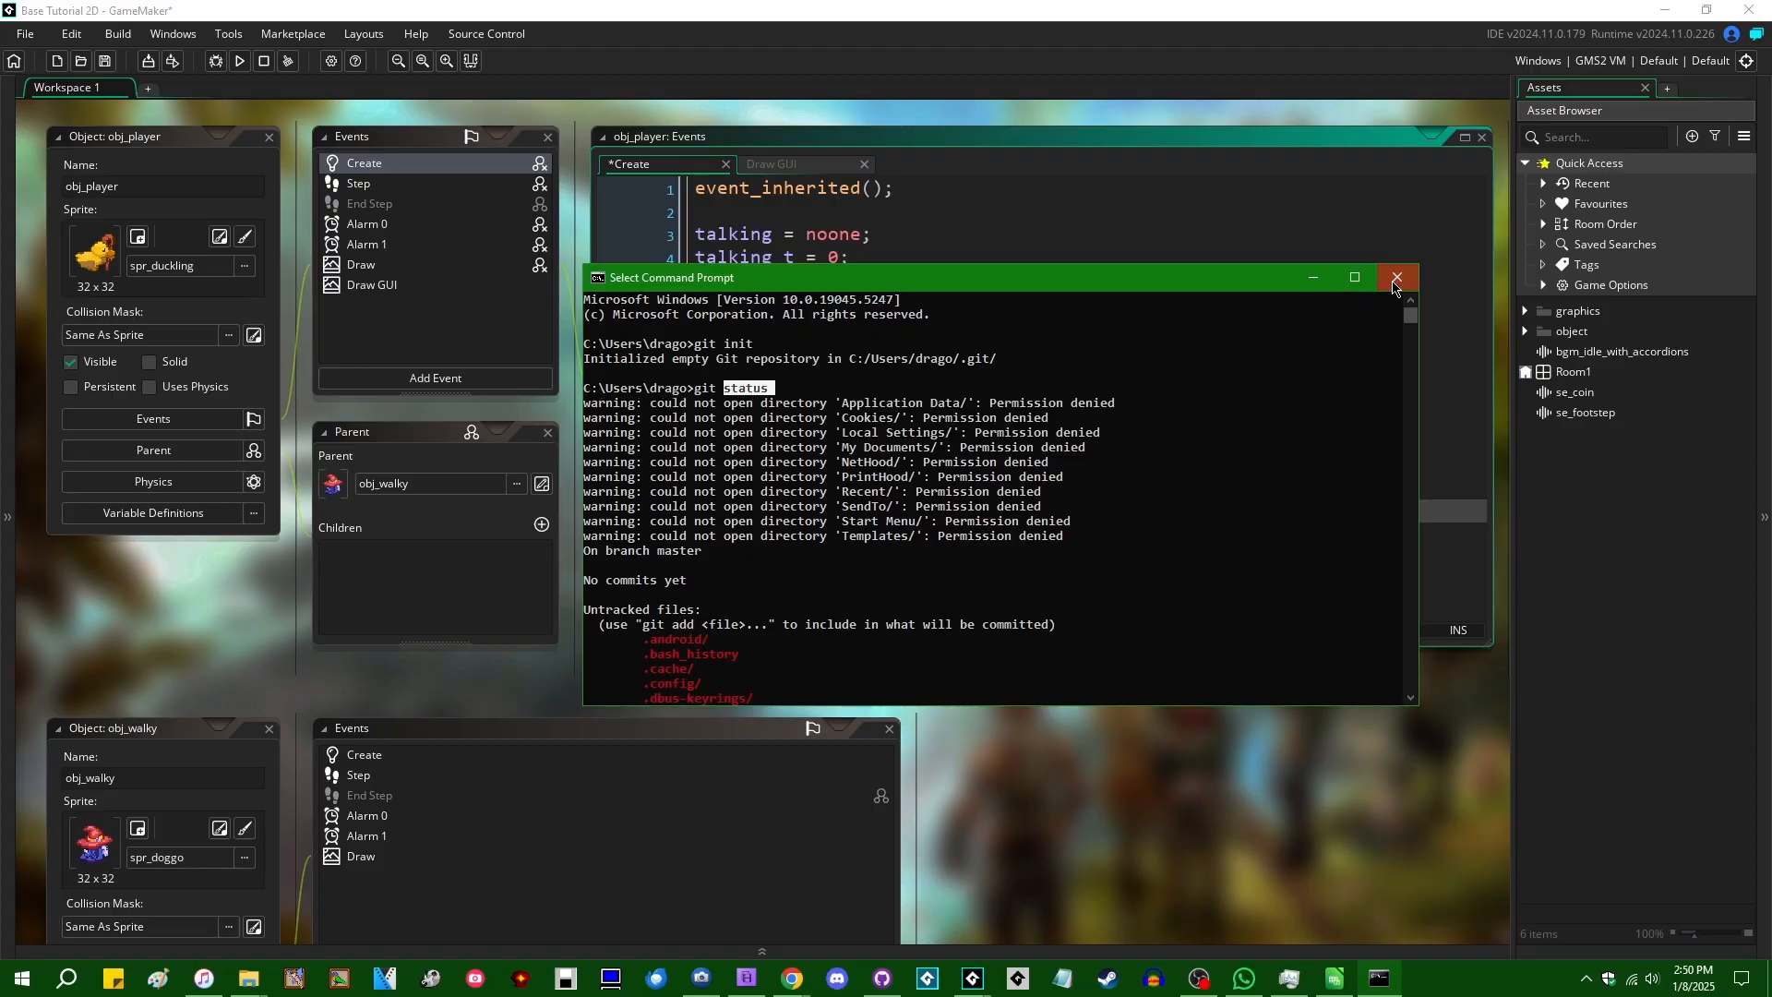
click(1395, 278)
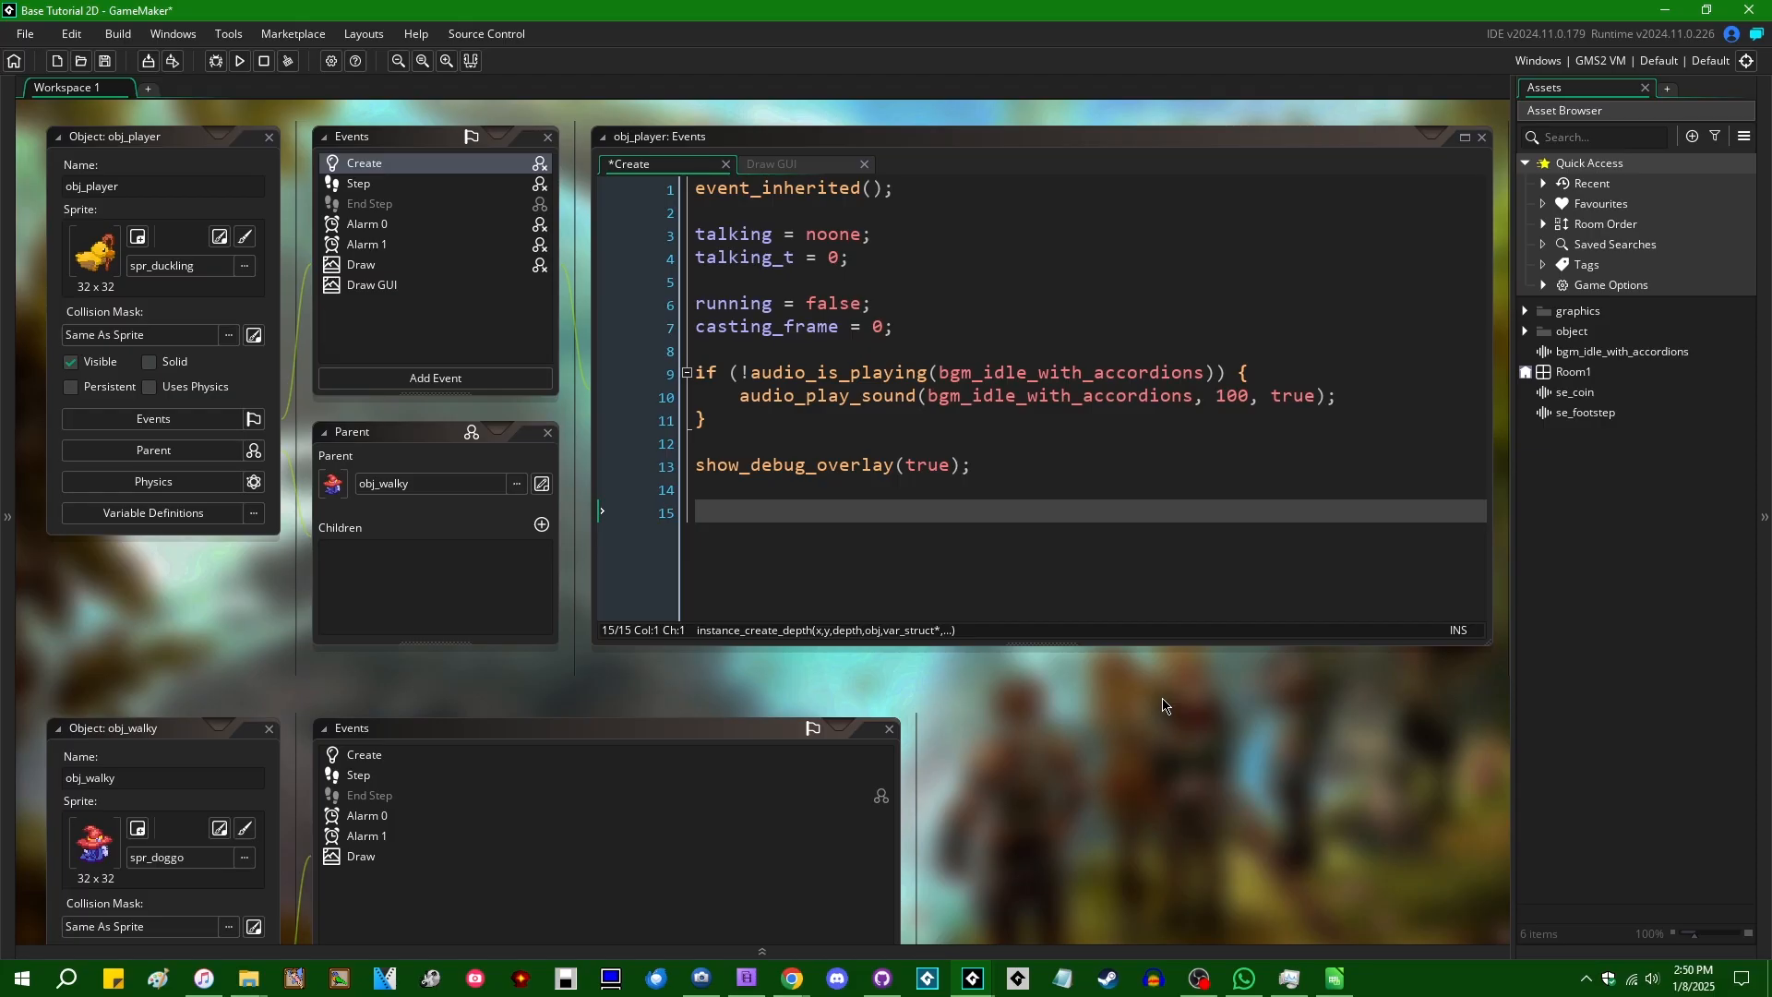
mouse_move(1265, 695)
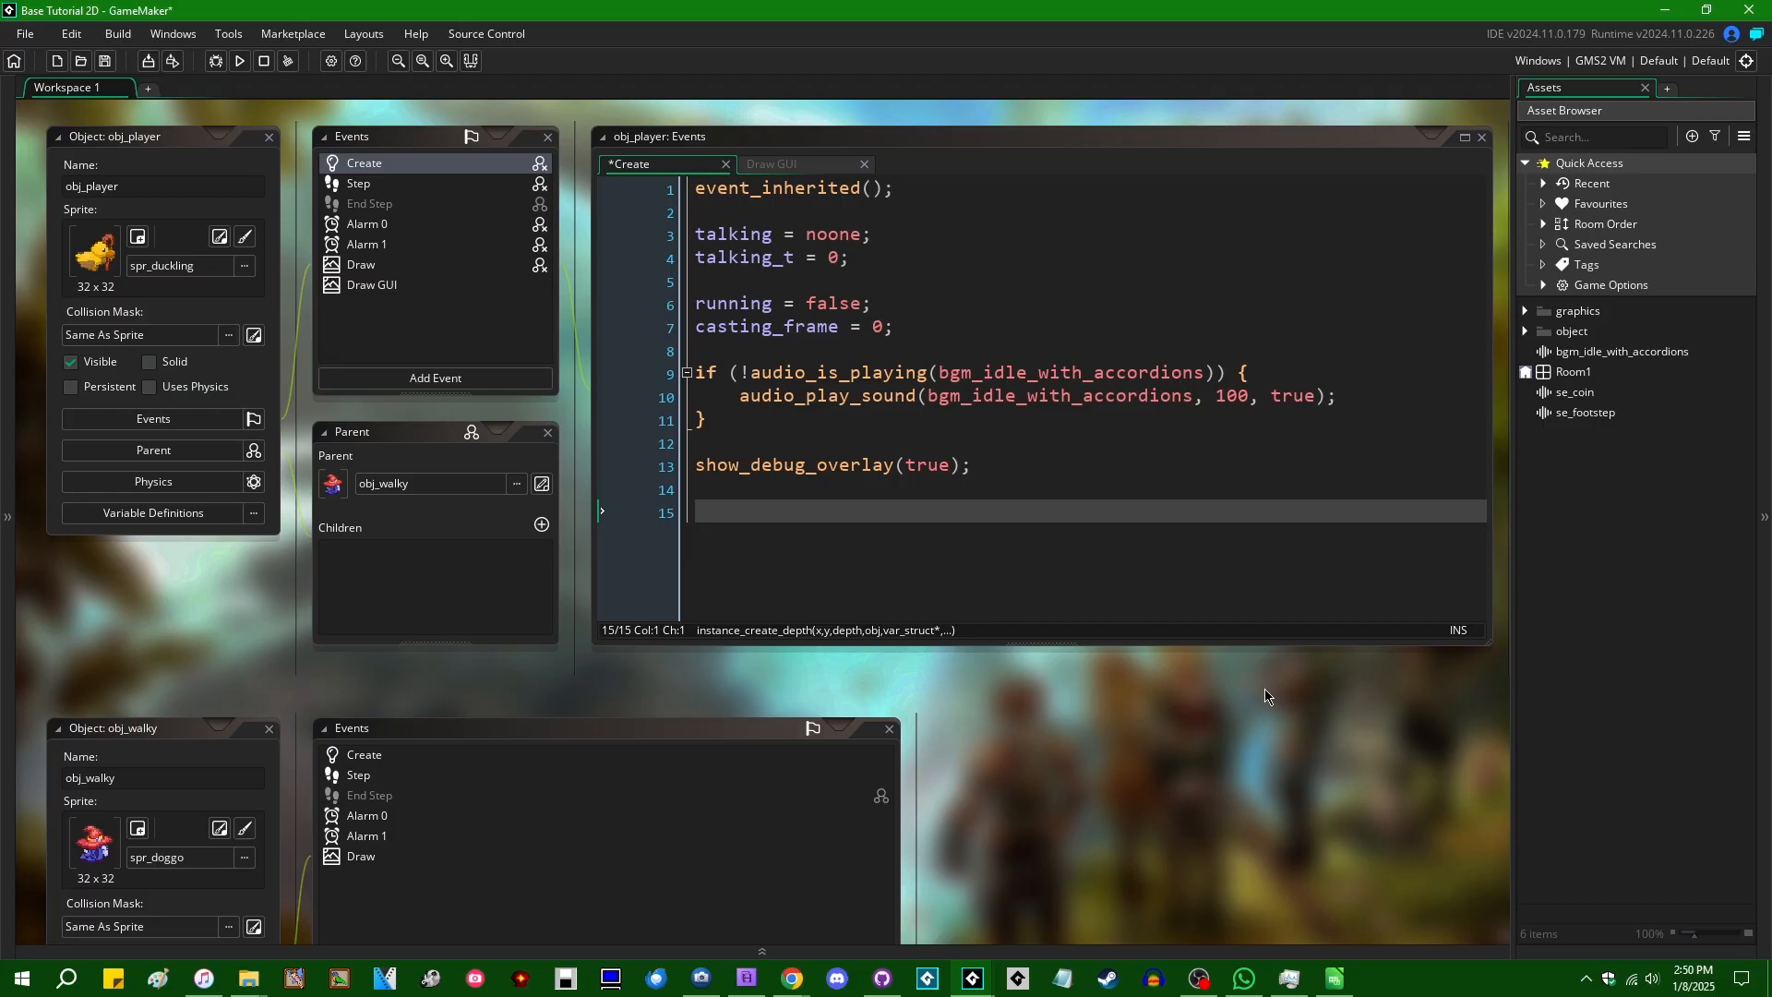
mouse_move(757, 759)
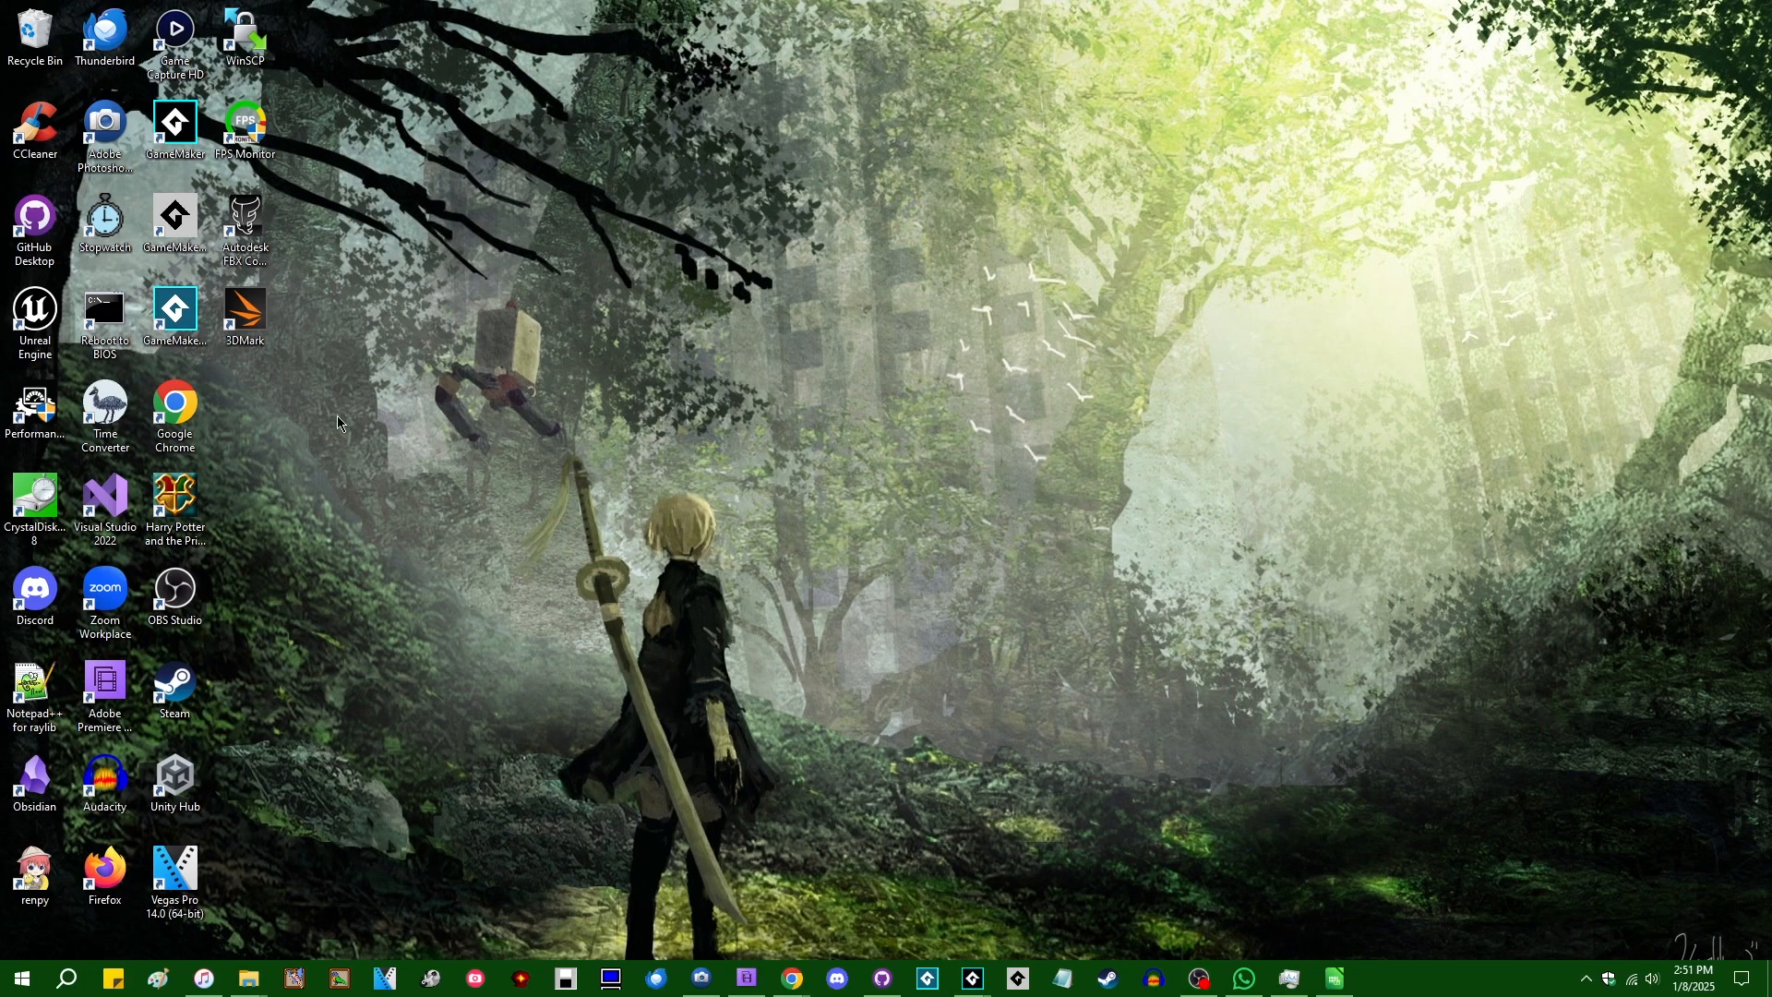
mouse_move(602, 553)
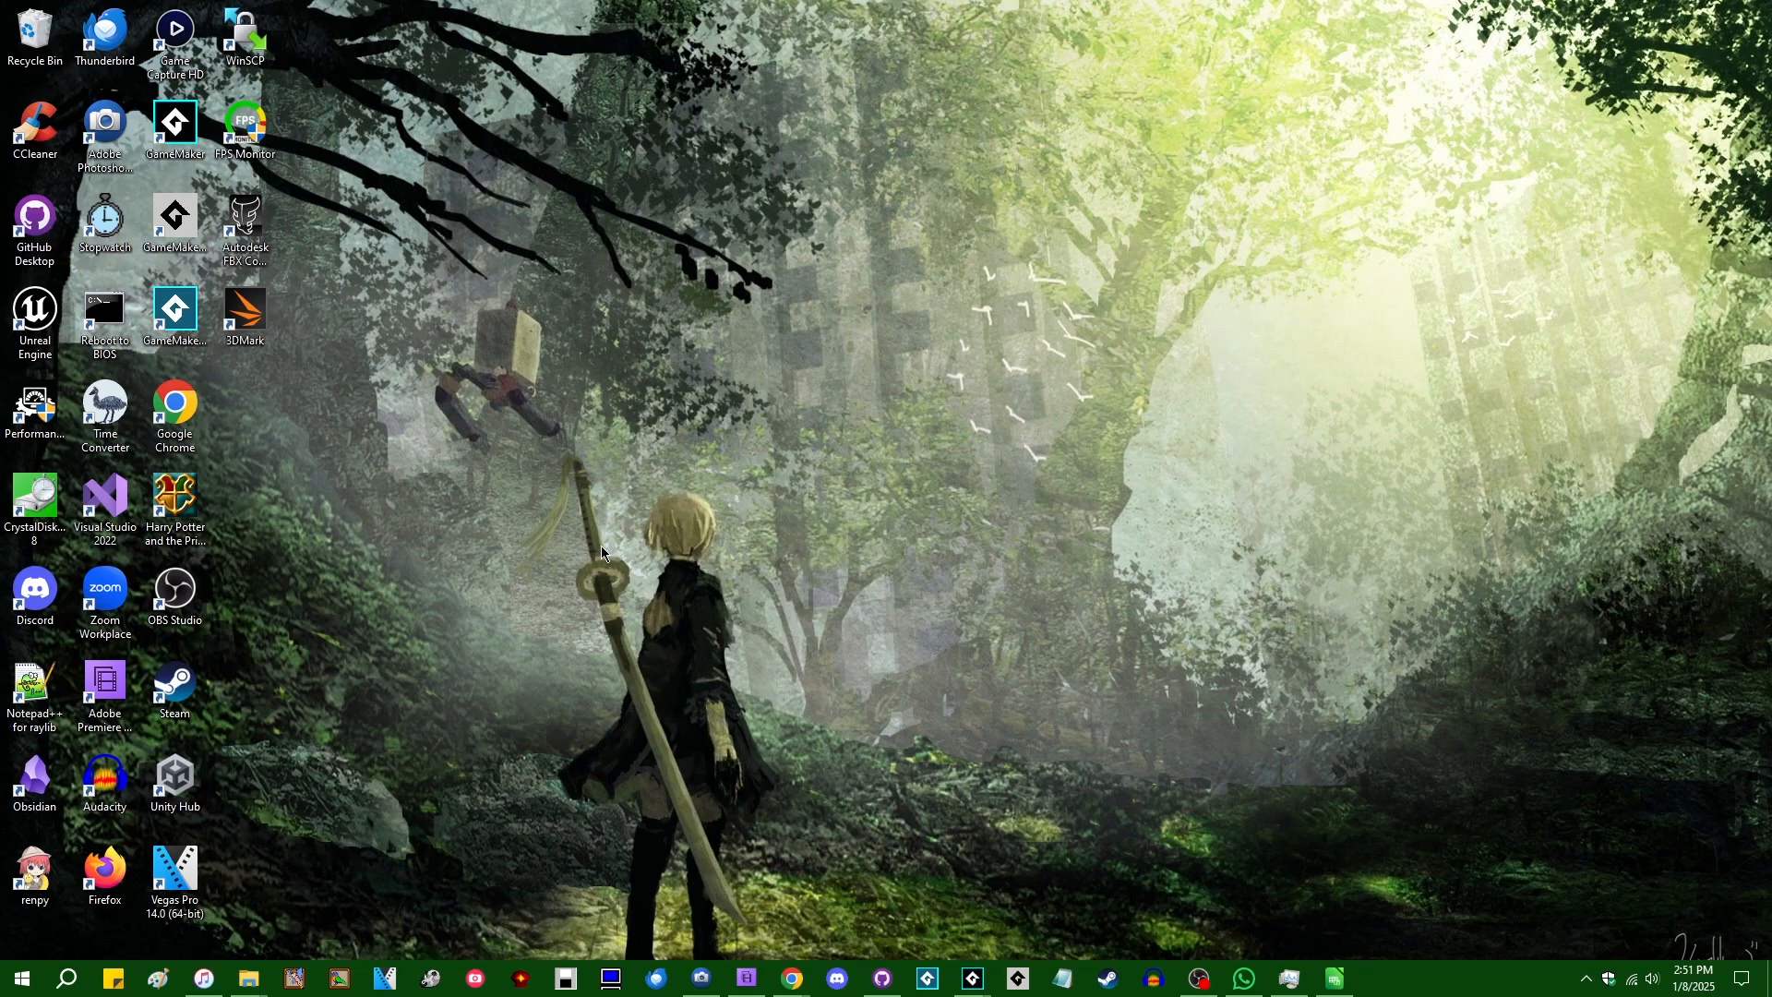
mouse_move(469, 675)
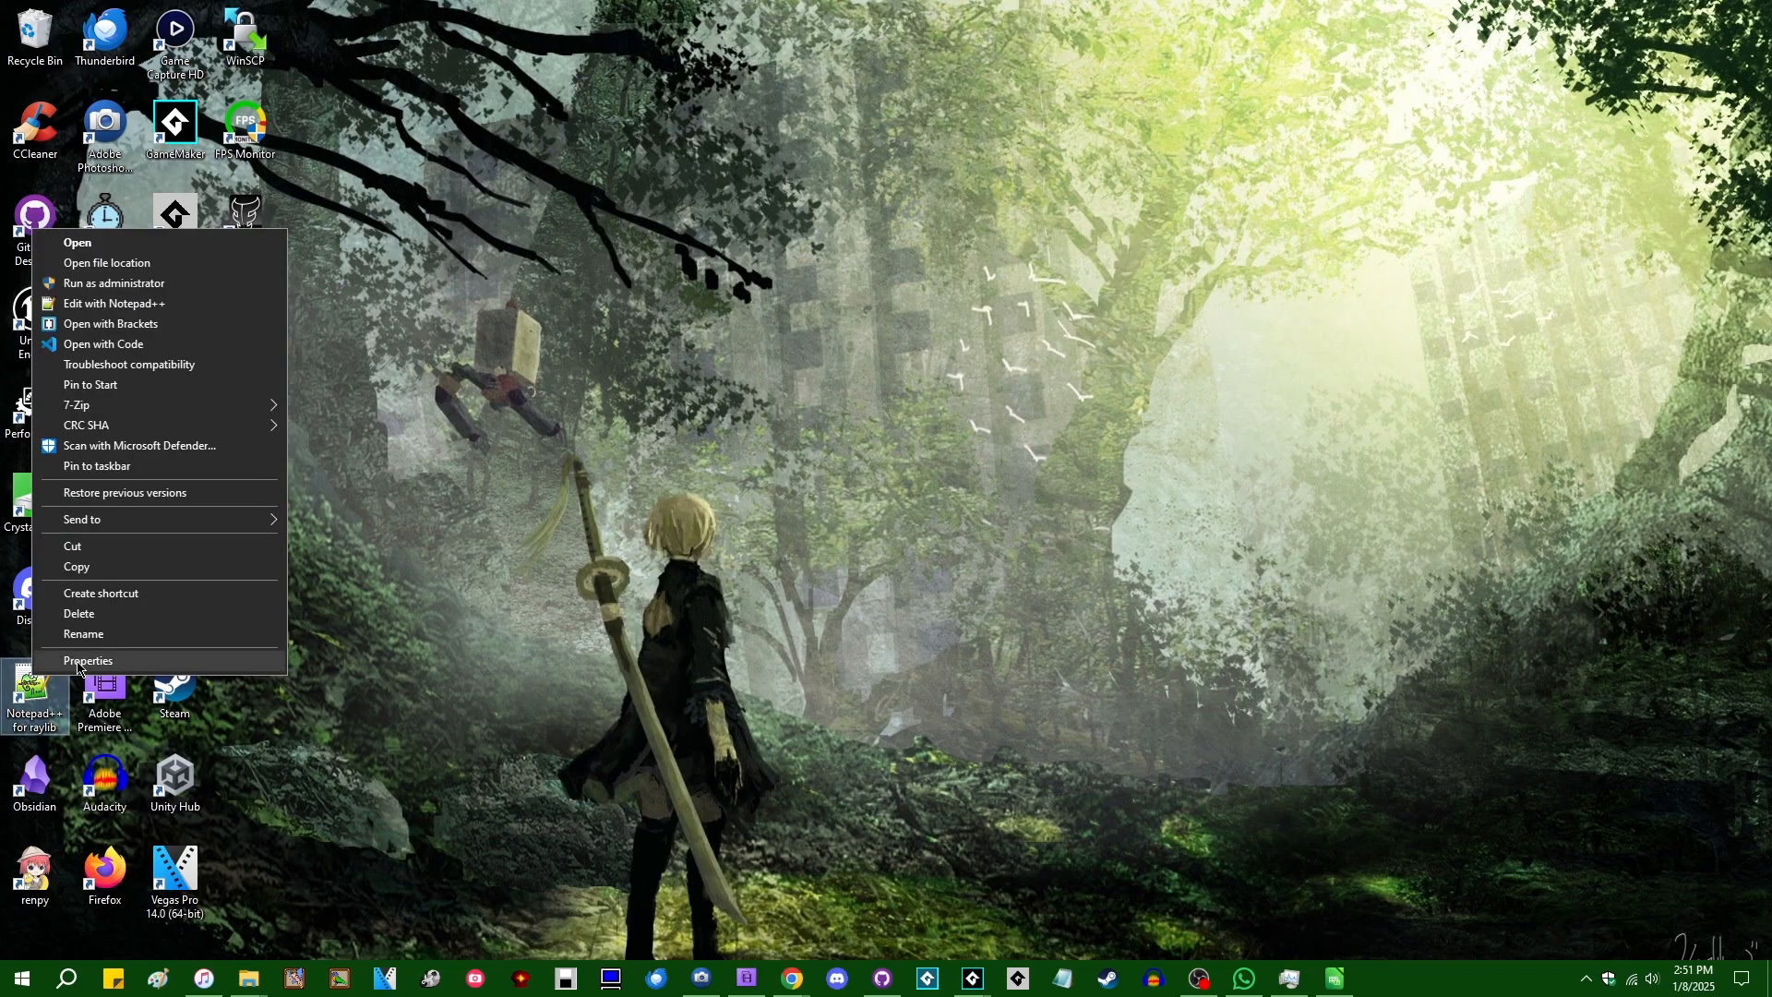
Step: Review the Notepad++ for raylib shortcut's Target, cancel, and return to Base Tutorial 2D
click(89, 660)
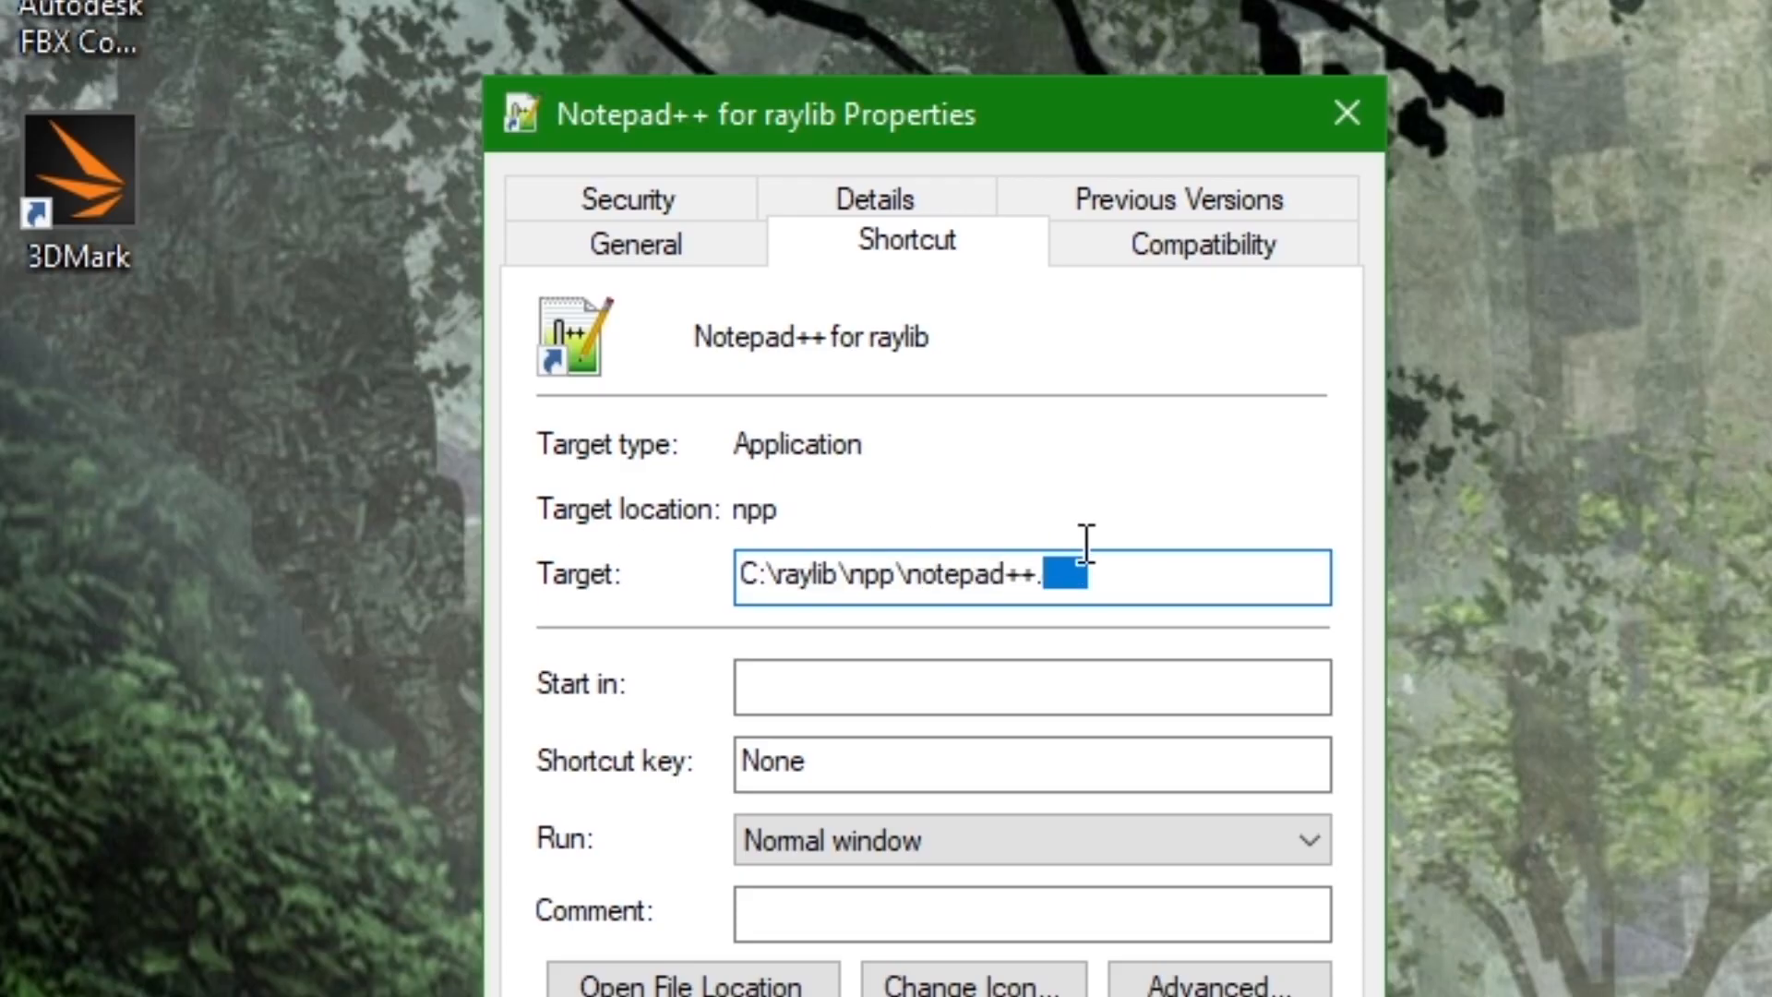
text(exe)
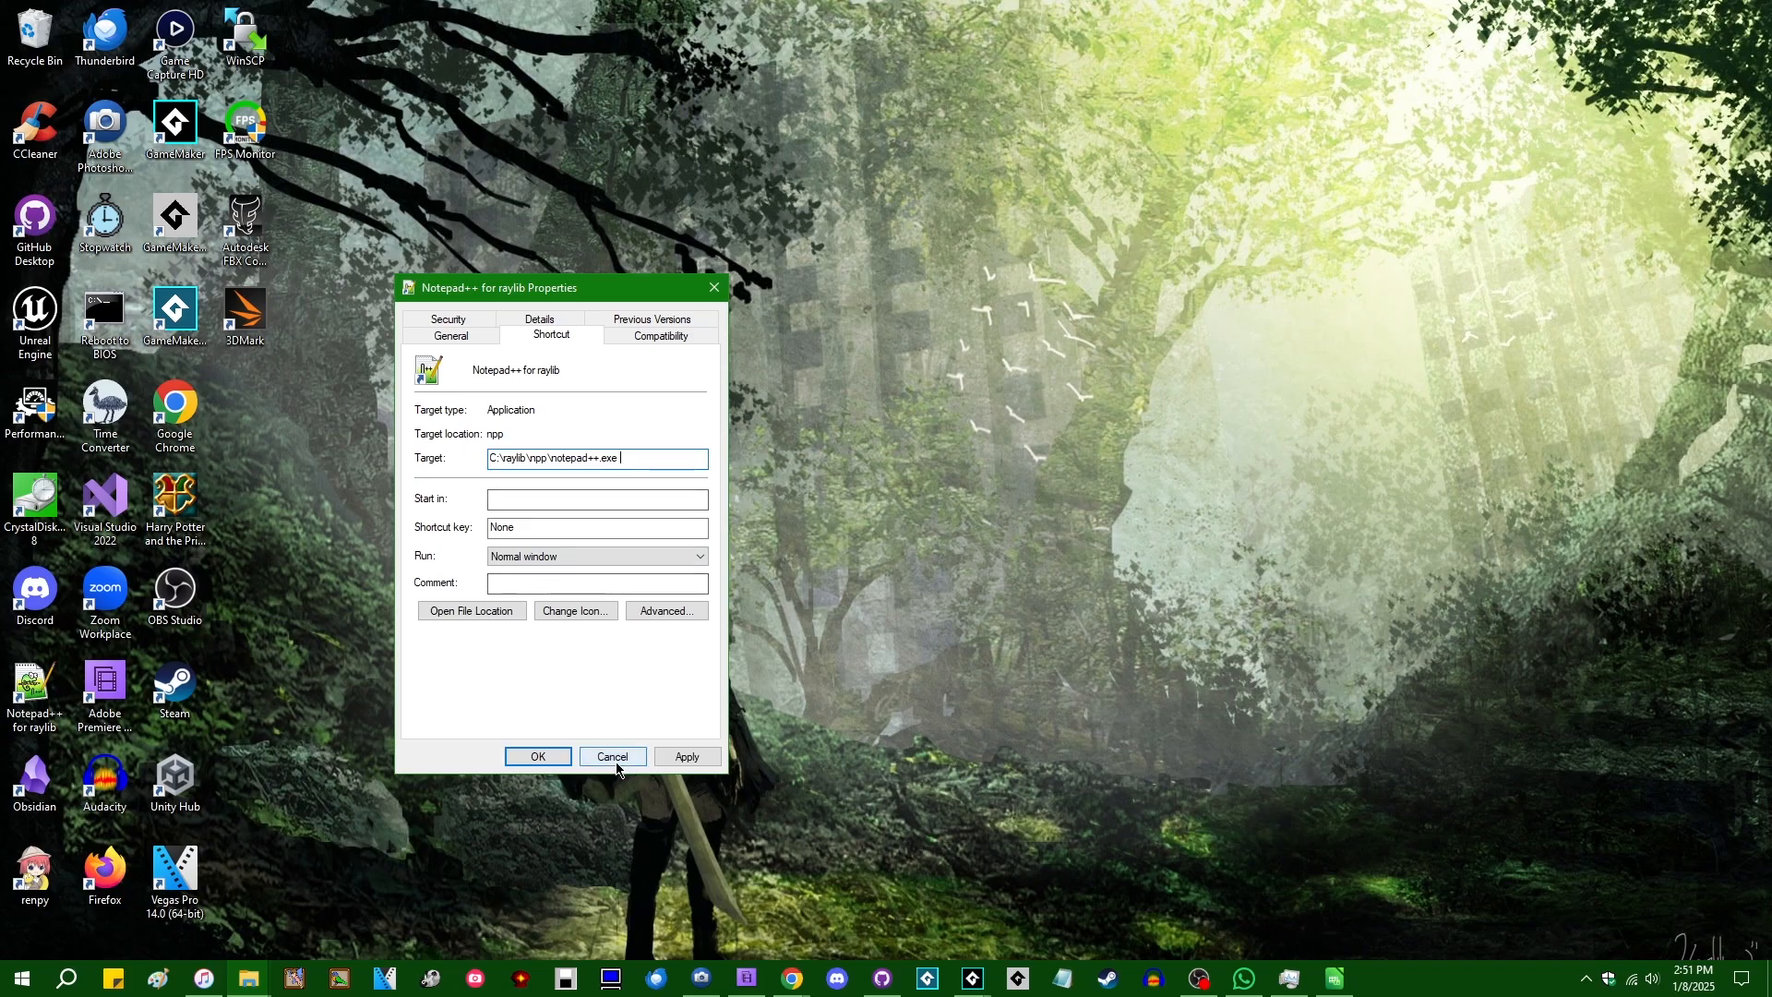
click(611, 756)
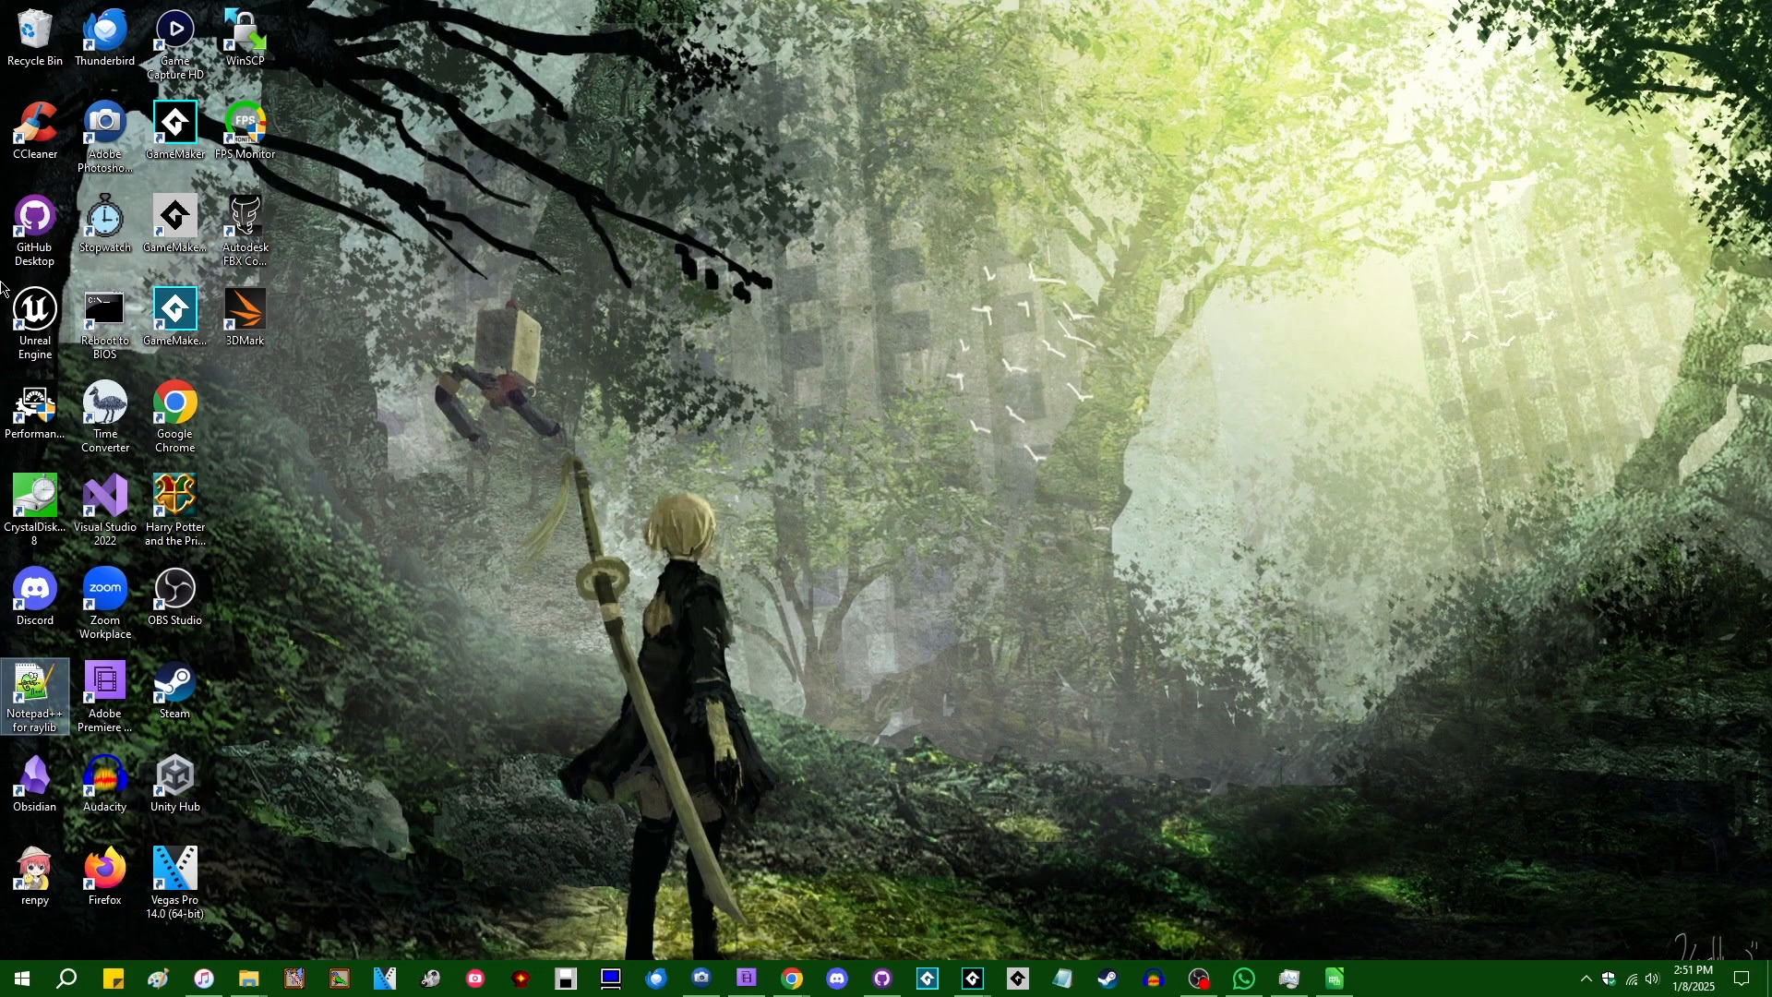
mouse_move(523, 740)
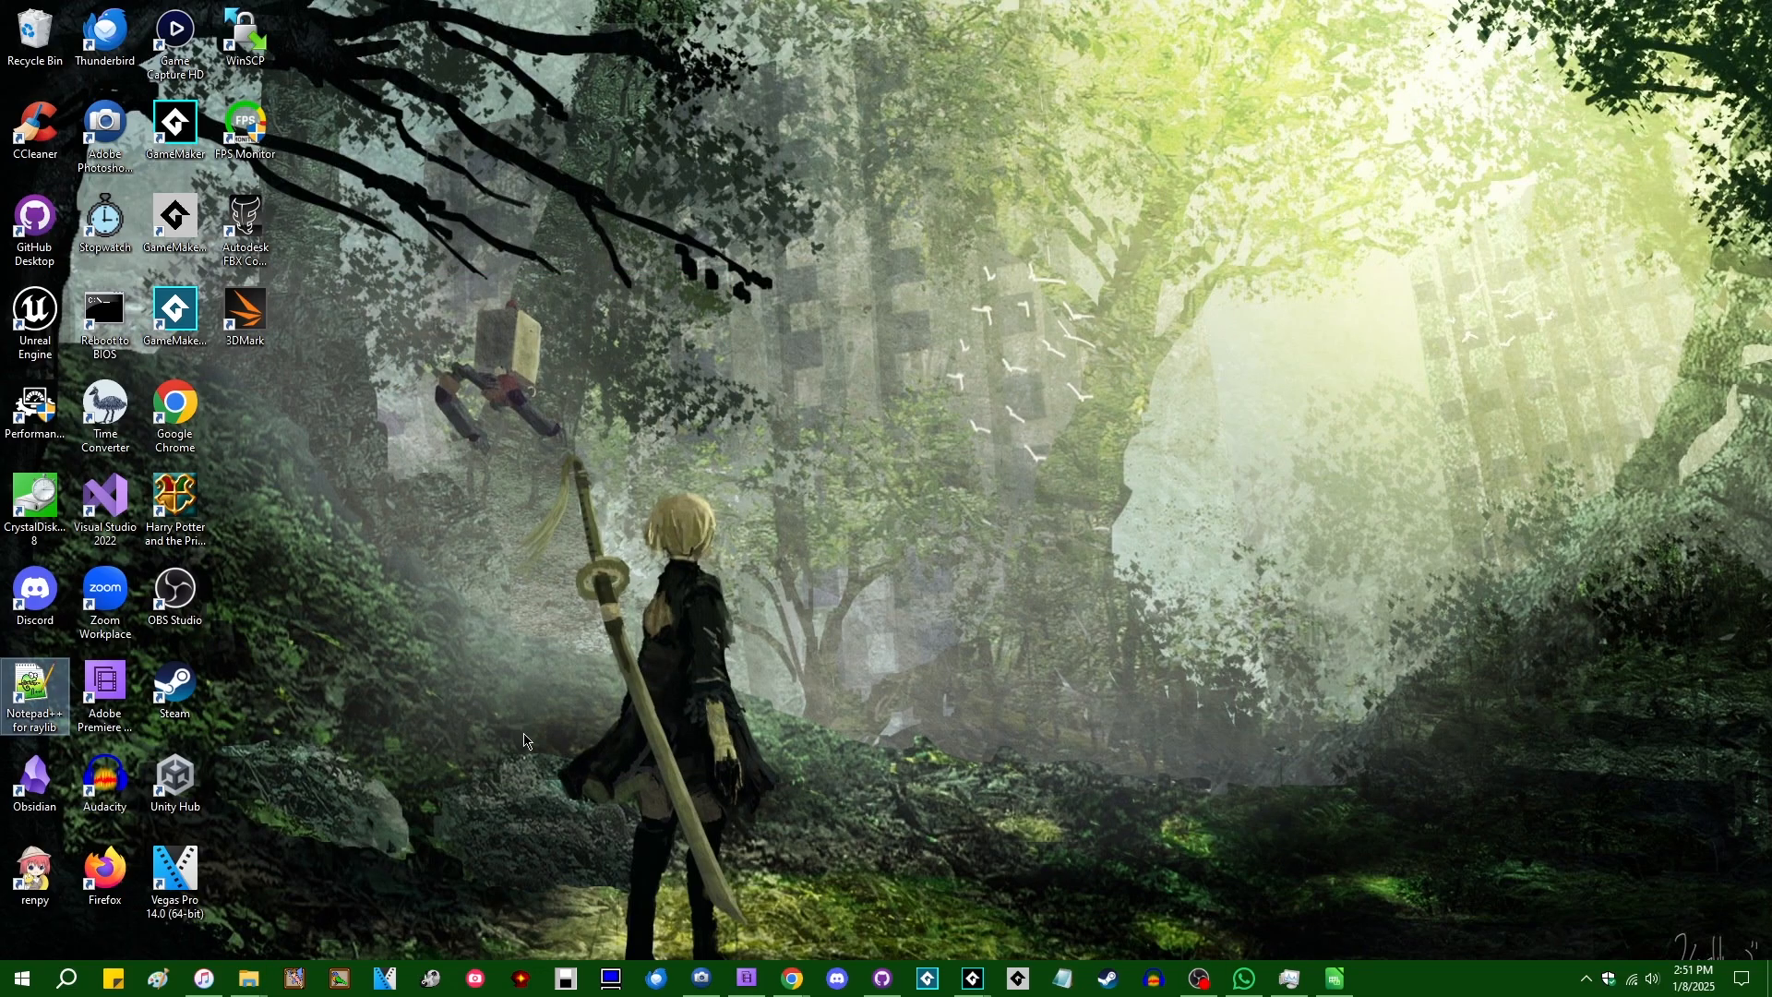
mouse_move(1058, 693)
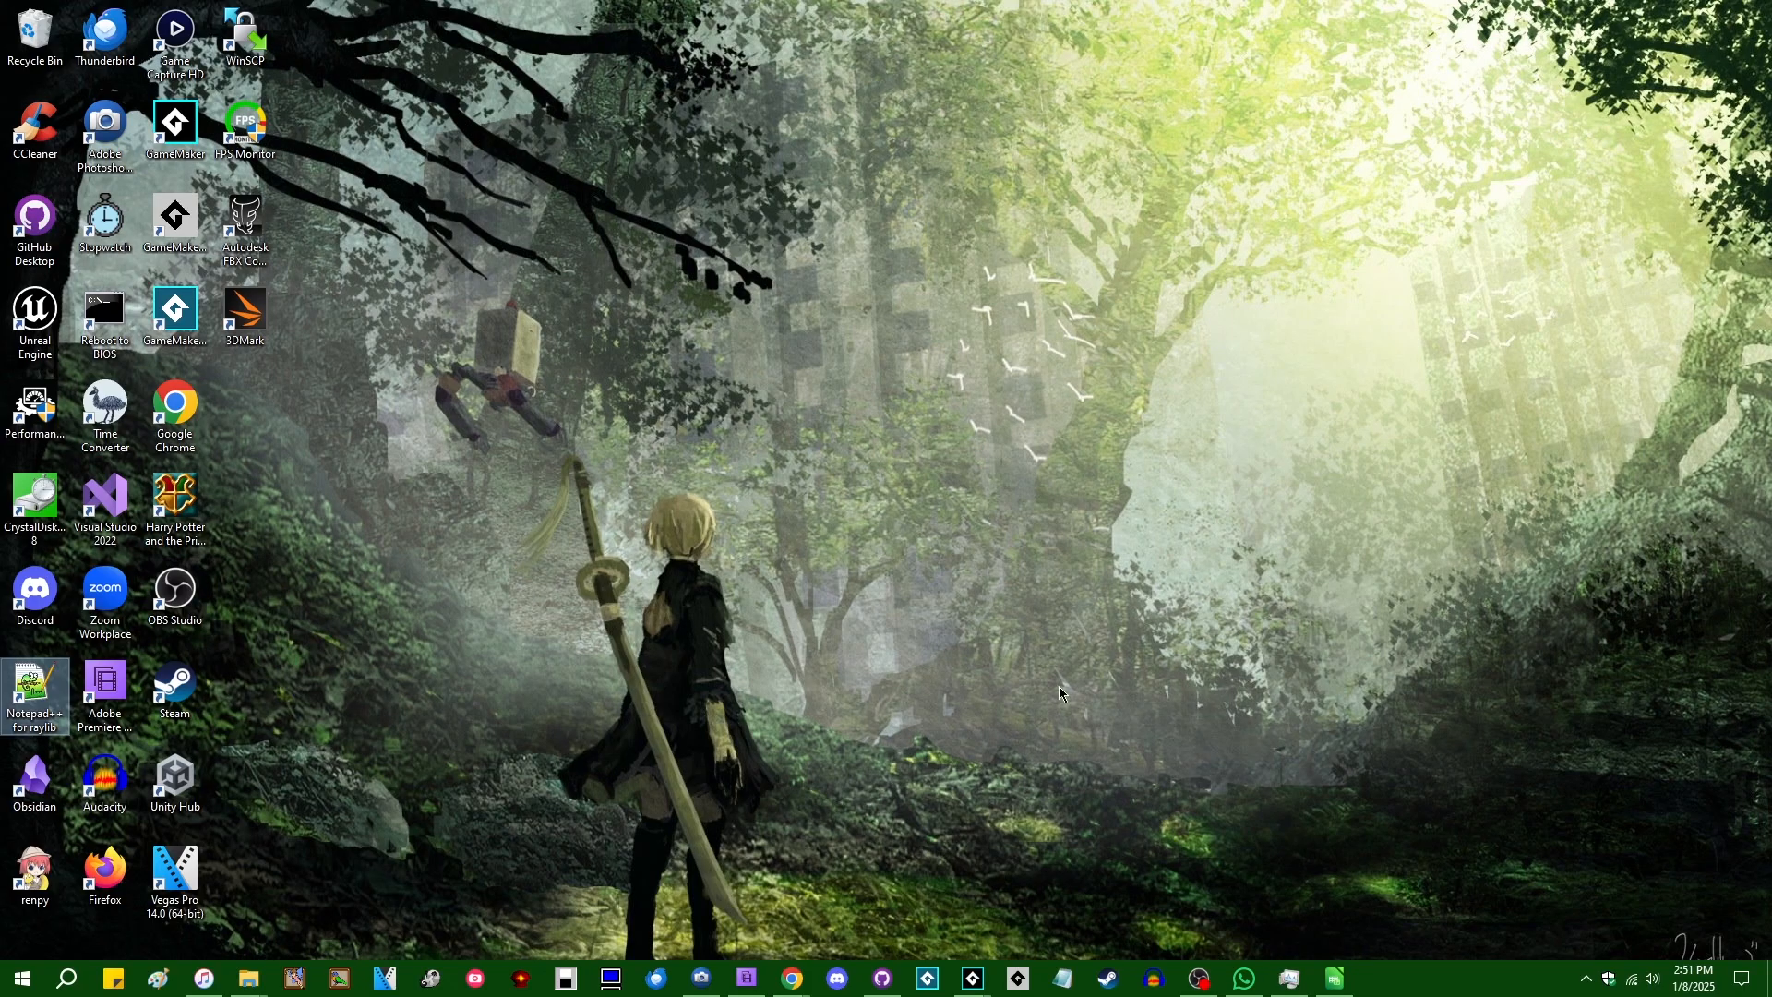
mouse_move(1179, 809)
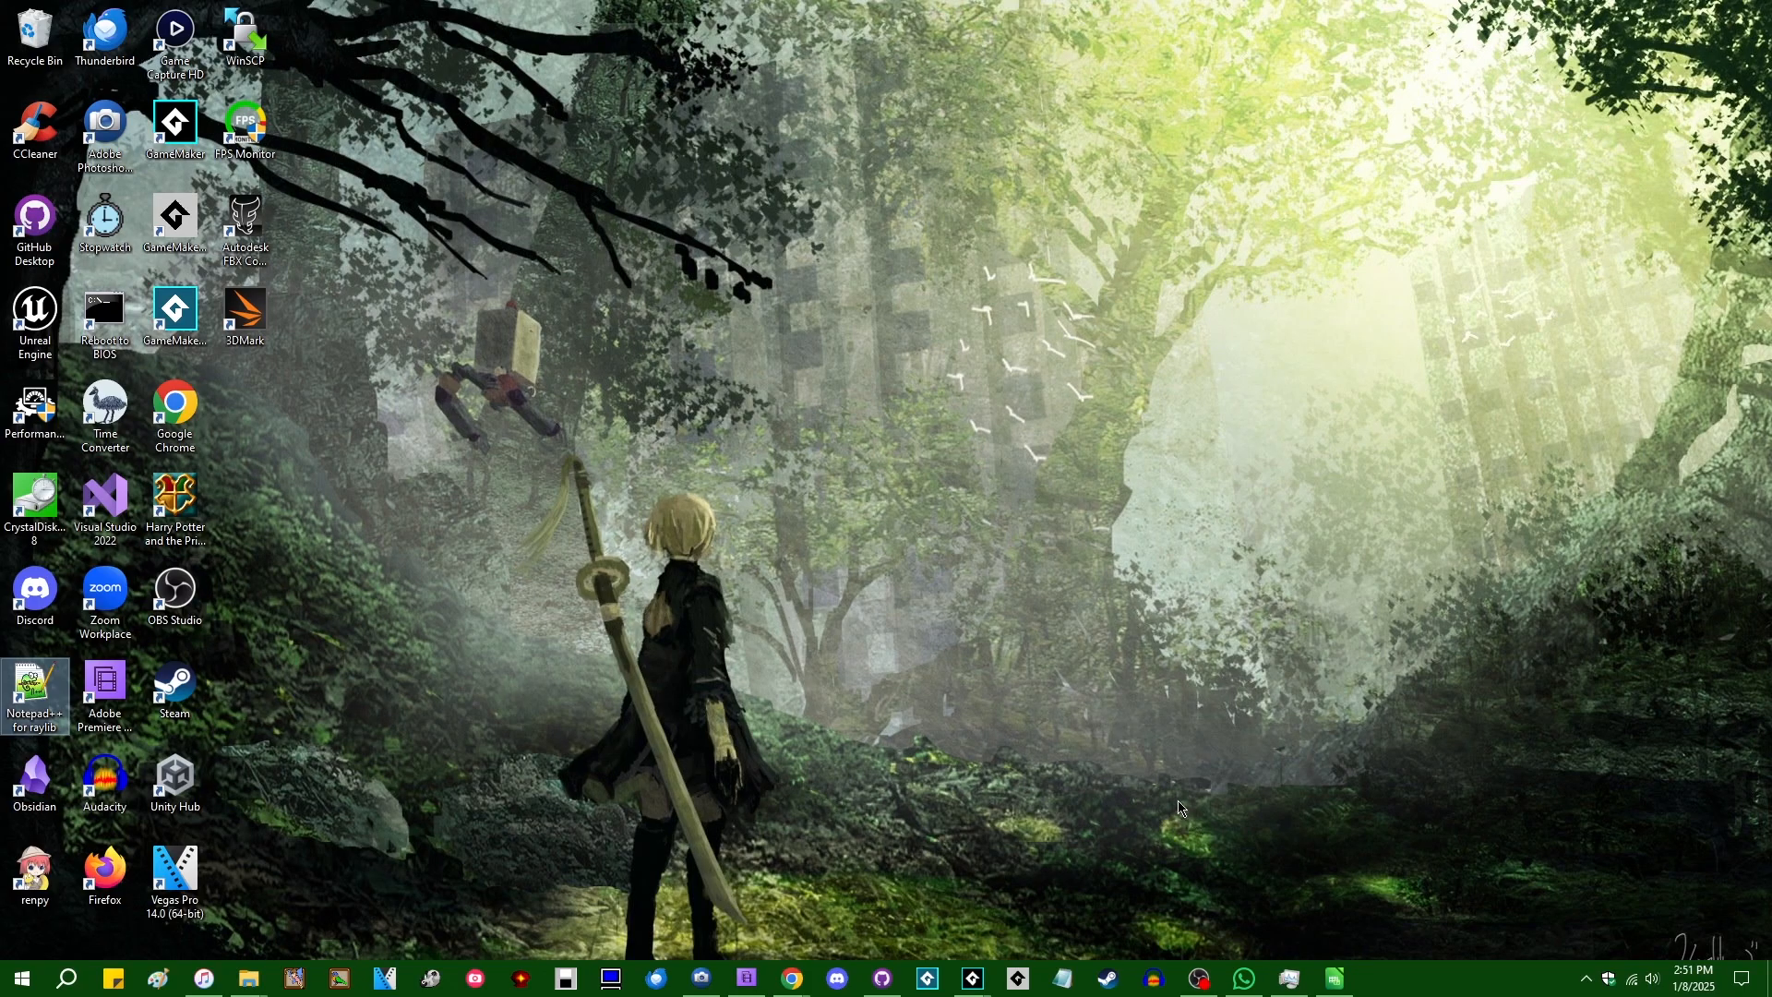
mouse_move(971, 977)
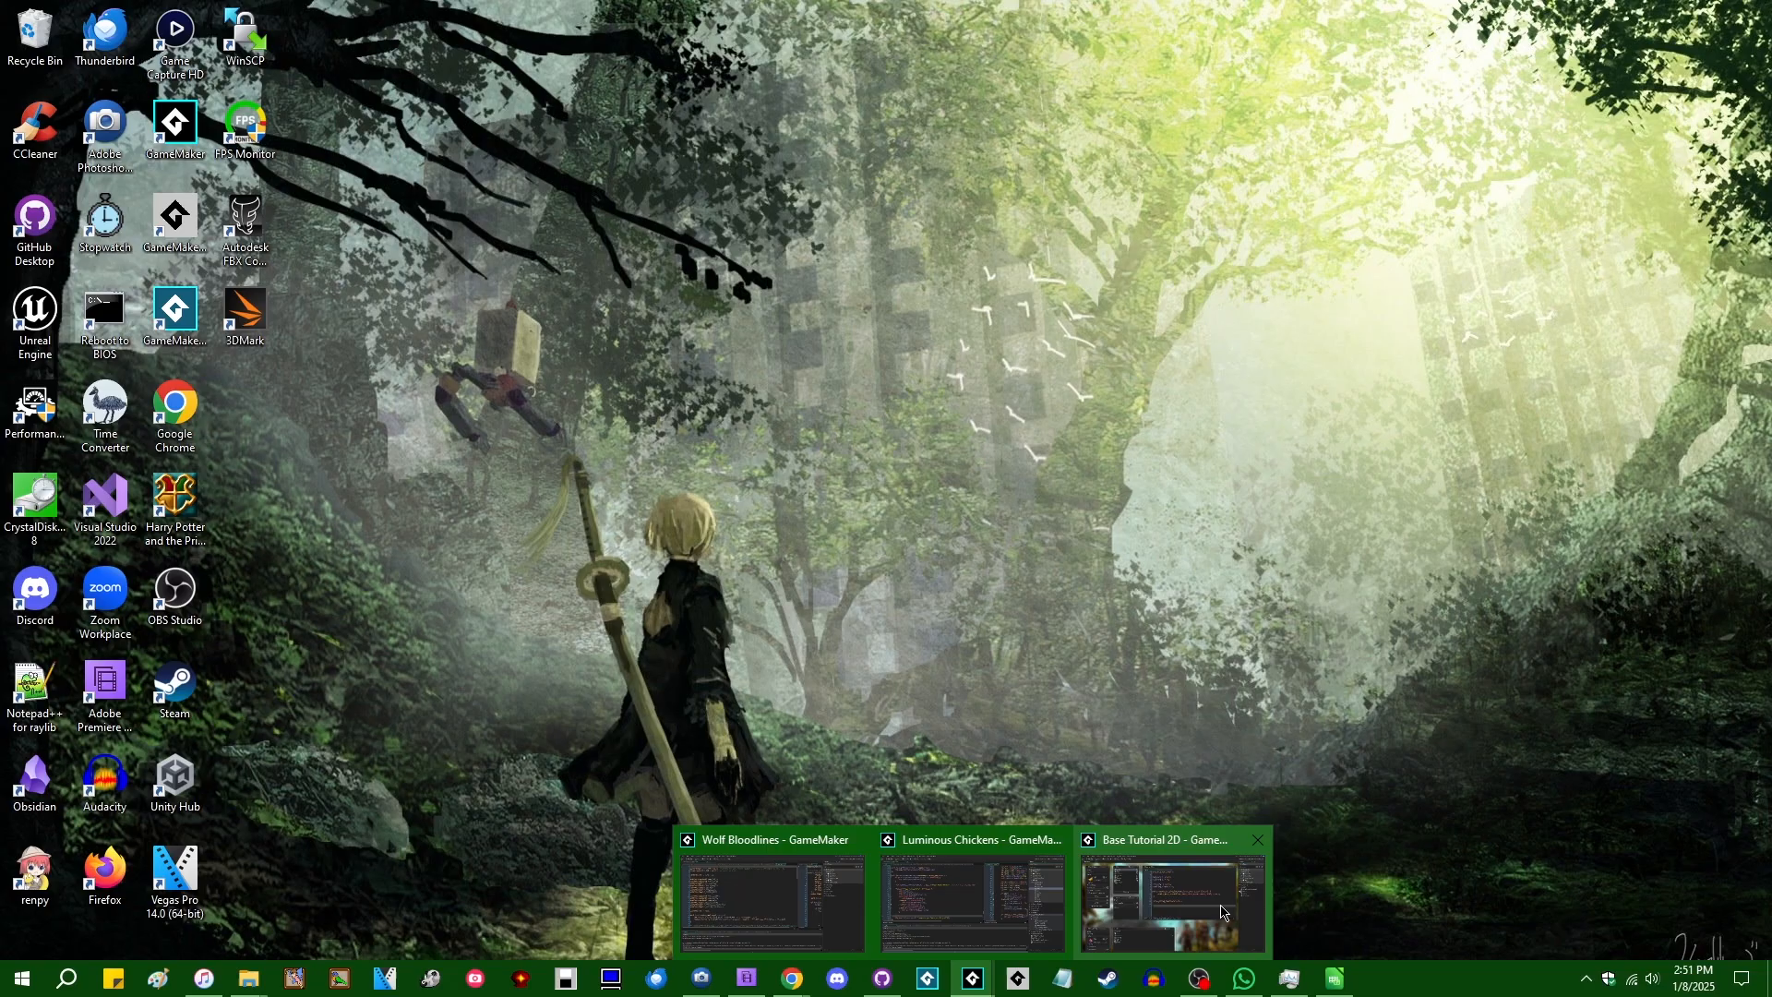
click(1169, 904)
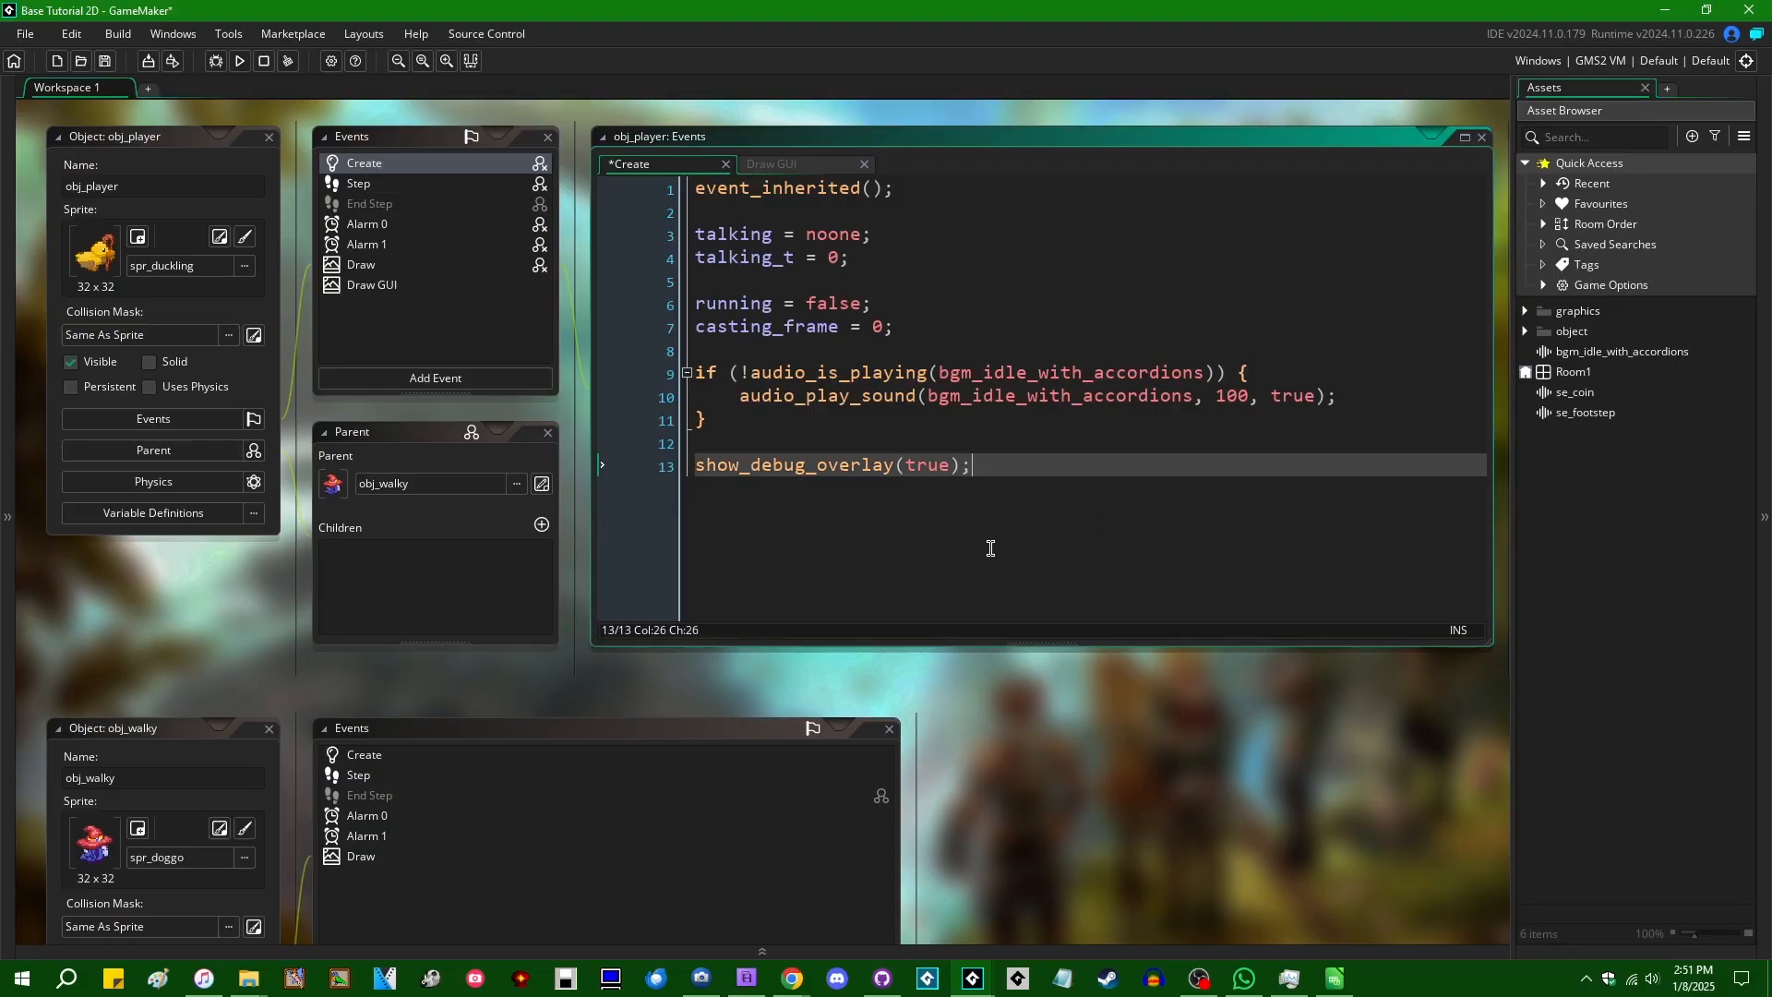
Step: Save obj_player's Create event code and start a build to test the debug overlay
key(ctrl+s)
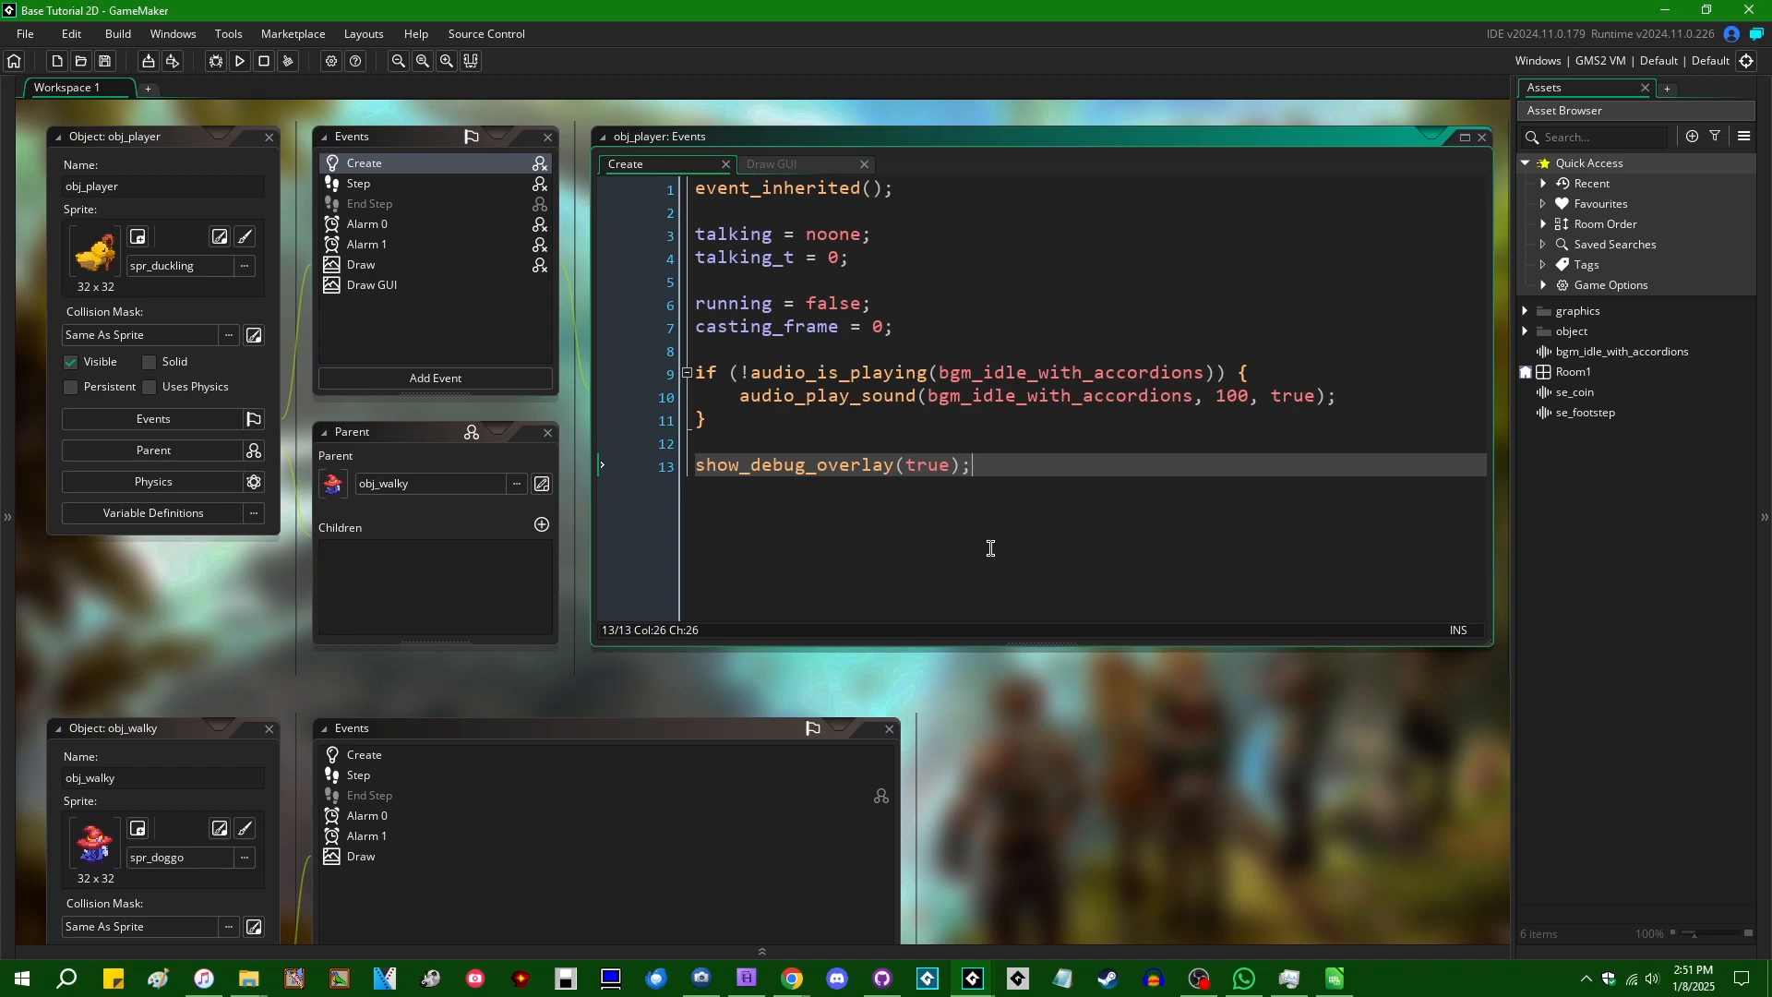
mouse_move(1028, 720)
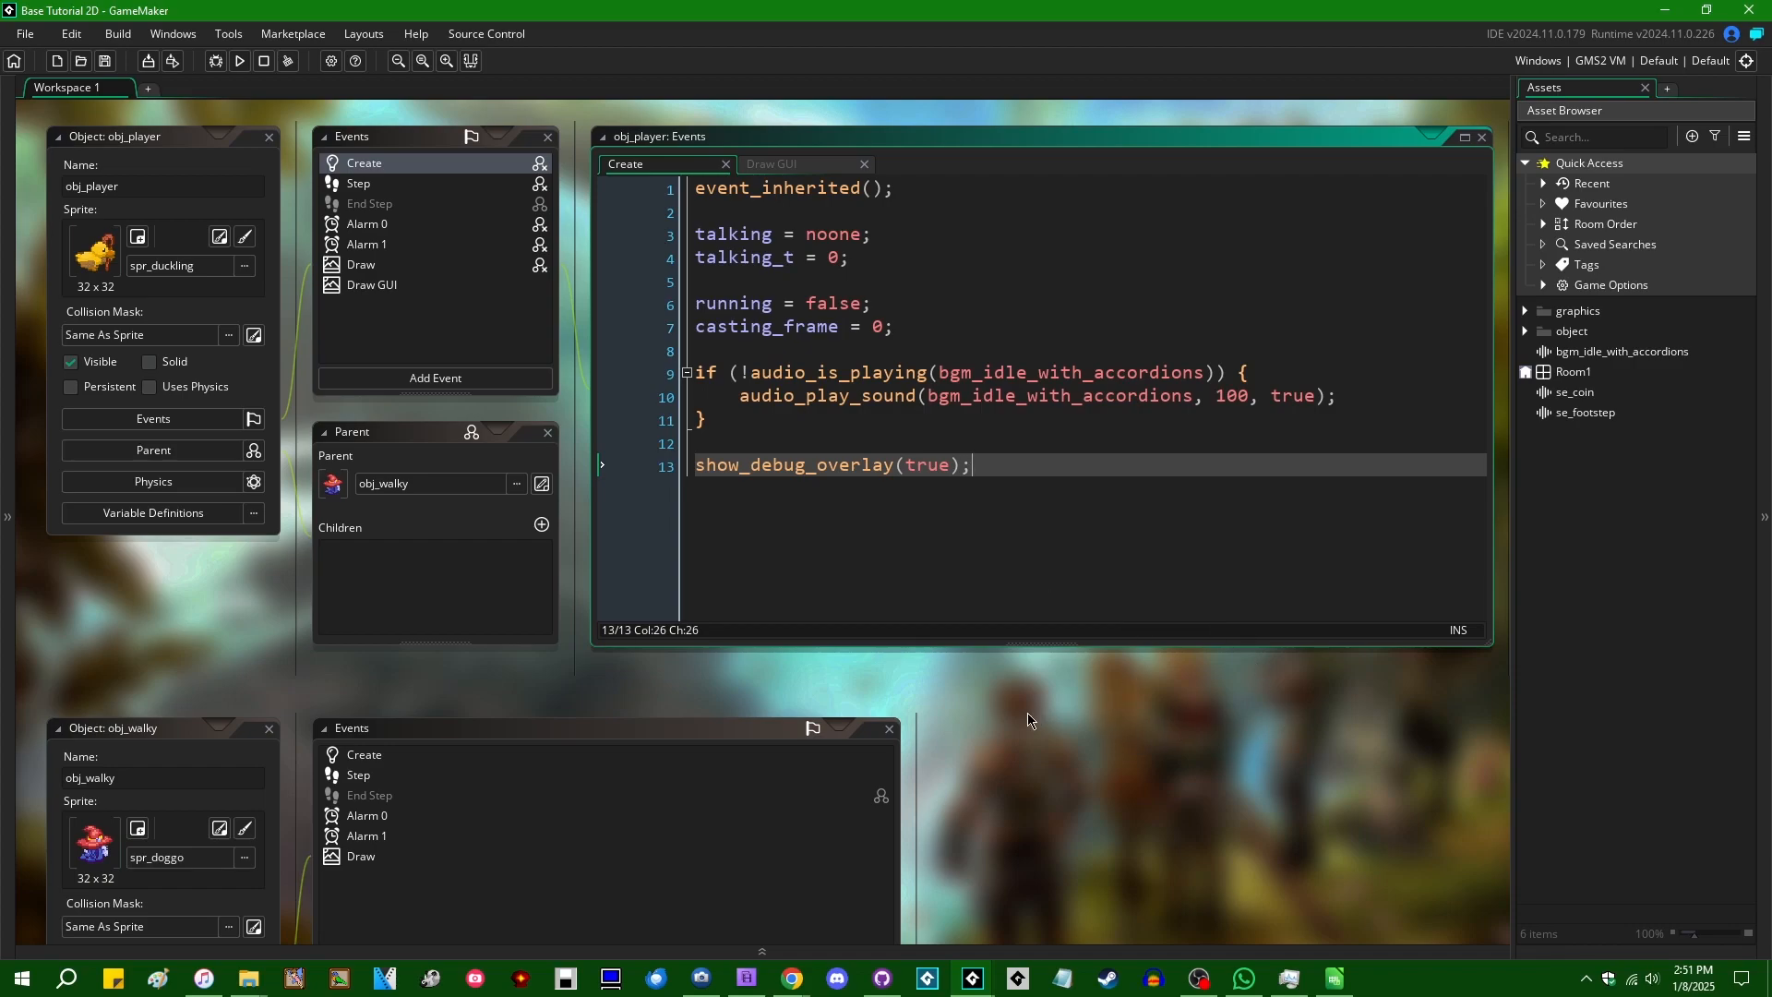
mouse_move(1104, 689)
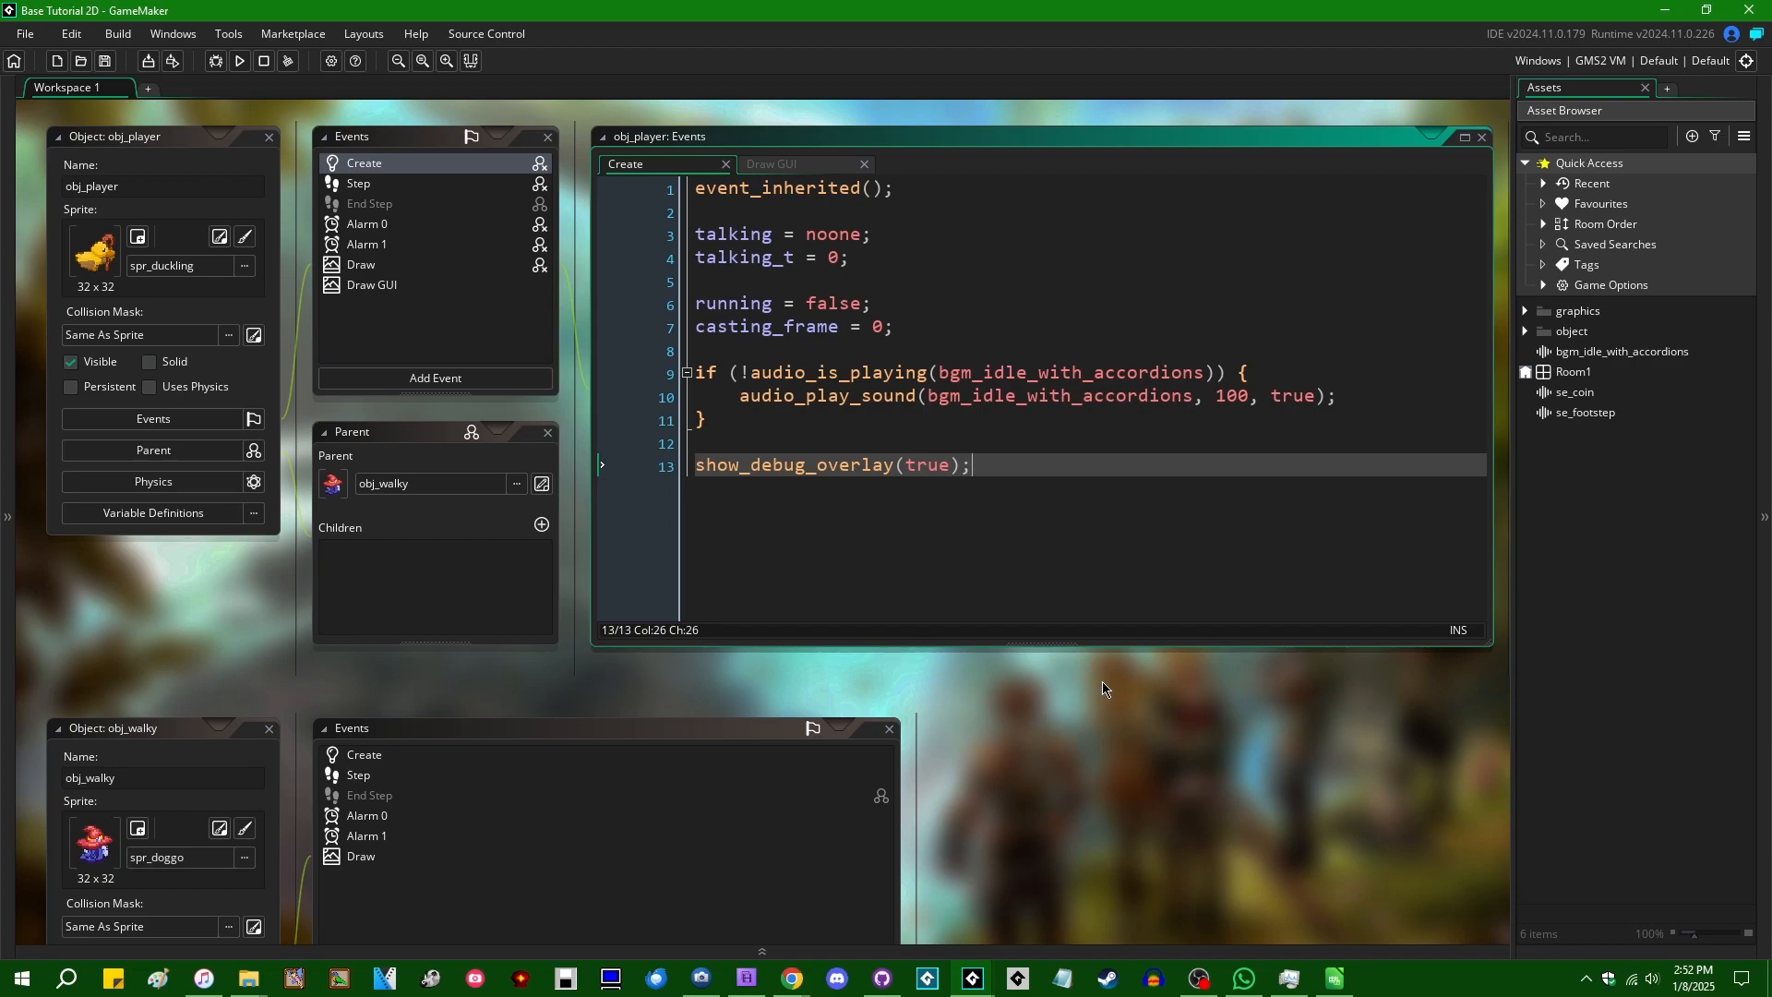
mouse_move(985, 693)
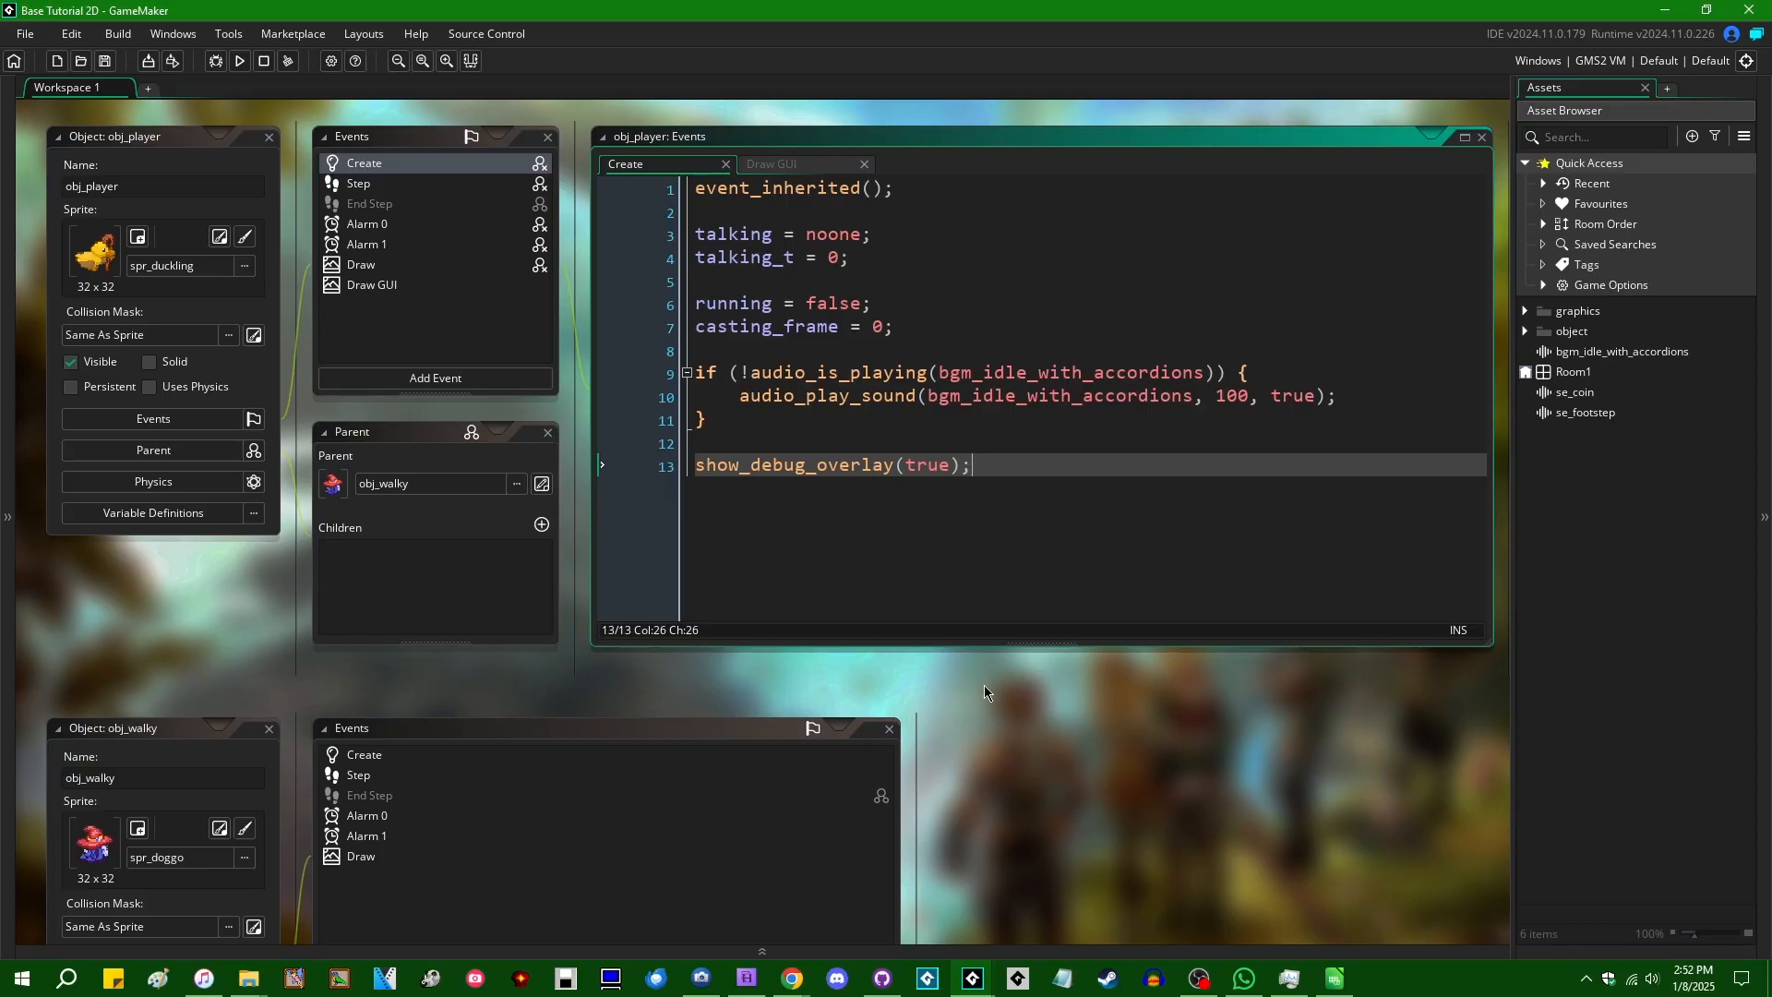
mouse_move(925, 676)
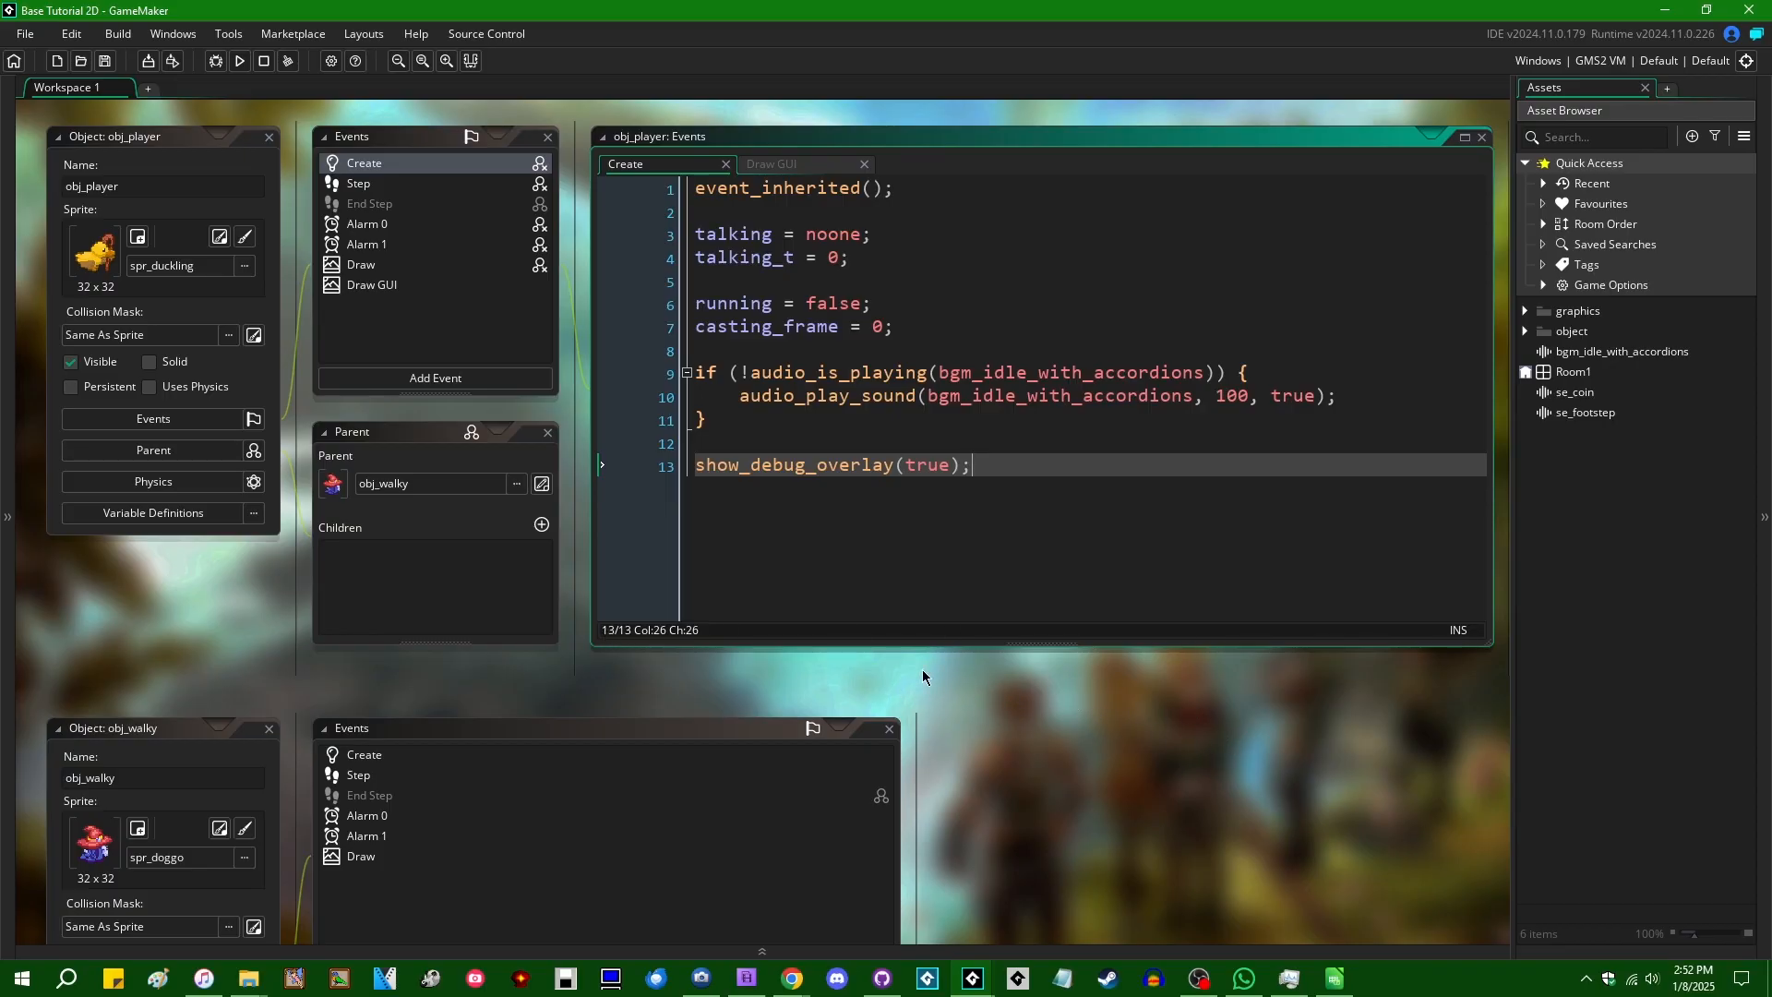
mouse_move(836, 605)
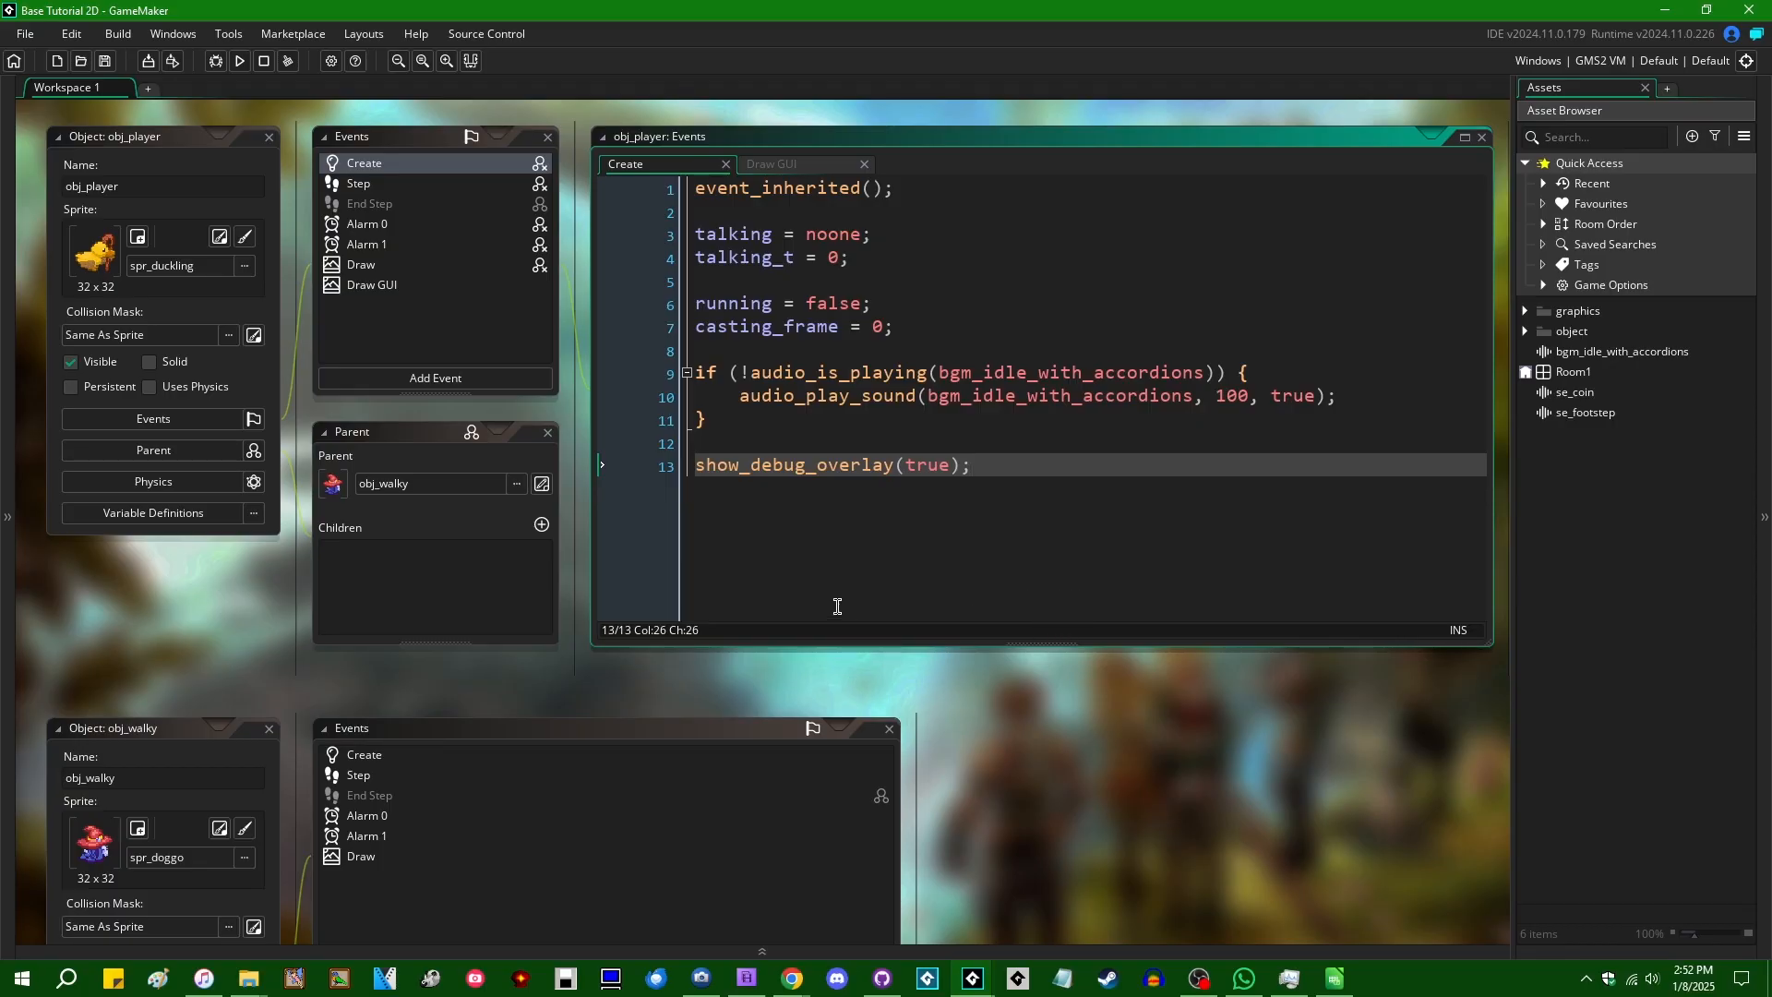
mouse_move(1060, 498)
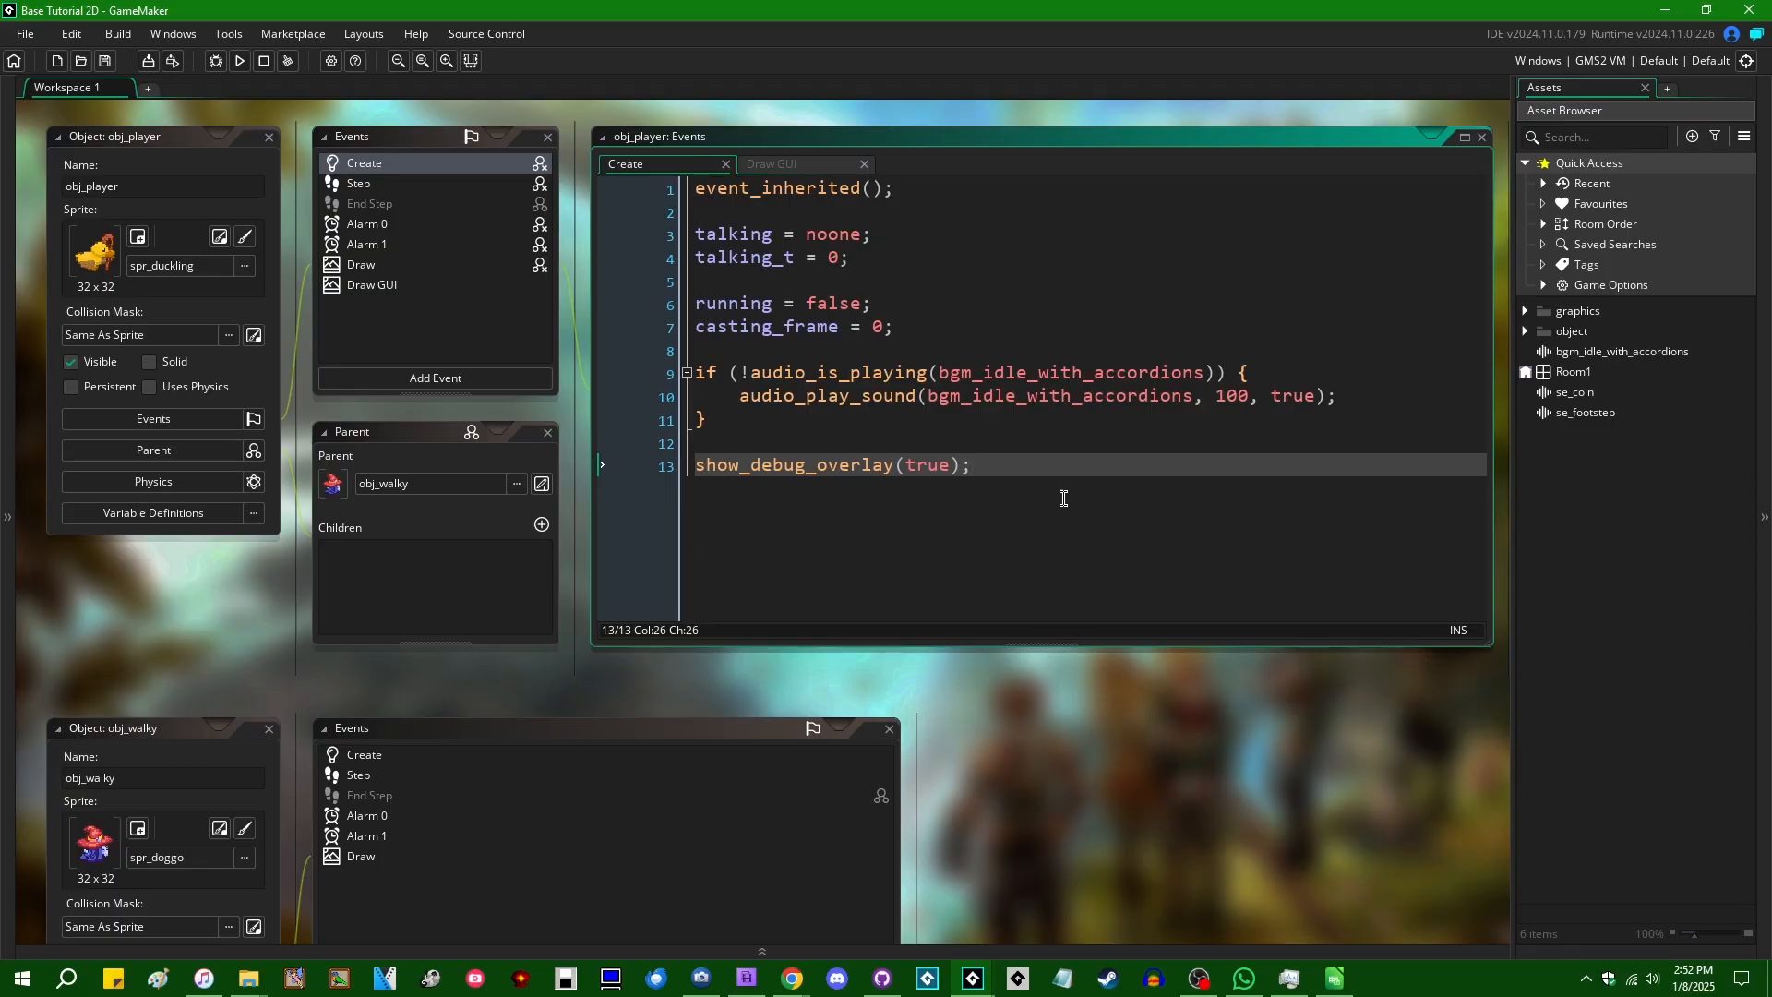
mouse_move(1042, 552)
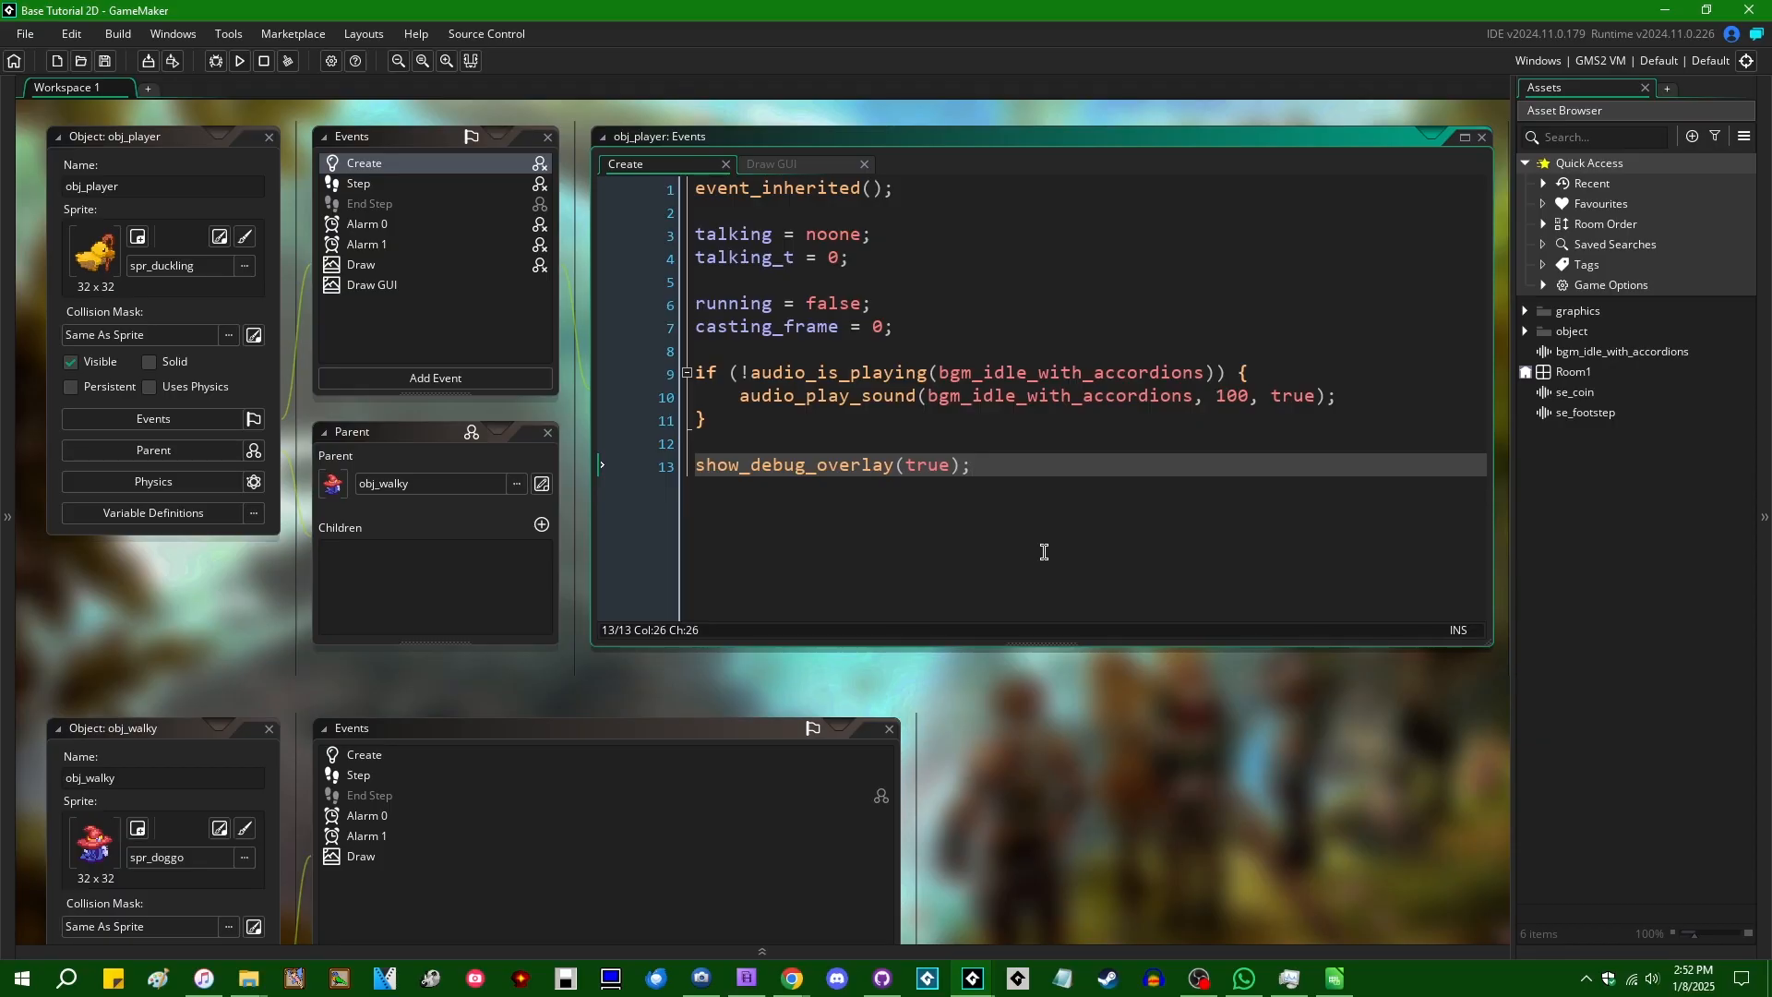
mouse_move(994, 572)
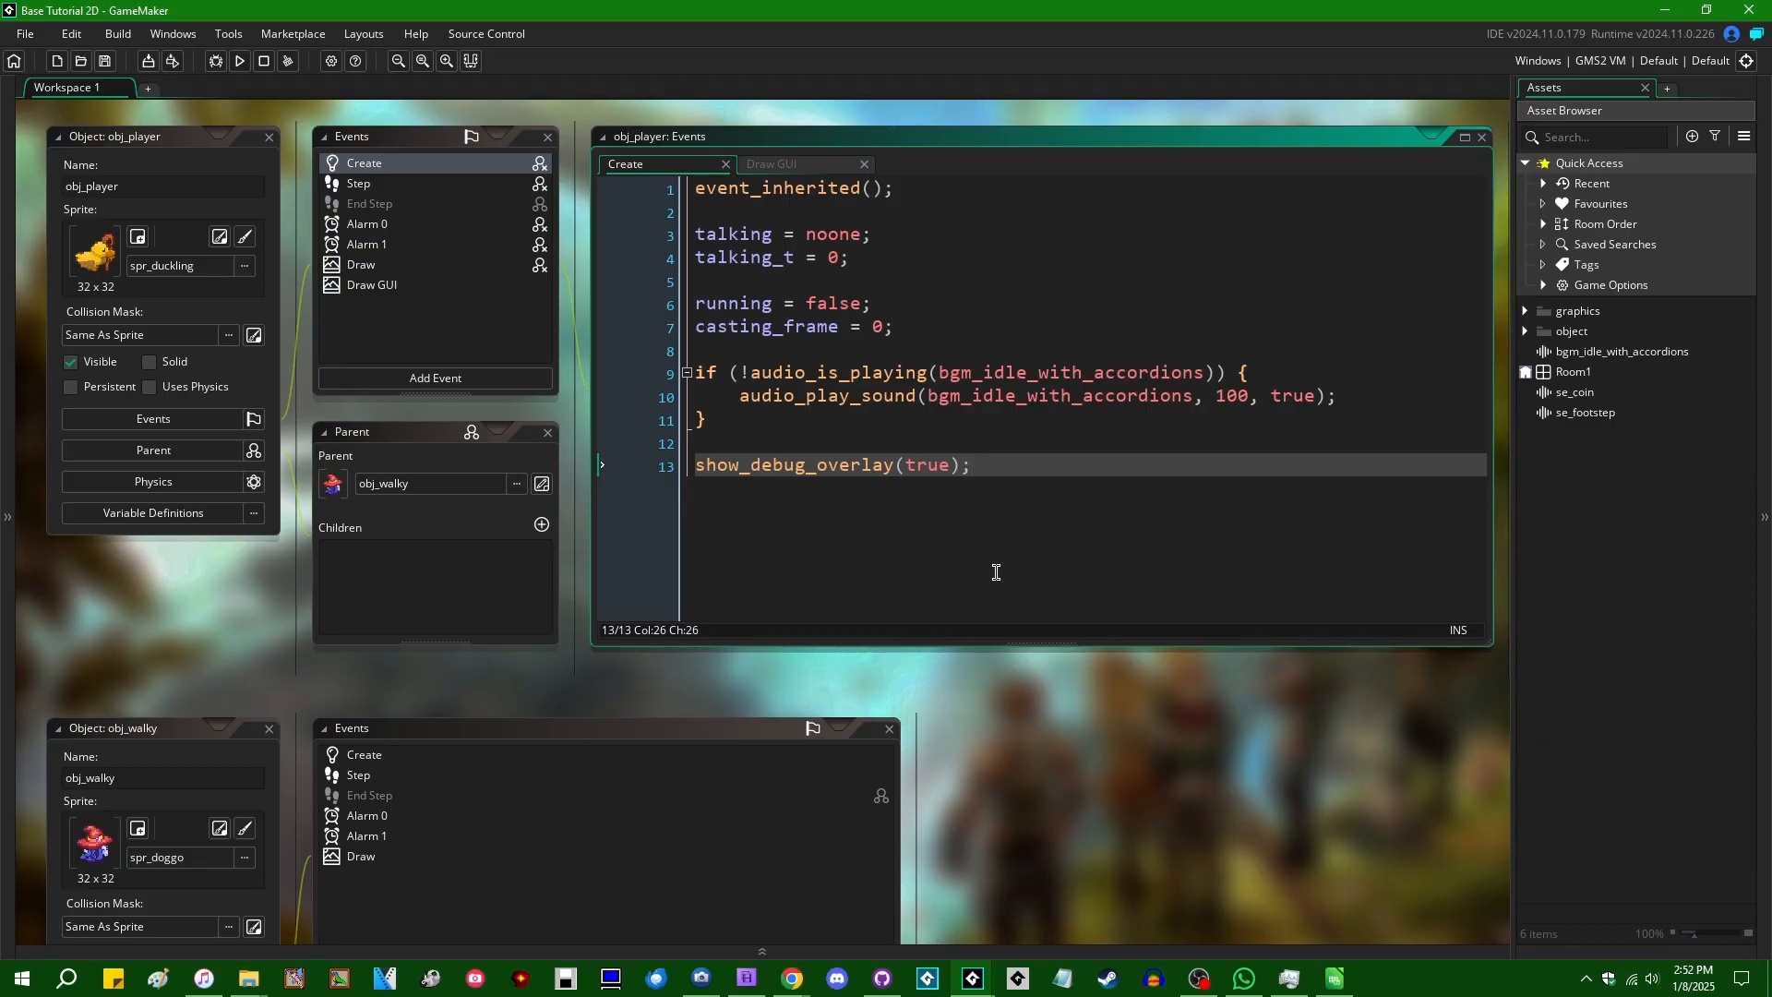
mouse_move(1074, 756)
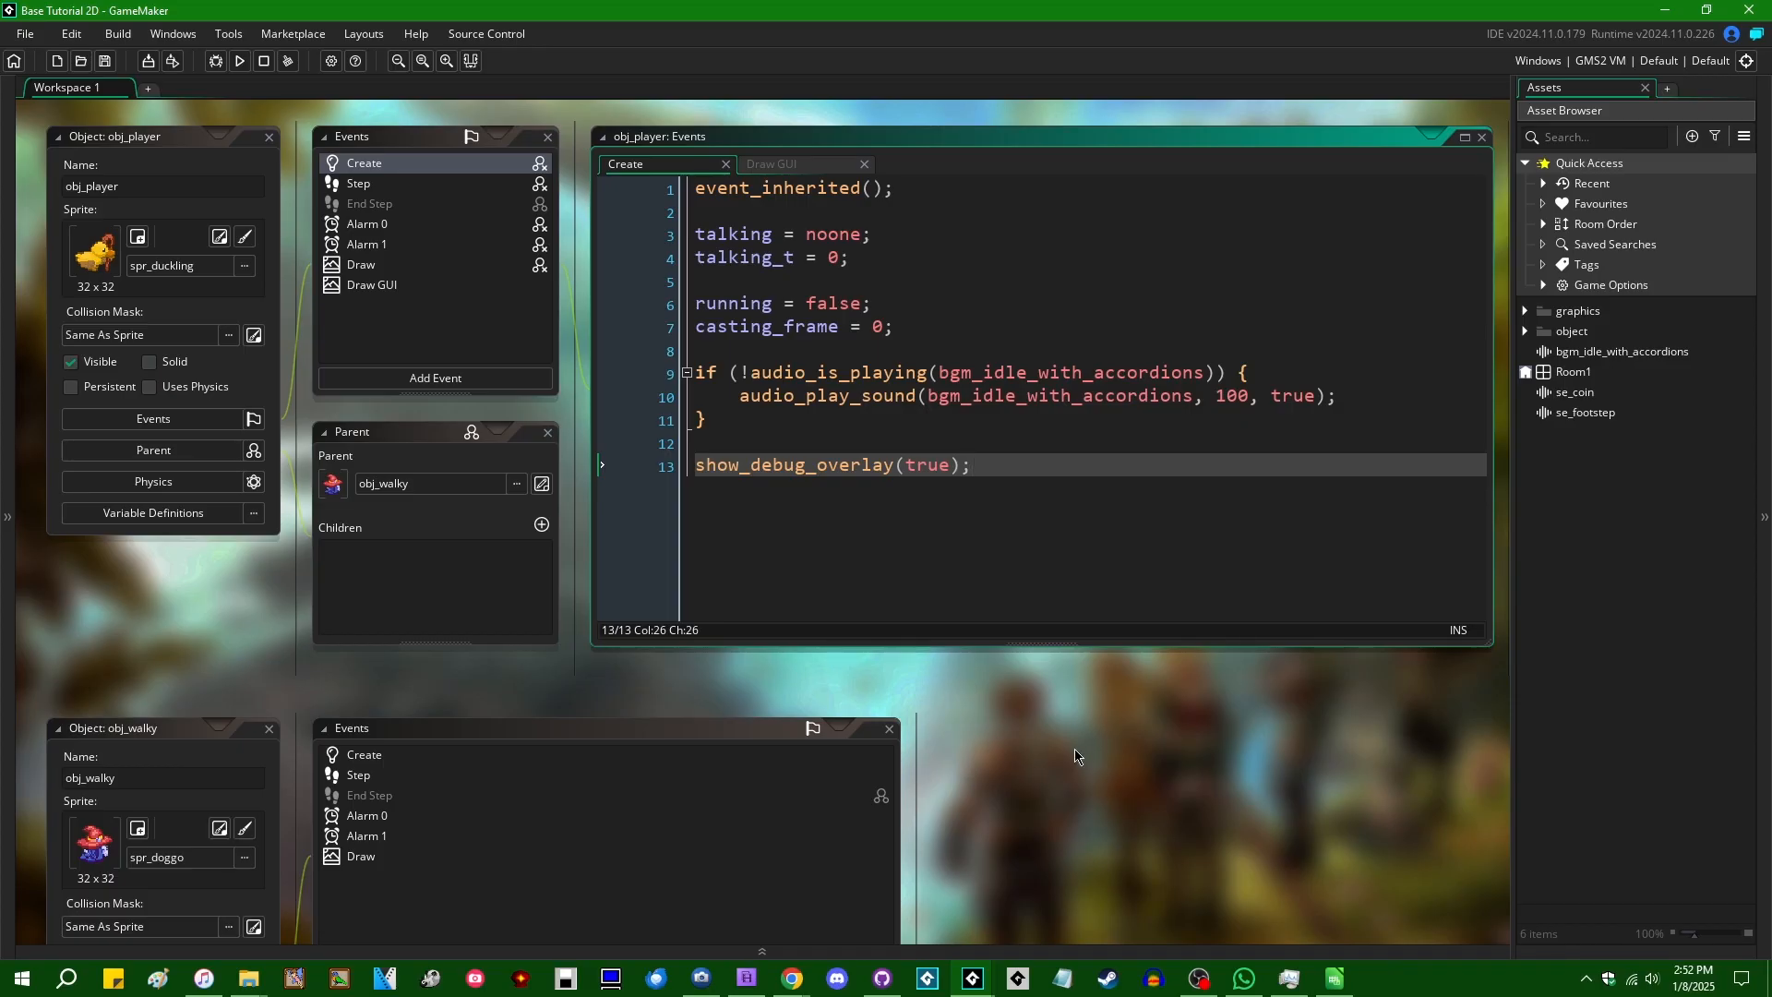
mouse_move(1036, 701)
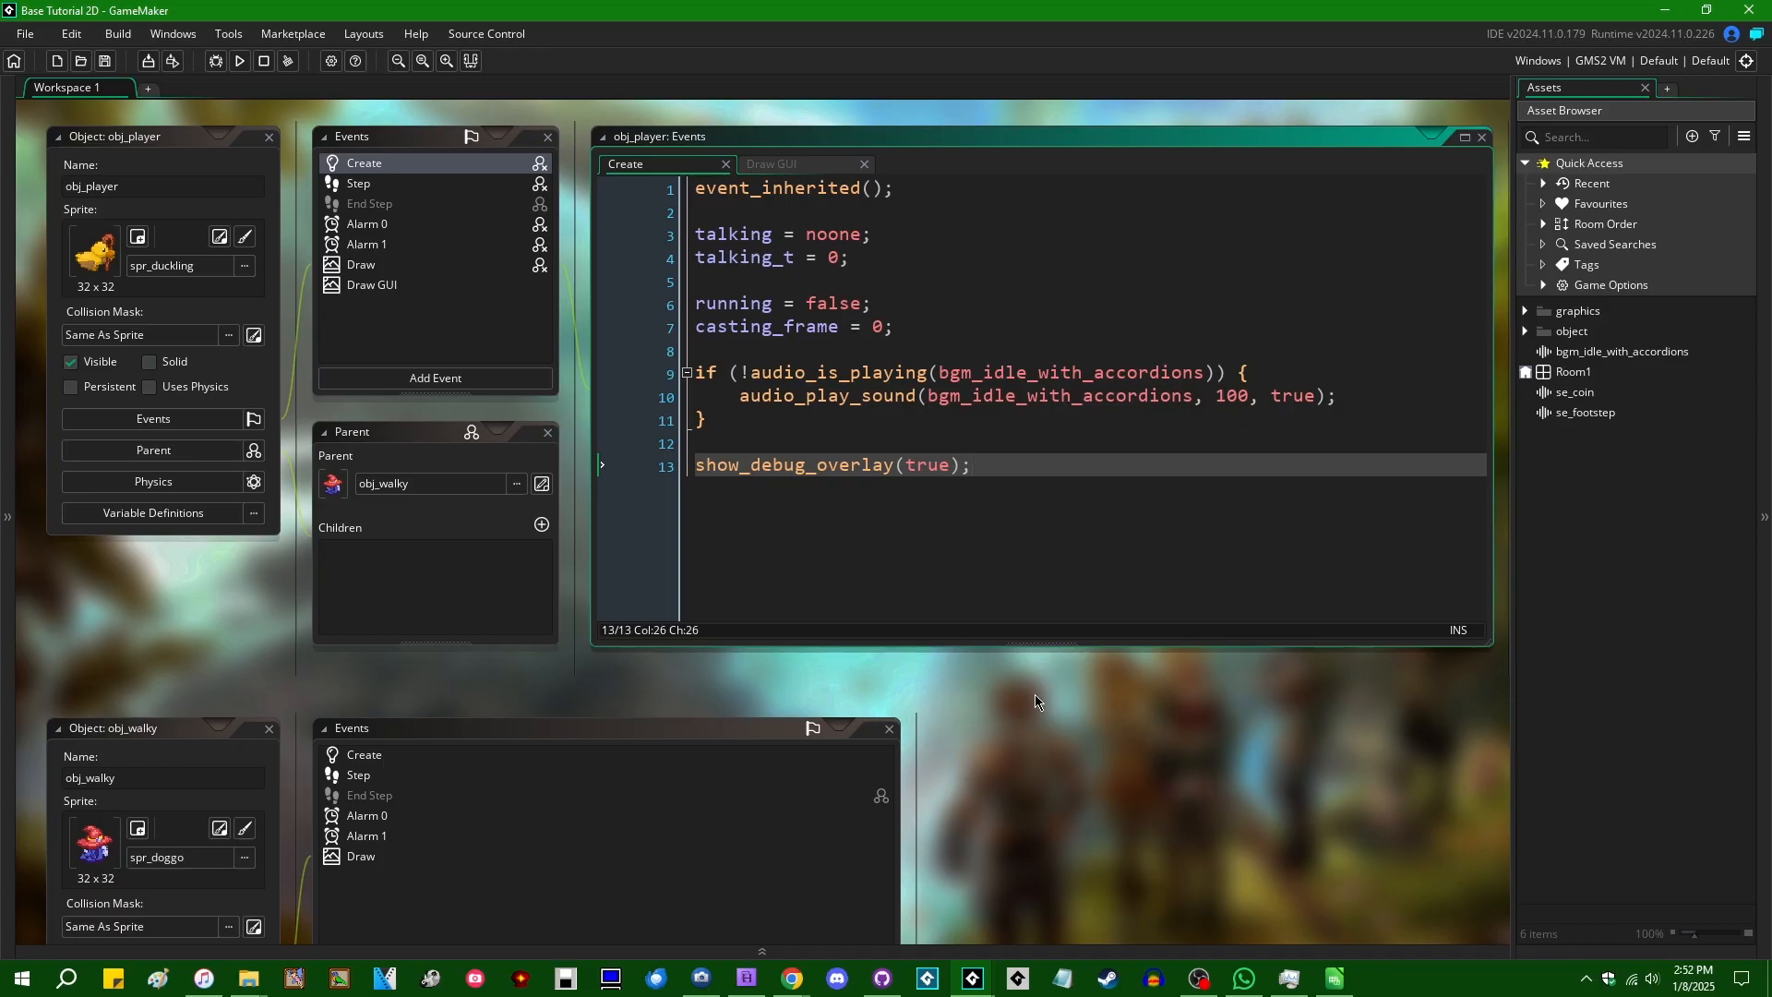
mouse_move(1001, 598)
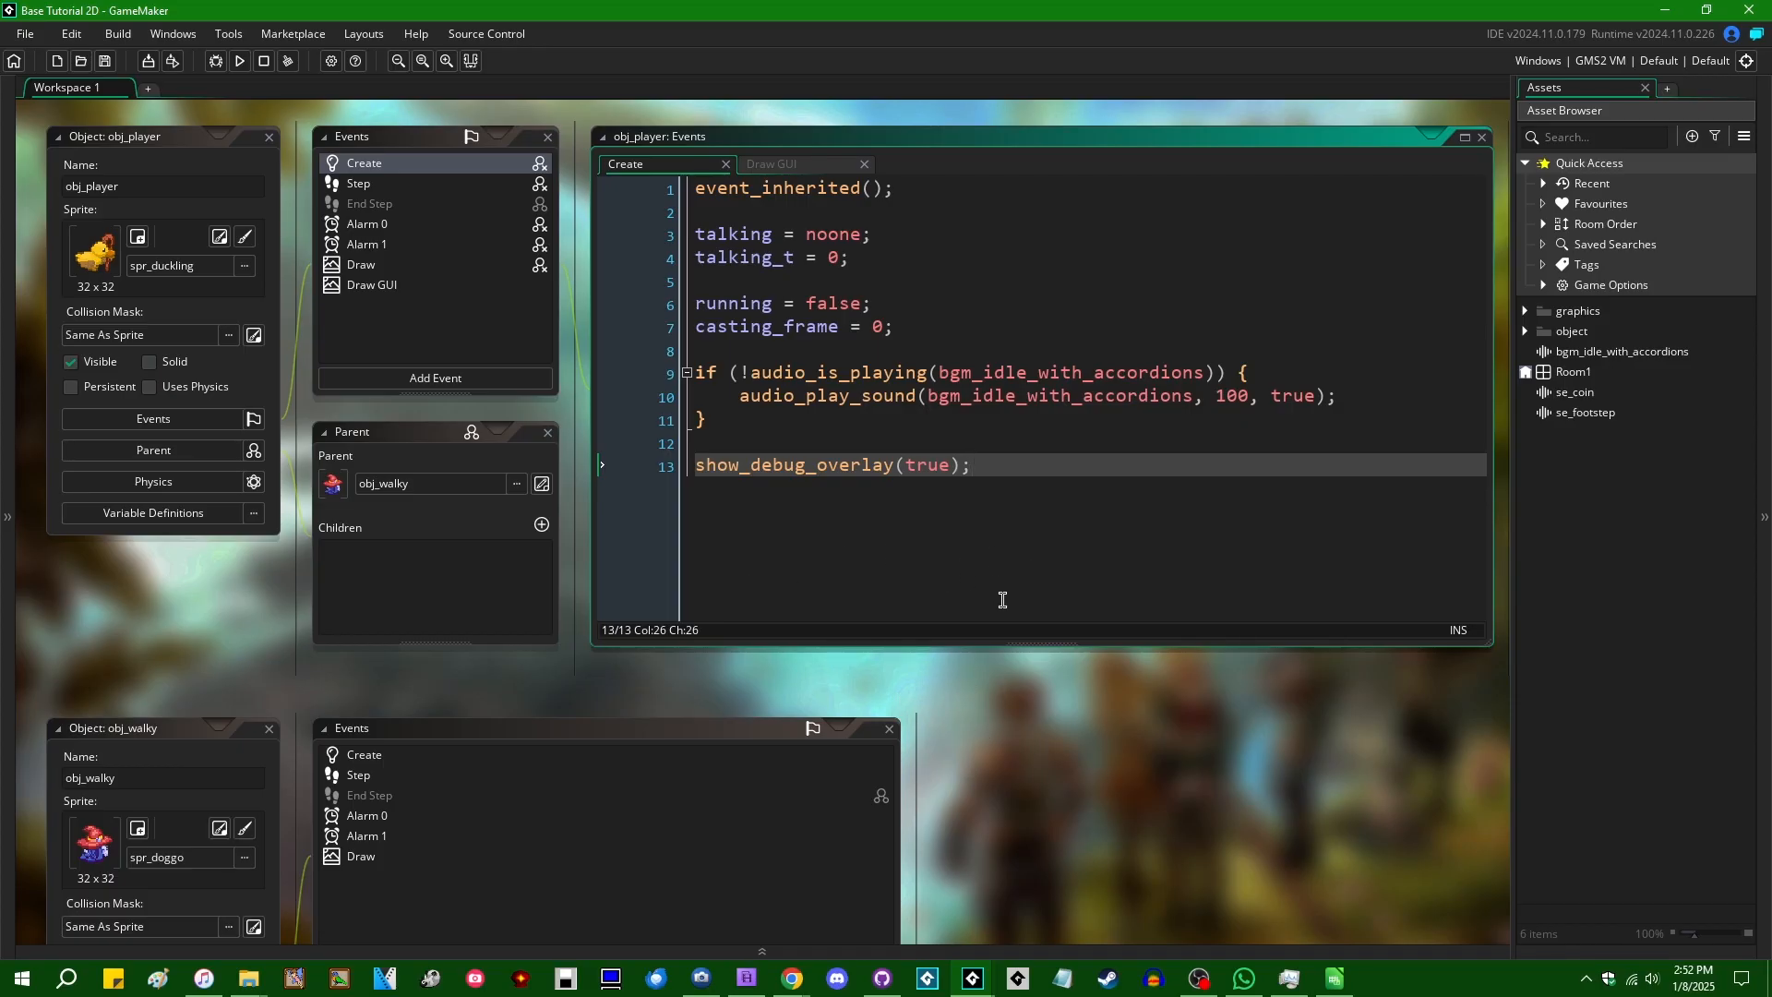
mouse_move(936, 664)
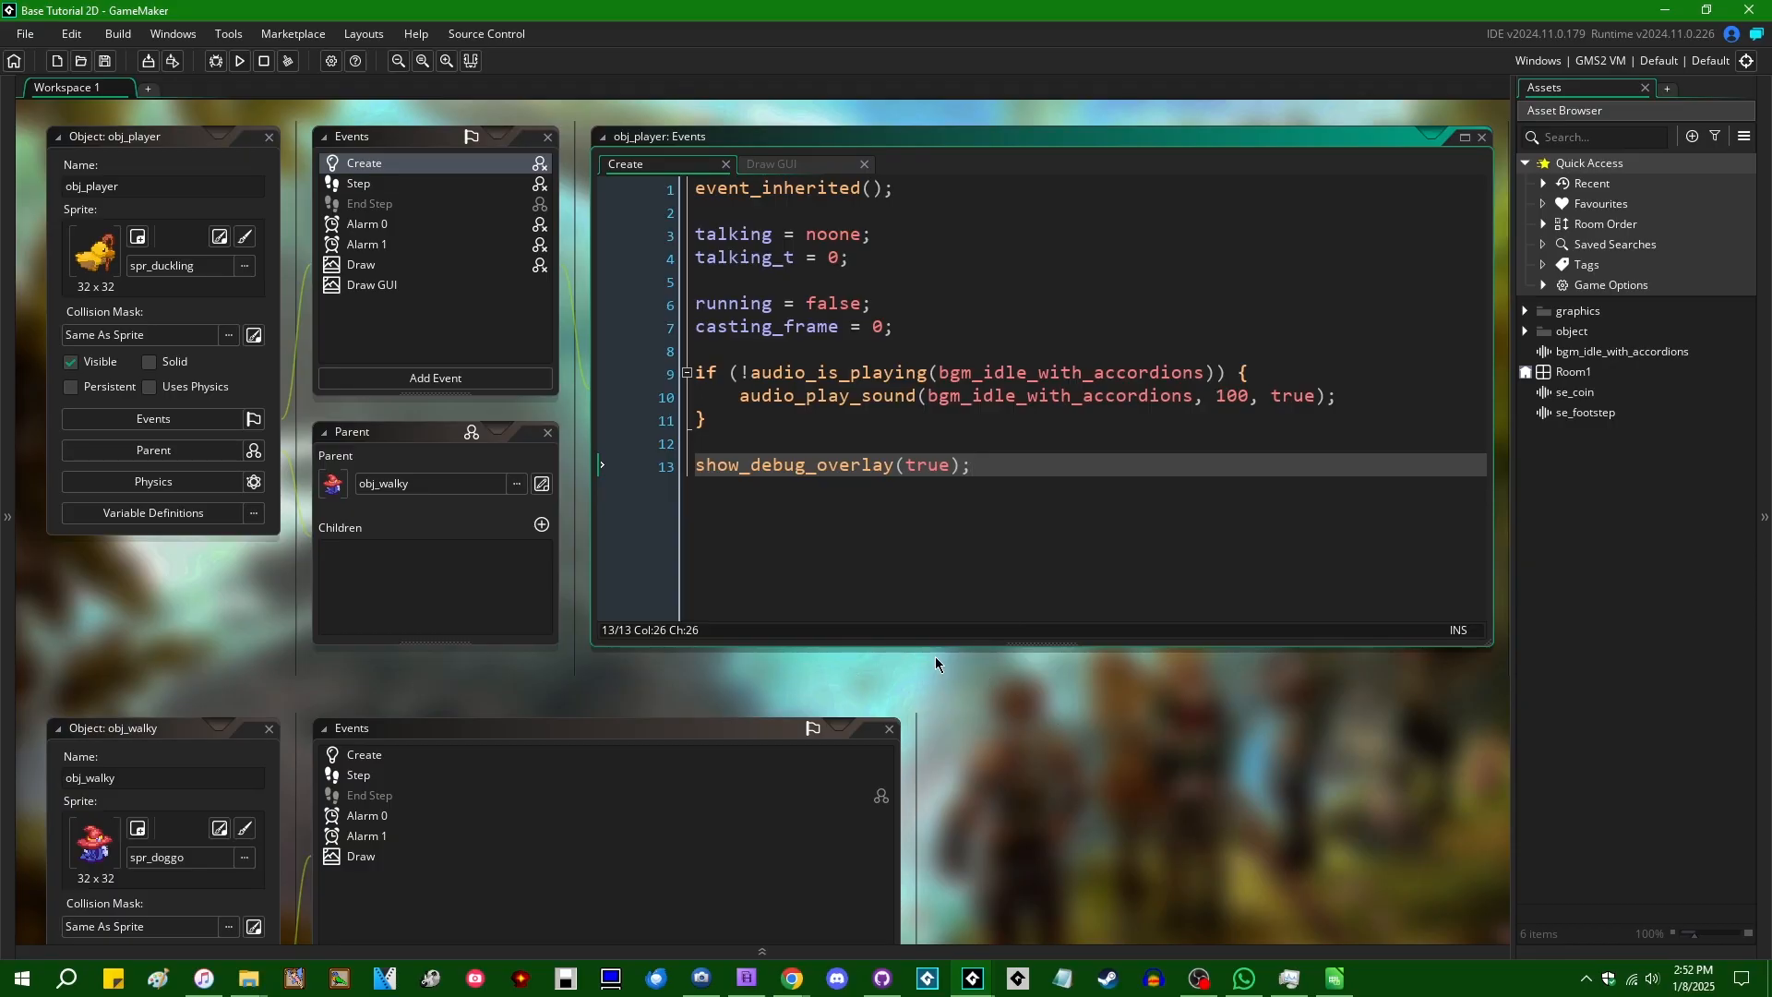
mouse_move(1102, 714)
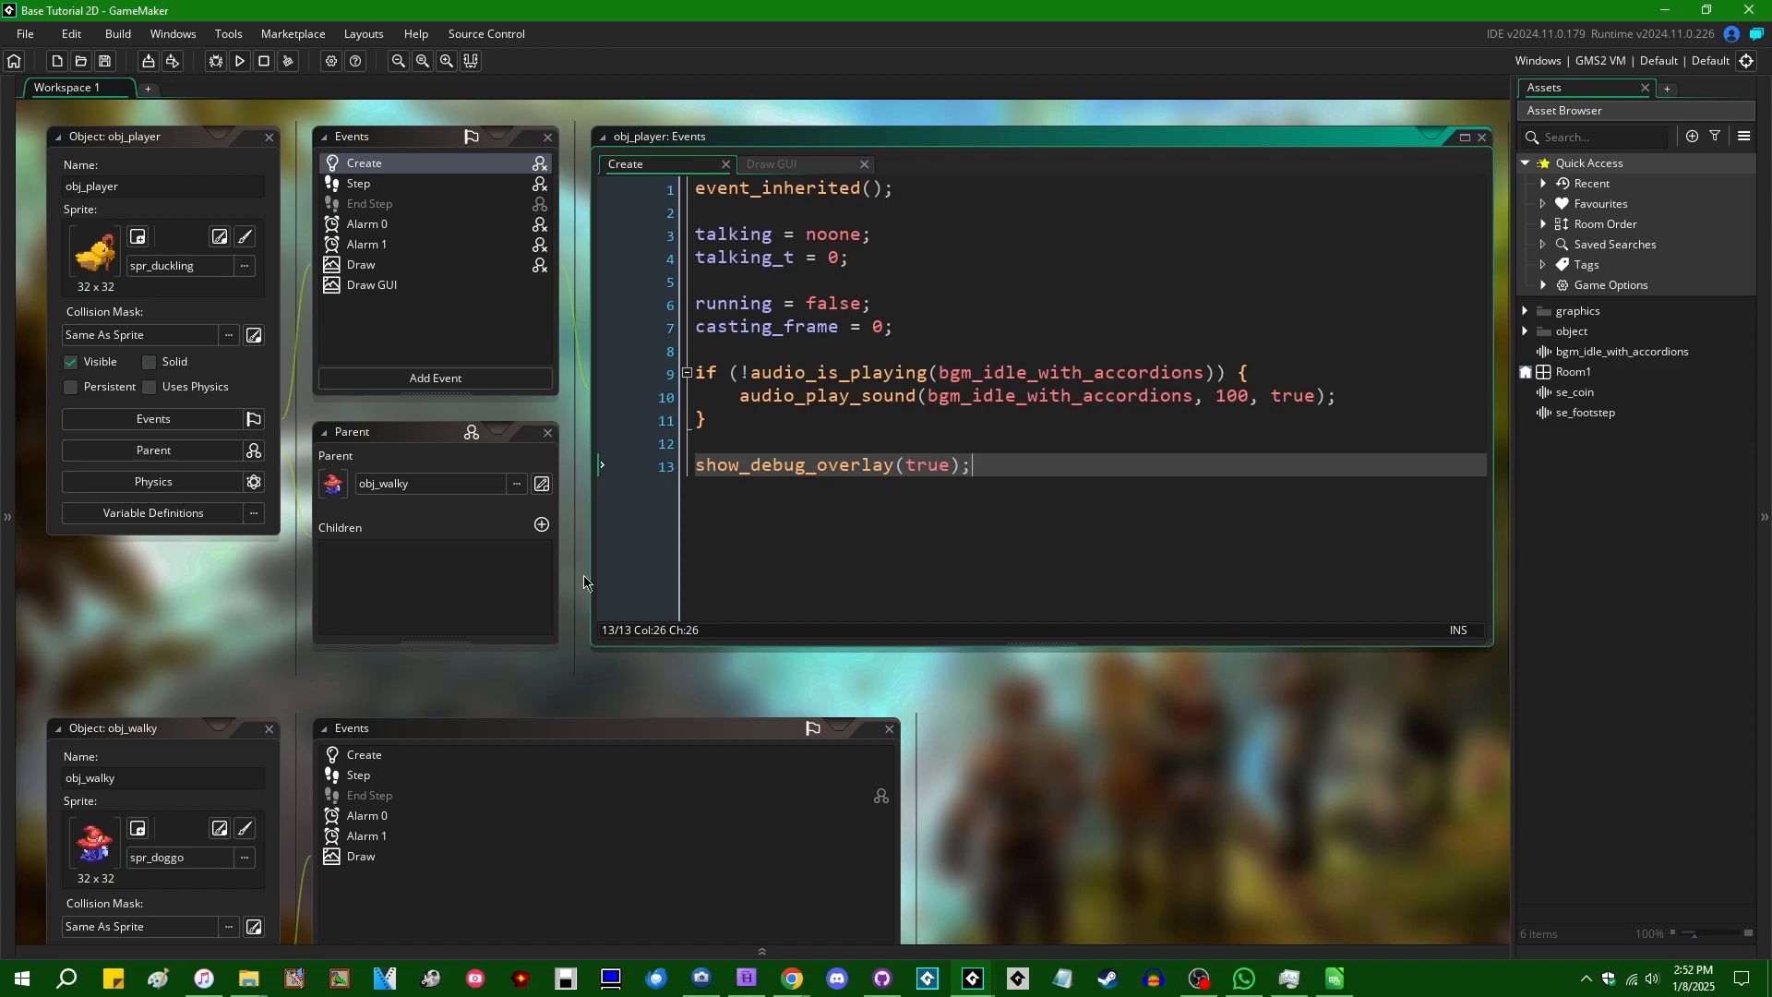
mouse_move(1118, 706)
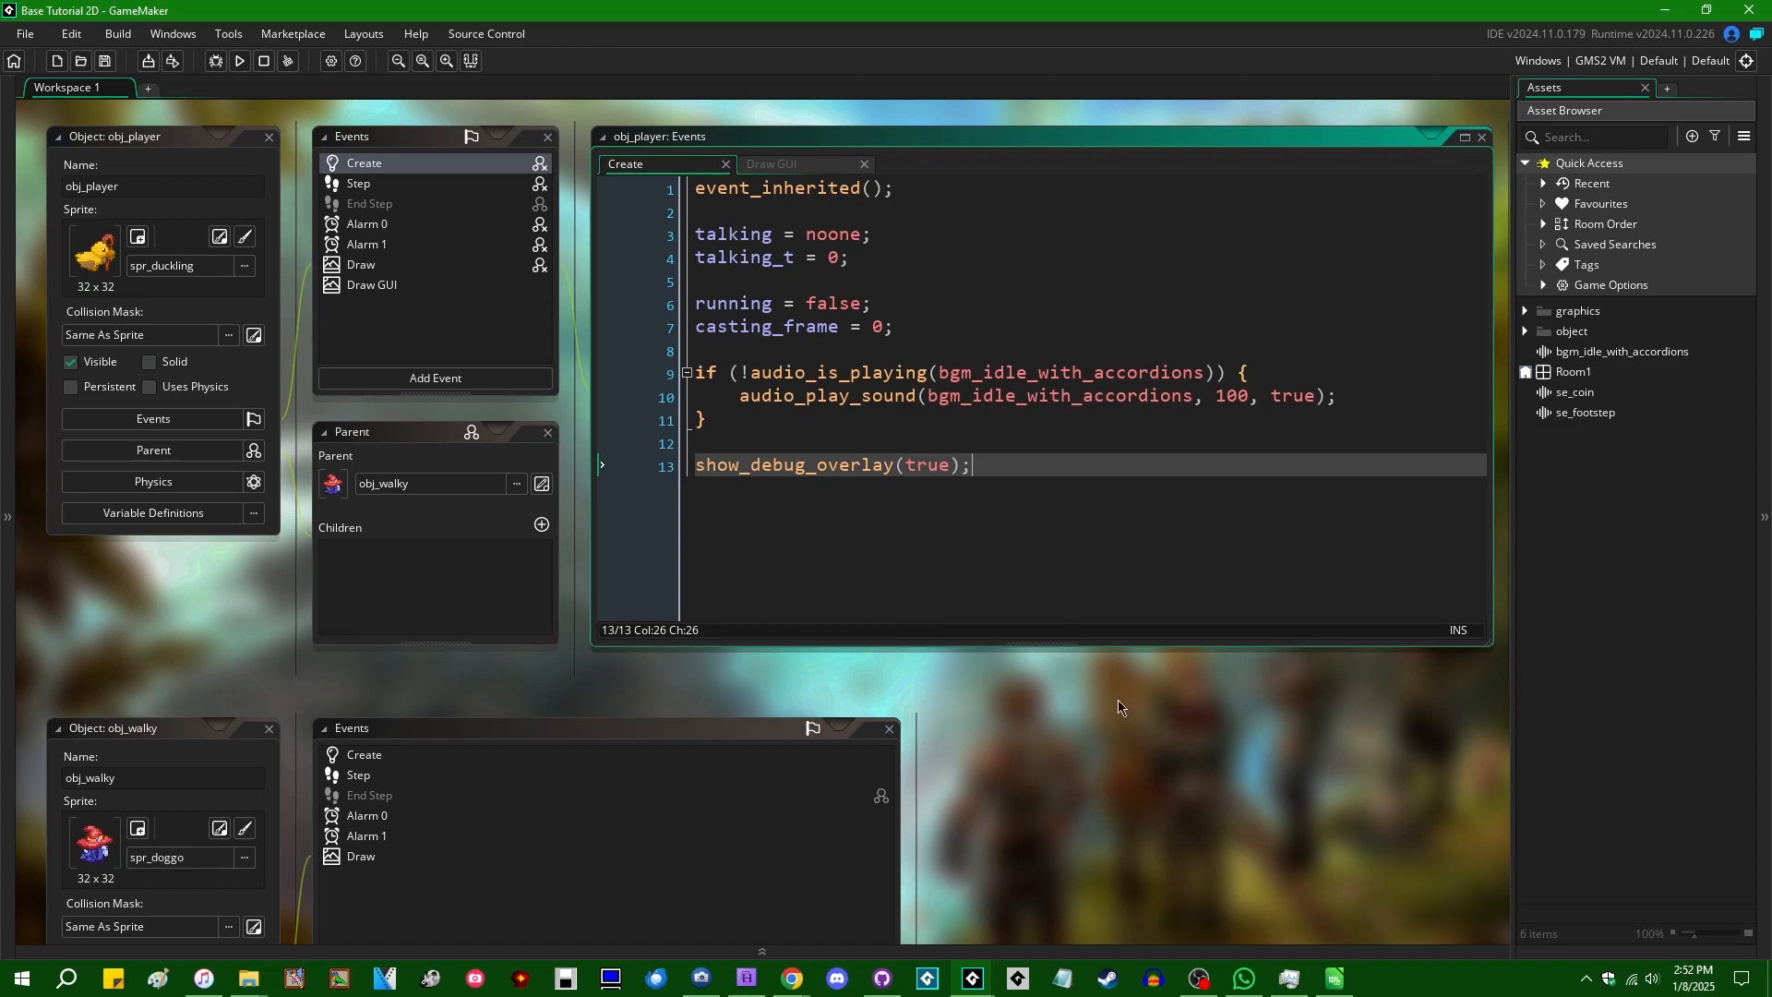
mouse_move(1069, 502)
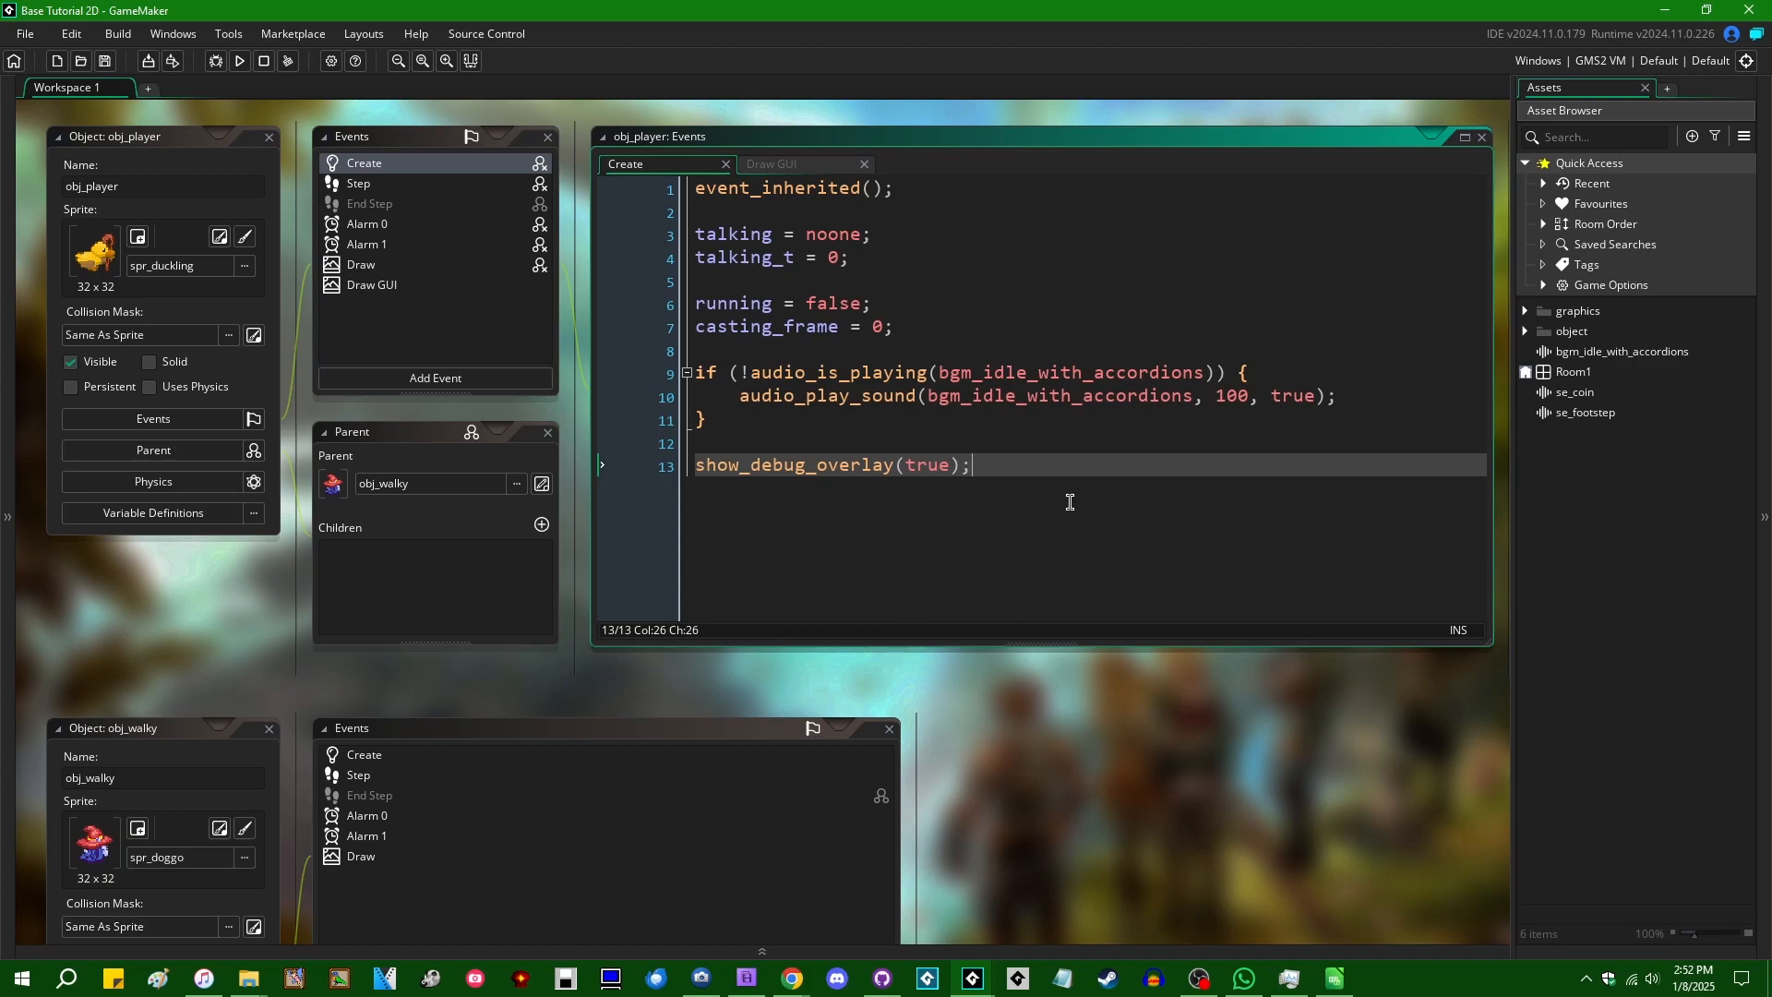
mouse_move(1038, 512)
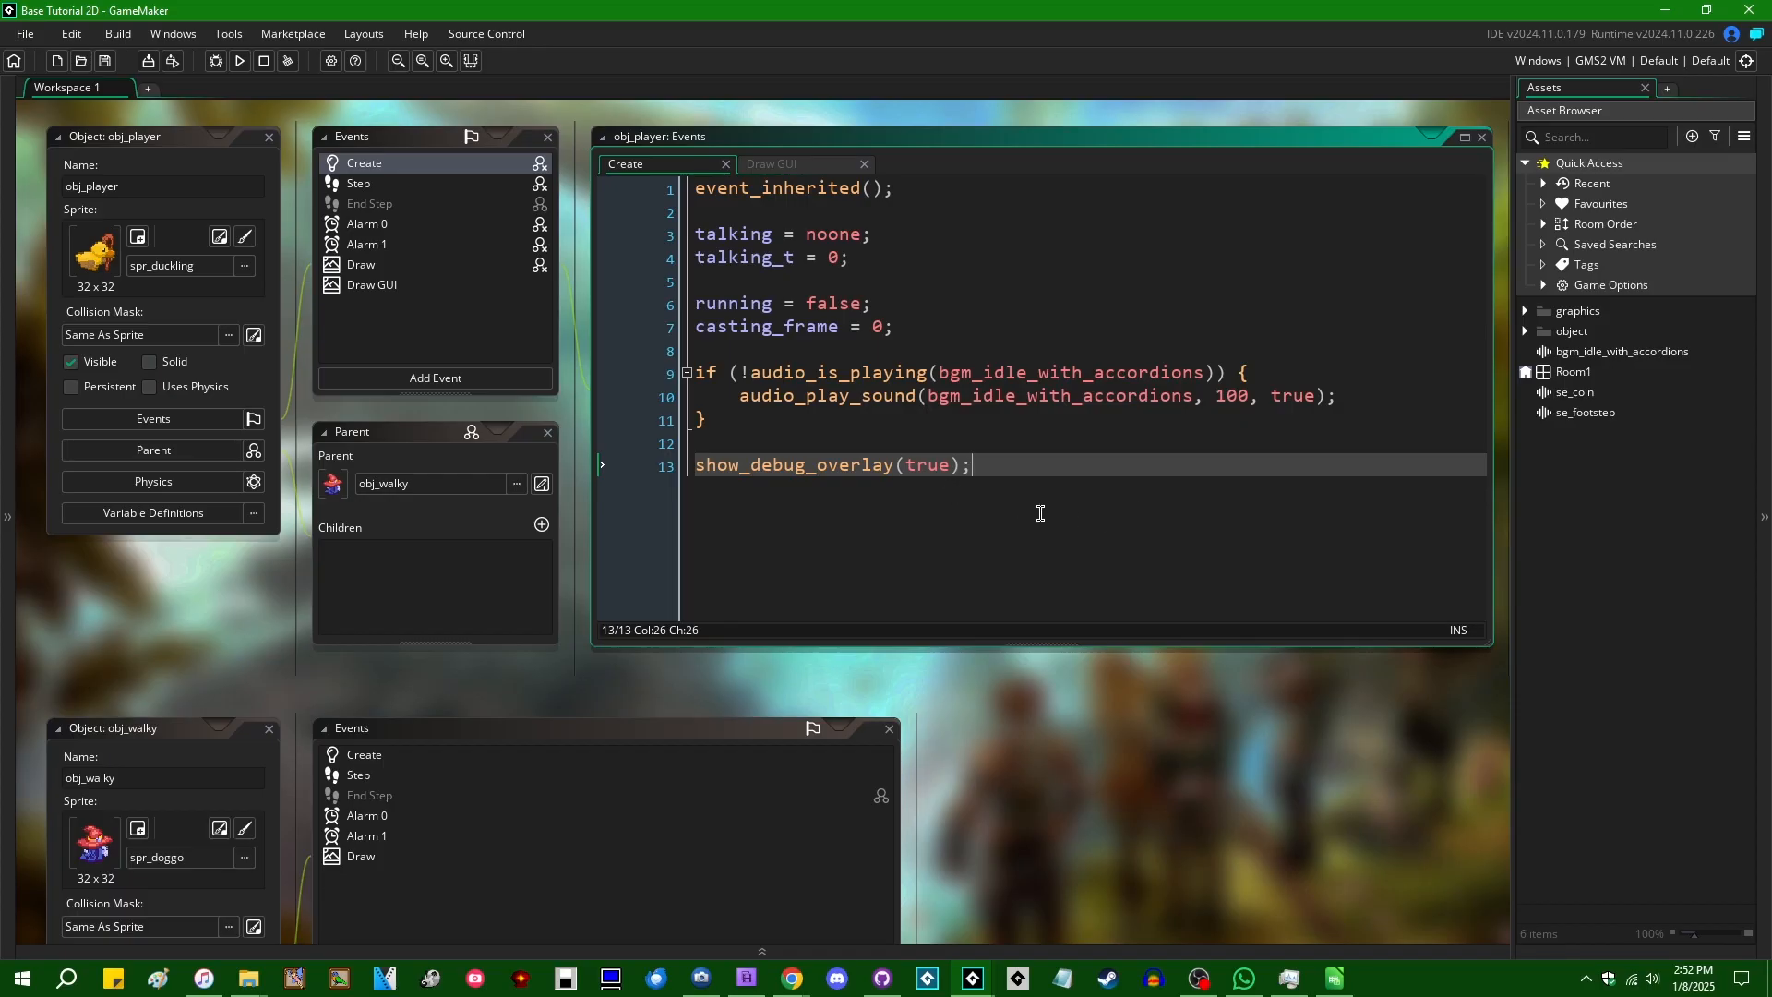
mouse_move(1043, 537)
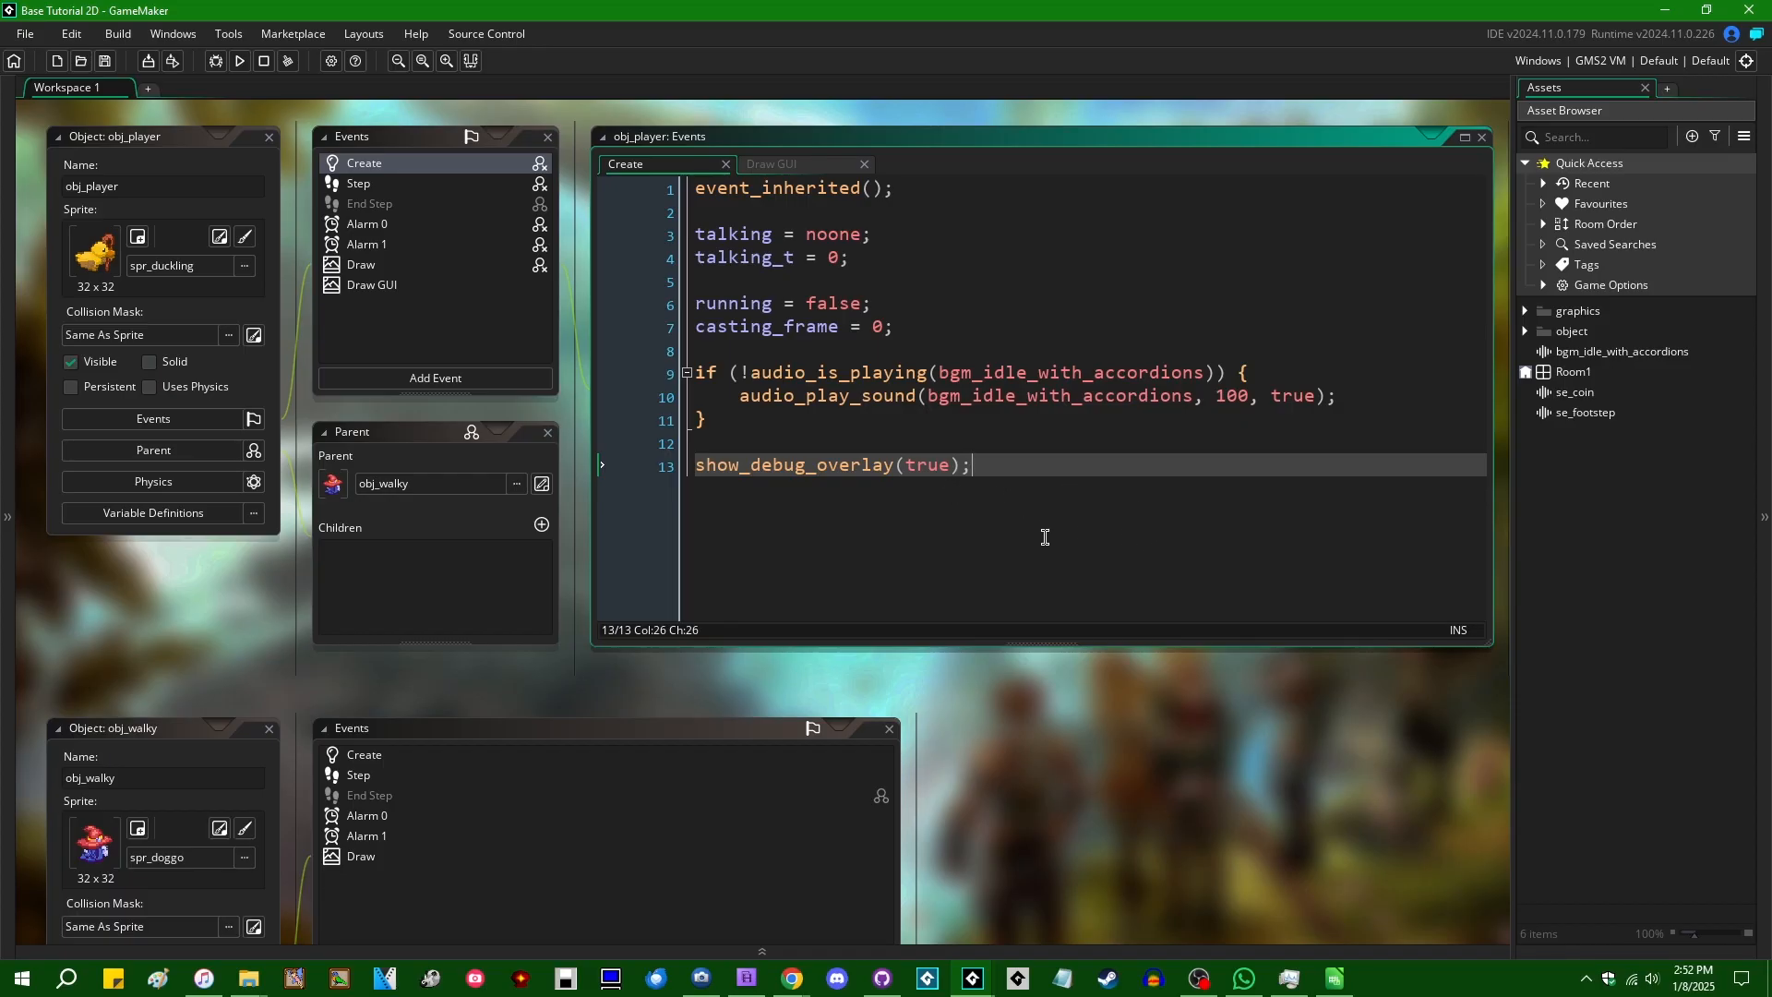
mouse_move(1069, 538)
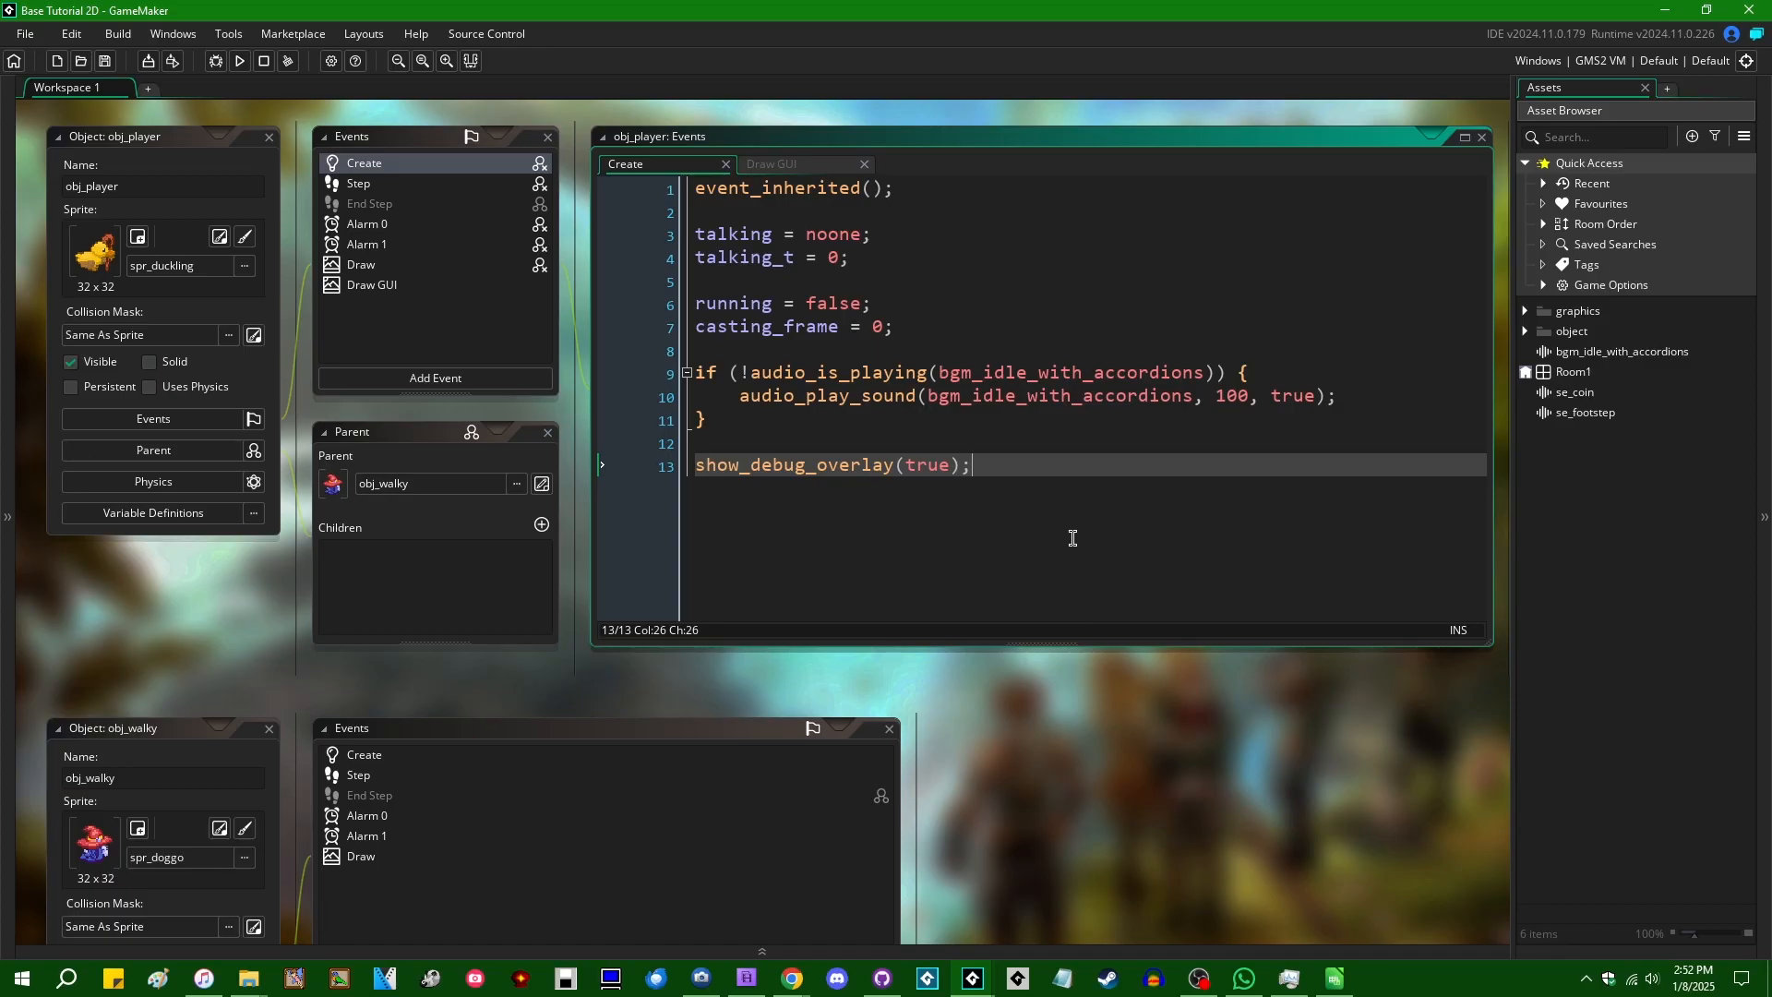
mouse_move(1158, 593)
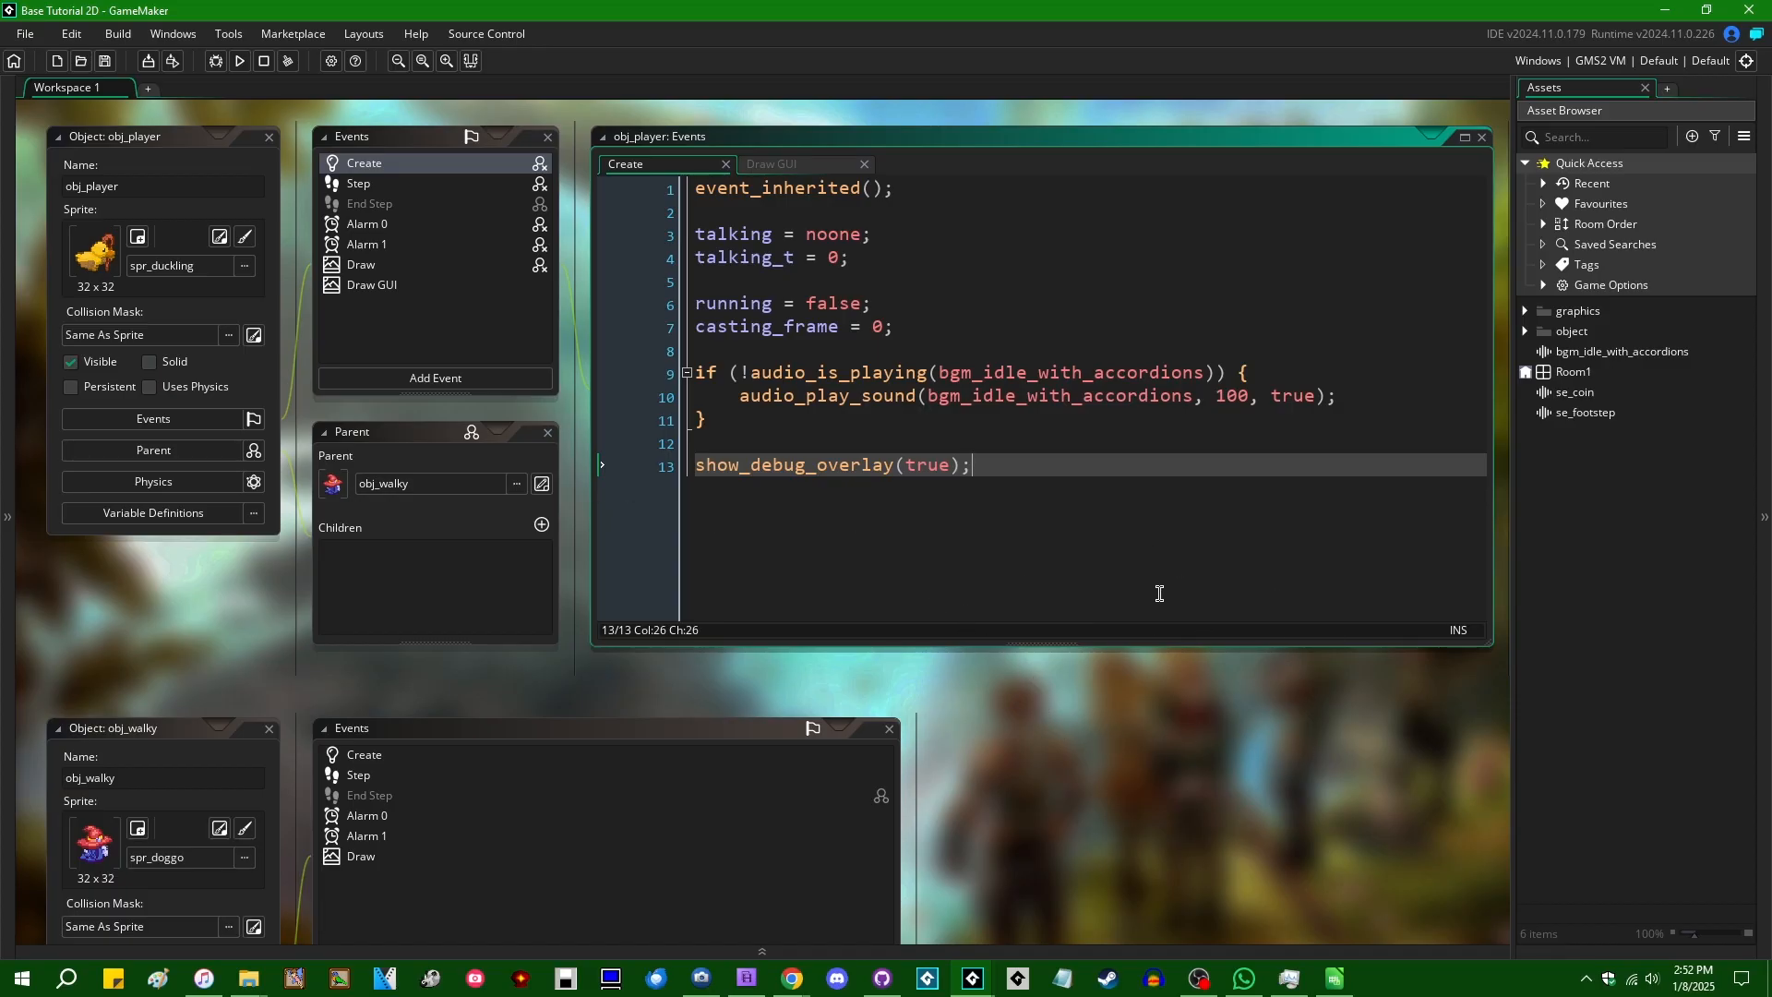
mouse_move(904, 687)
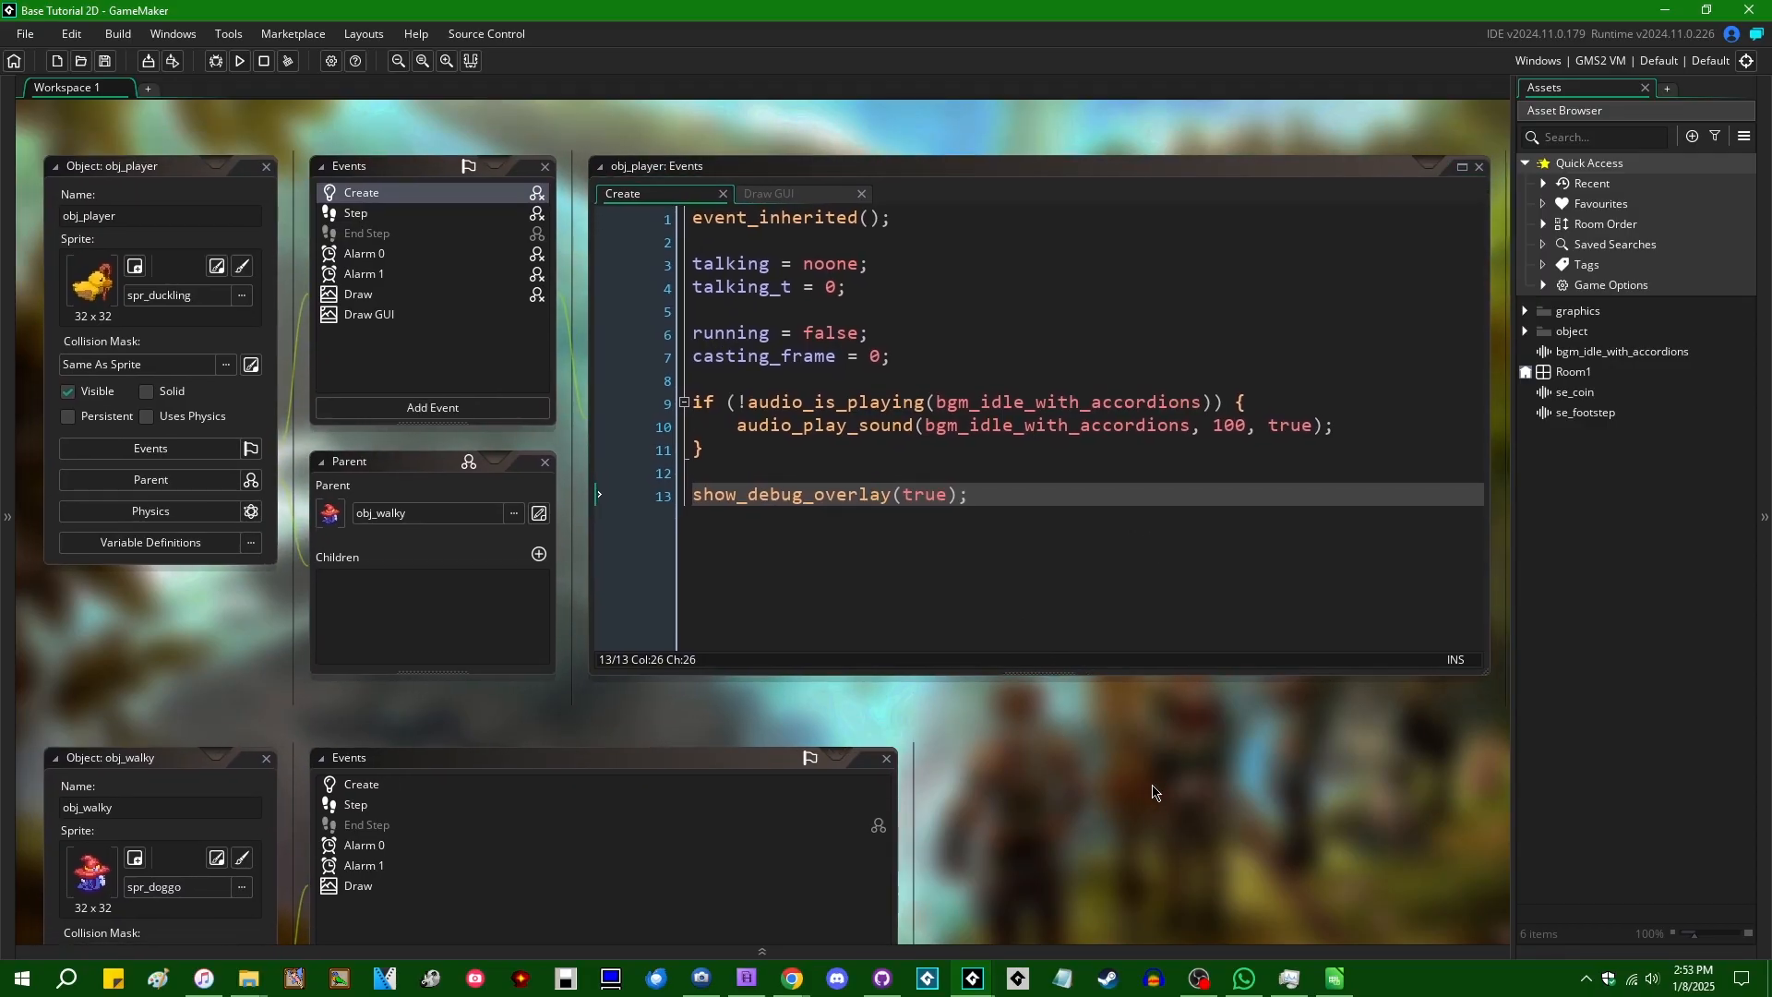
mouse_move(1109, 731)
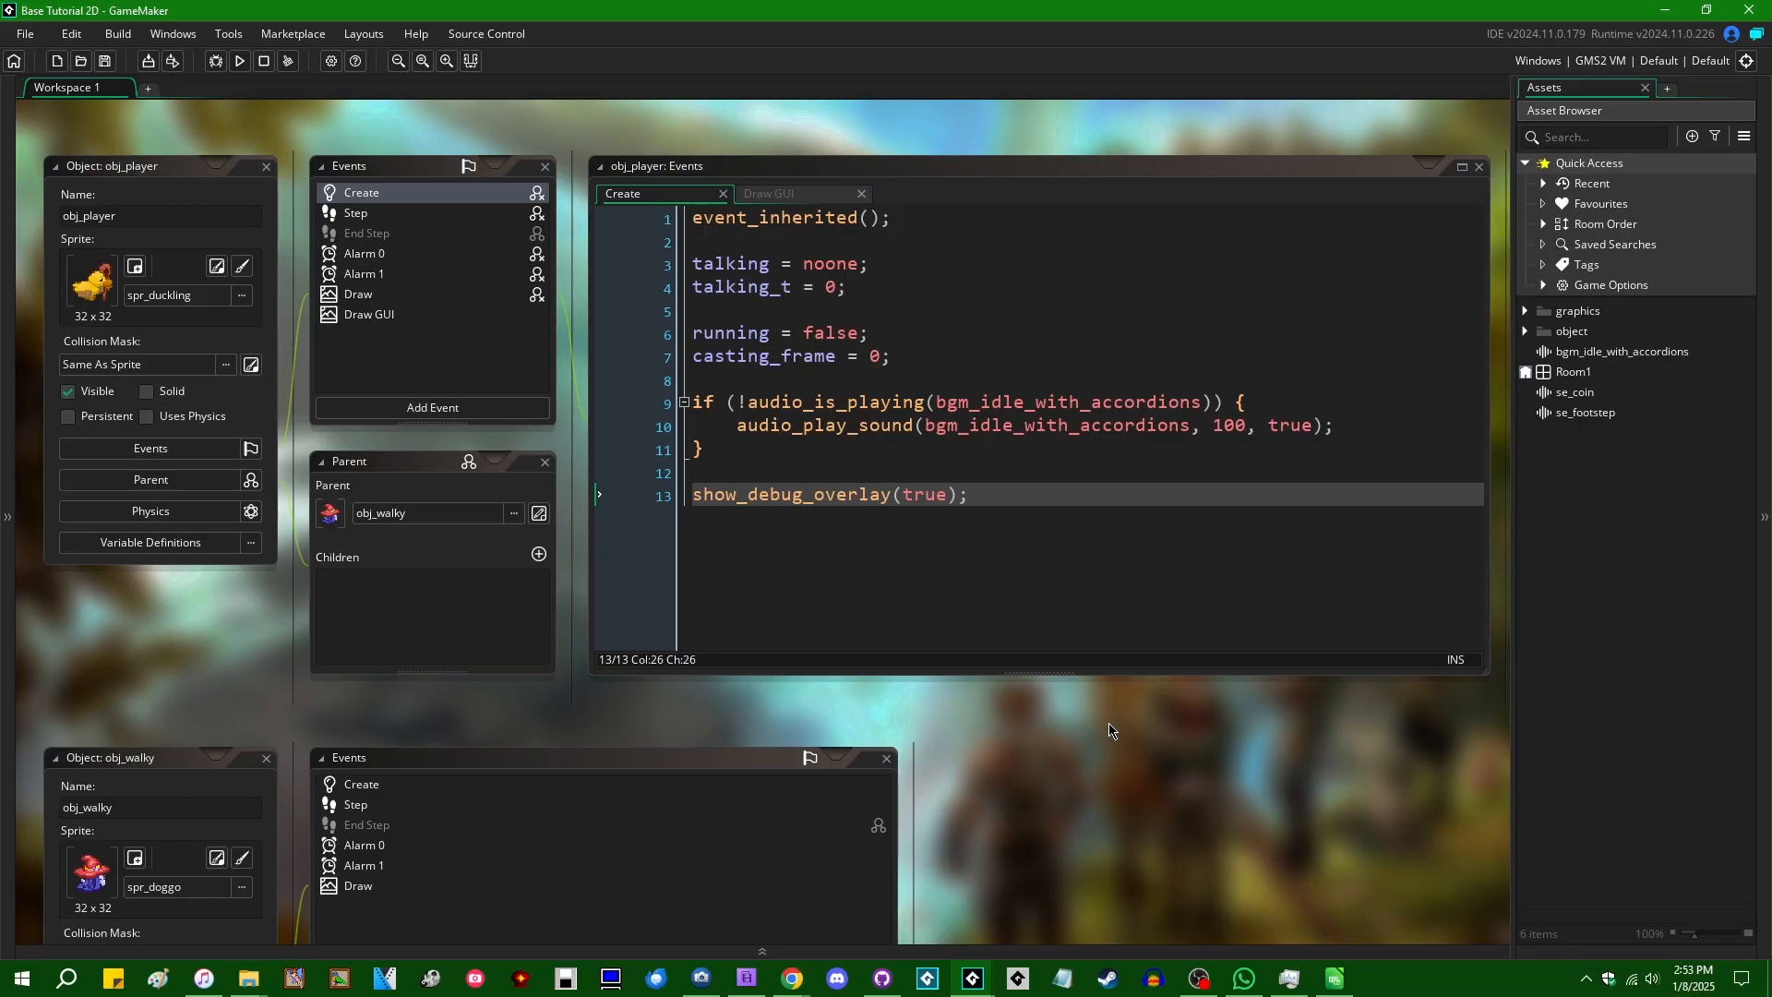
mouse_move(1011, 704)
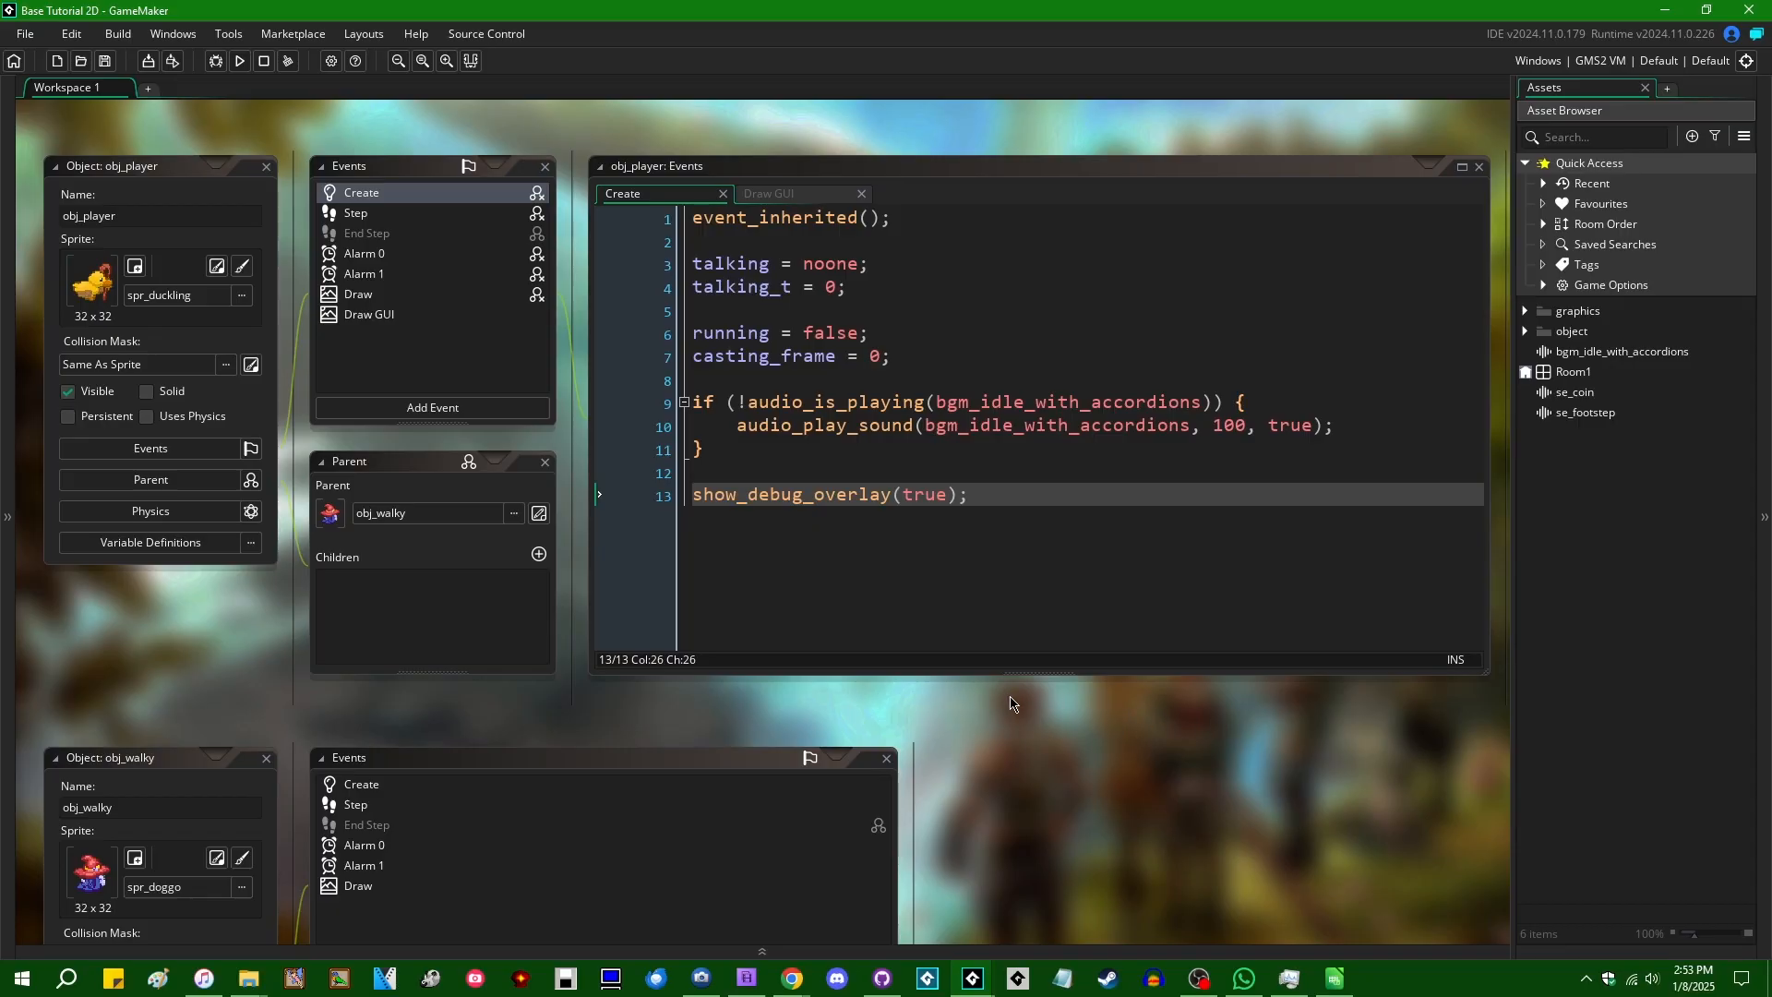
mouse_move(1237, 743)
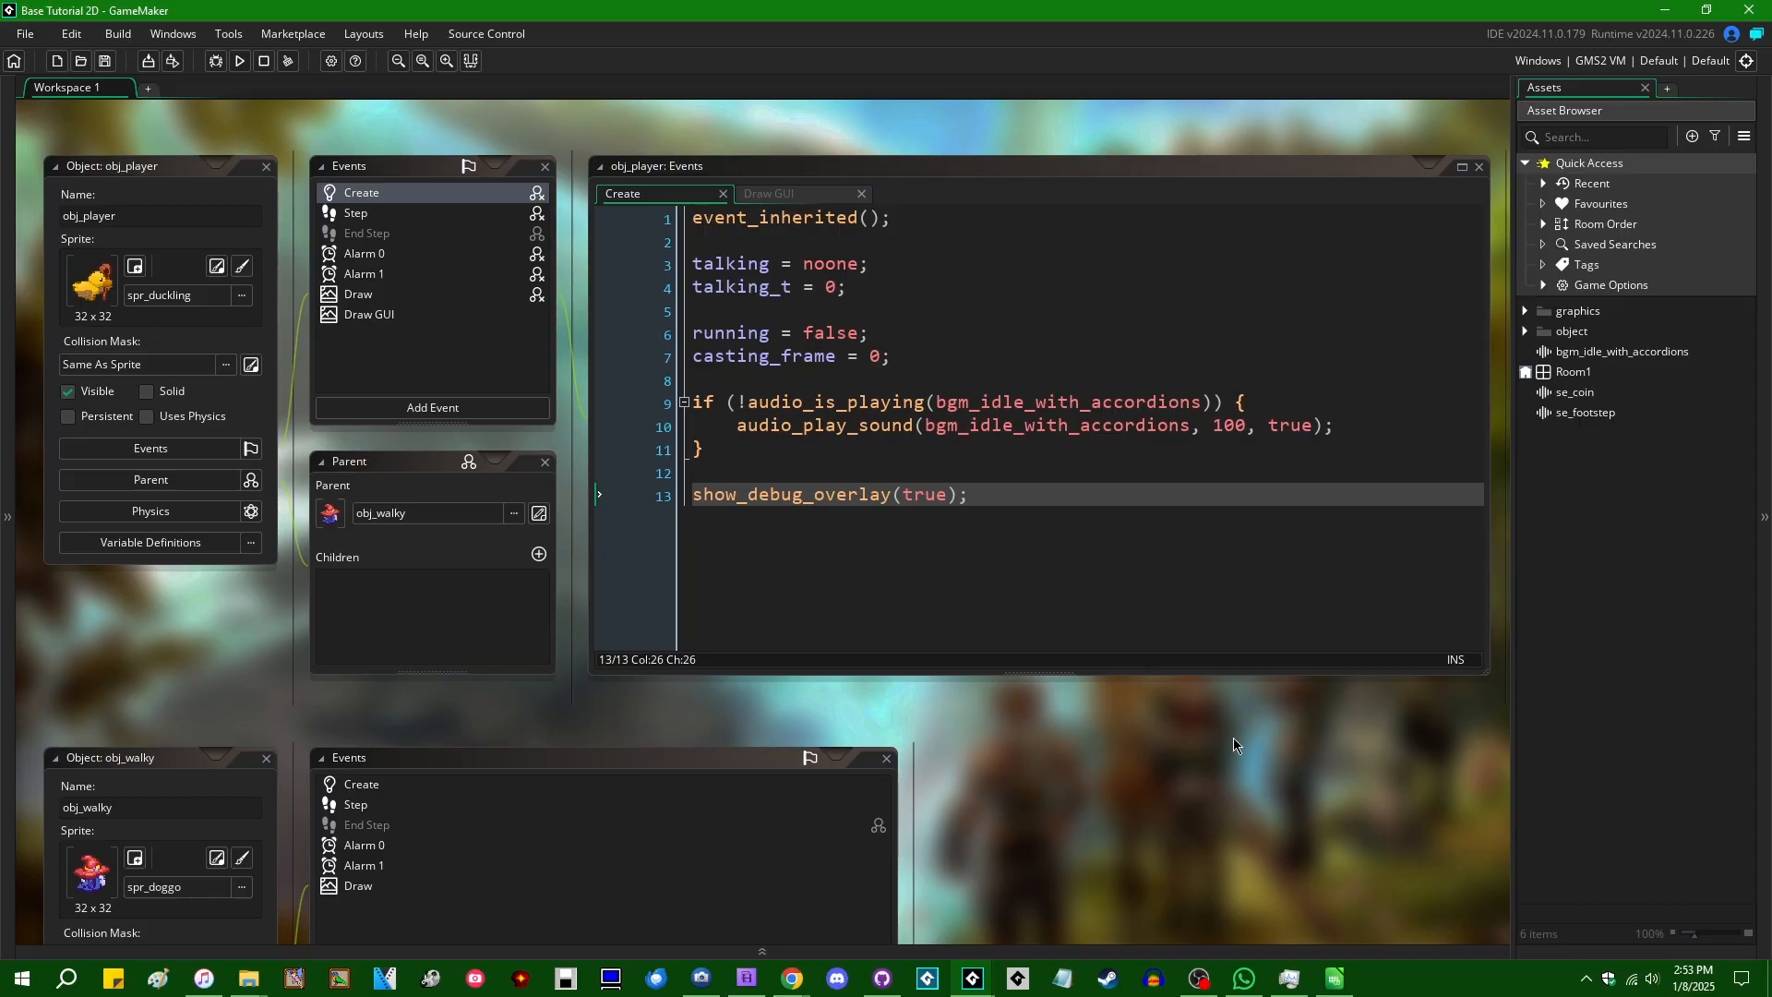
mouse_move(957, 716)
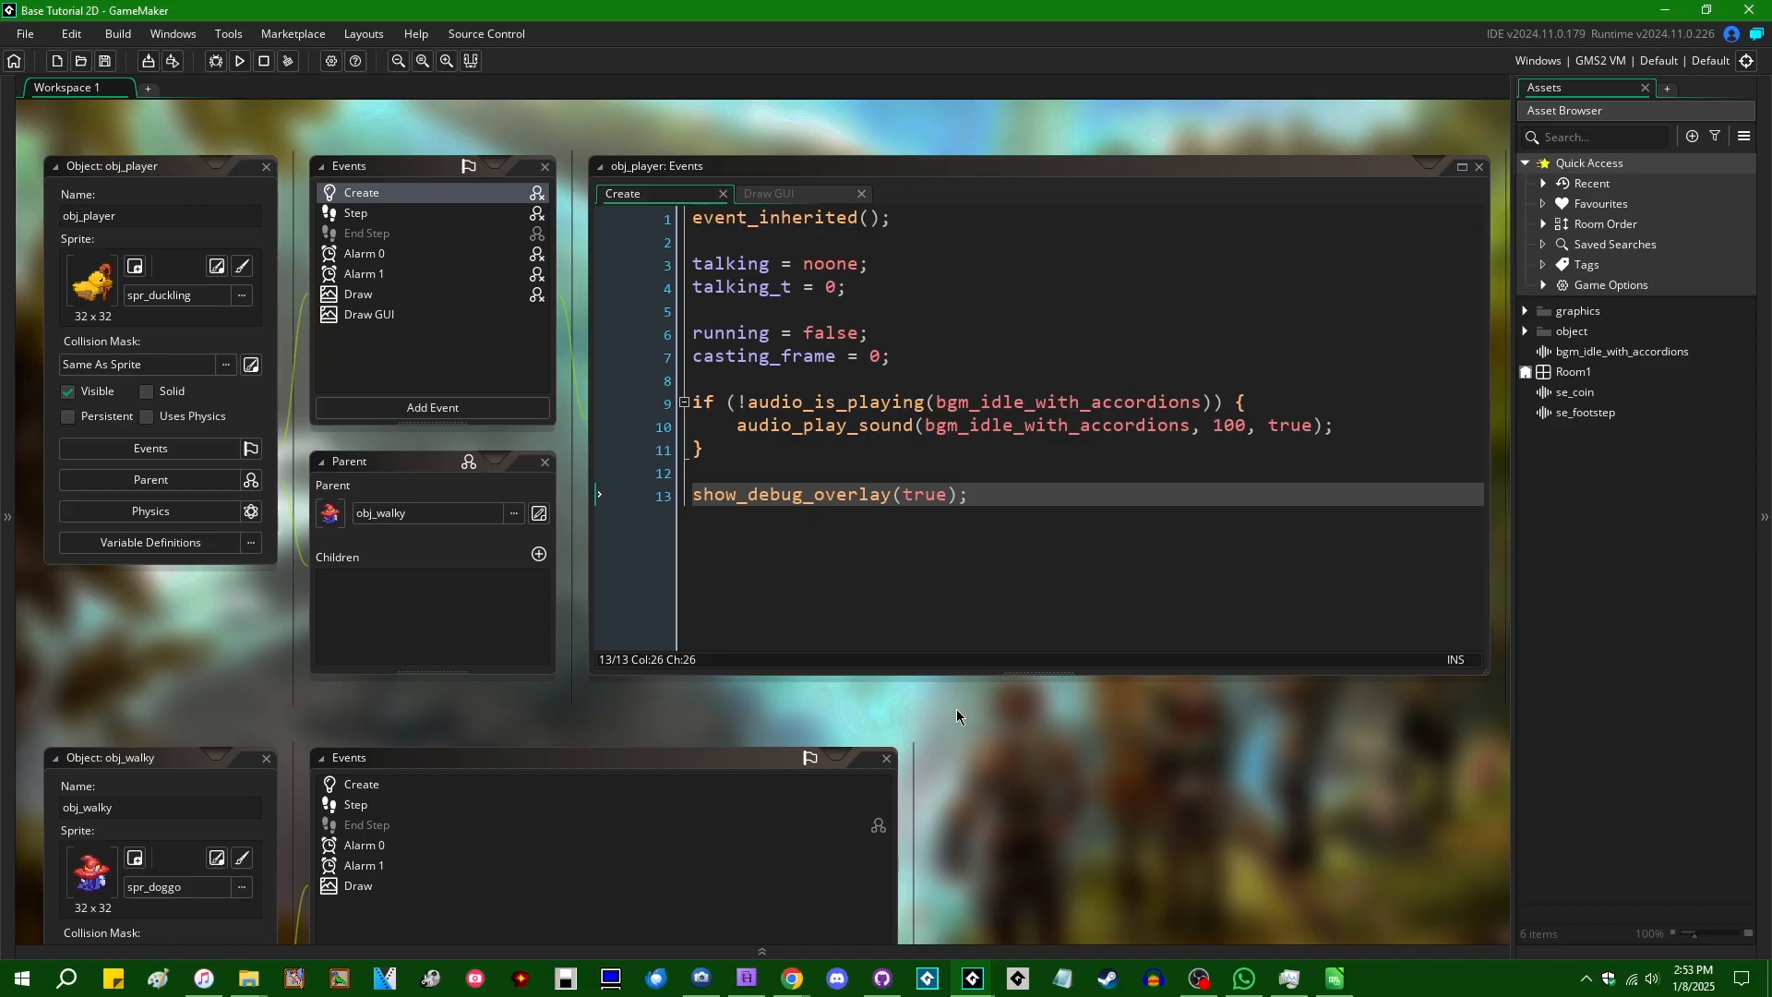
mouse_move(1196, 658)
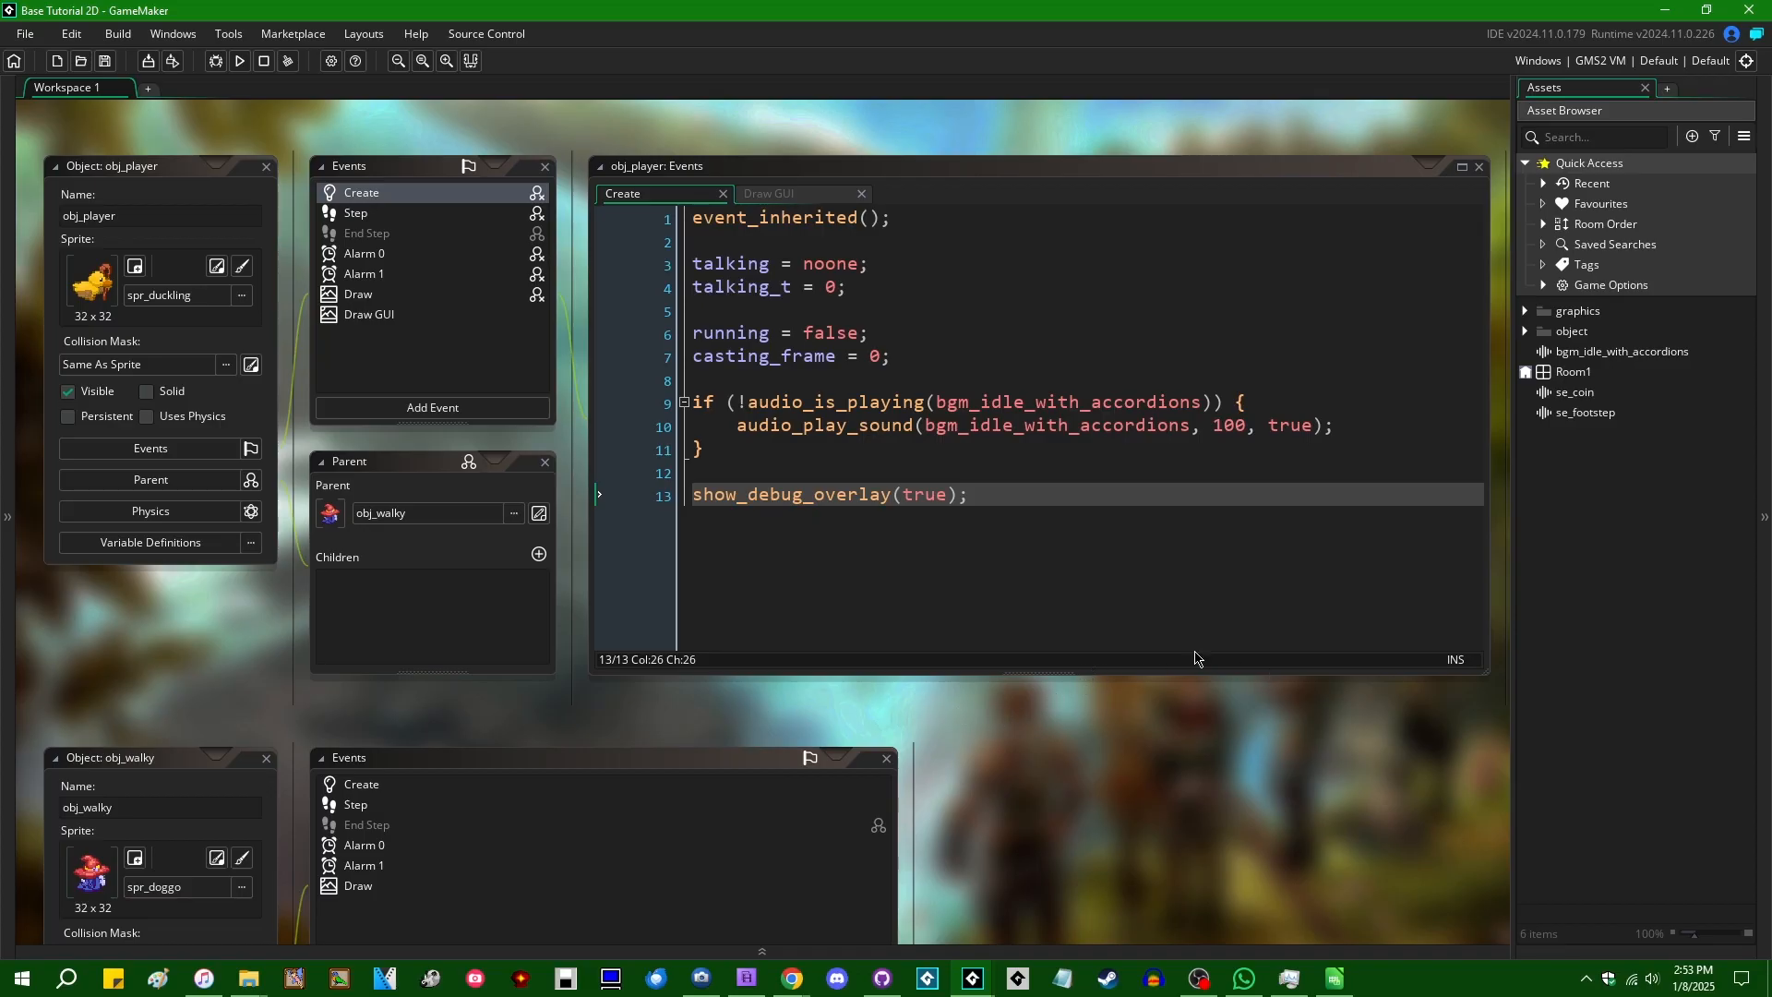
mouse_move(1043, 588)
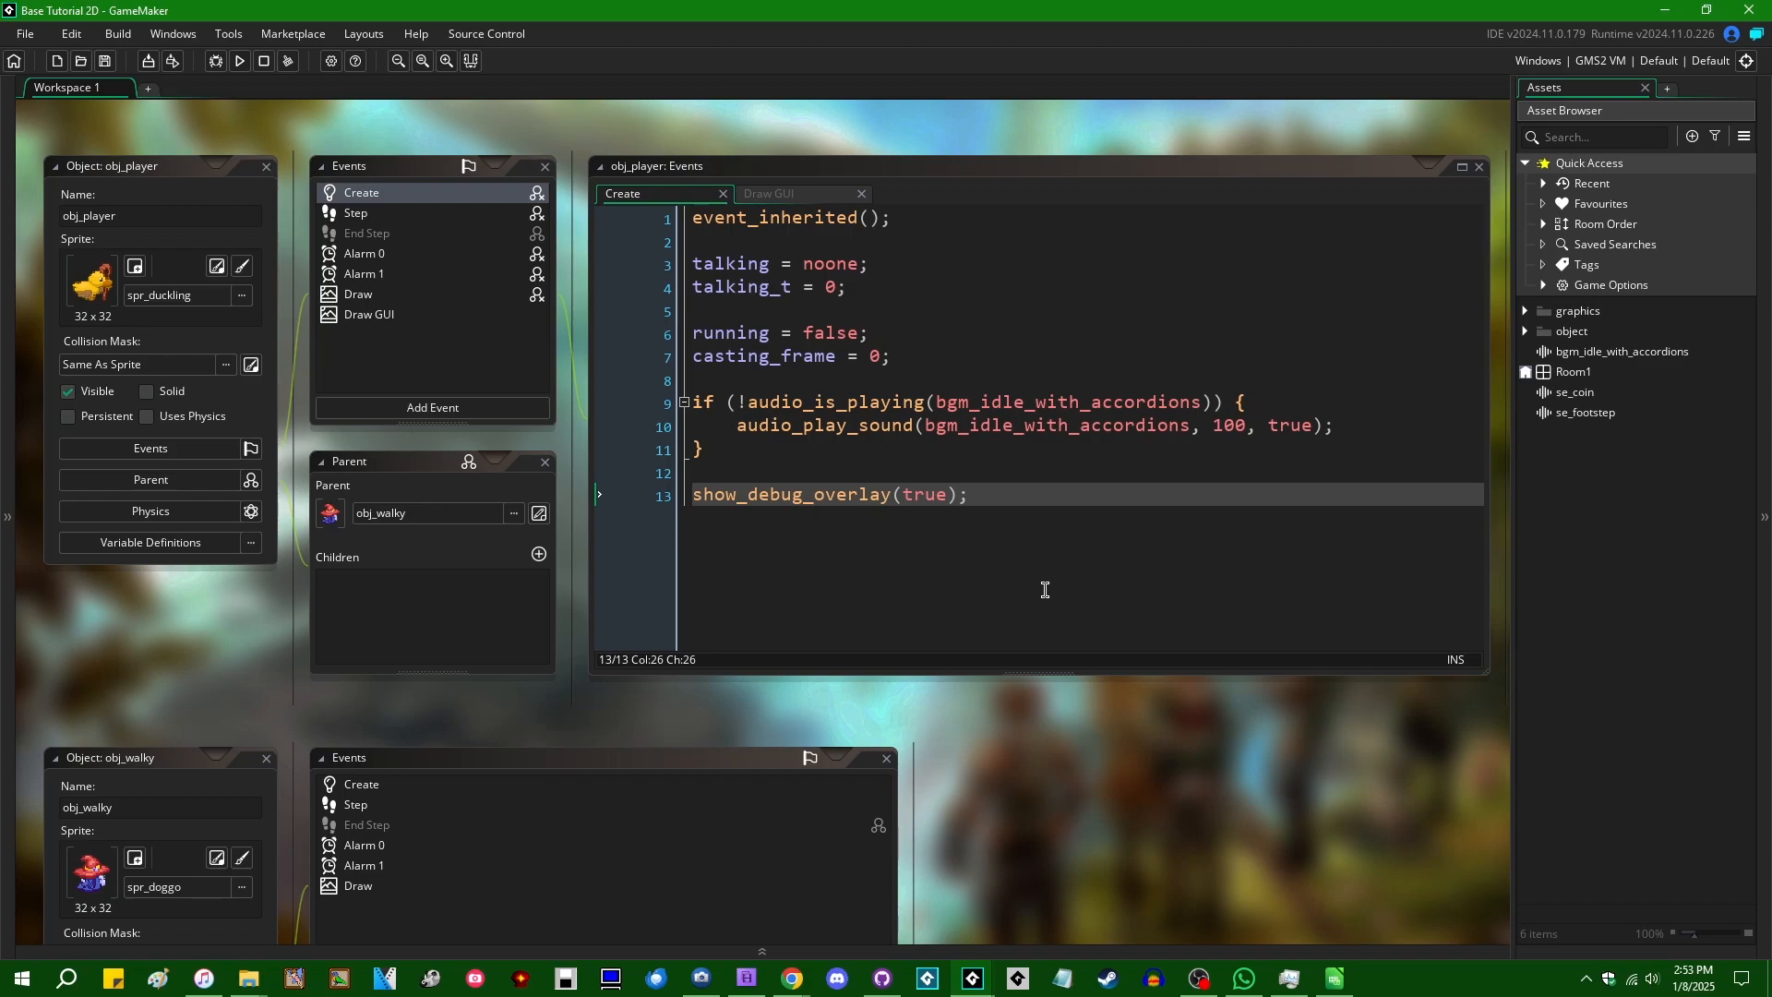
click(238, 61)
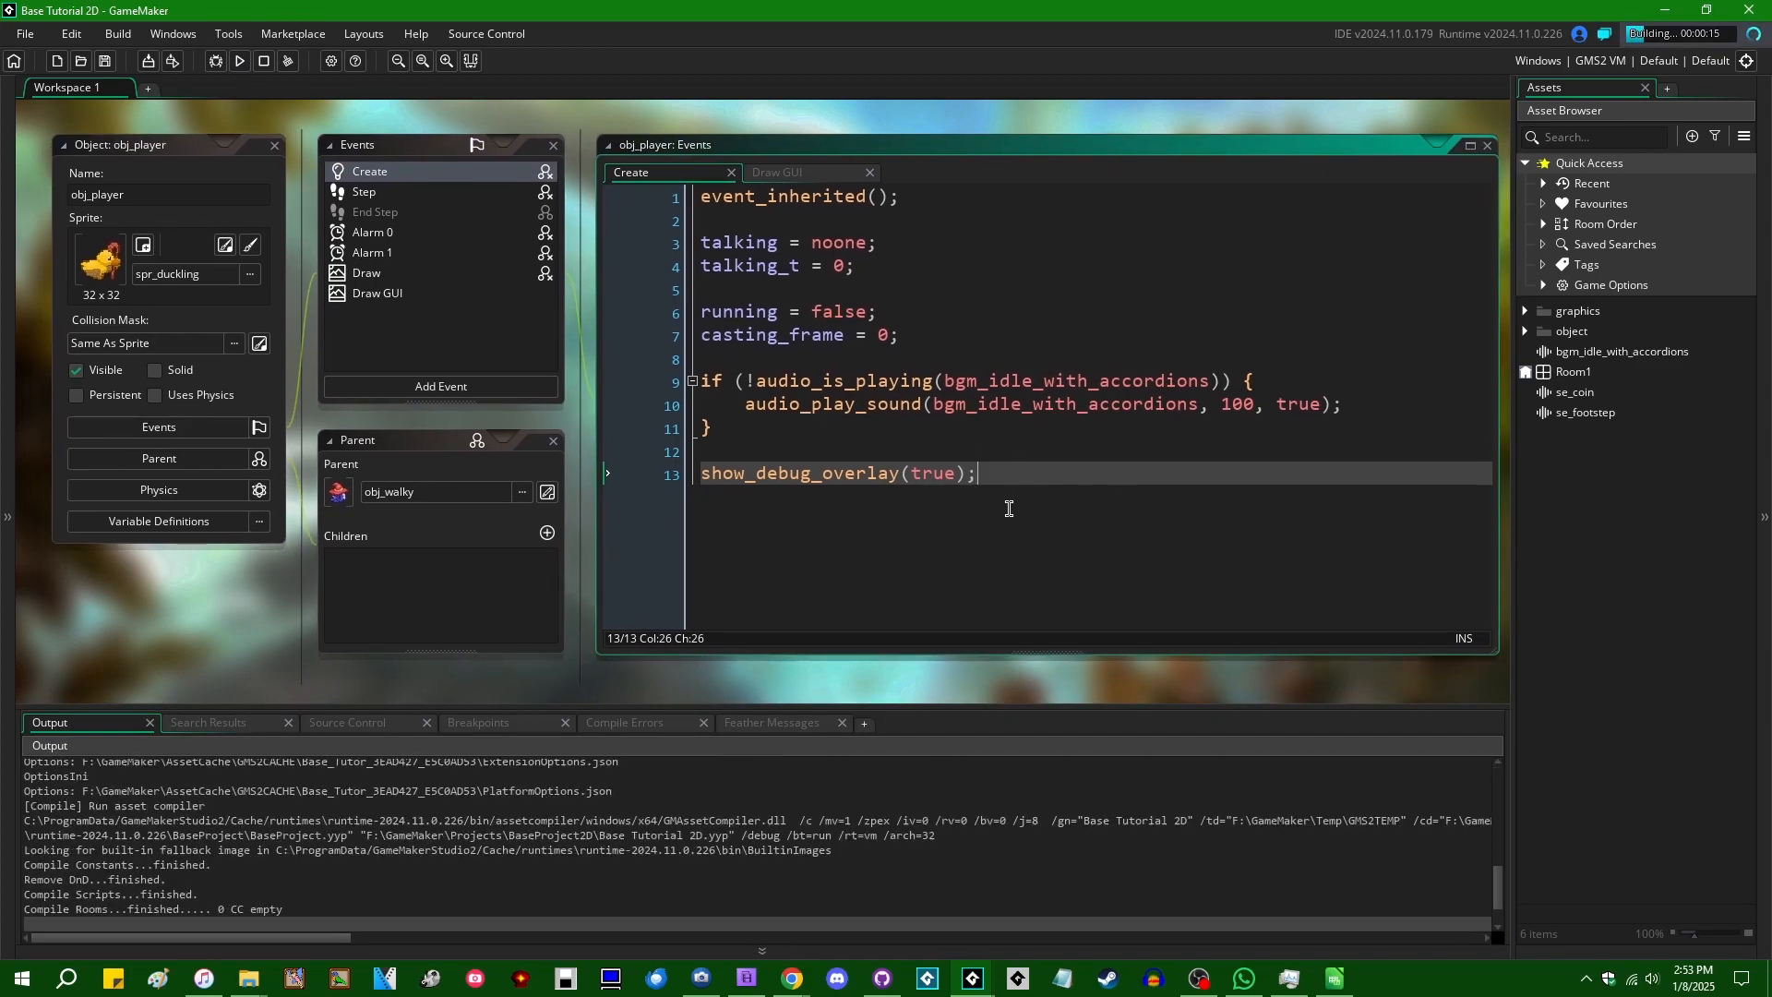
Step: Run the tutorial game, check the debug overlay, and close the game window
click(237, 61)
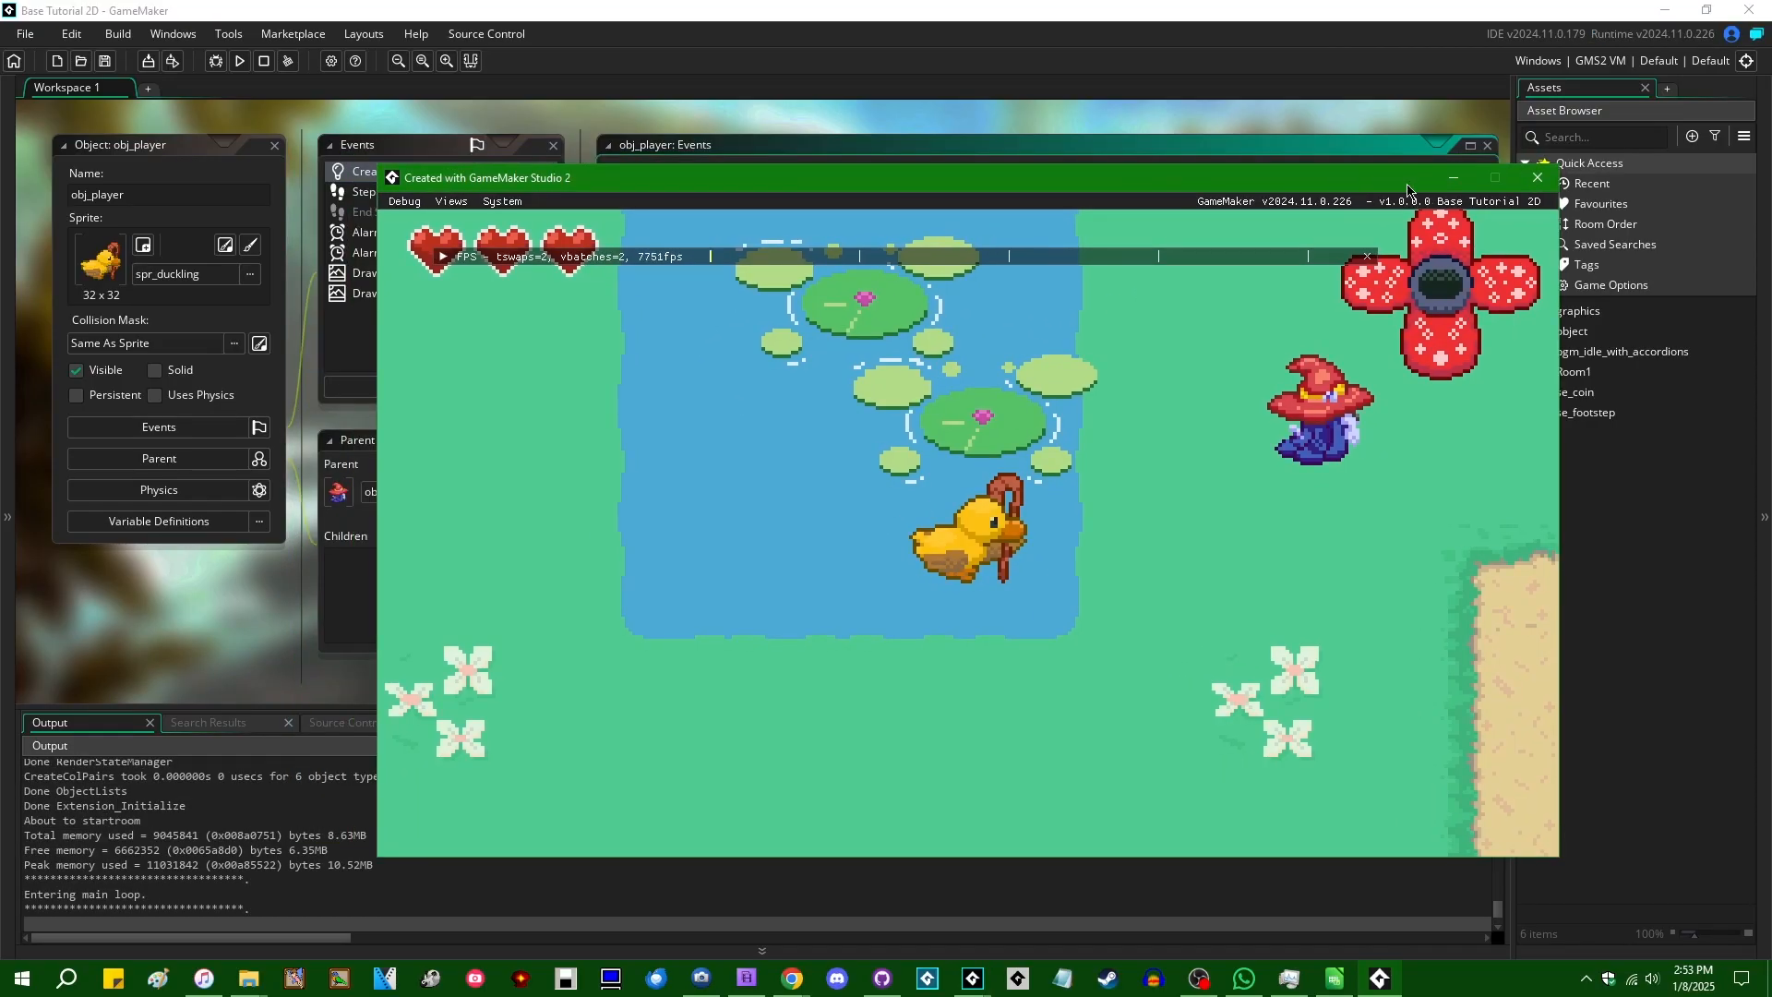
mouse_move(1308, 404)
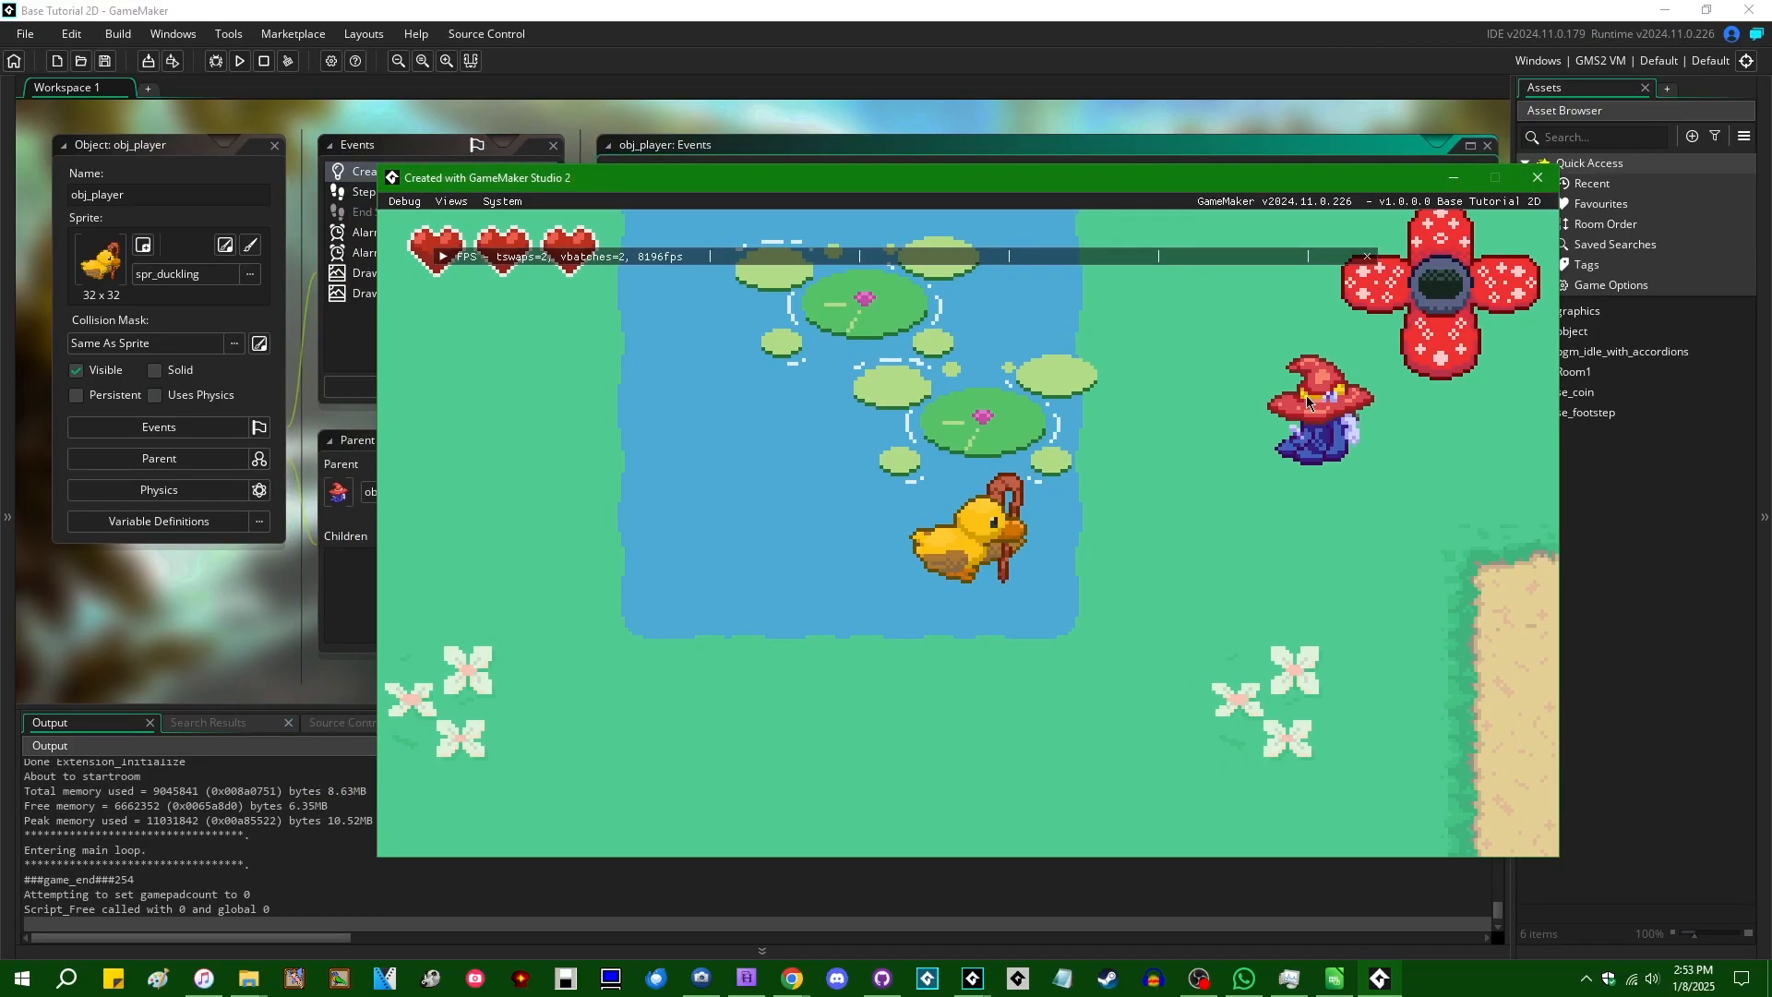
click(1535, 177)
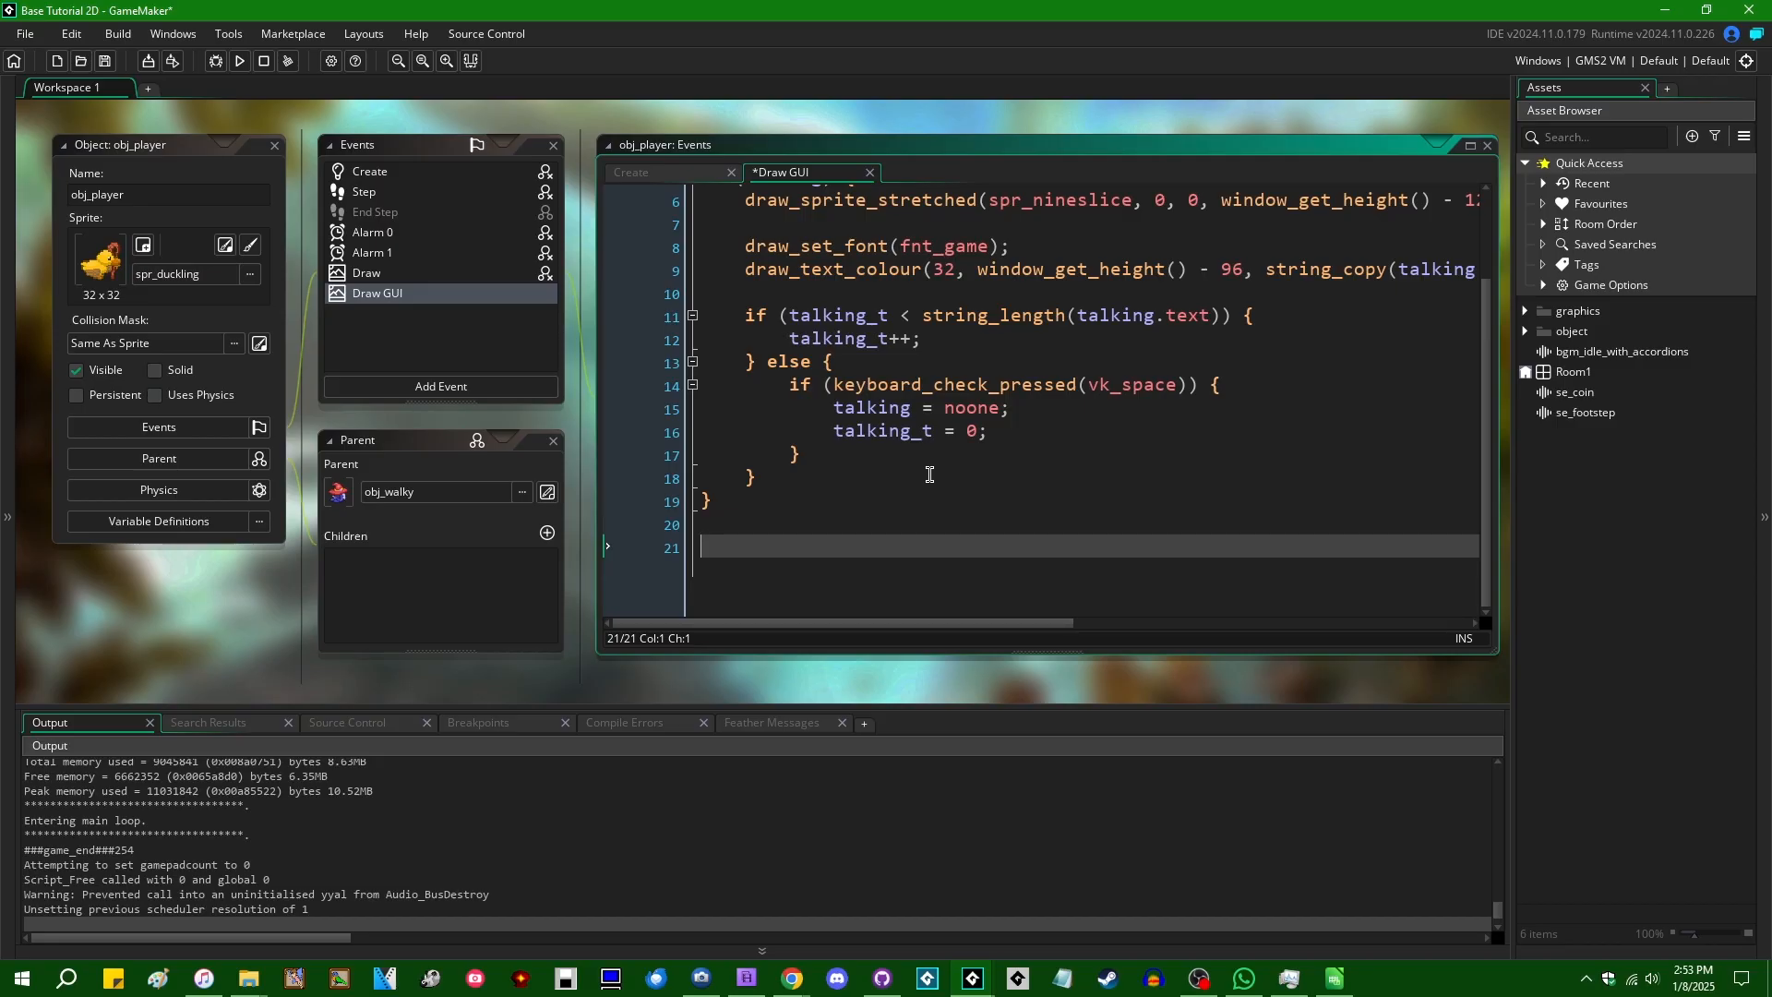
Step: In Draw GUI, write var arg_count = parameter_count(); with a parameter_string() call below
text(parameter_count)_)
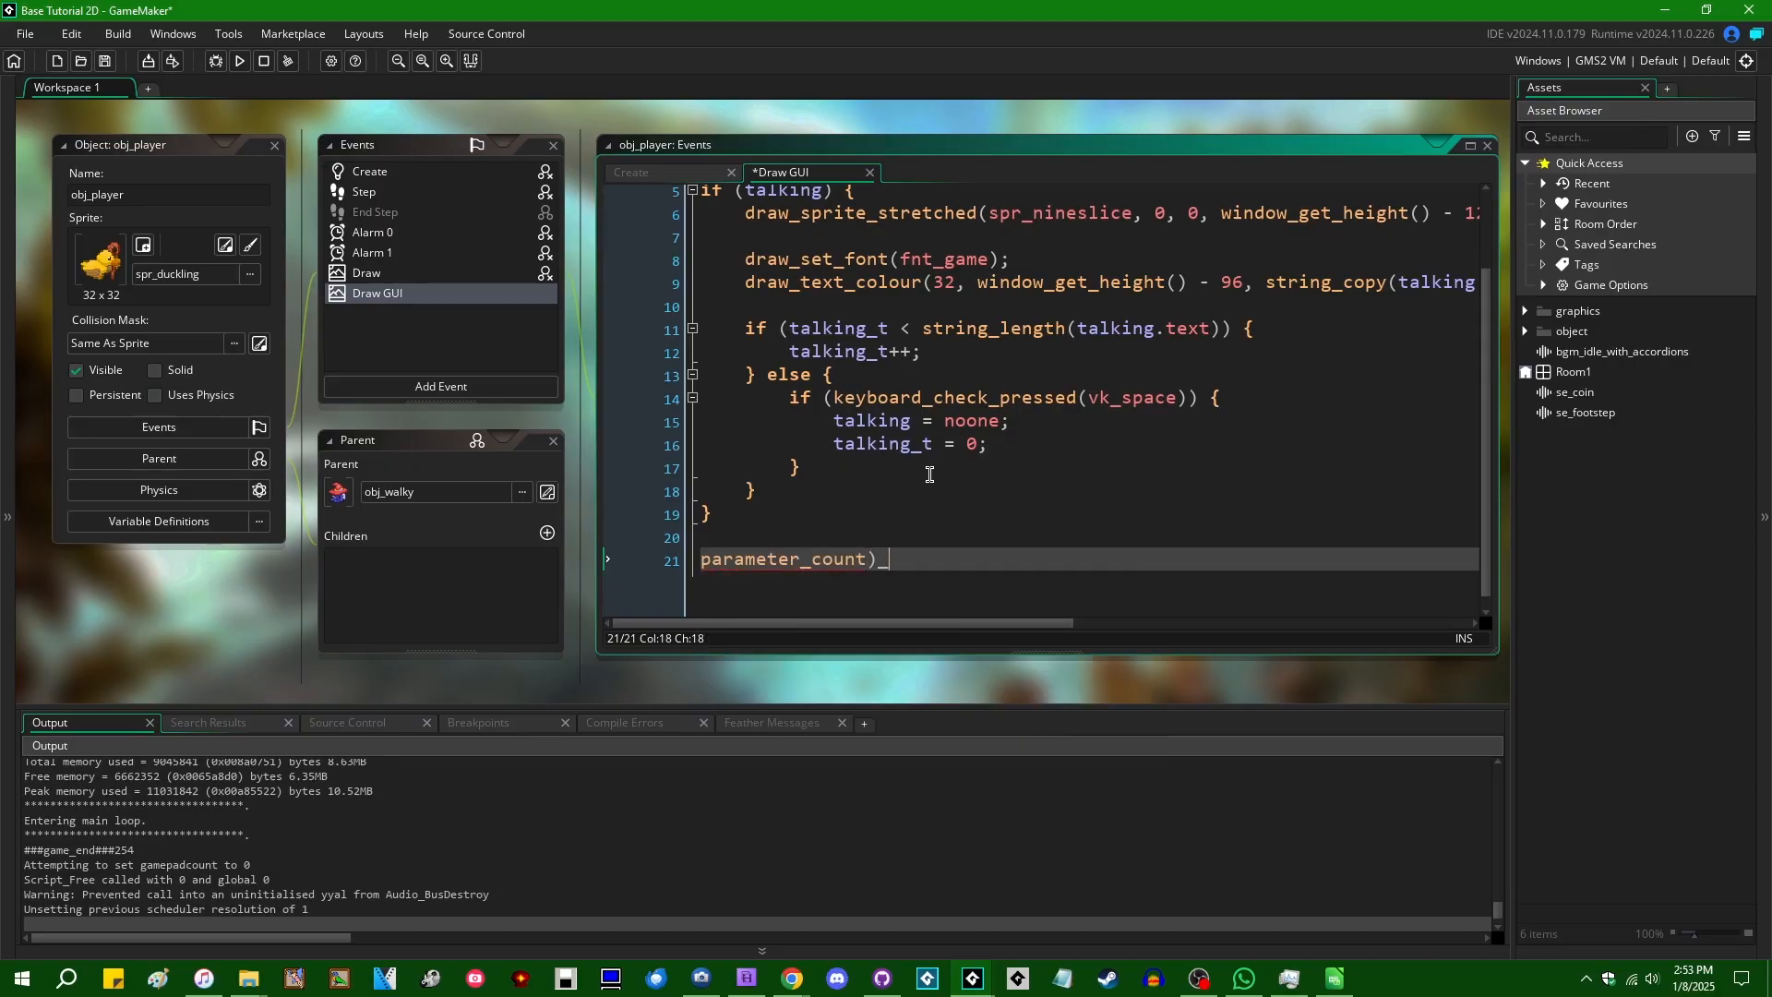
text(())
text(parameter_)
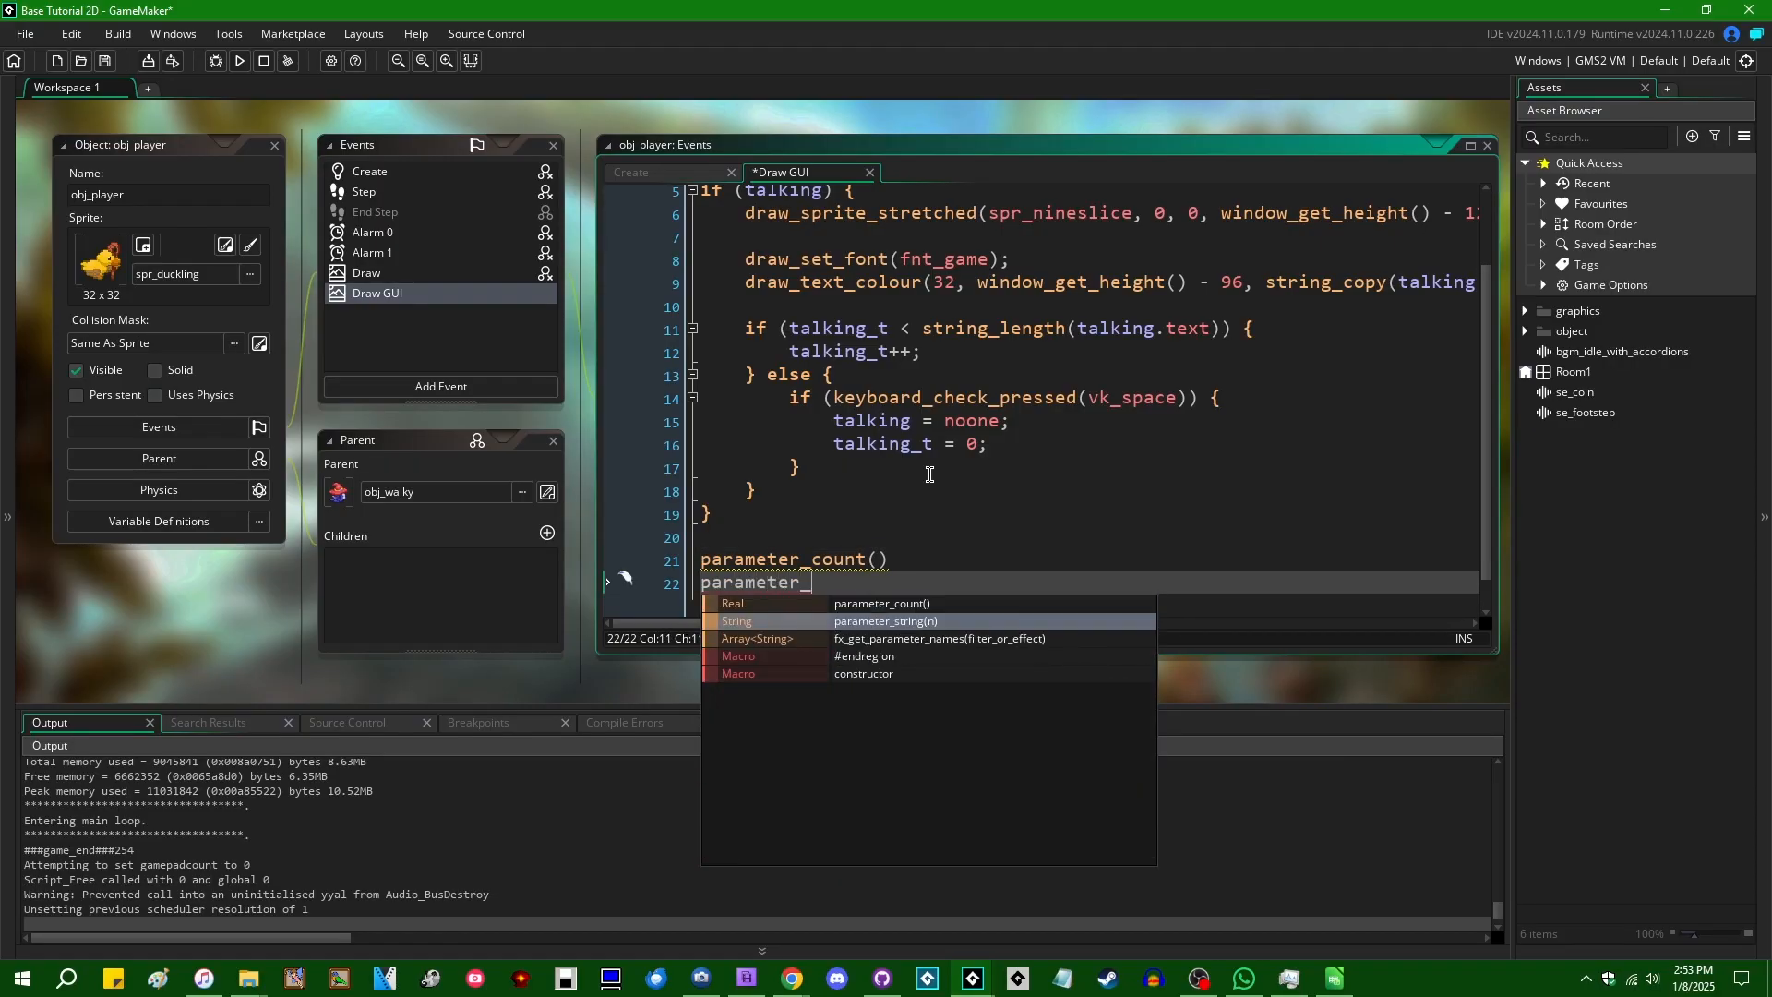
click(886, 620)
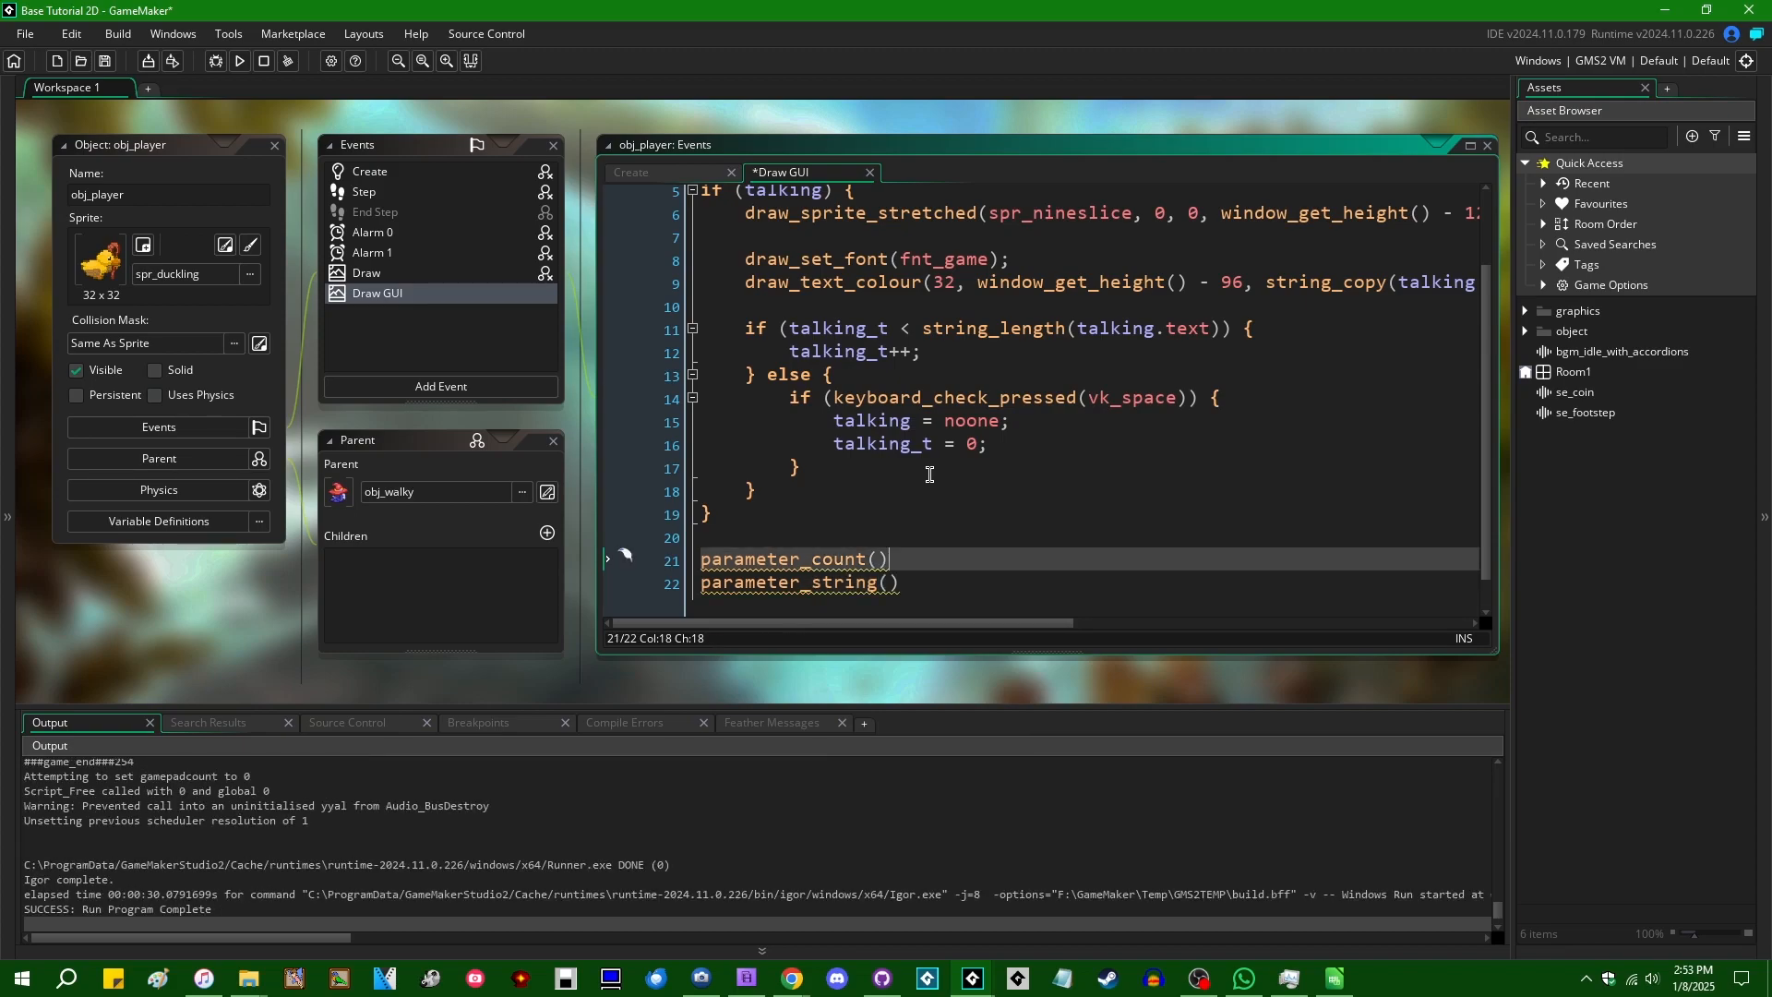
click(704, 558)
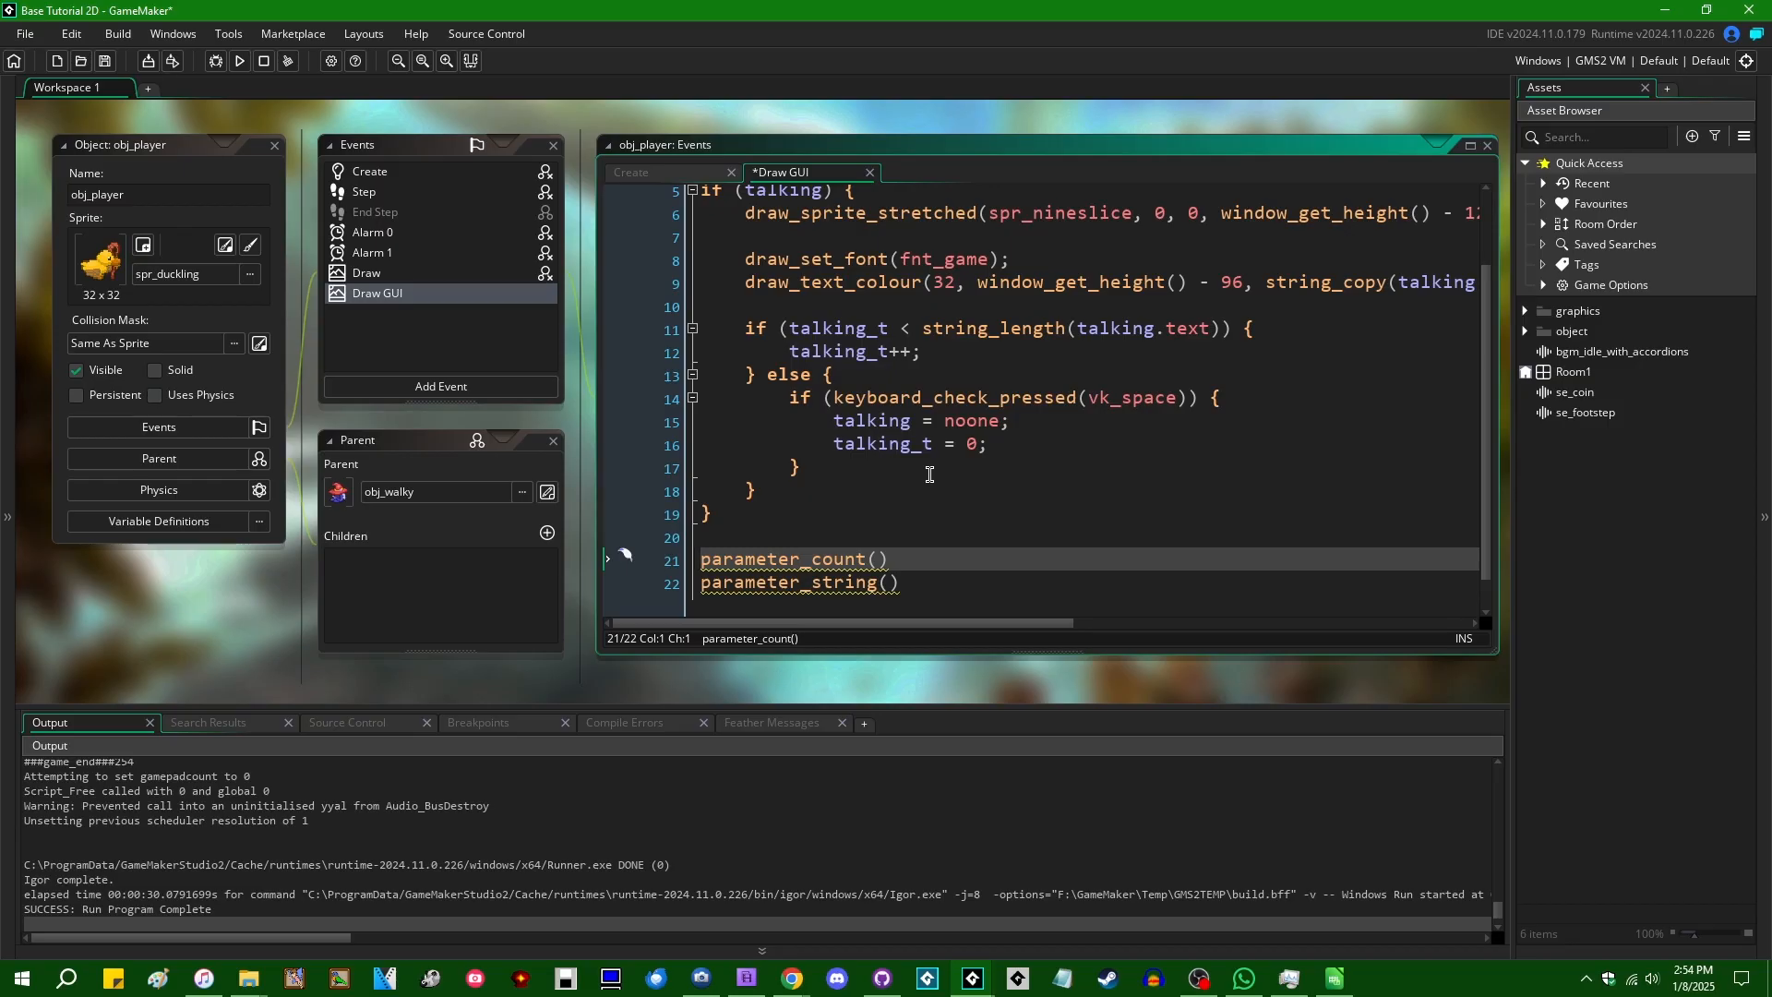
text(var)
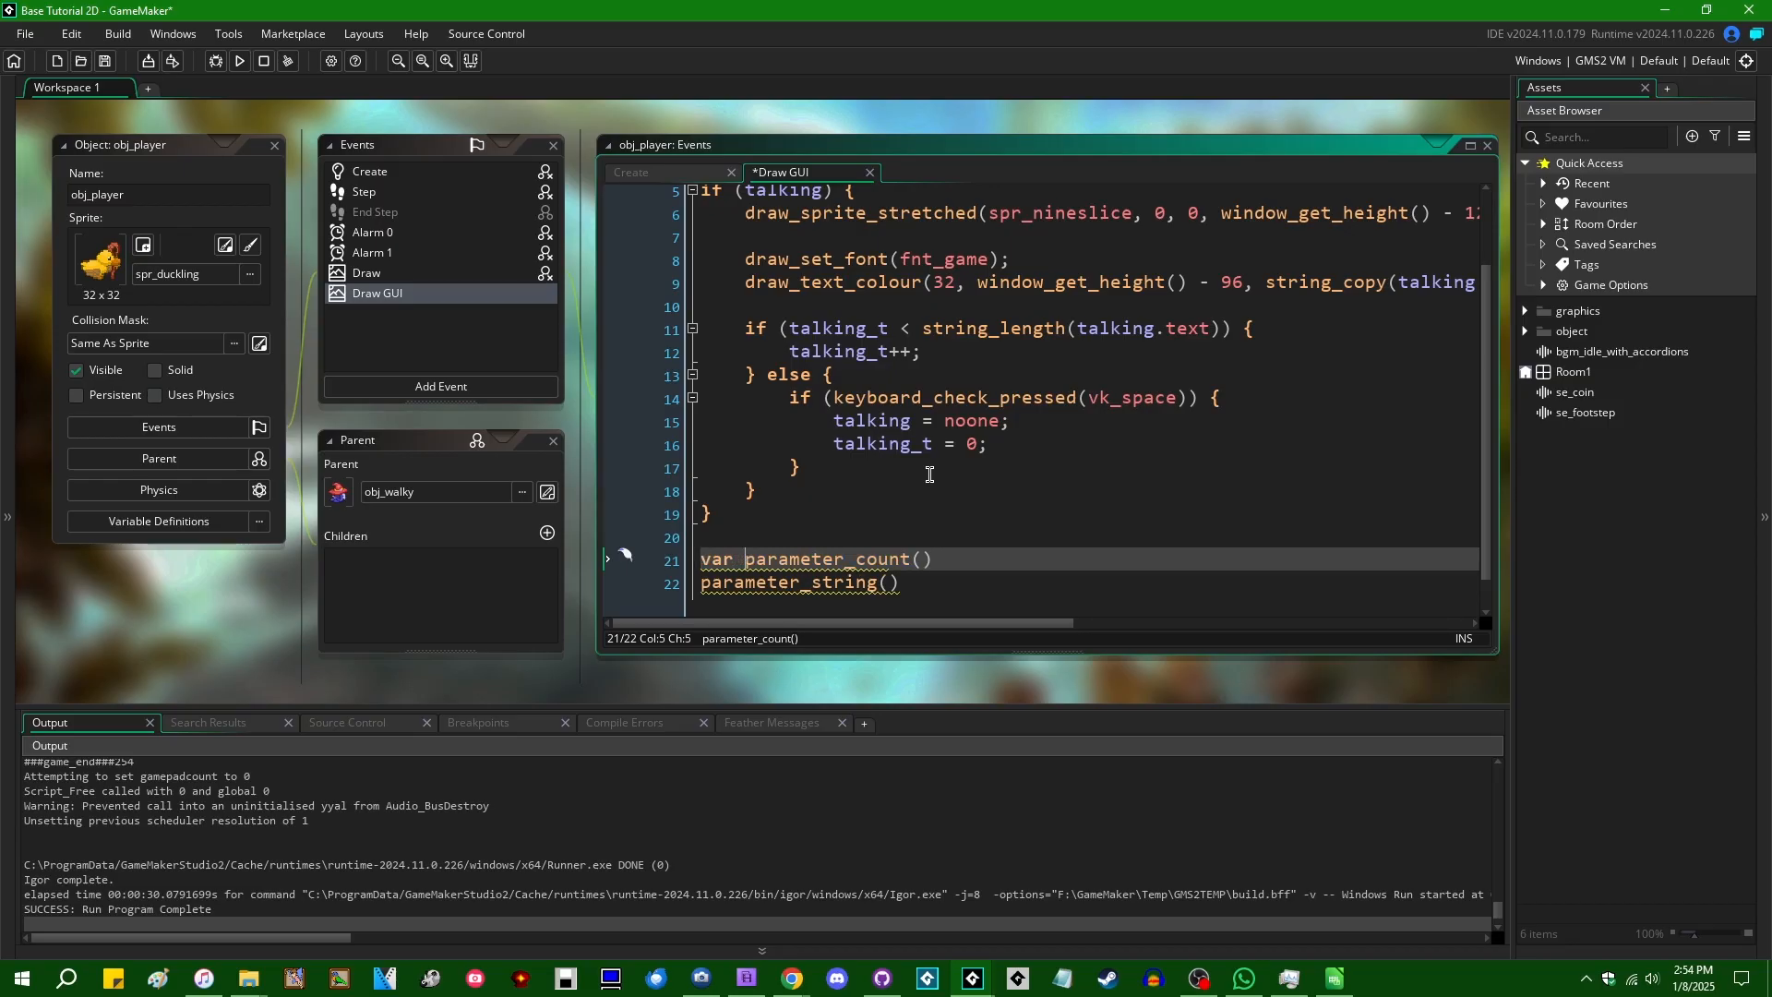
text(arg_c ou)
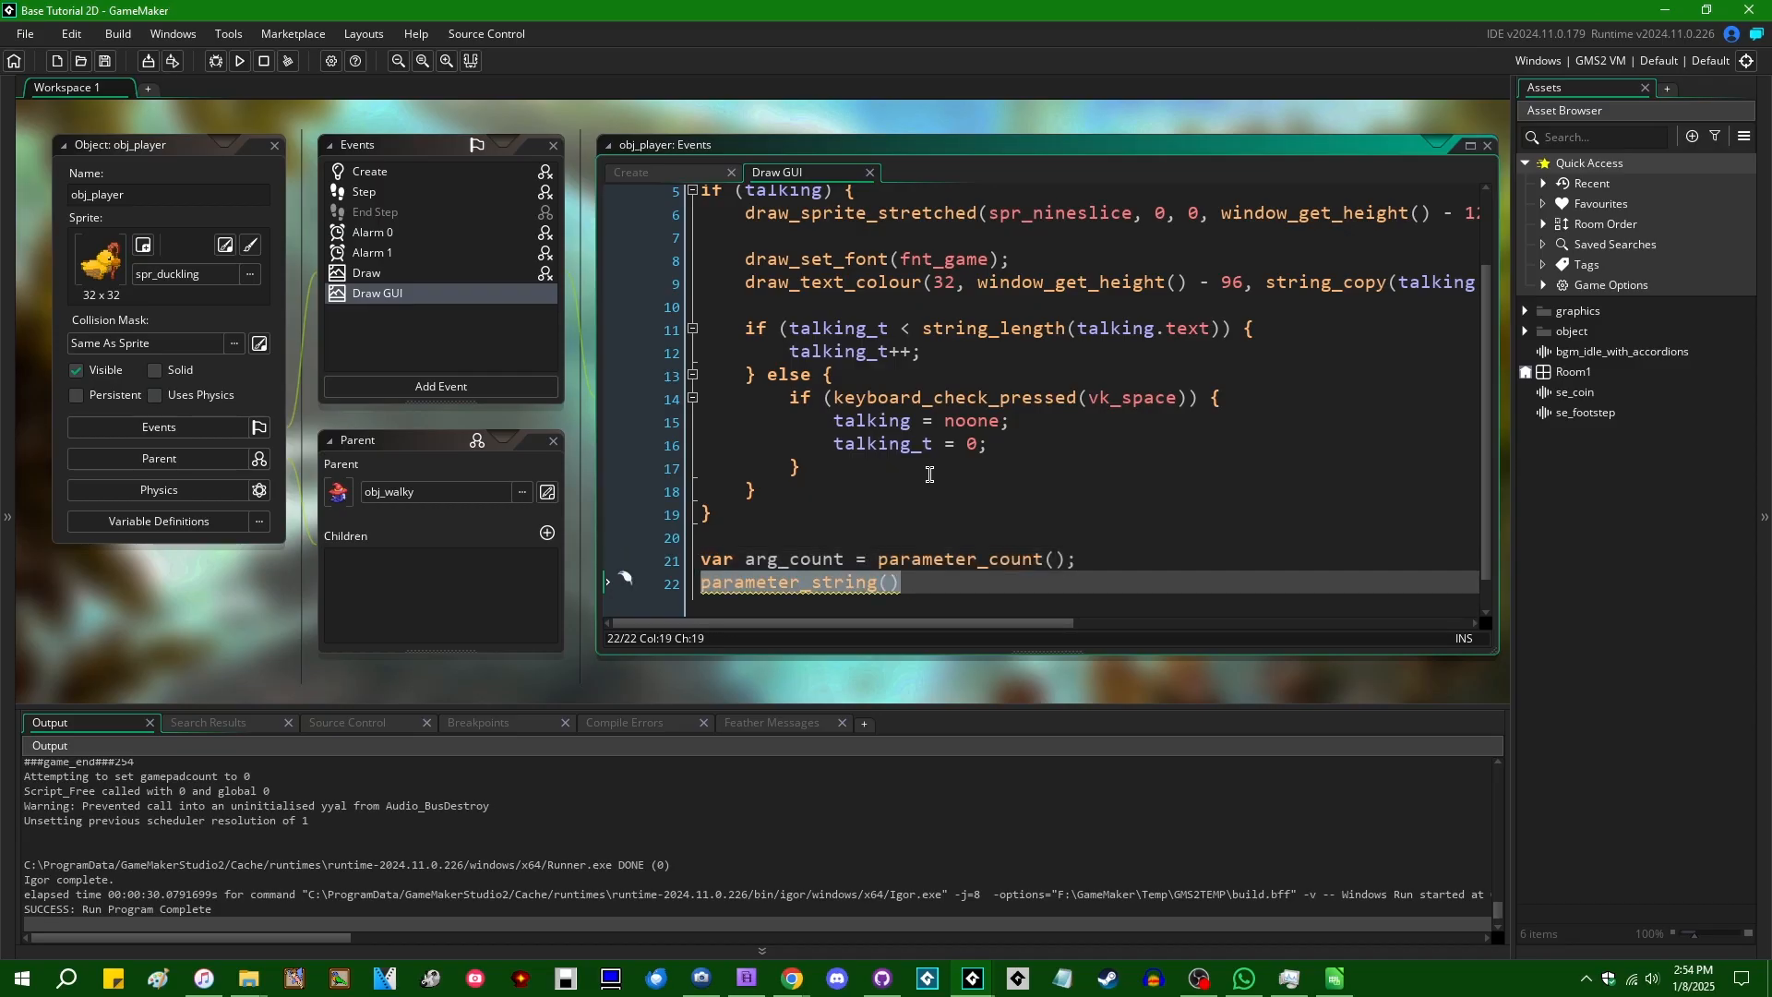
click(706, 582)
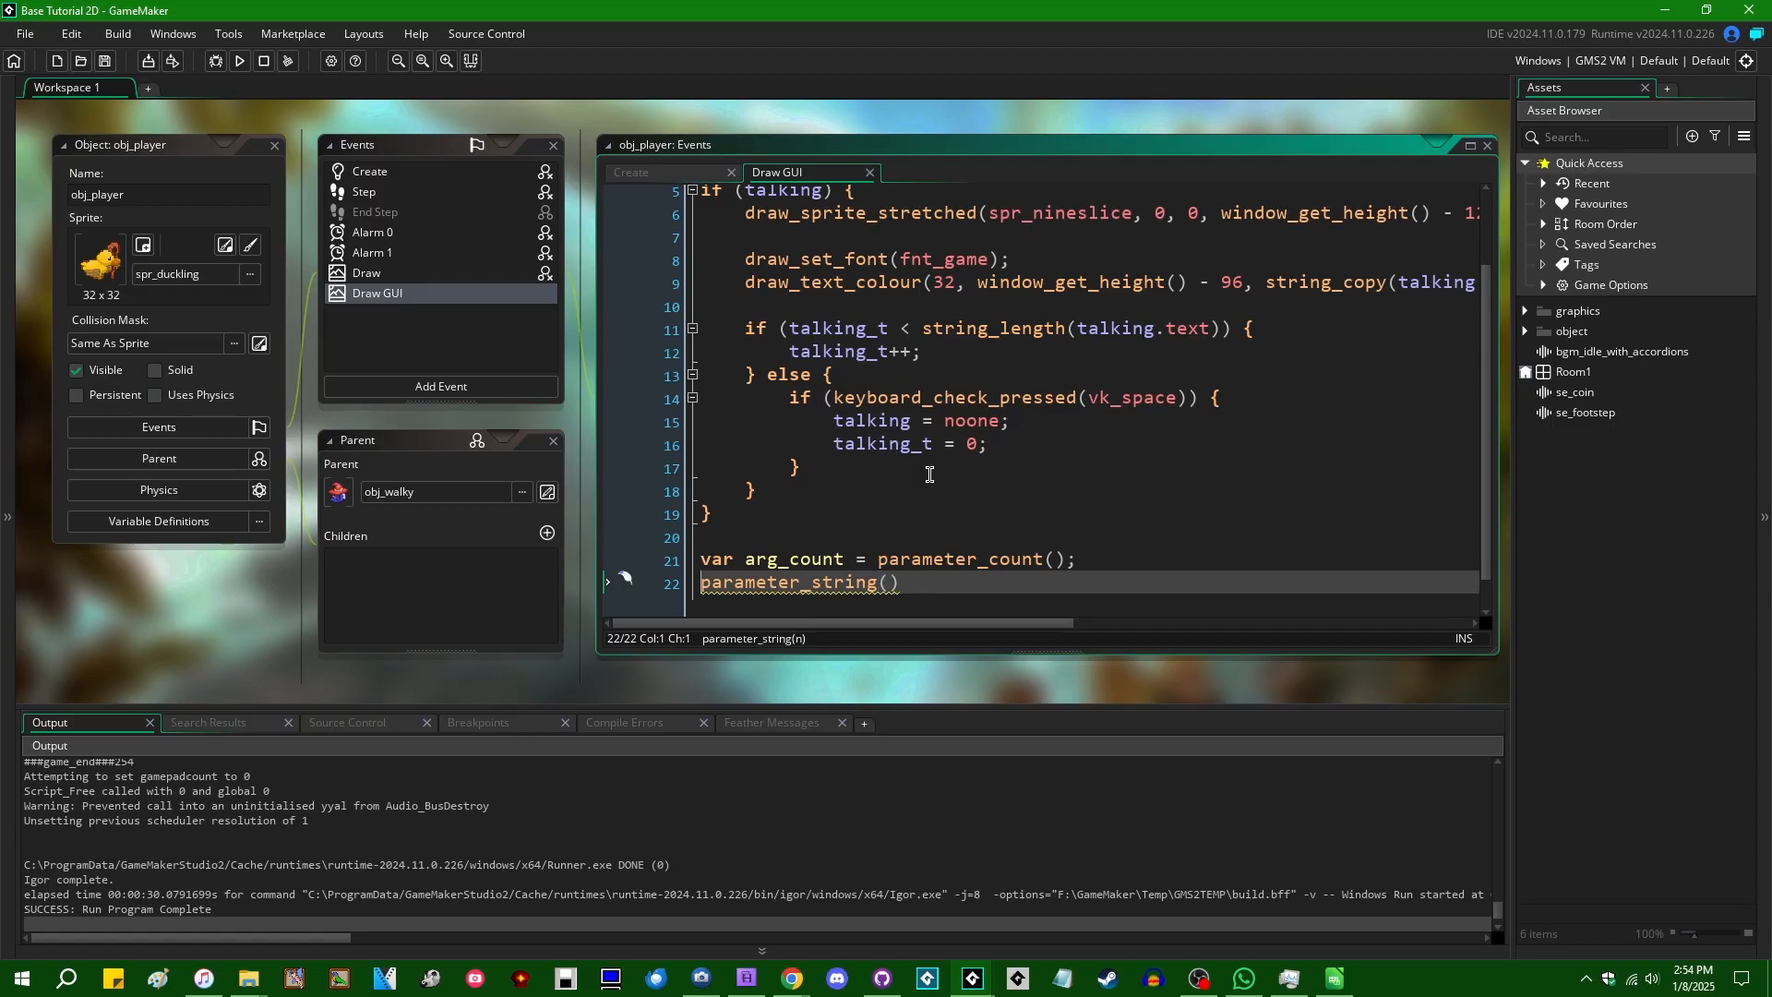
click(900, 580)
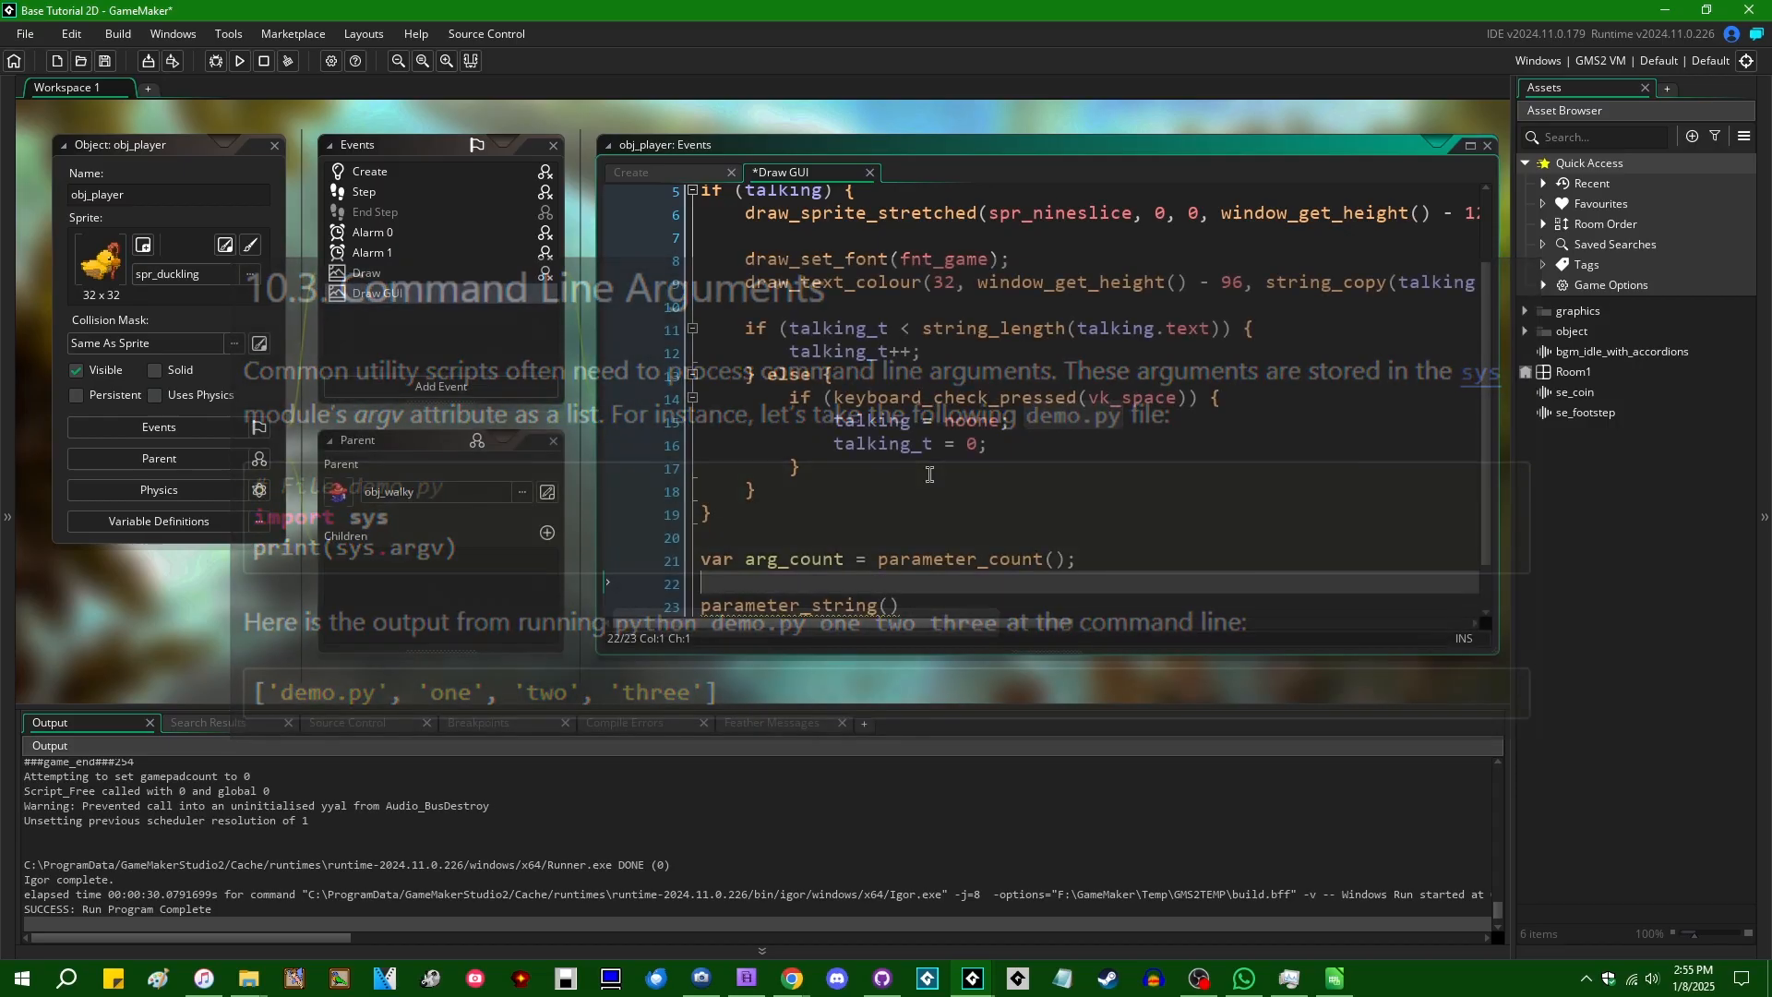
Step: Add a for loop drawing parameter_string(i) at (50, 50 + 20 * i), then run the game
text(for (var)
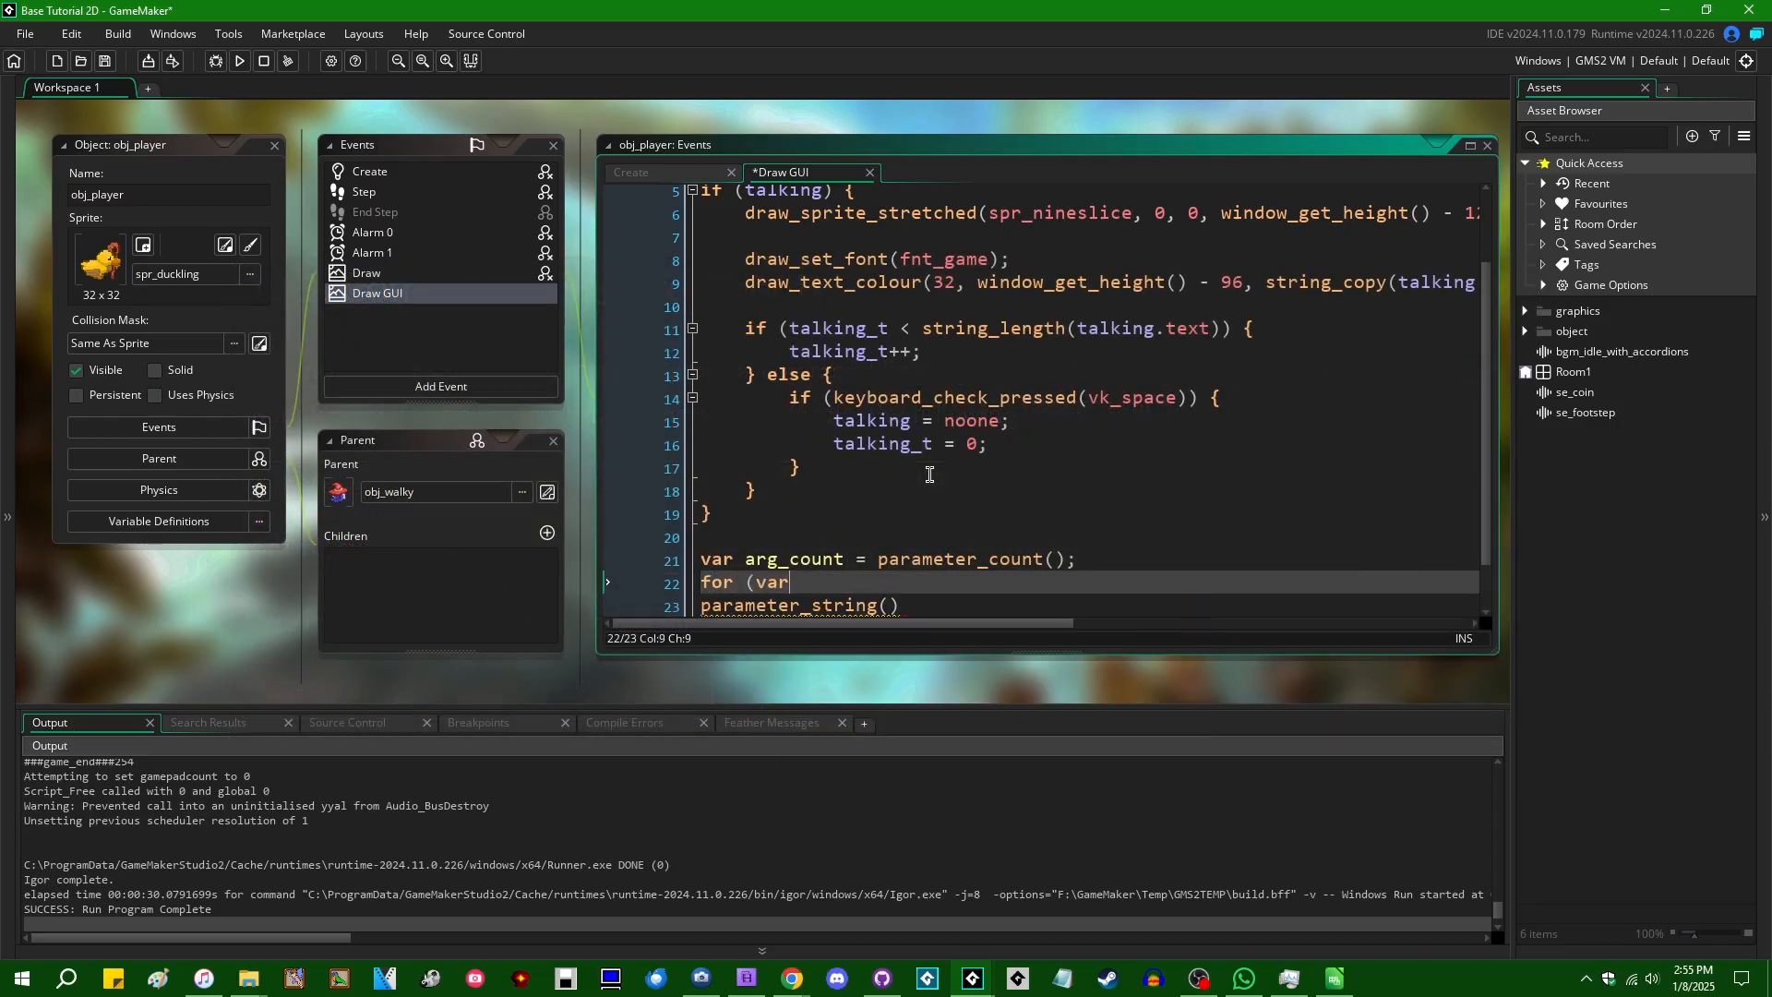
text(i = 0; i < p)
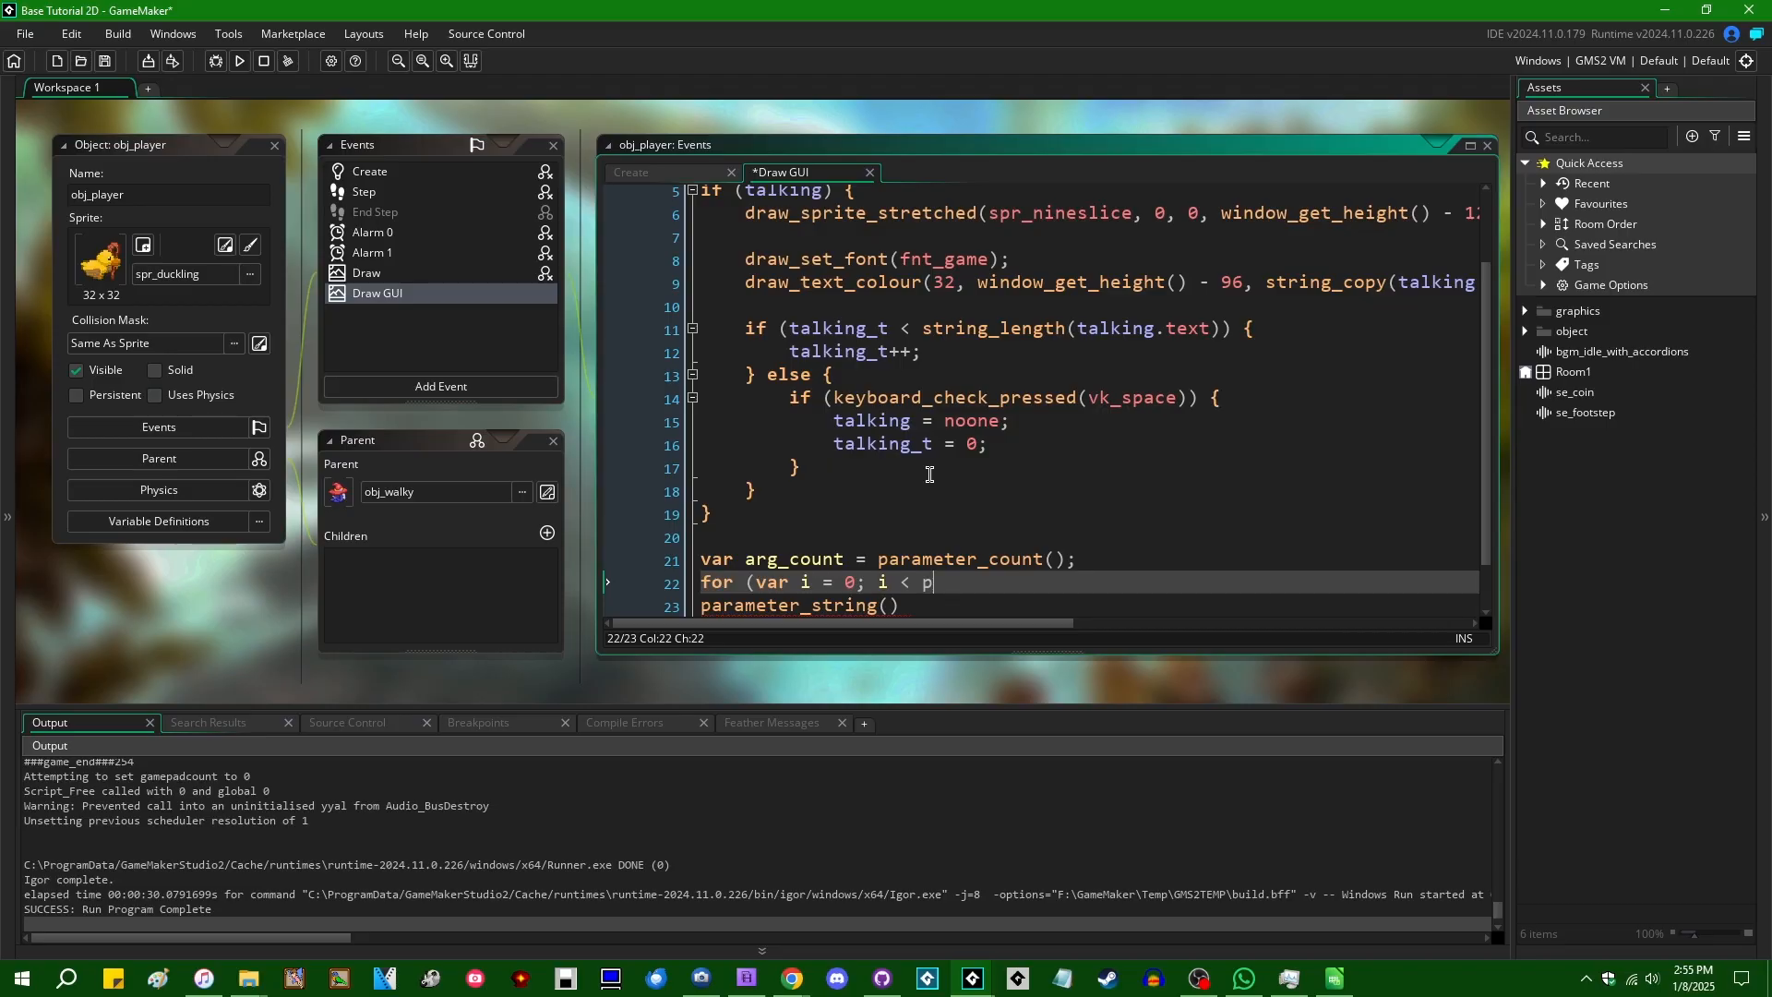
text(arg_count; i++) {)
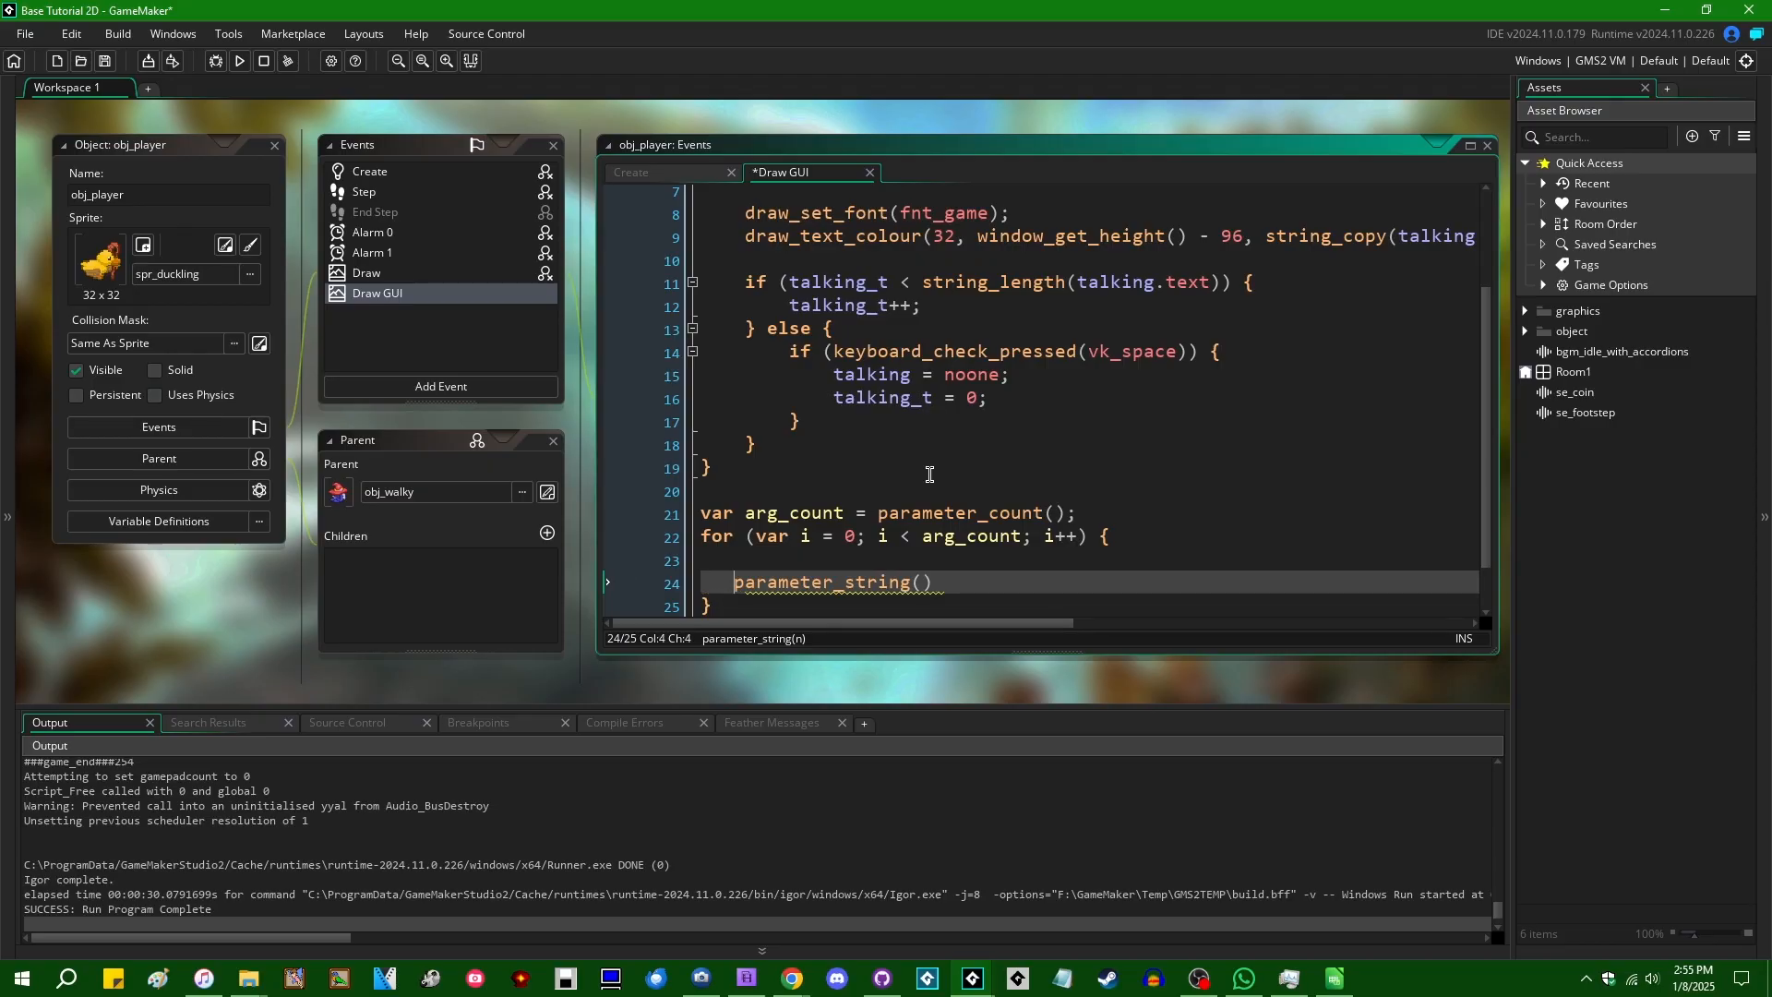
text(i)
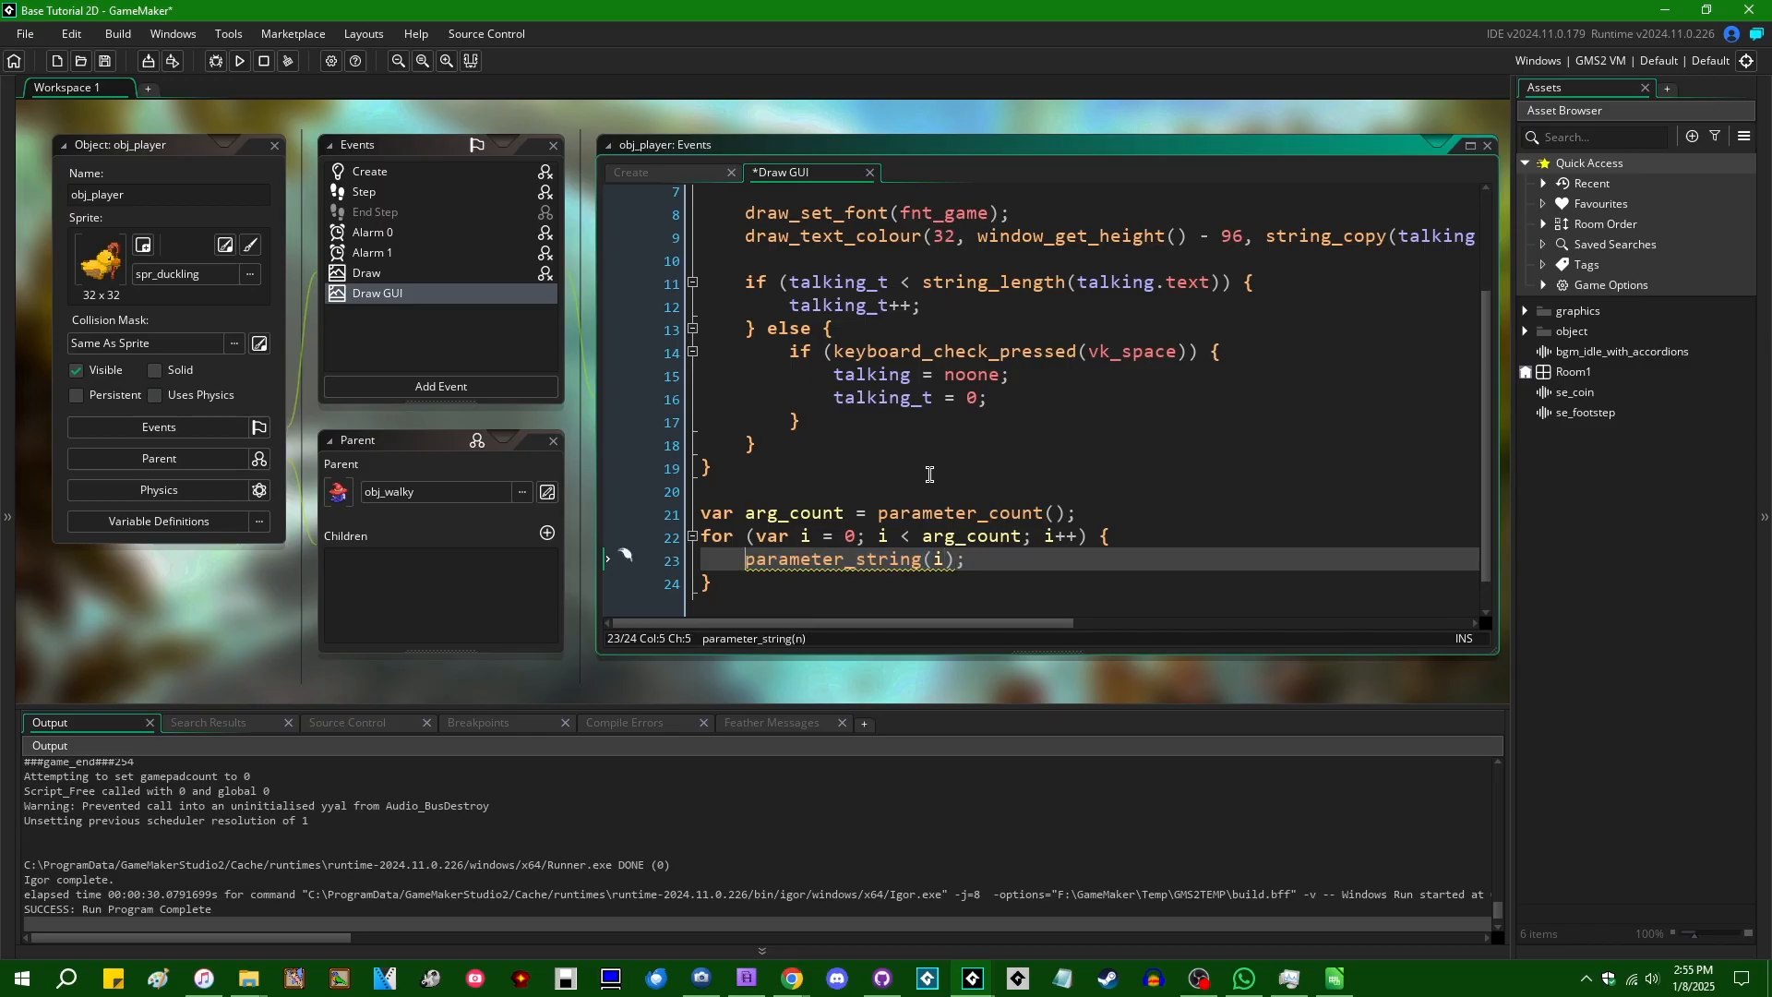
text(var arg_name =)
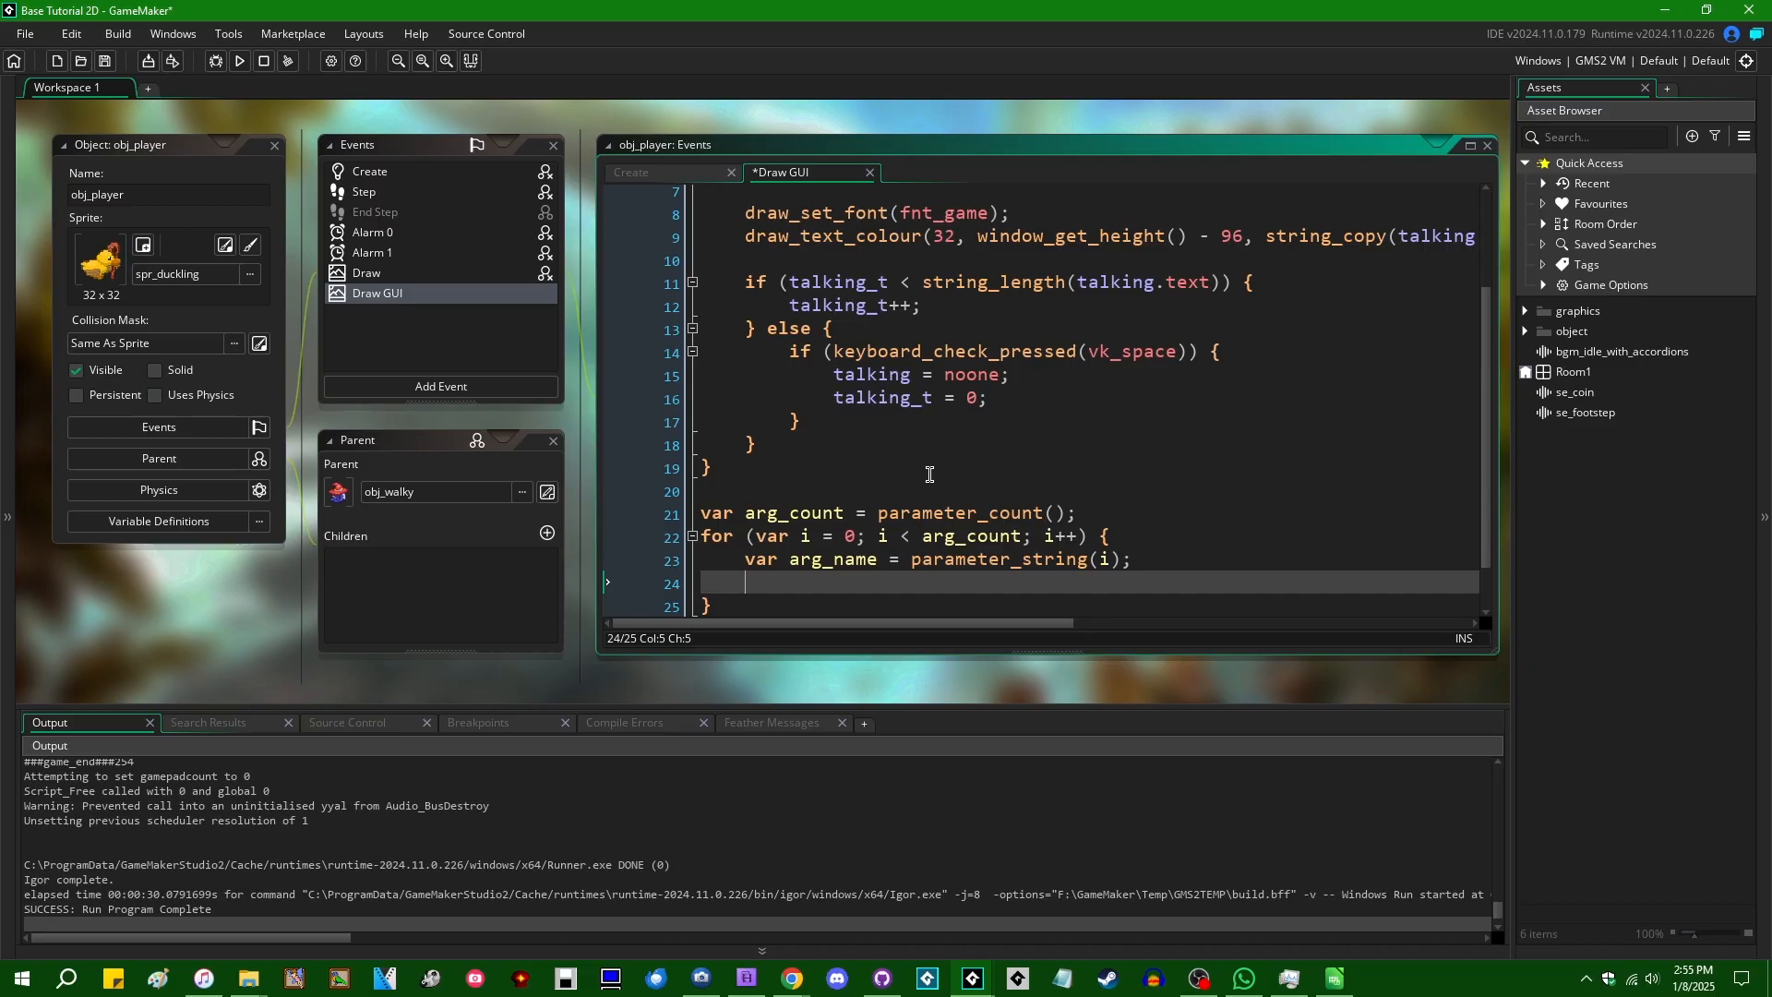
text(draw_text()
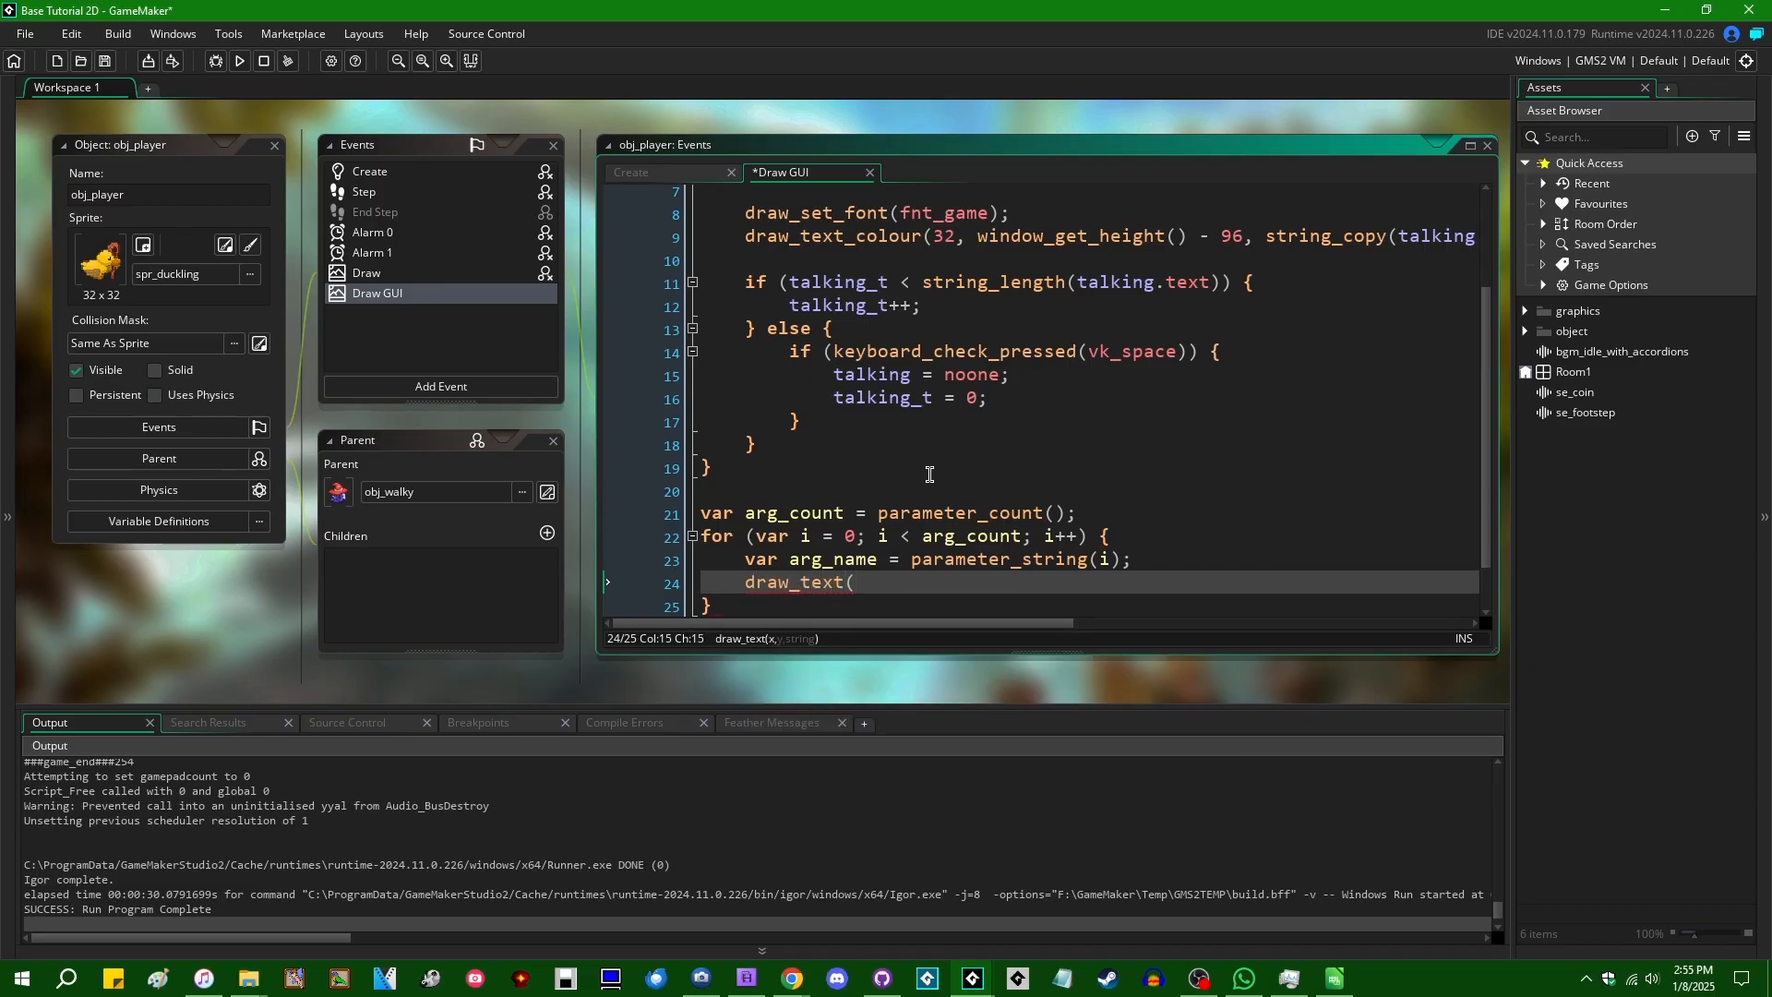
text(50, 50,)
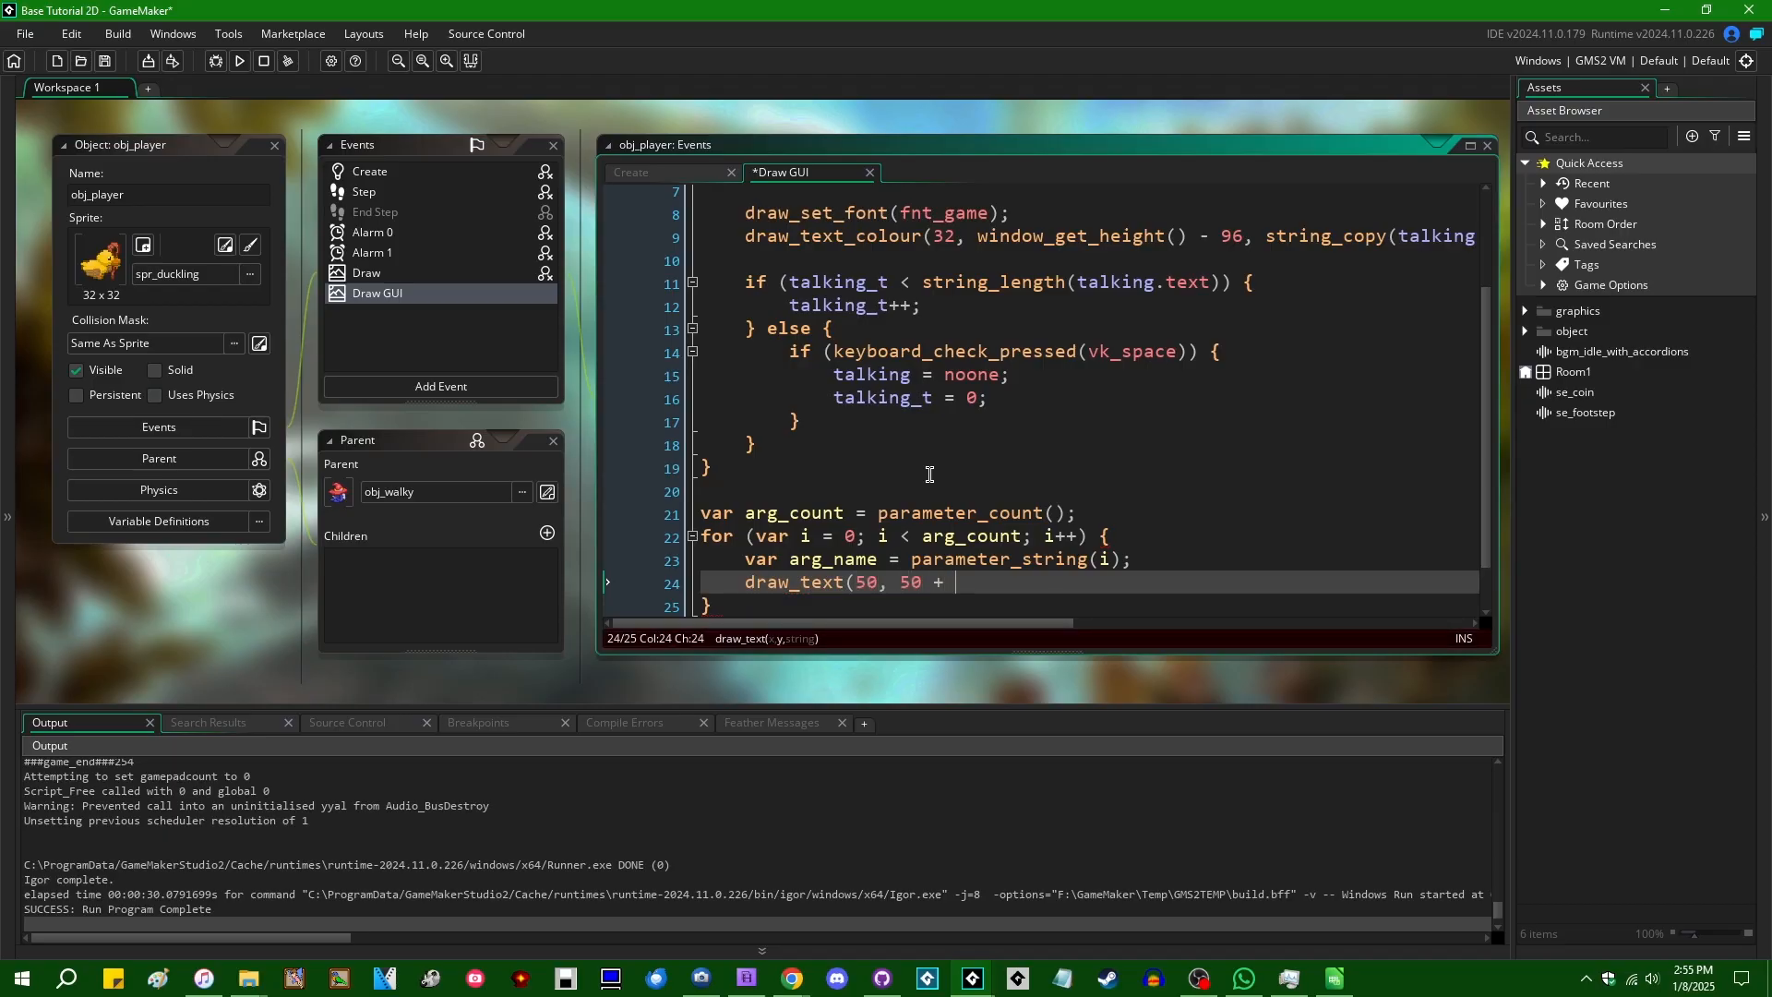
text(20 * i, arg_name)')
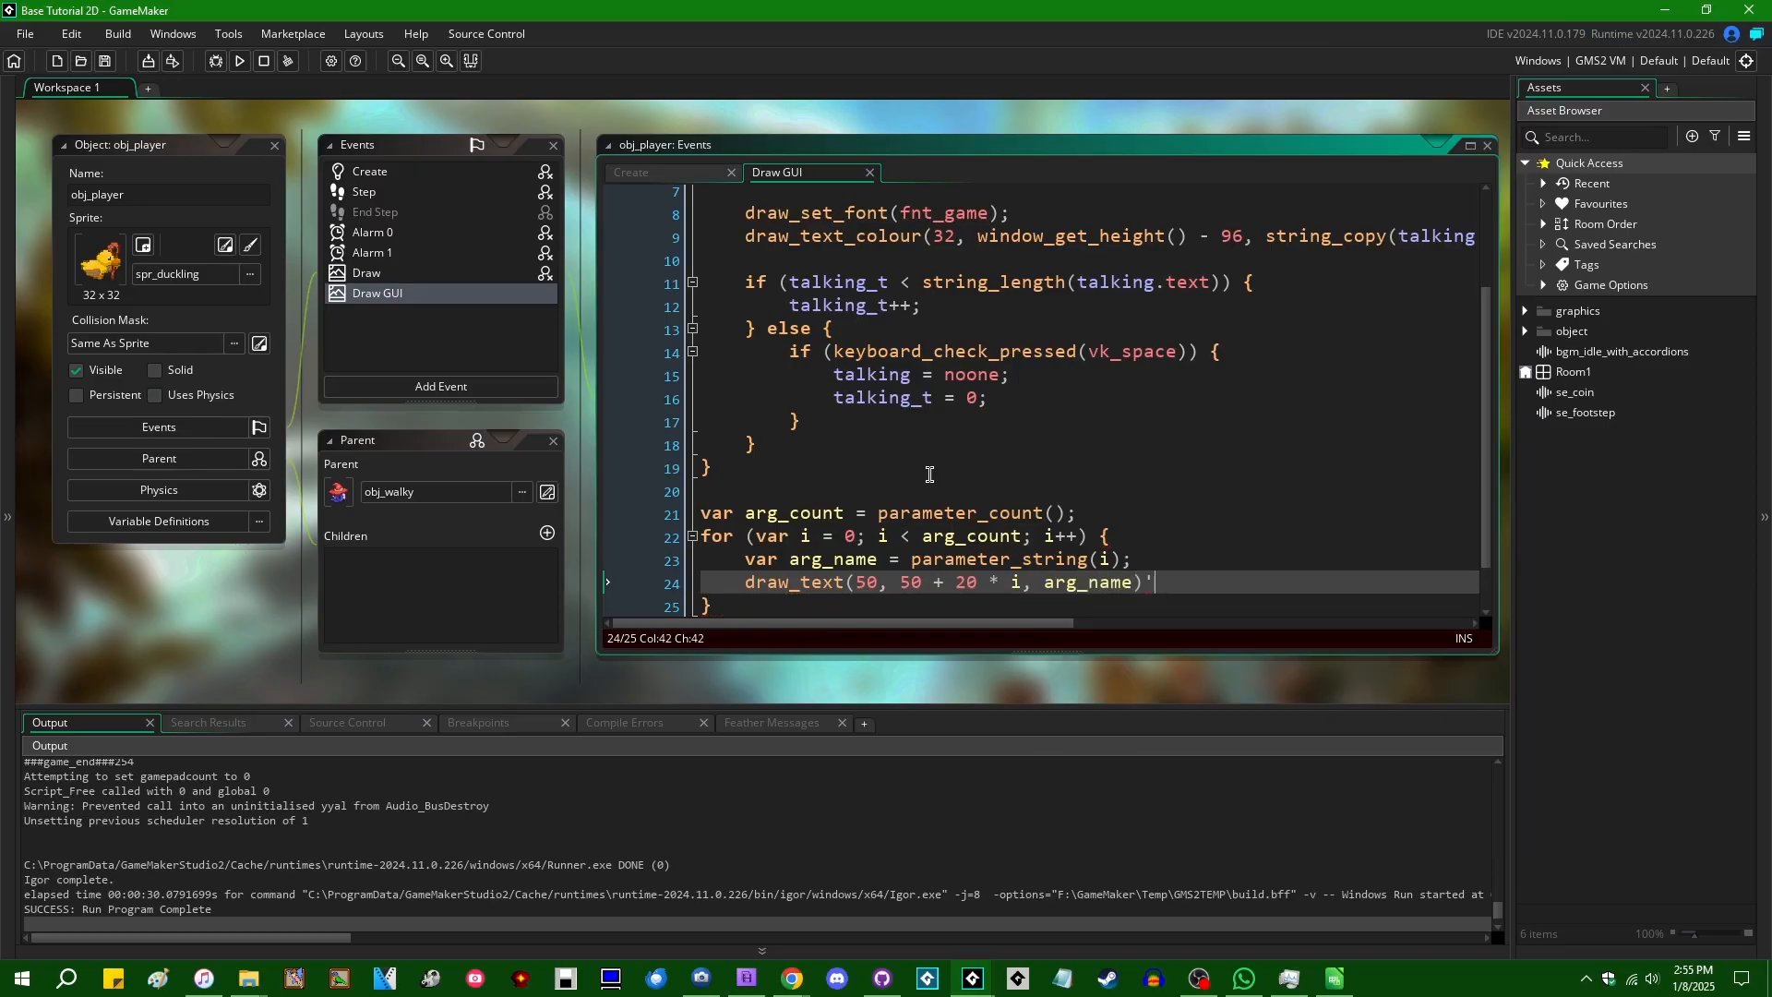
text(;)
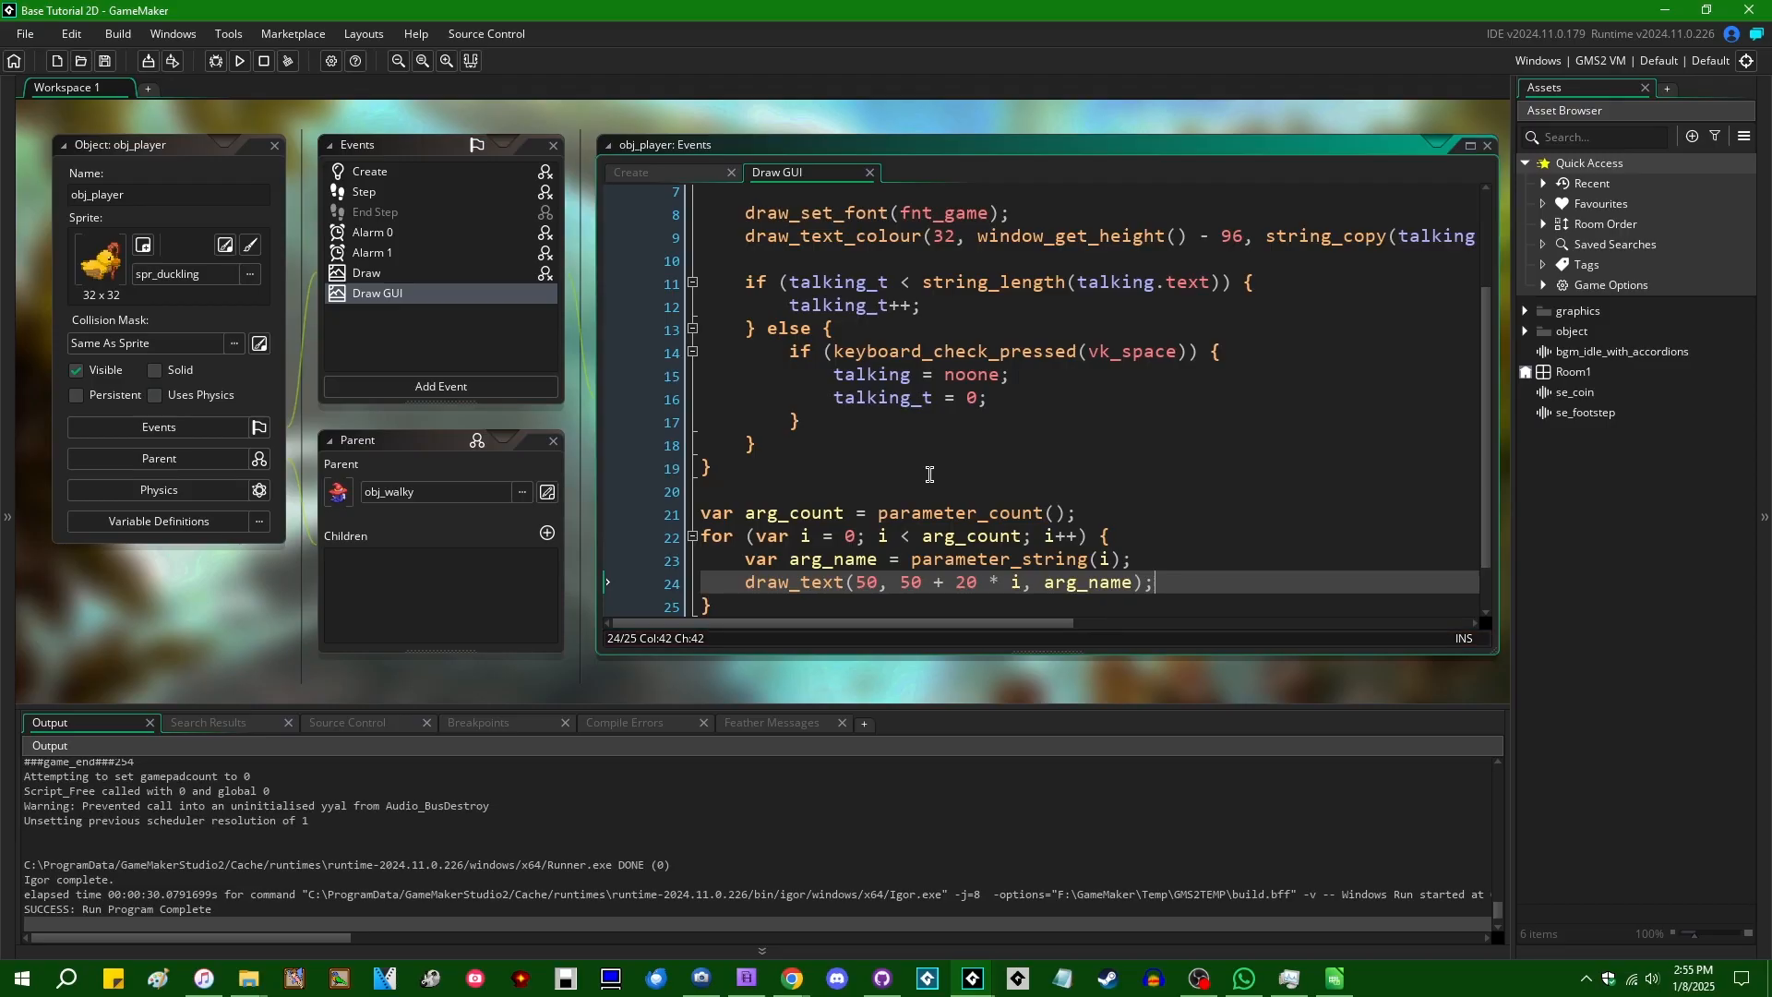
click(237, 61)
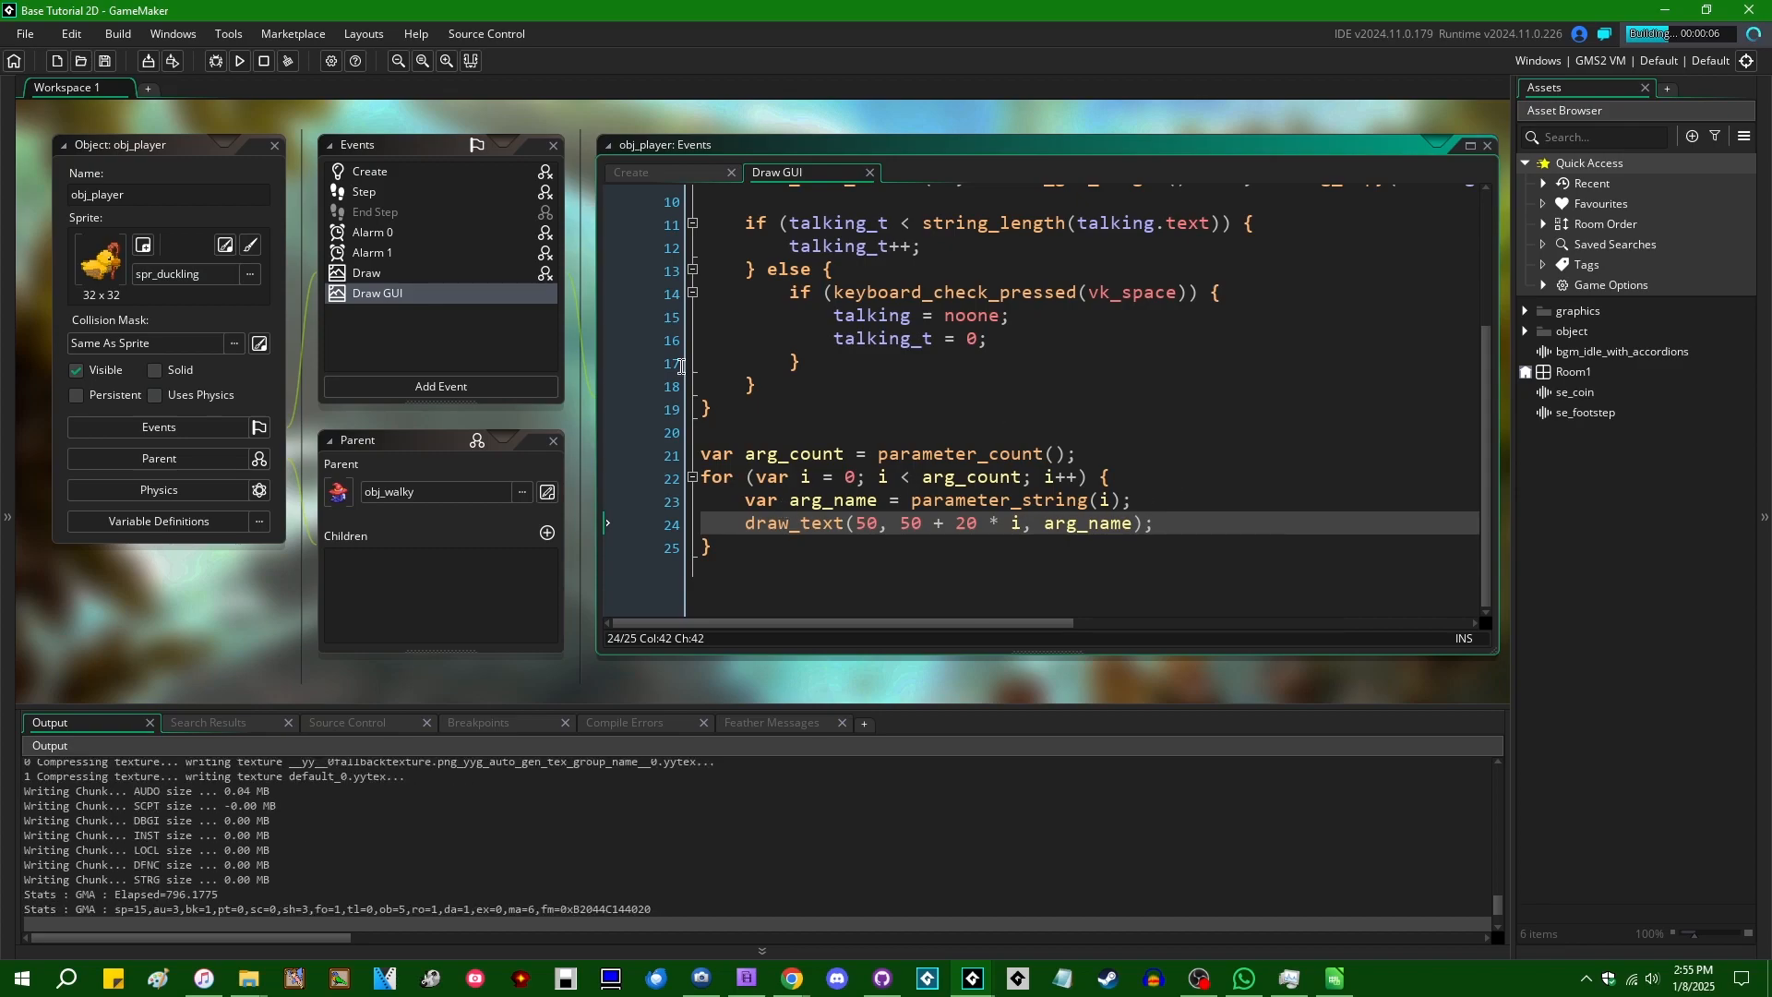
click(238, 61)
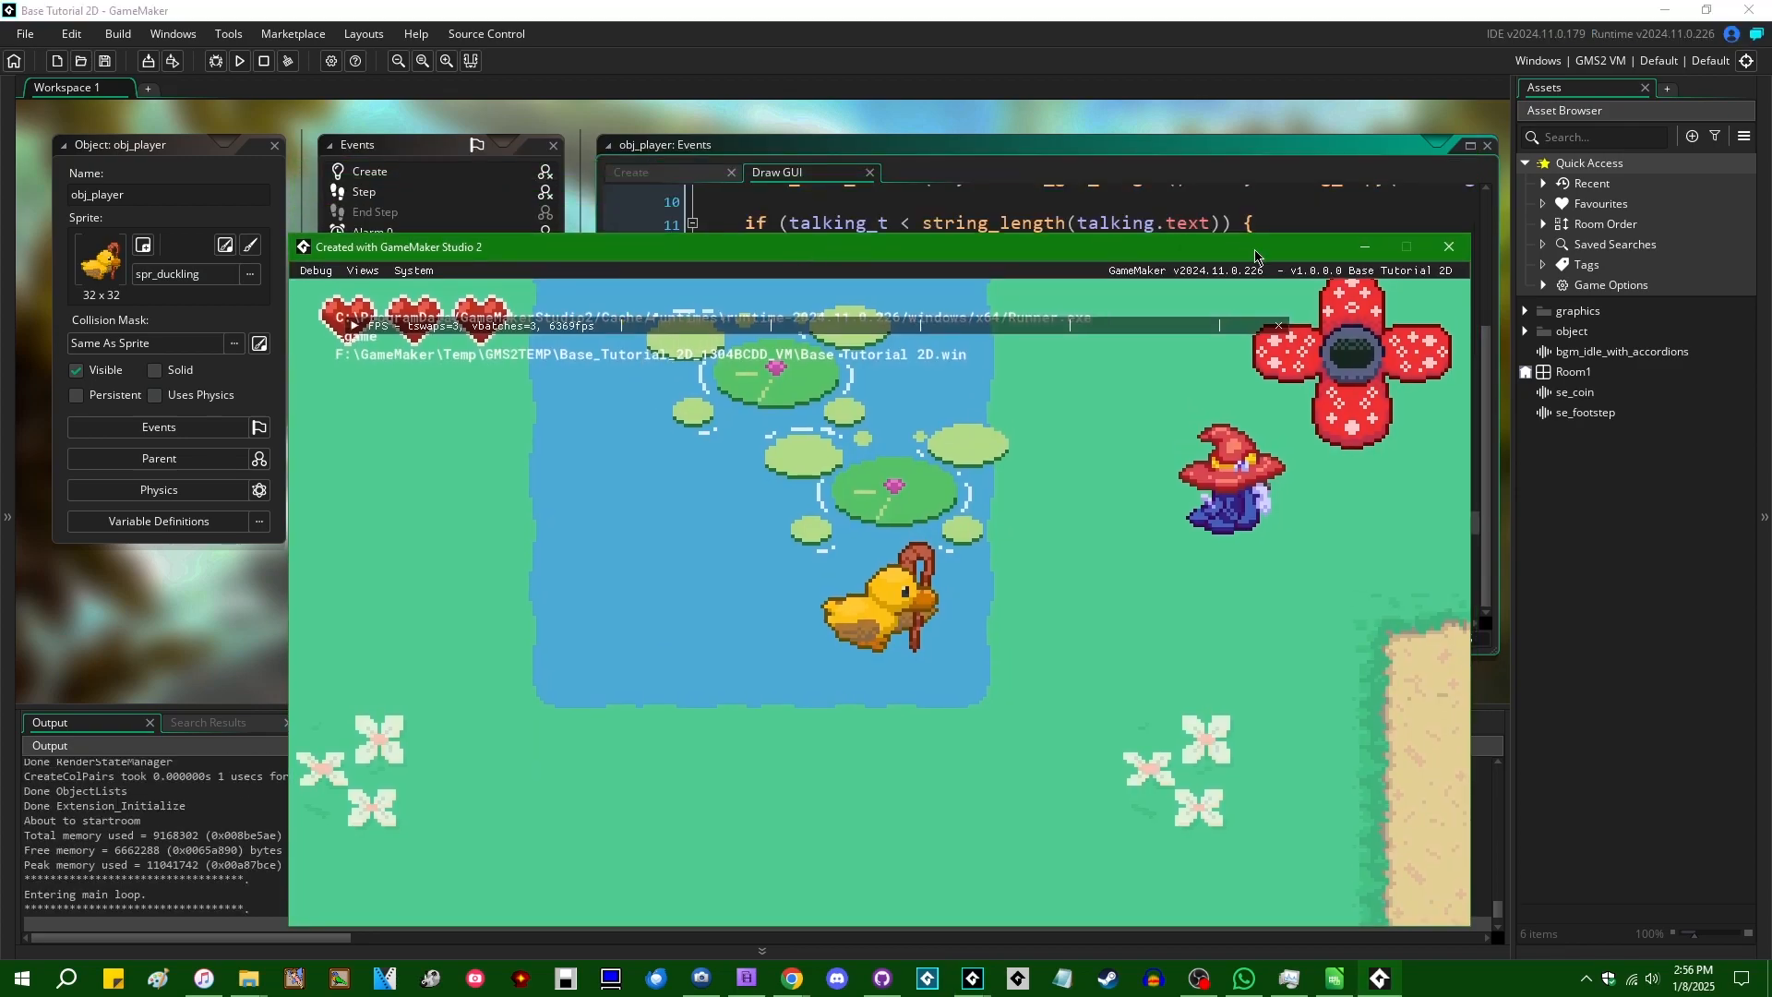
Step: Close the game, draw arguments in black fnt_game at (20, 576 + 24 * i), and rerun
click(1448, 246)
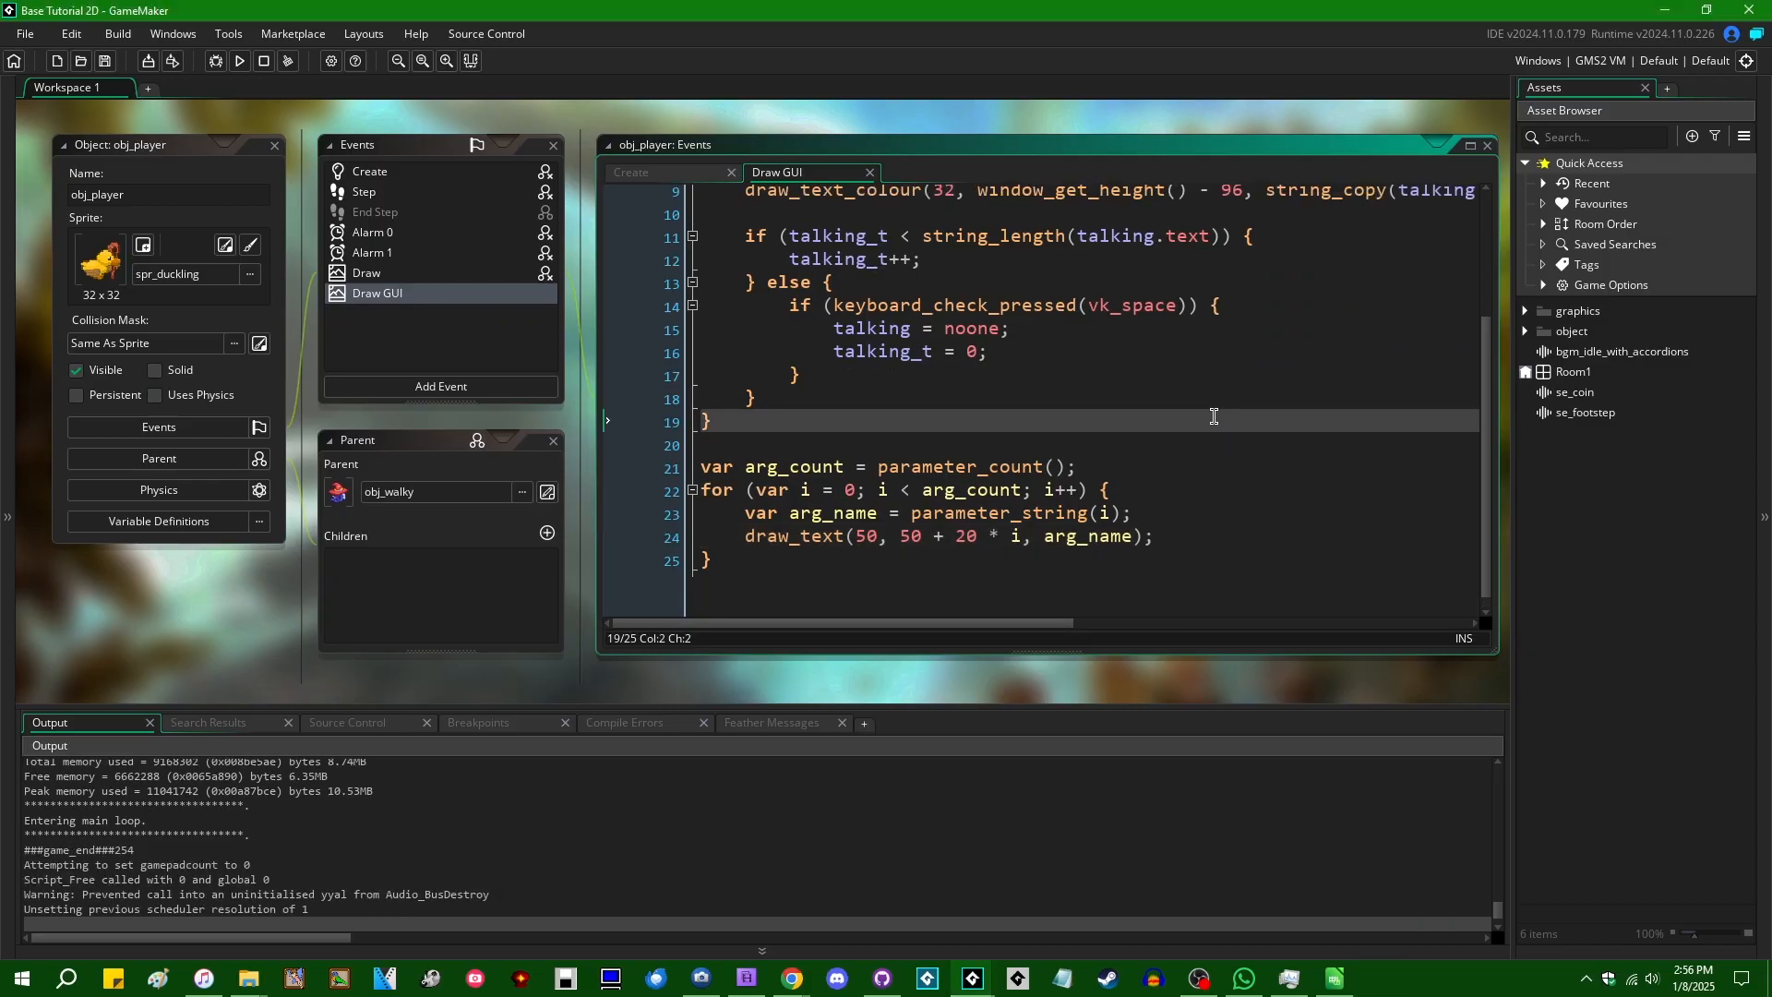
click(237, 61)
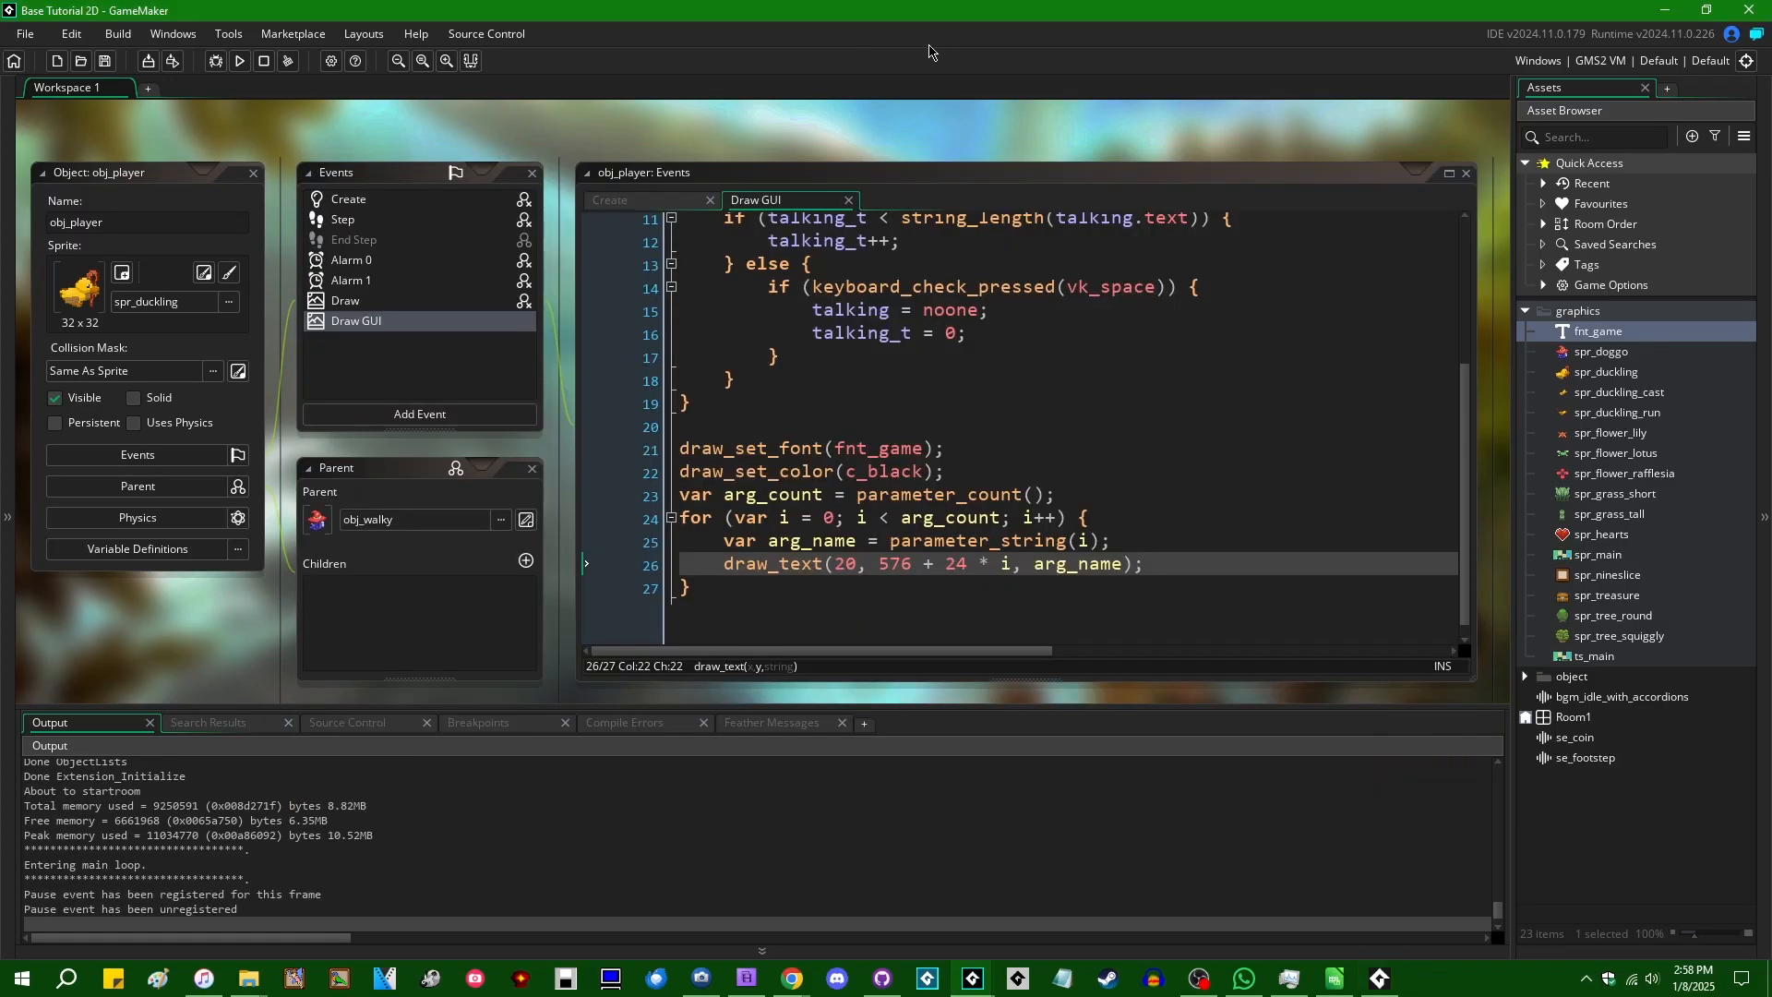
click(237, 61)
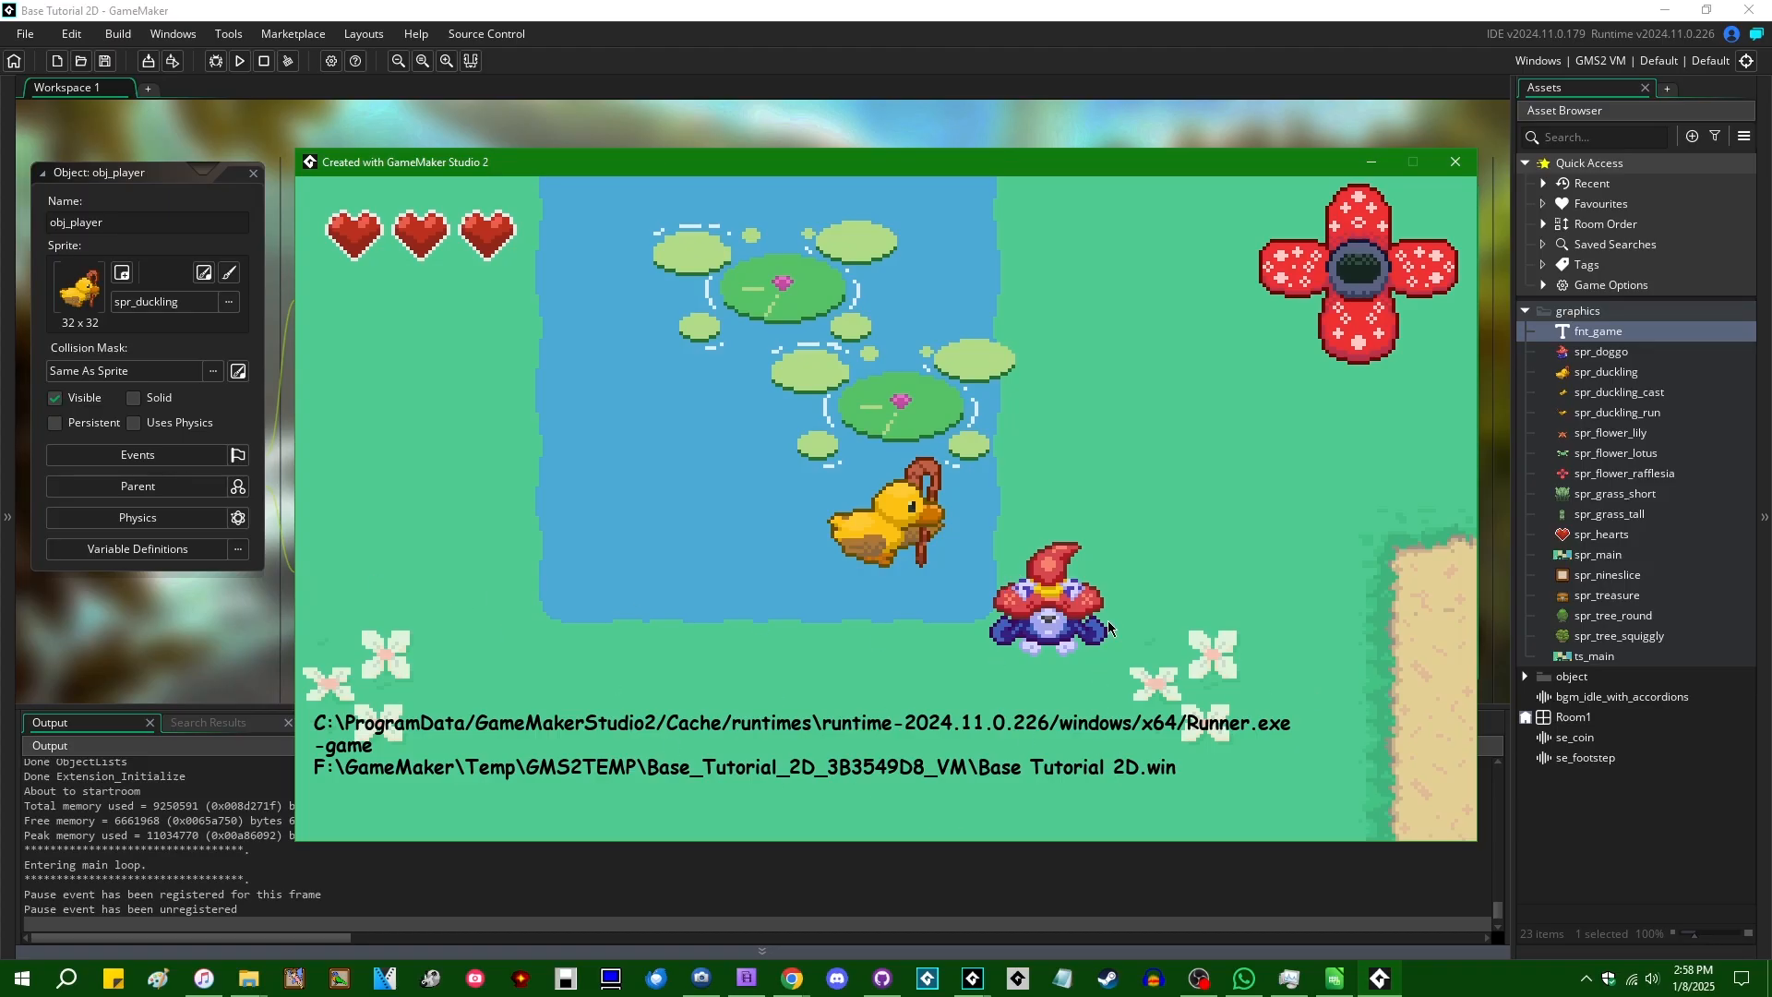
mouse_move(511, 683)
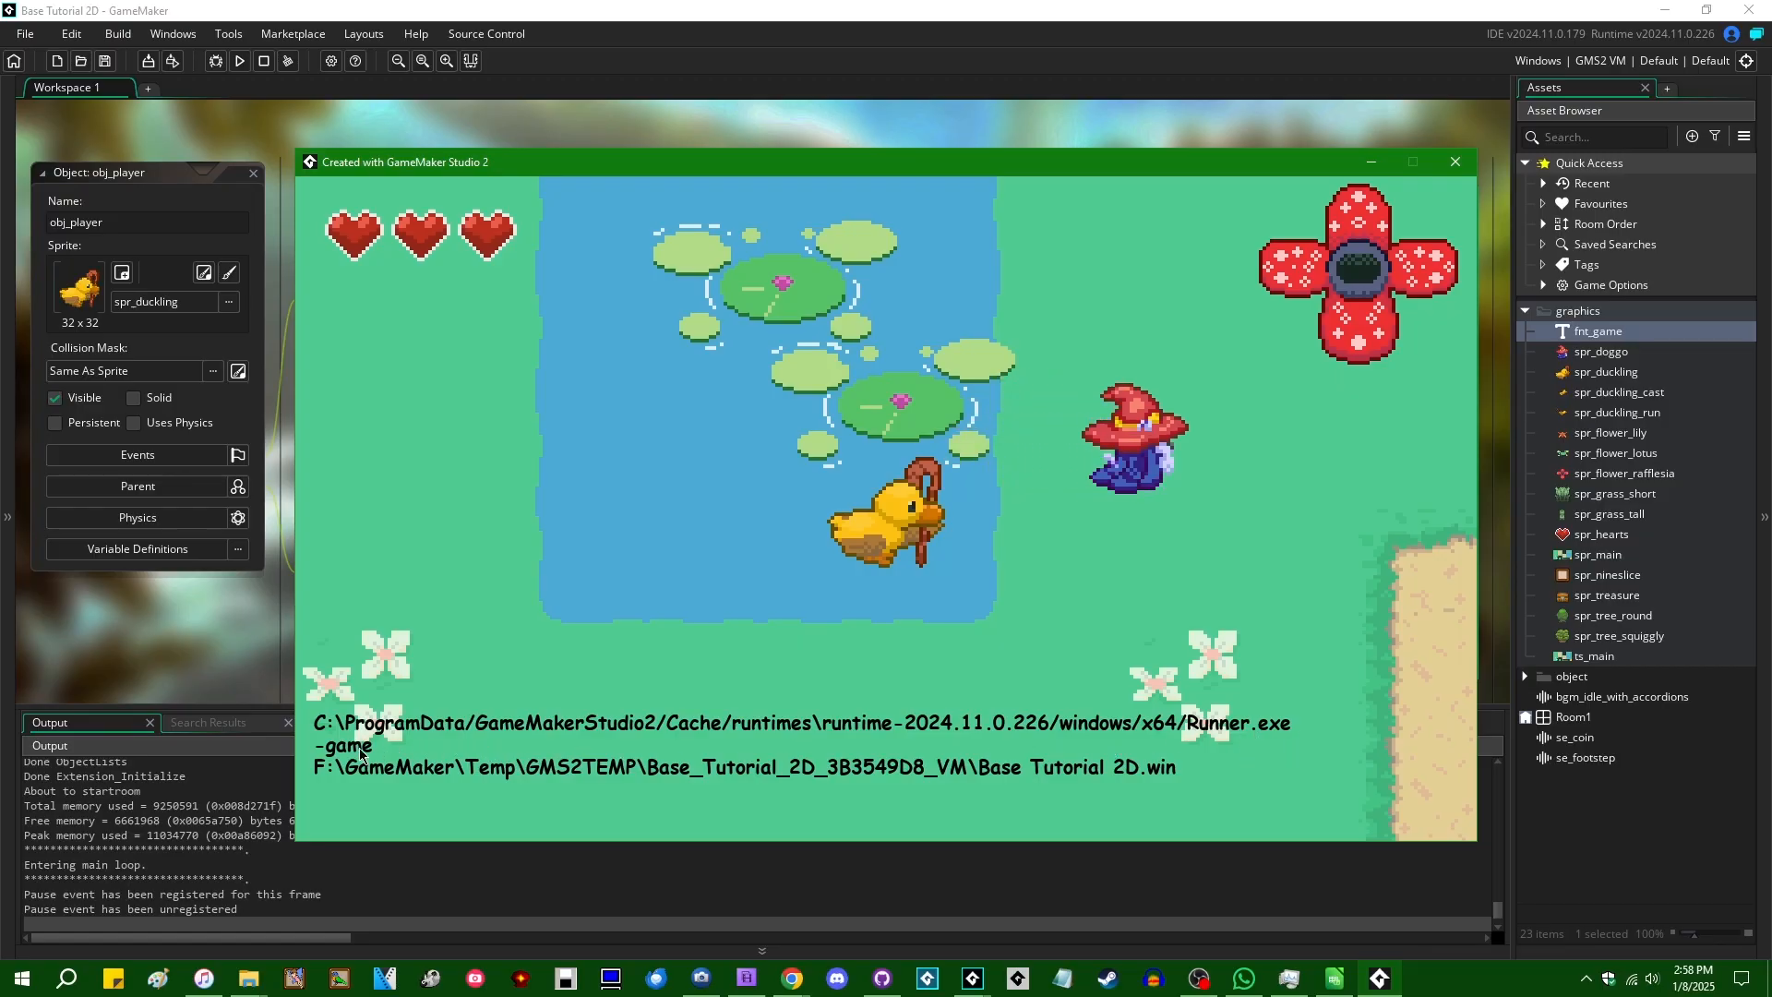
mouse_move(975, 786)
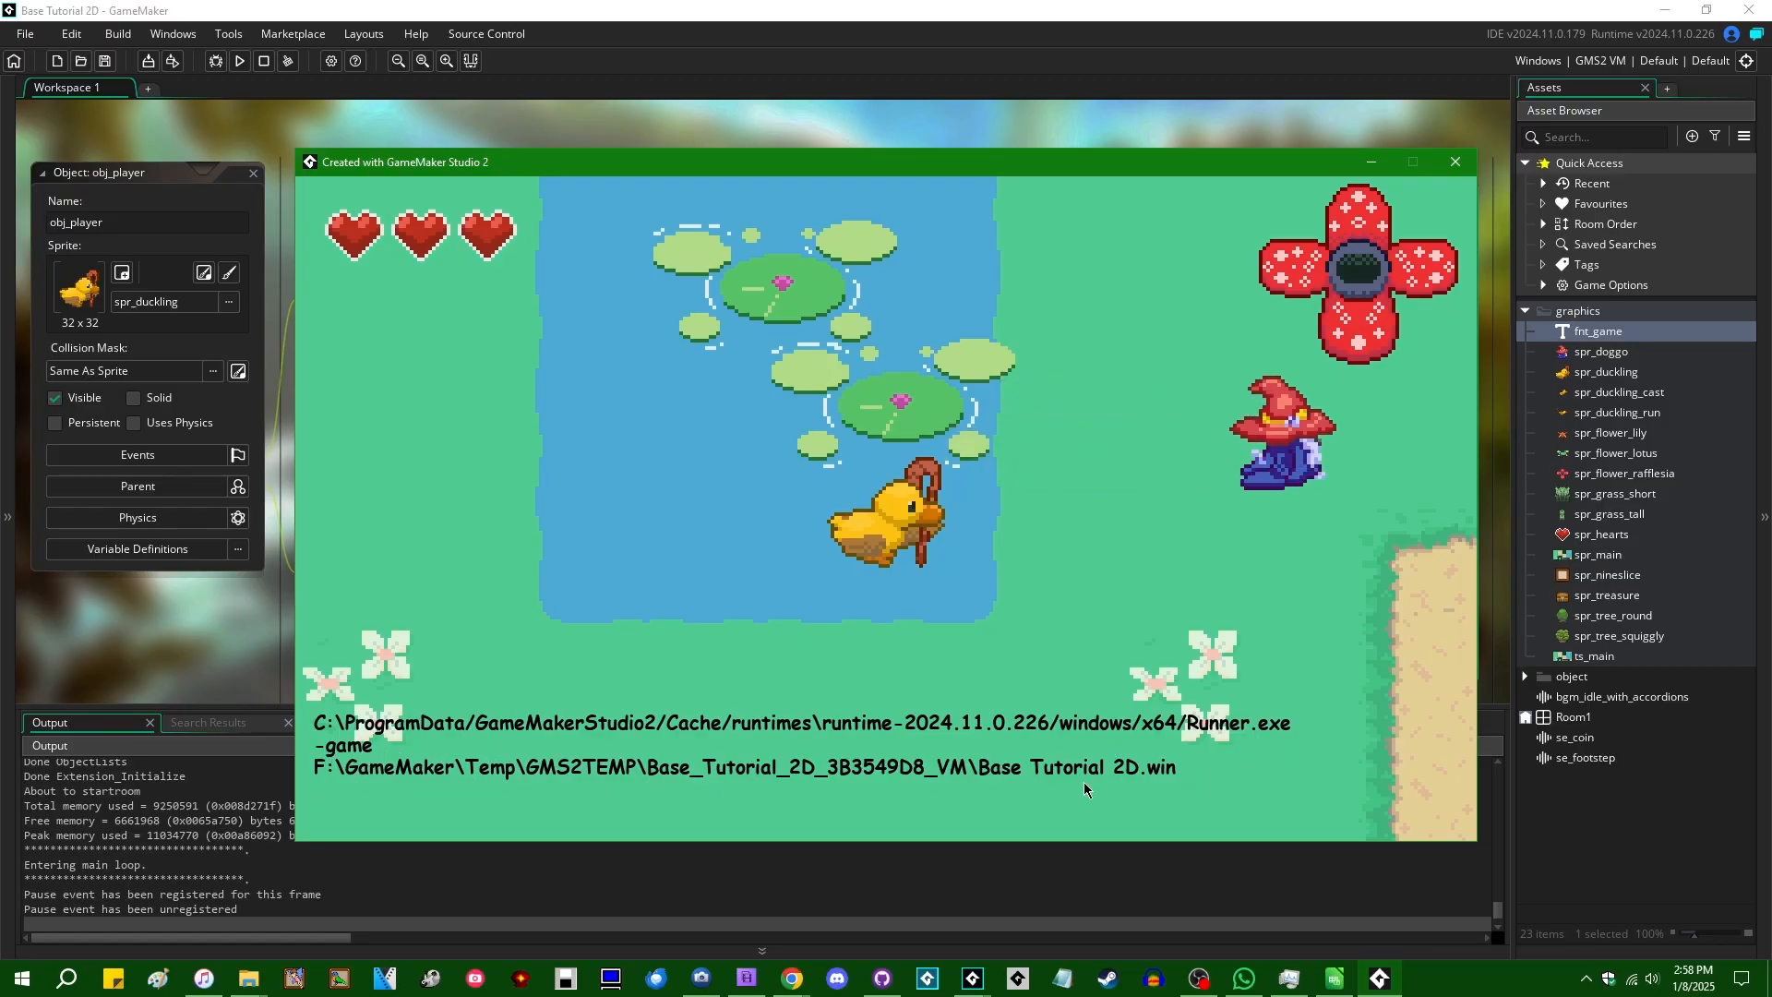
mouse_move(645, 645)
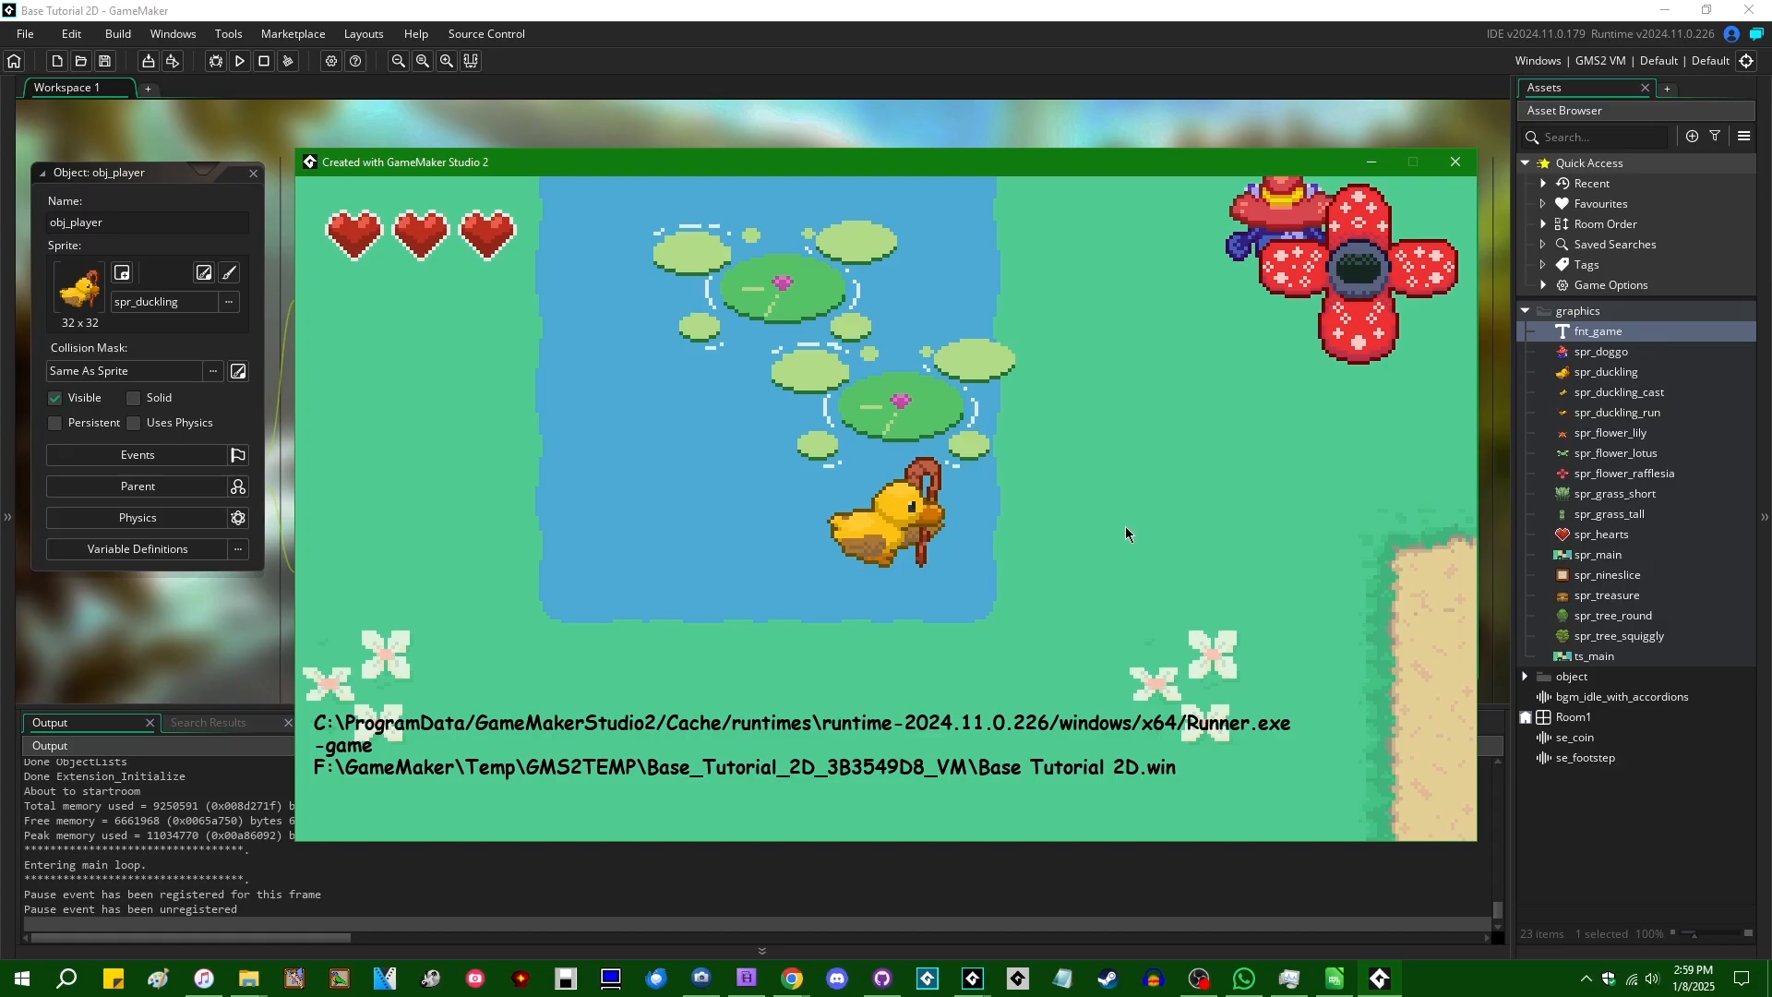
mouse_move(1125, 621)
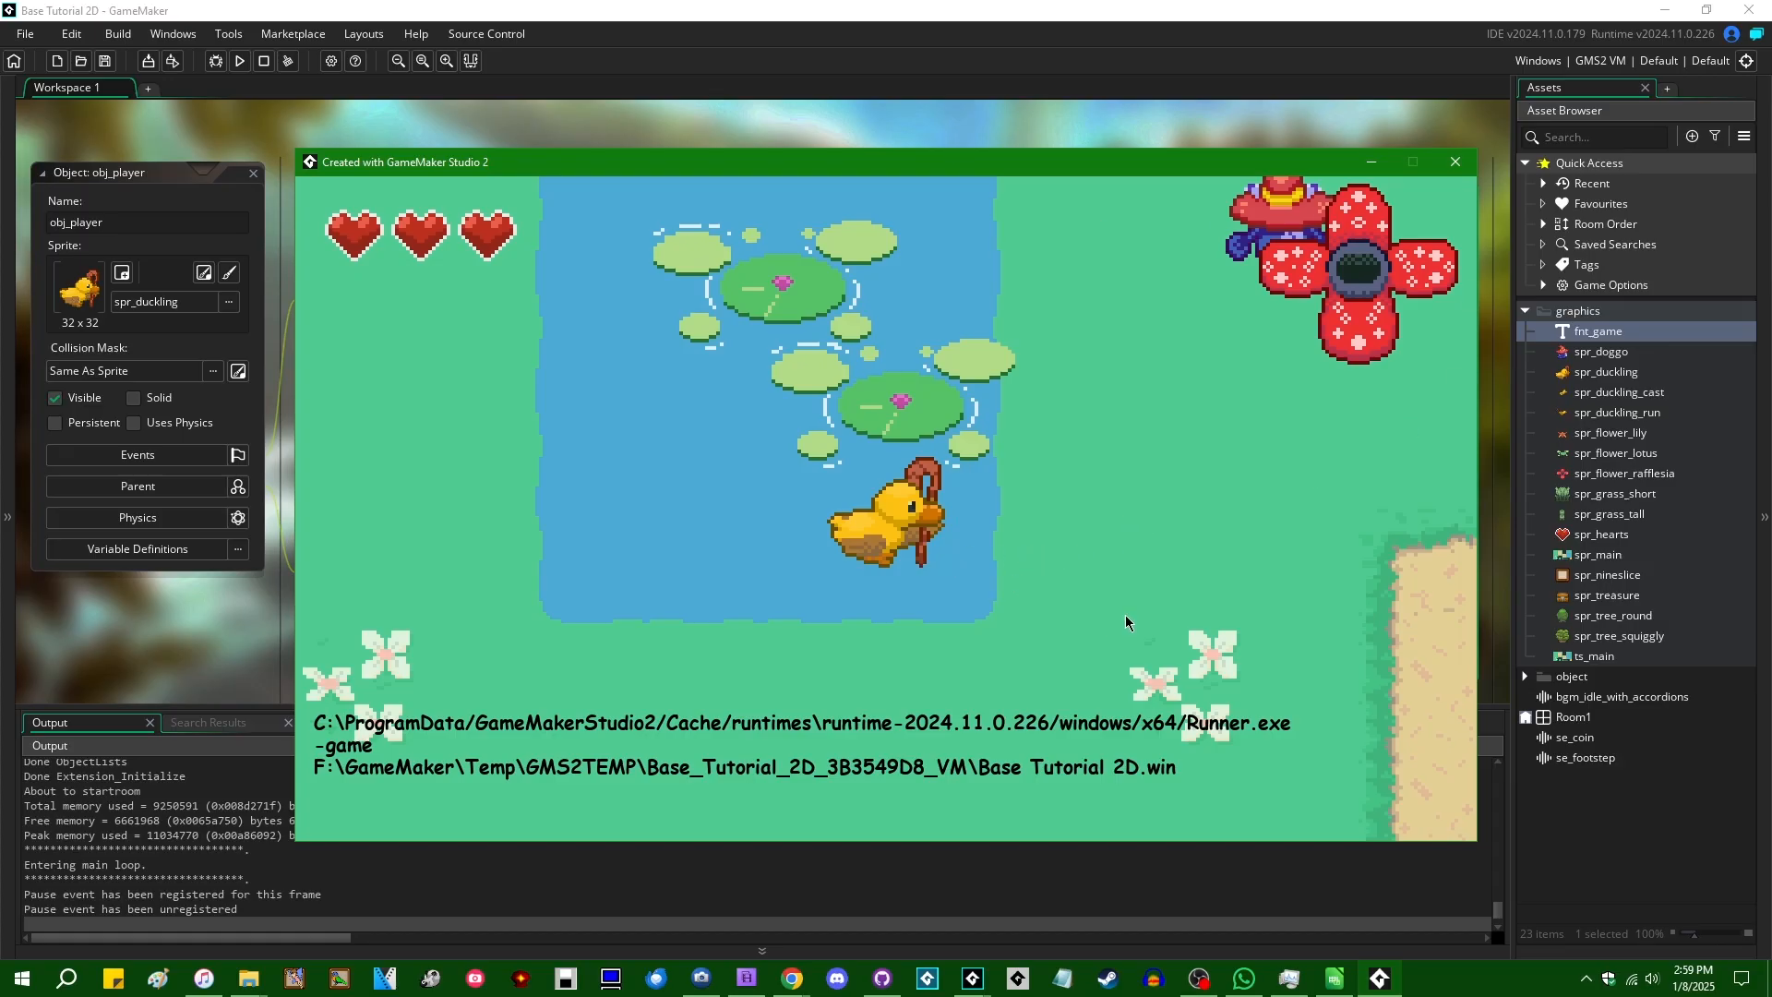
mouse_move(1136, 642)
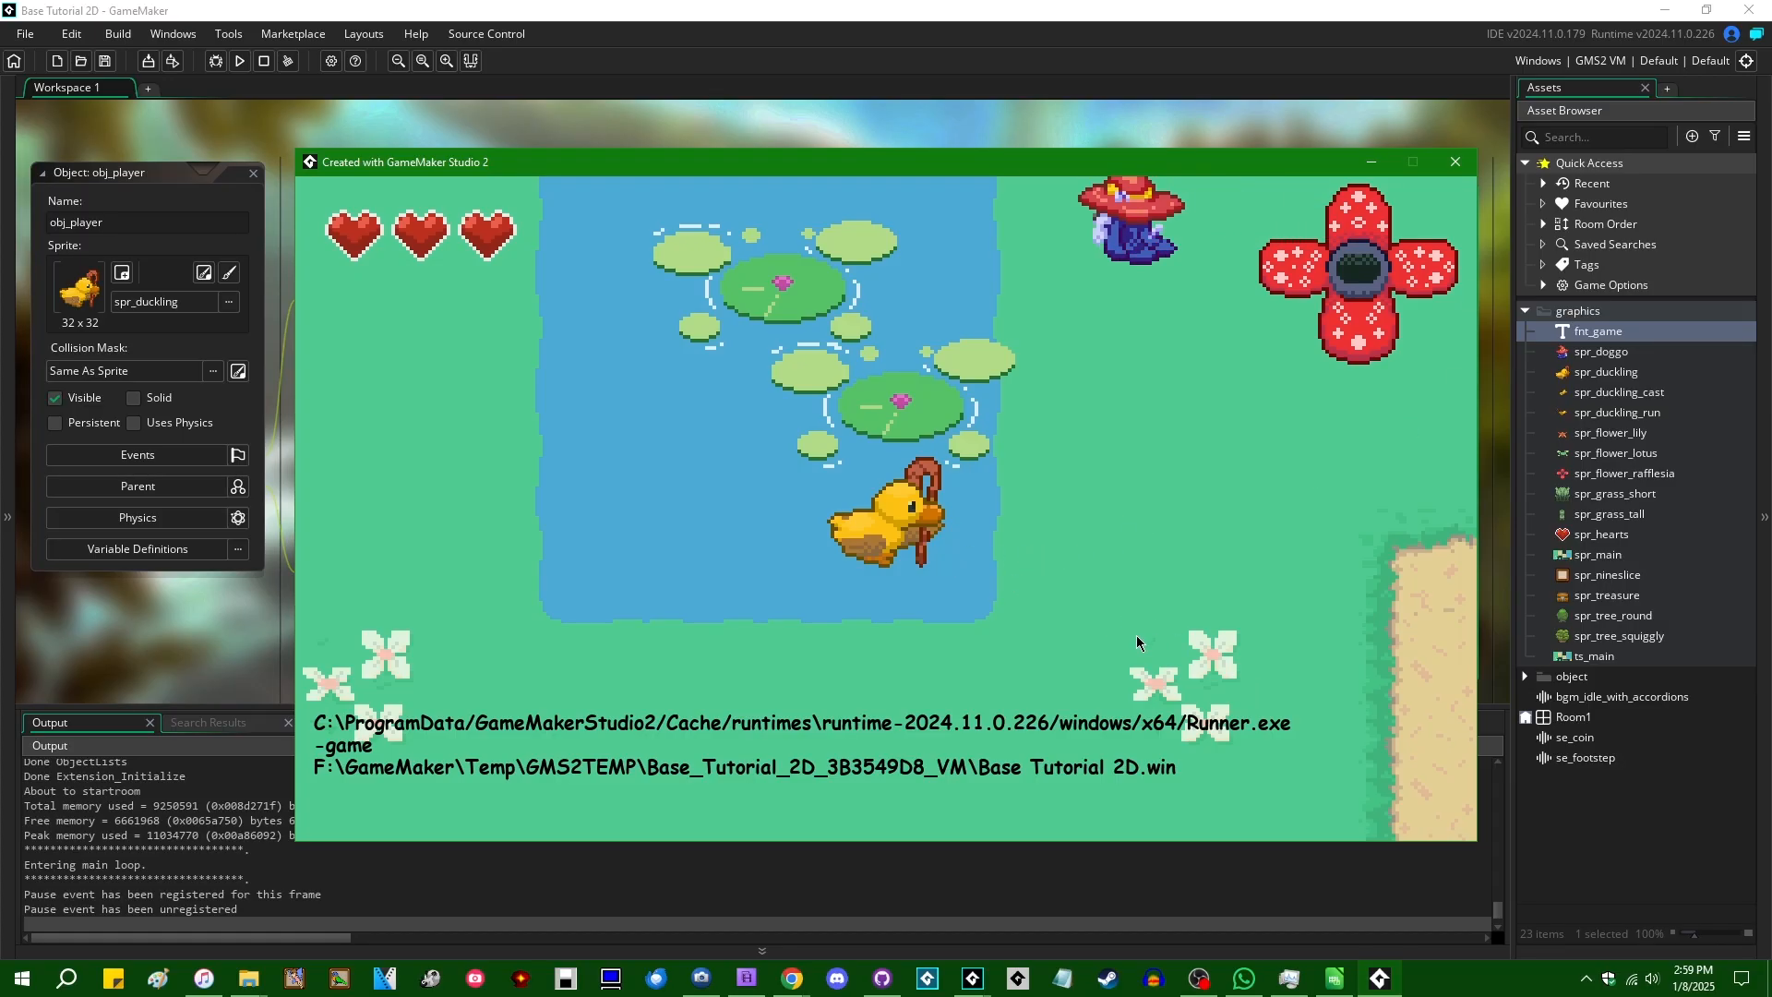
mouse_move(1389, 532)
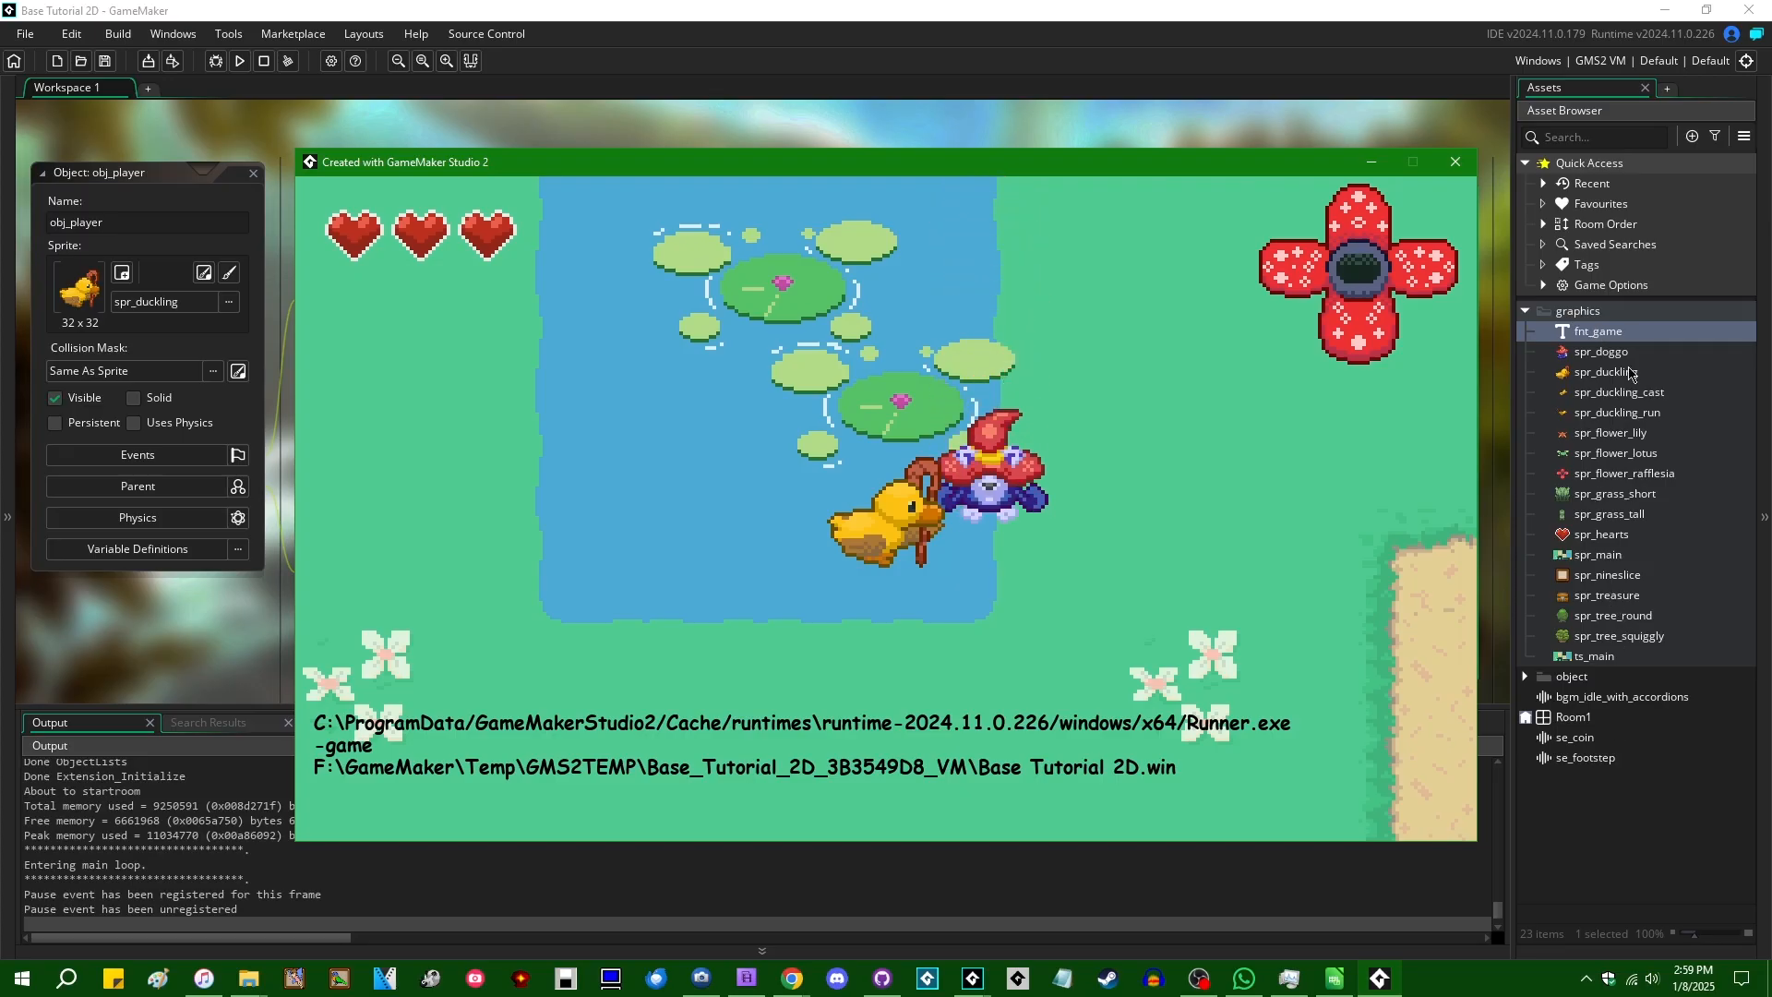
mouse_move(1248, 625)
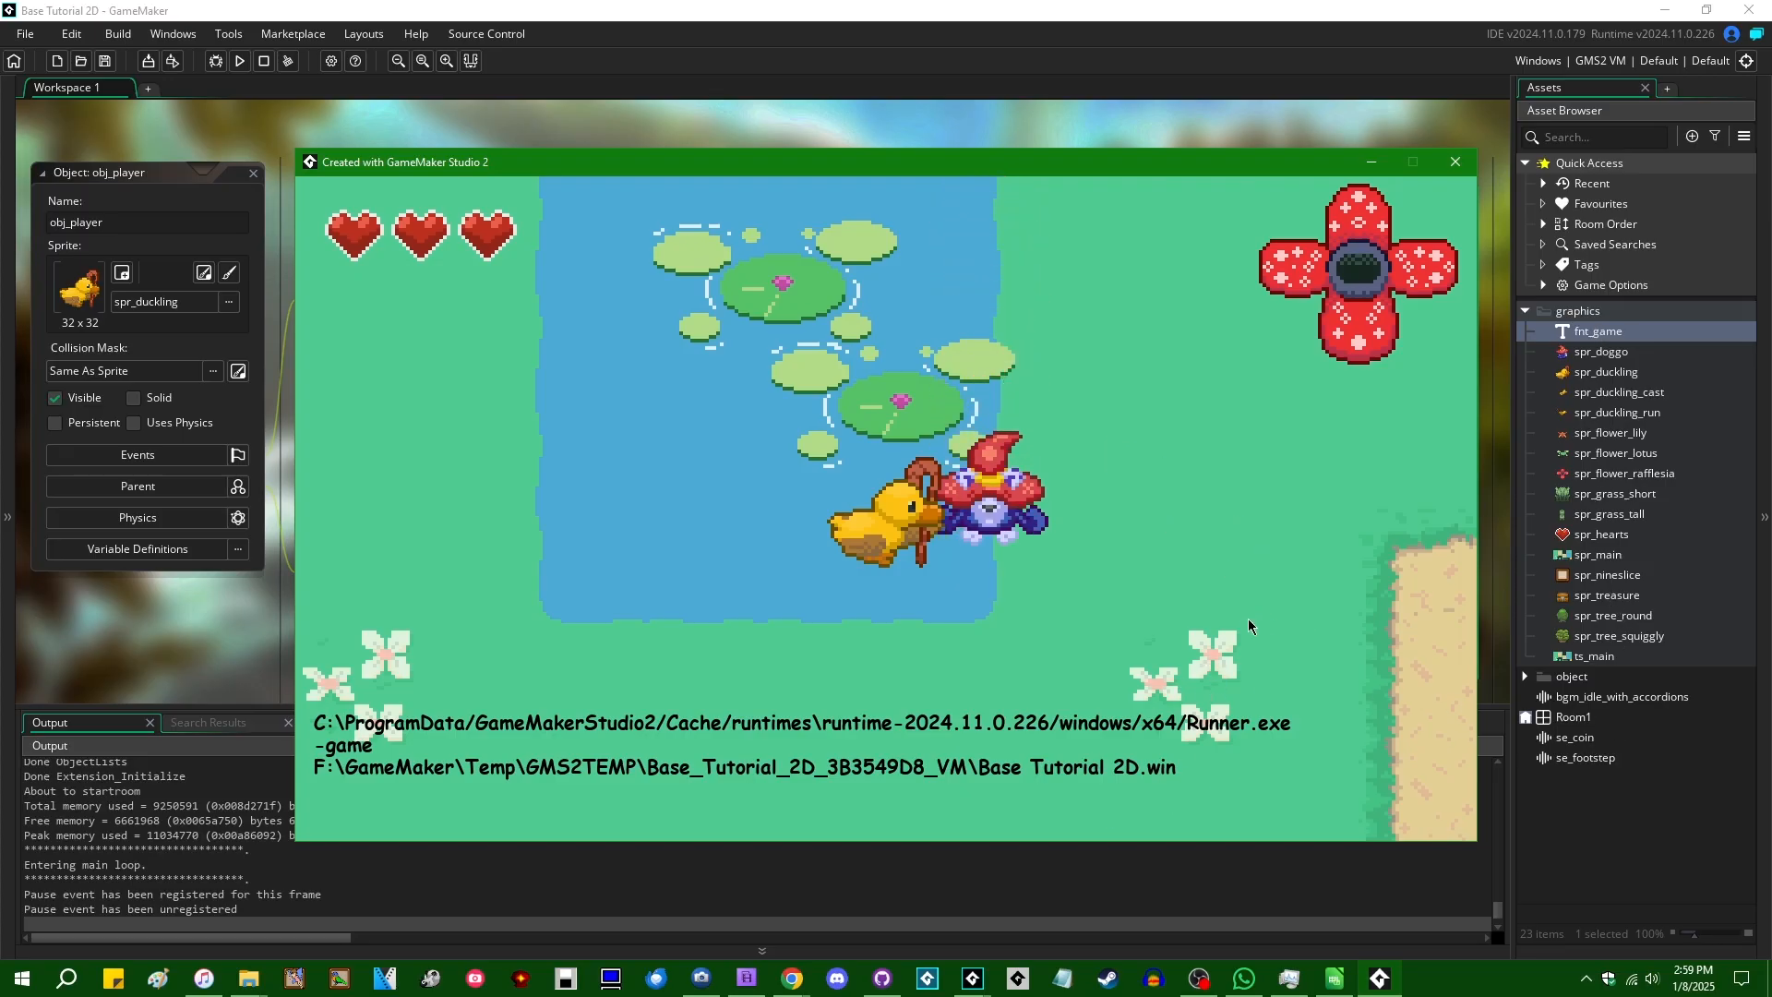
mouse_move(1171, 777)
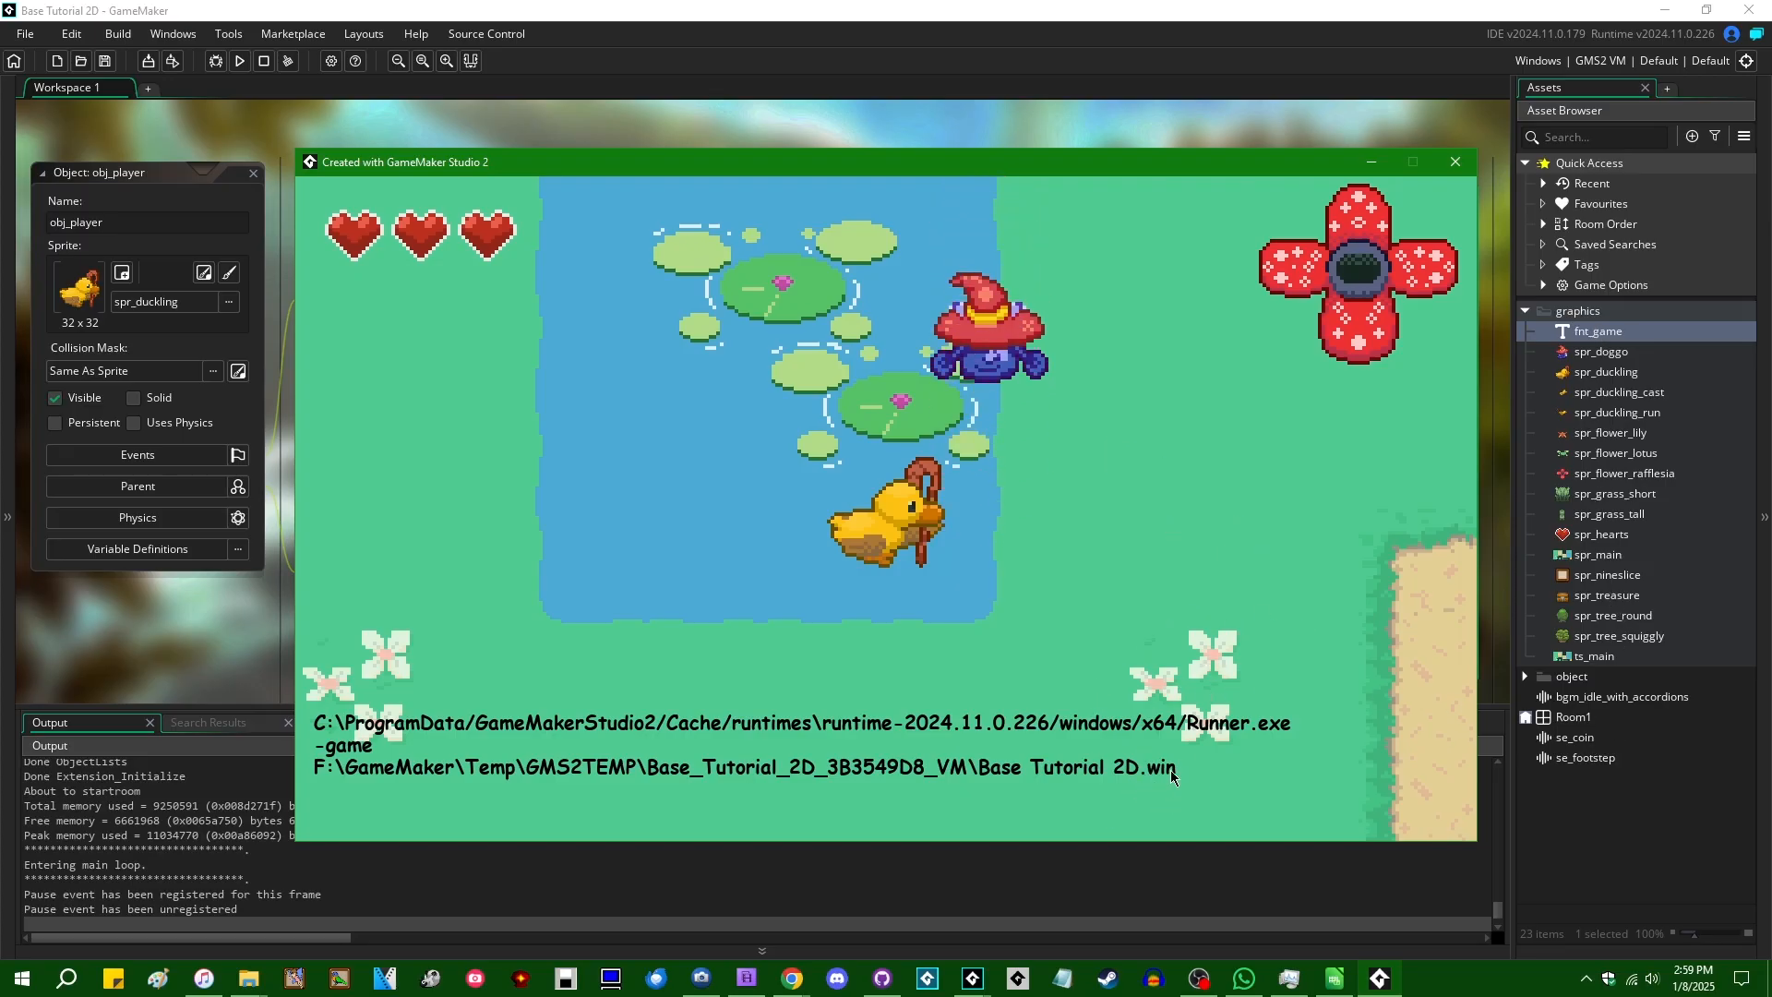
mouse_move(1239, 540)
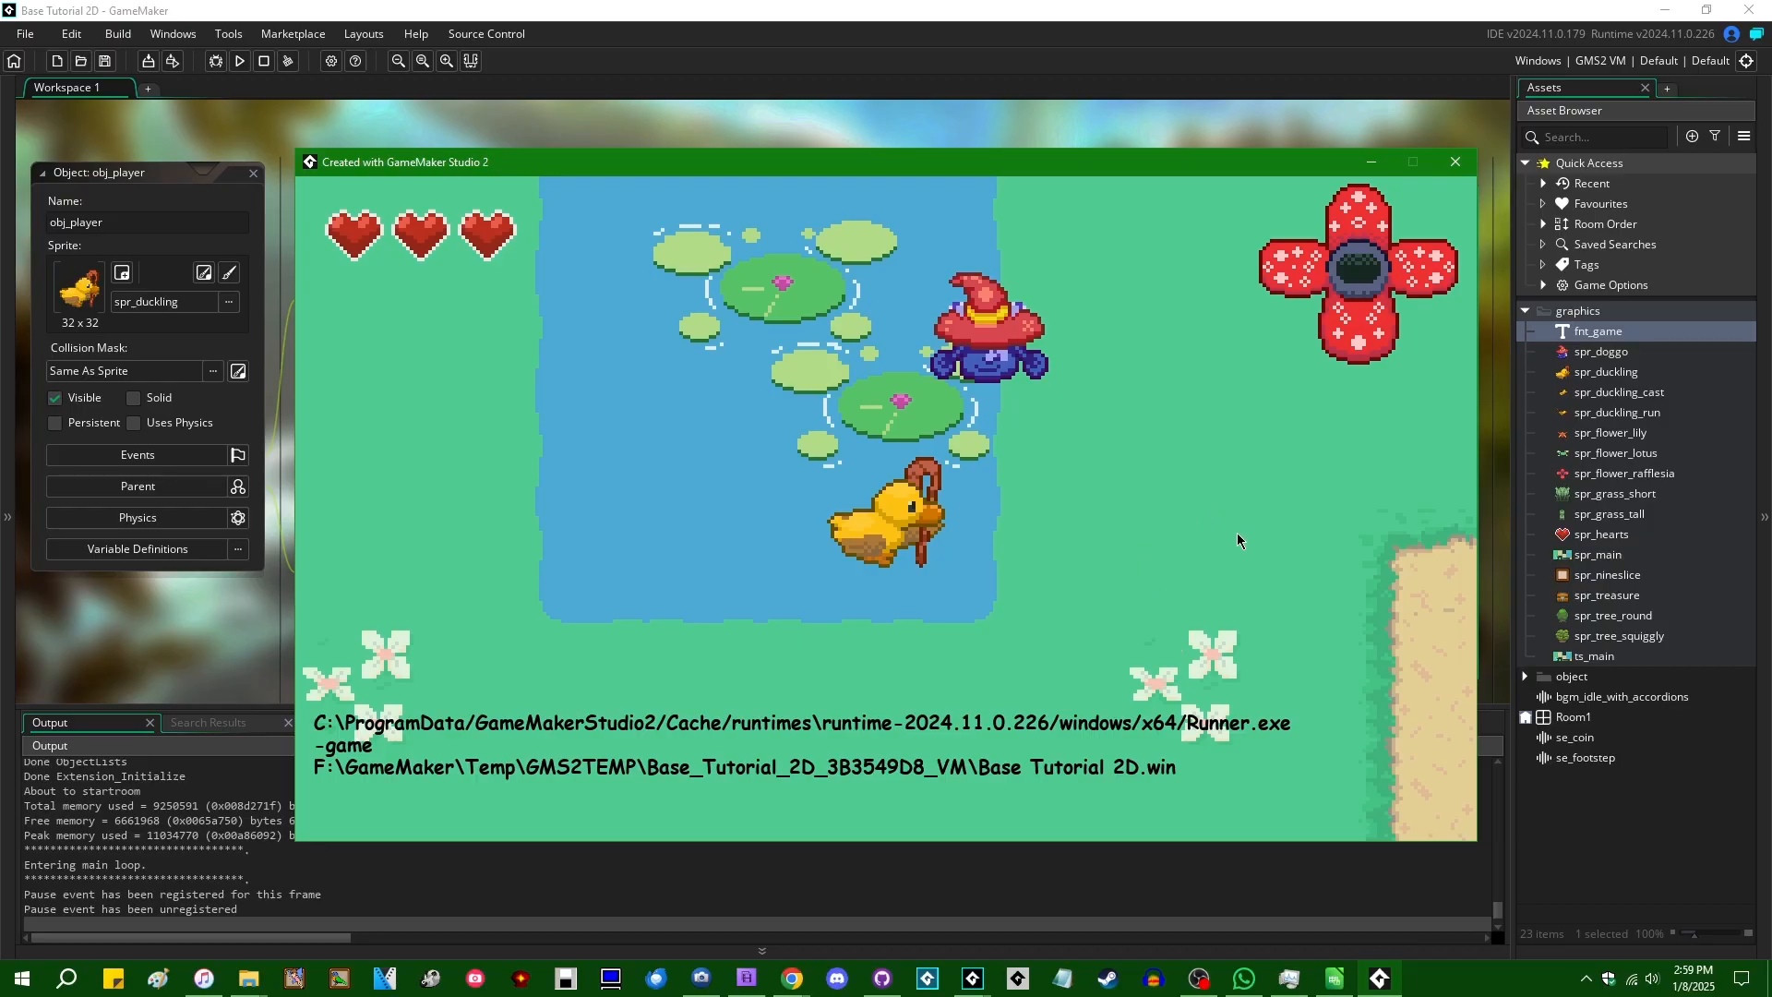
mouse_move(1153, 629)
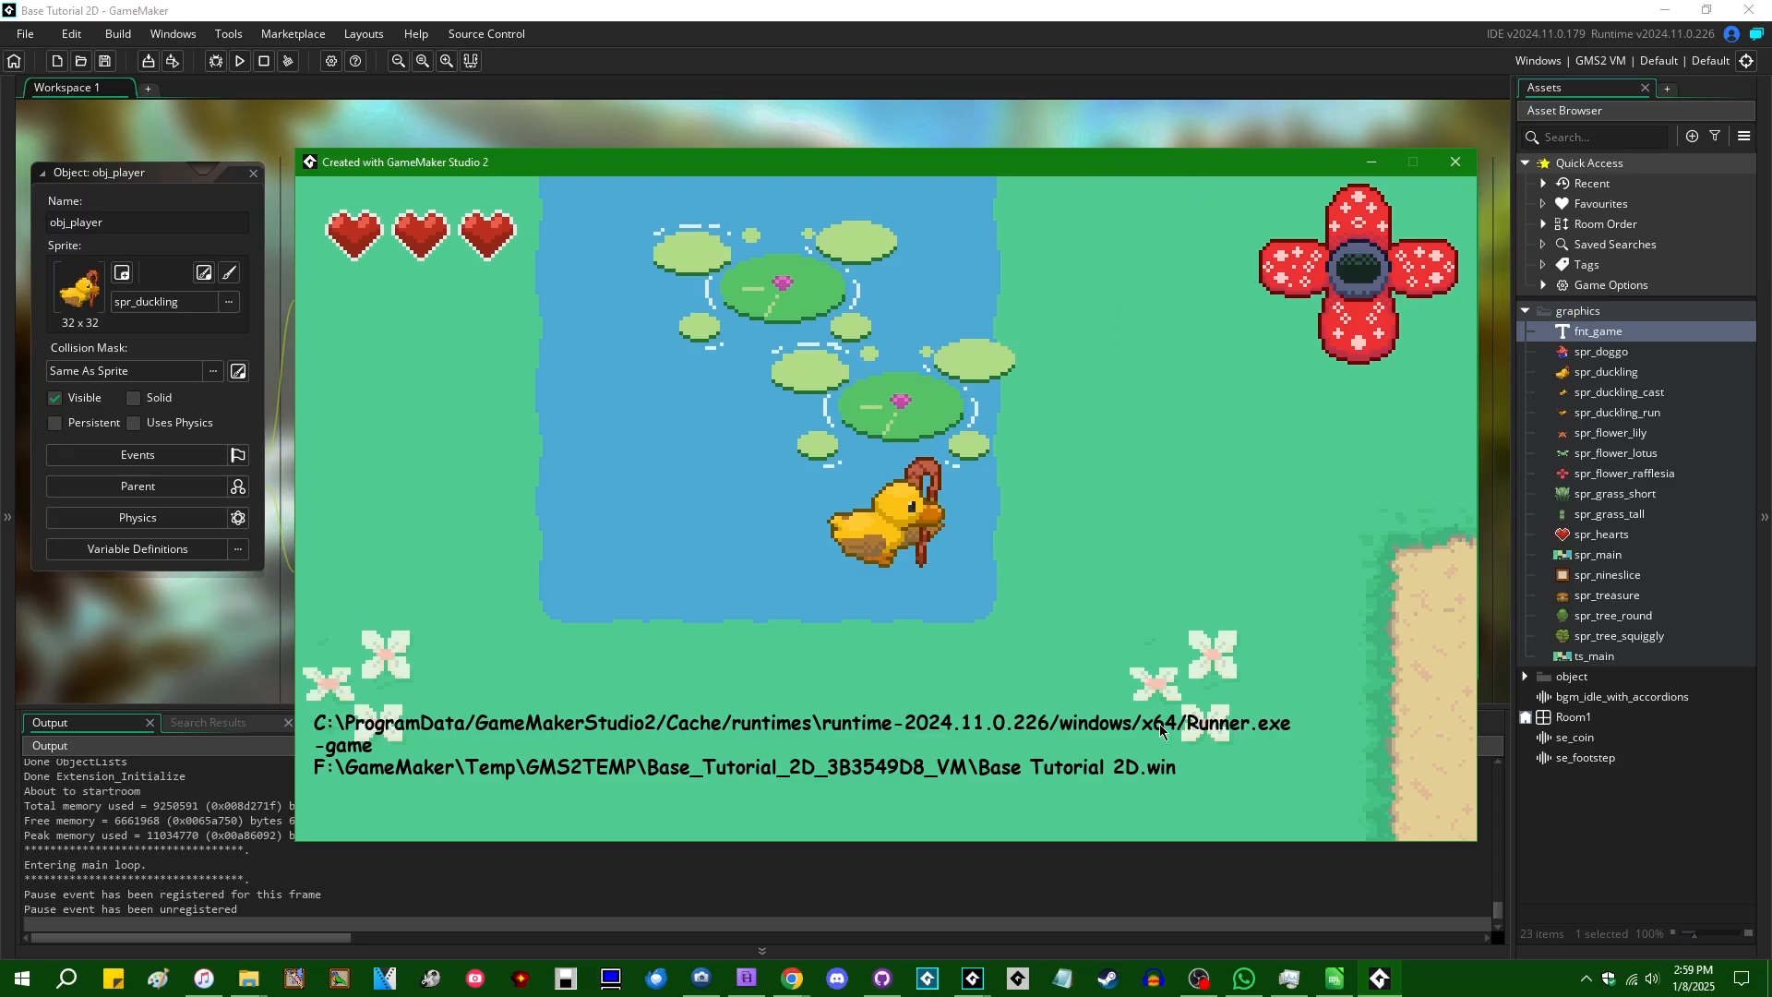
mouse_move(1186, 744)
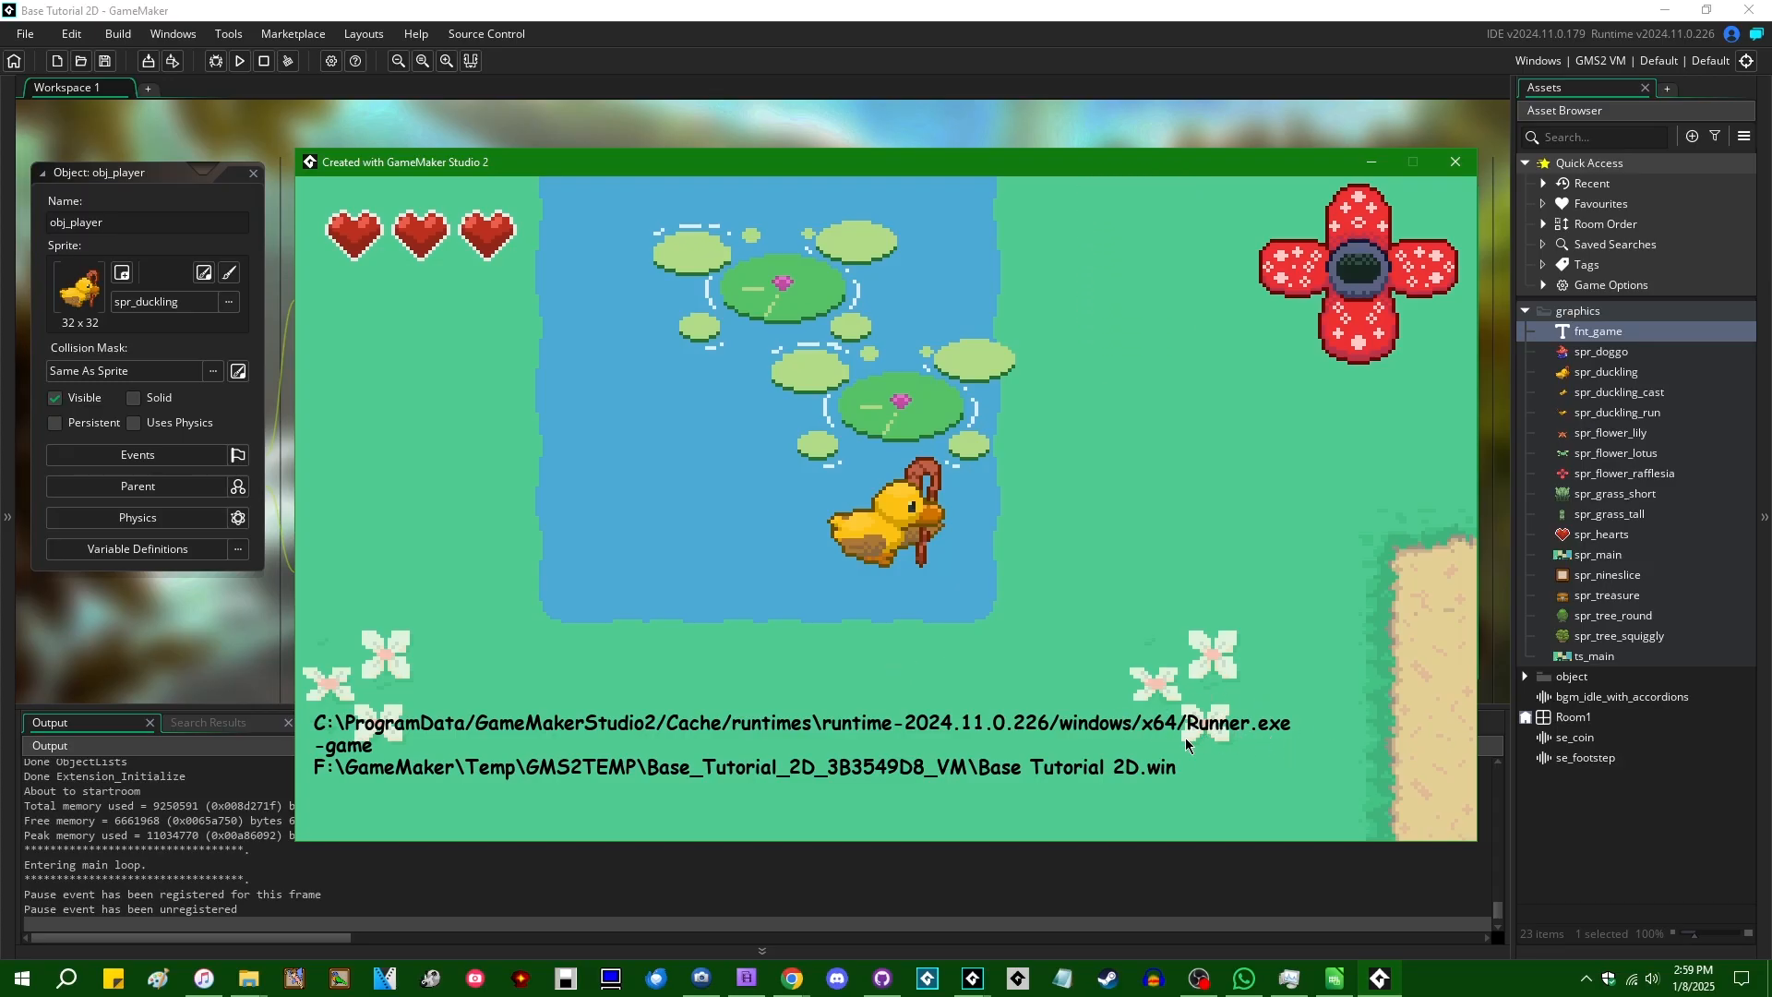
mouse_move(1288, 734)
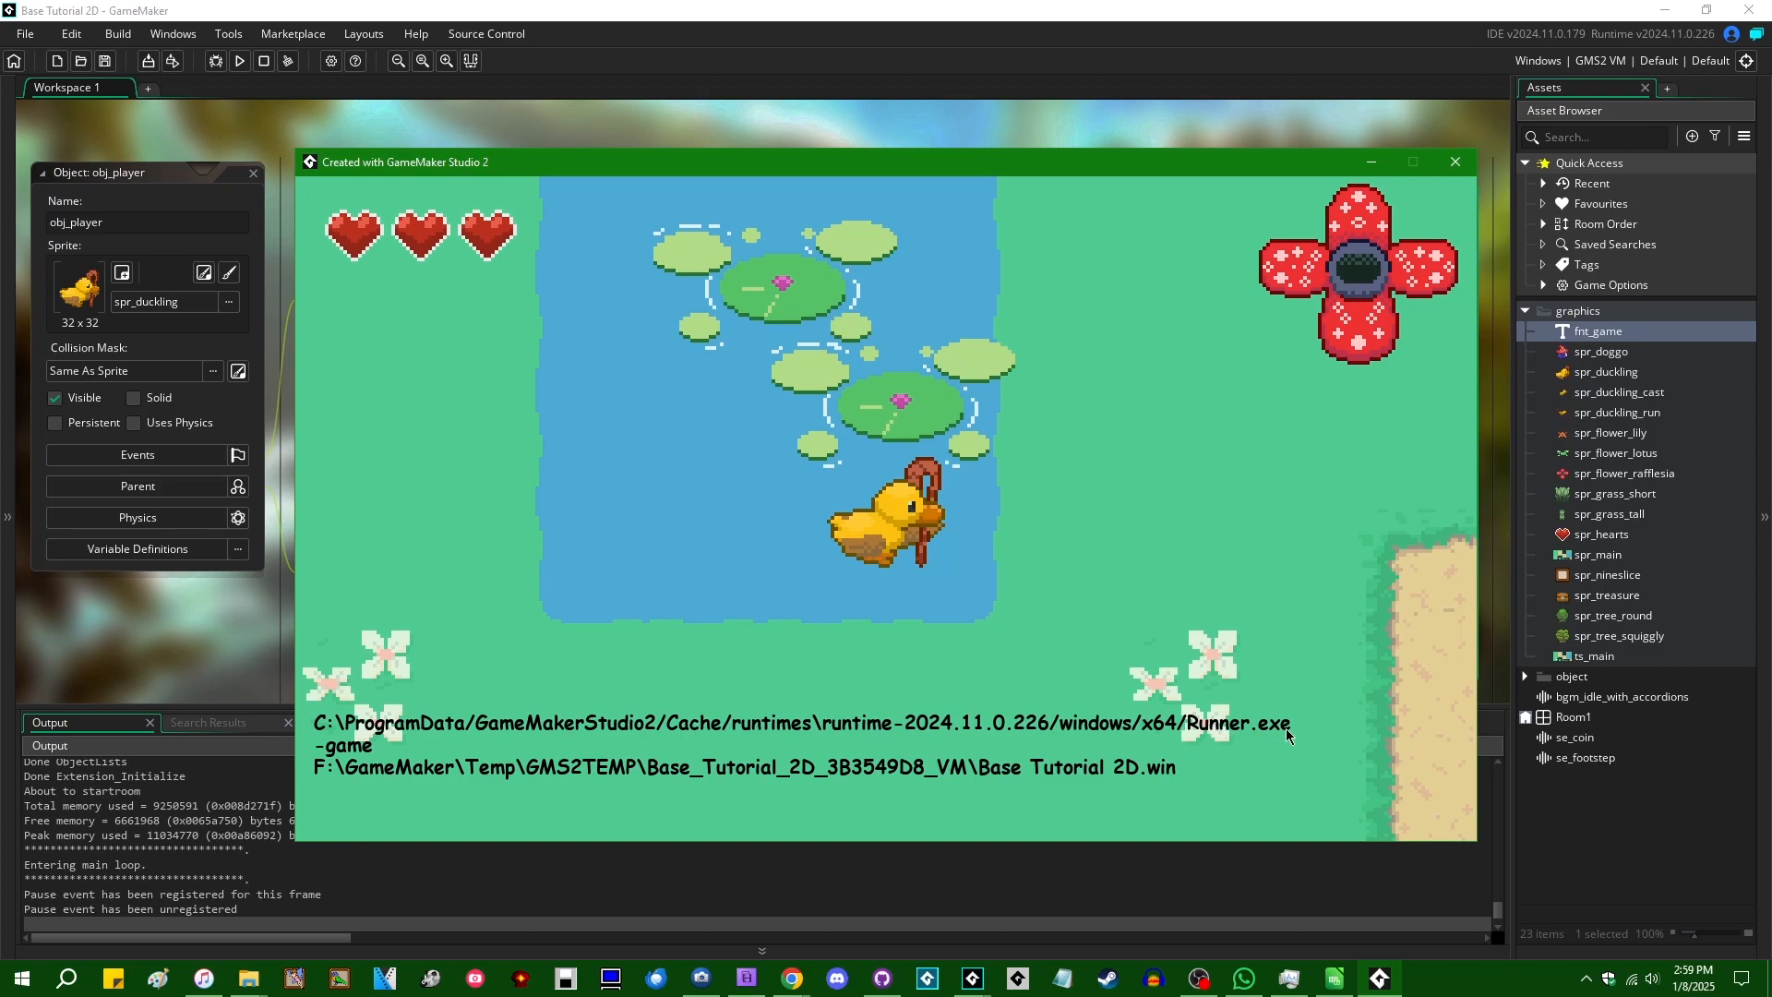
mouse_move(1226, 760)
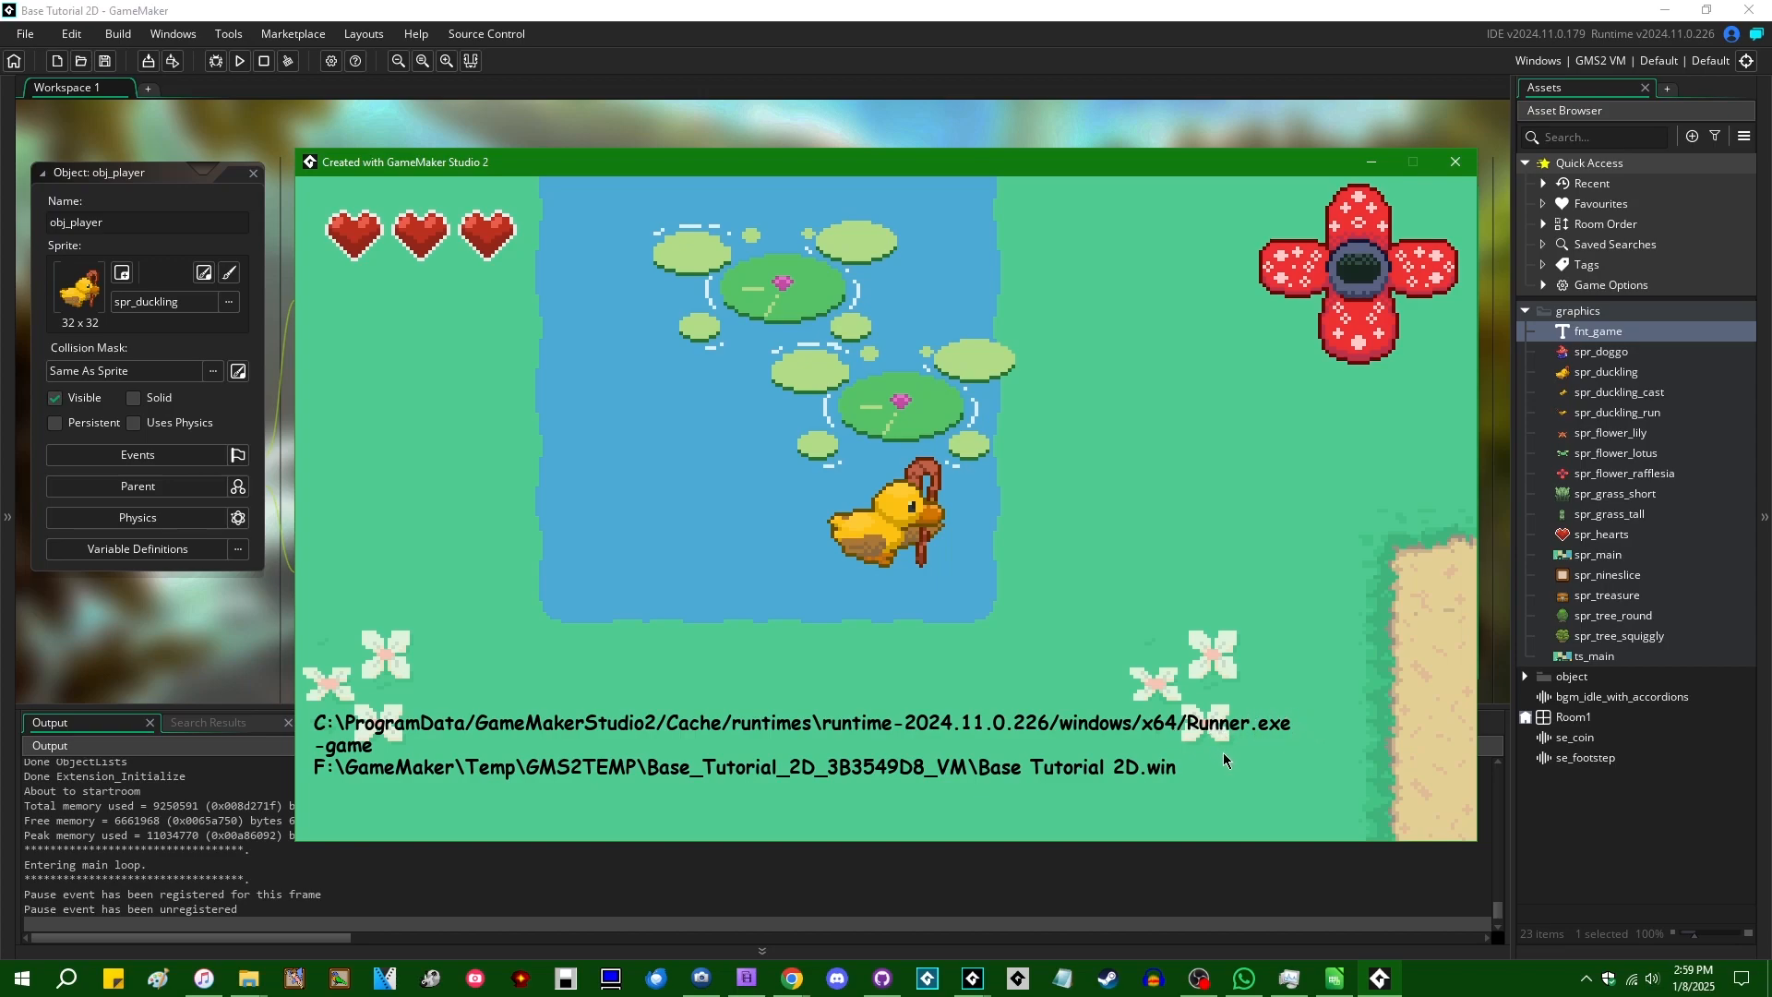
mouse_move(1248, 764)
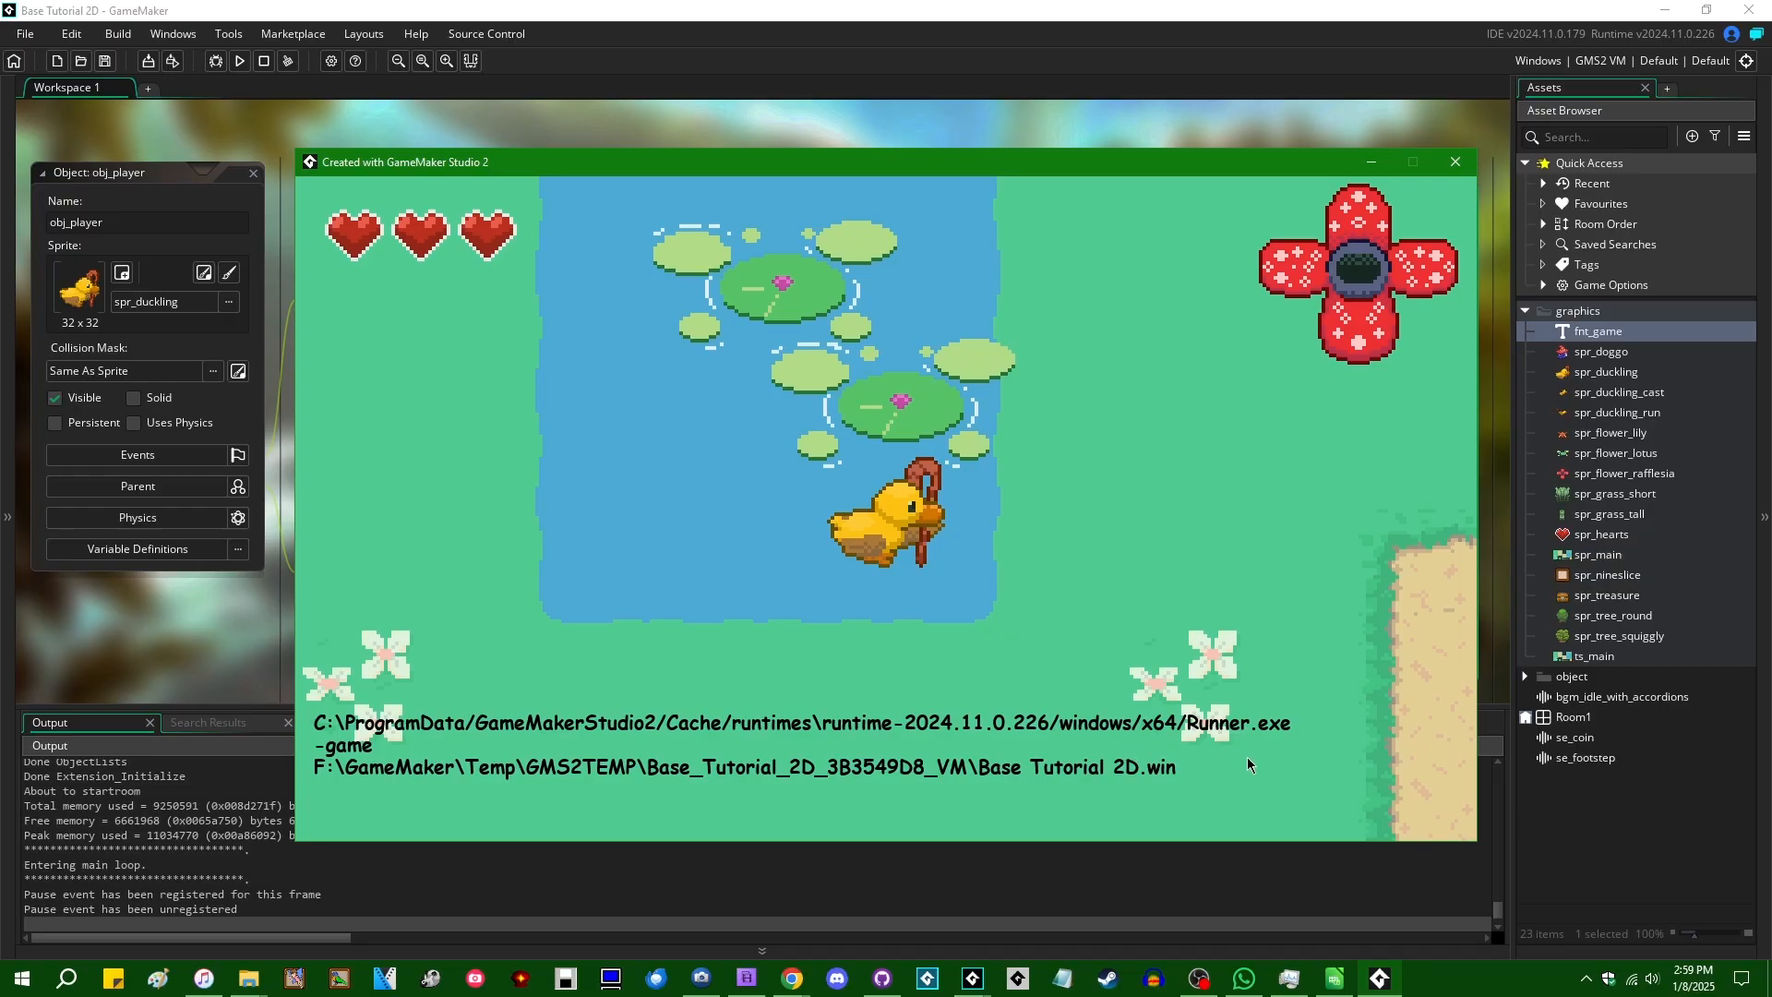
mouse_move(1091, 766)
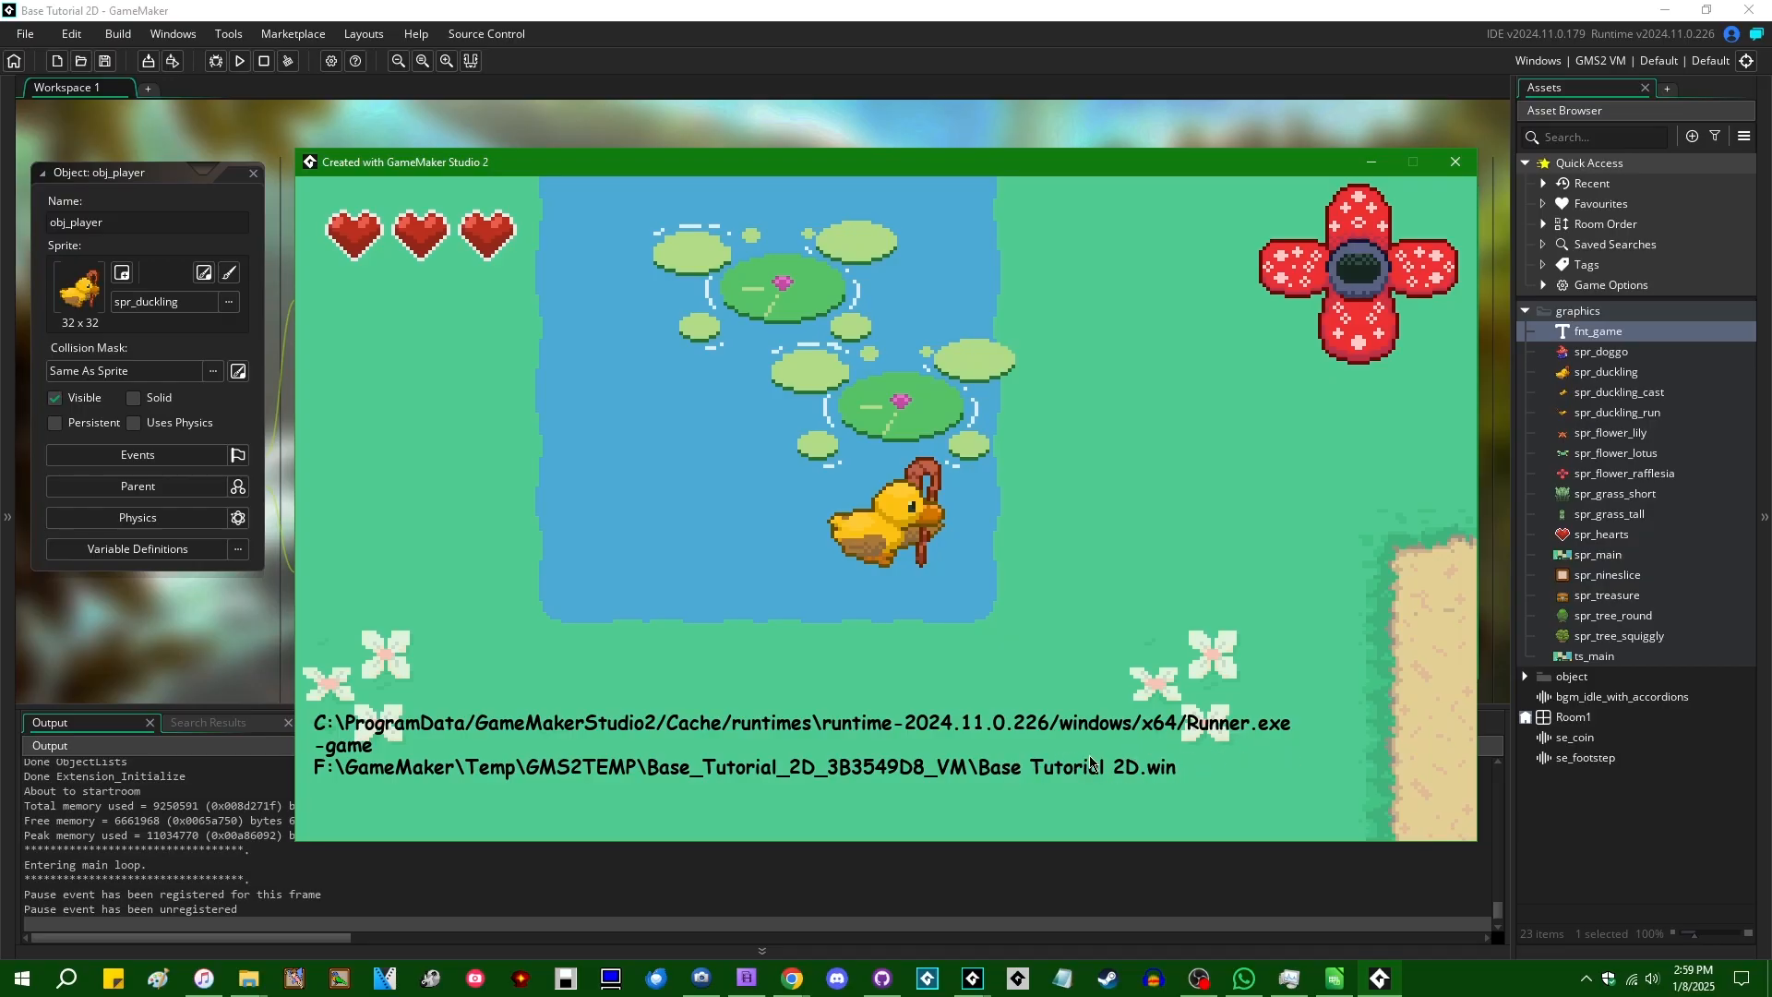
mouse_move(1186, 774)
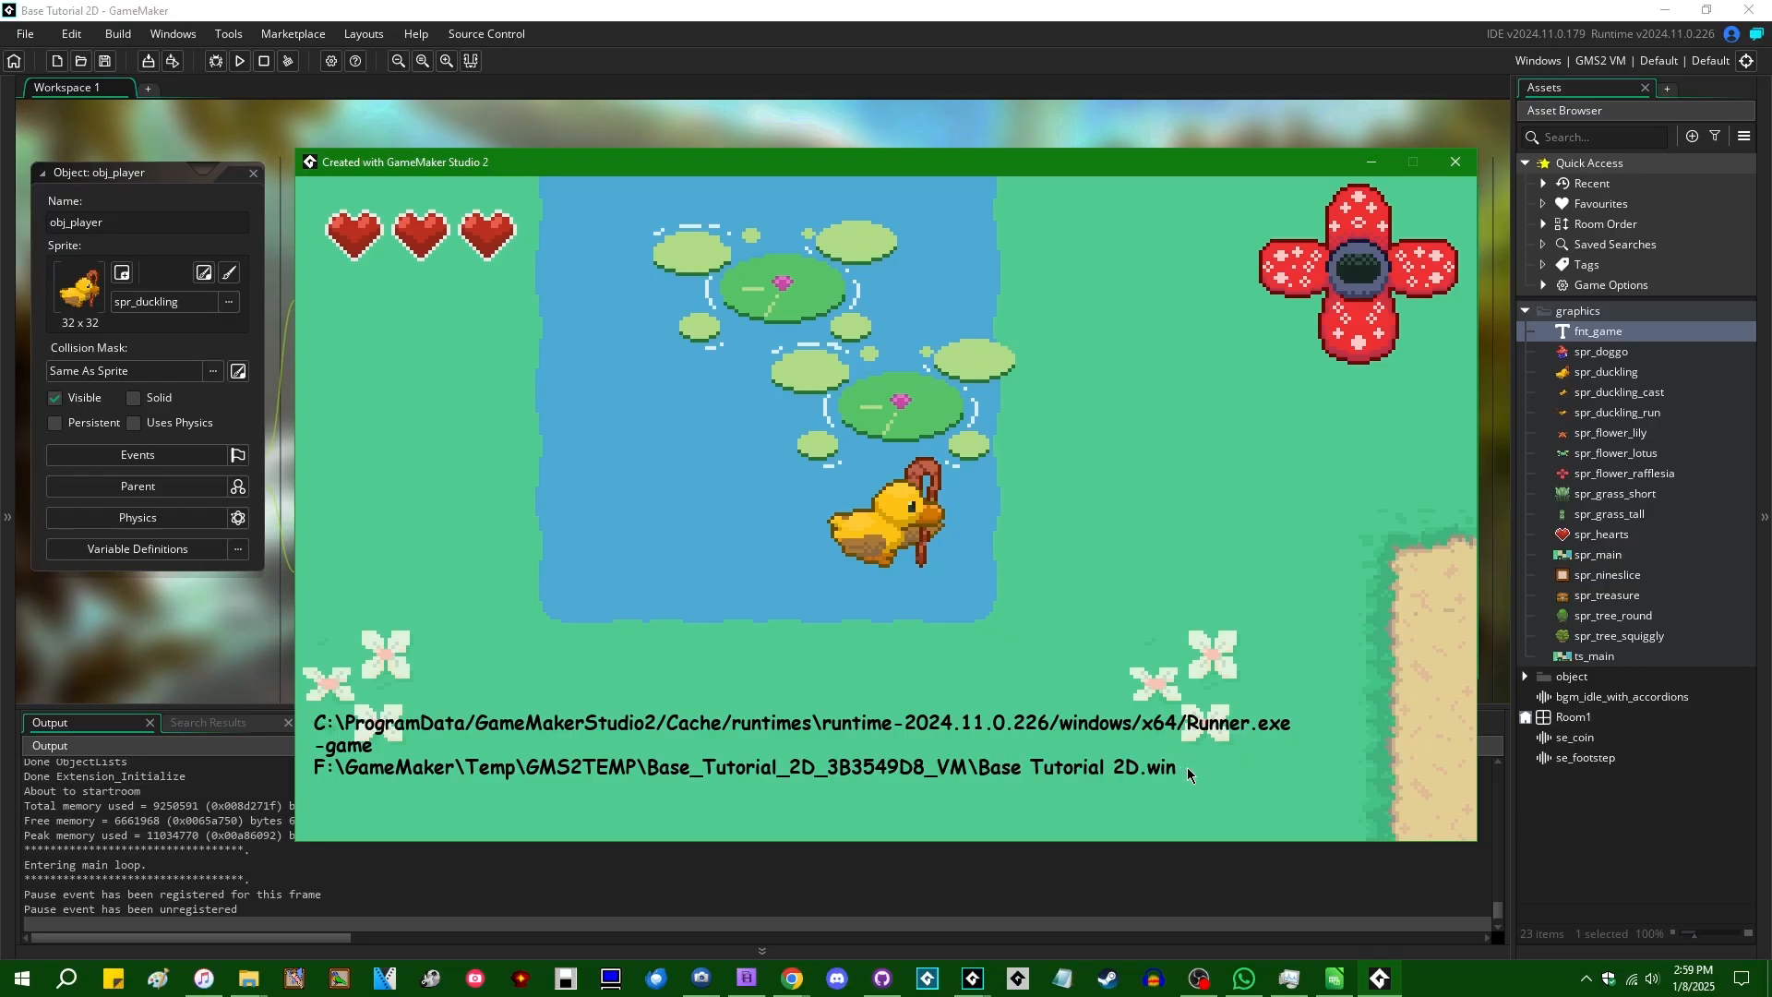
mouse_move(1146, 779)
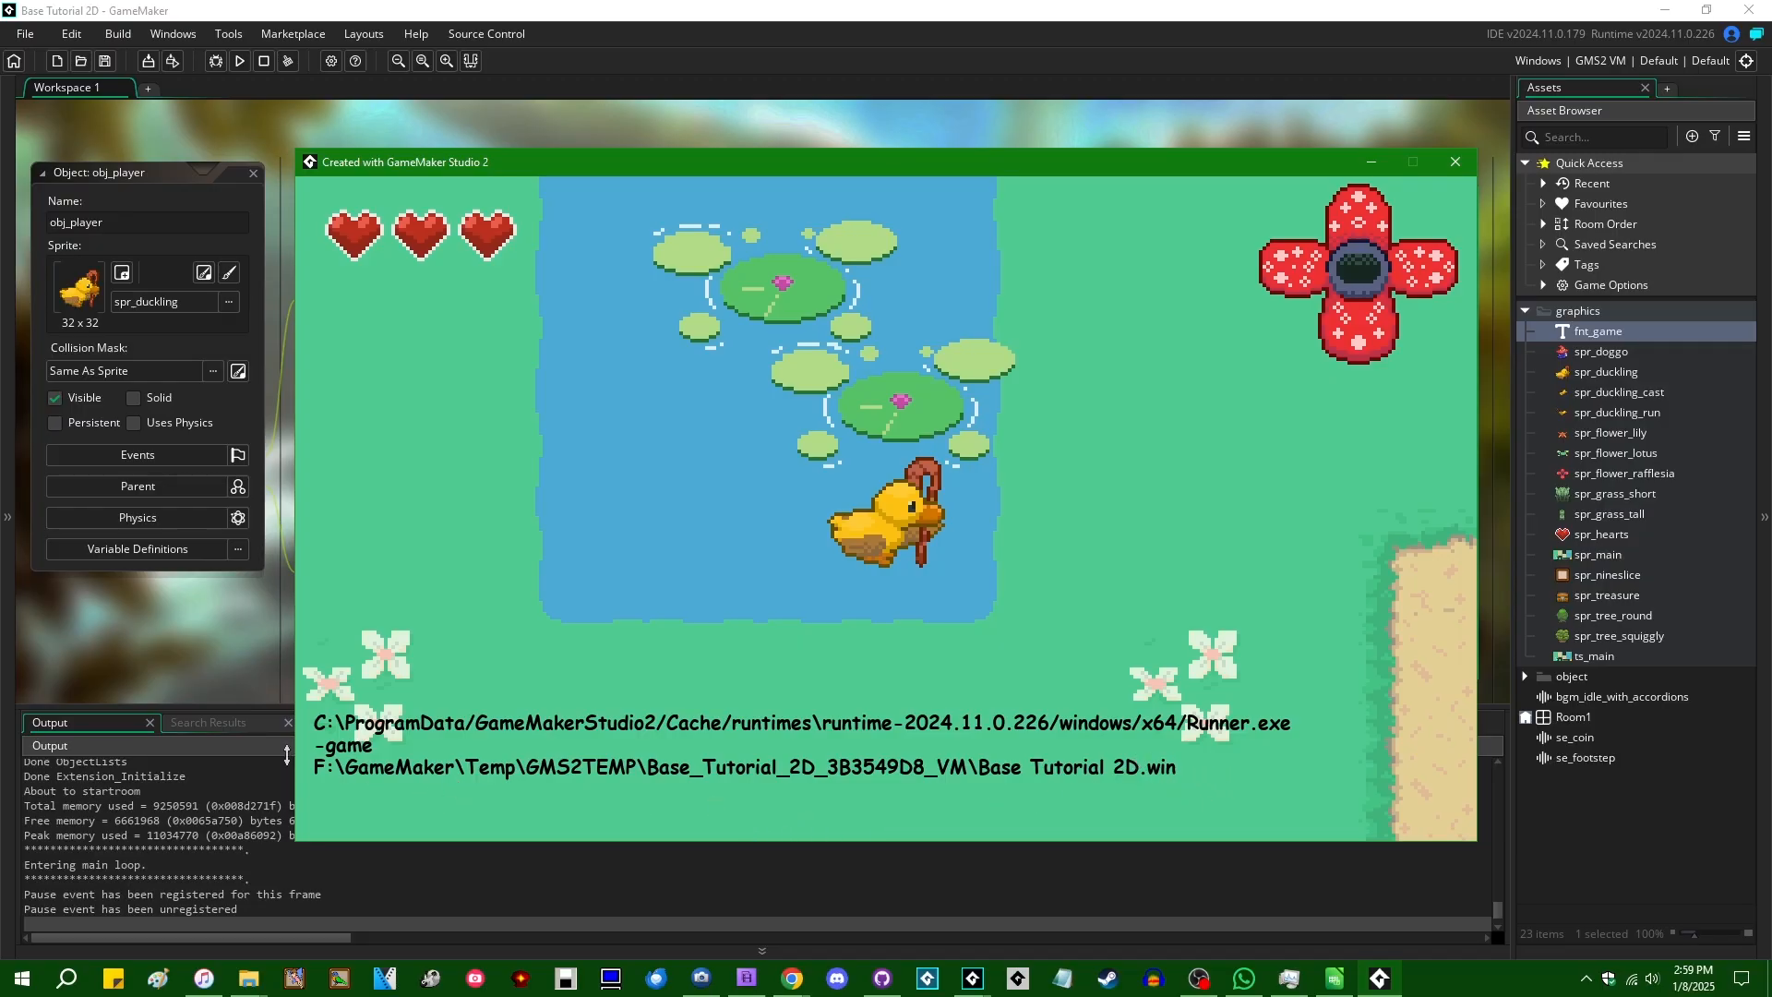
mouse_move(334, 800)
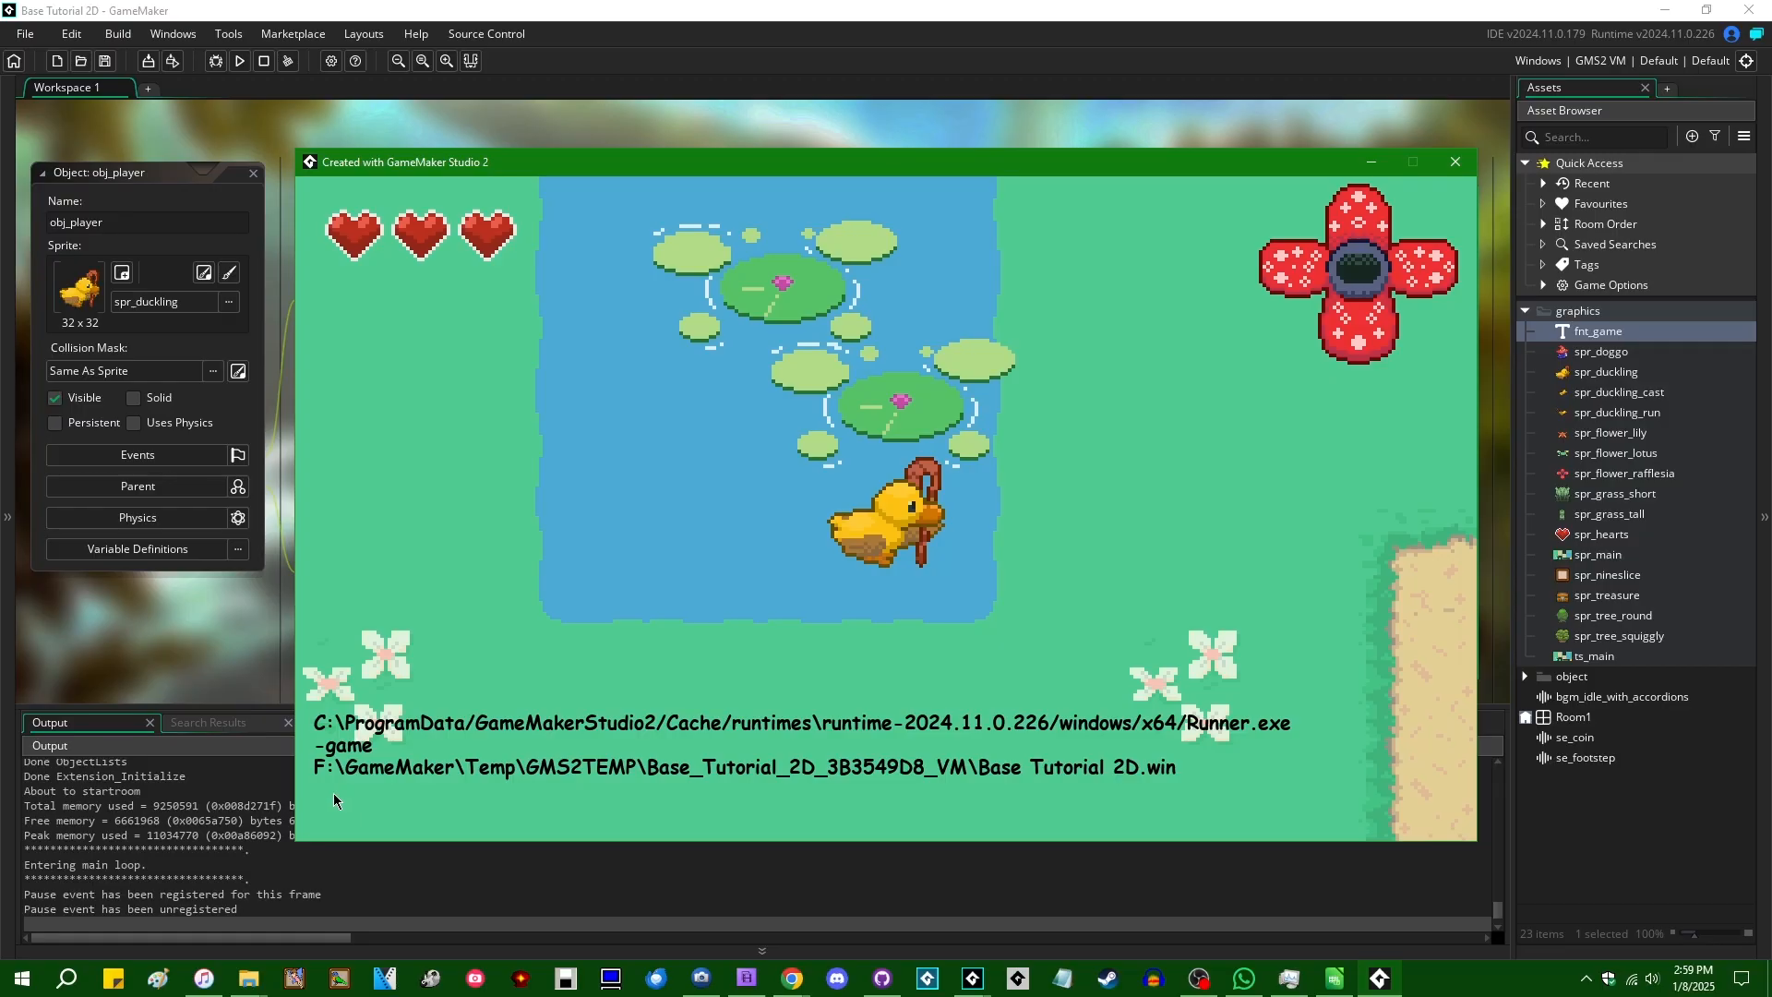
mouse_move(582, 785)
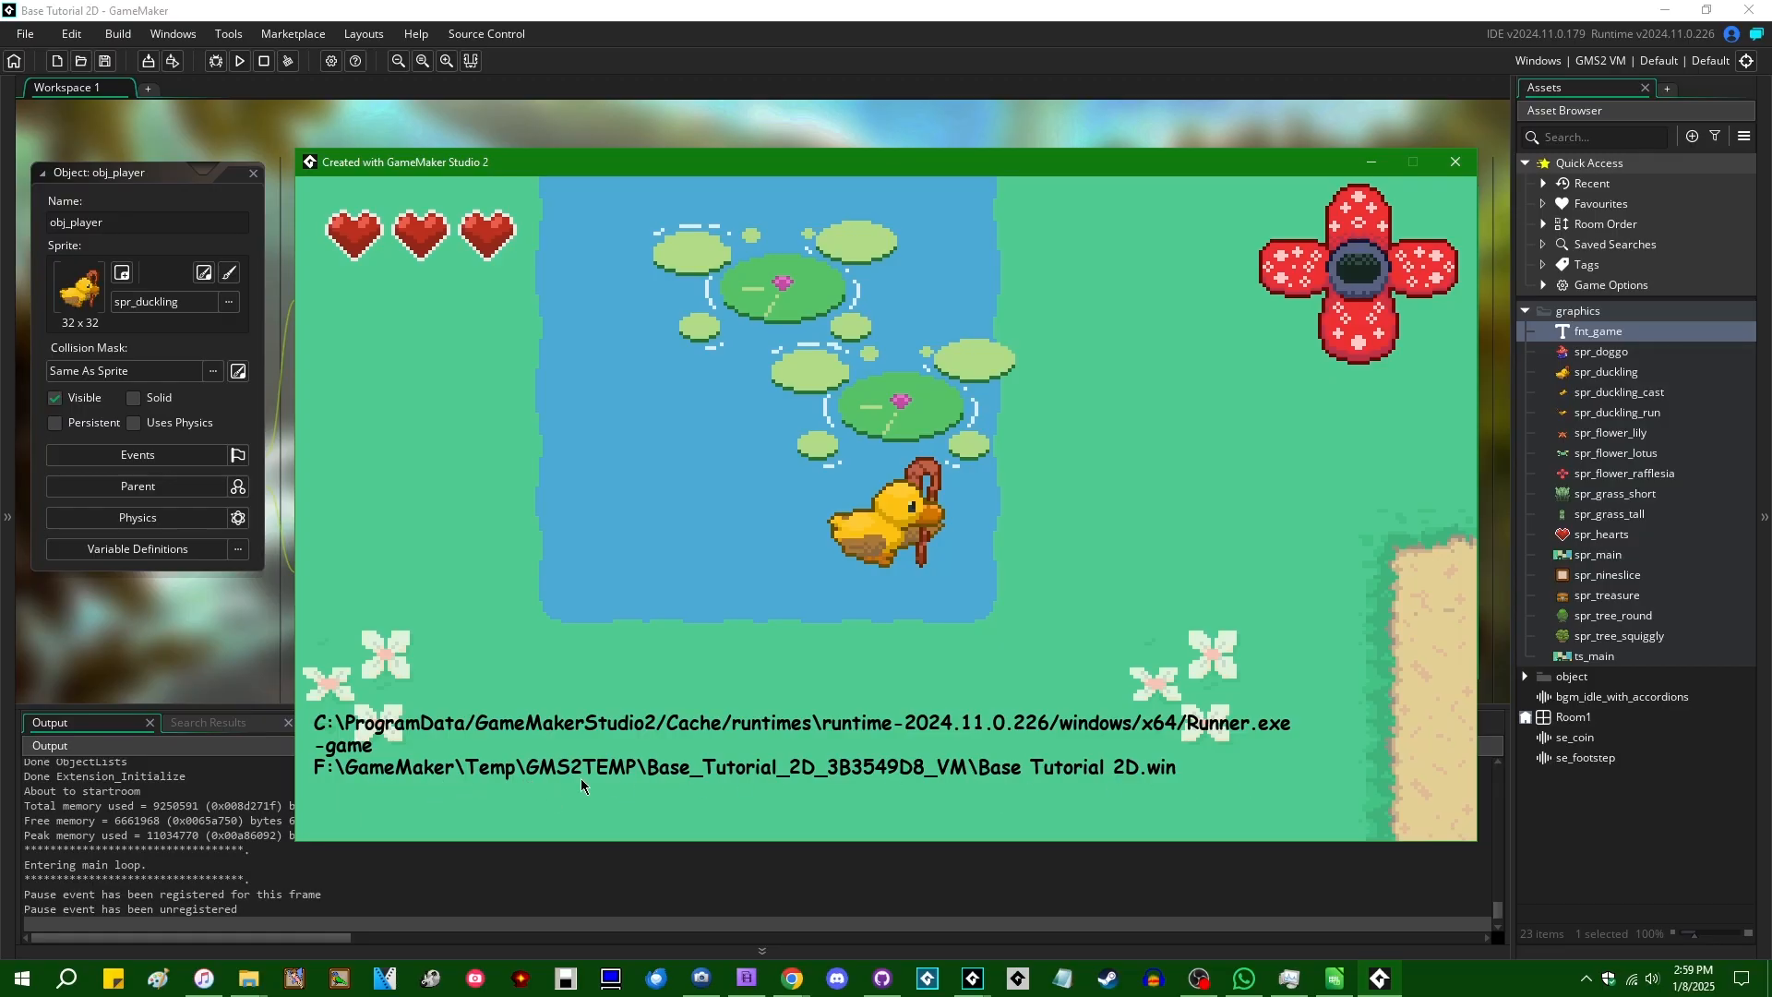
mouse_move(1169, 791)
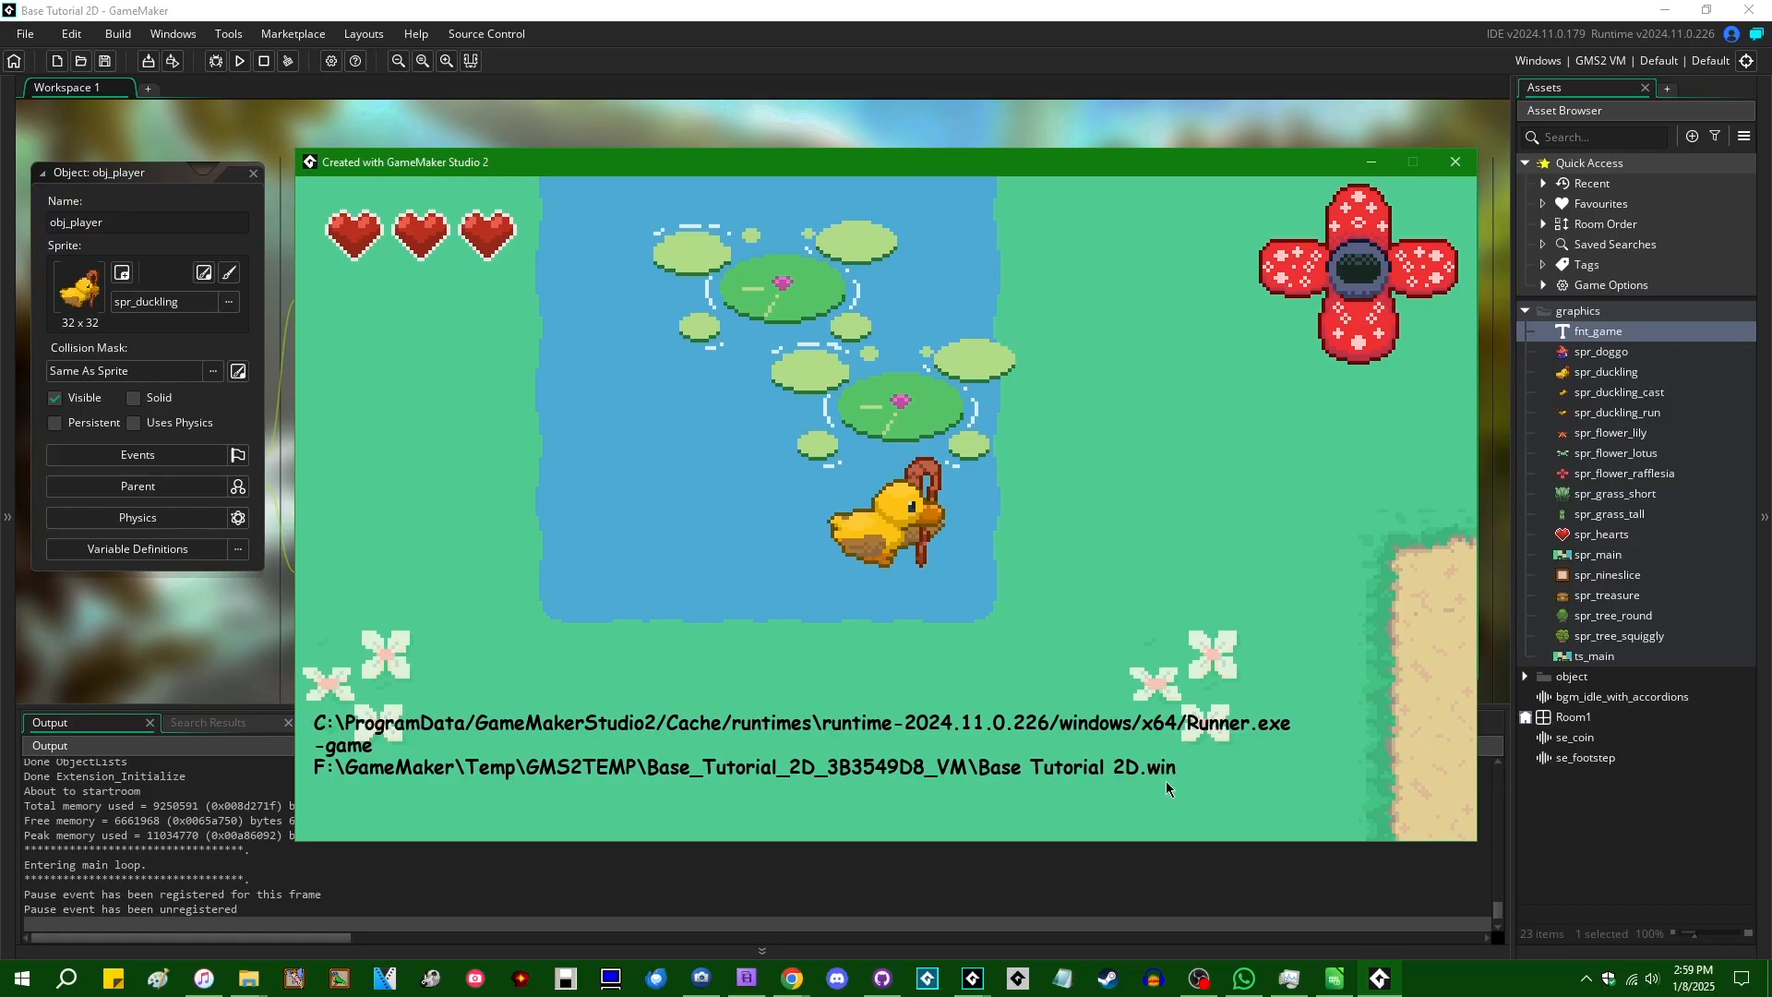
mouse_move(806, 818)
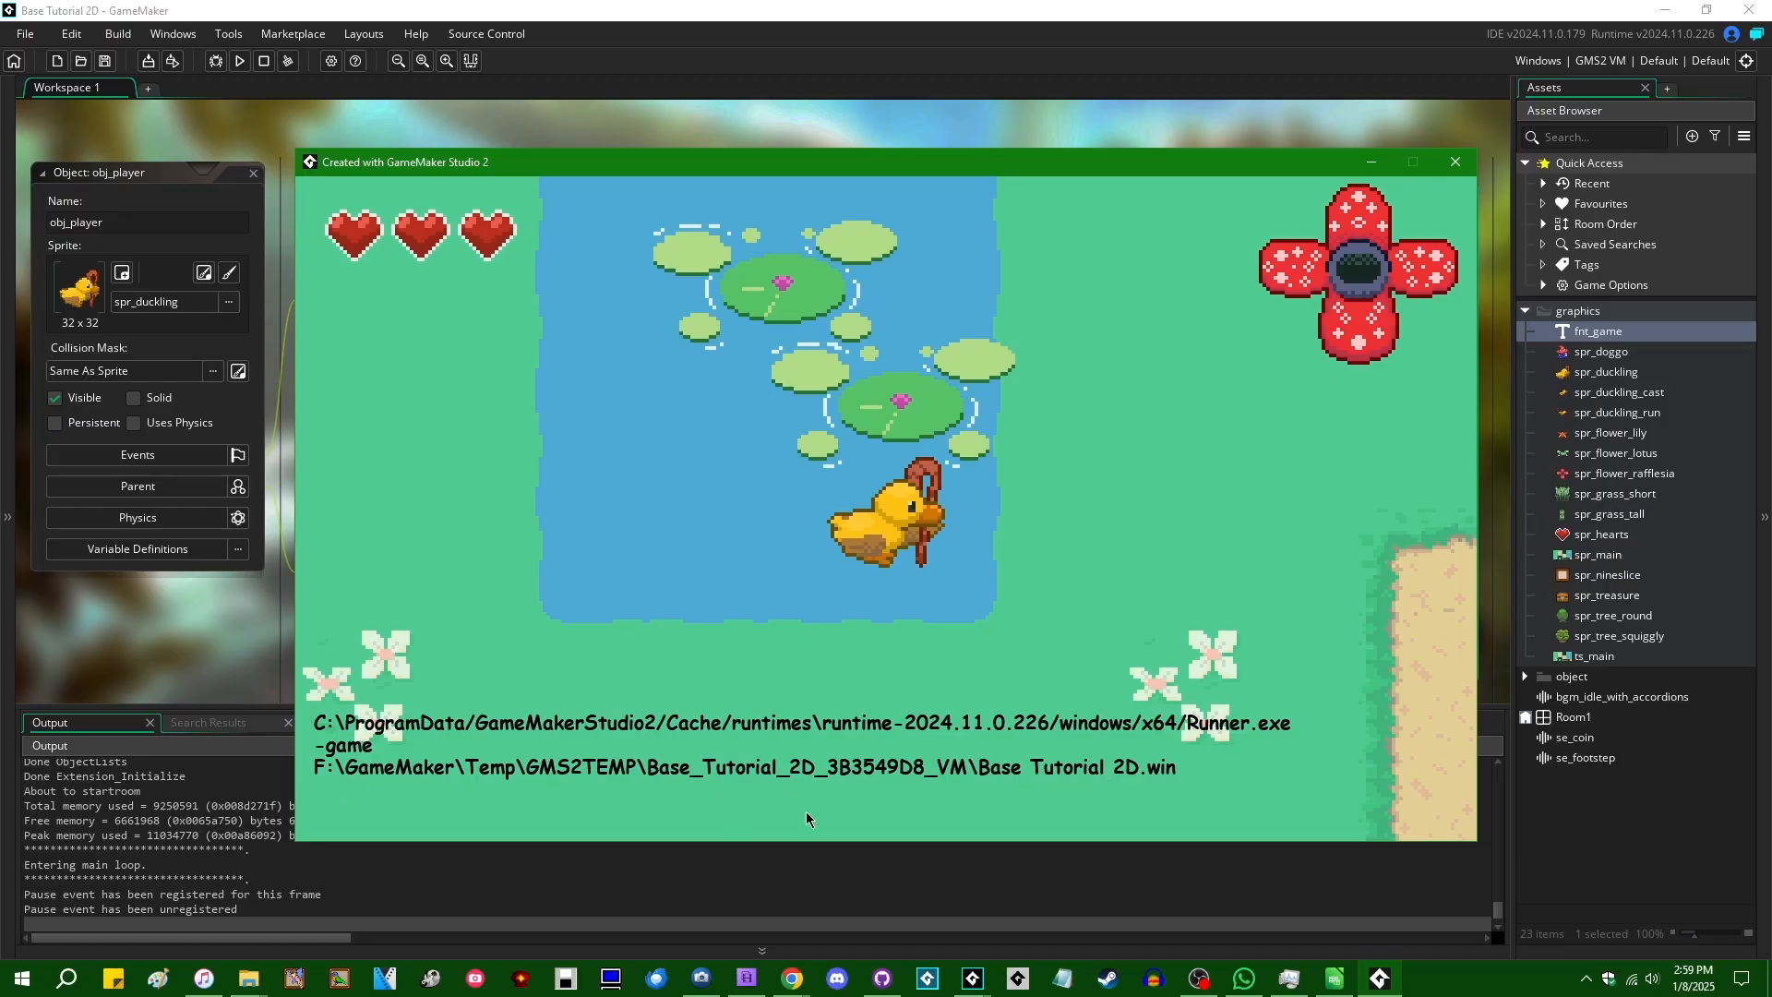
mouse_move(811, 817)
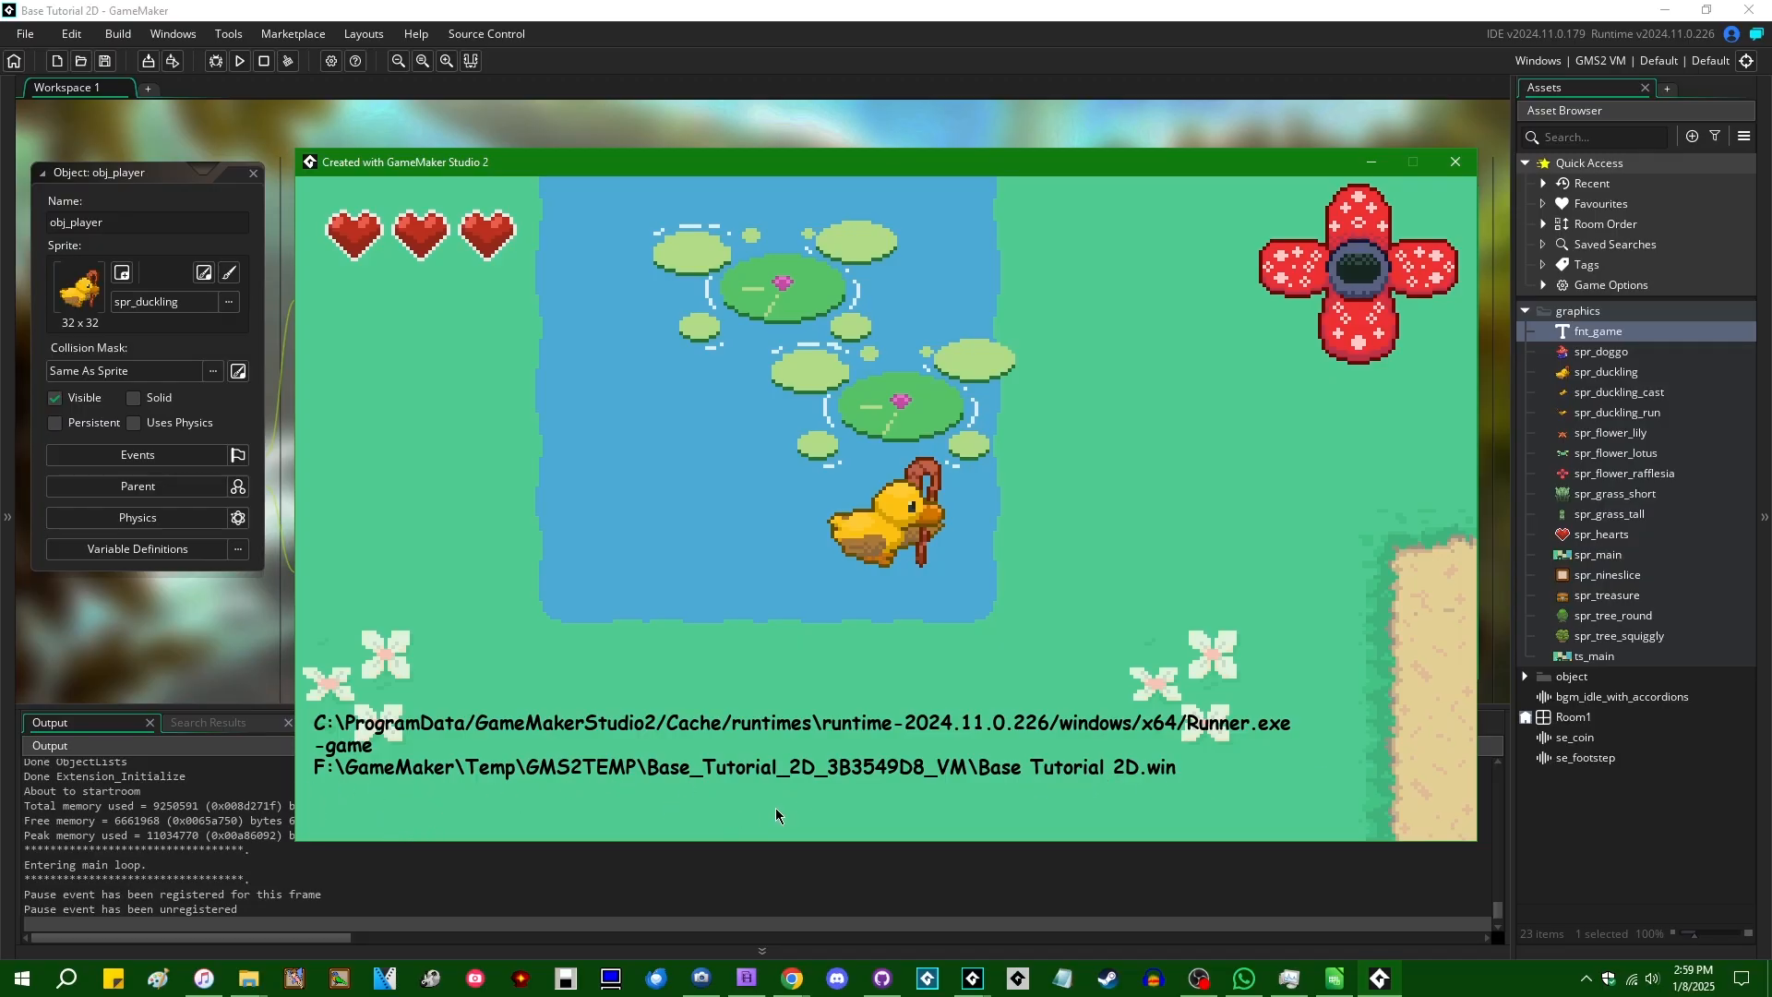
mouse_move(321, 786)
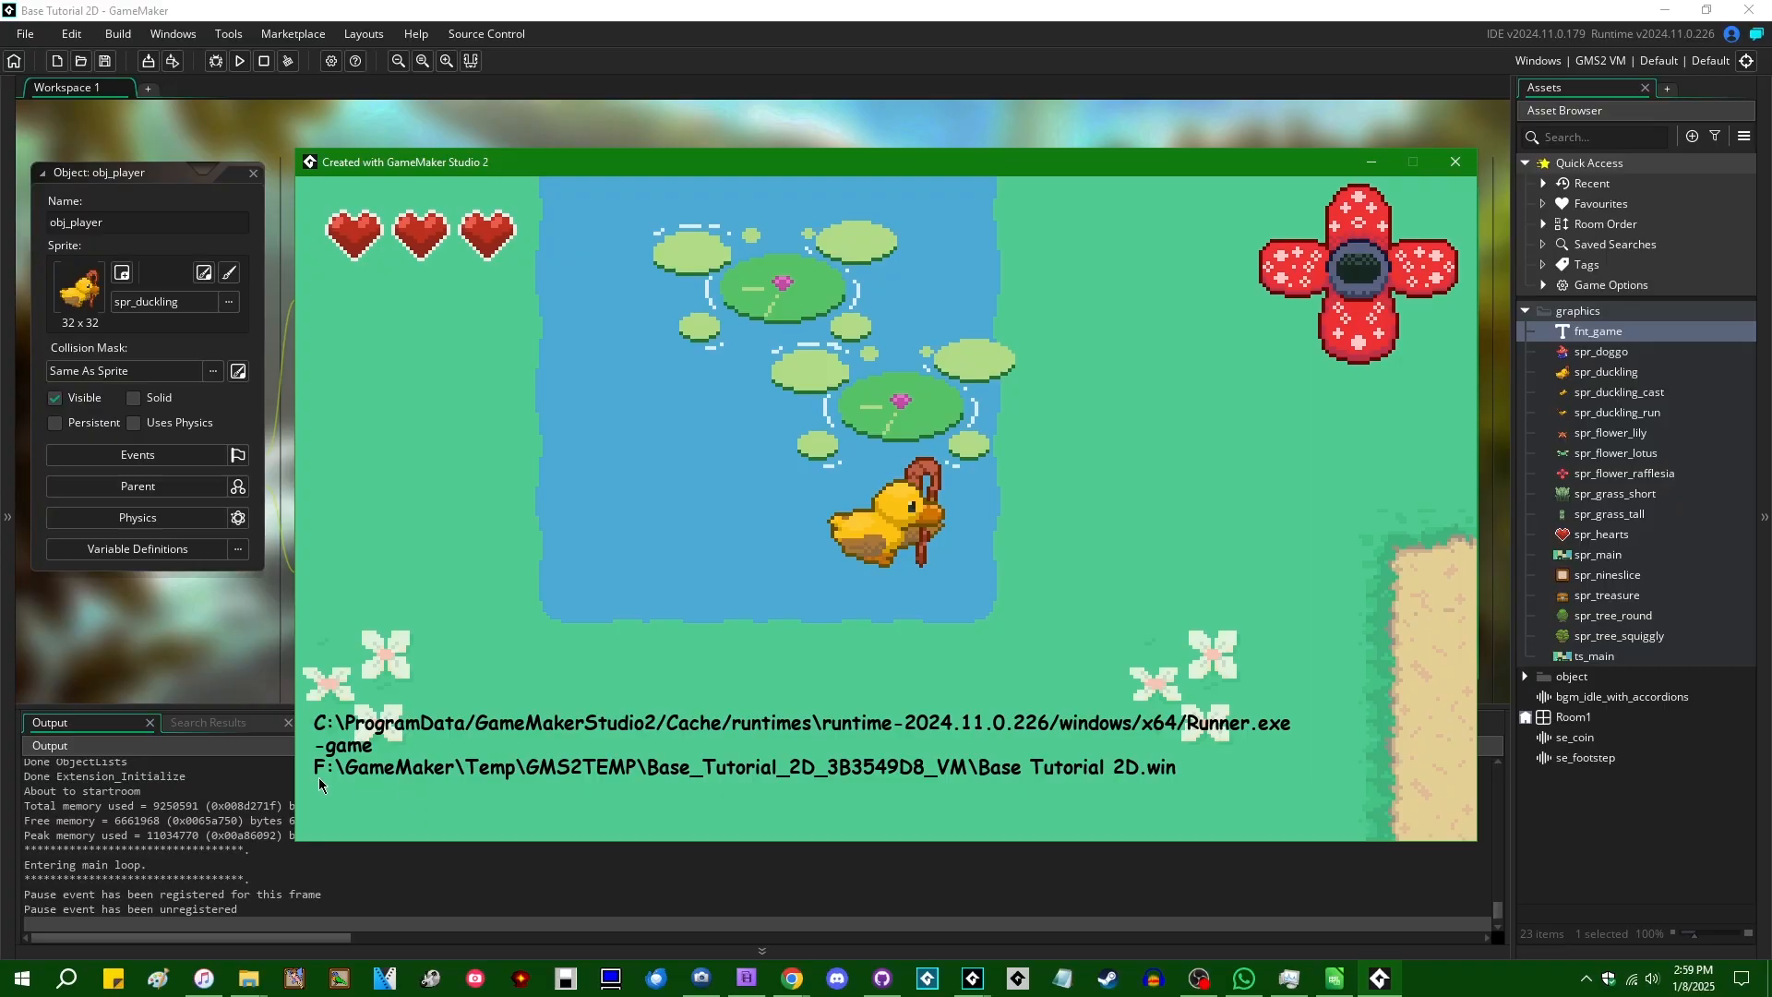
mouse_move(354, 799)
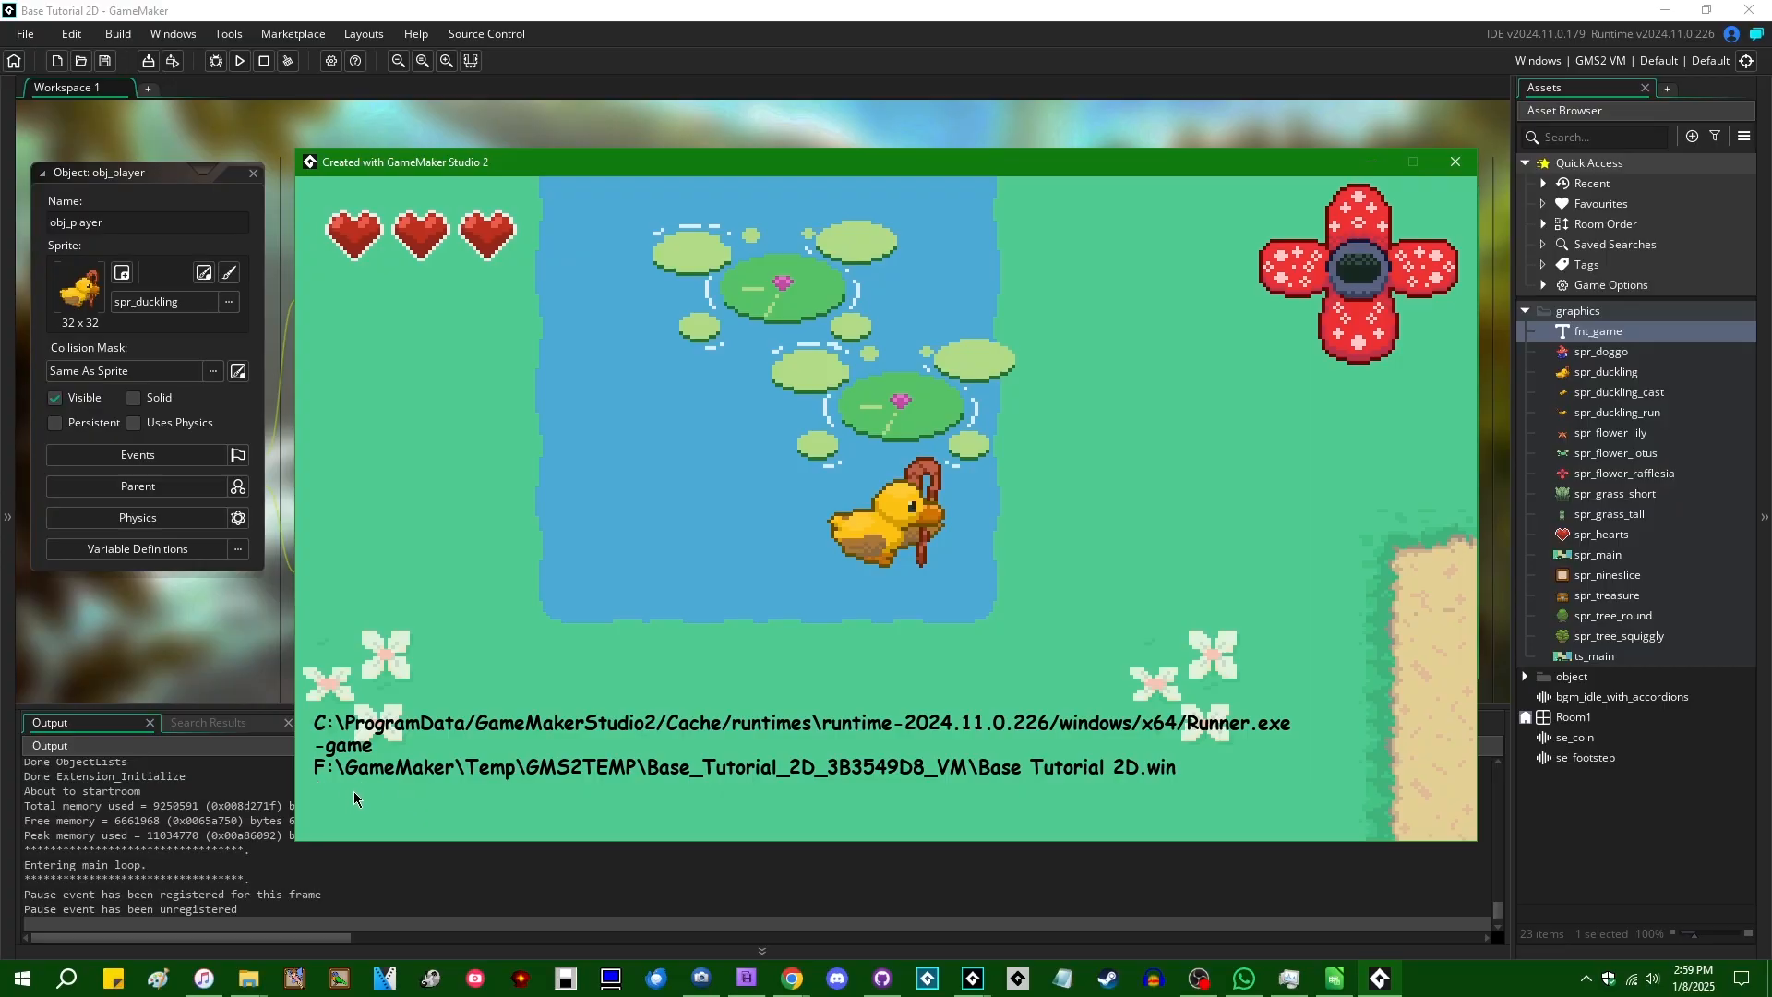
mouse_move(560, 807)
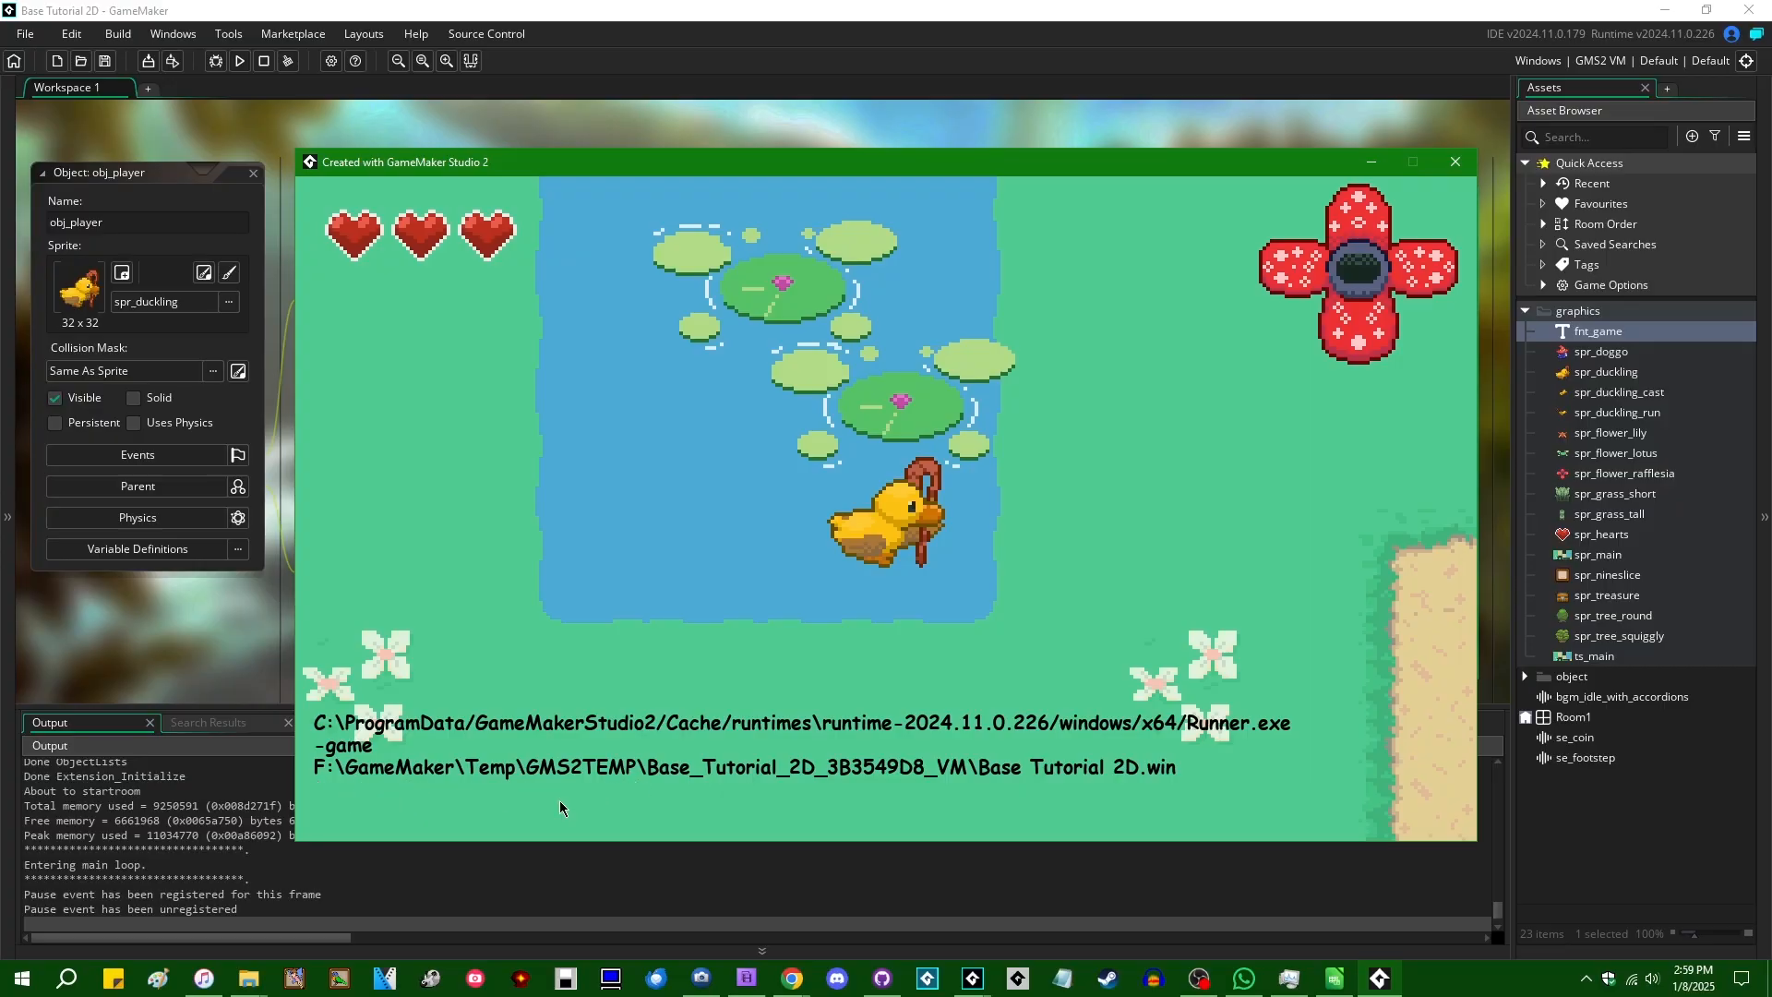
mouse_move(685, 785)
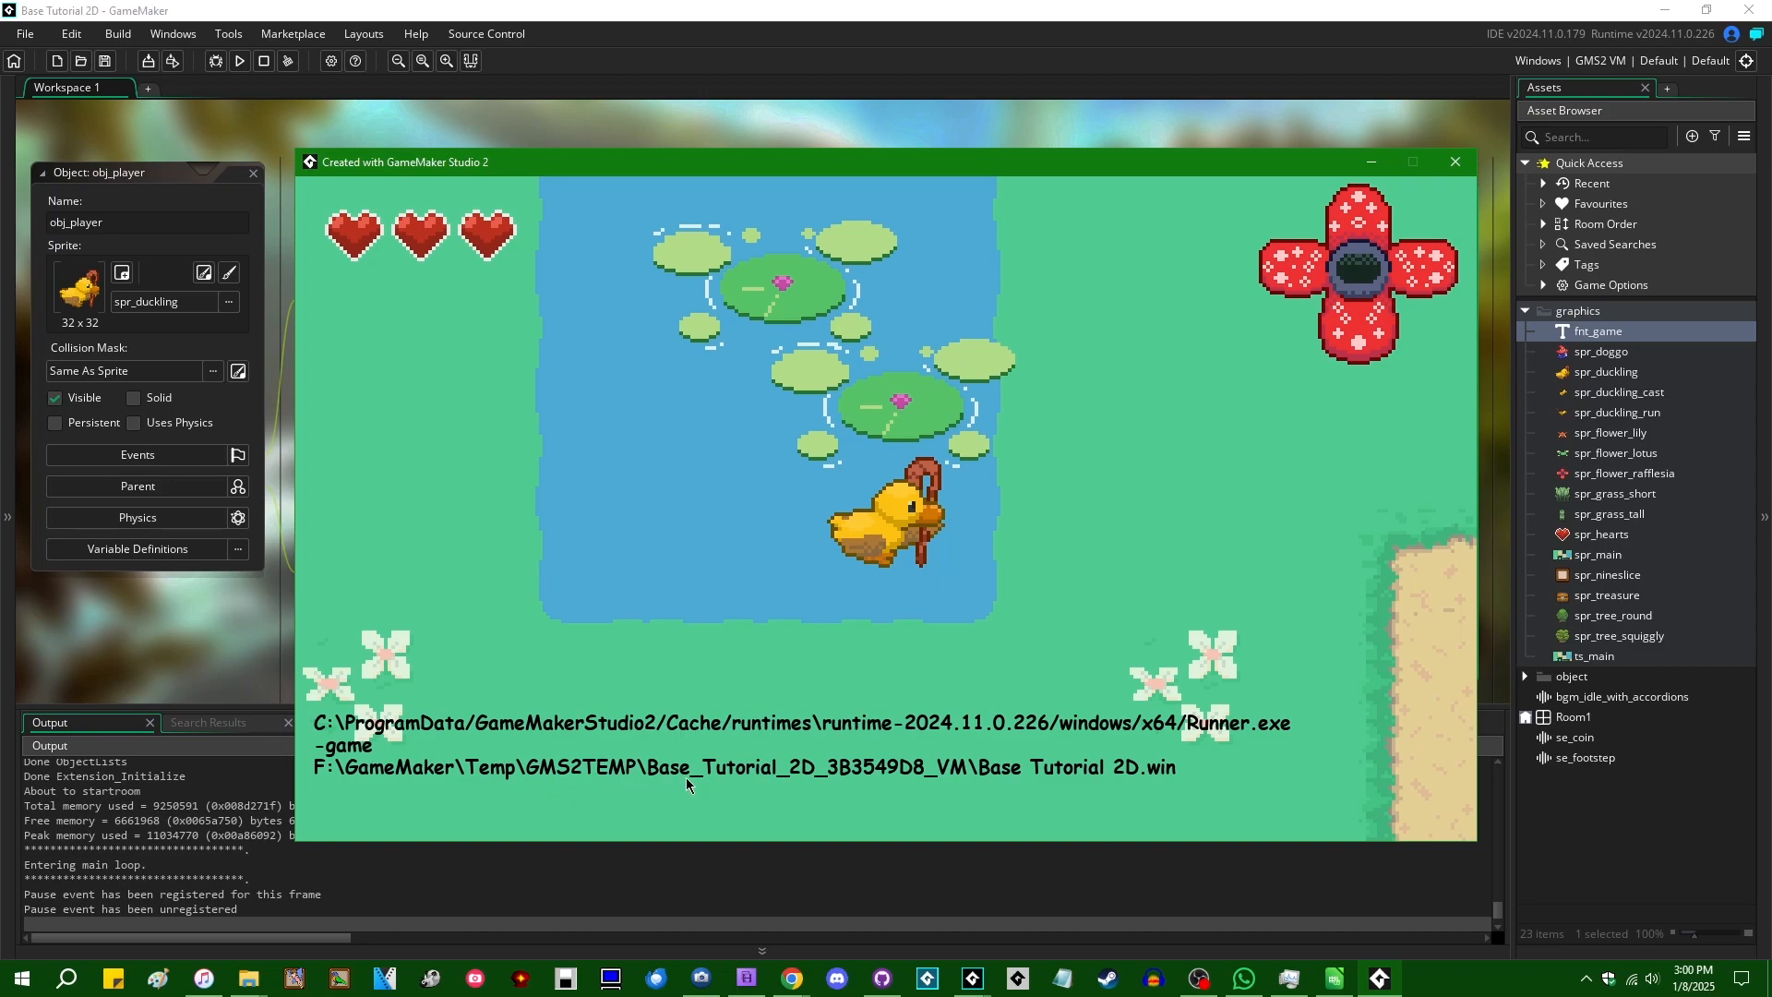
mouse_move(789, 759)
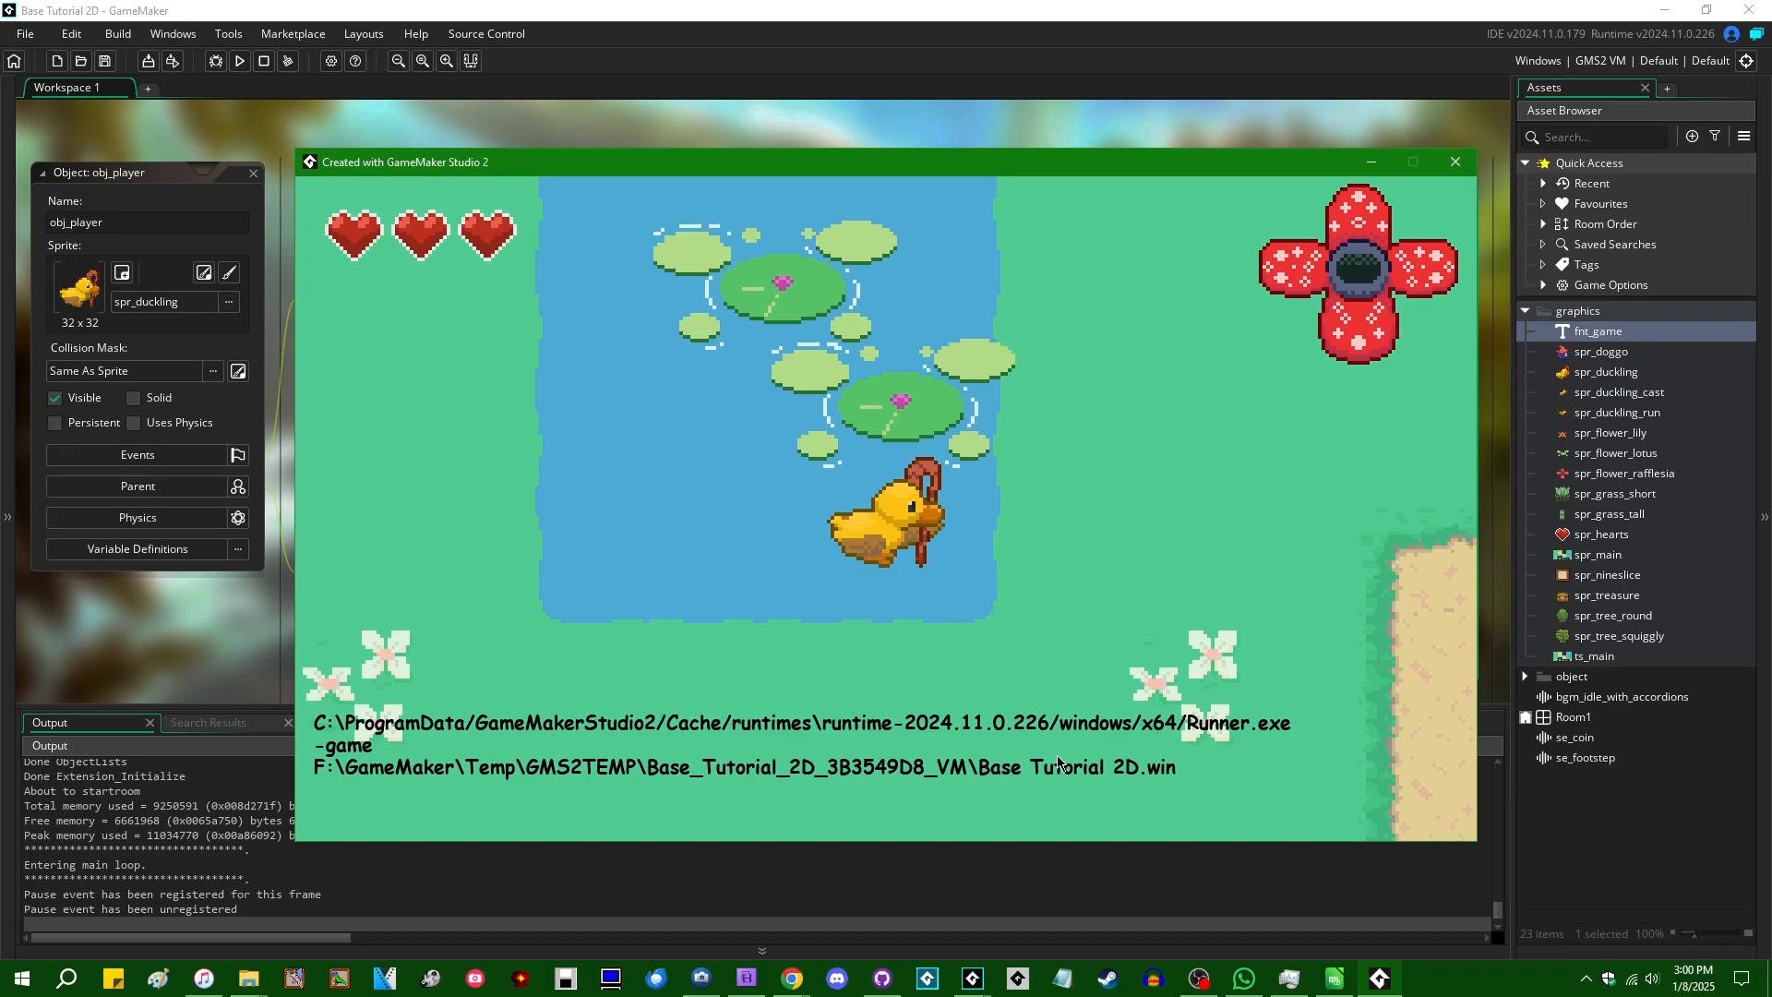
mouse_move(1260, 734)
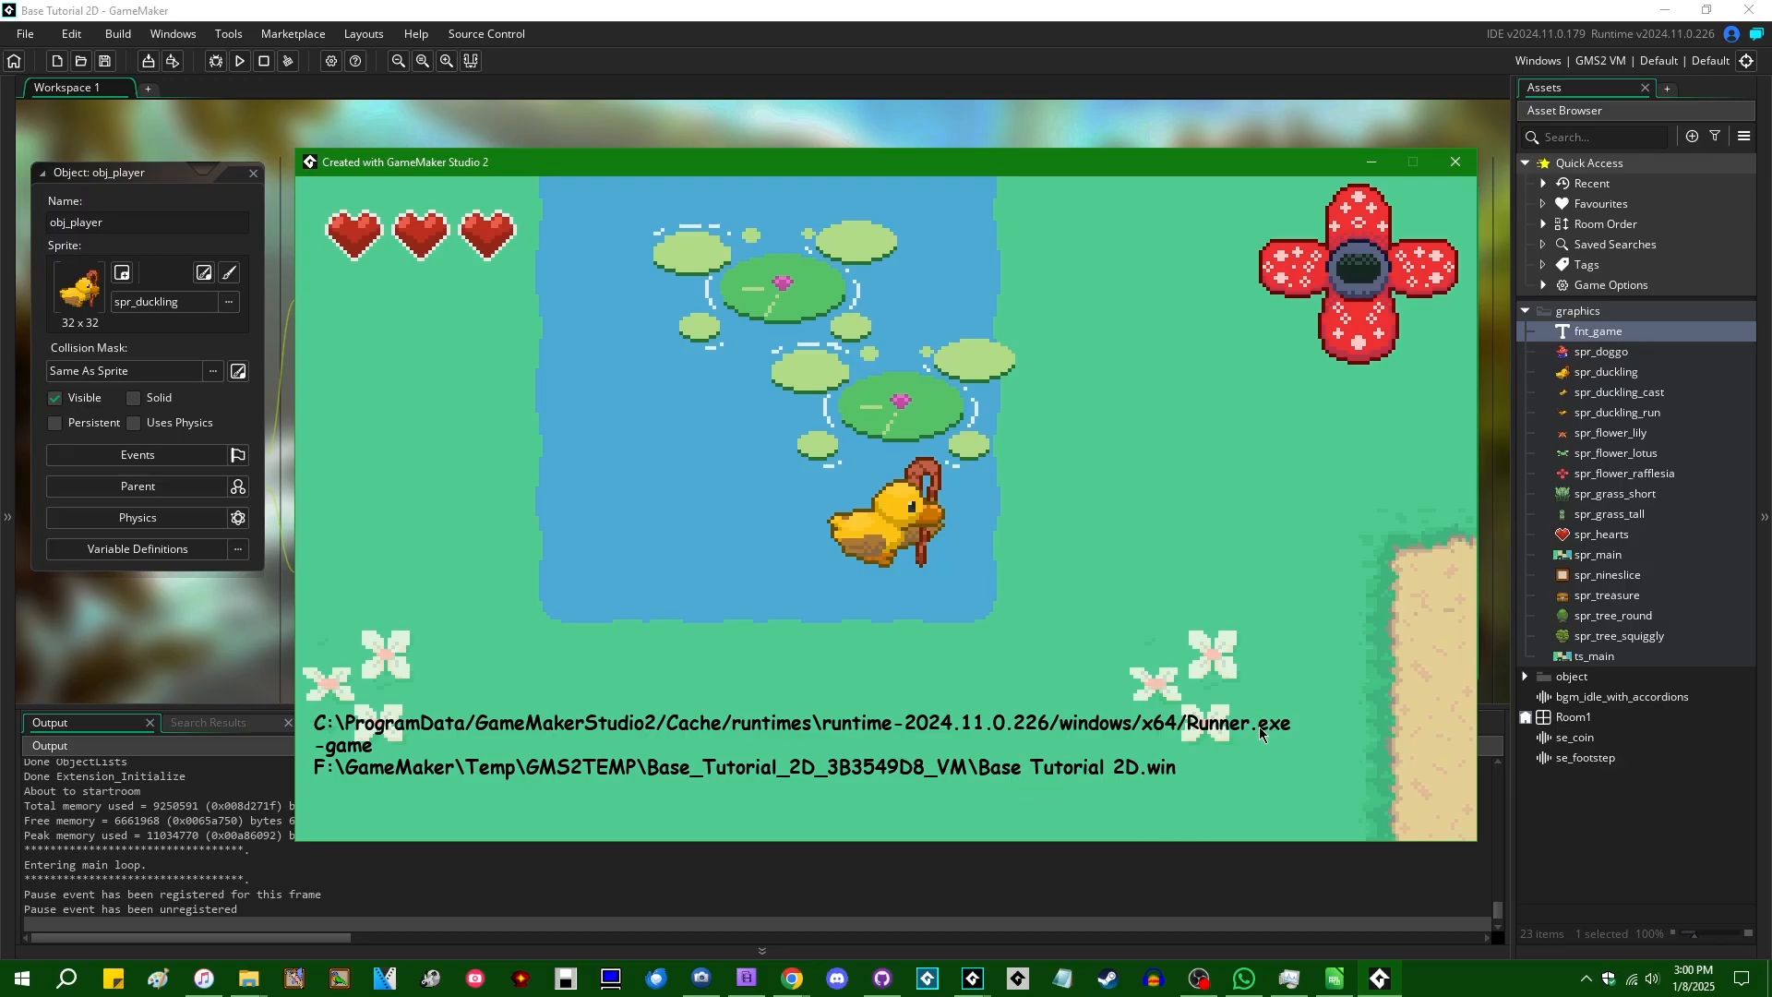
mouse_move(381, 761)
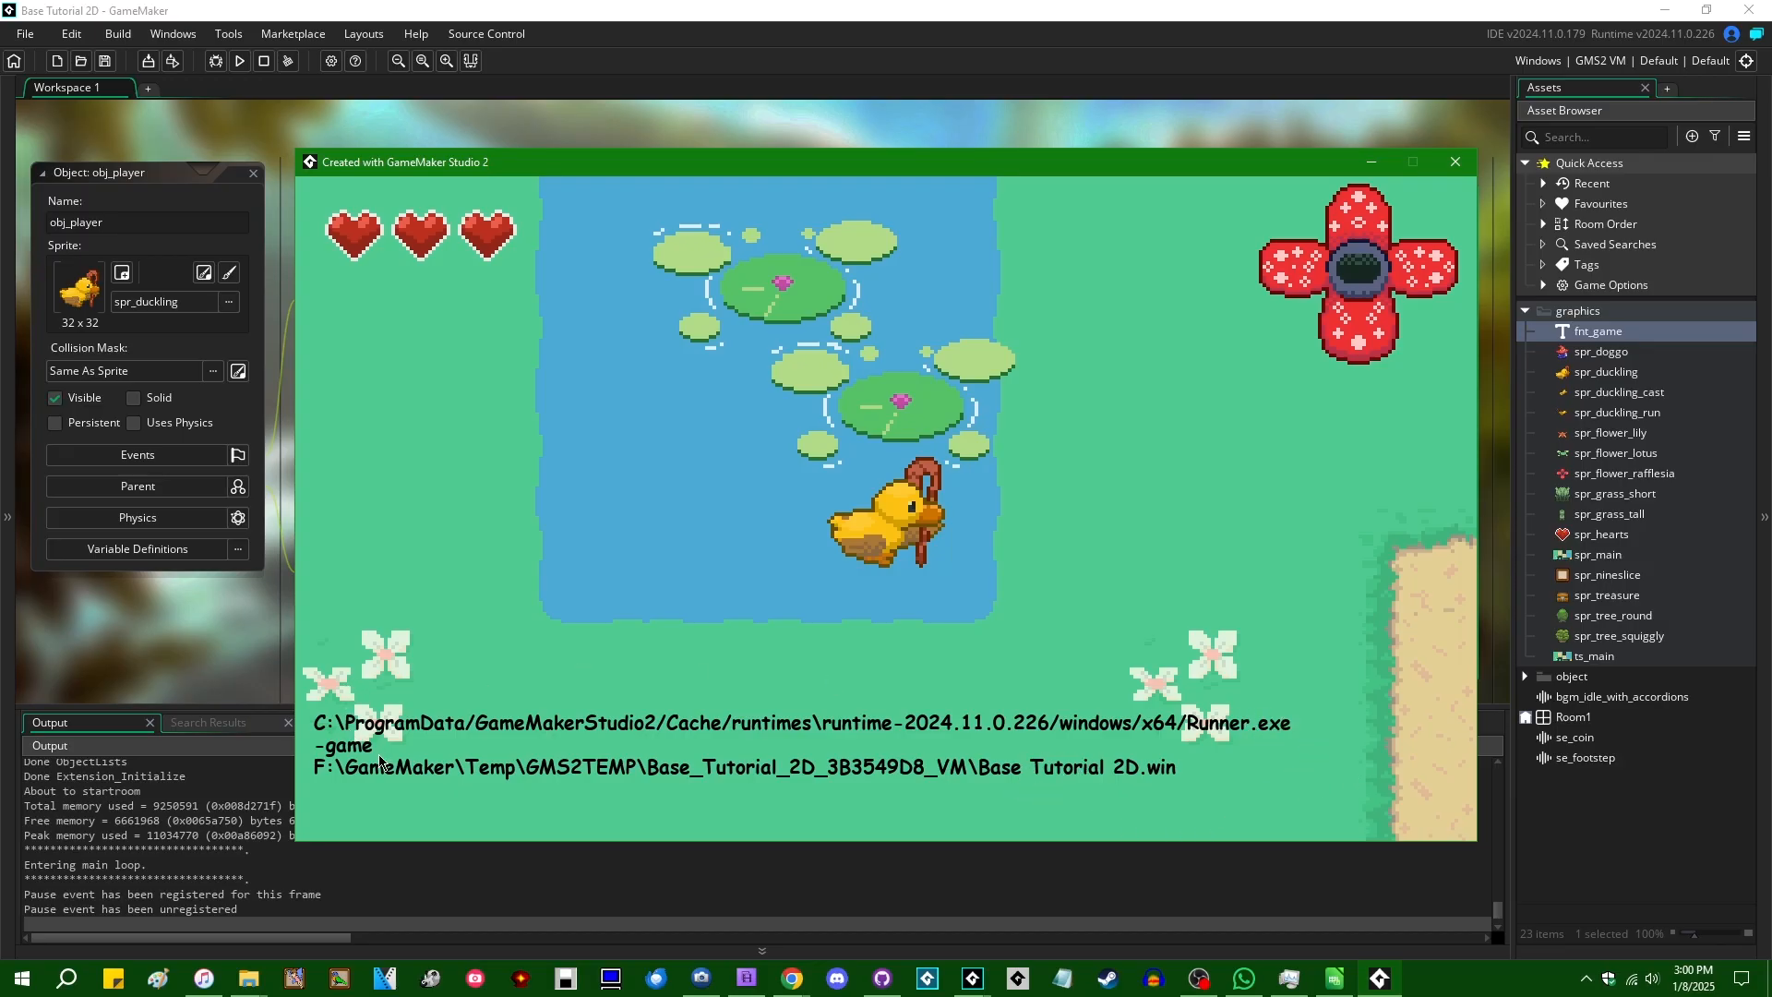
mouse_move(856, 749)
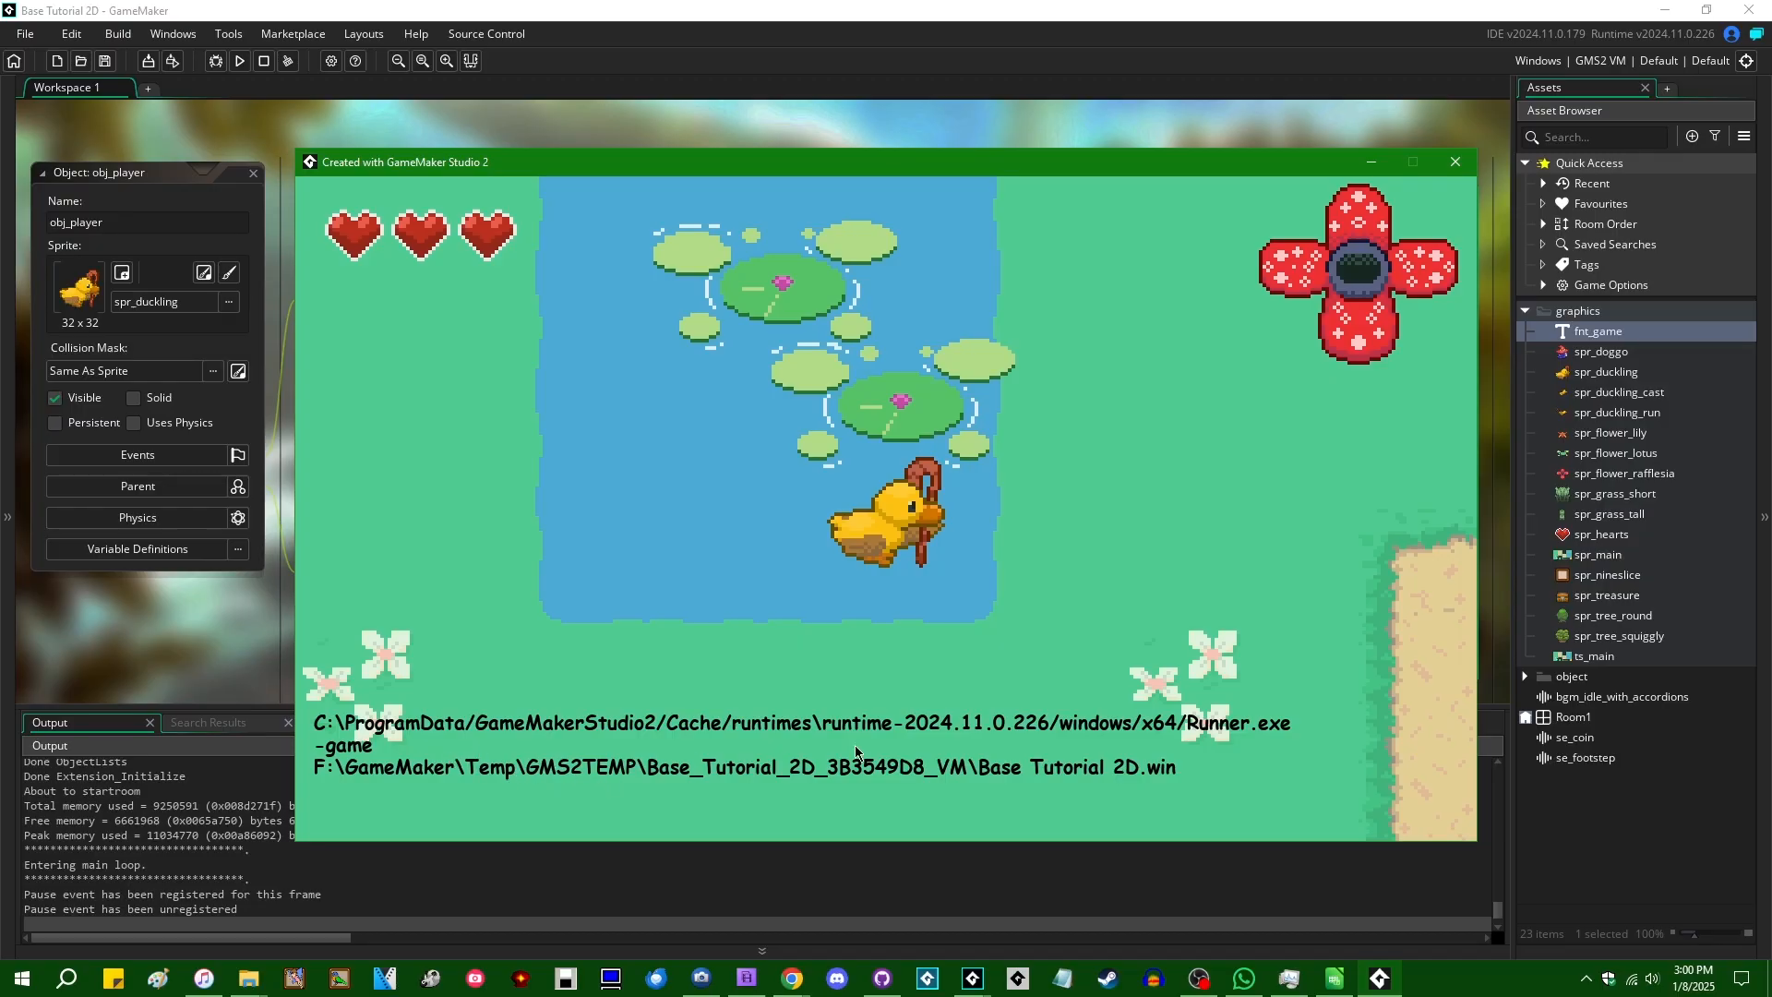
mouse_move(1302, 723)
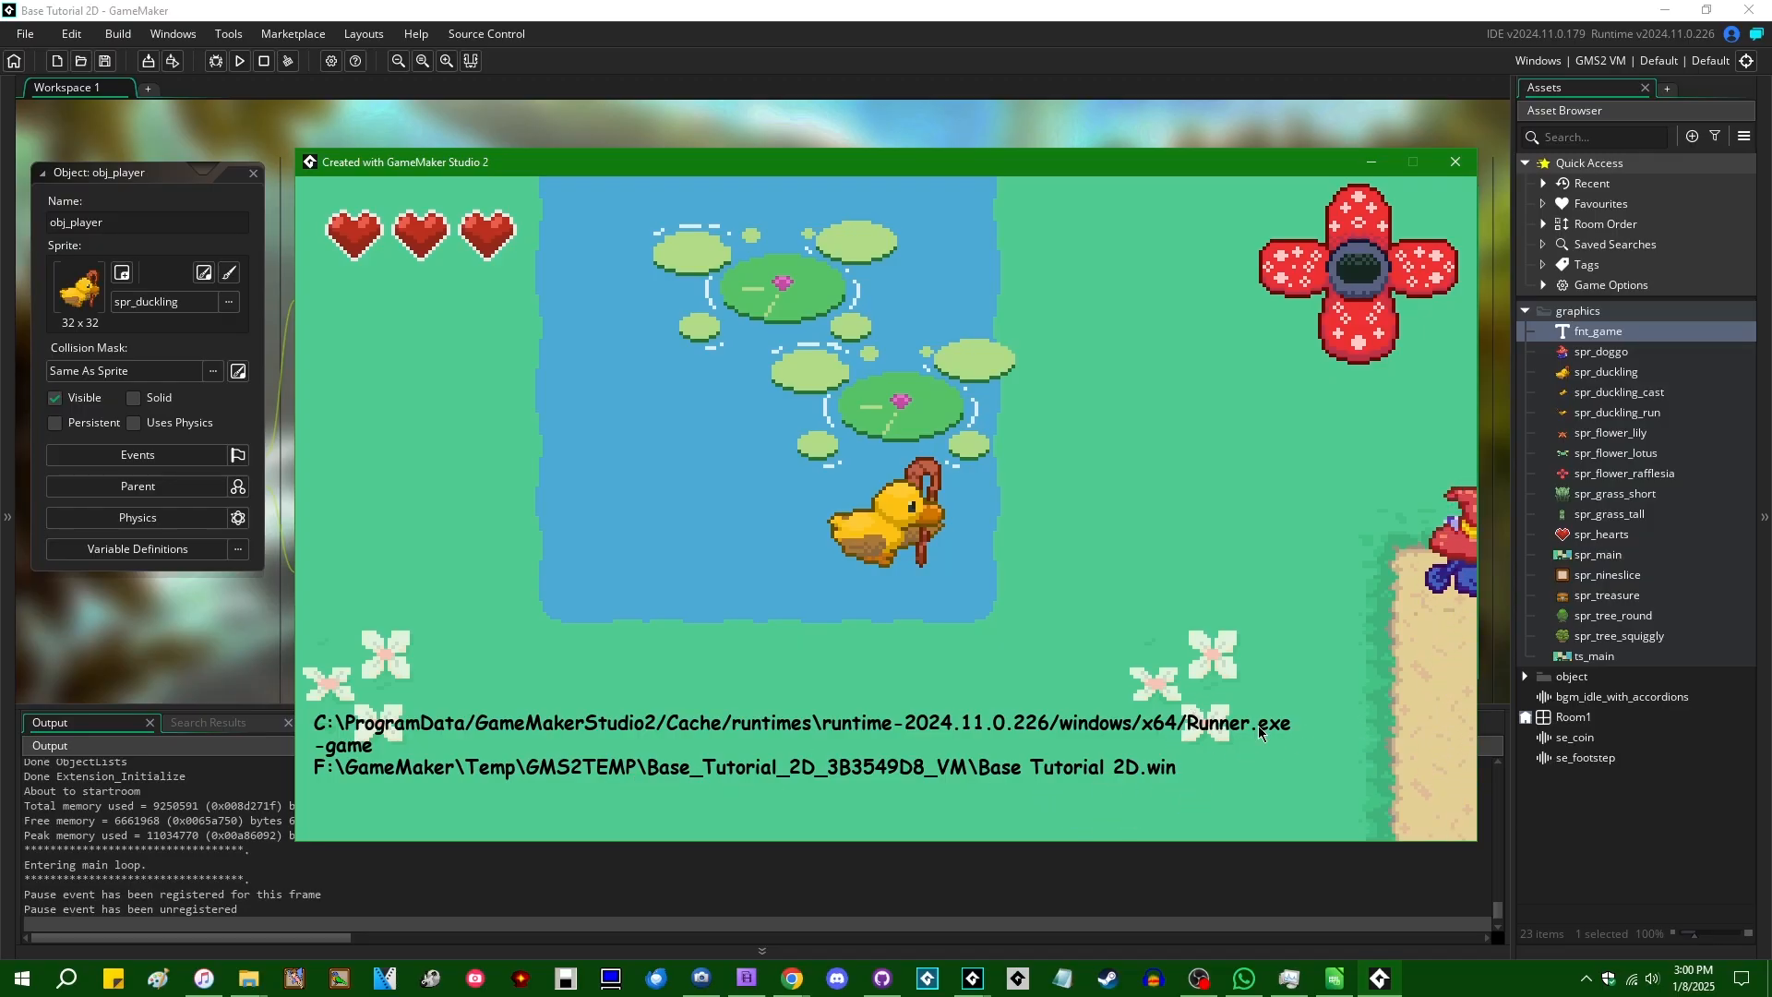
mouse_move(892, 731)
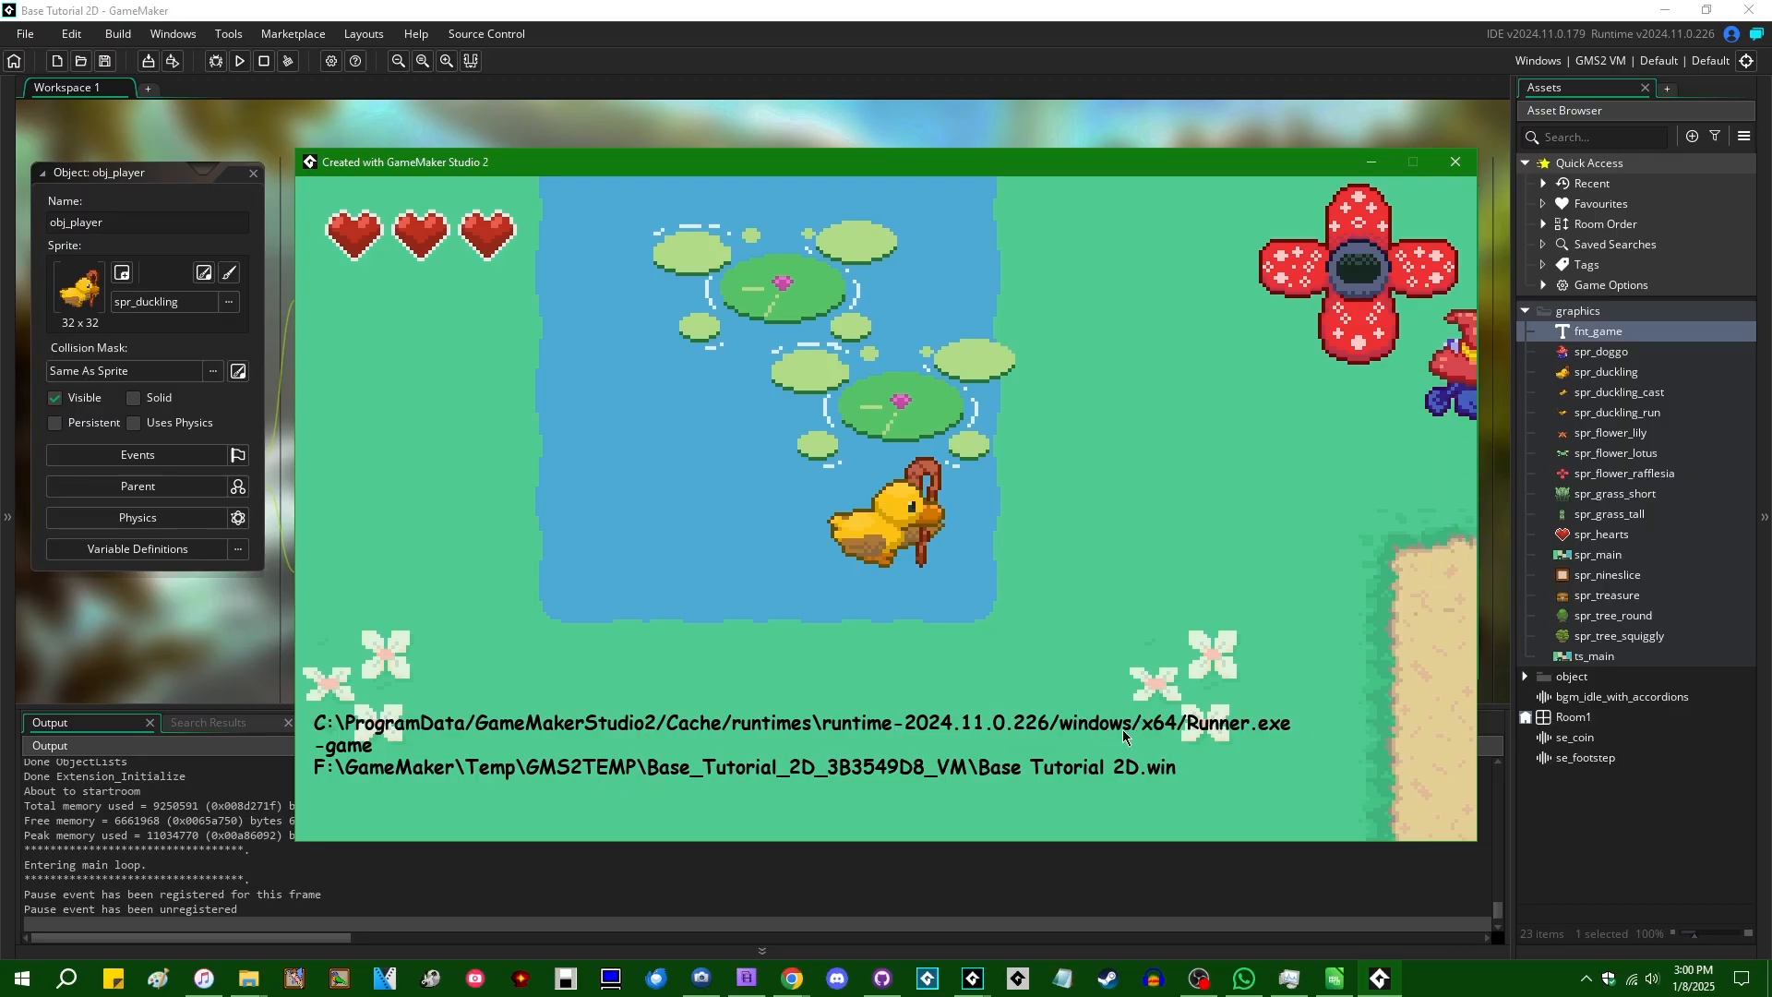
mouse_move(1243, 740)
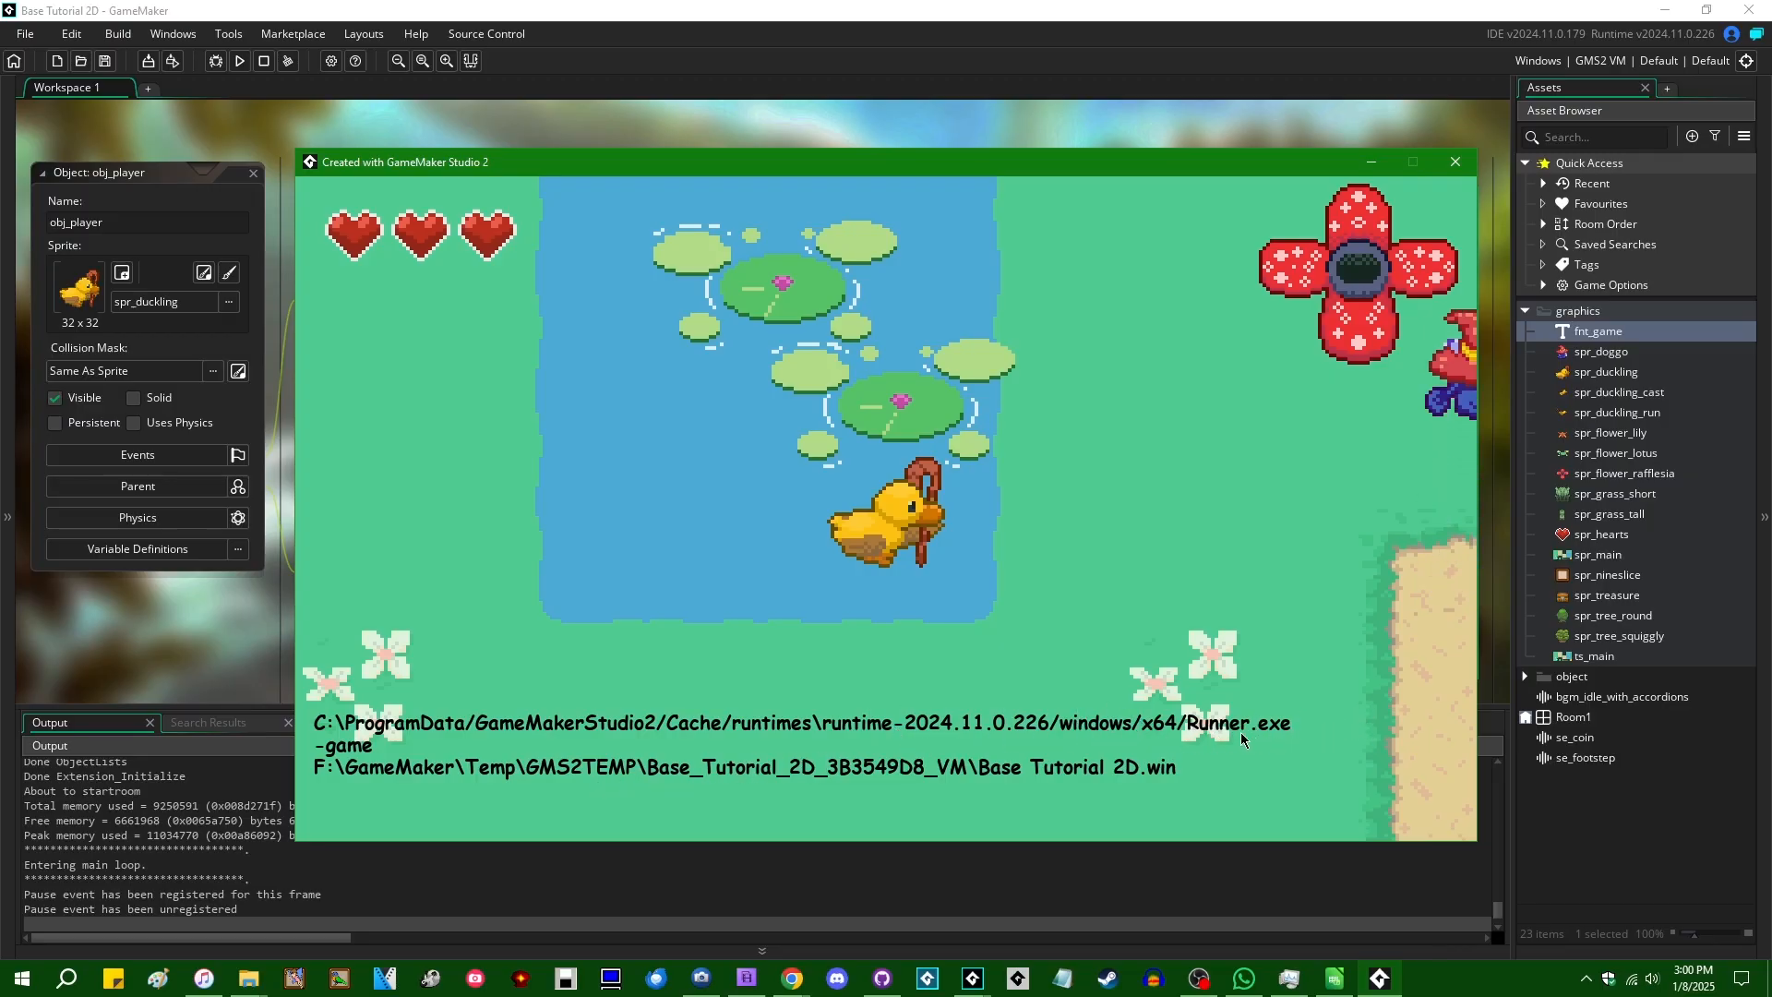
mouse_move(1051, 695)
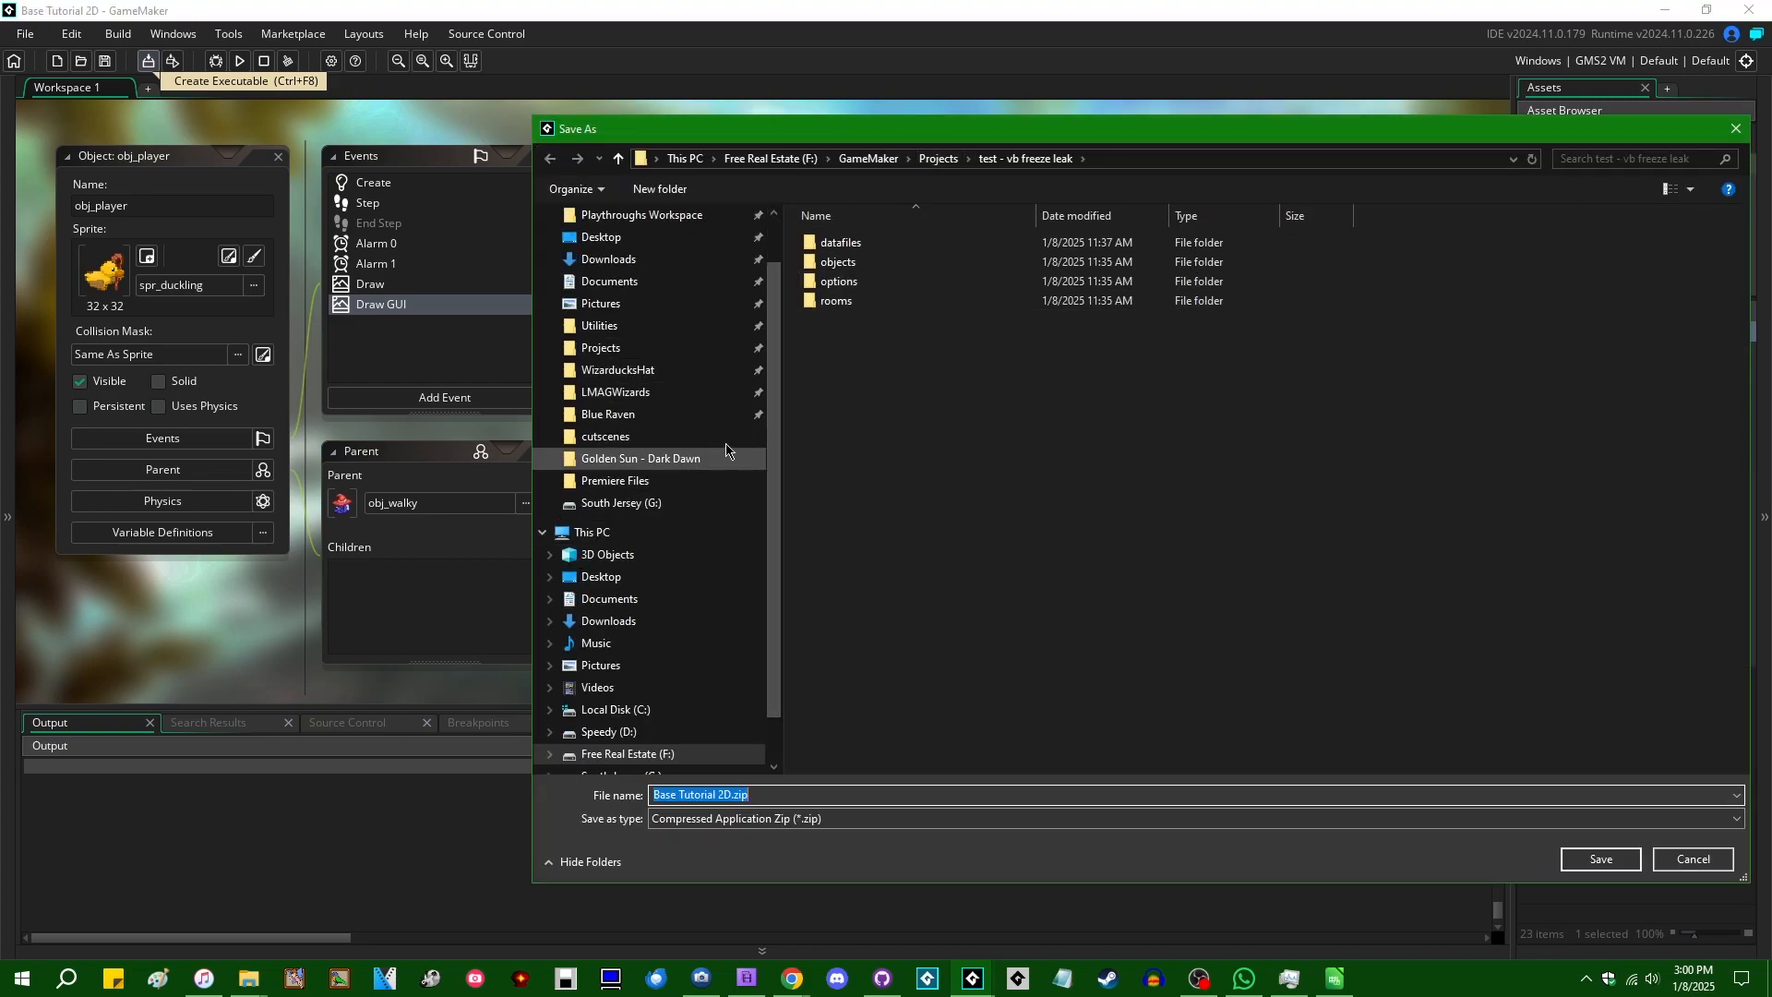
Step: Save the executable over the existing Base Tutorial 2D.zip in BaseProject2D, confirming replacement
click(936, 158)
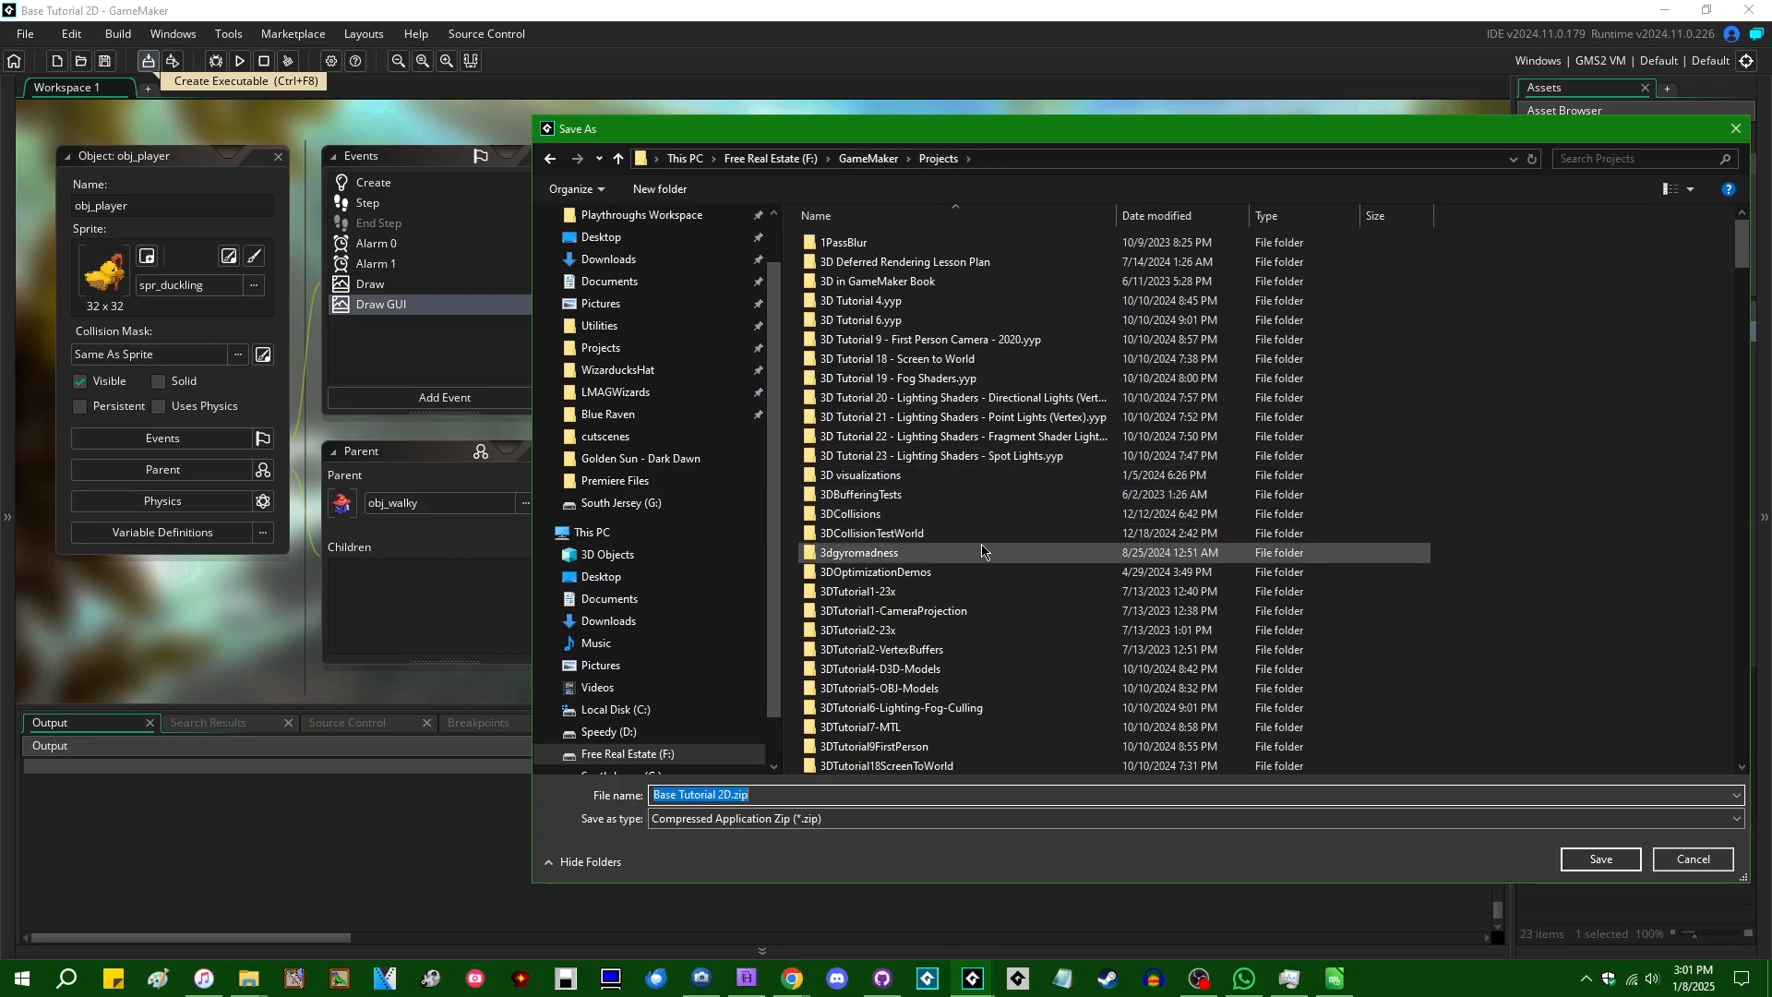
scroll(down, 3)
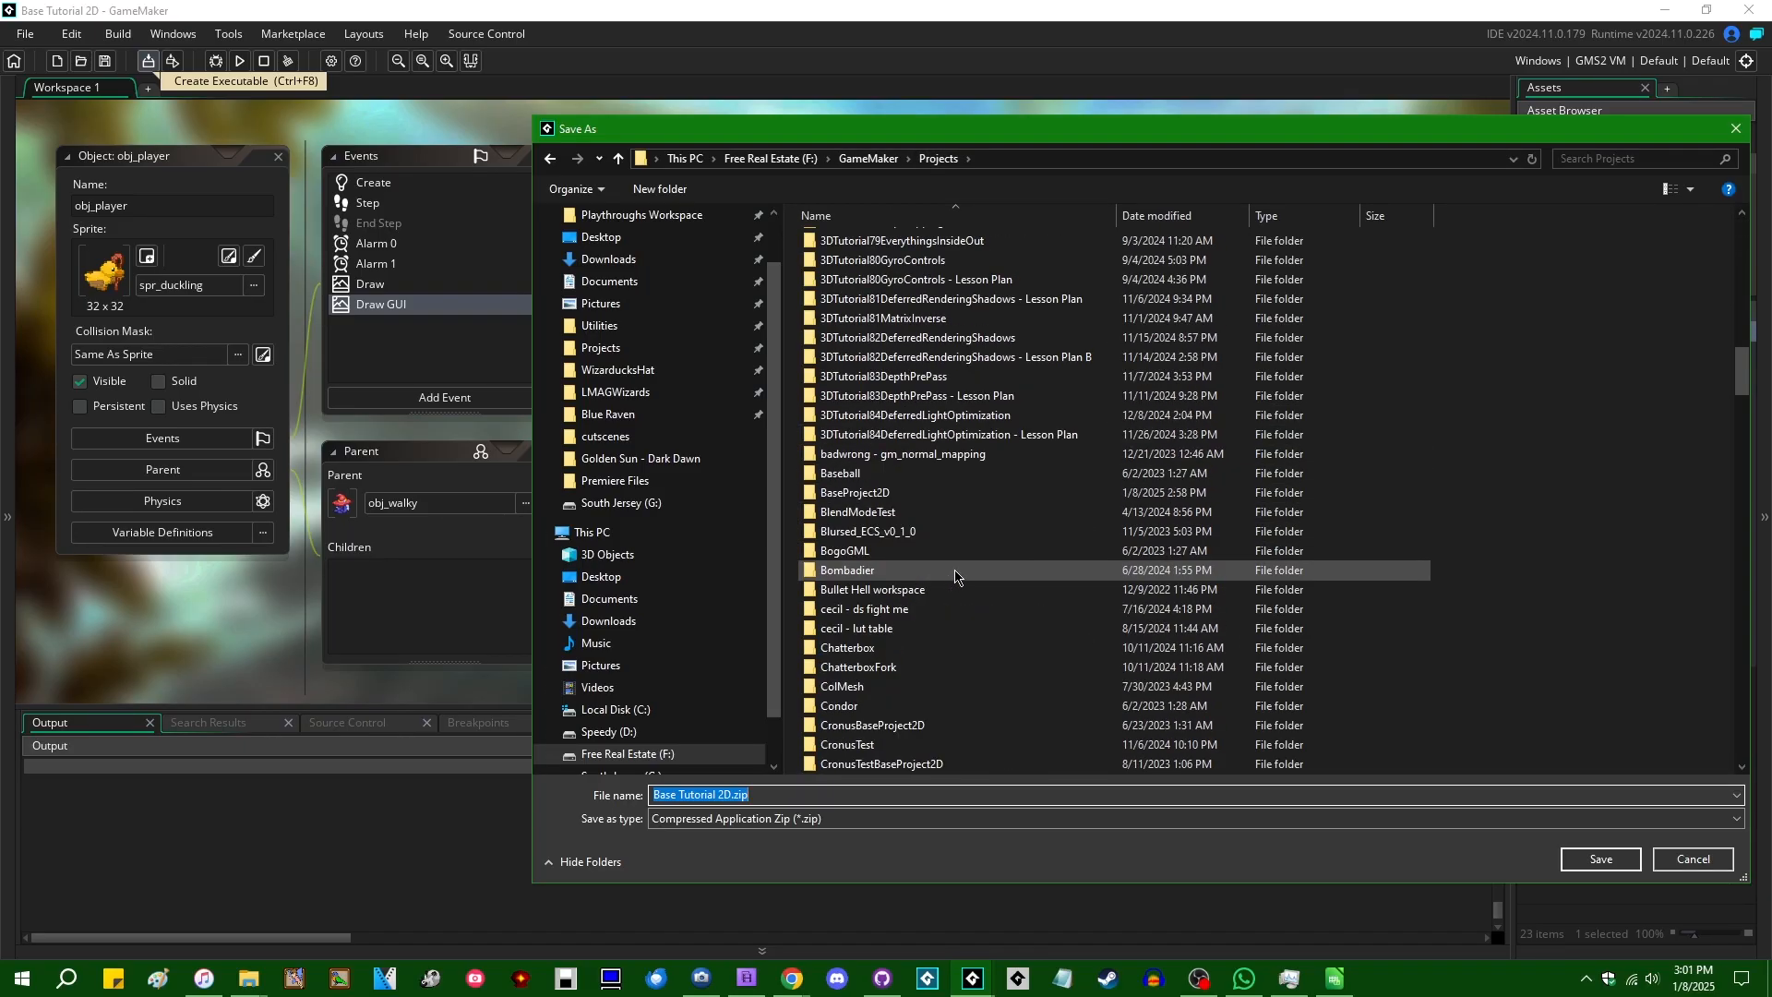
double_click(856, 492)
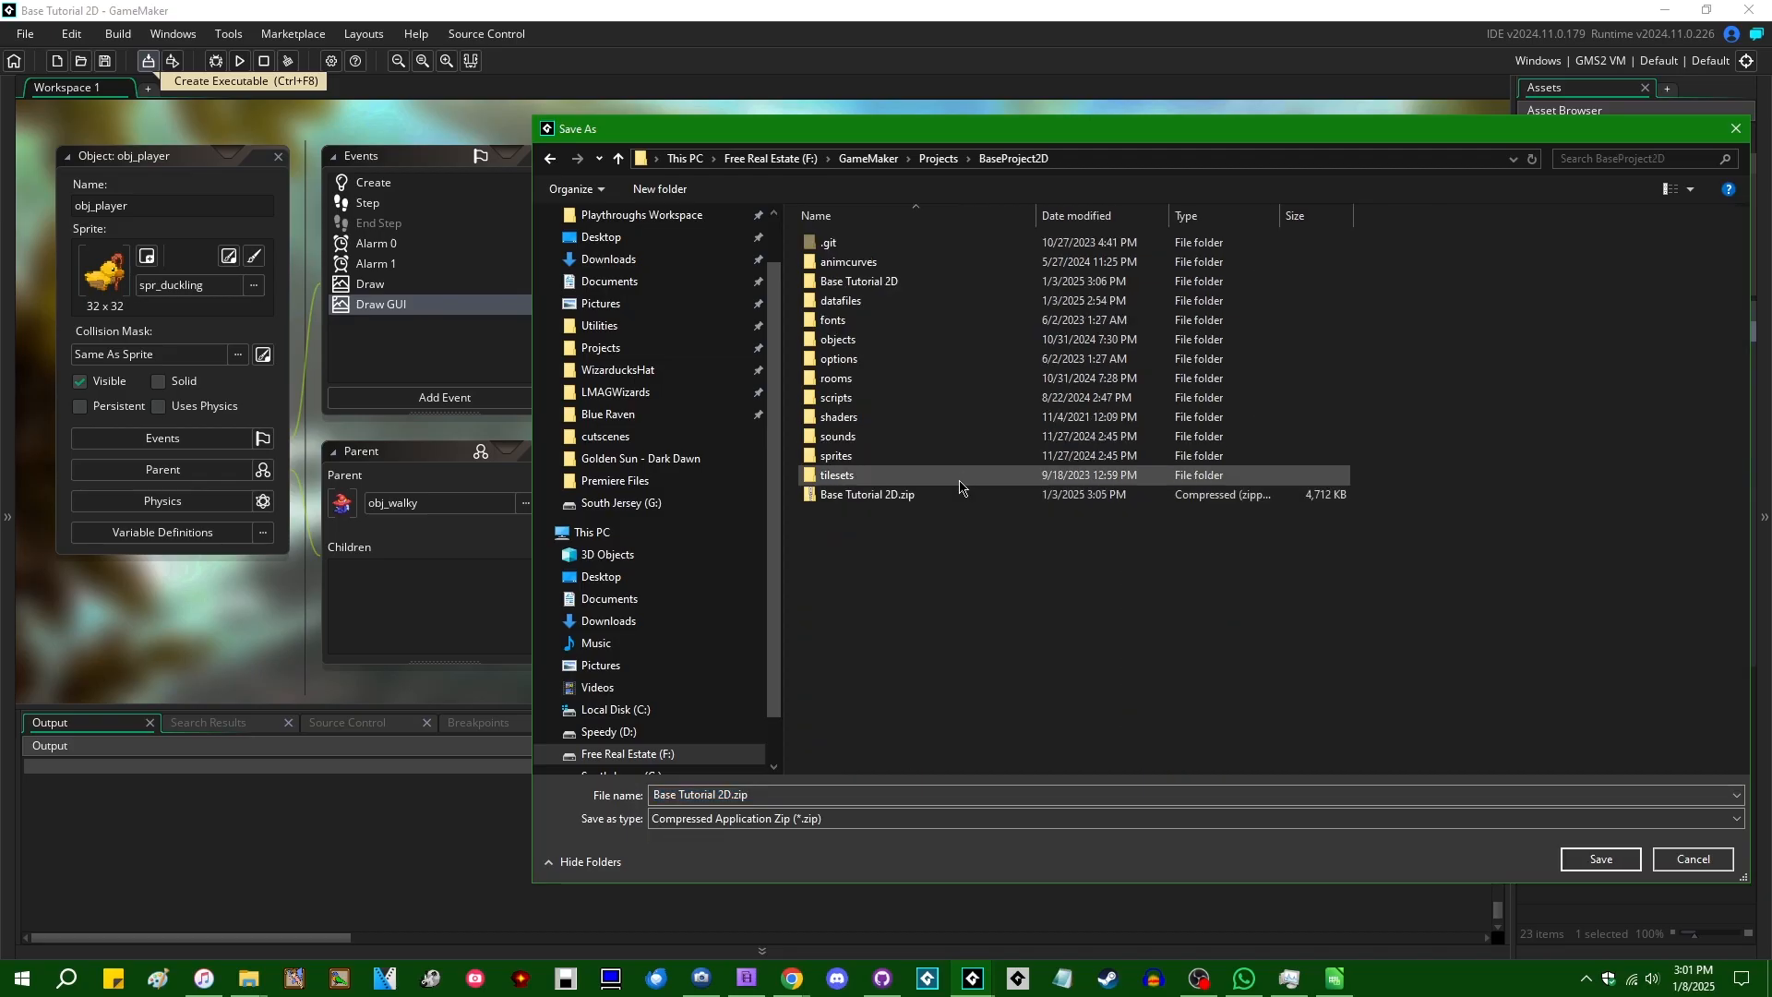
click(867, 494)
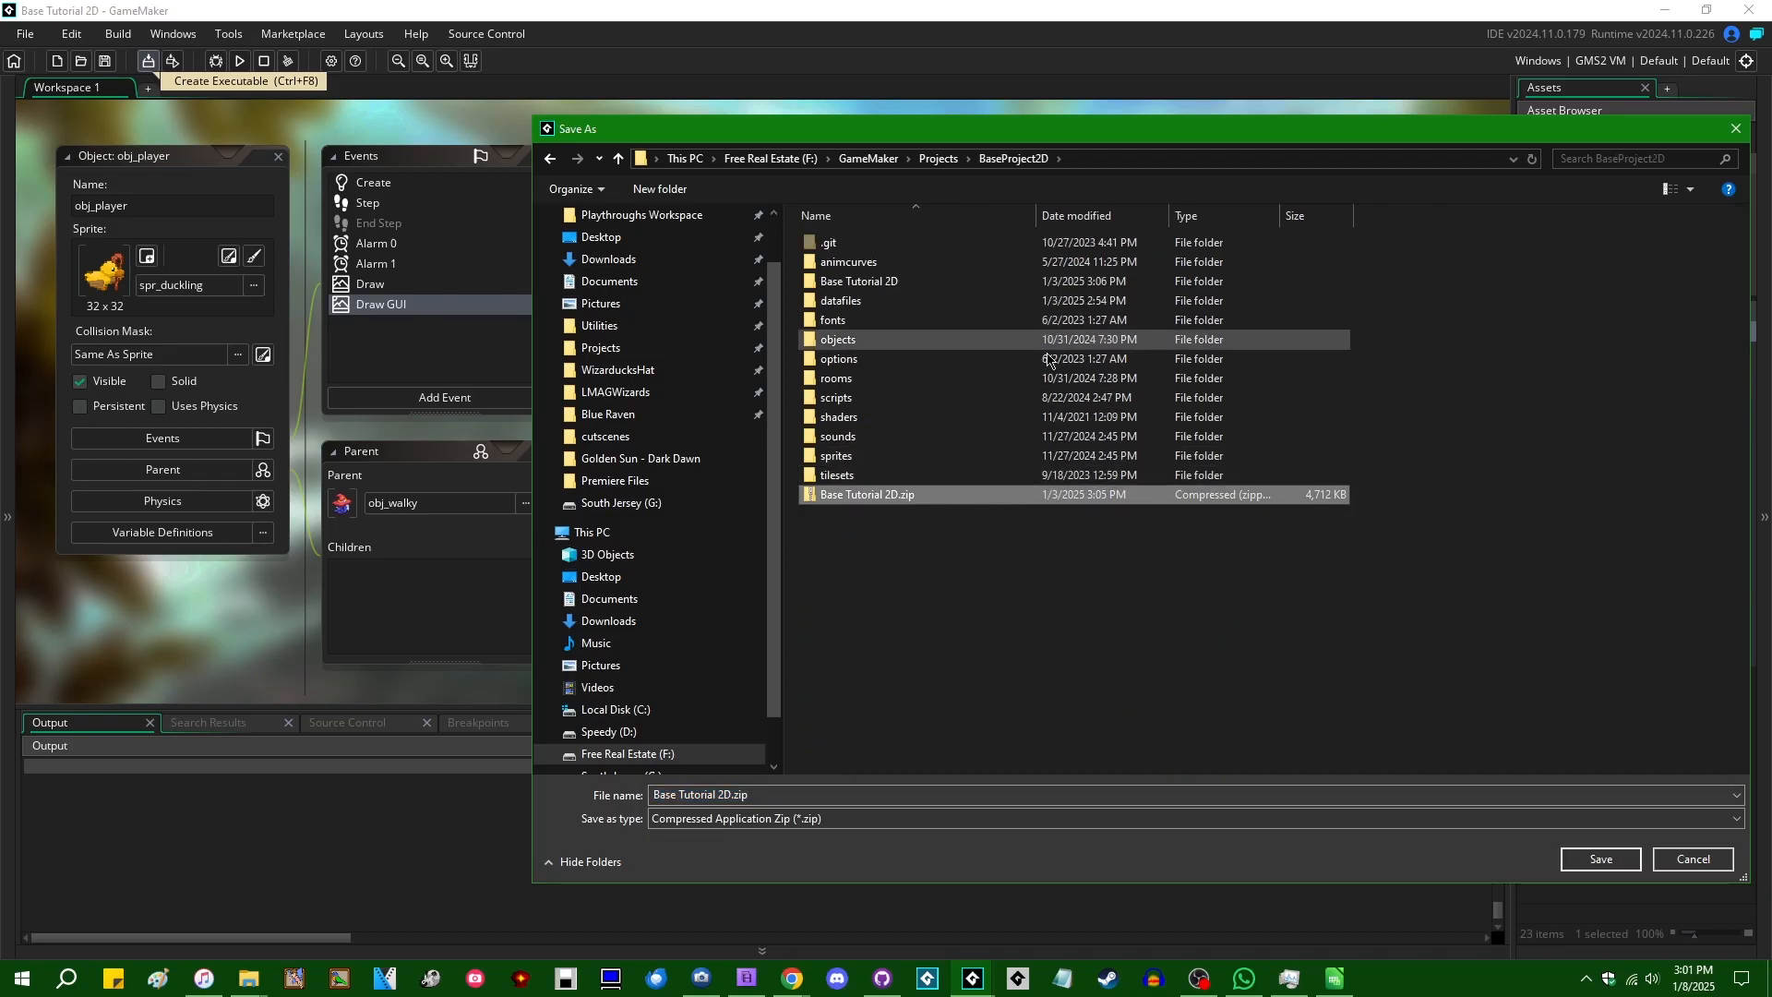
click(1597, 859)
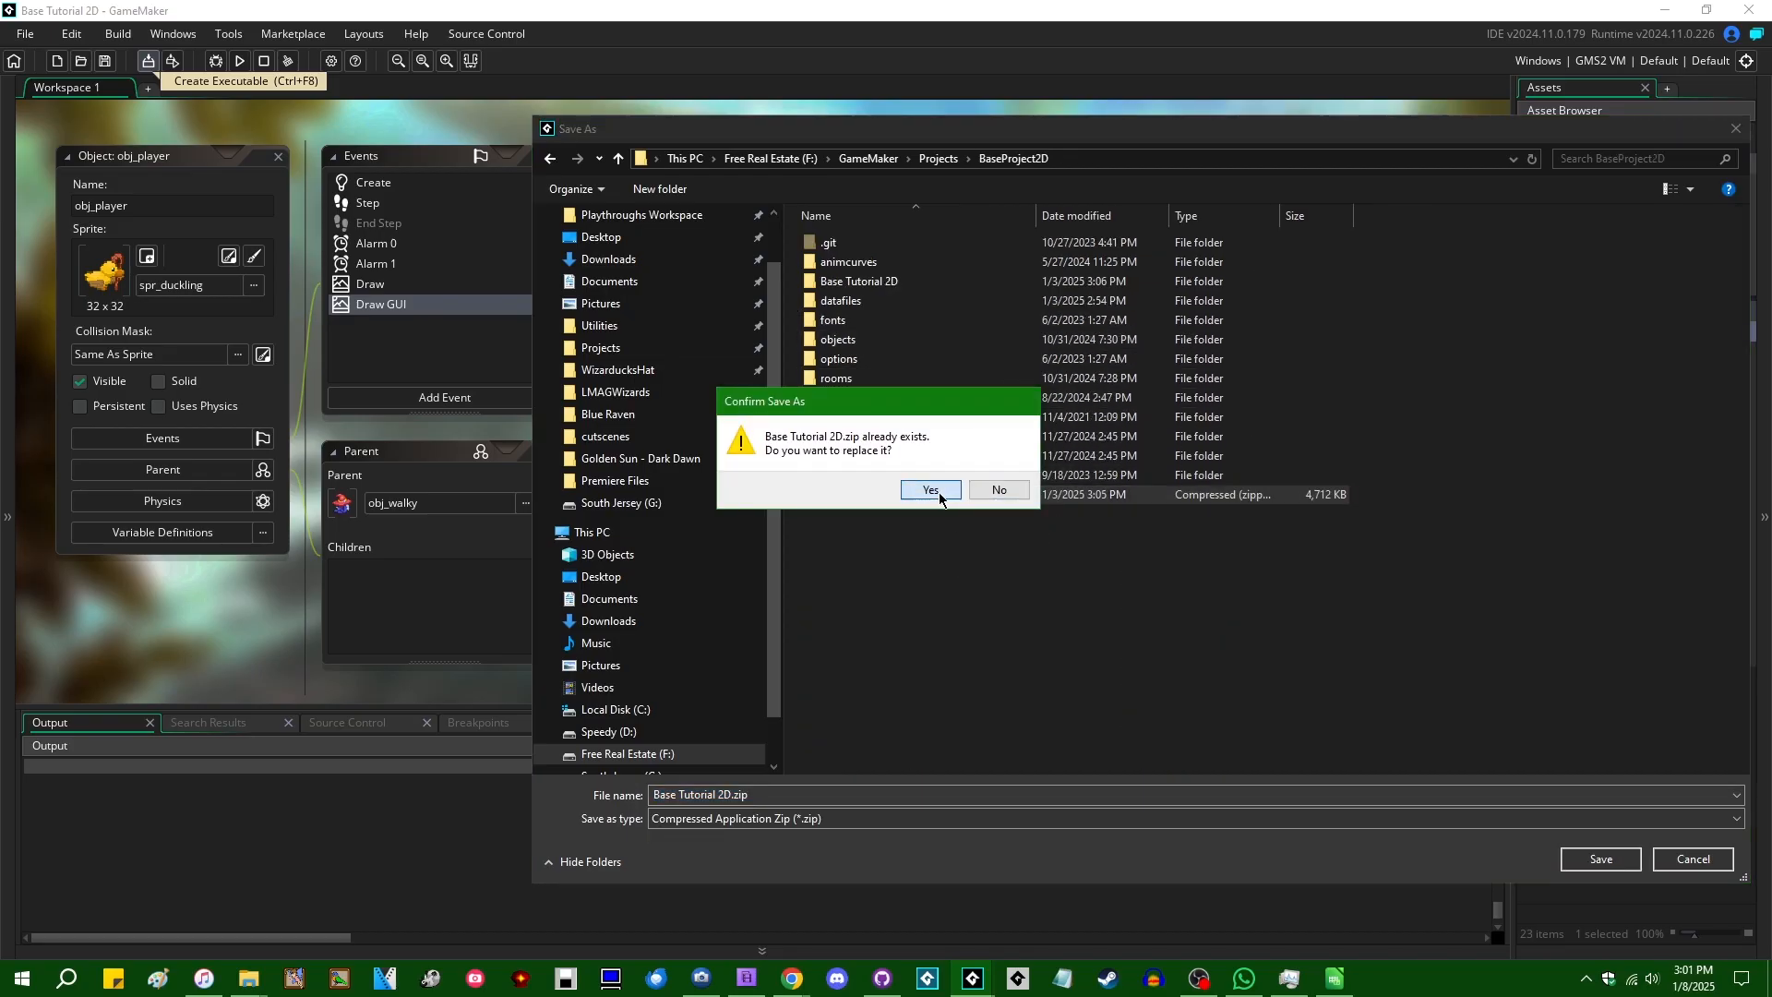
click(927, 489)
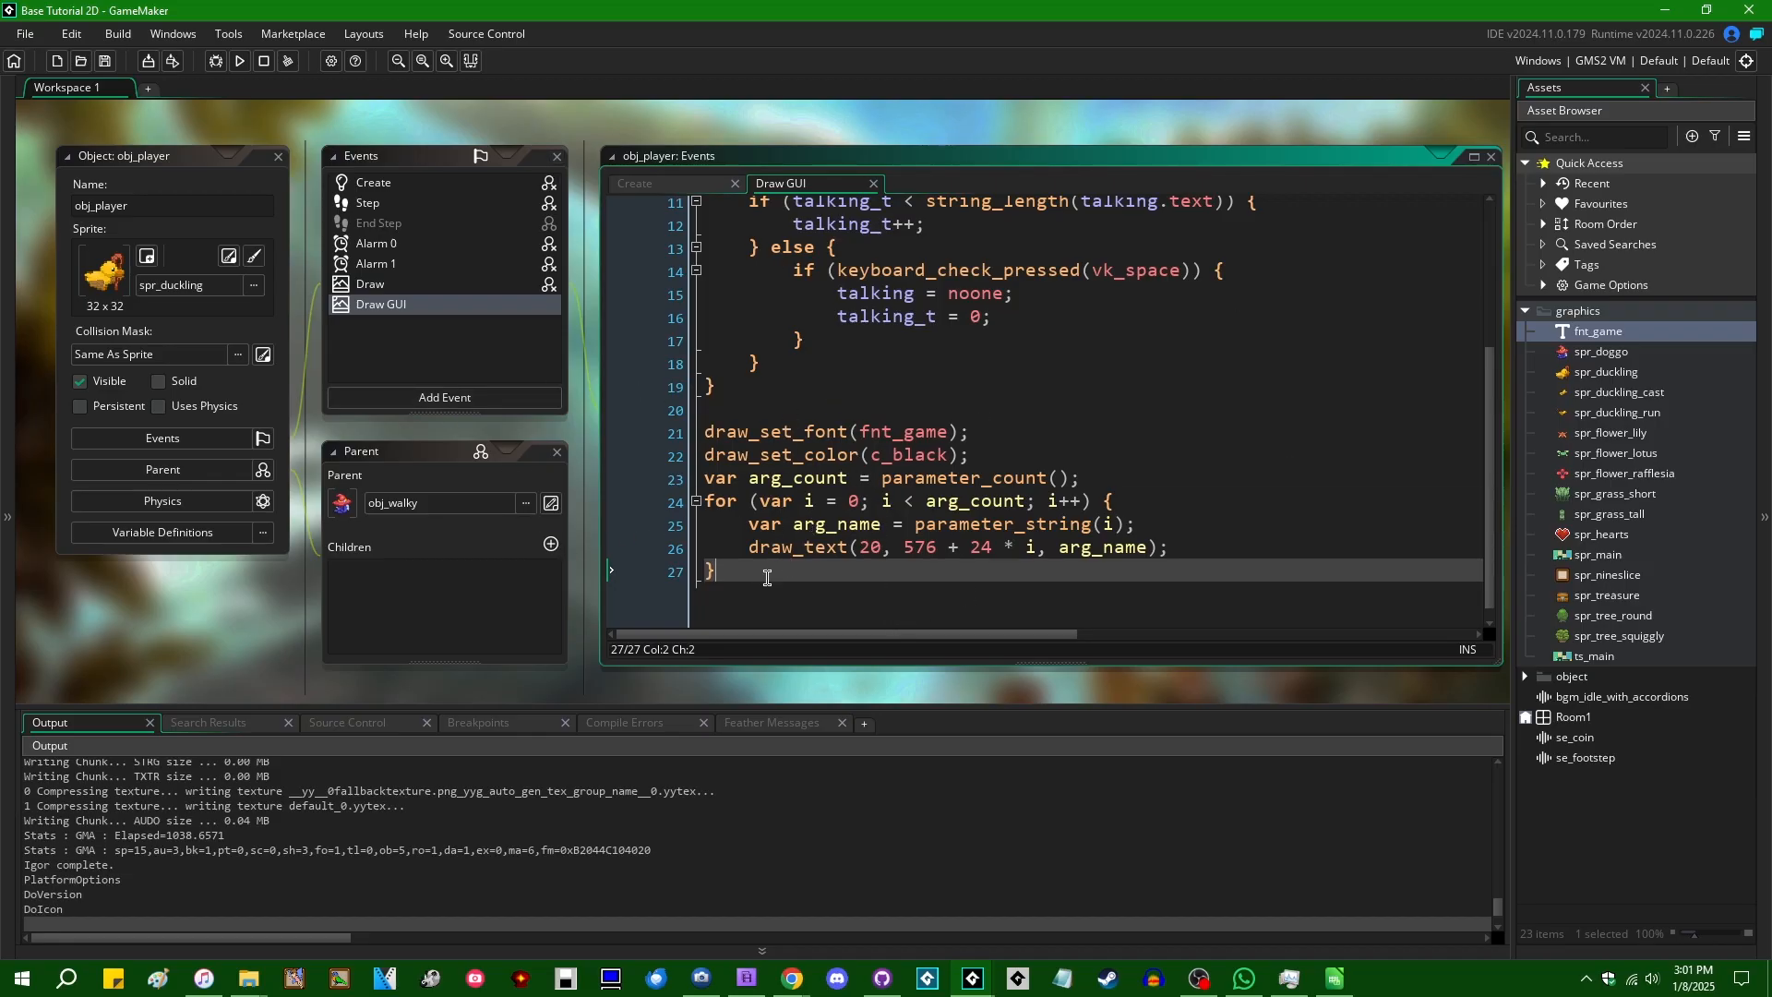
mouse_move(664, 414)
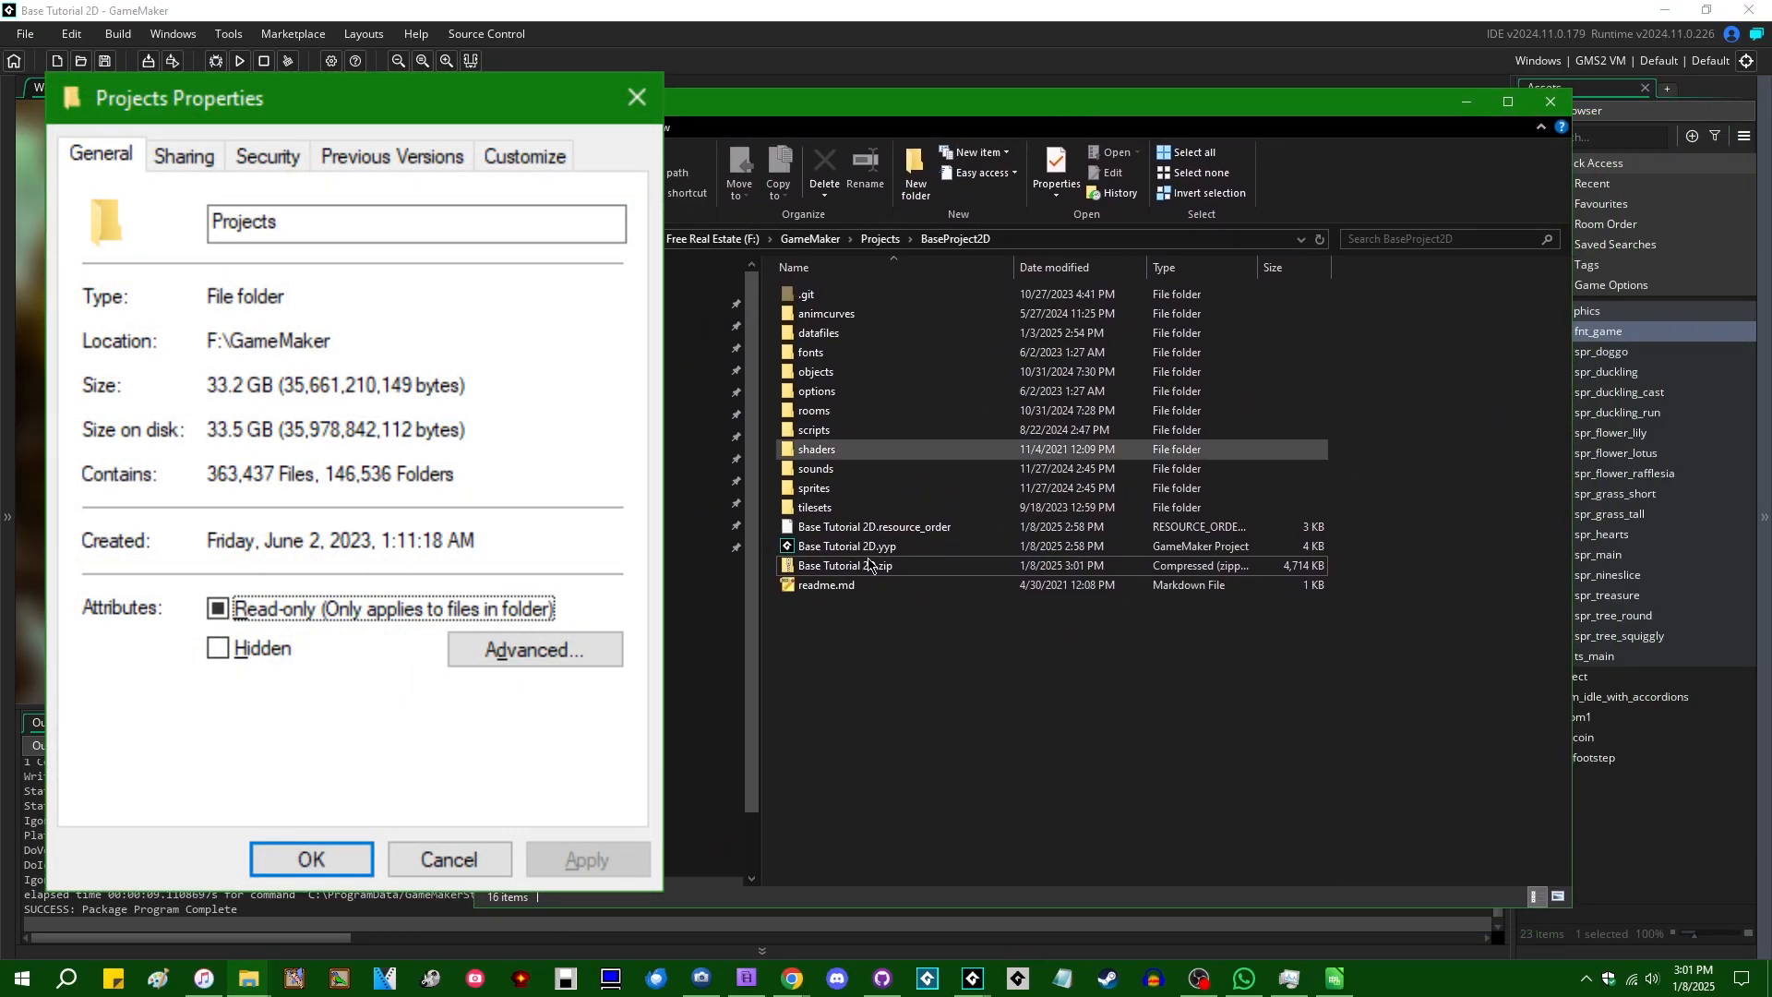
Step: Dismiss the Projects properties, open the Base Tutorial 2D build folder, and select Base Tutorial 2D.exe
click(844, 565)
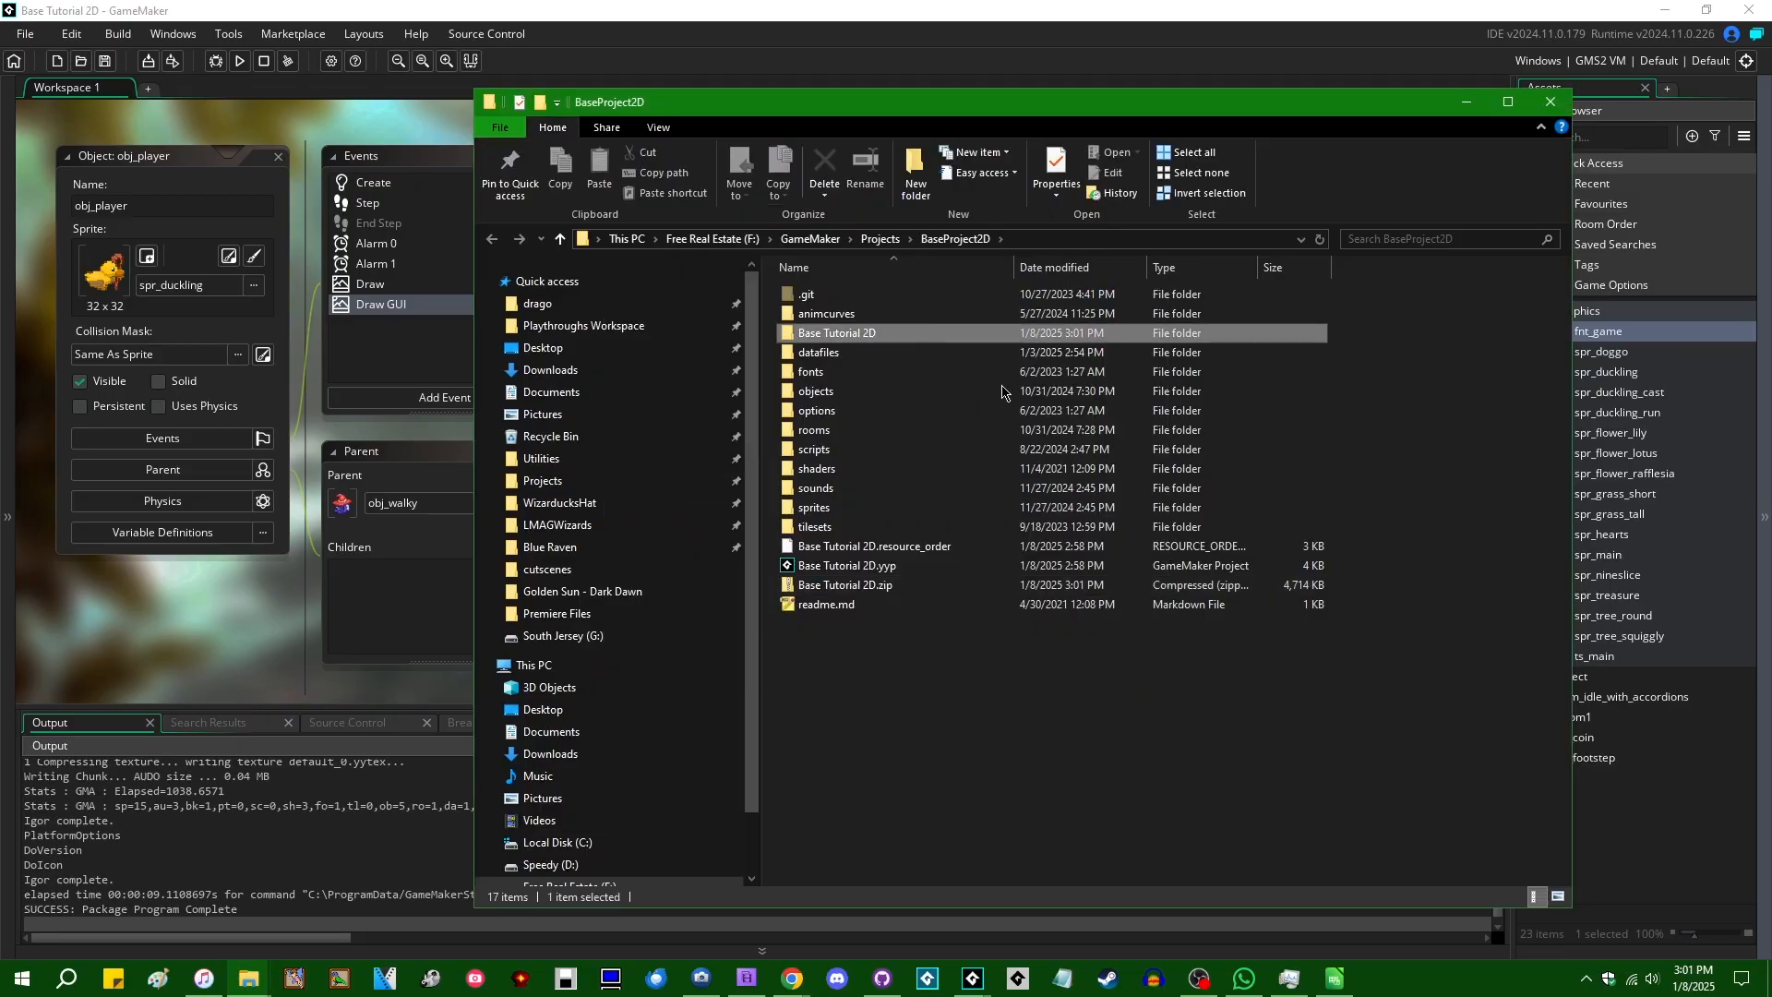
double_click(836, 332)
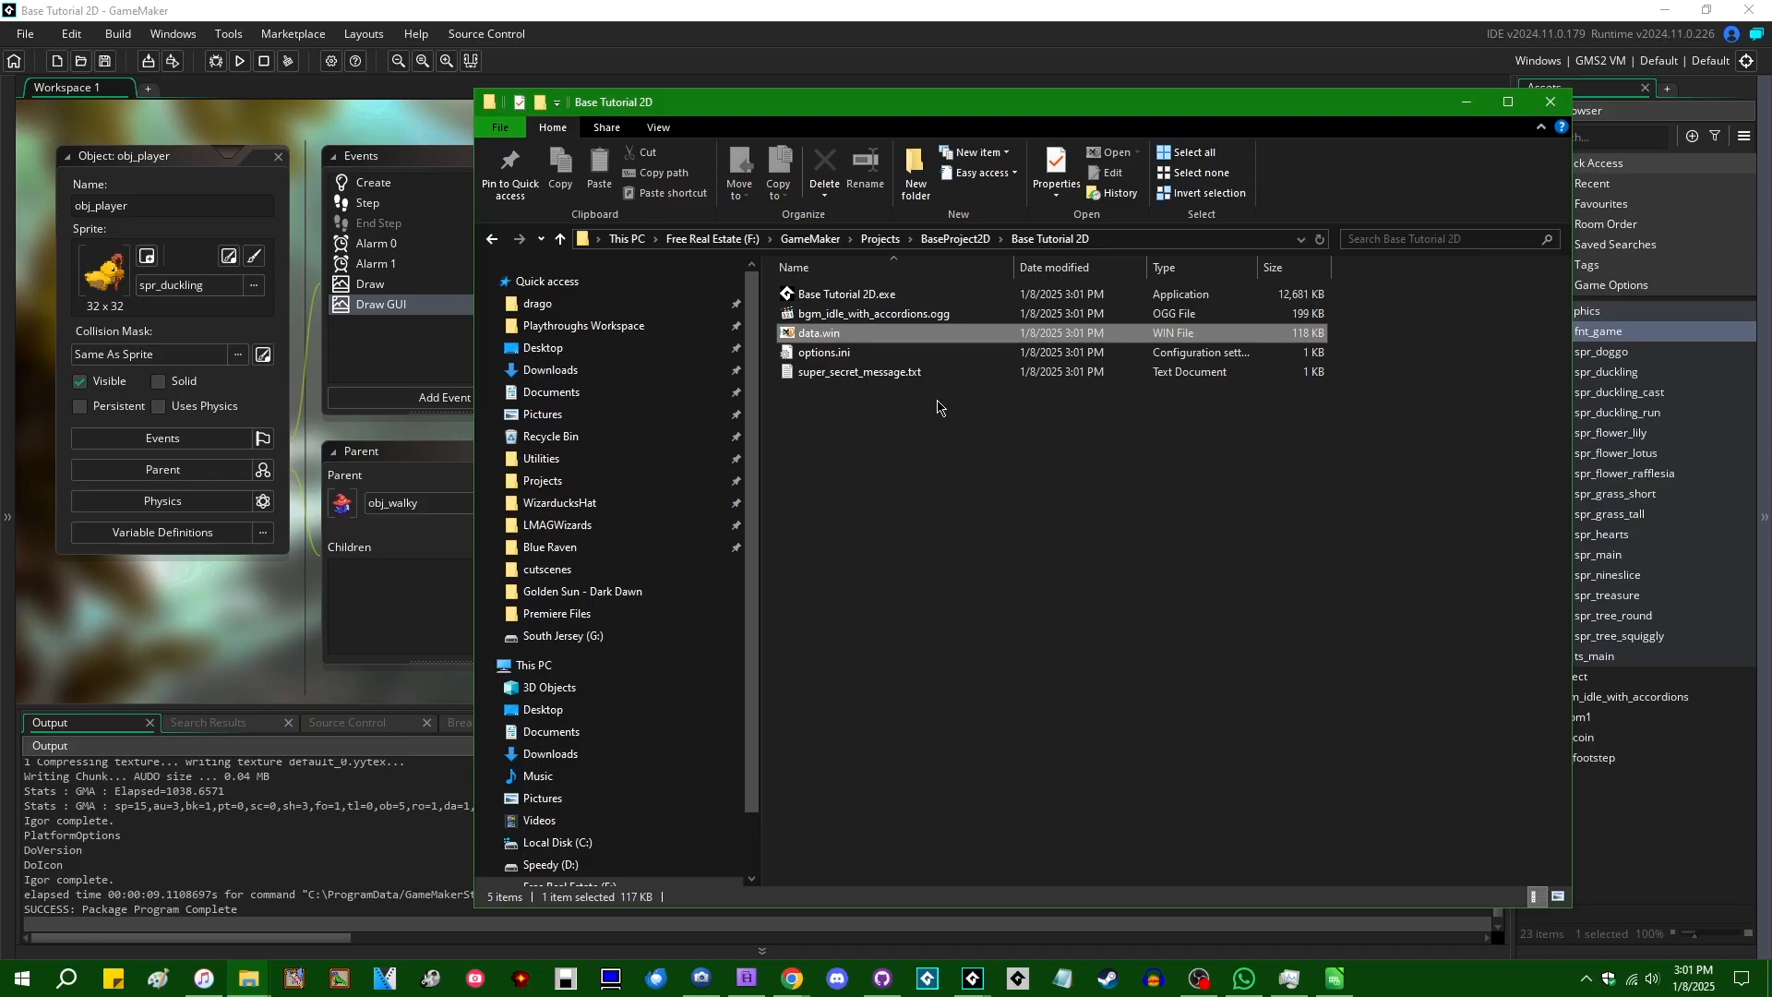
mouse_move(870, 353)
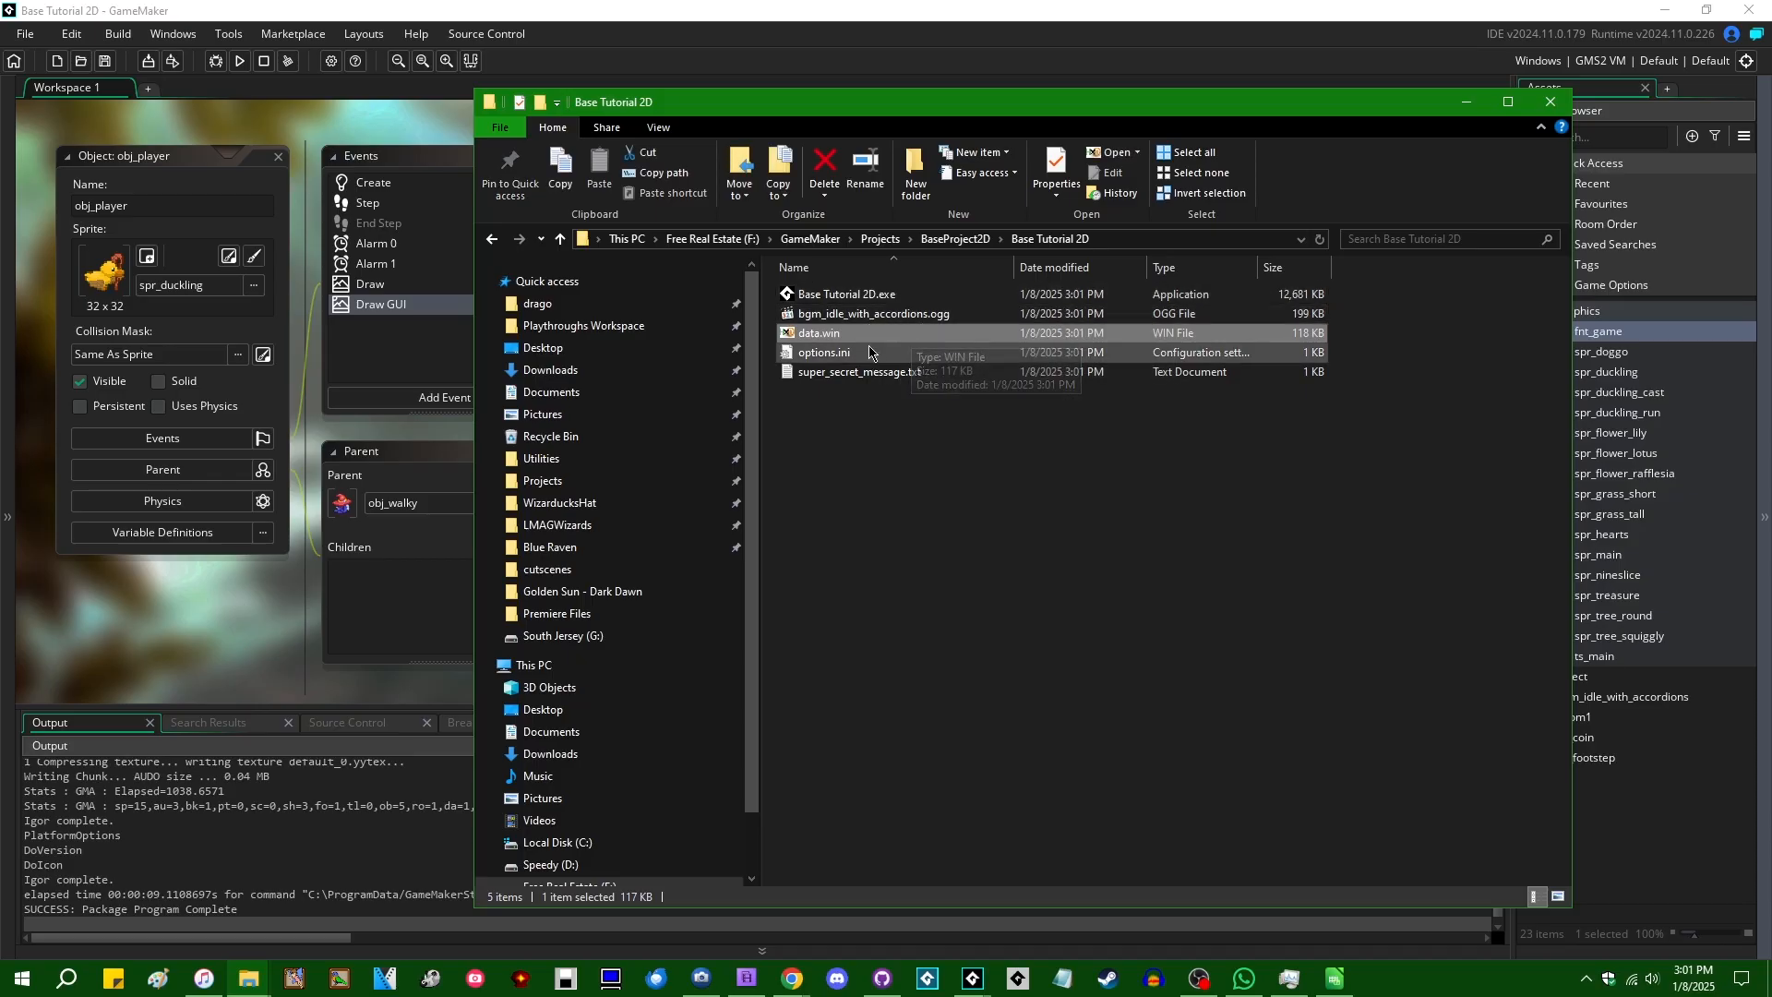
mouse_move(892, 332)
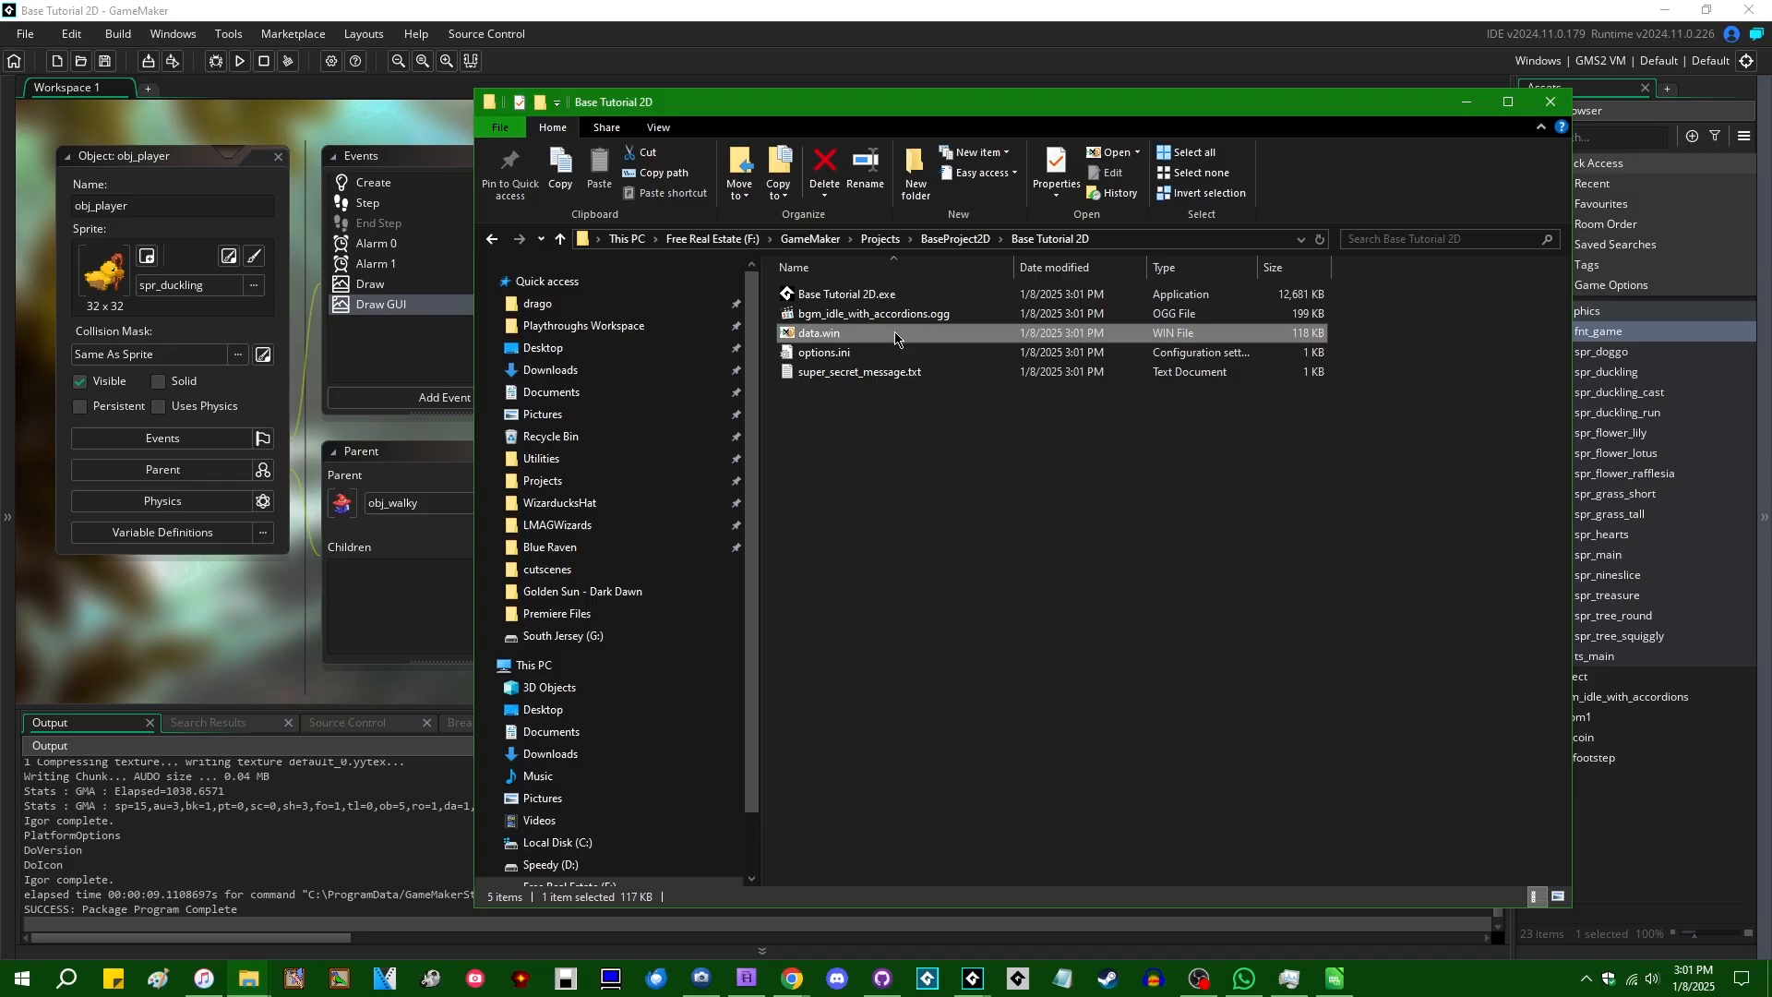
mouse_move(904, 341)
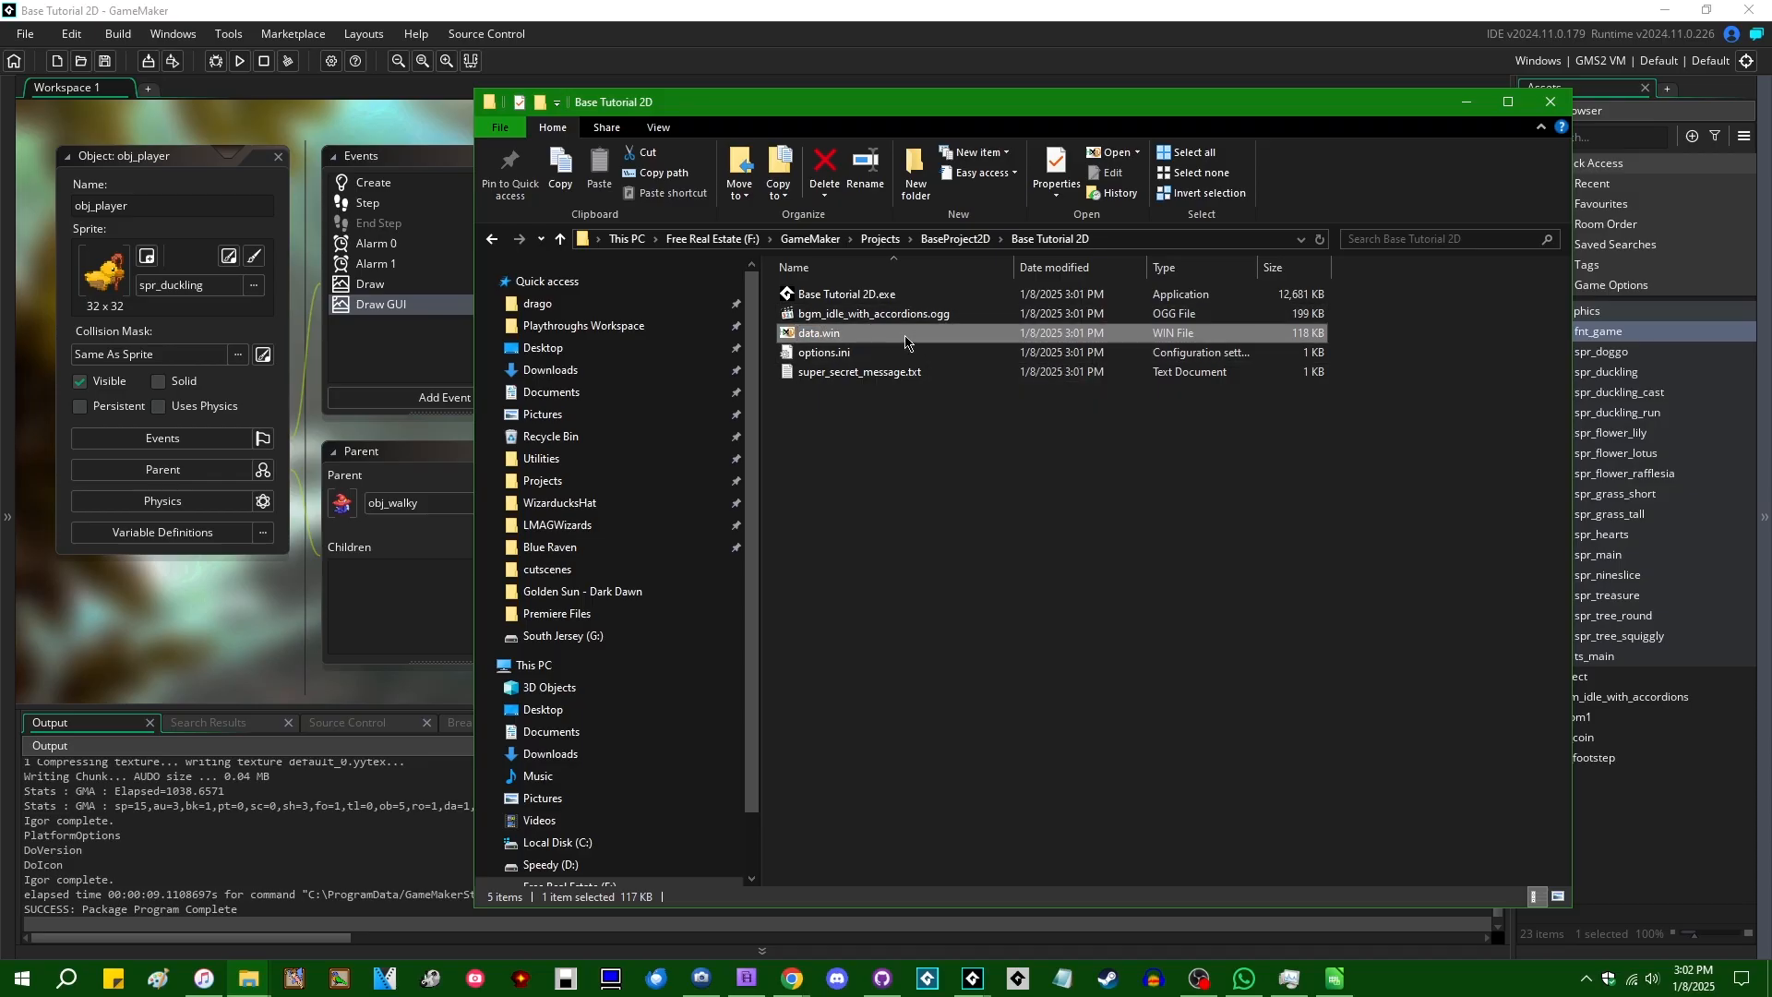
click(845, 293)
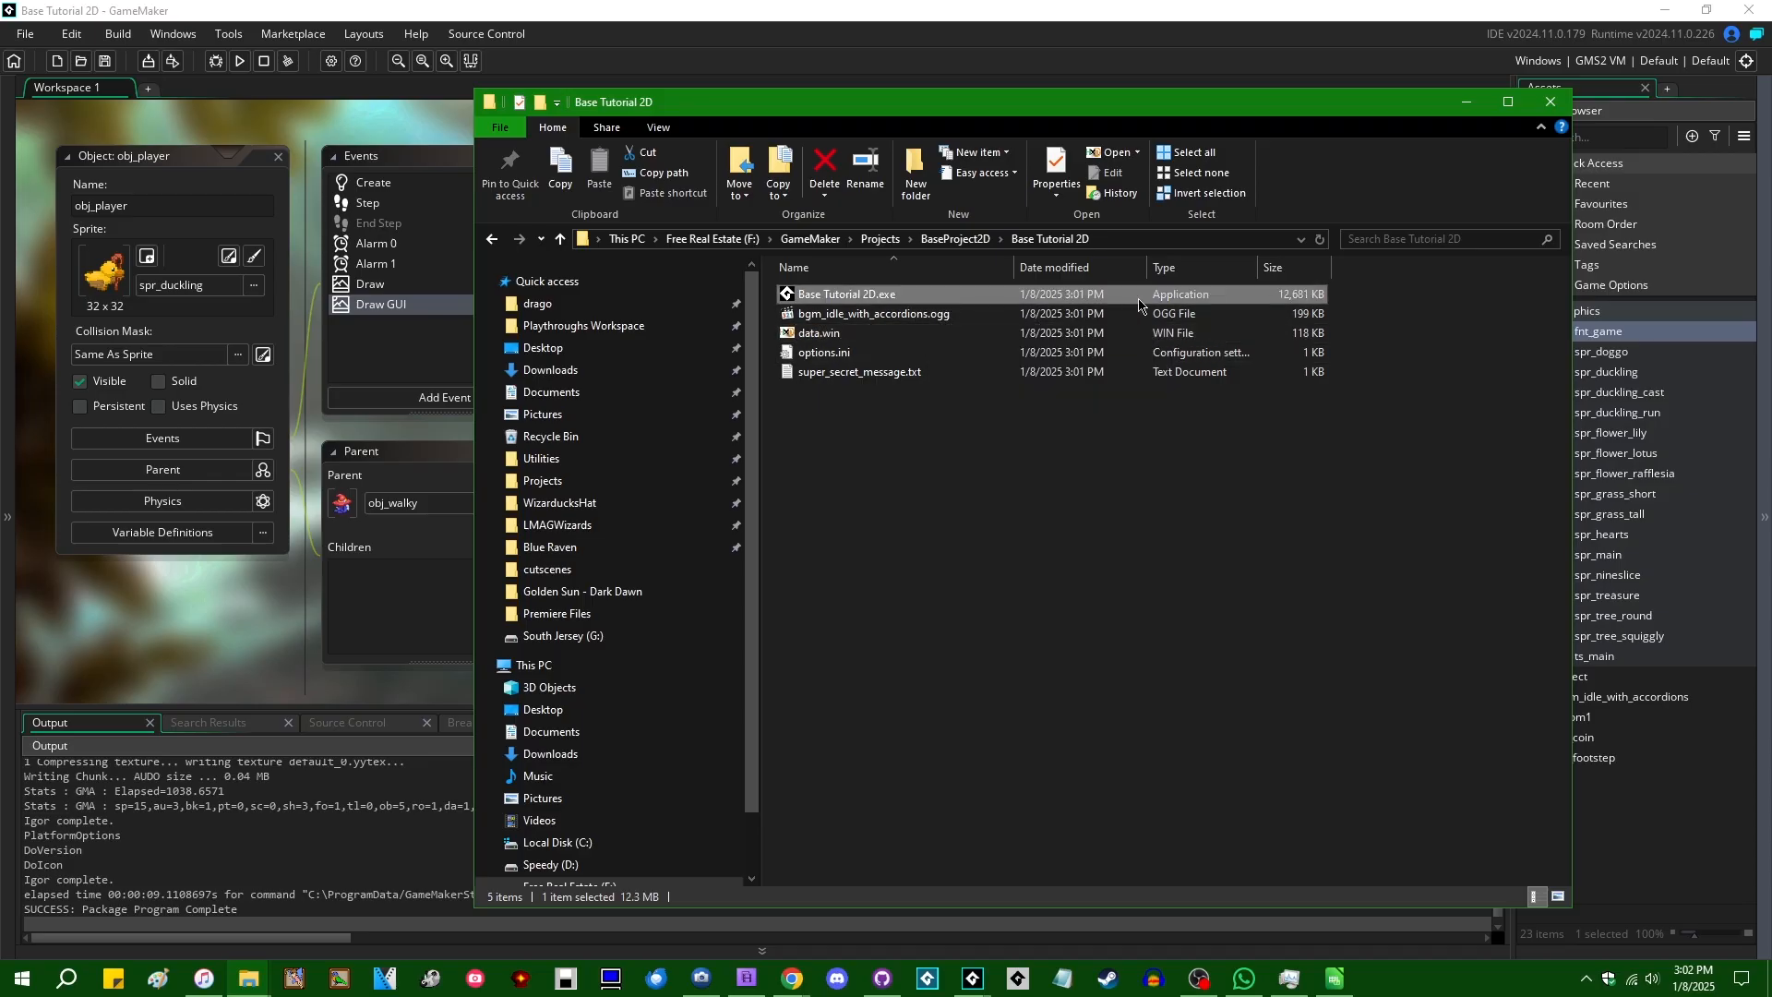
Step: Run Base Tutorial 2D.exe from File Explorer, showing its own exe path as the only argument
double_click(845, 293)
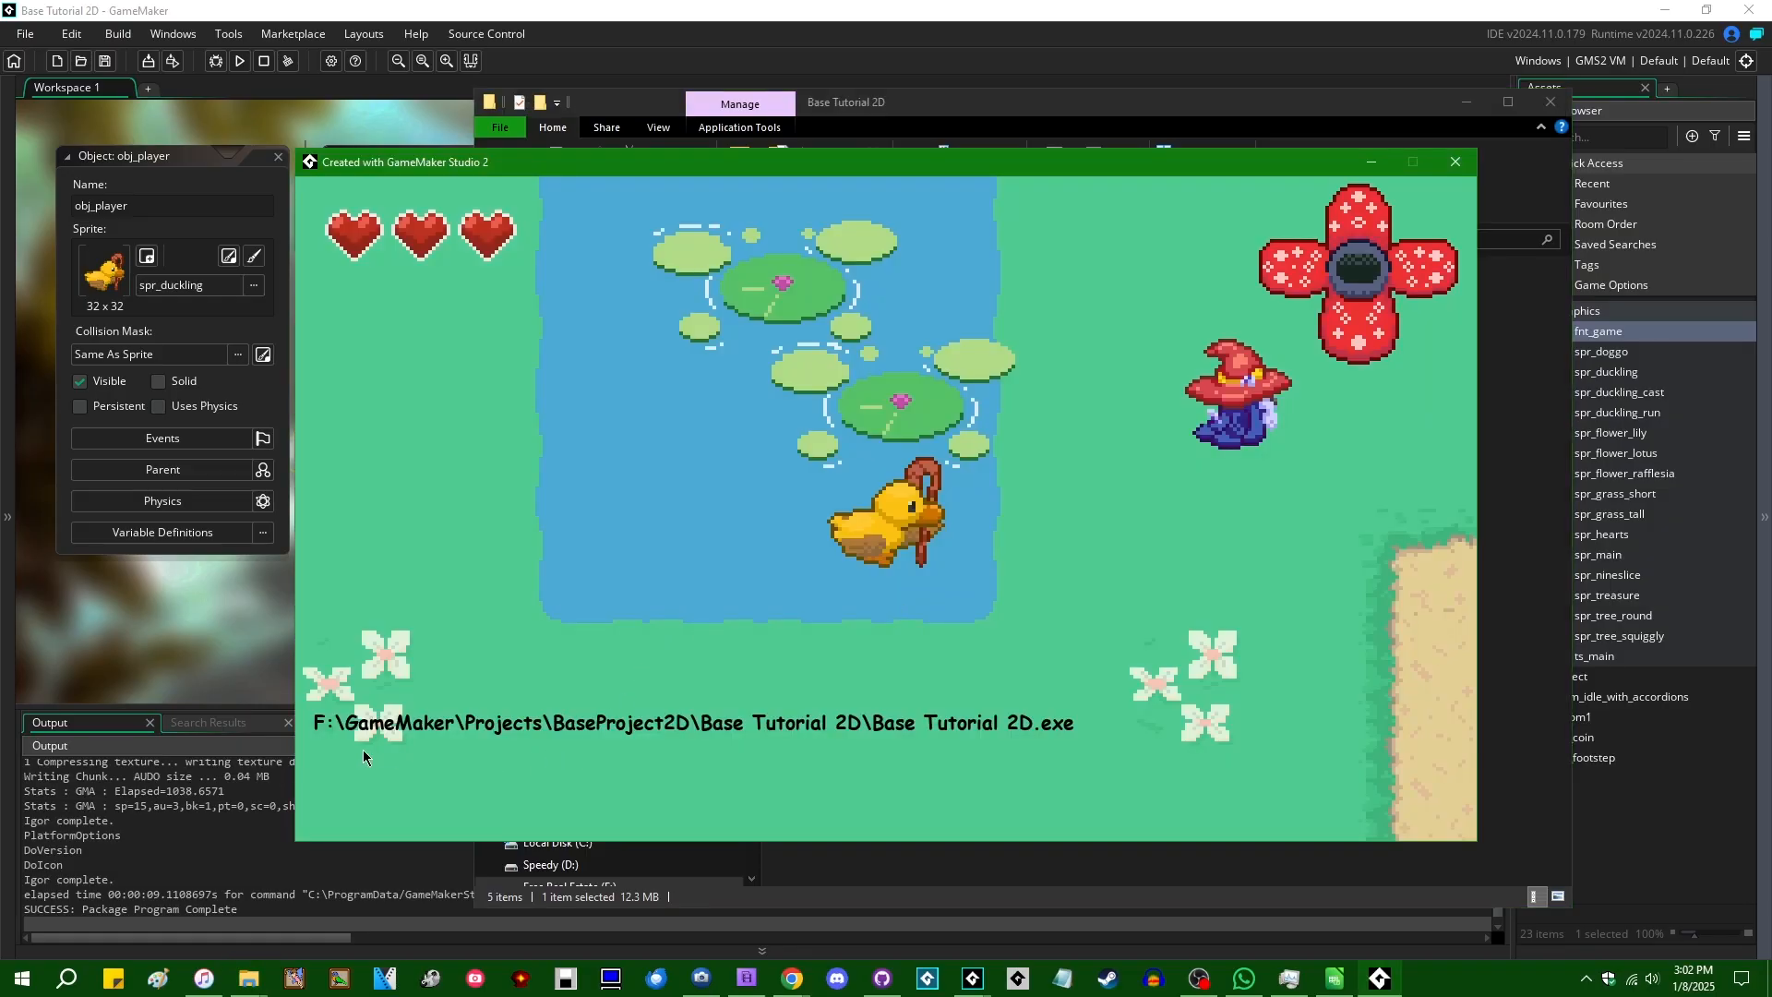
mouse_move(975, 729)
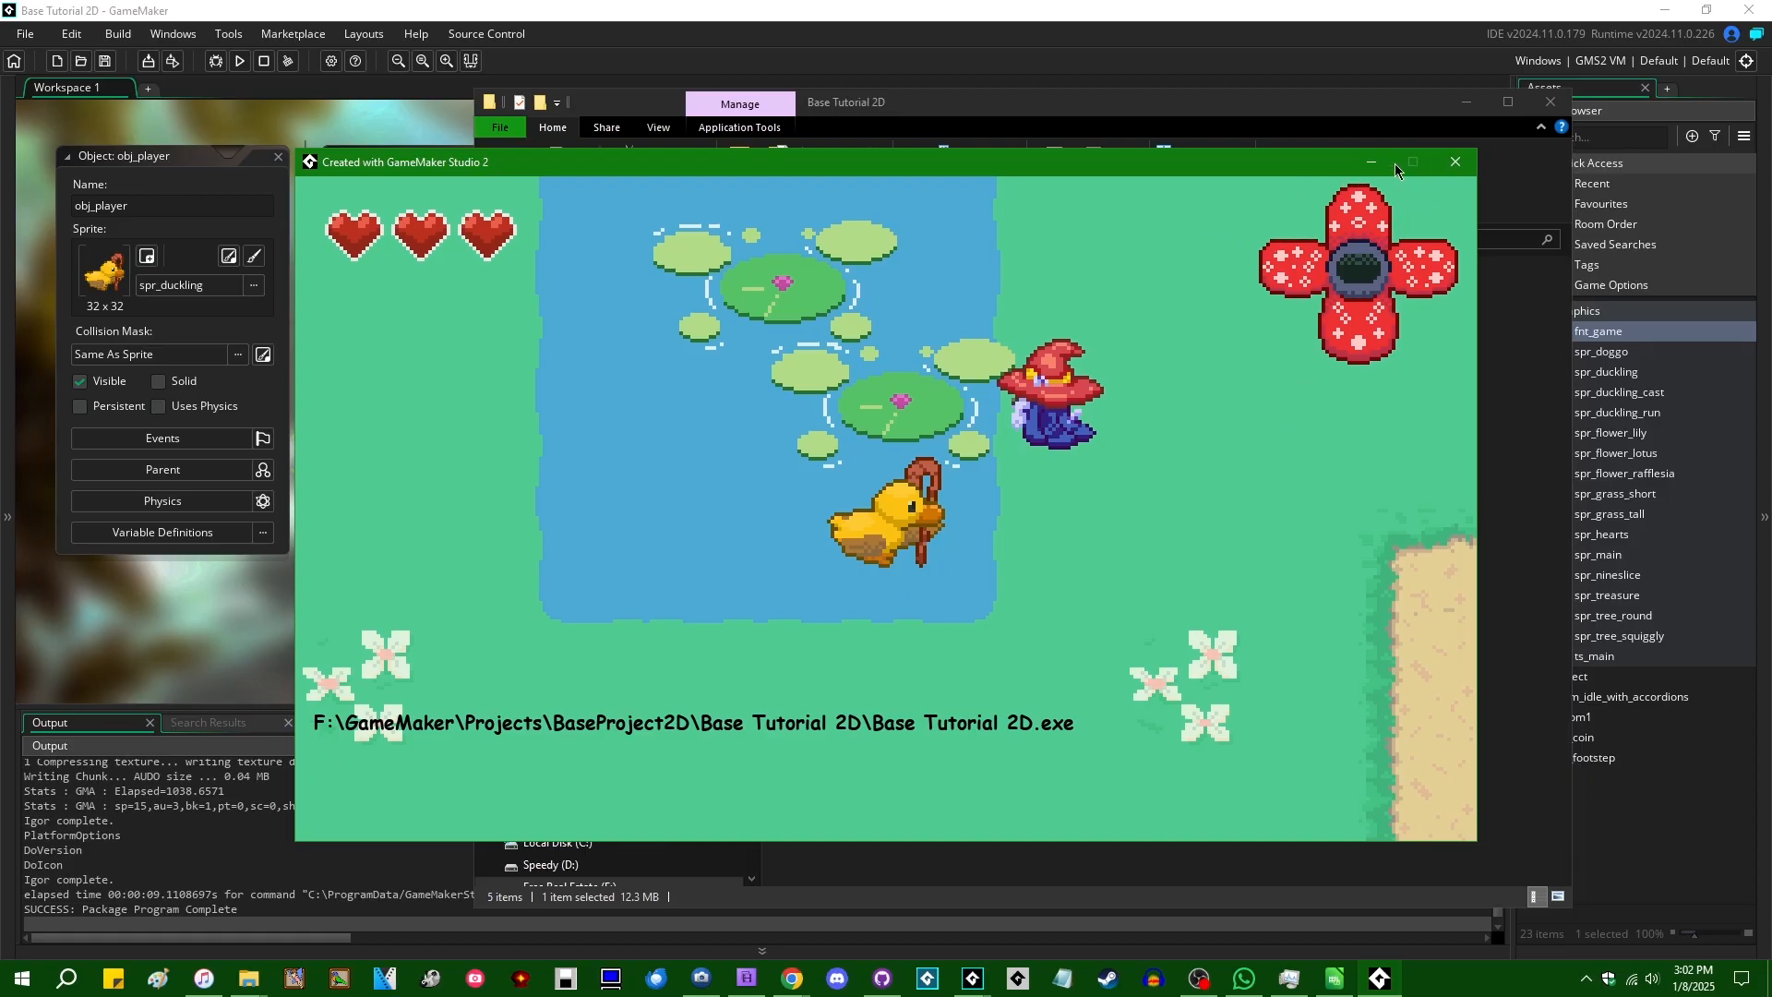
mouse_move(1377, 392)
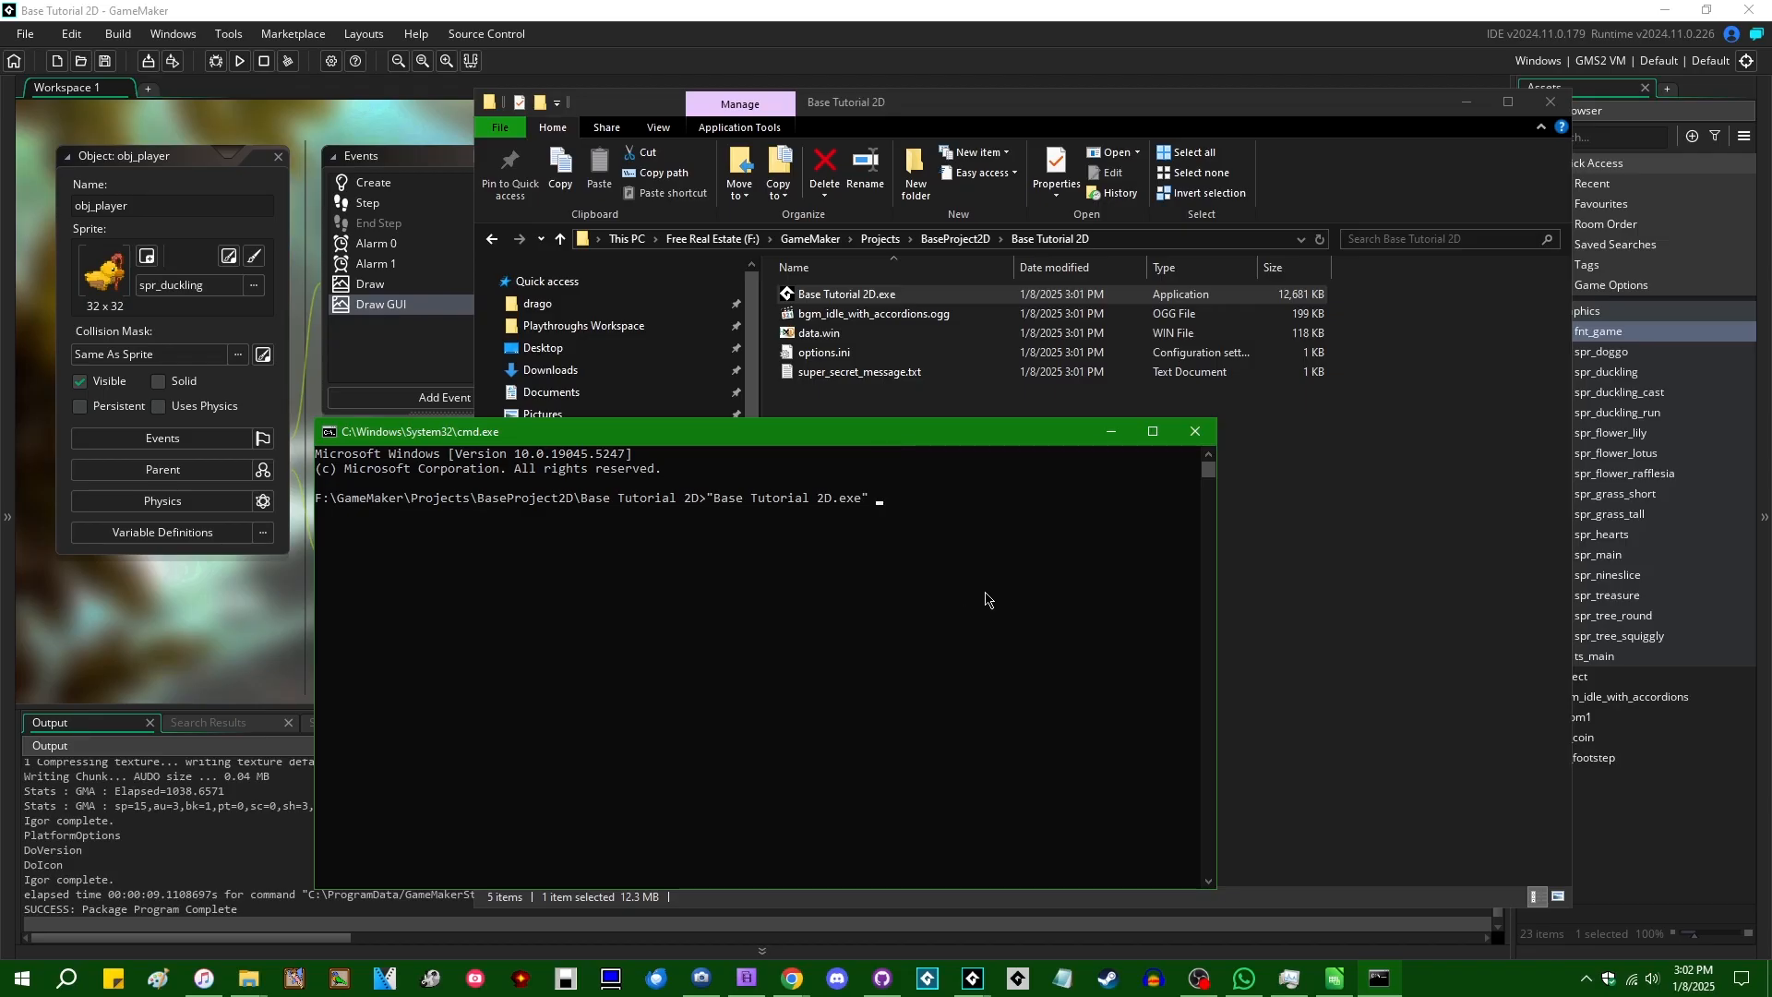
mouse_move(744, 519)
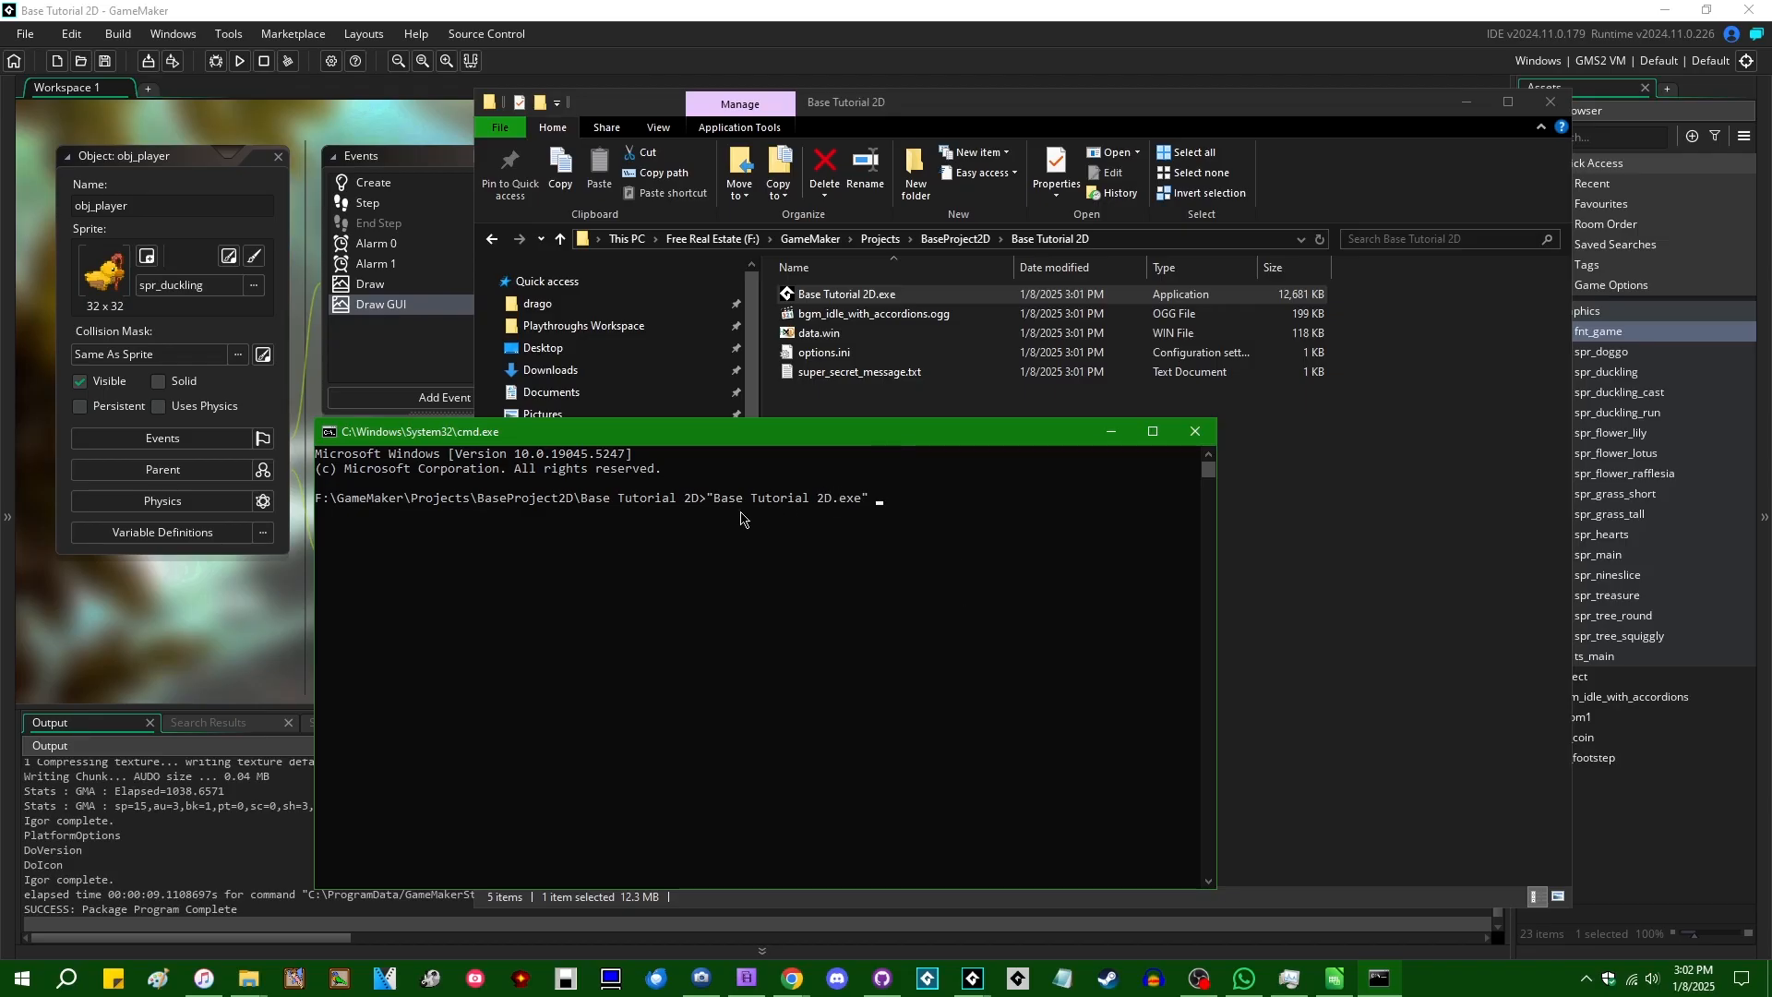
mouse_move(723, 518)
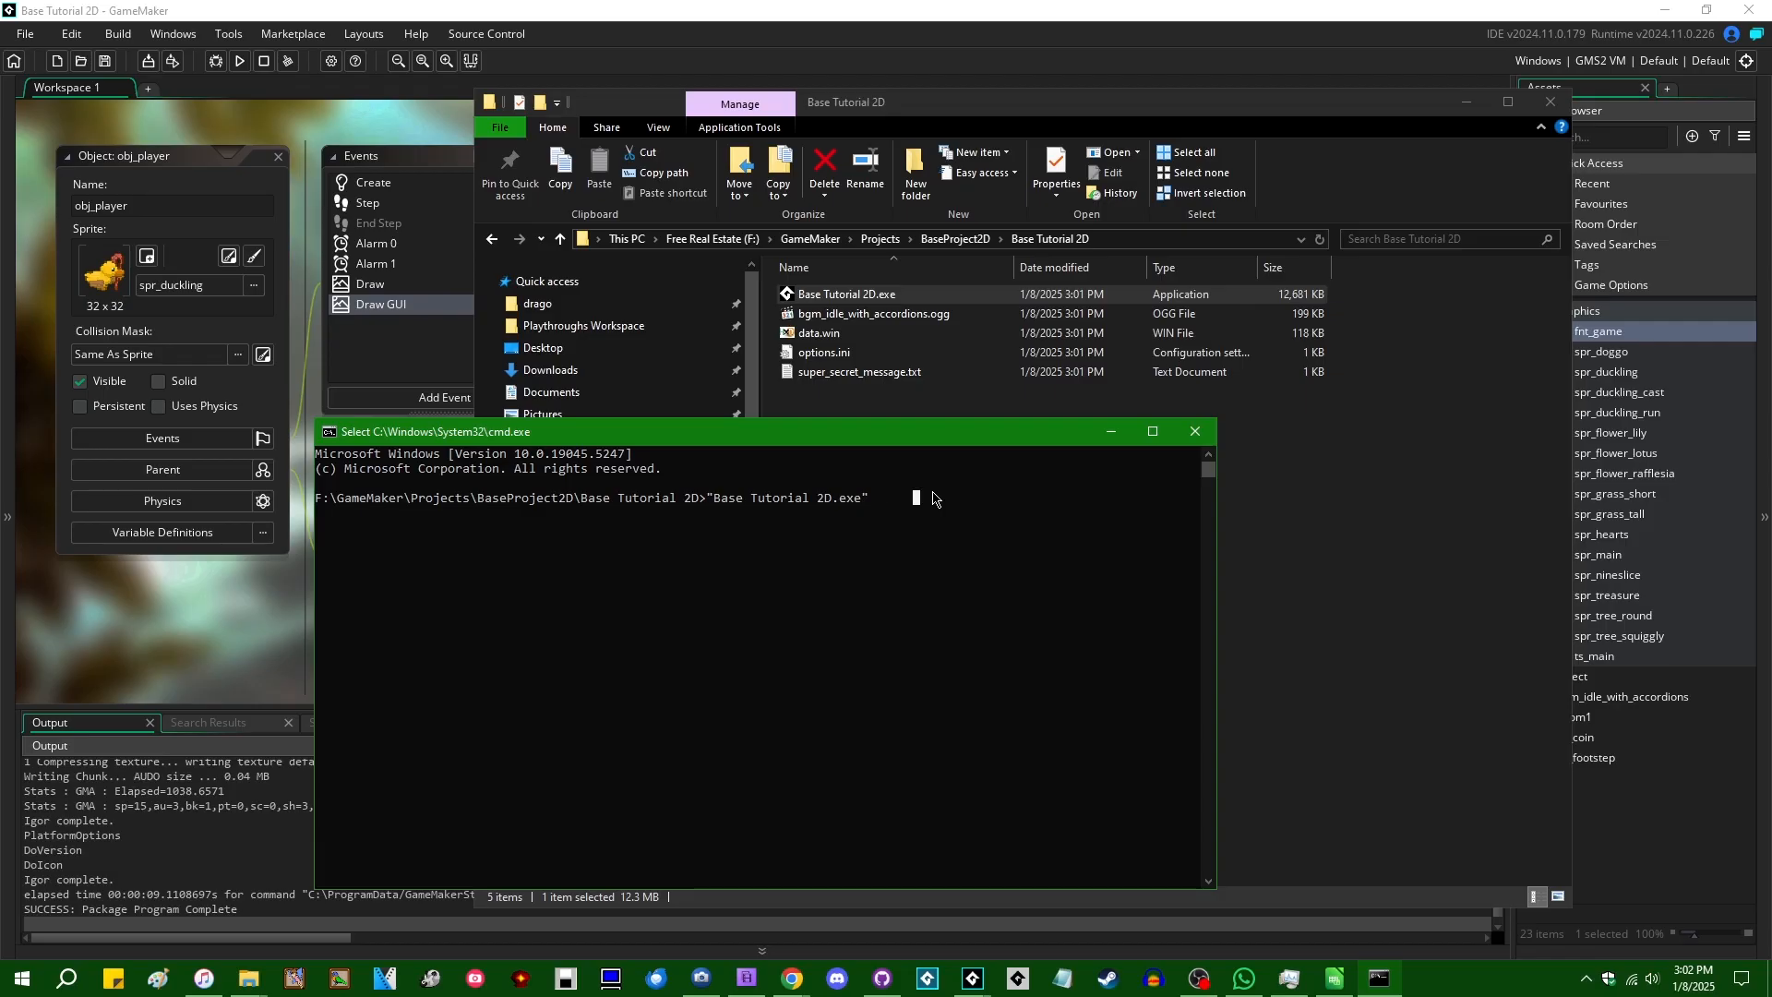
Step: Run Base Tutorial 2D.exe from cmd with the arguments 'some arguments here'
text(some arguments here)
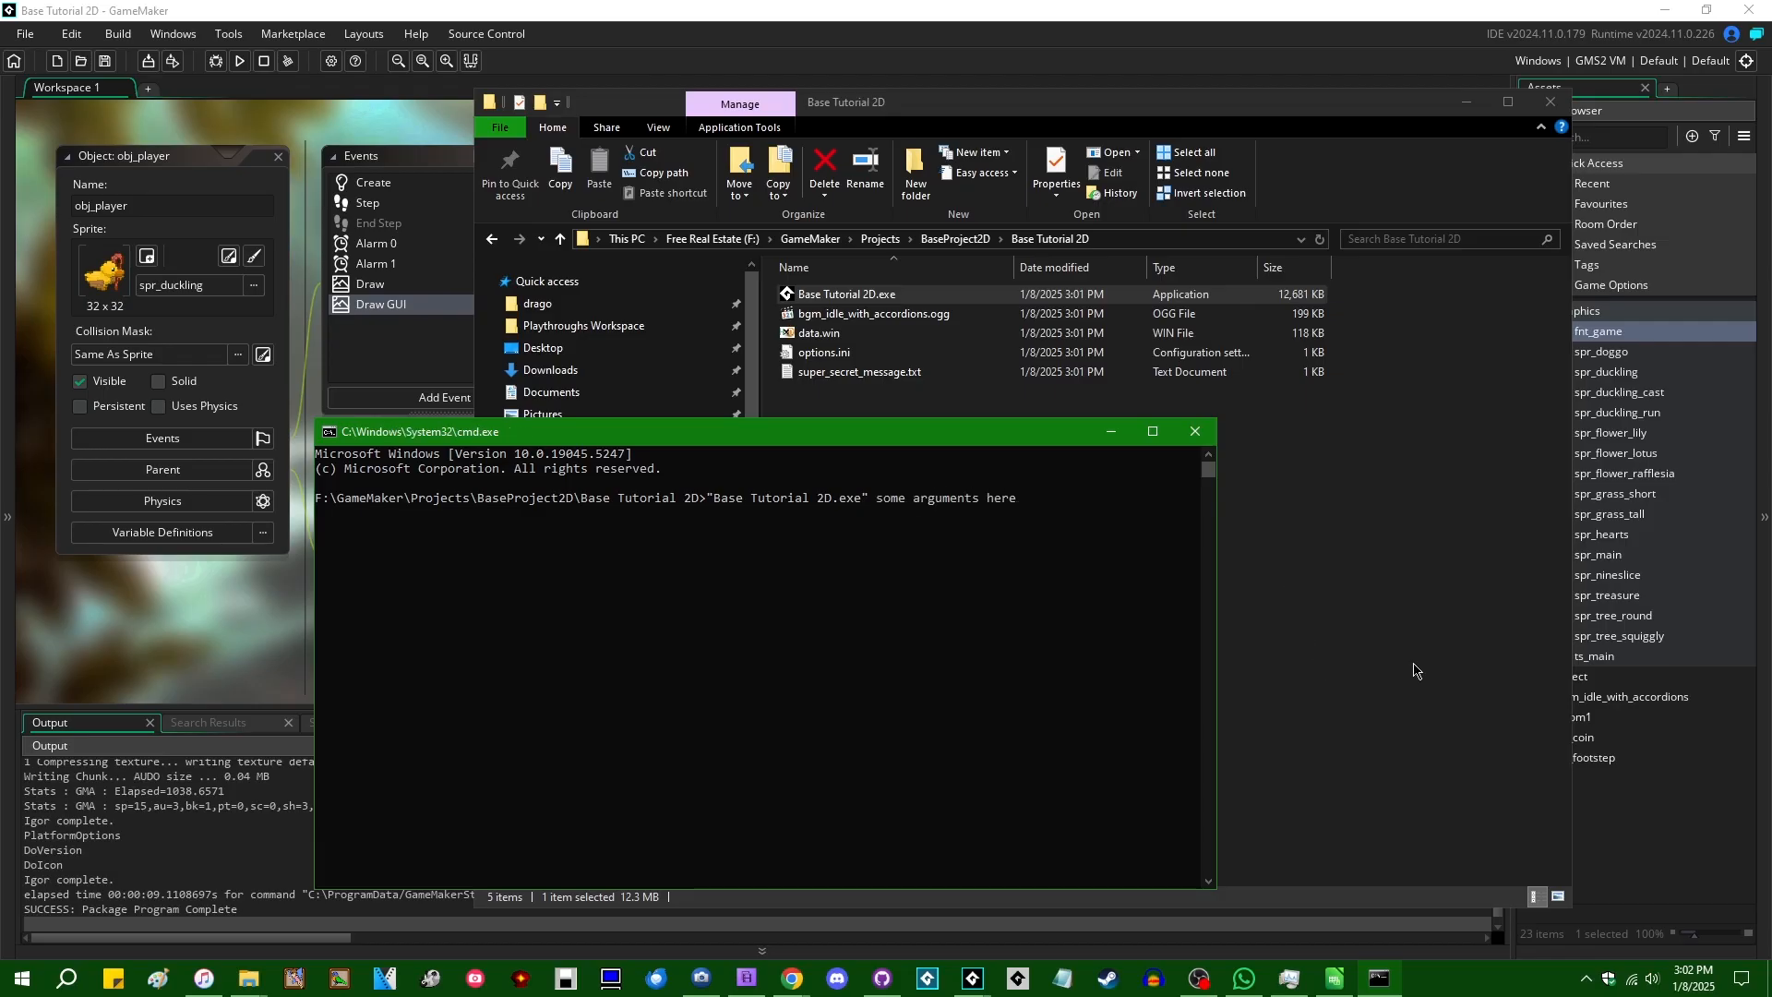
key(Return)
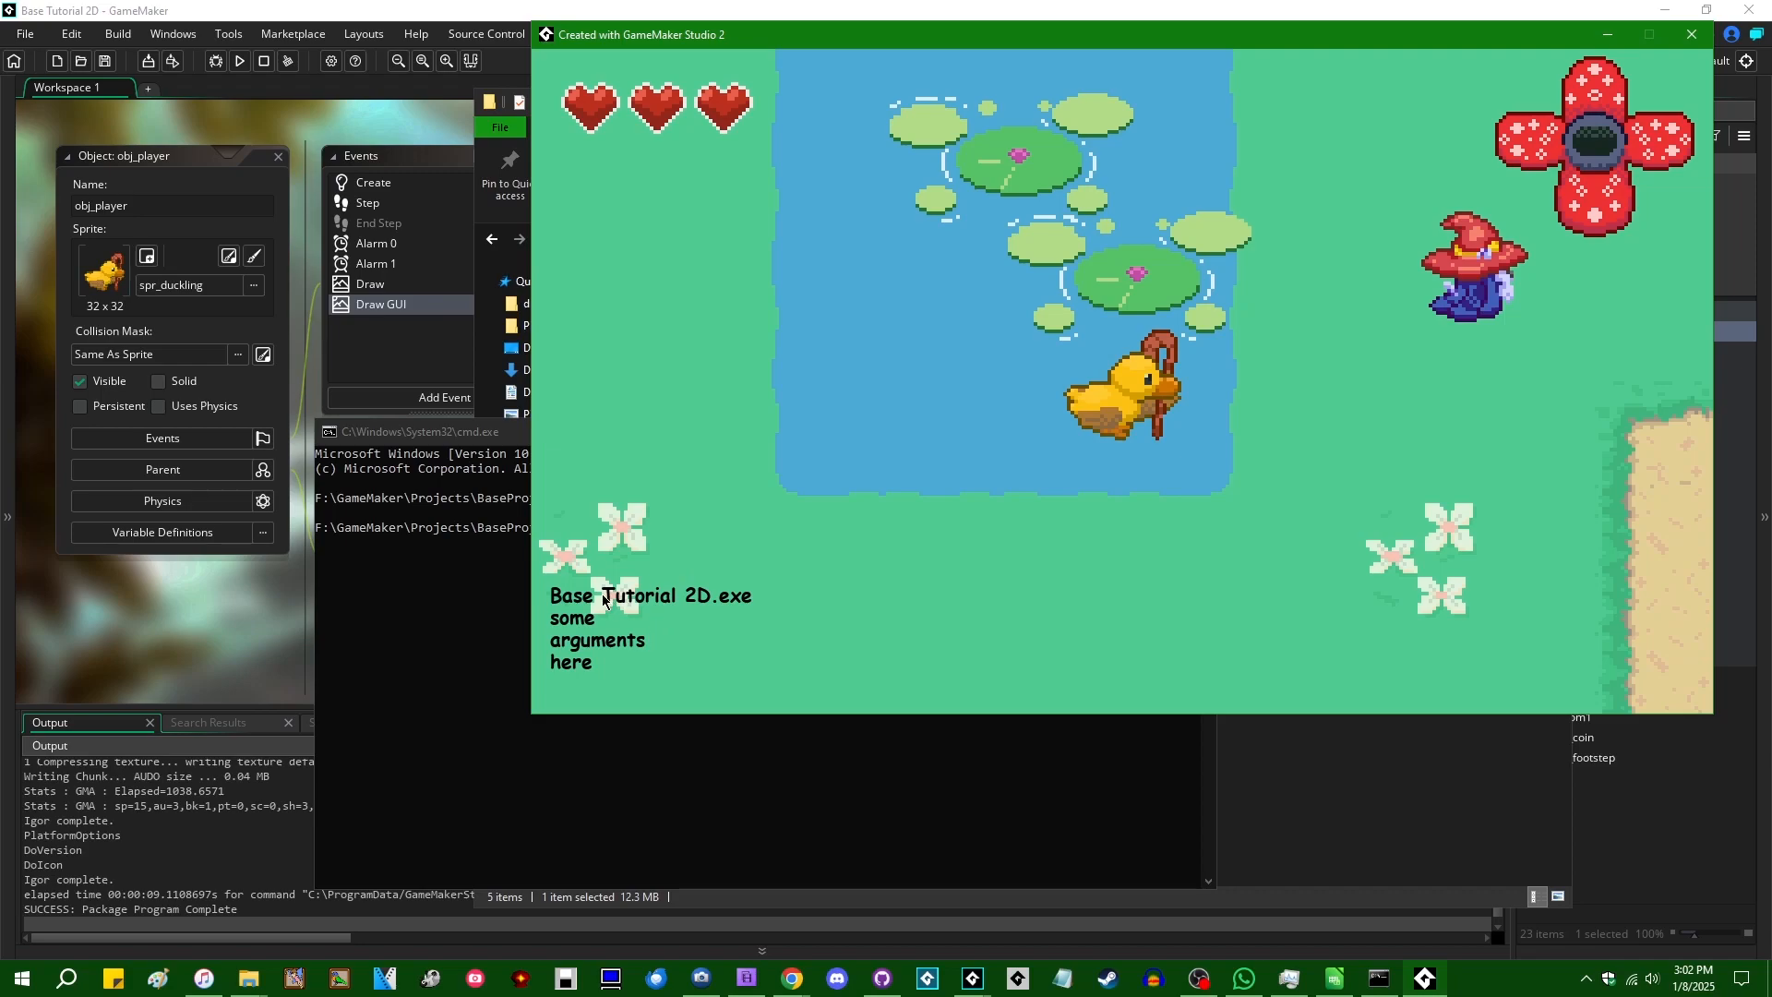
mouse_move(649, 633)
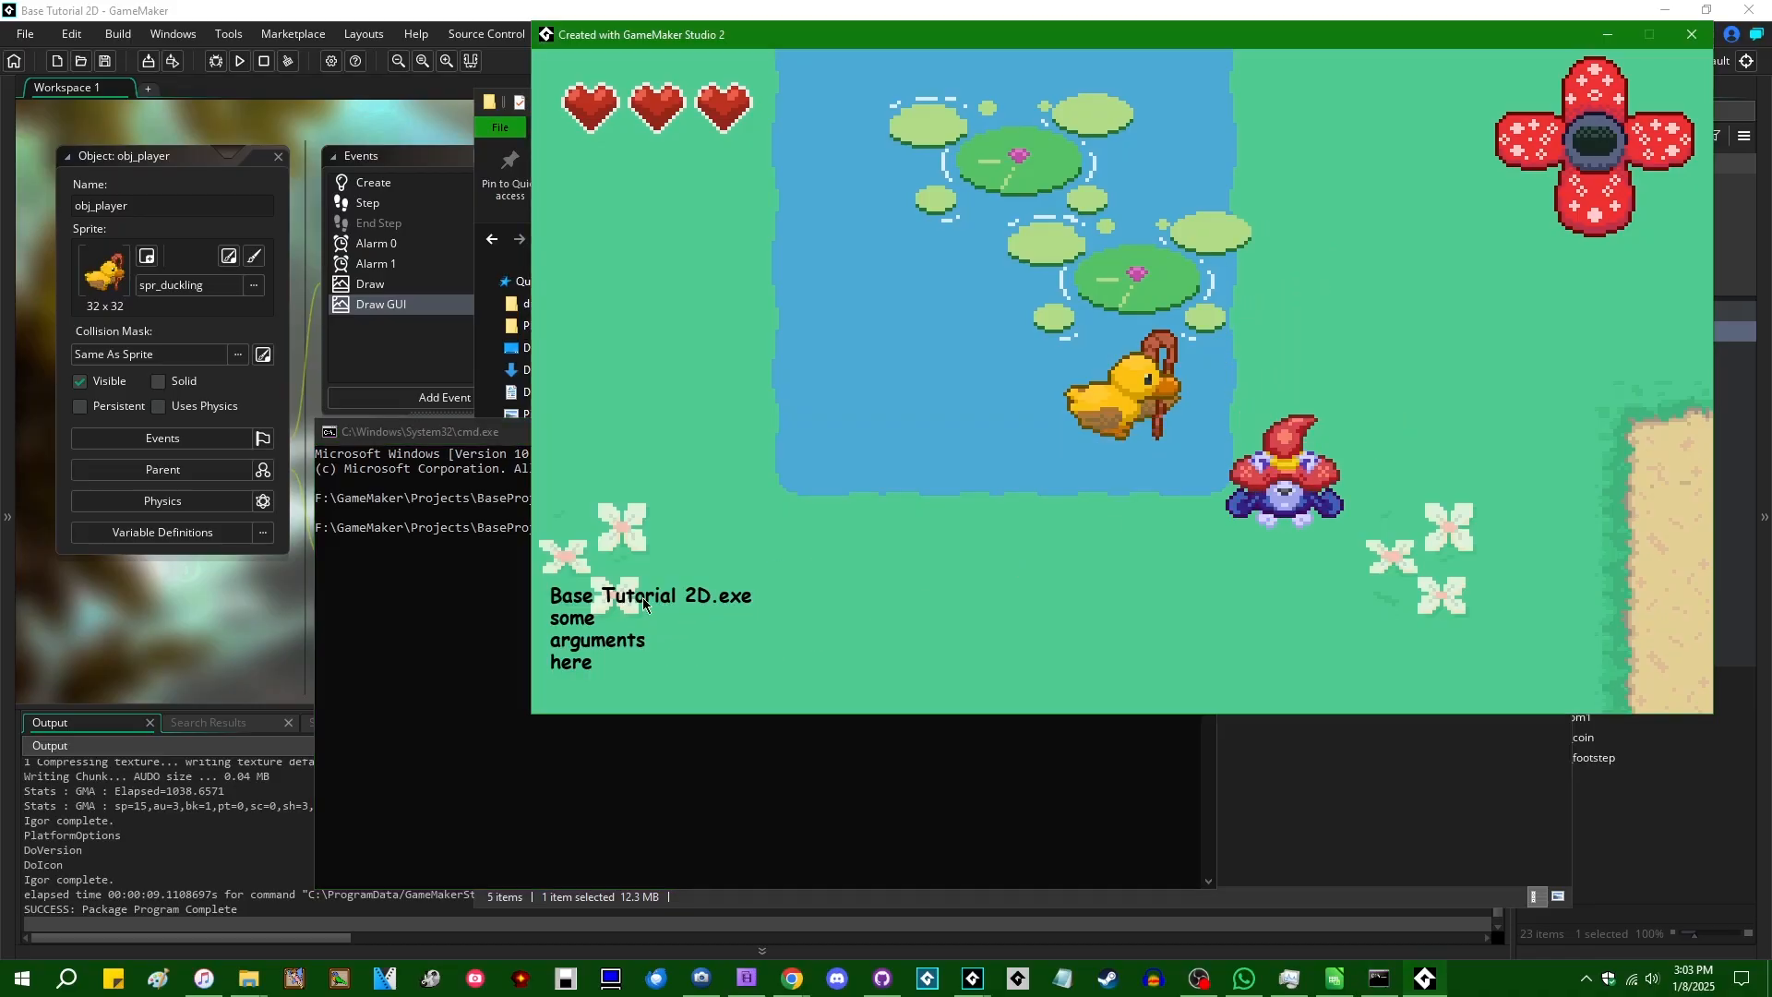
mouse_move(709, 535)
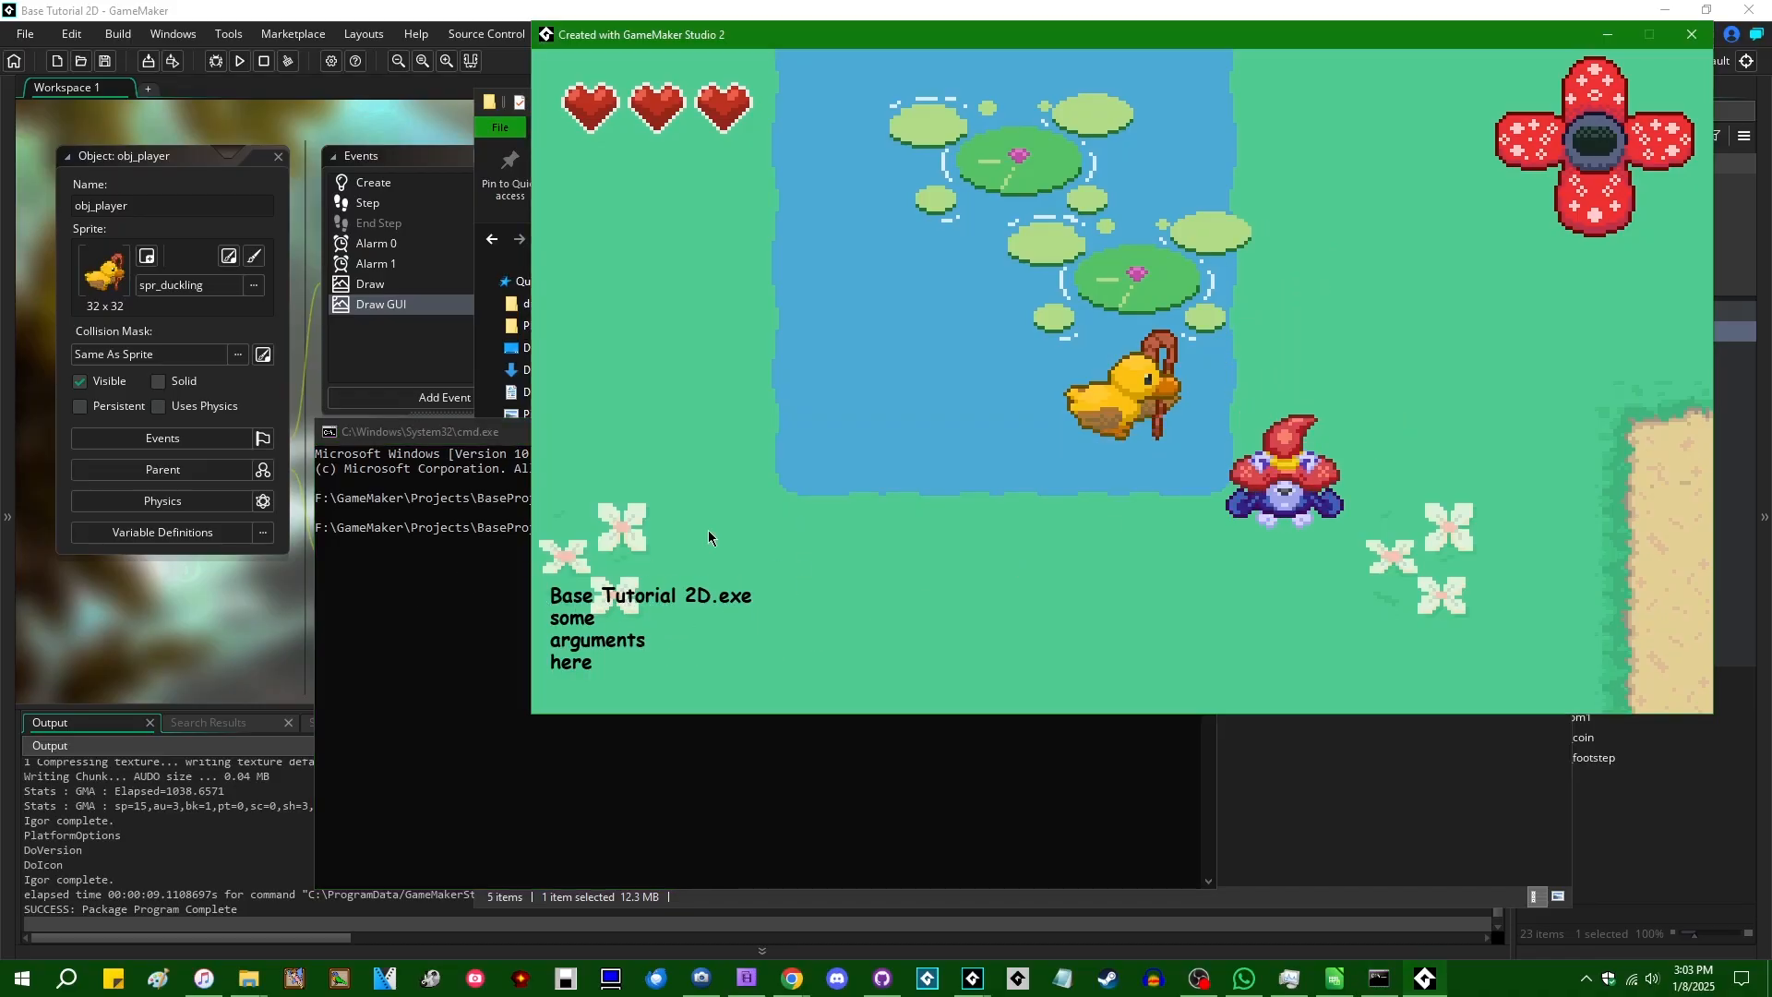
mouse_move(1500, 523)
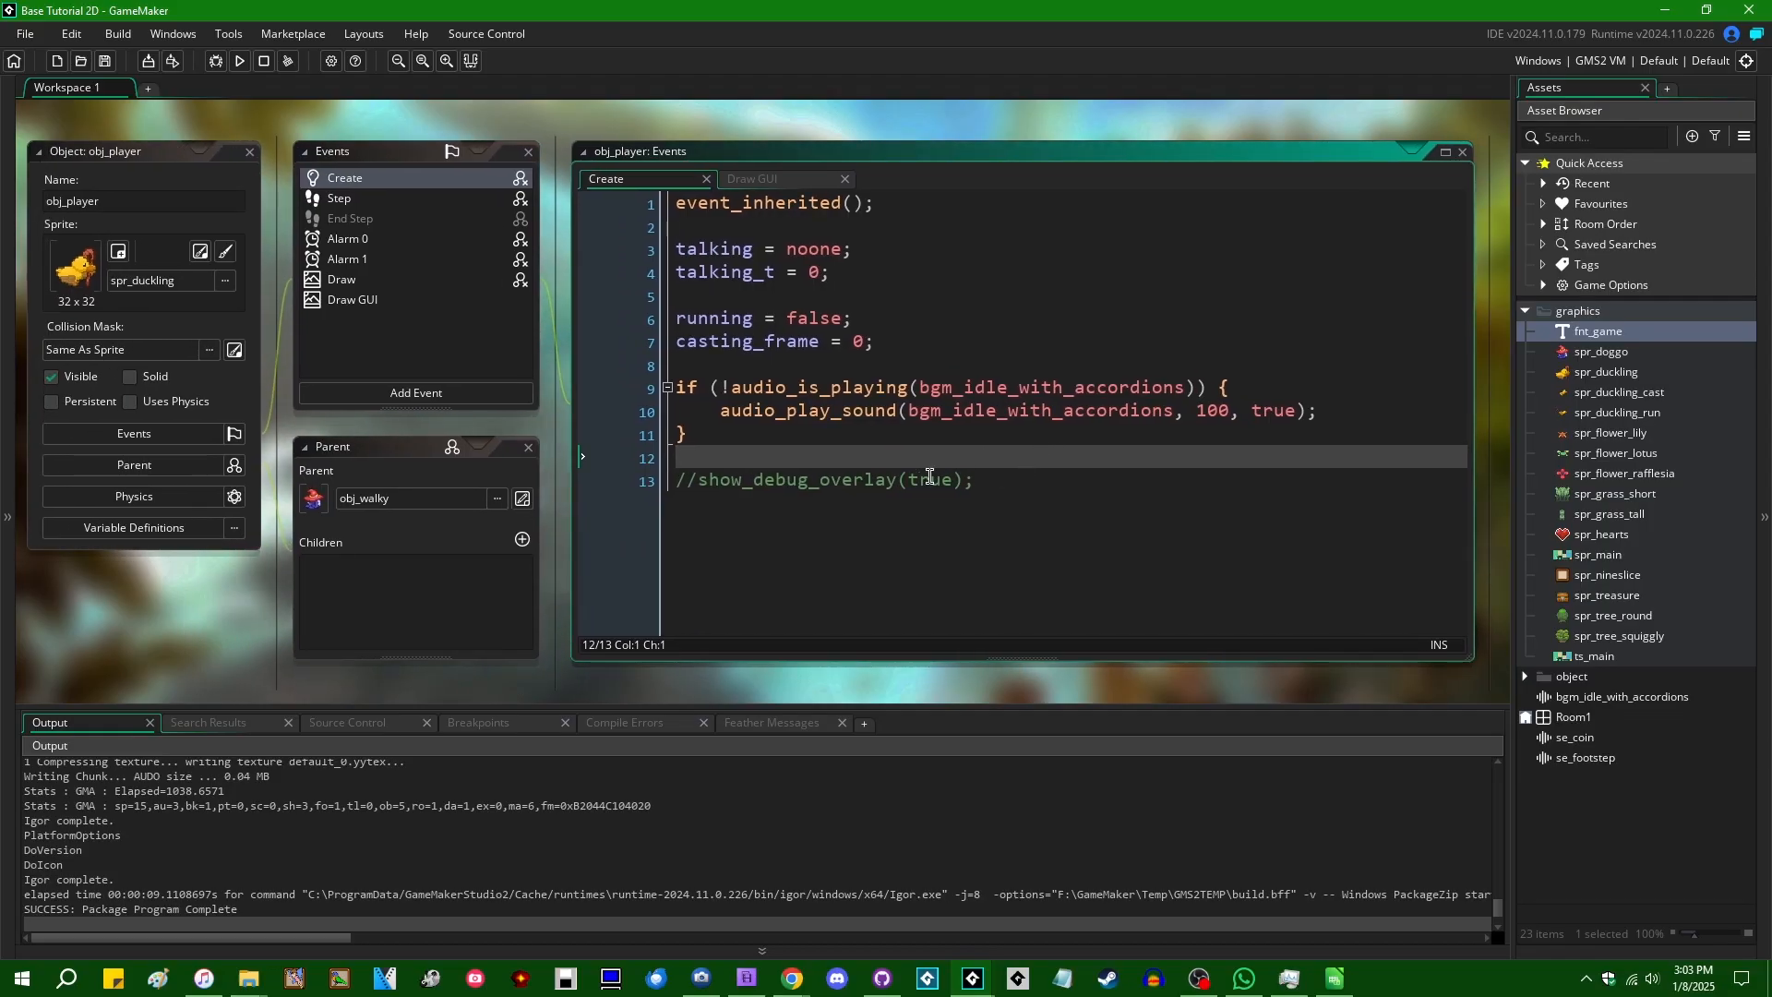
mouse_move(1023, 458)
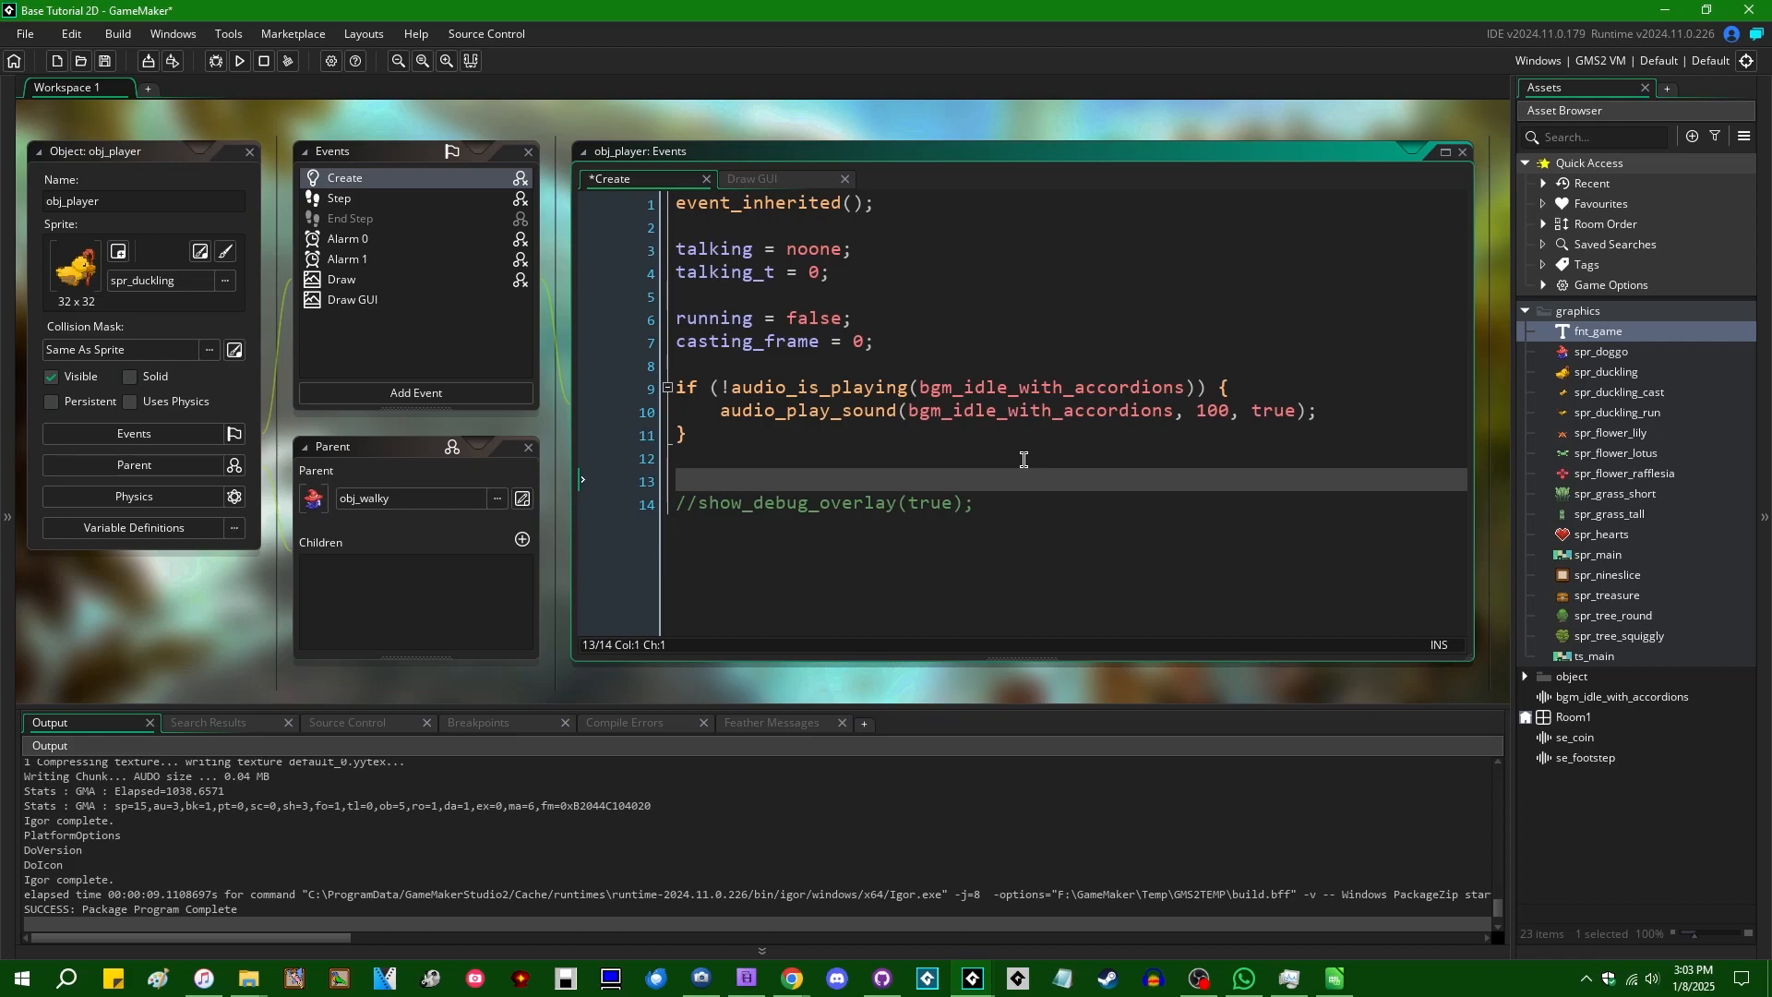
Step: Write a for loop over parameter_count() calling show_debug_overlay(true) when parameter_string(i) == "debug"
text(for (var i = 0; i <)
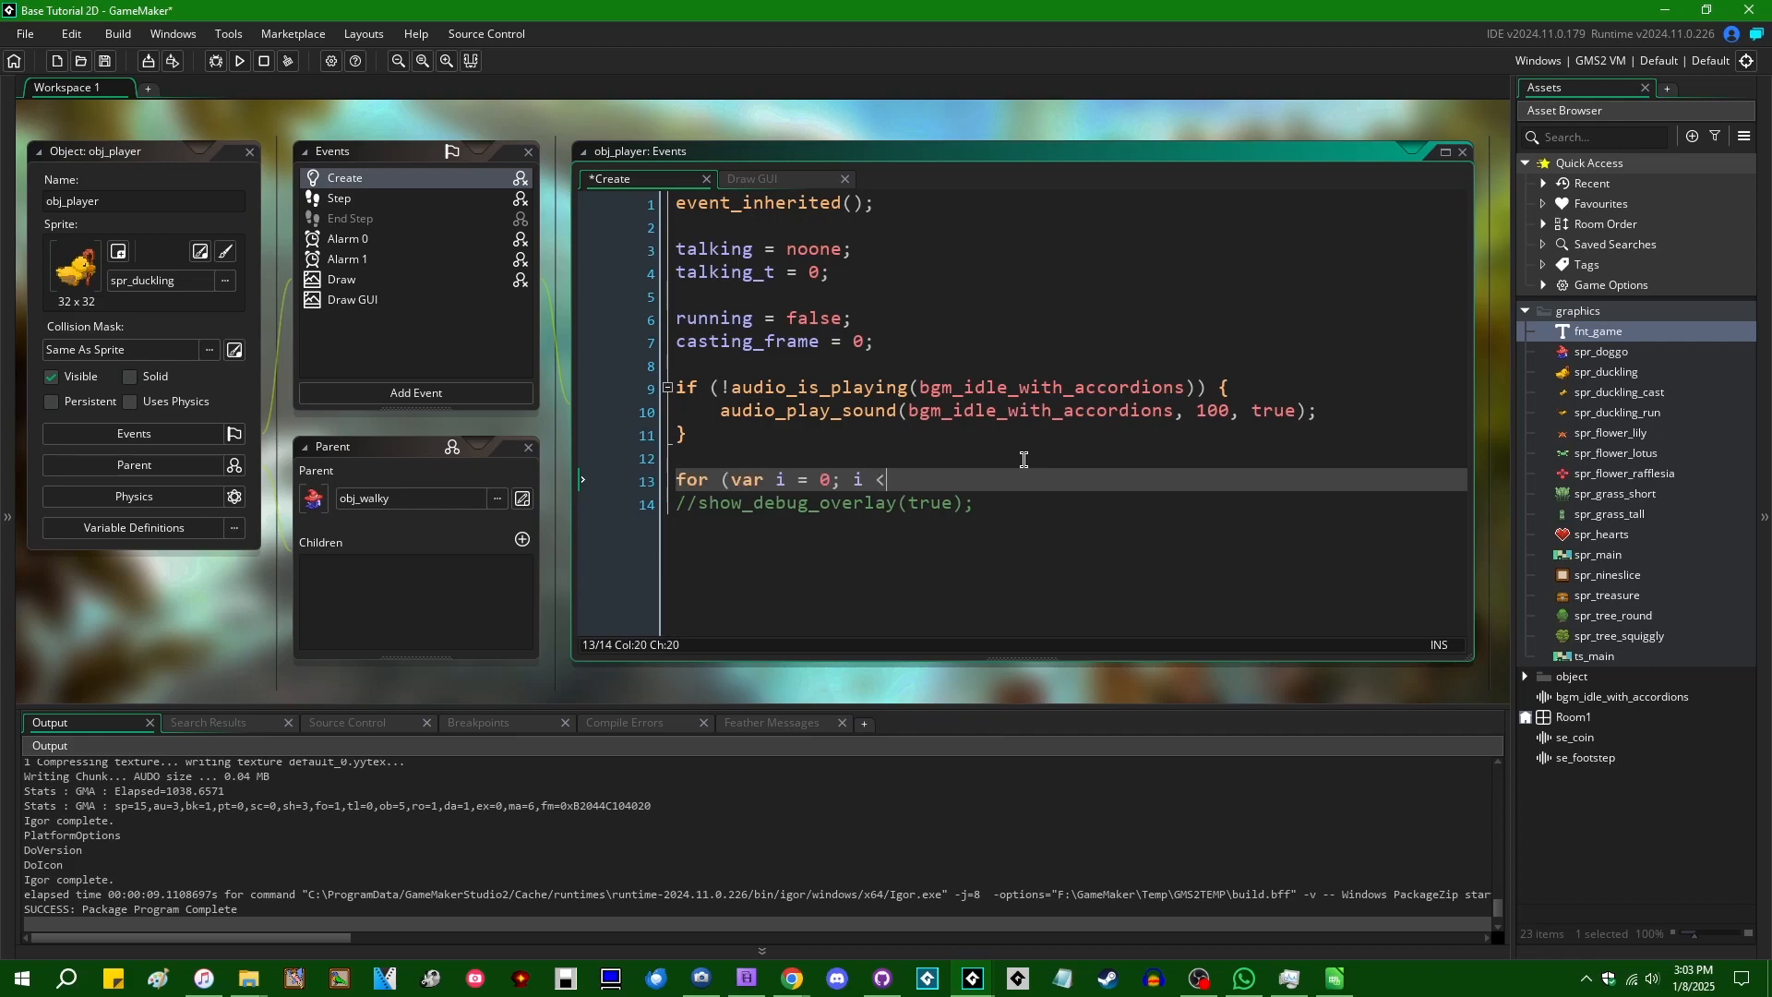
text(parameter_count(); i++) {)
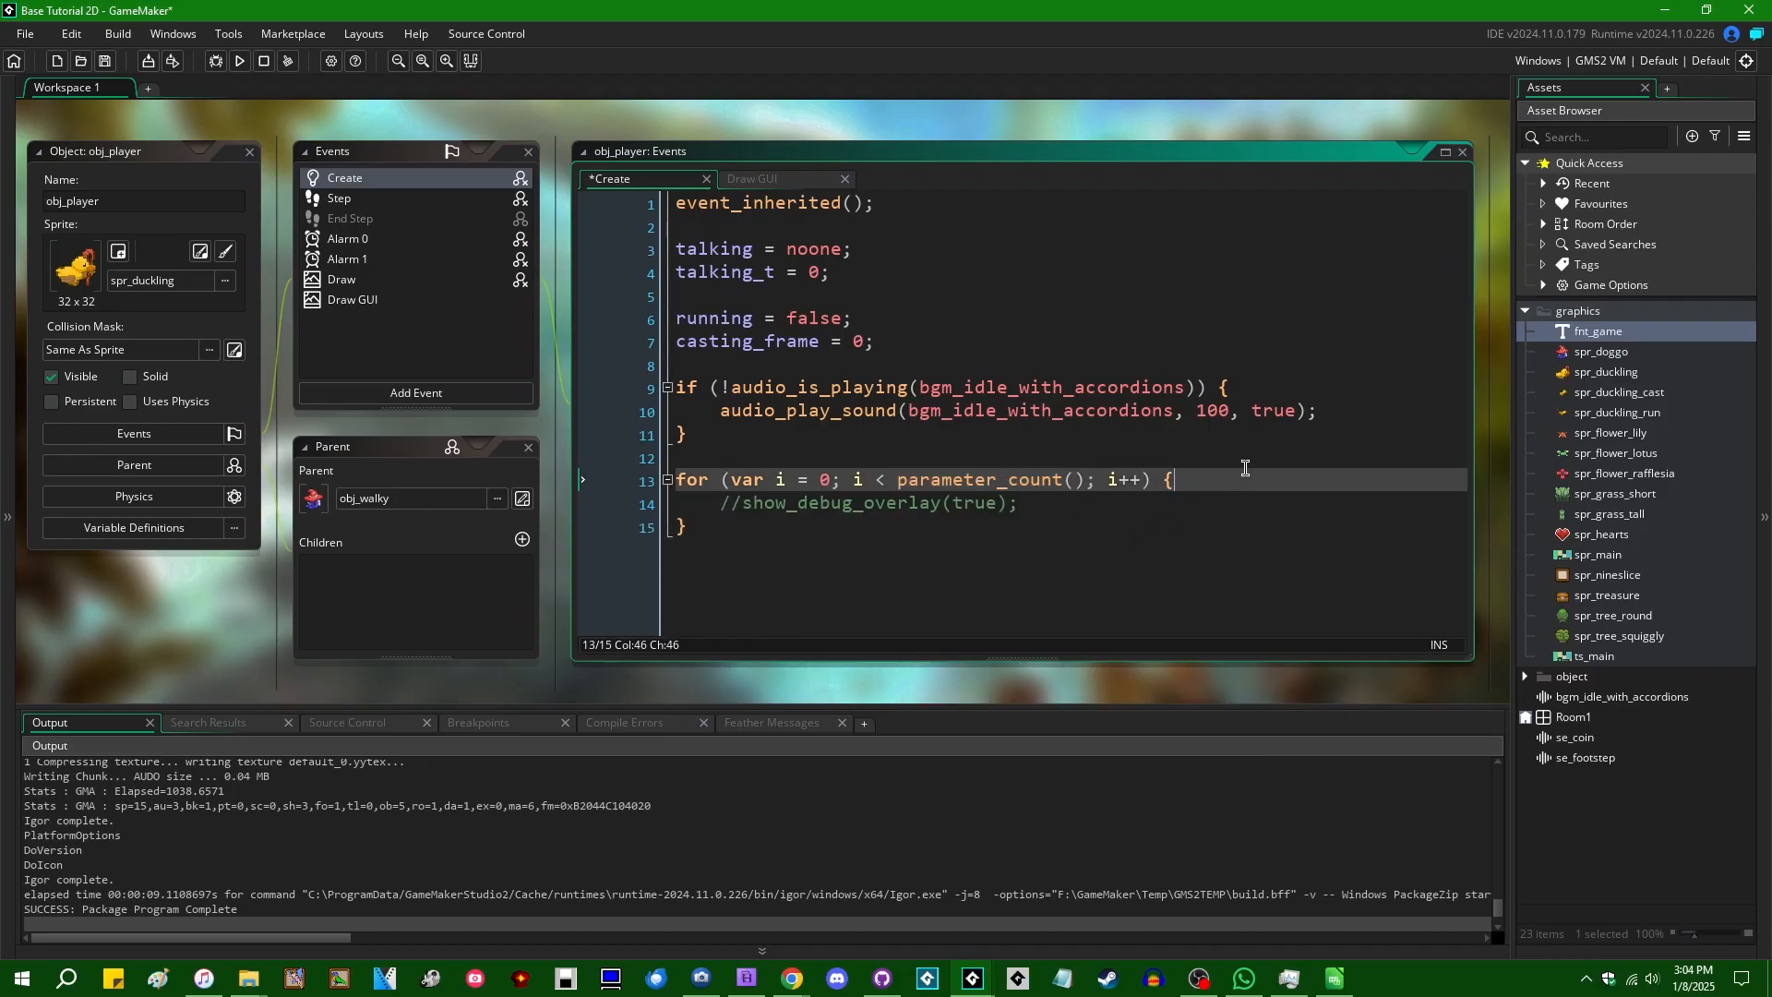
text(if (parameter_string()
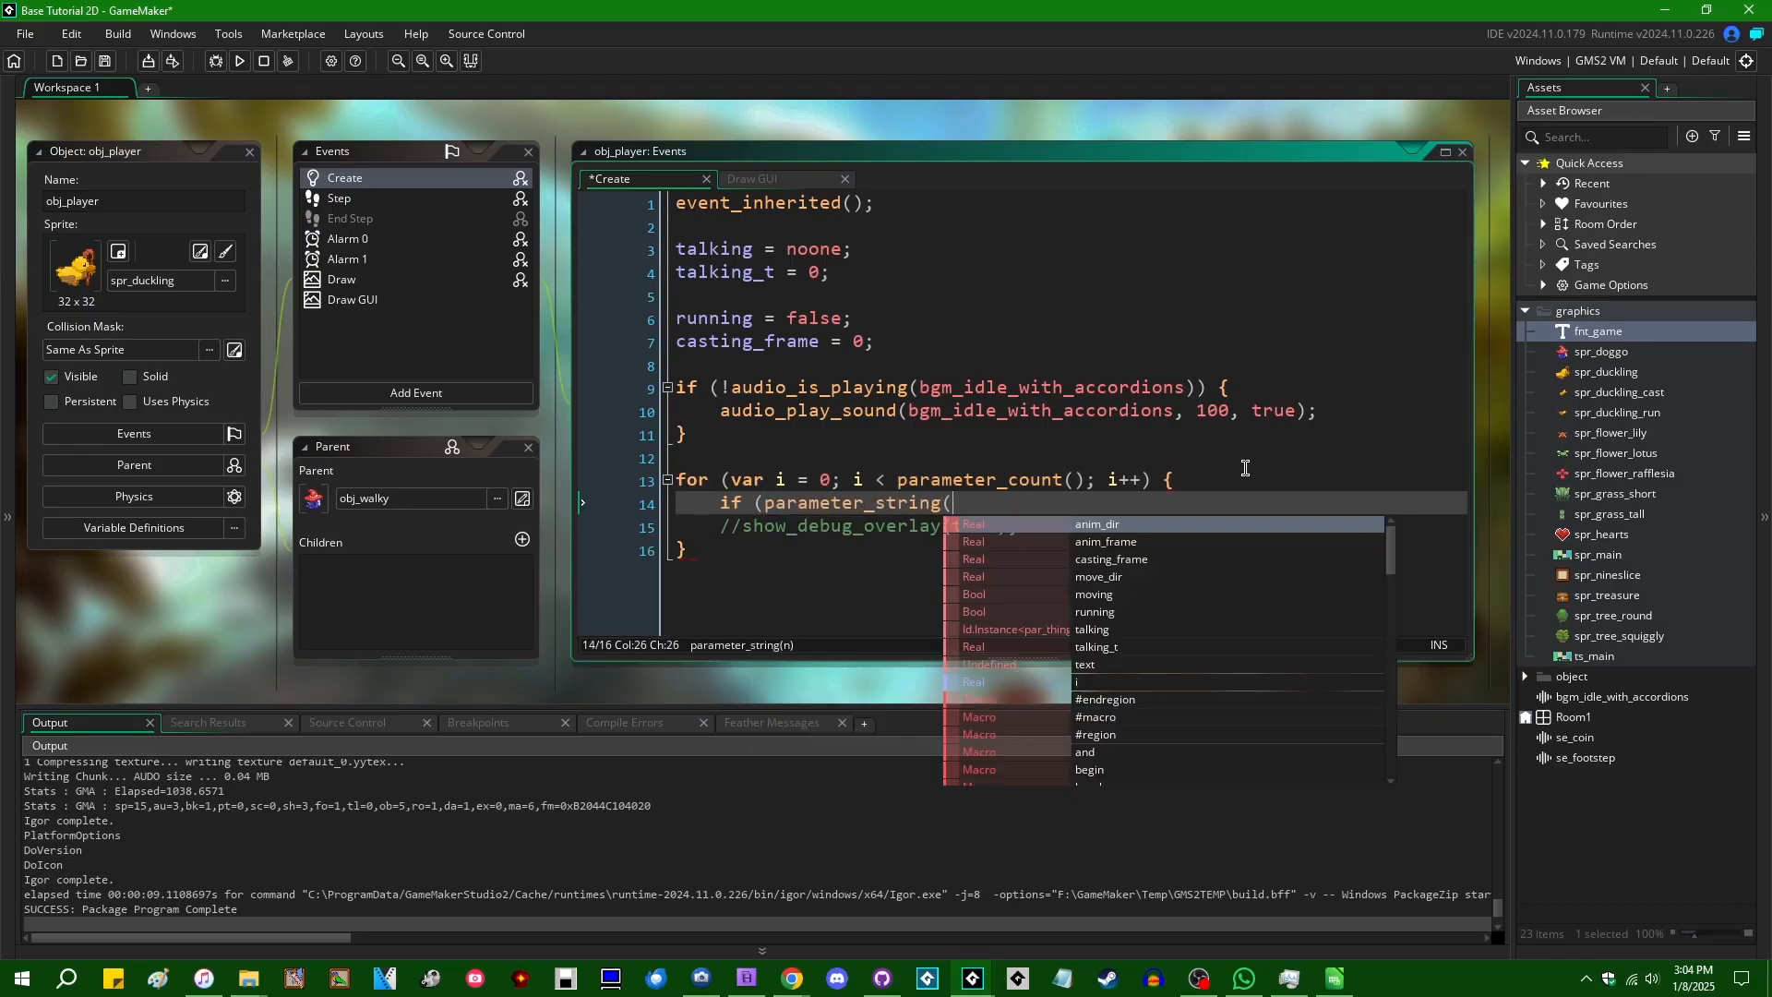
text(i)))
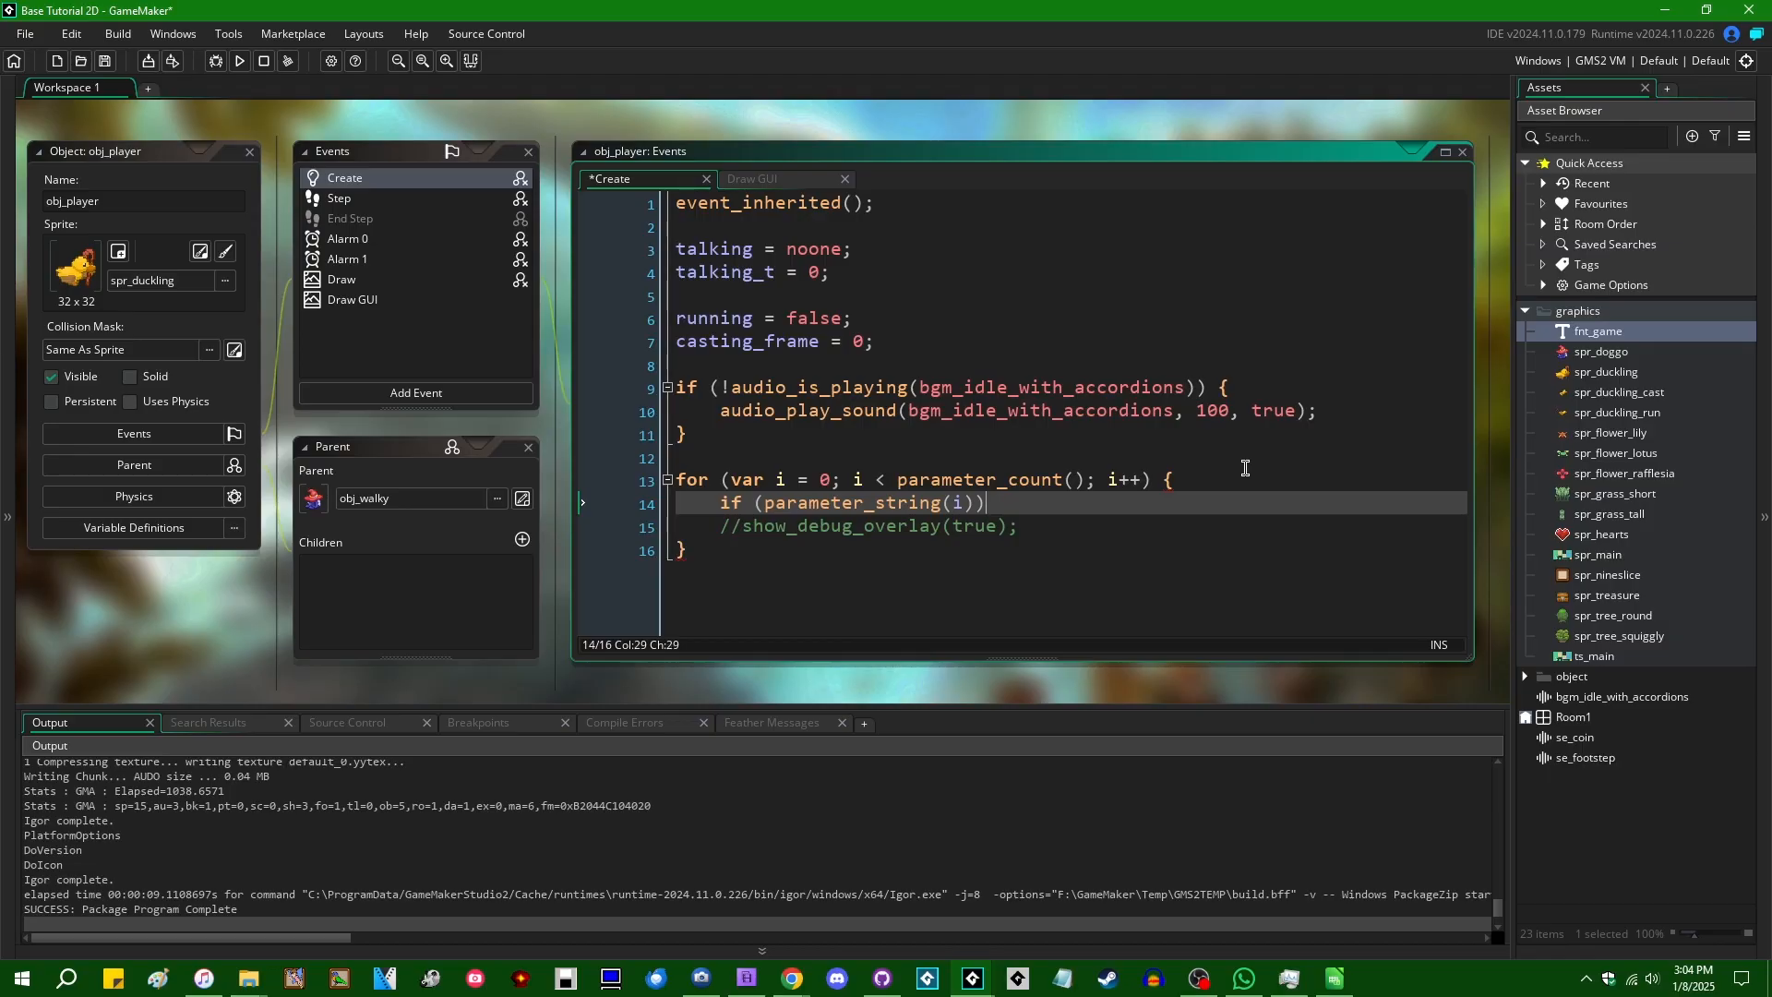
text(== "debug)
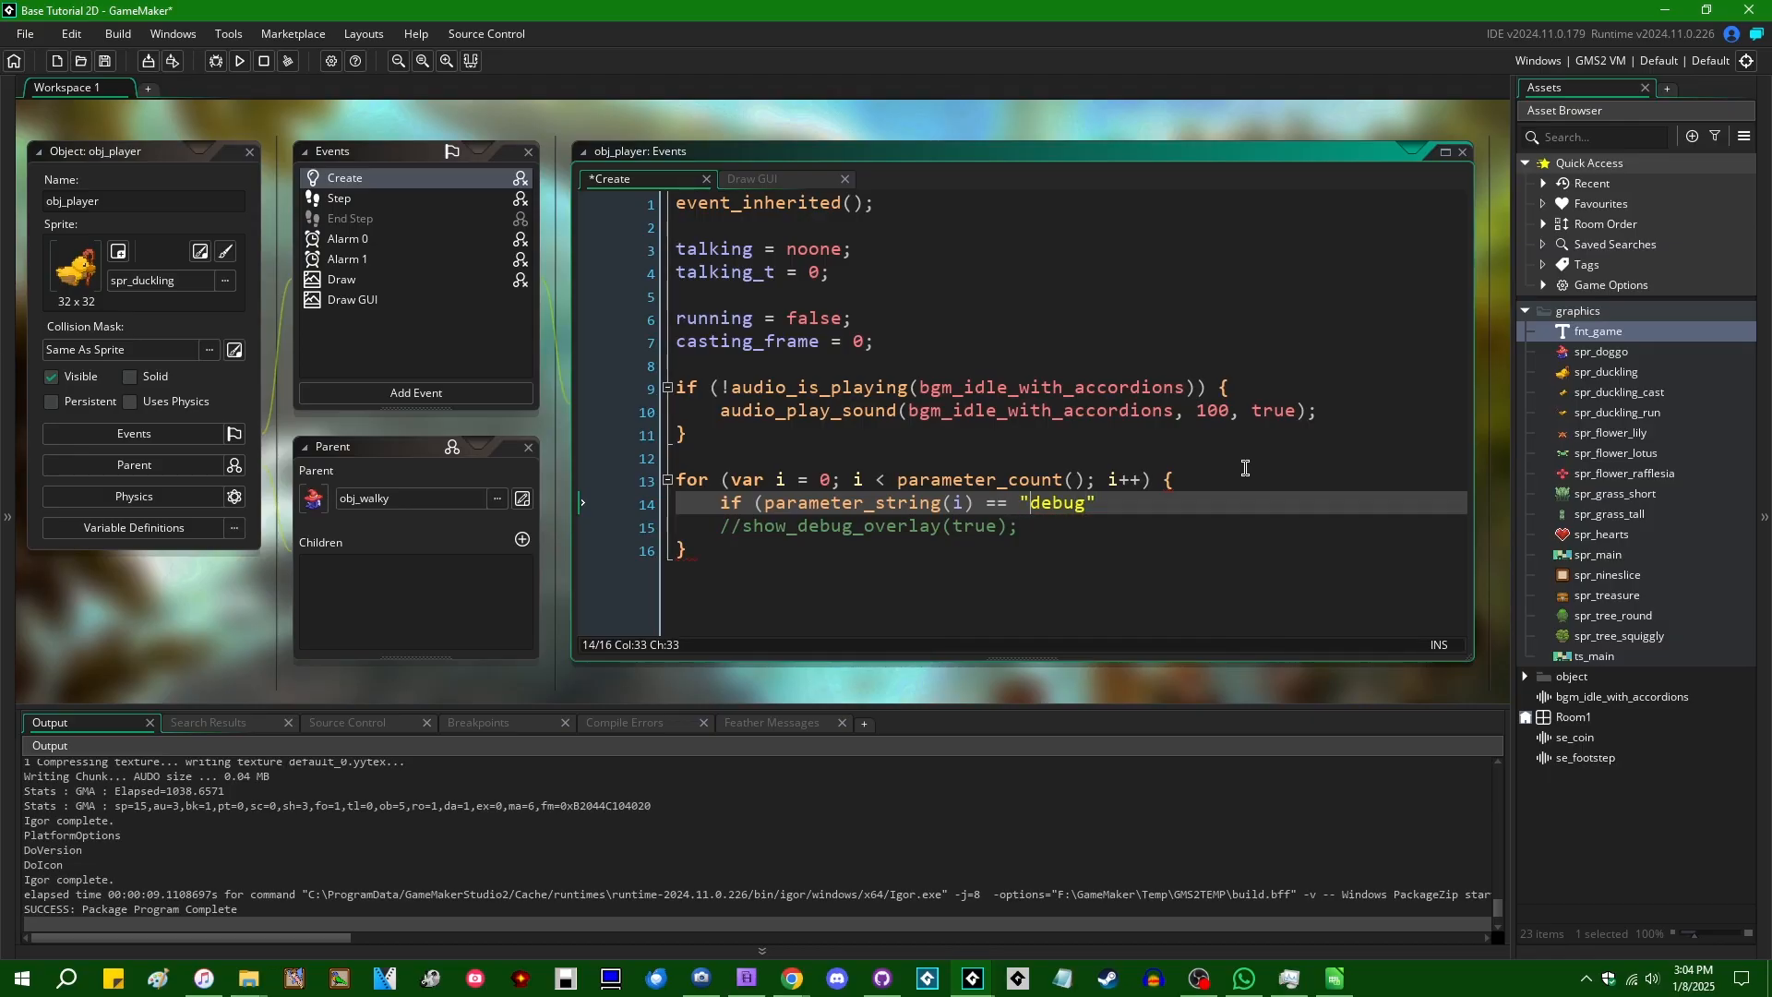
text(-)
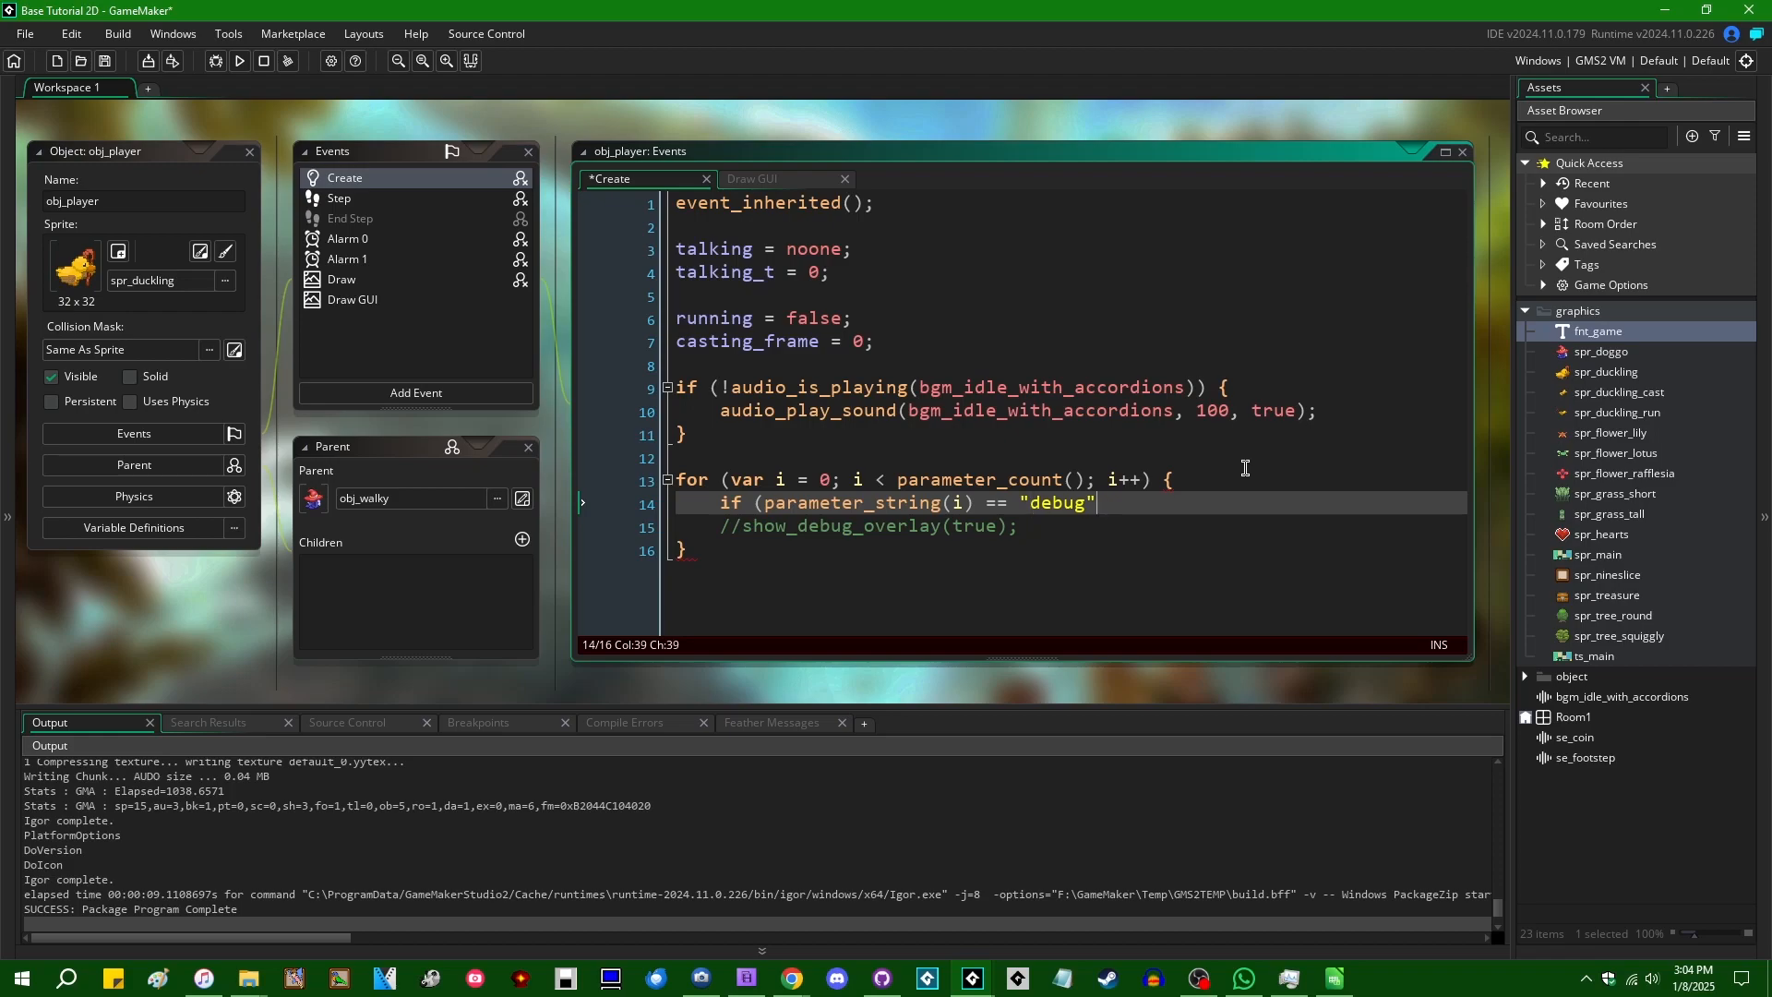
text() {)
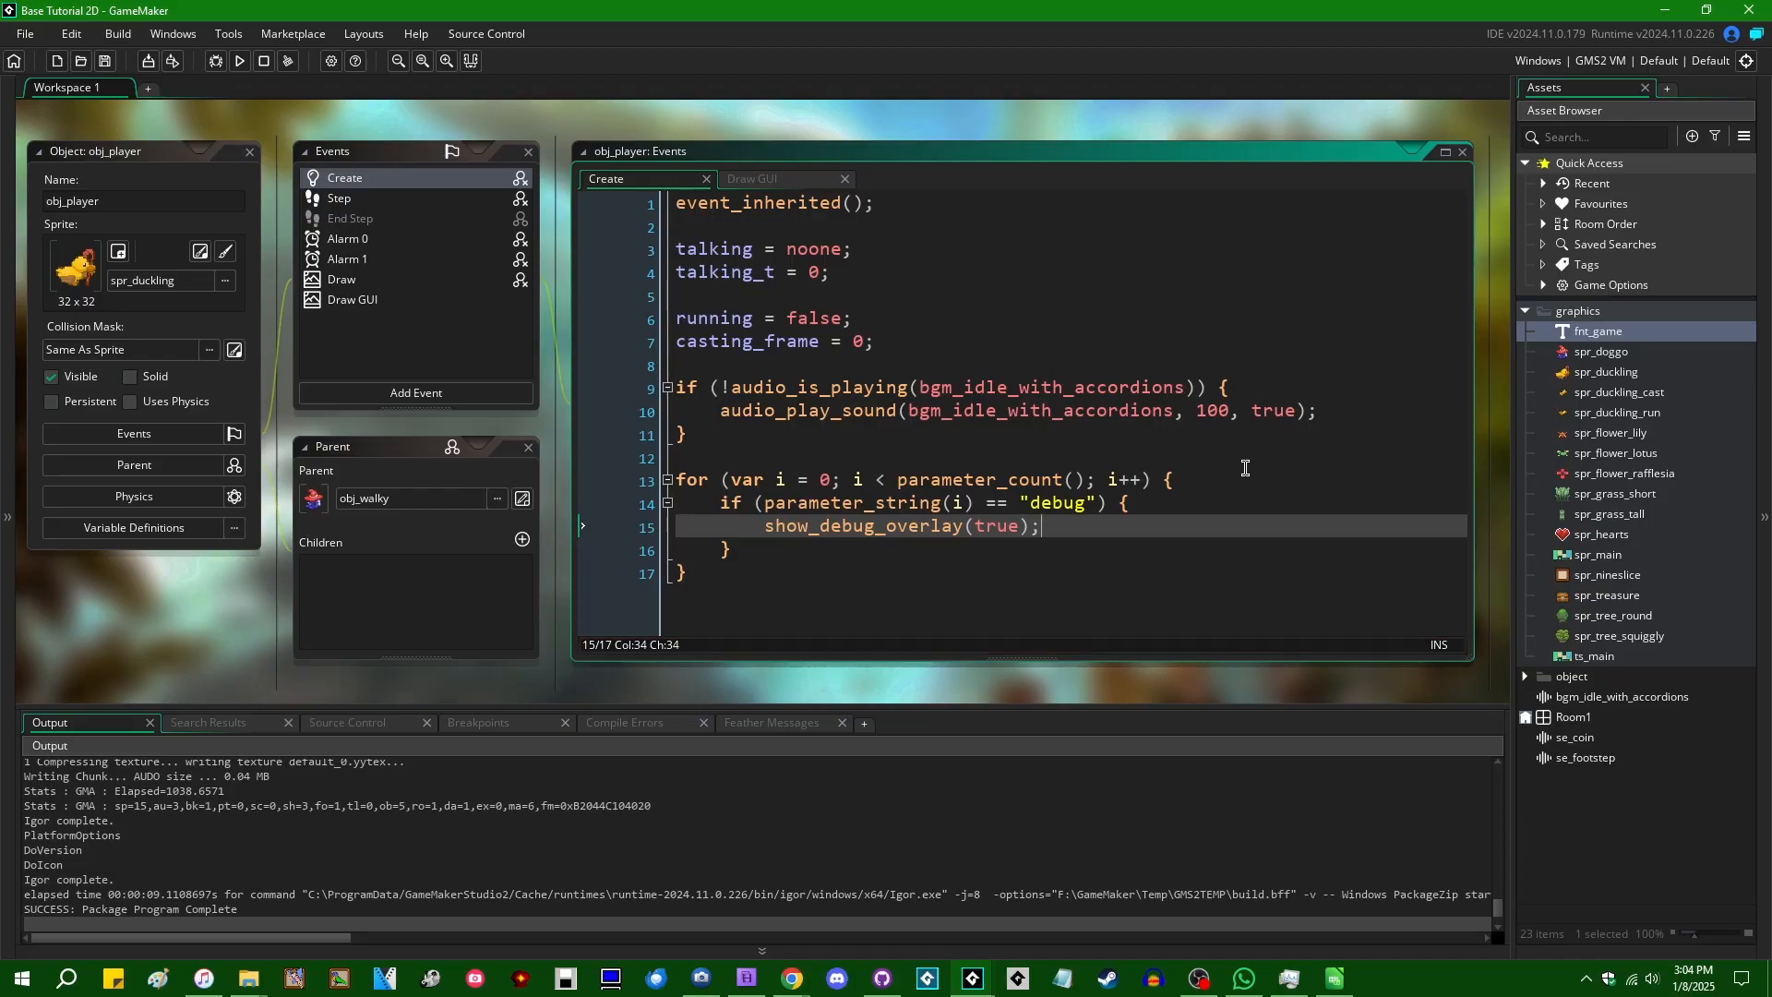
click(1028, 479)
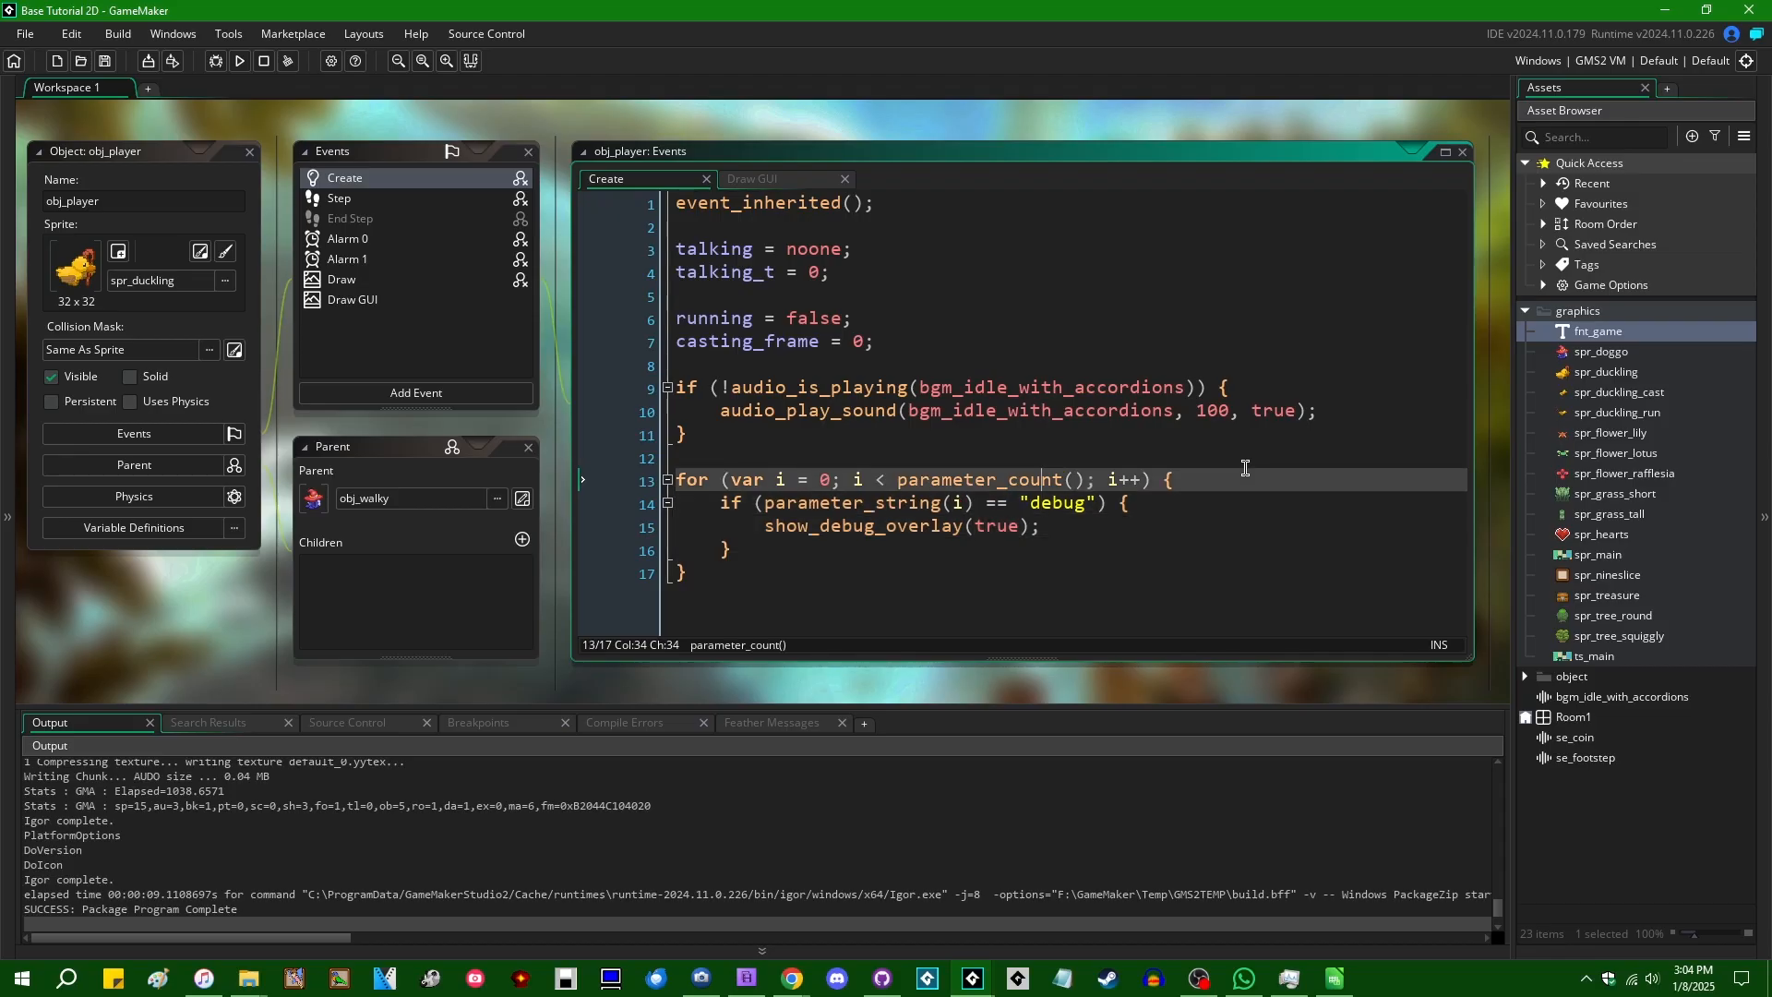
click(791, 478)
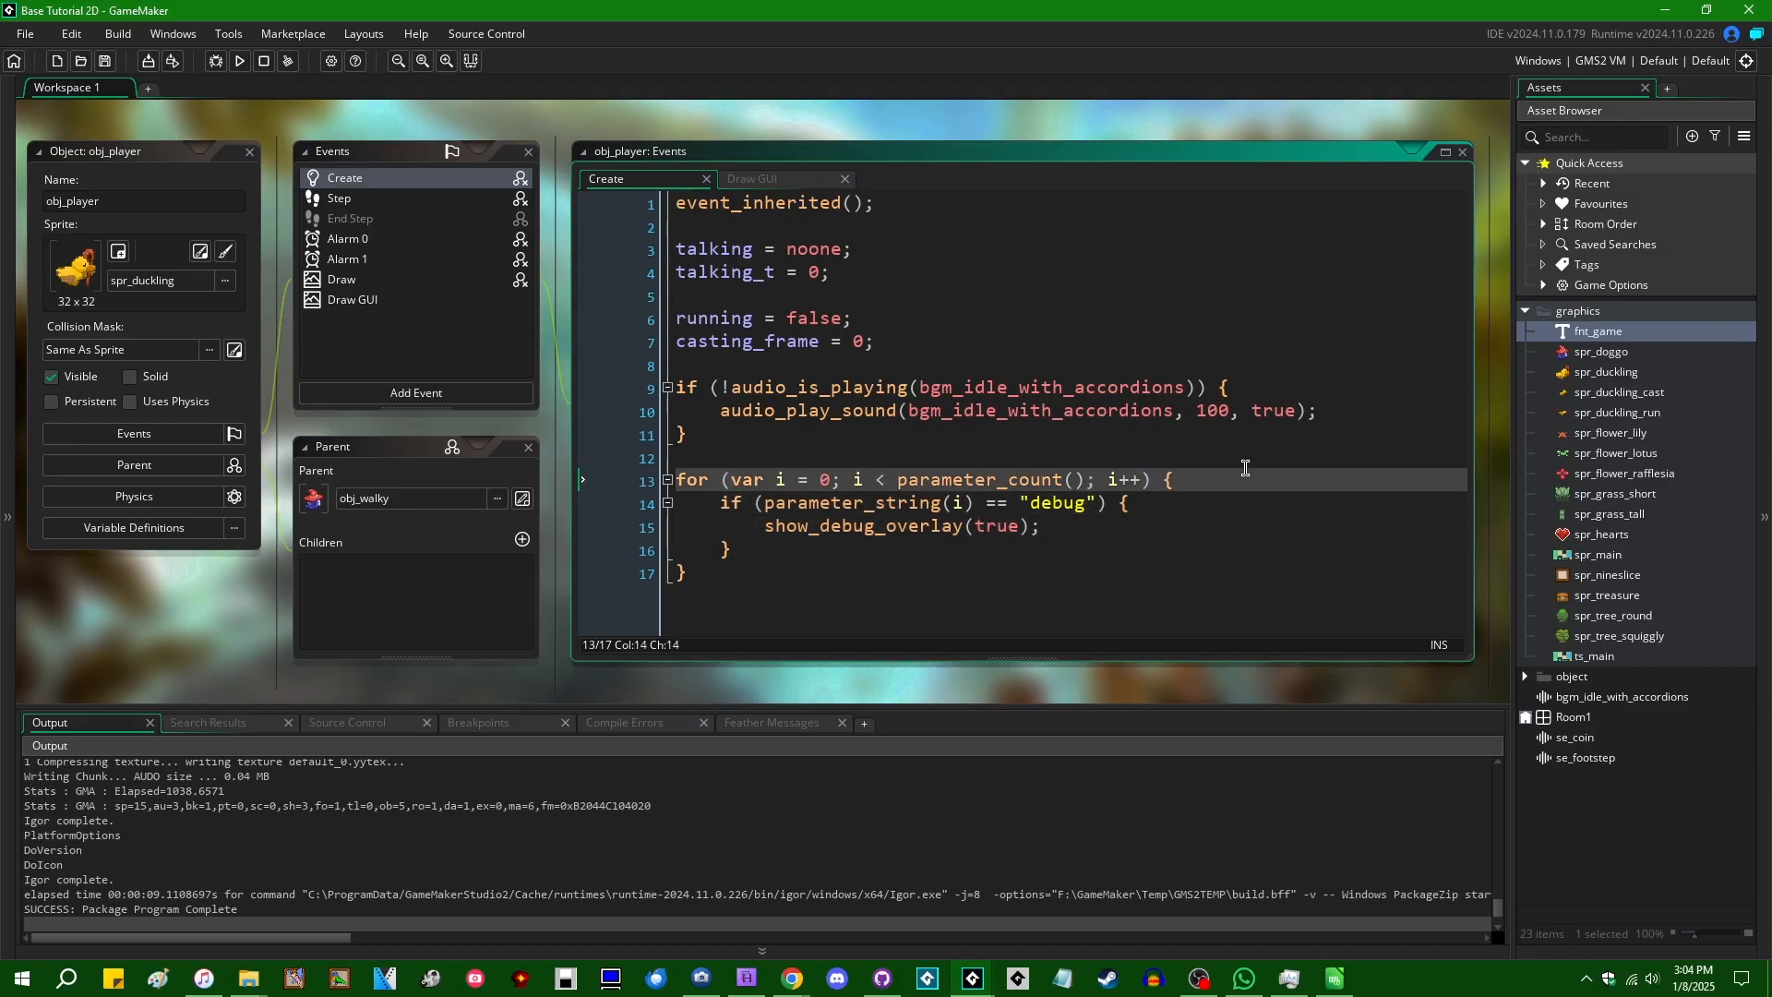
Step: Change the parameter loop's starting index from 0 to 1
text(1)
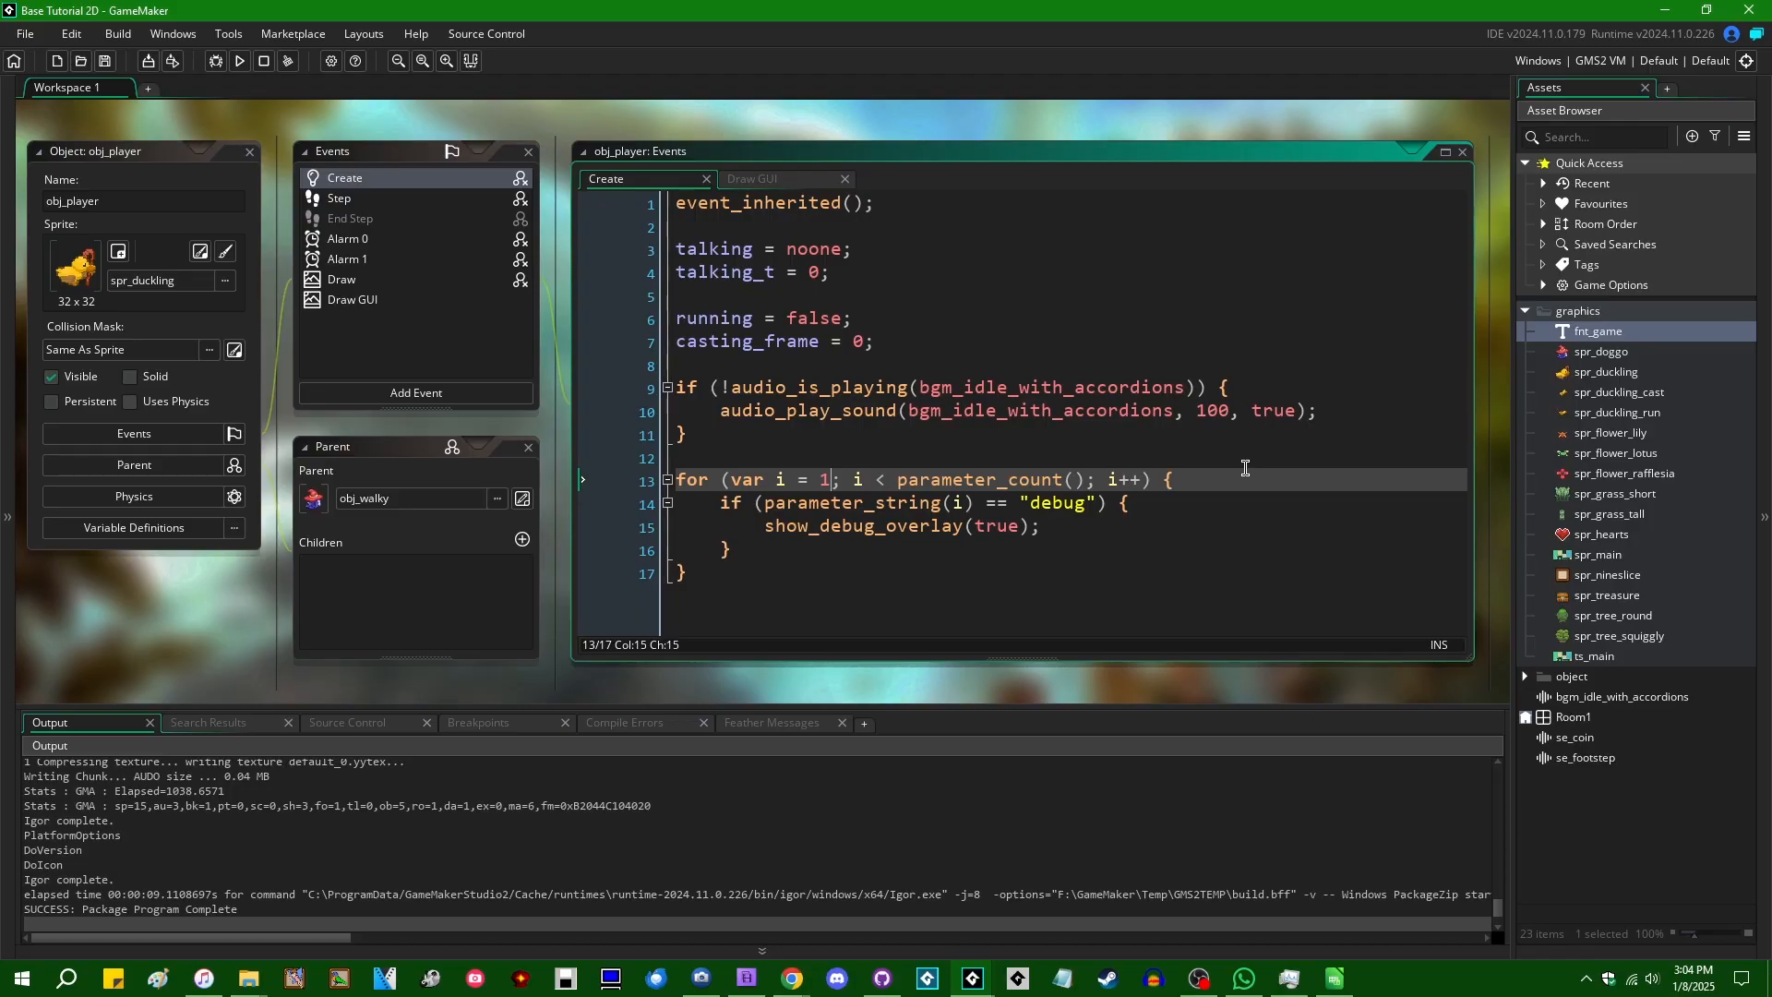
click(1173, 479)
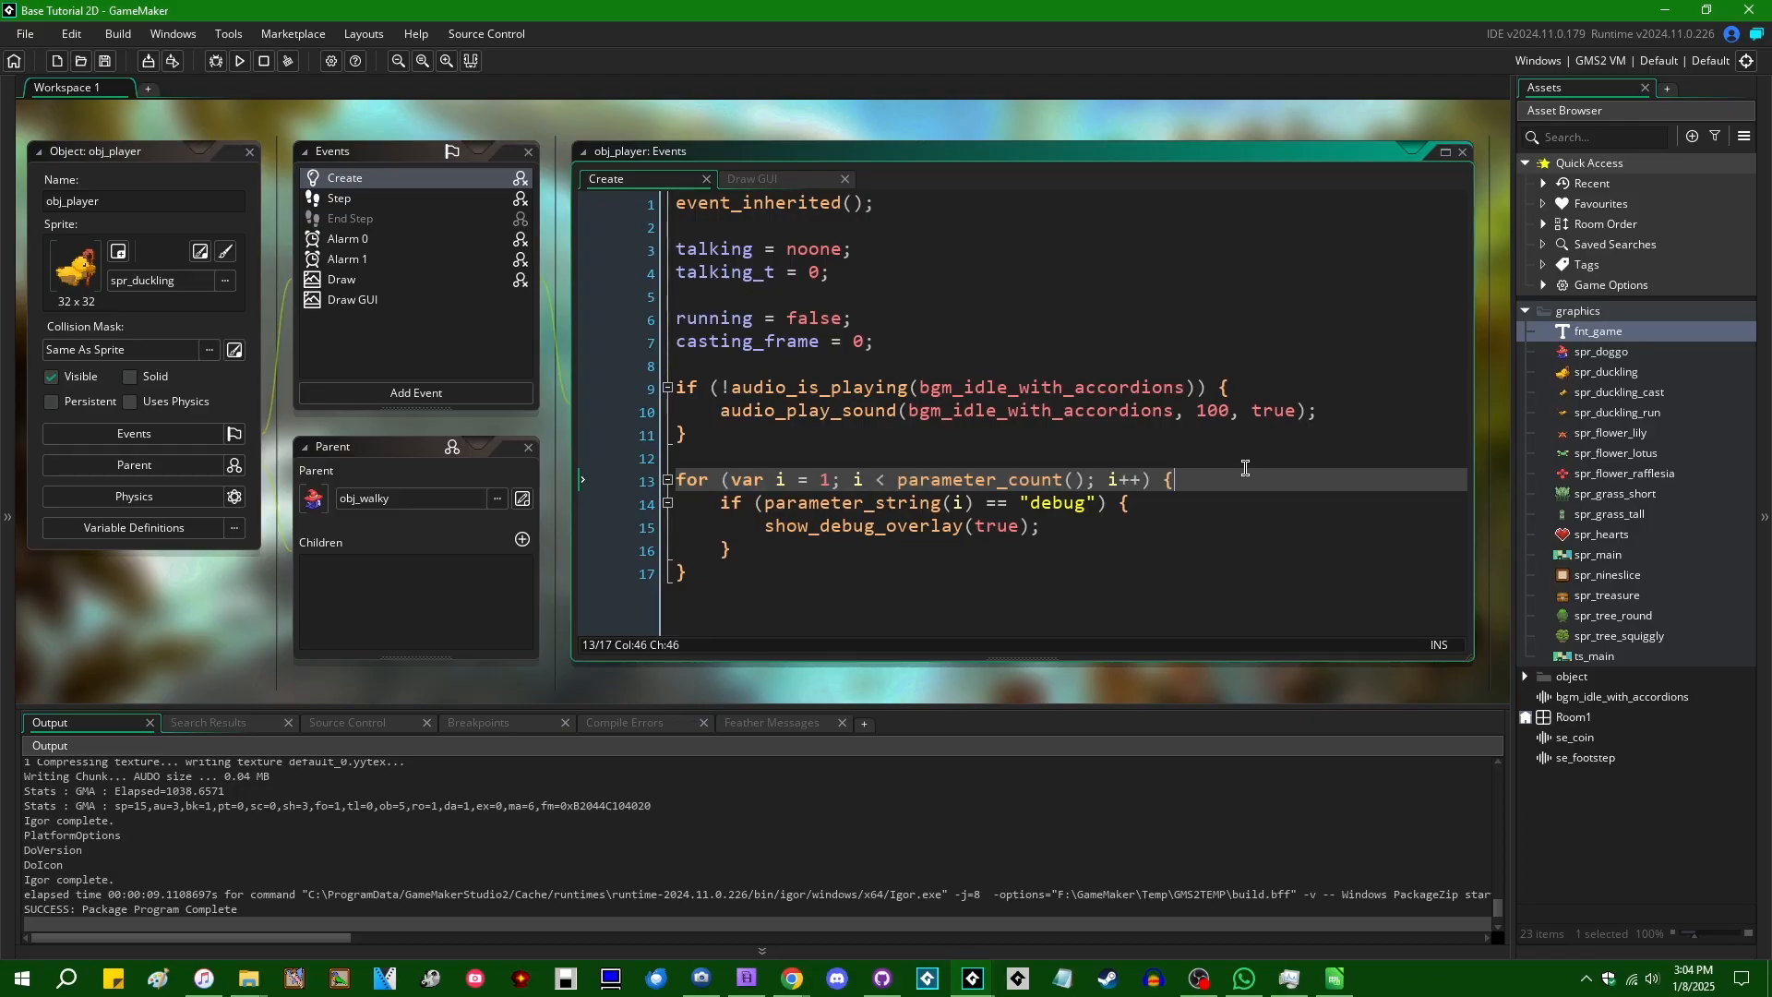
click(829, 479)
text(0)
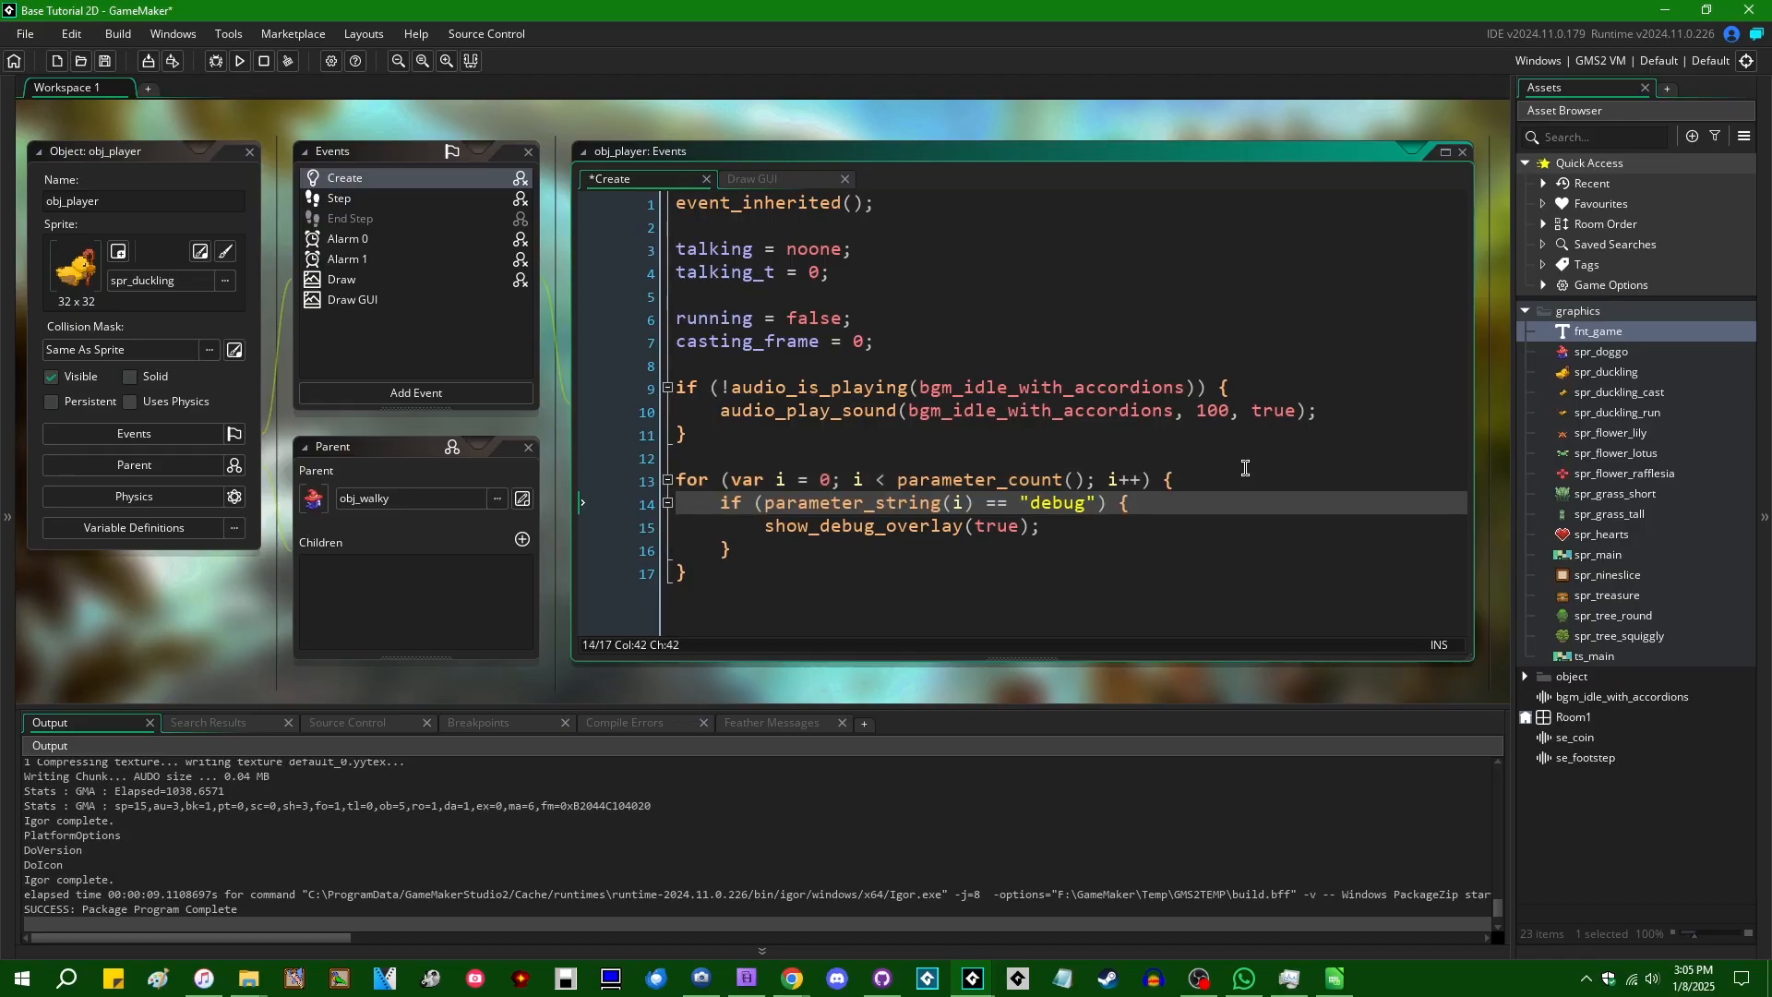
click(827, 479)
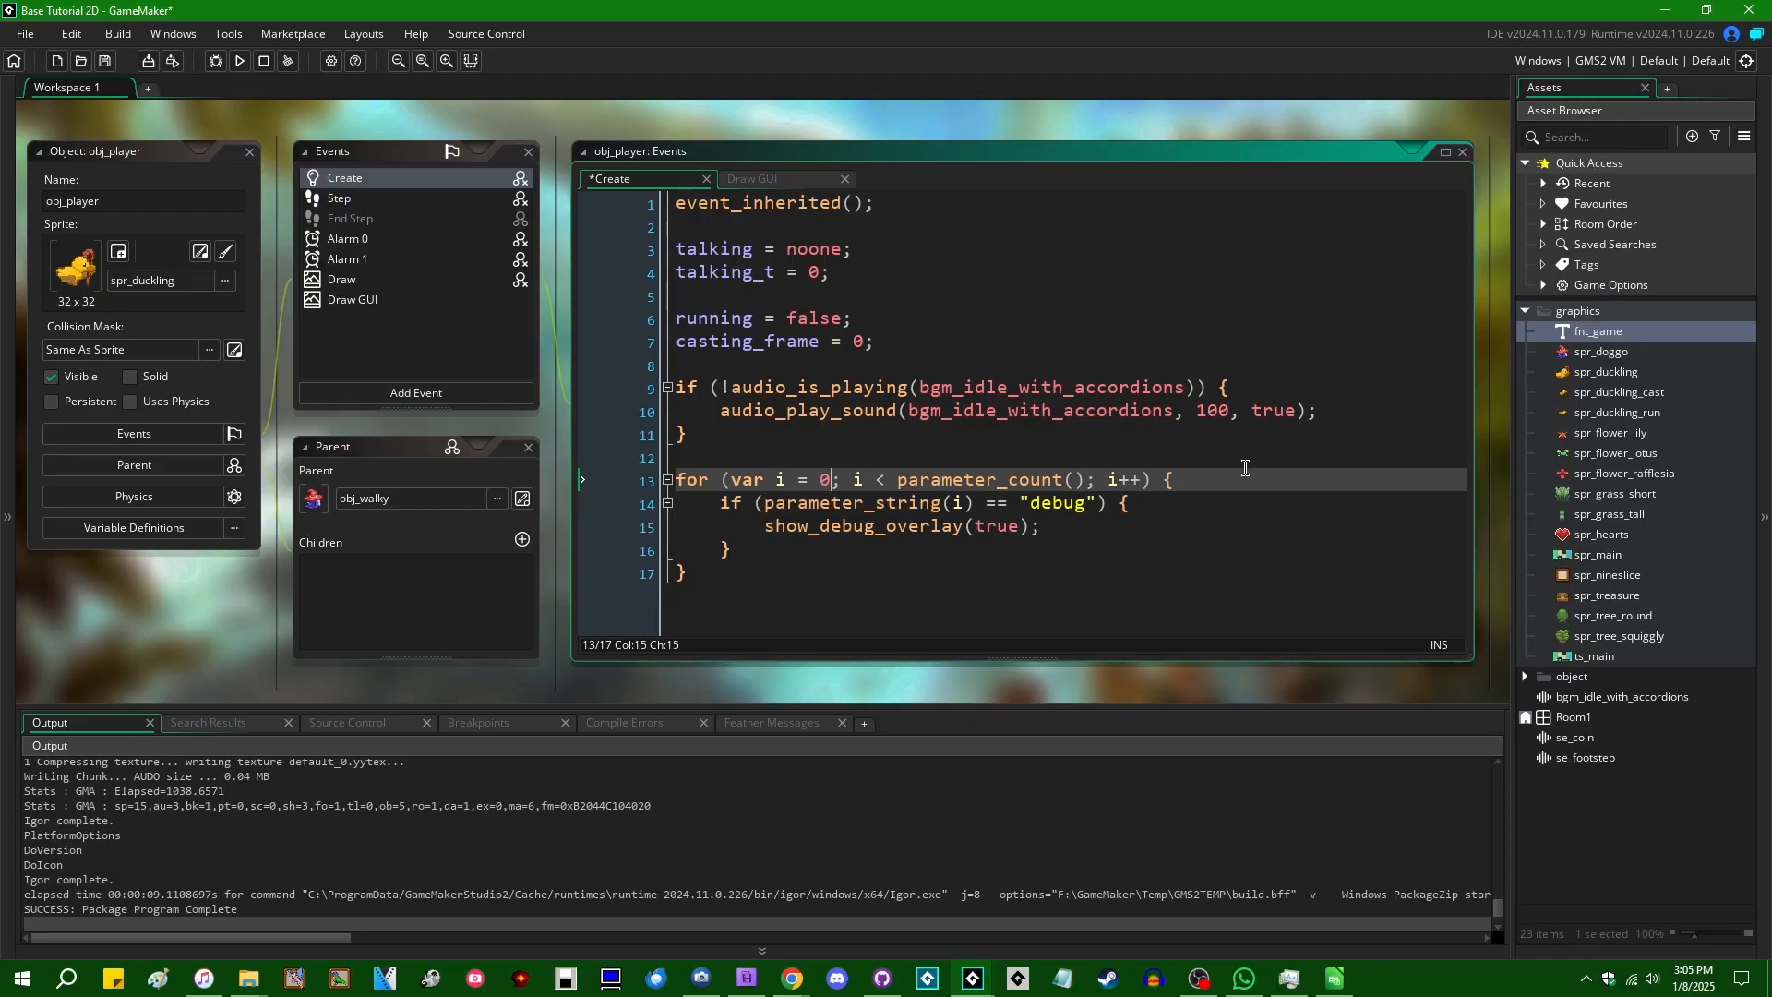
text(1)
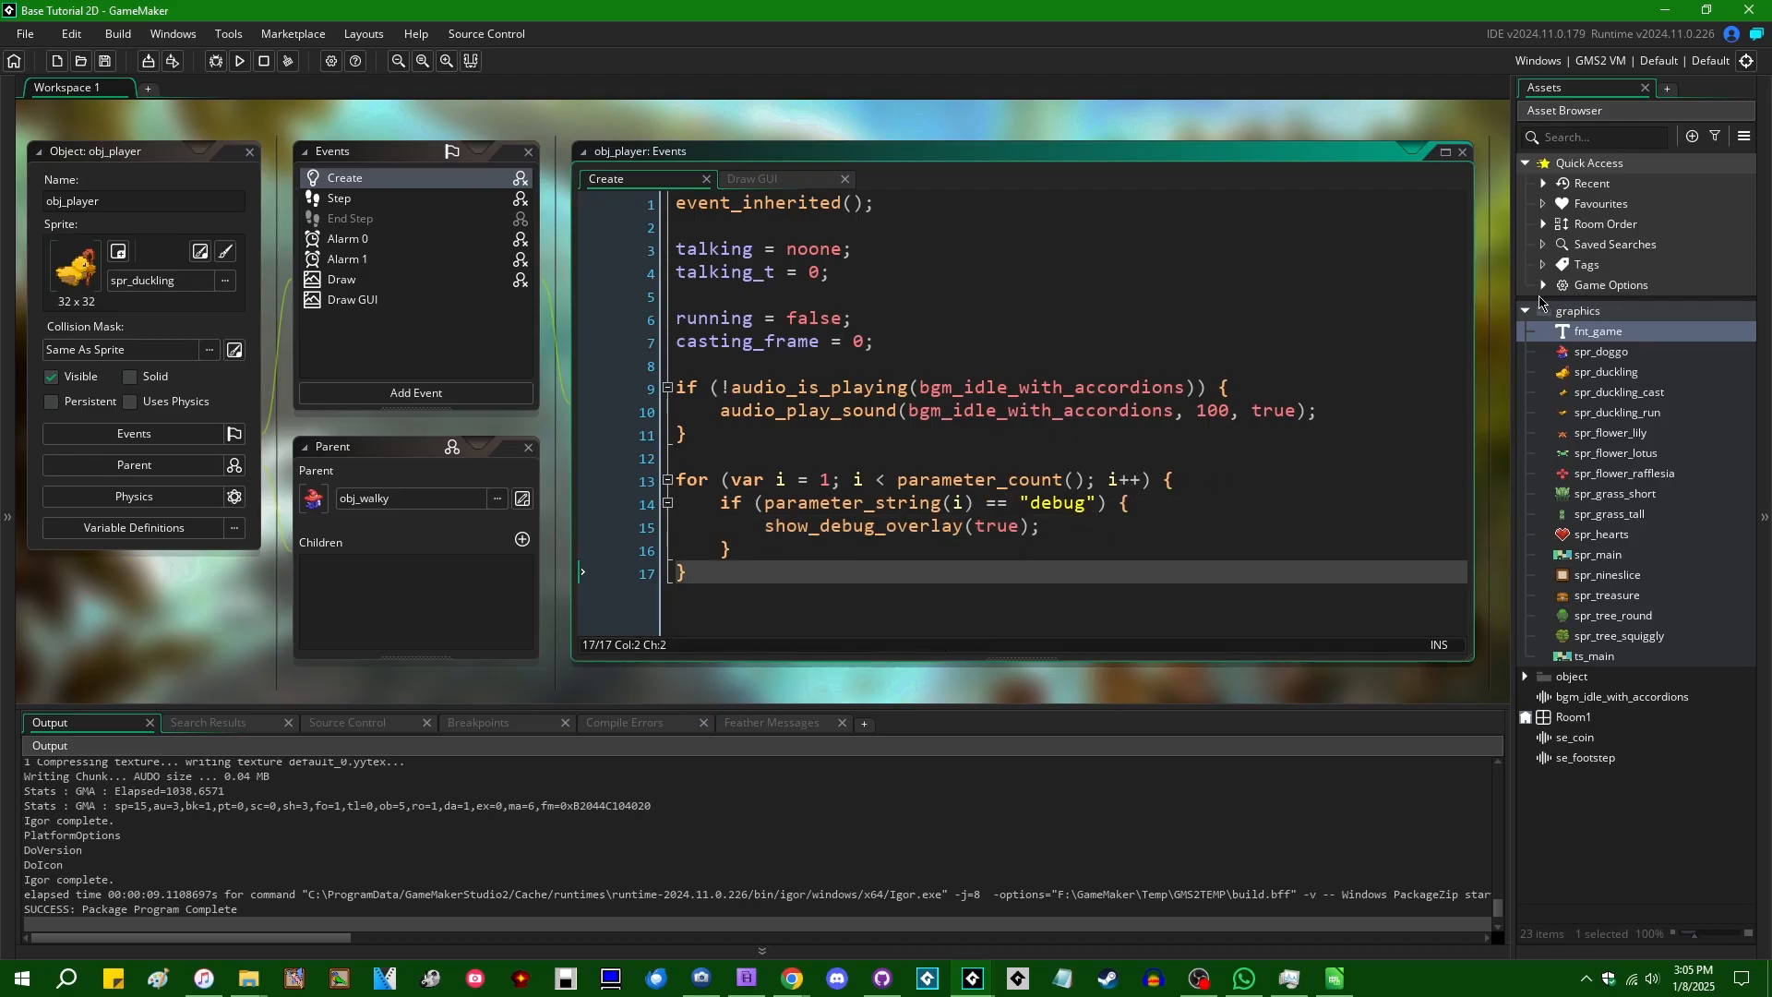
Step: Open the Main game options and review the Windows platform settings
click(1541, 285)
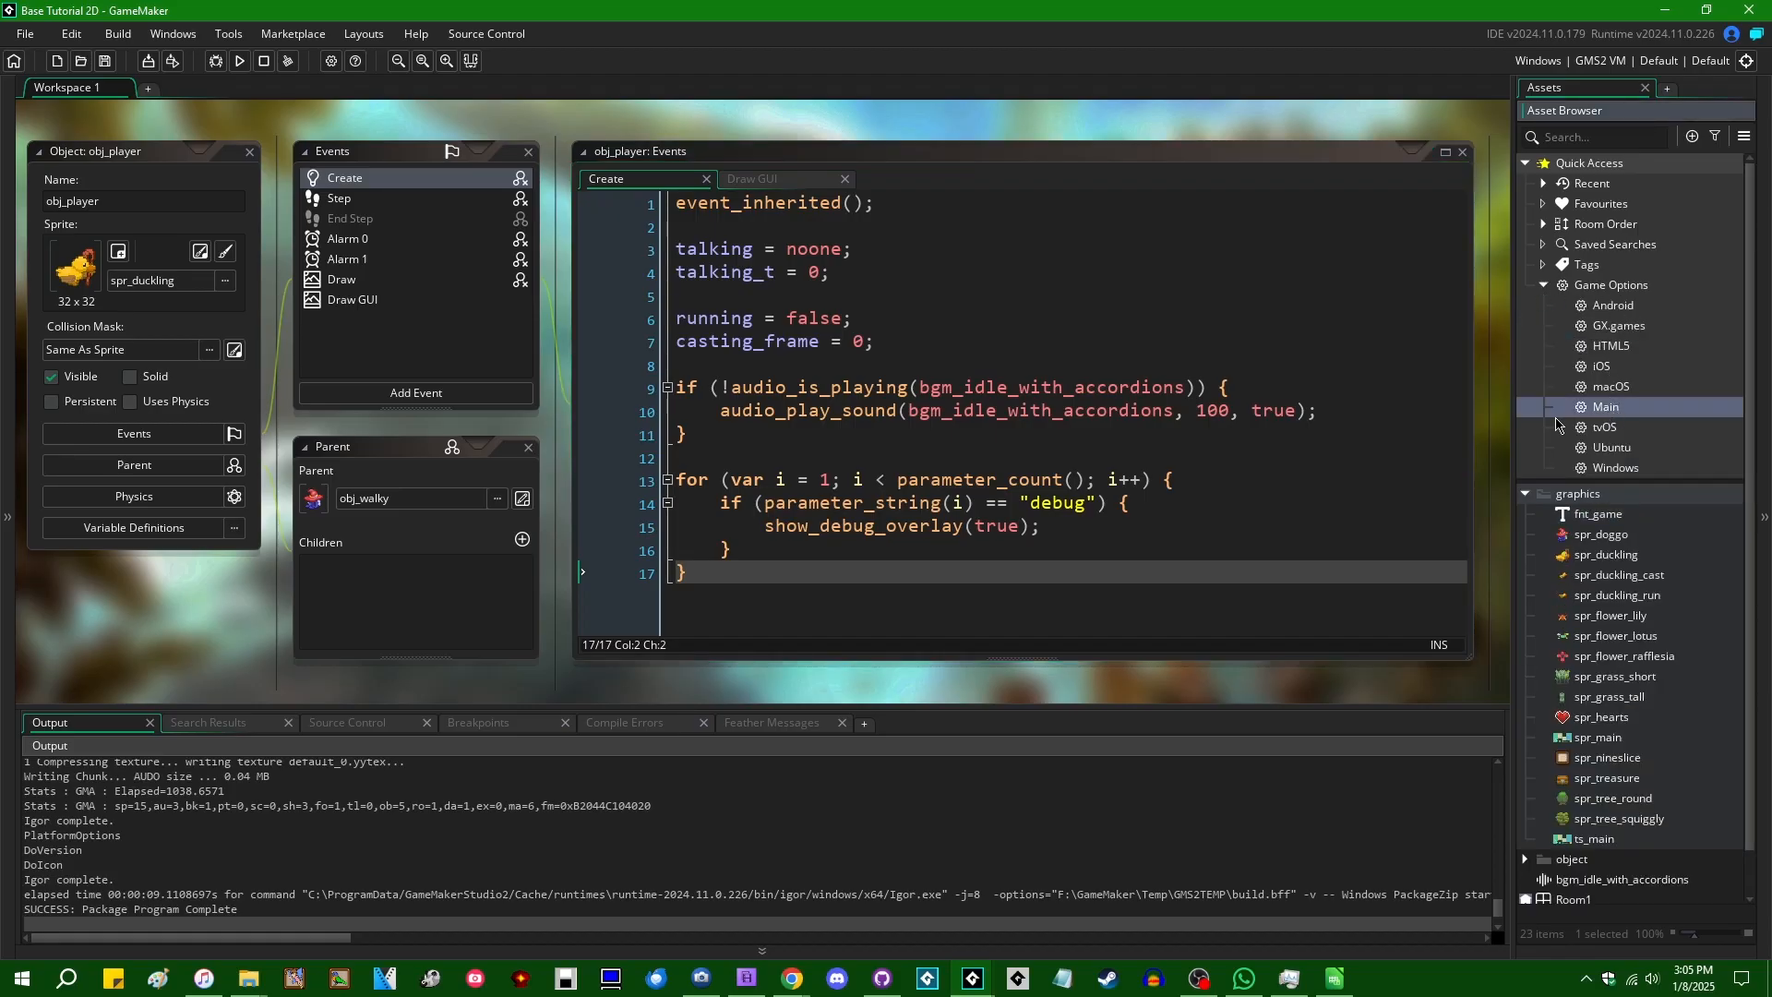
double_click(1605, 407)
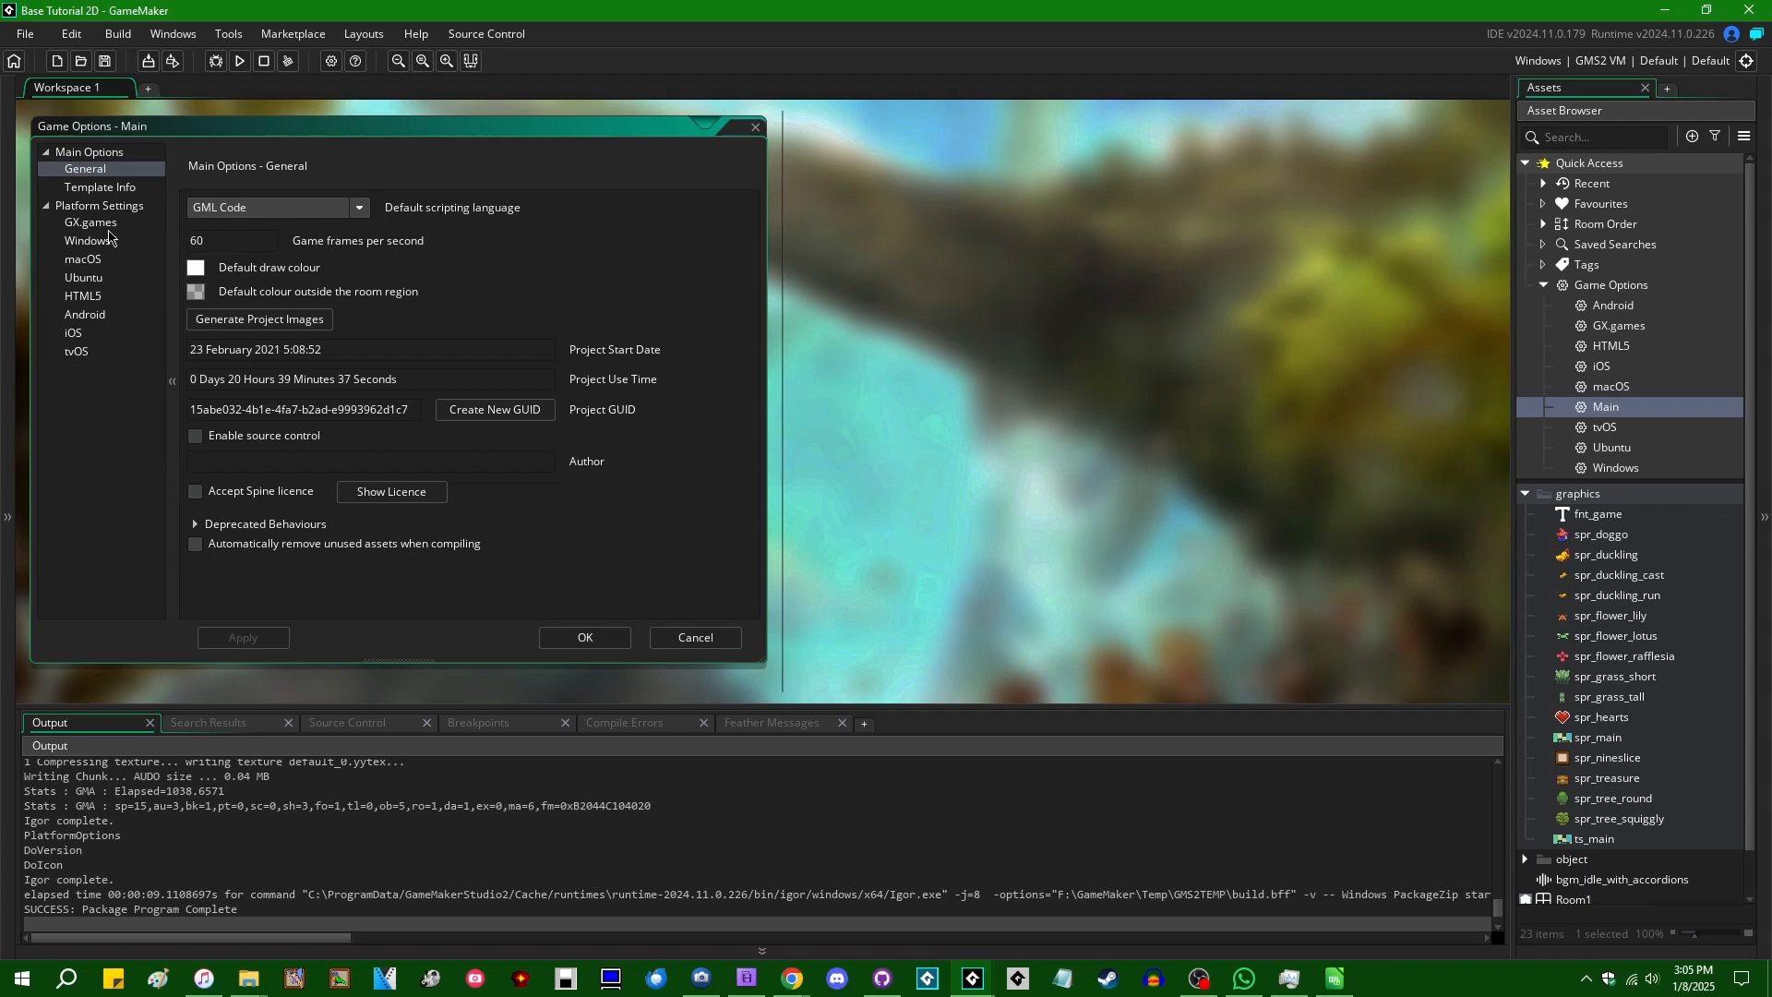
click(92, 240)
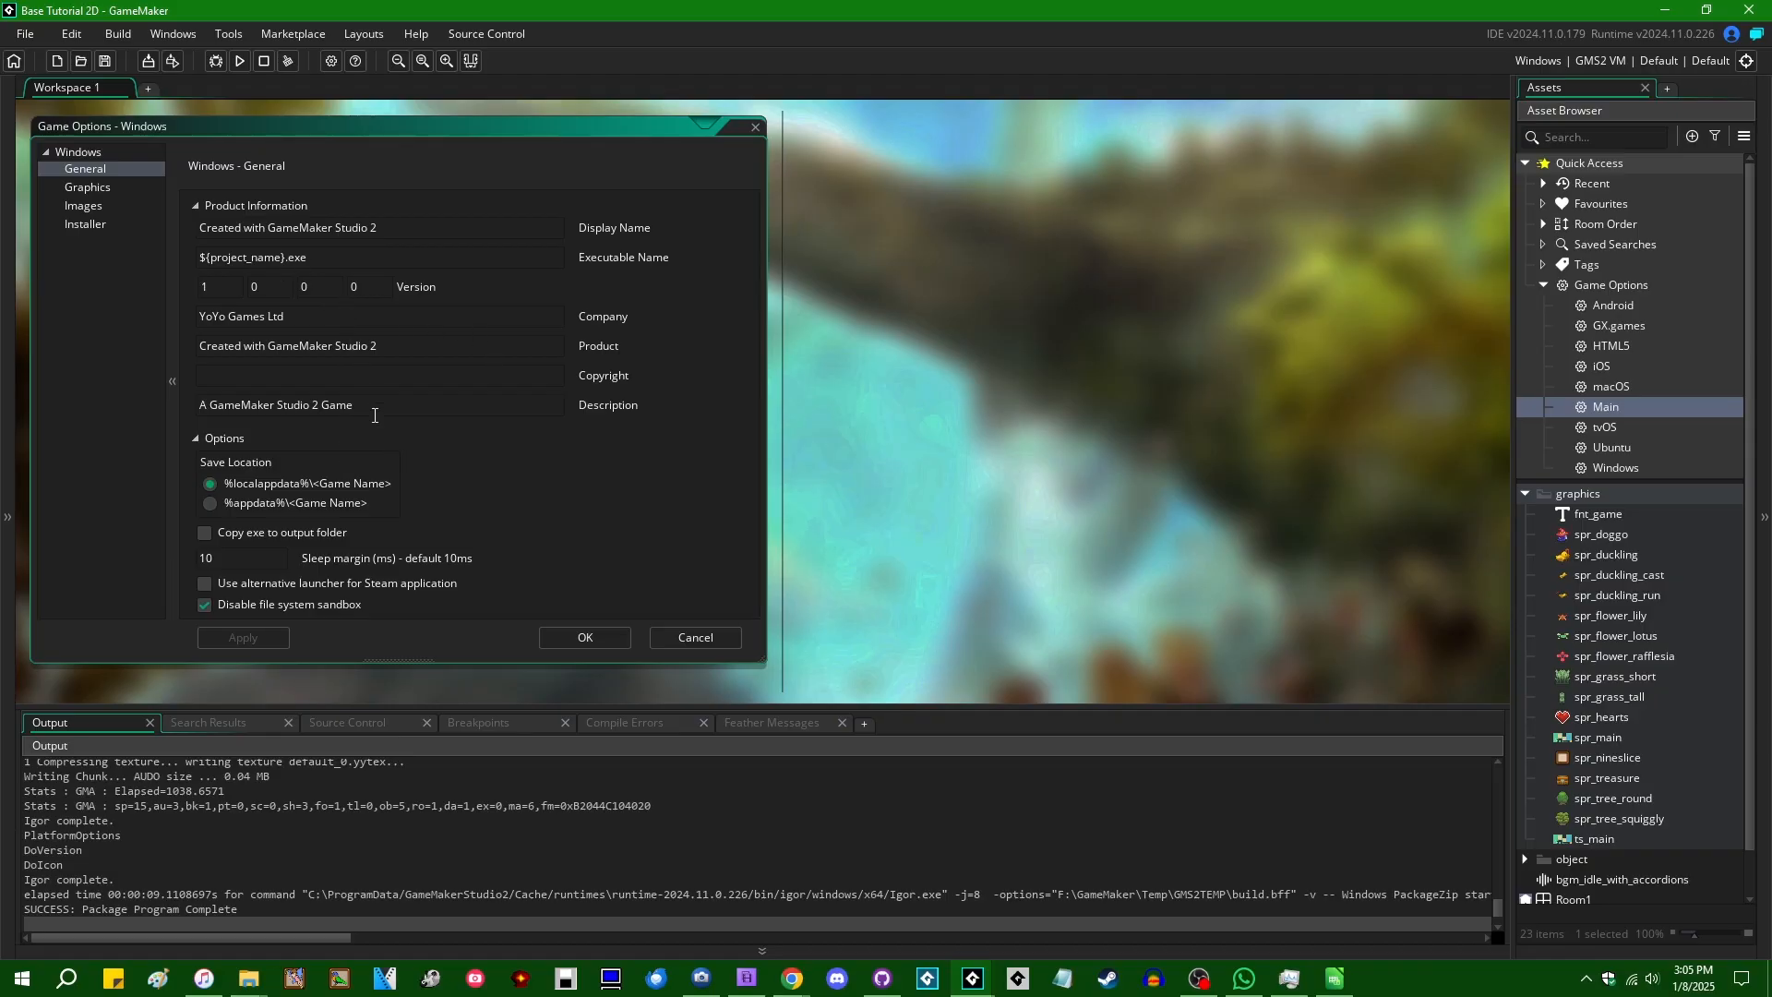
mouse_move(683, 414)
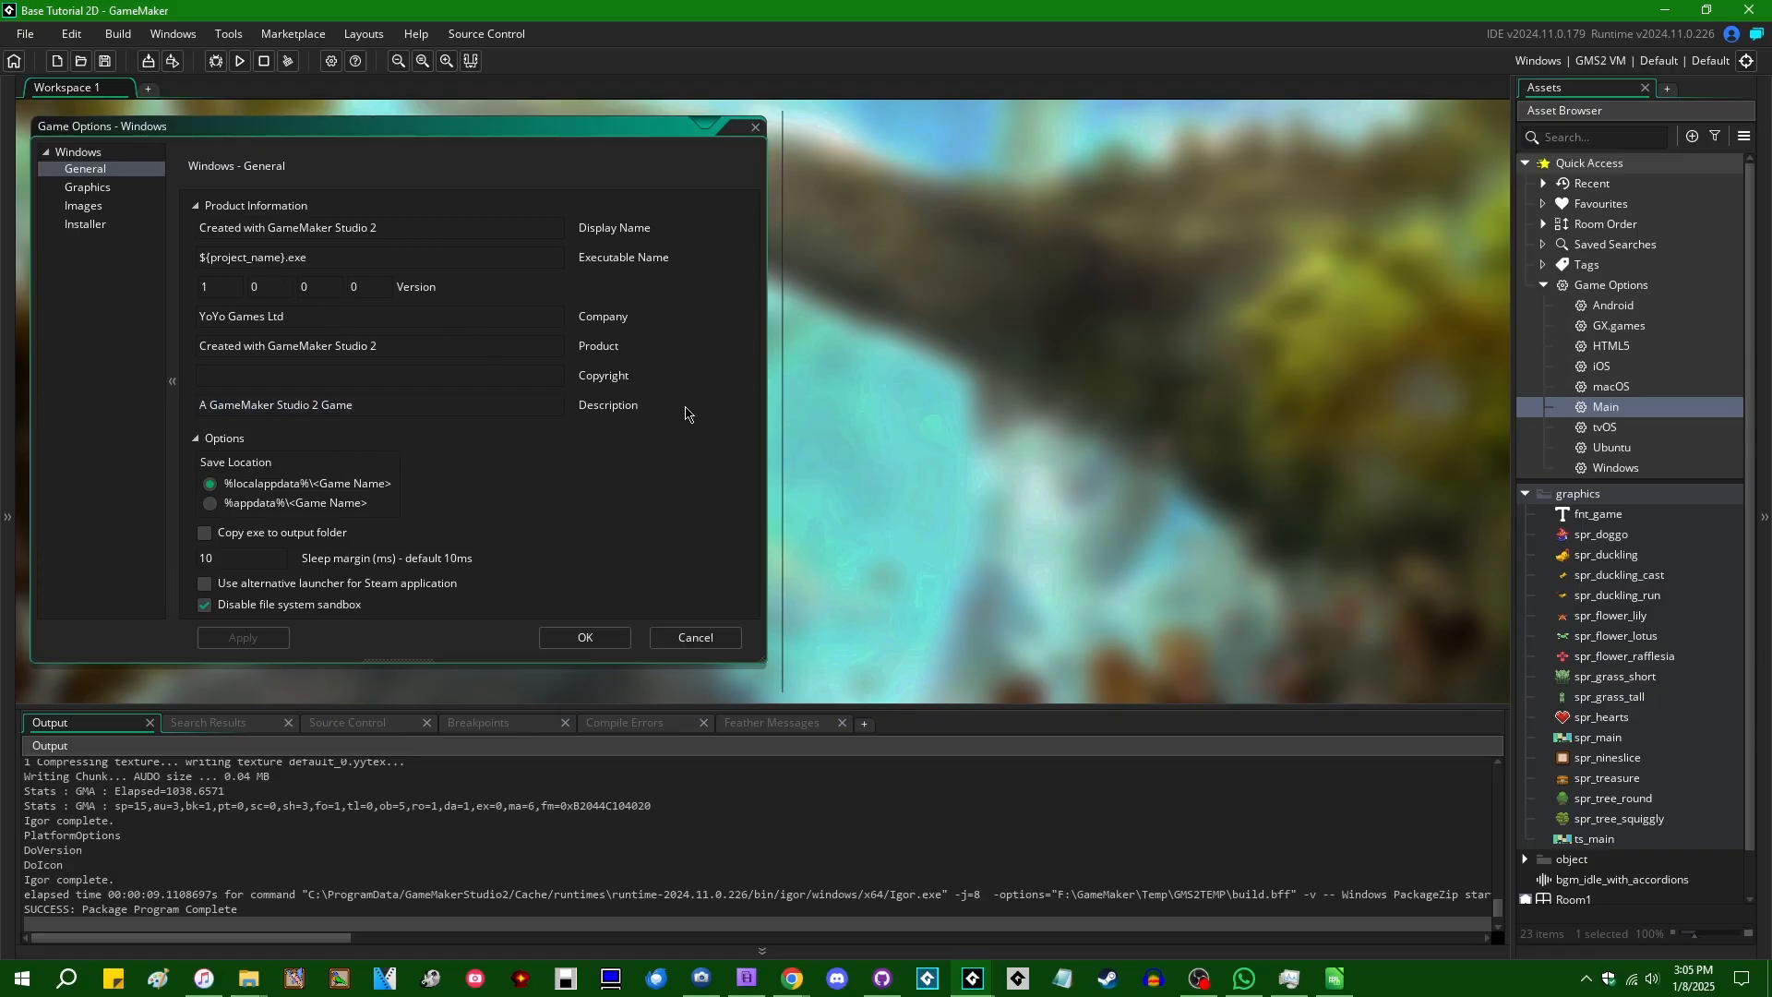
mouse_move(665, 359)
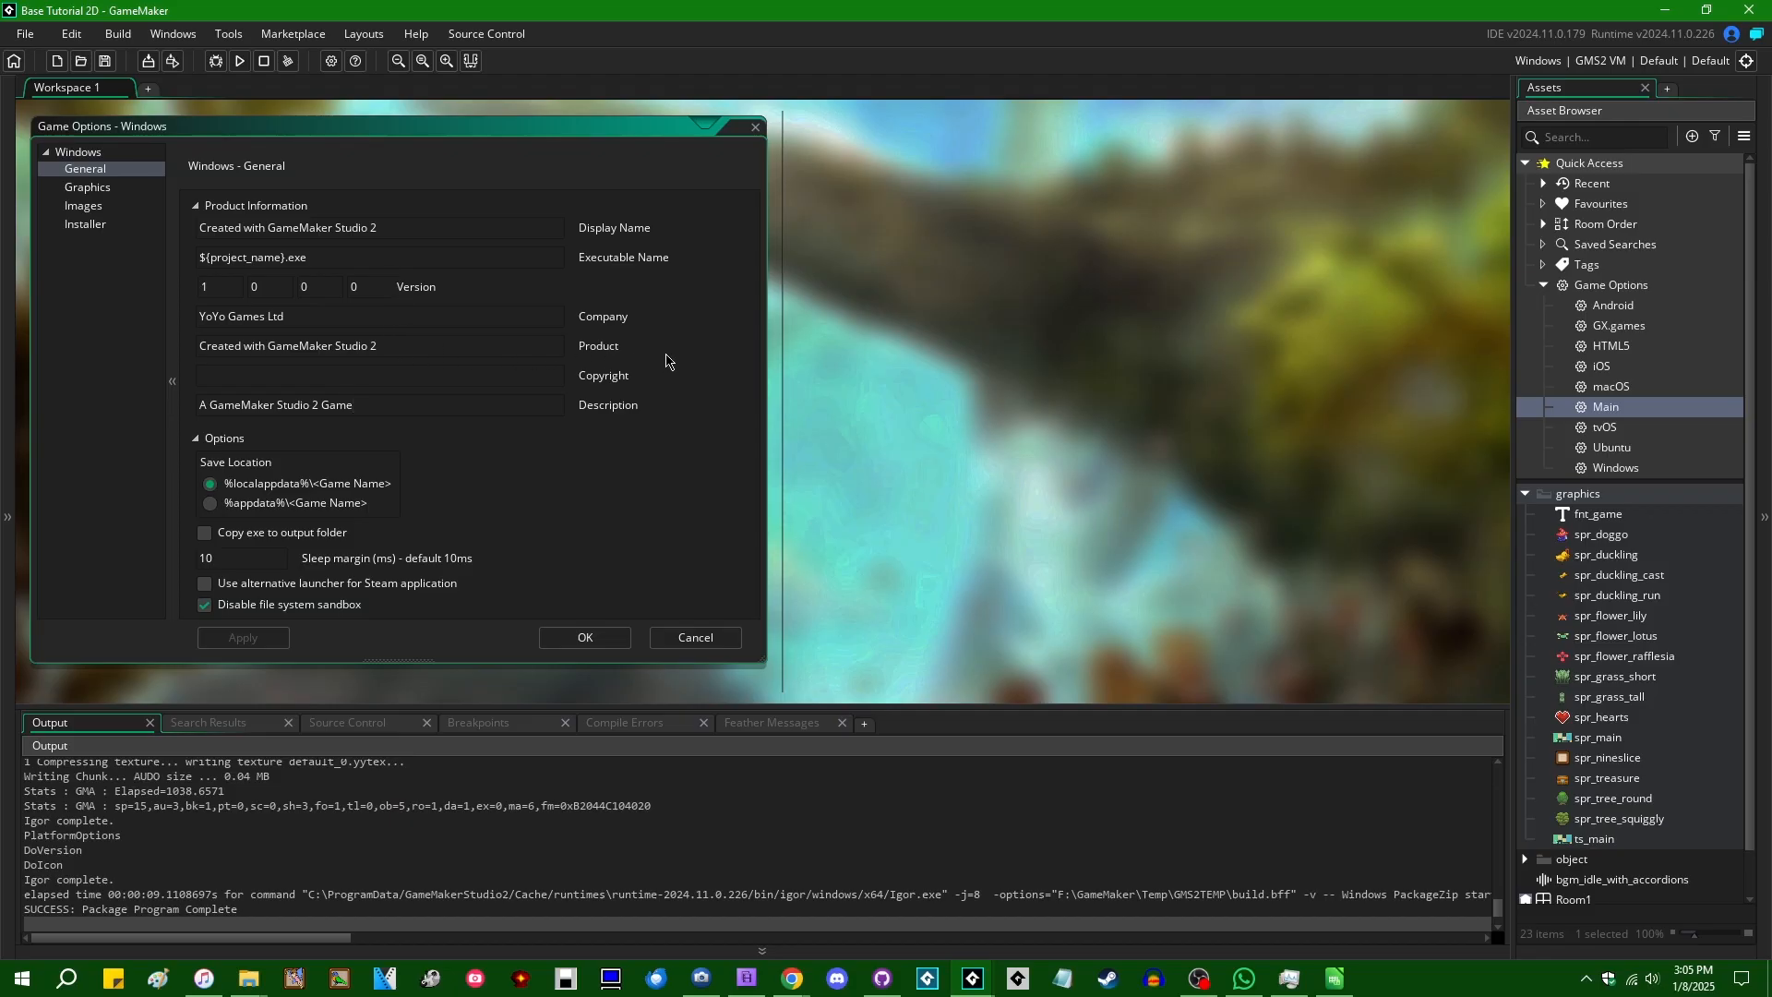
mouse_move(166, 303)
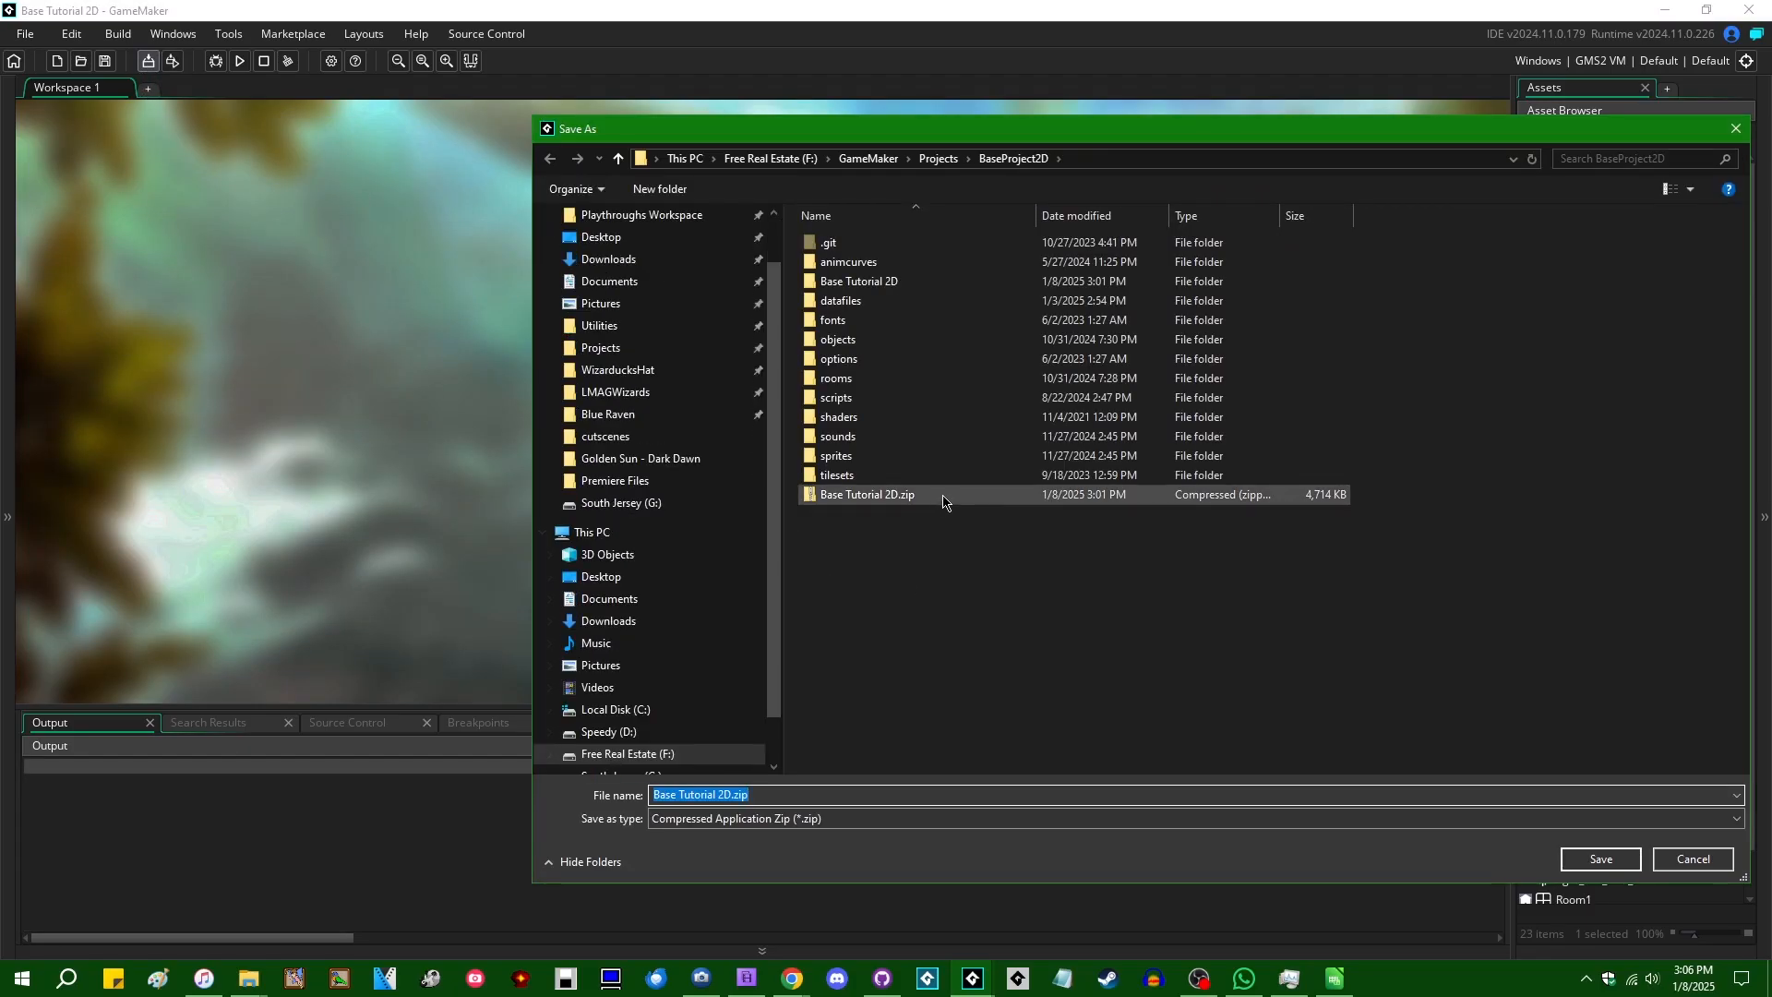
Step: Save Base Tutorial 2D.zip, inspect its contents, and return to the BaseProject2D folder
click(1598, 859)
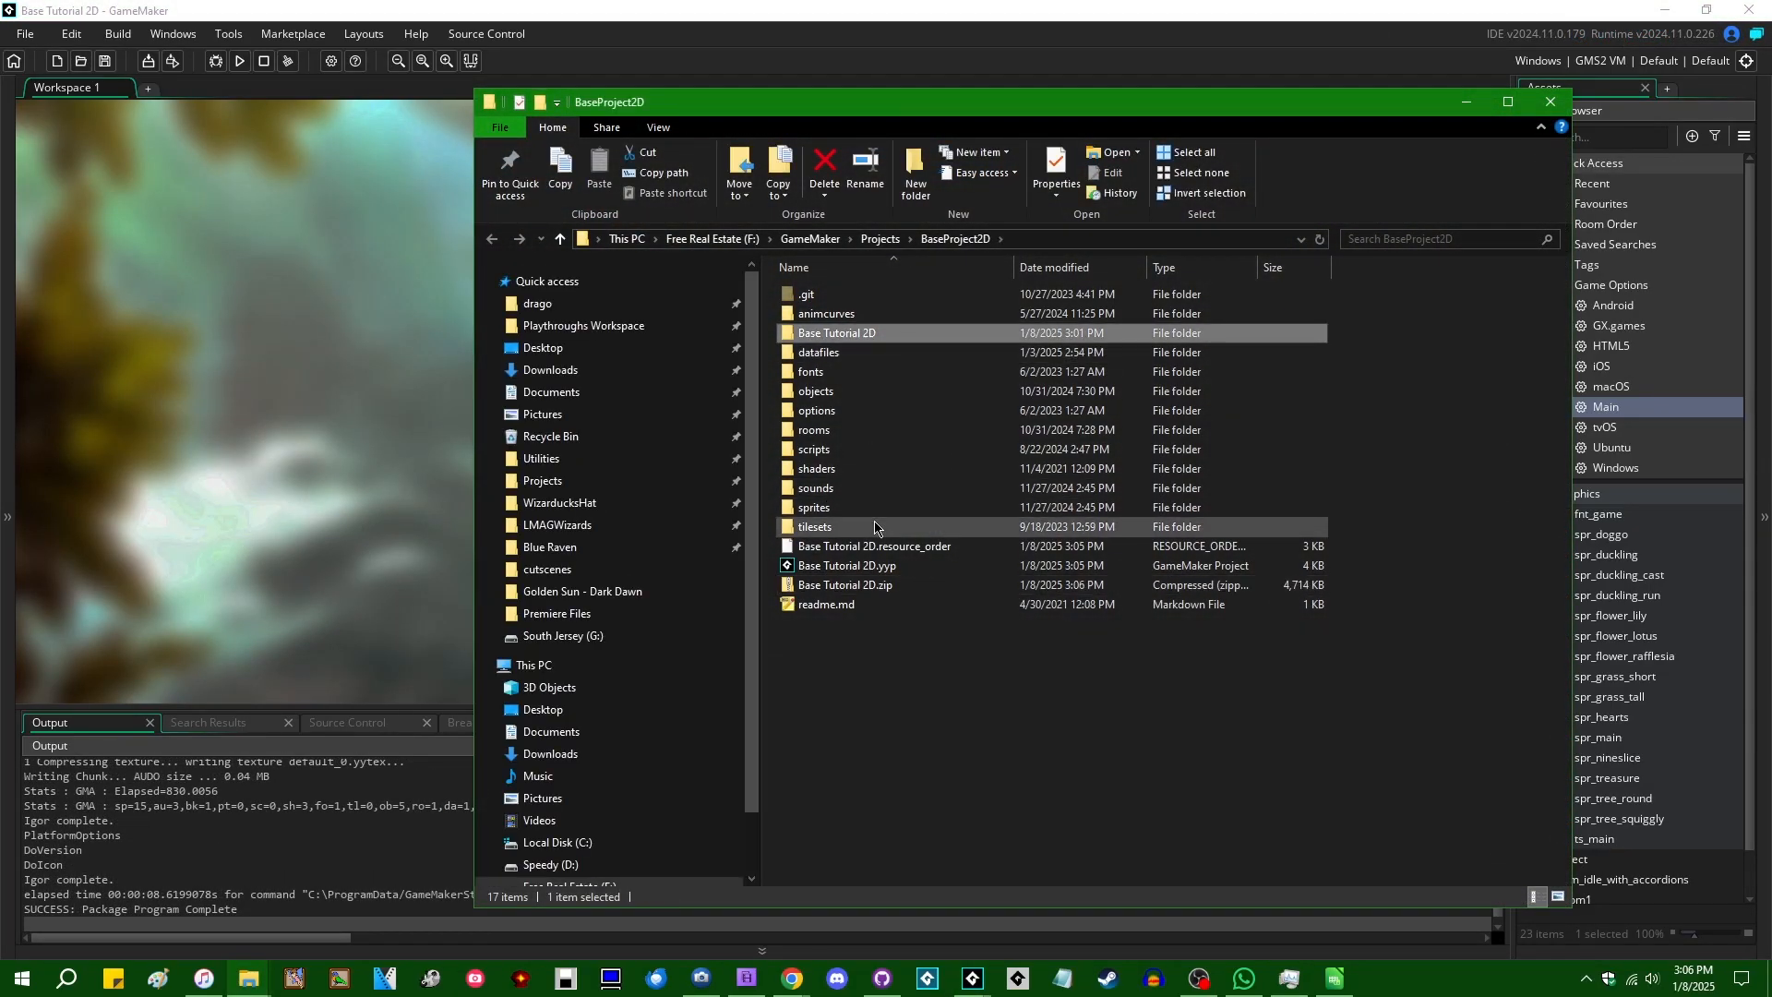
click(845, 585)
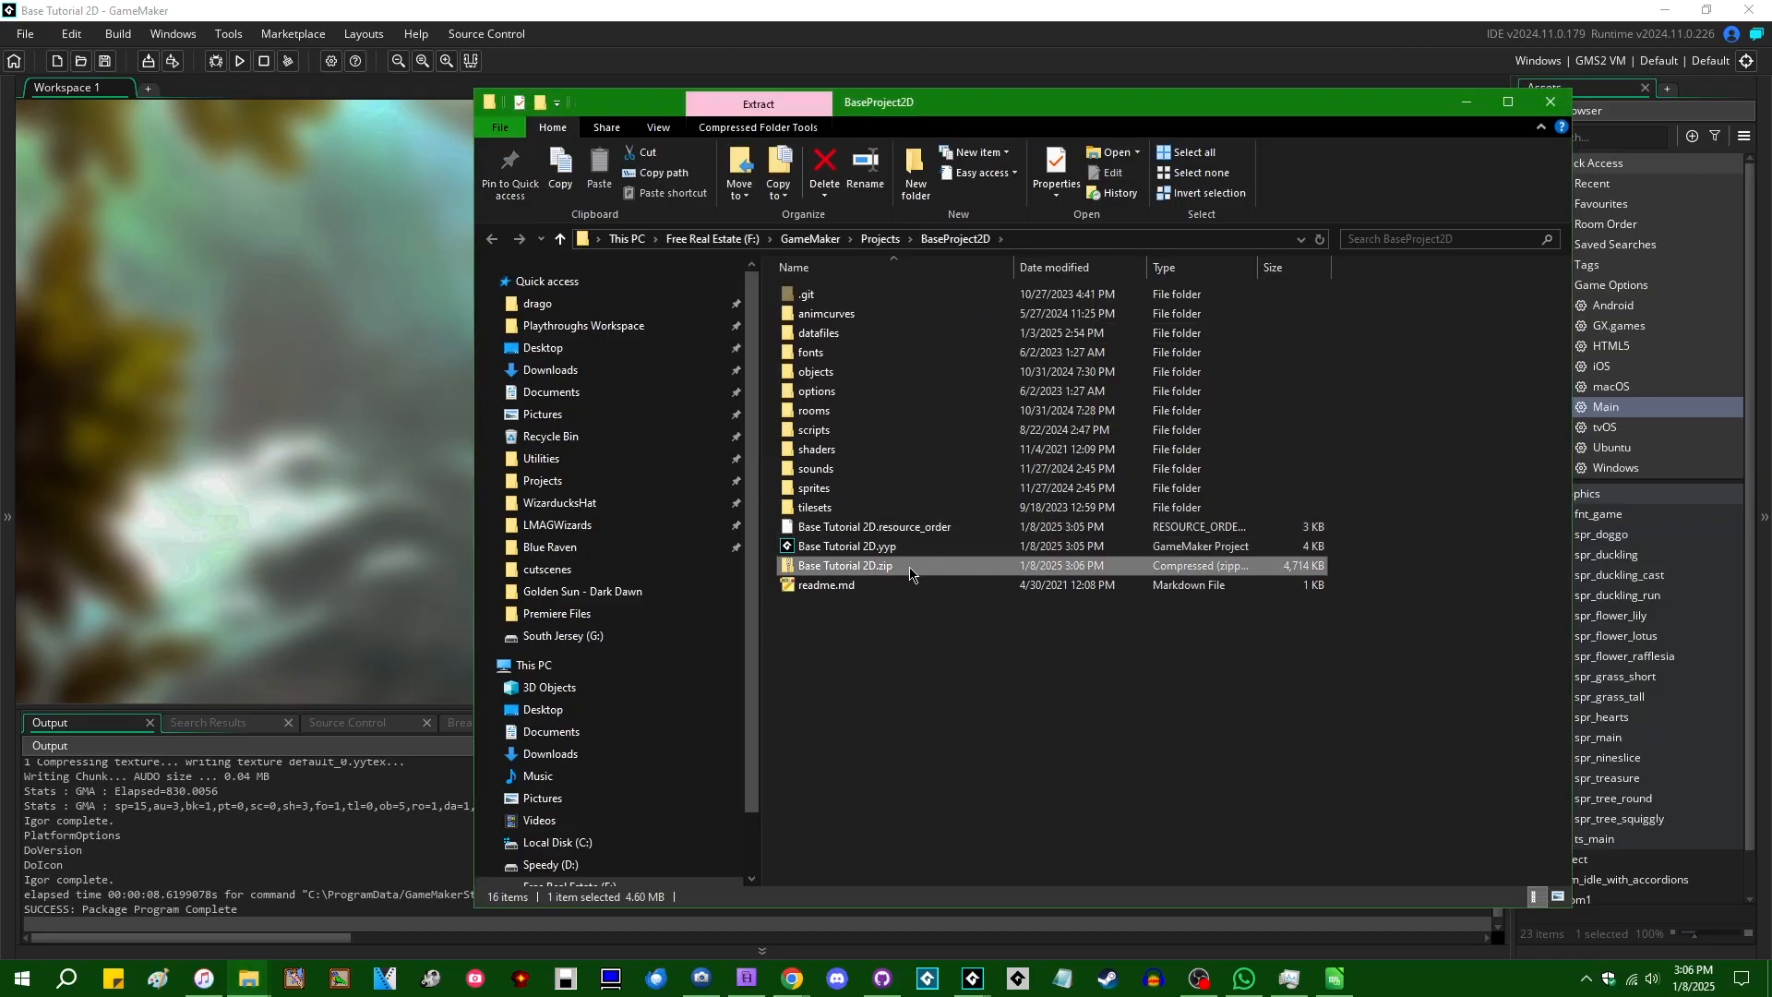
double_click(844, 564)
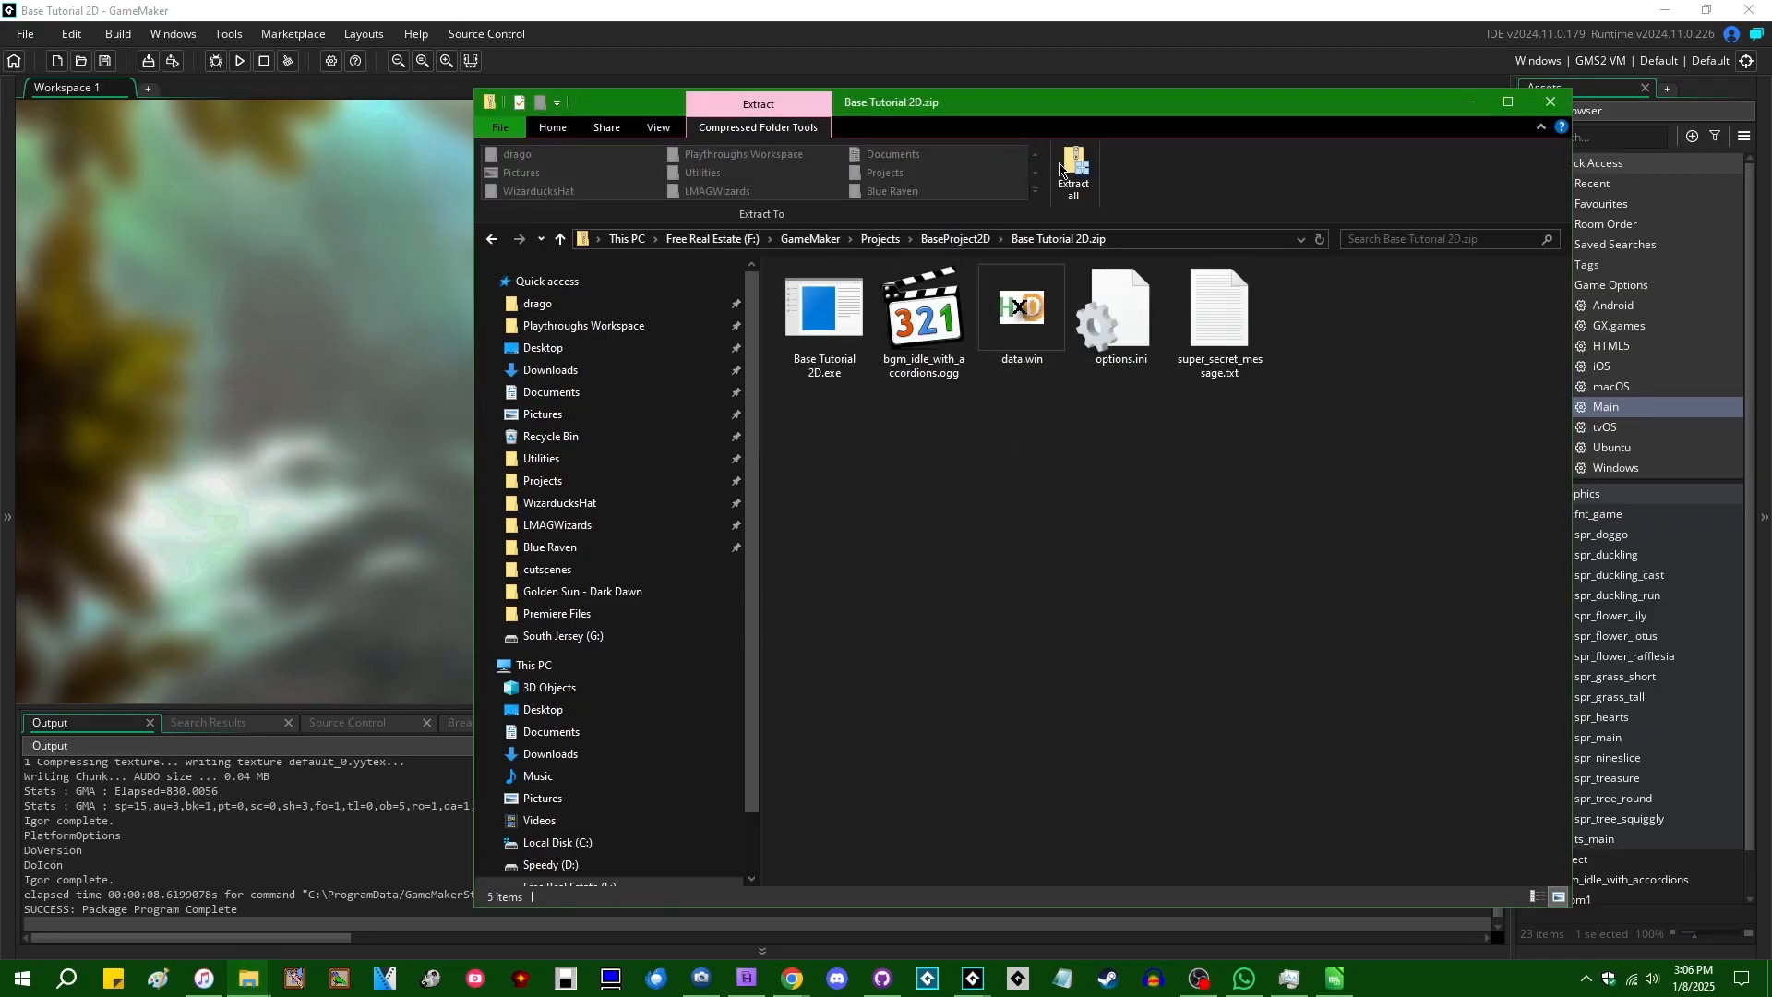
click(1072, 169)
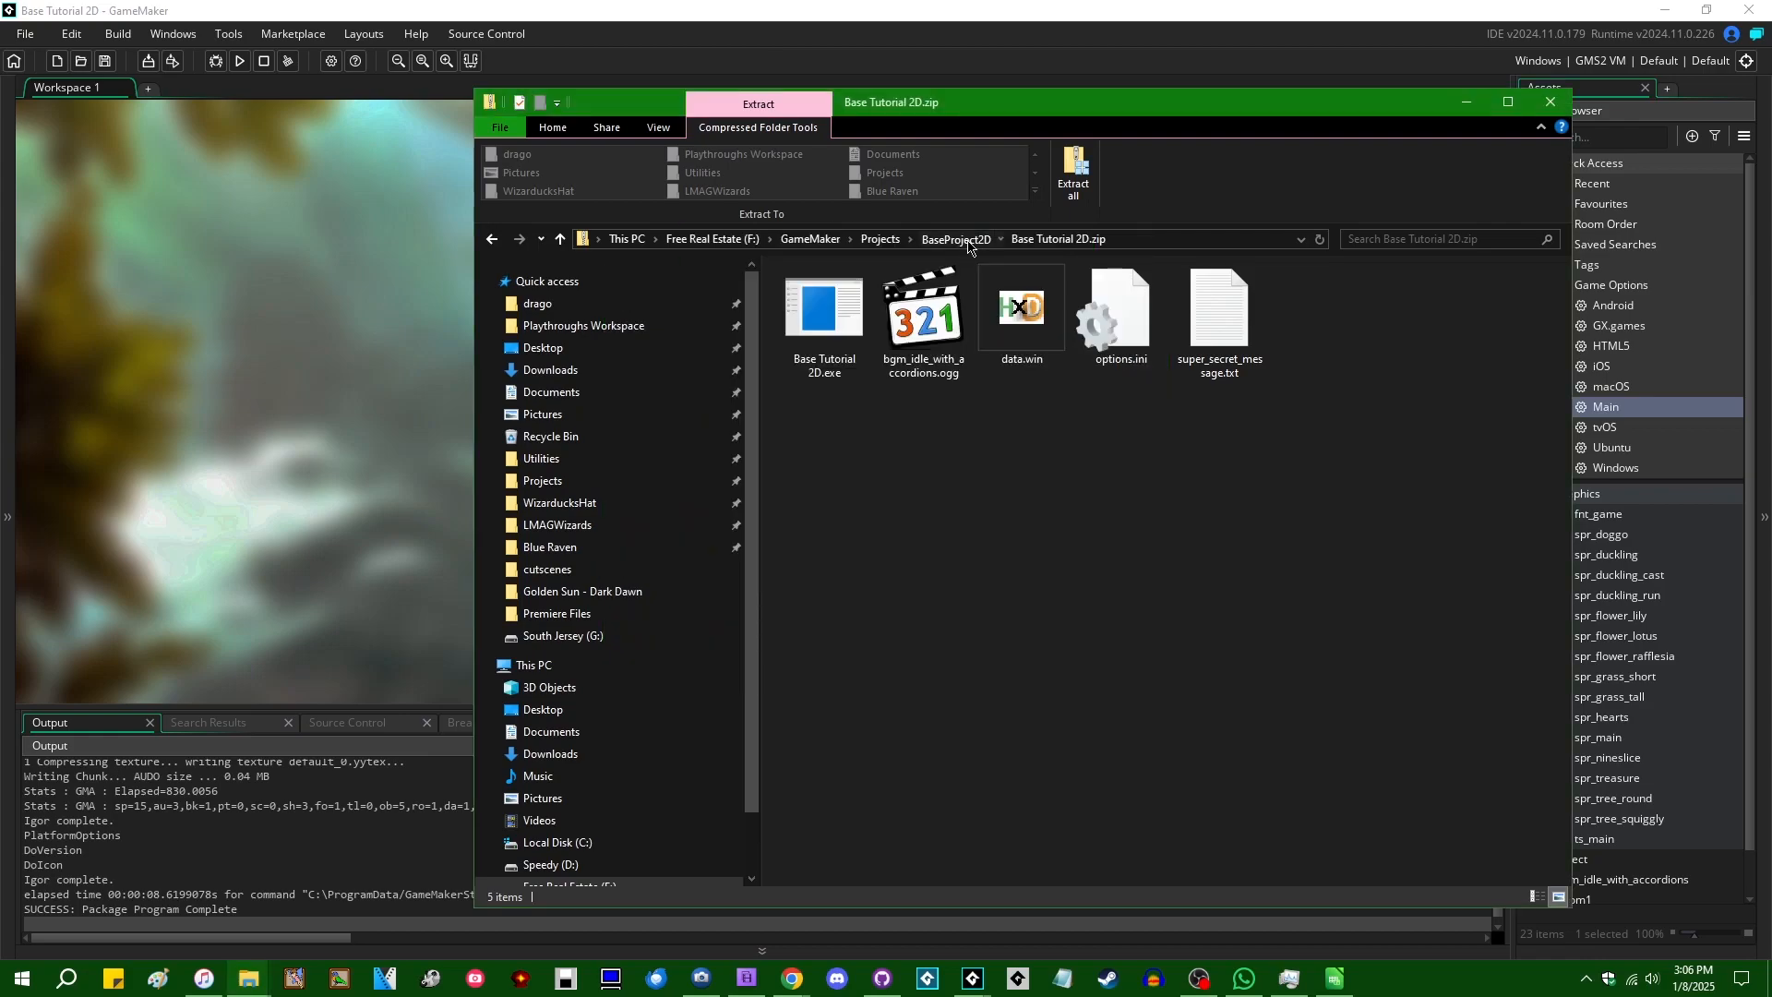
click(955, 238)
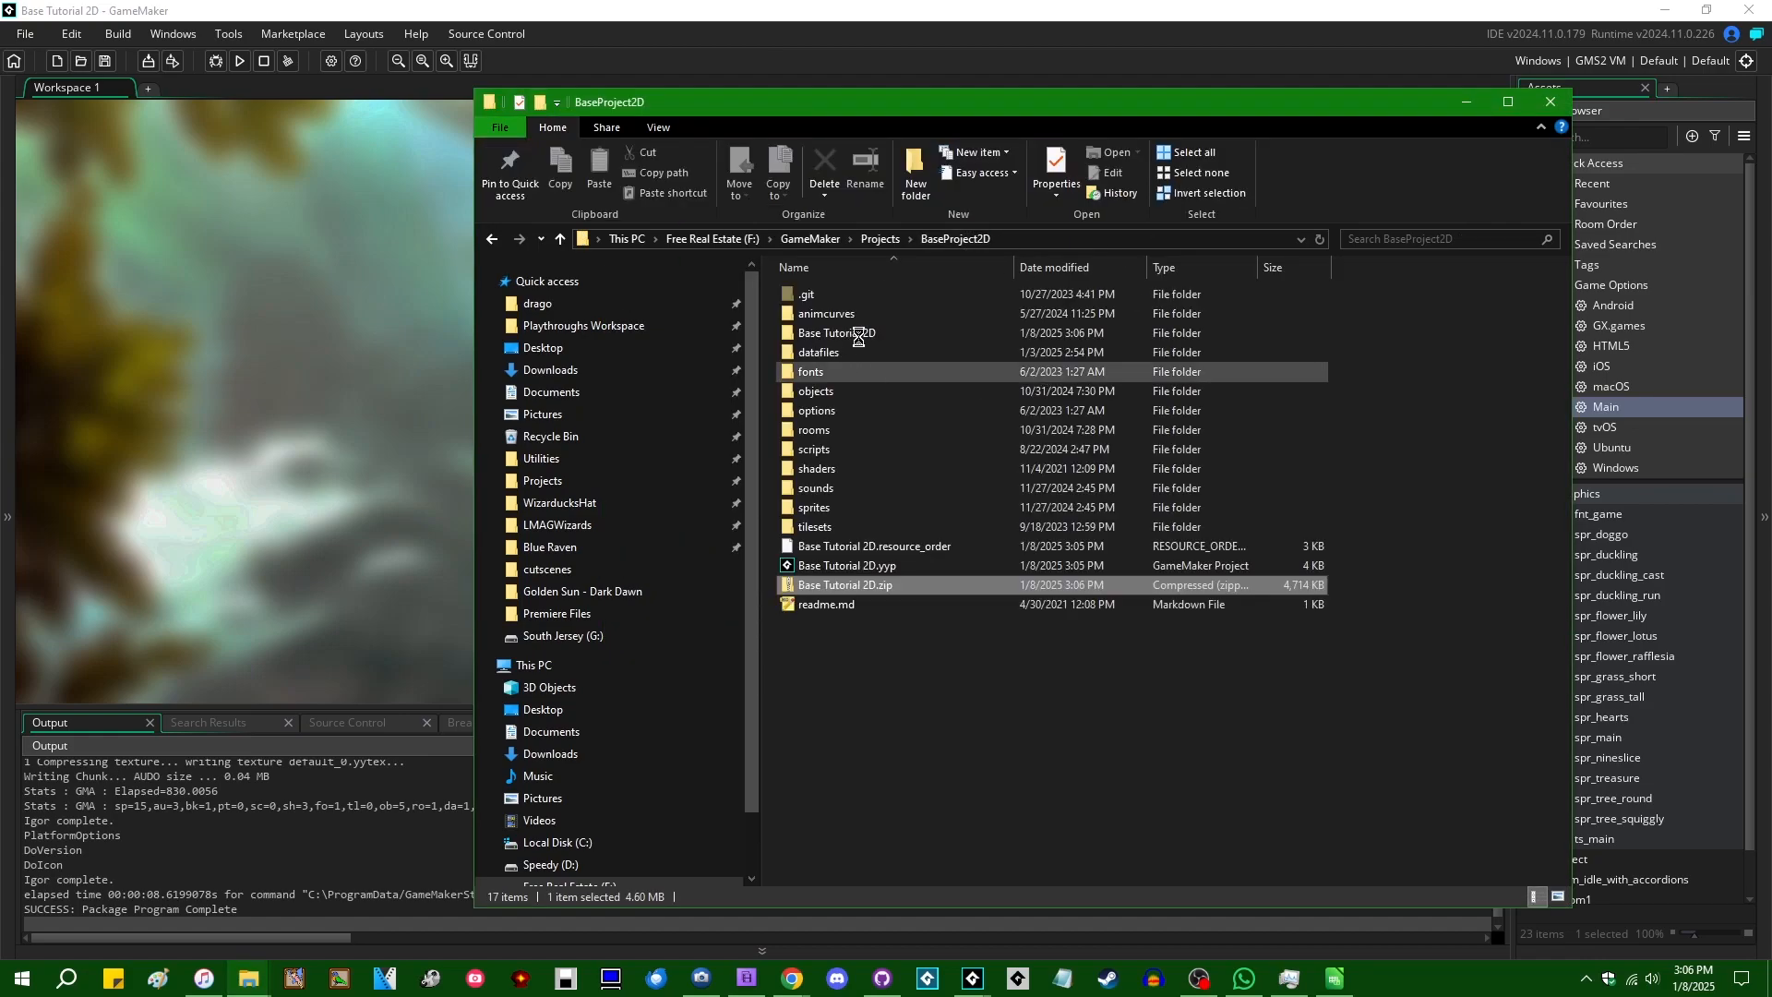
Step: Open the Base Tutorial 2D folder, then view and close super_secret_message.txt
double_click(836, 332)
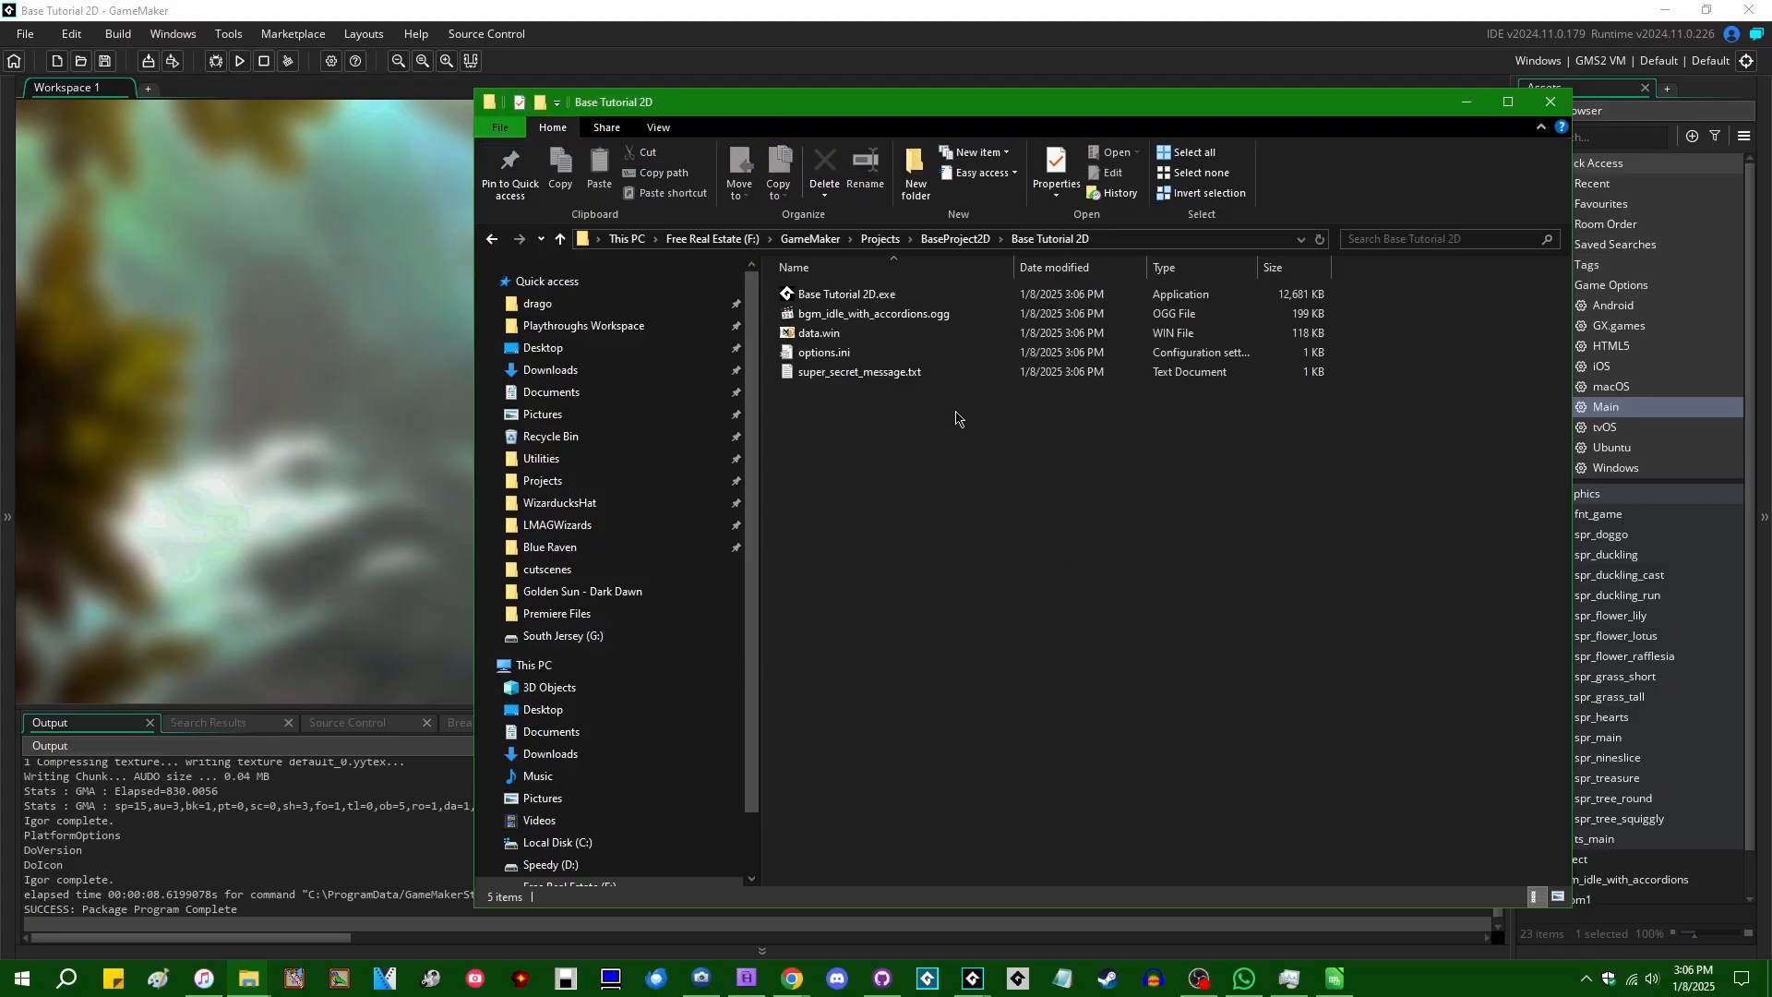
double_click(859, 372)
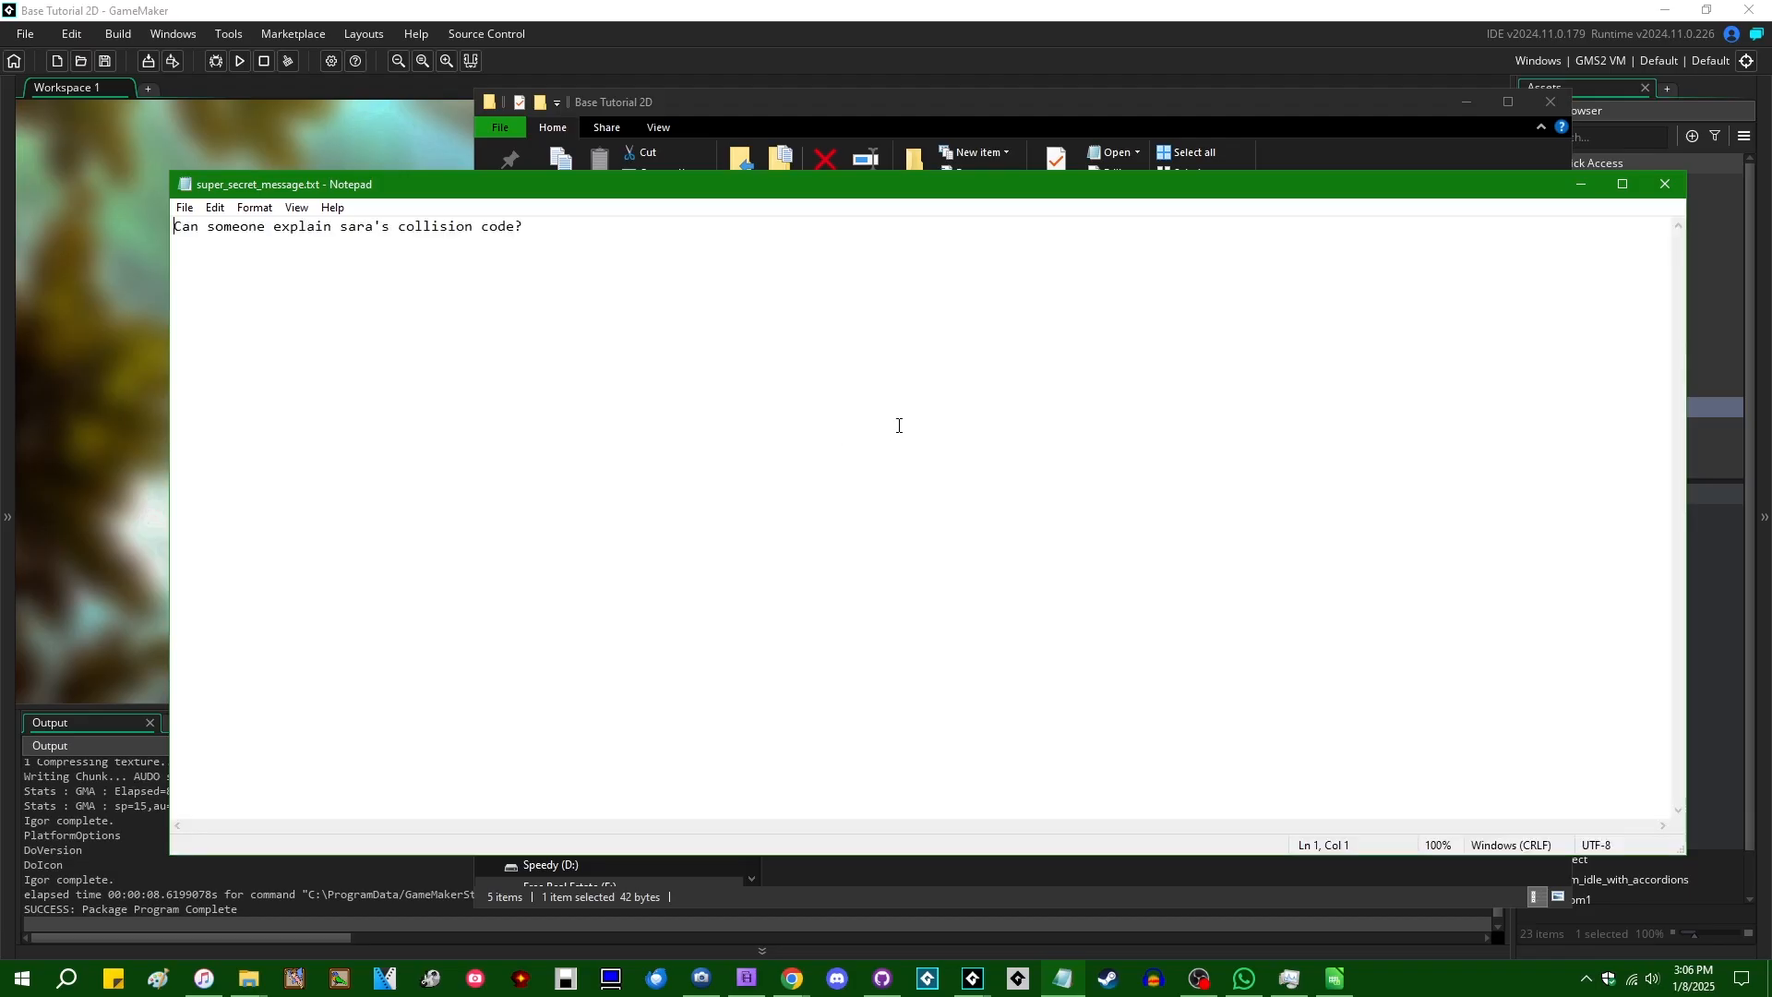
click(1662, 183)
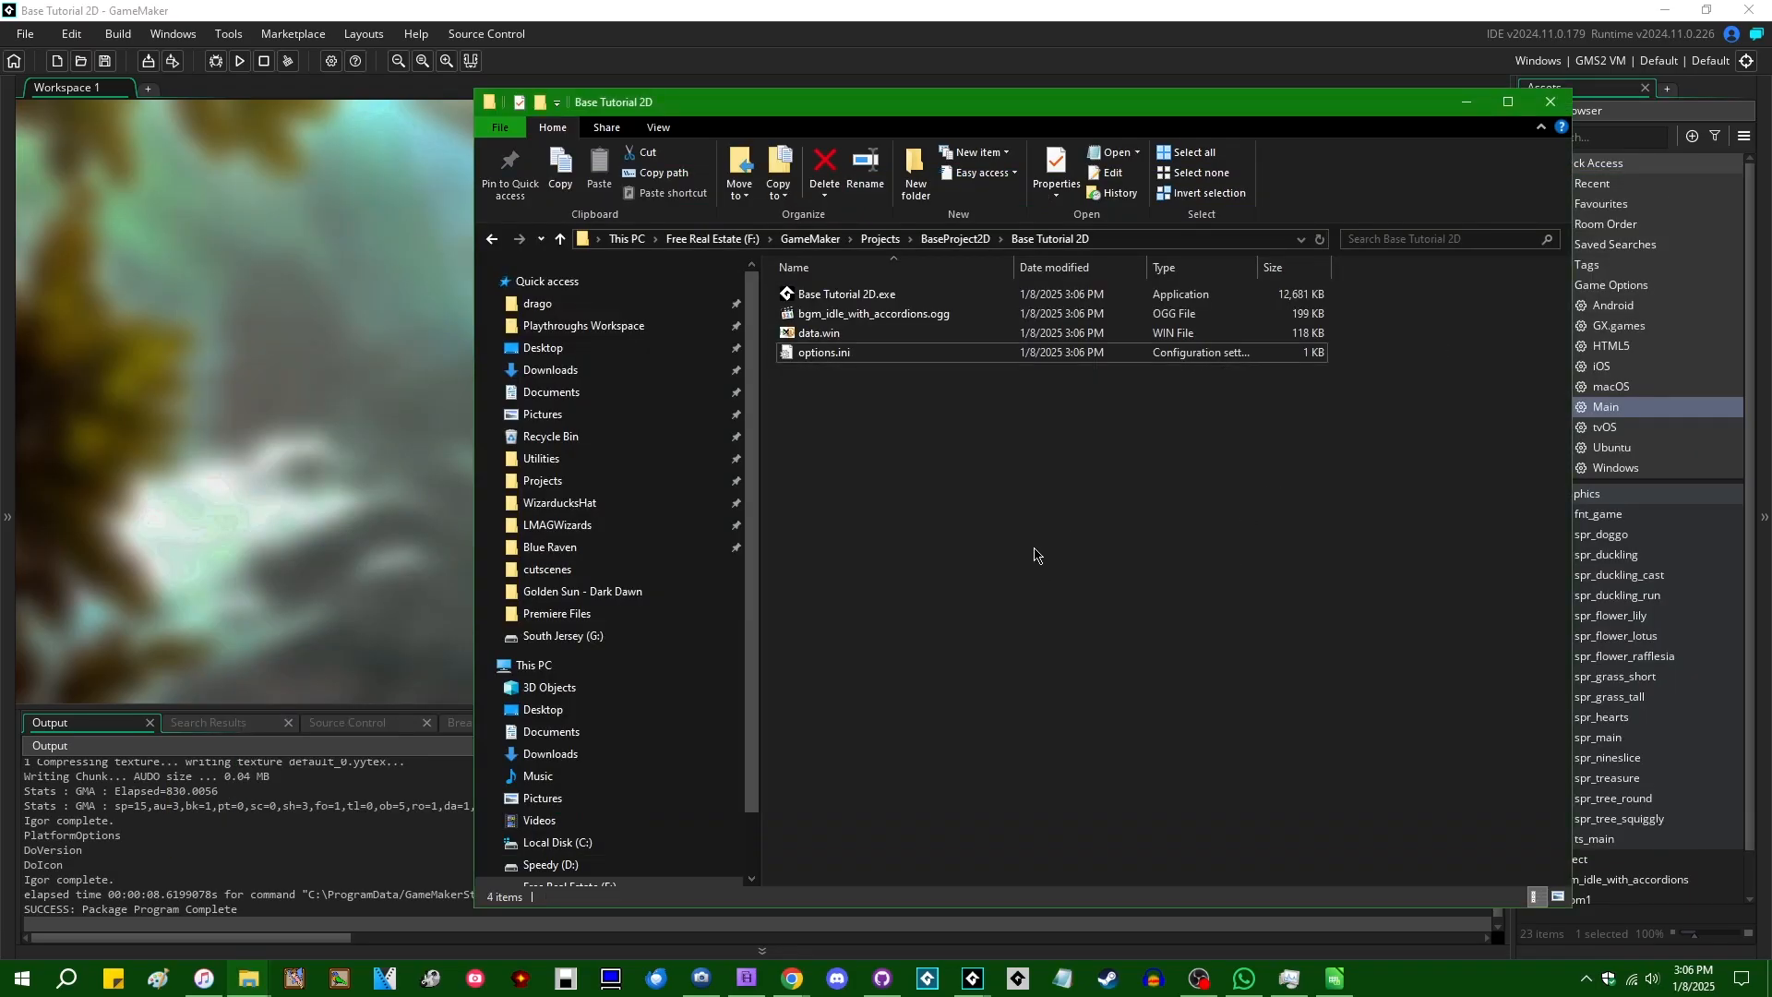
click(847, 293)
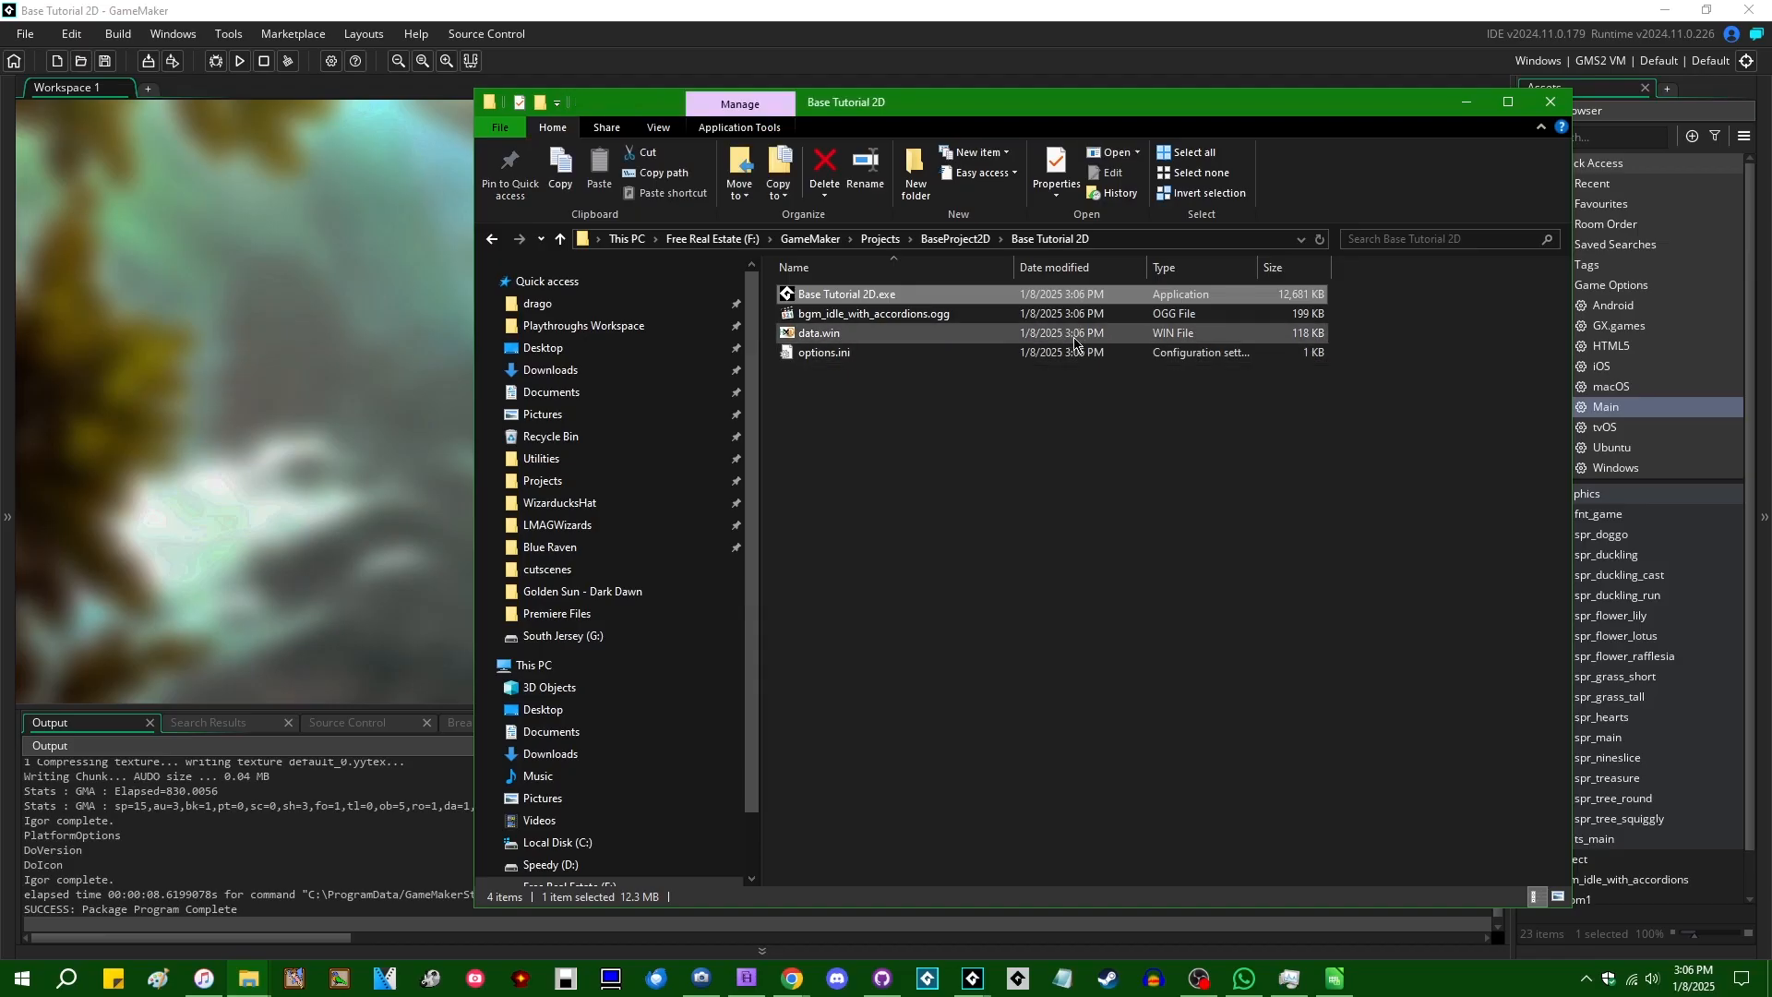
double_click(846, 294)
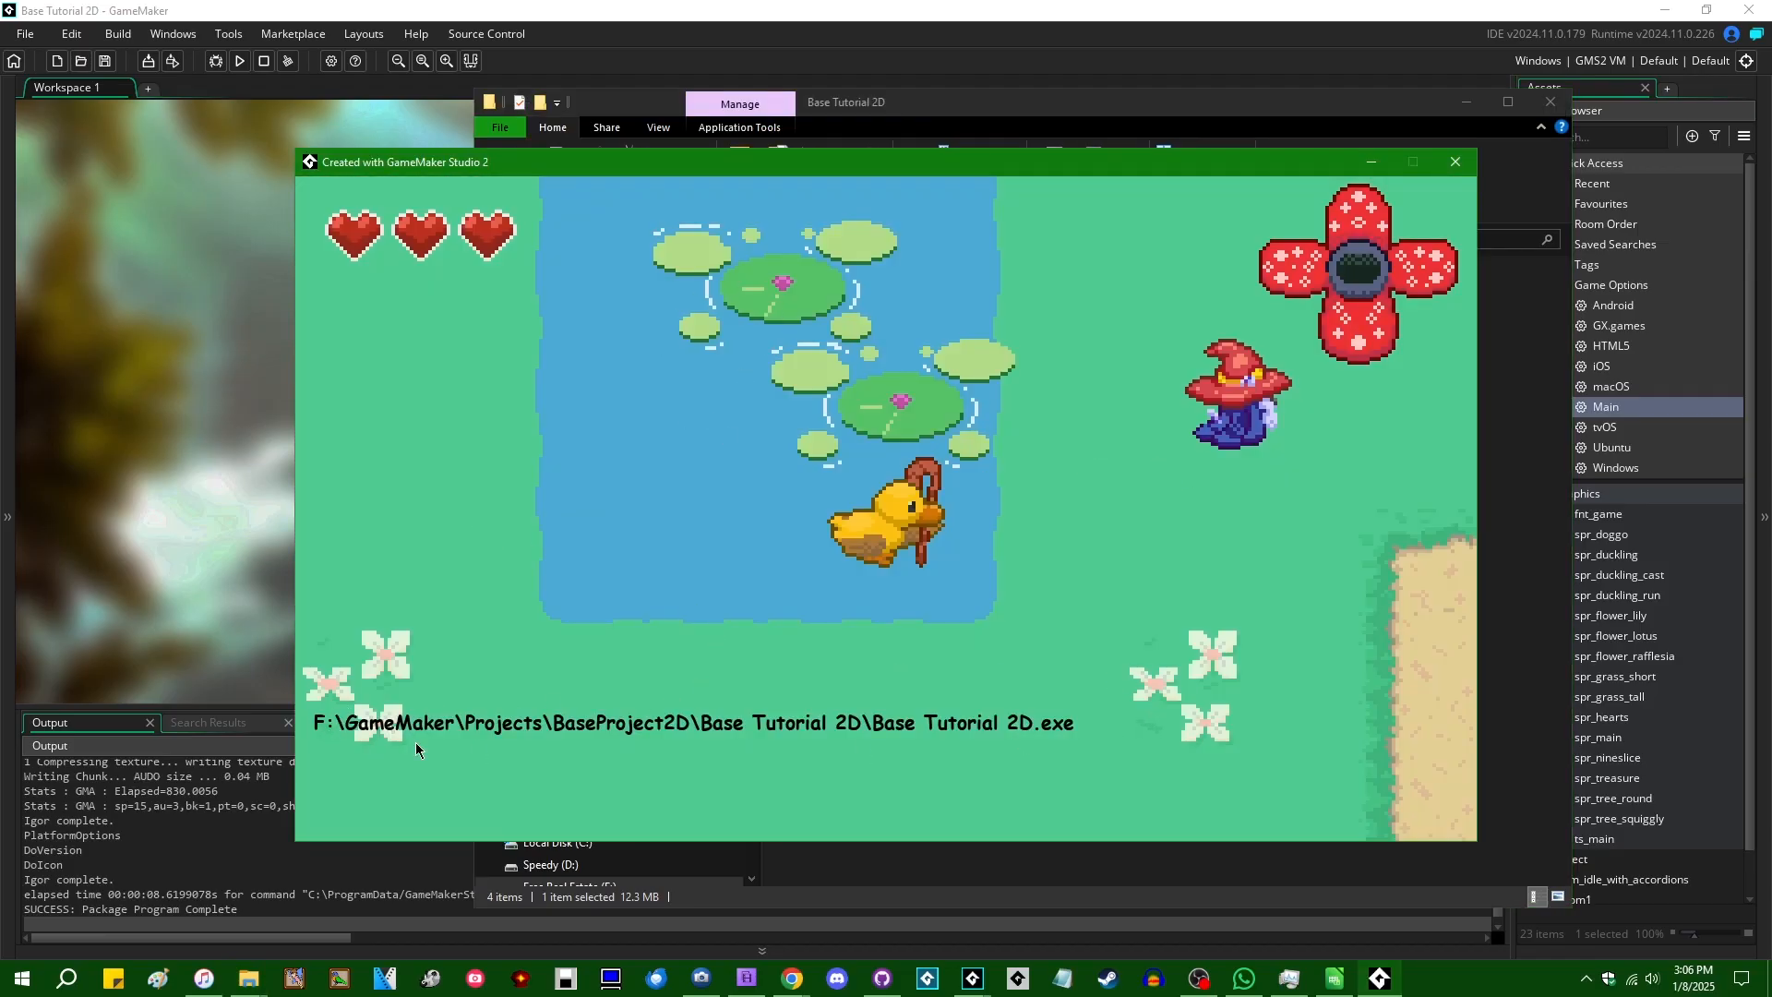
mouse_move(1008, 740)
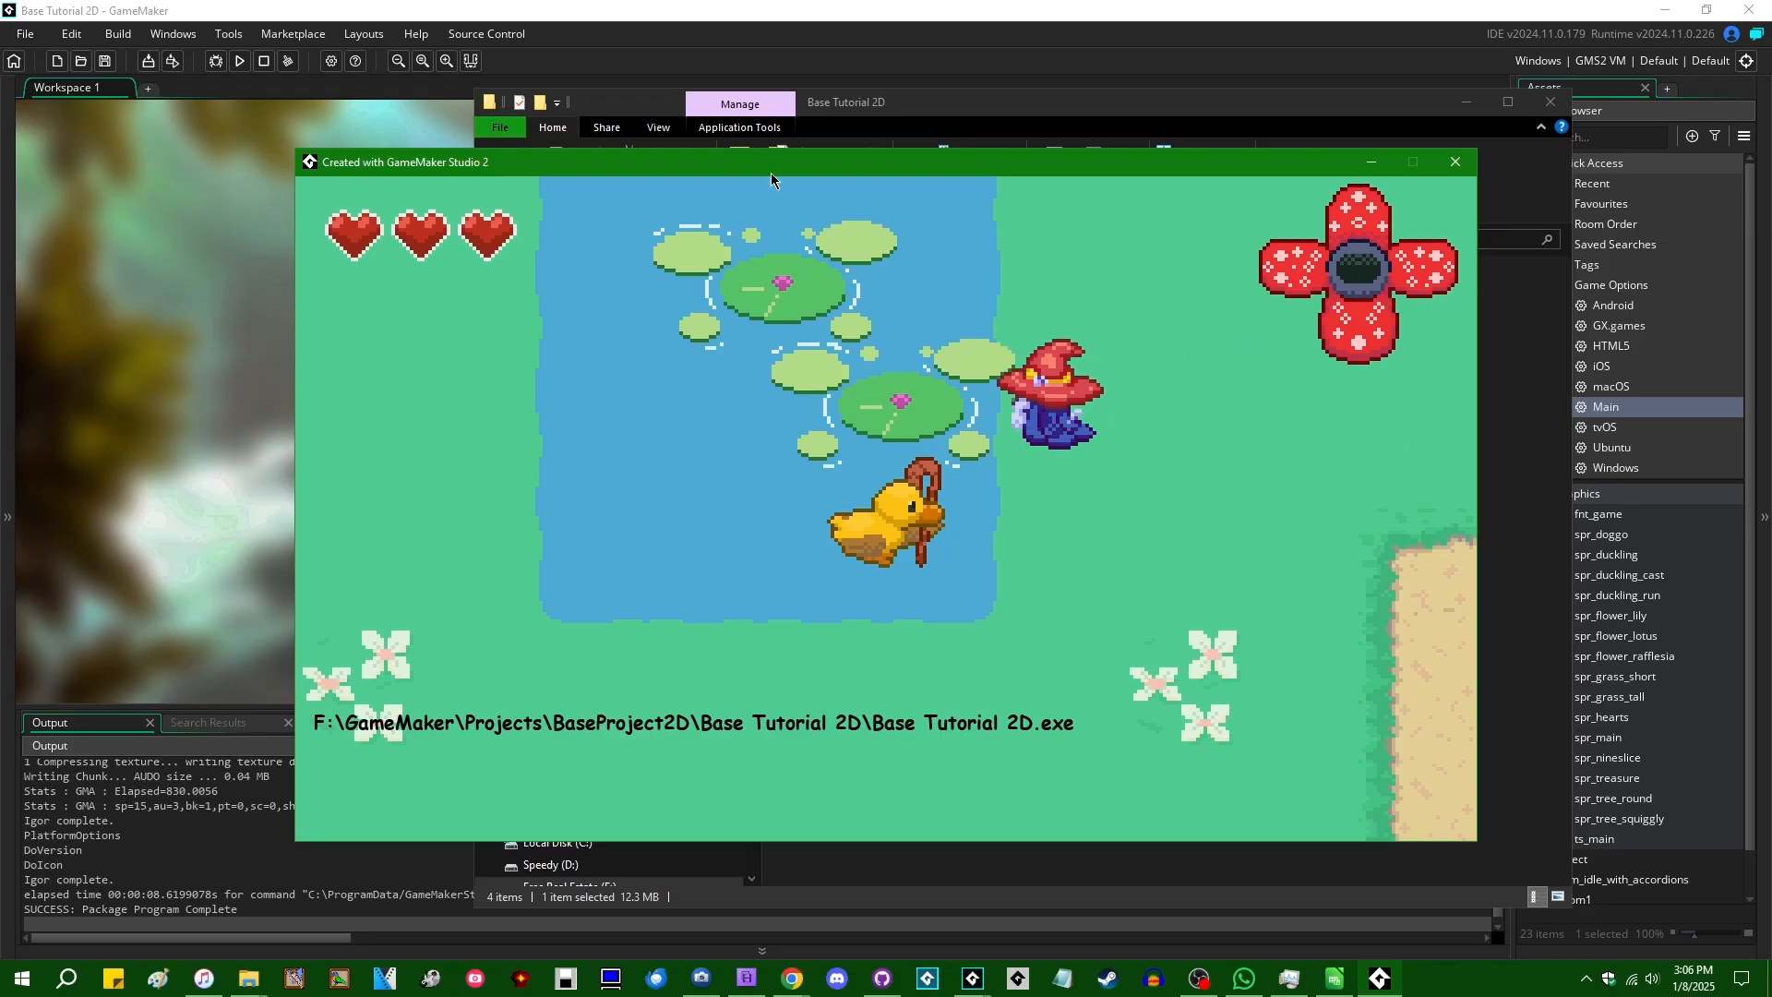
click(1453, 162)
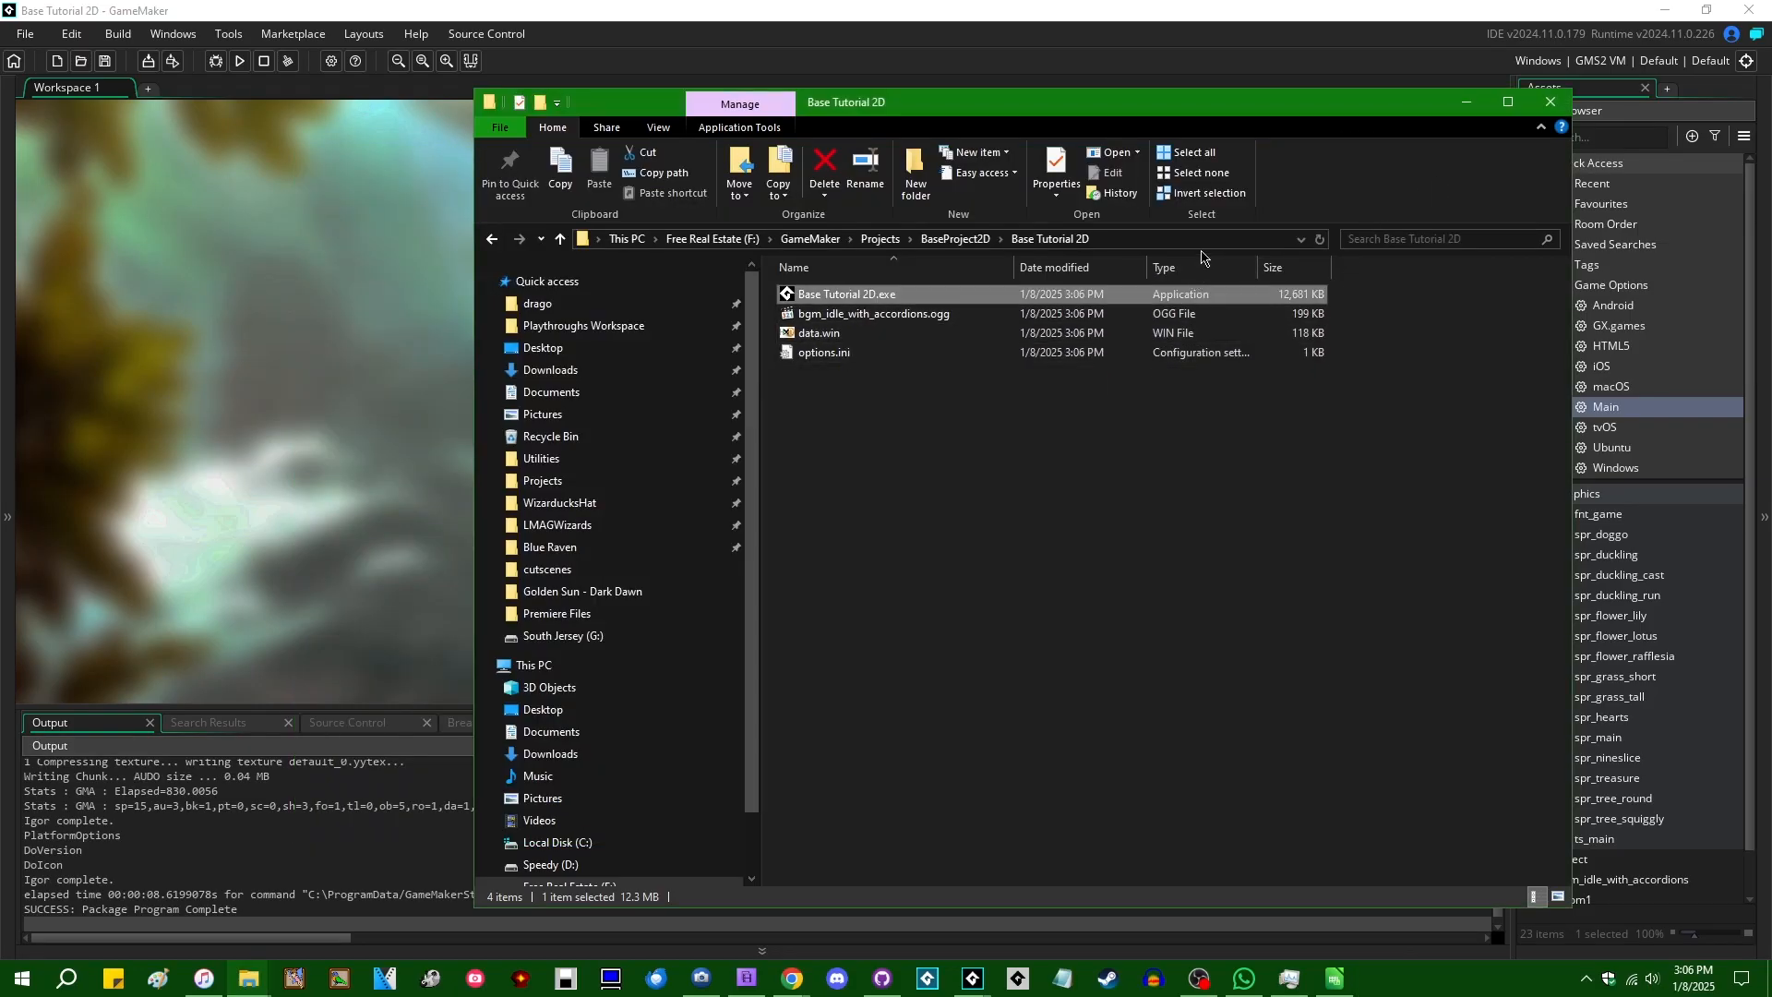
Step: Run the game from cmd with the debug argument appended
text(c)
text("Base Tutorial 2D.exe)
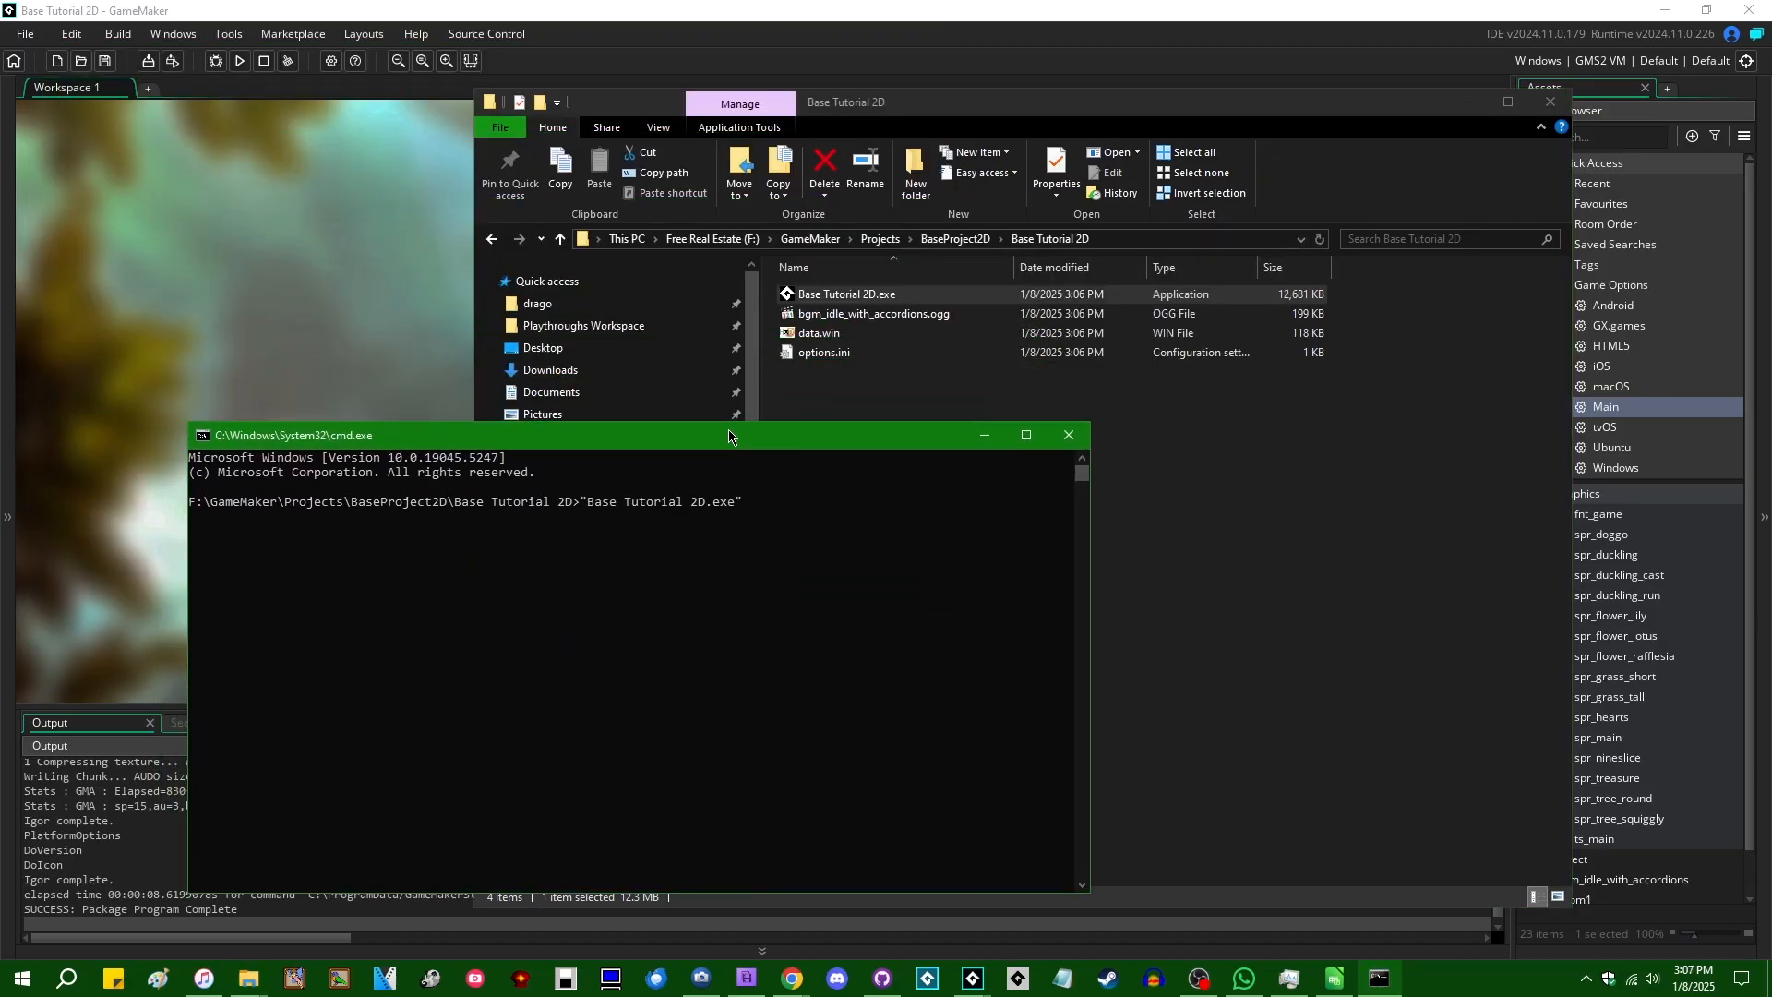
text(de)
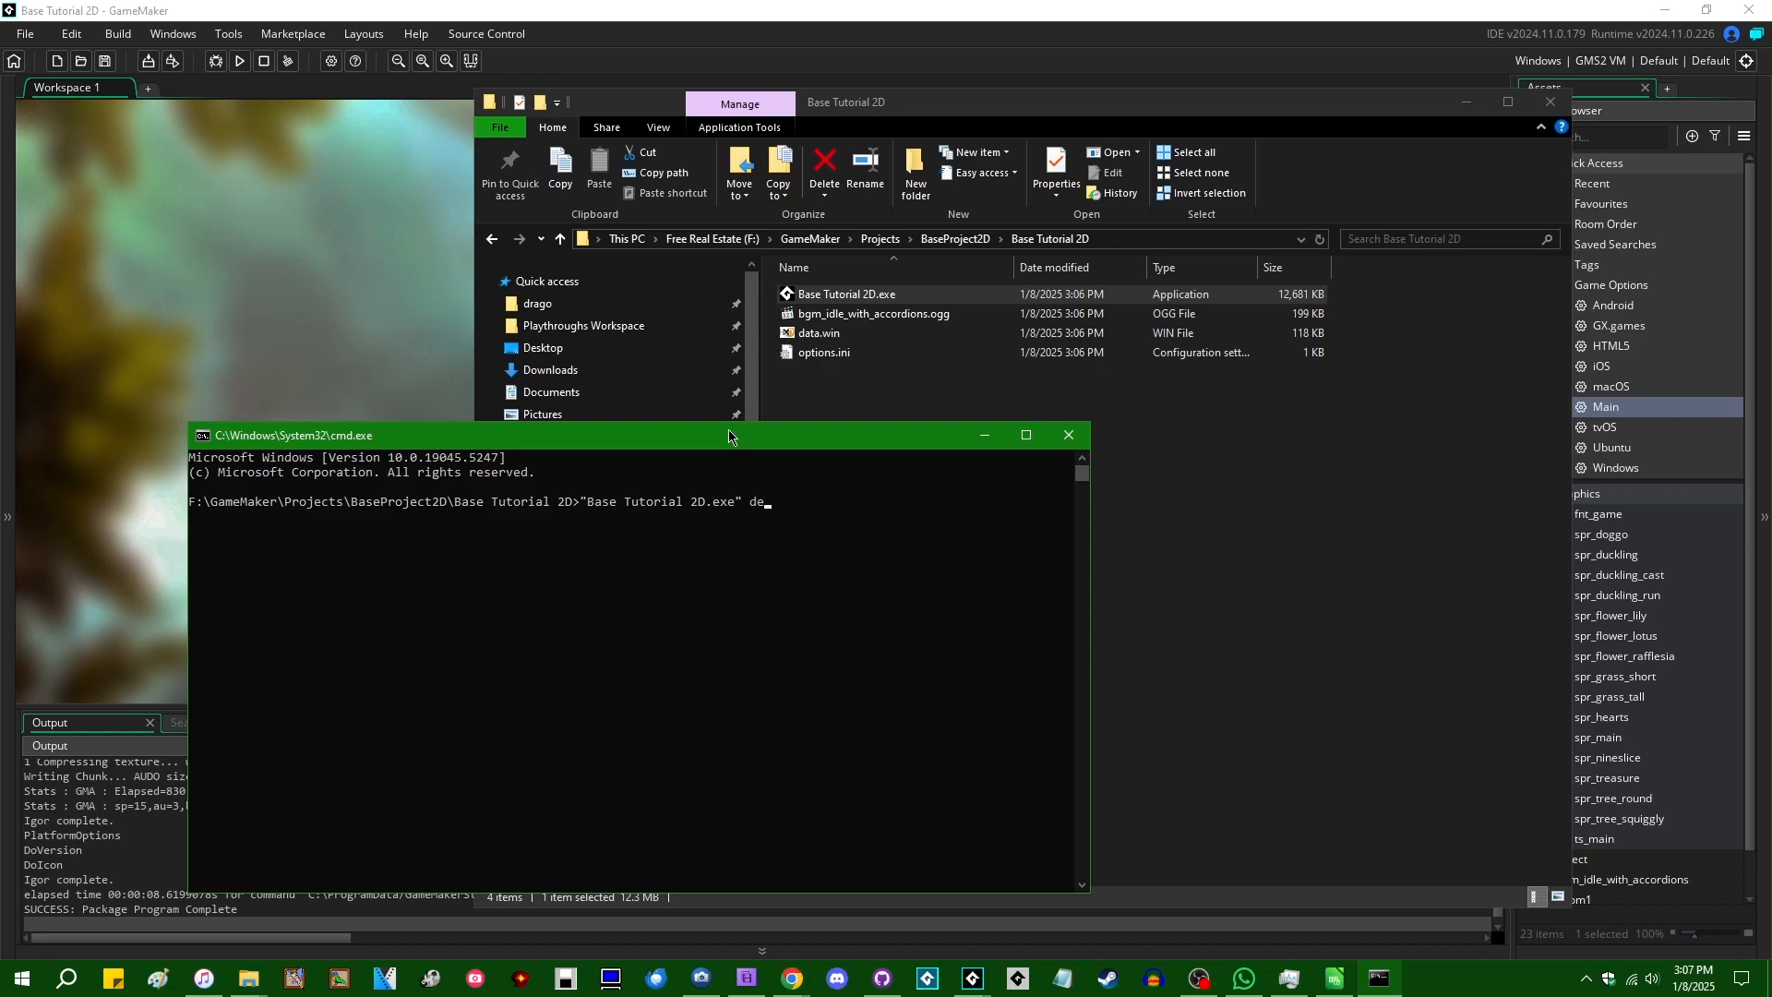
text(bug)
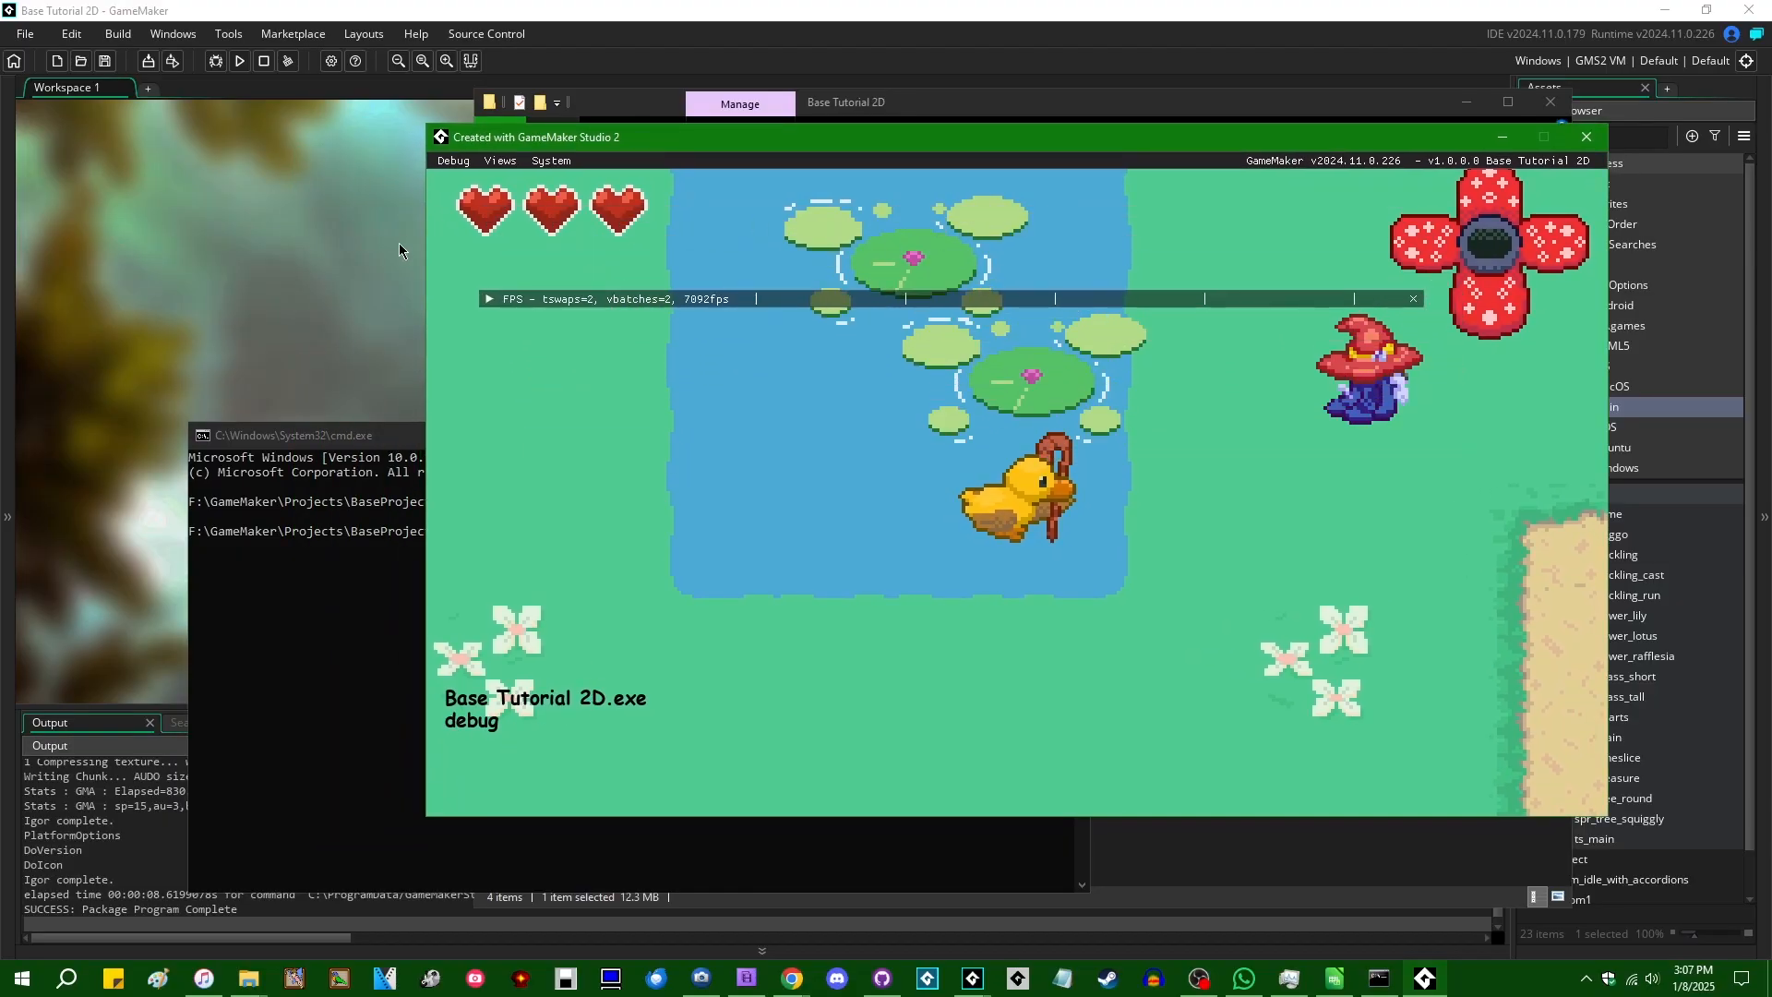
Step: Open the in-game Debug > Audio panel, then close it
click(452, 159)
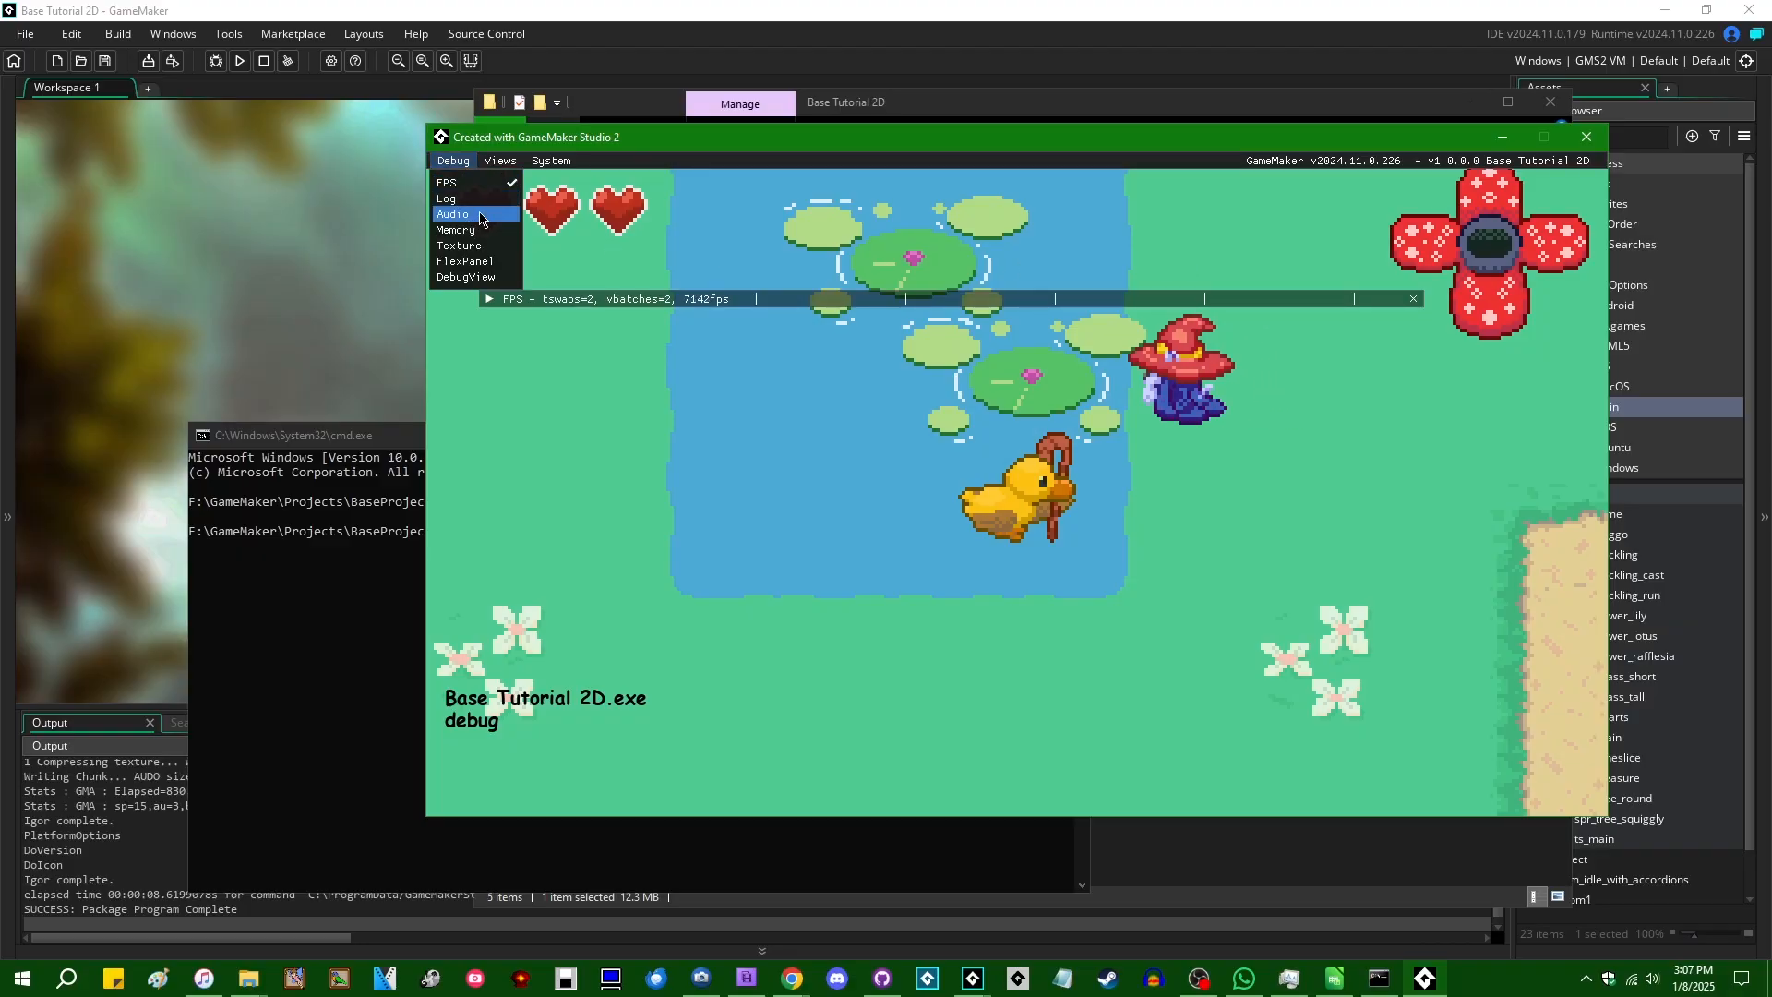
click(453, 213)
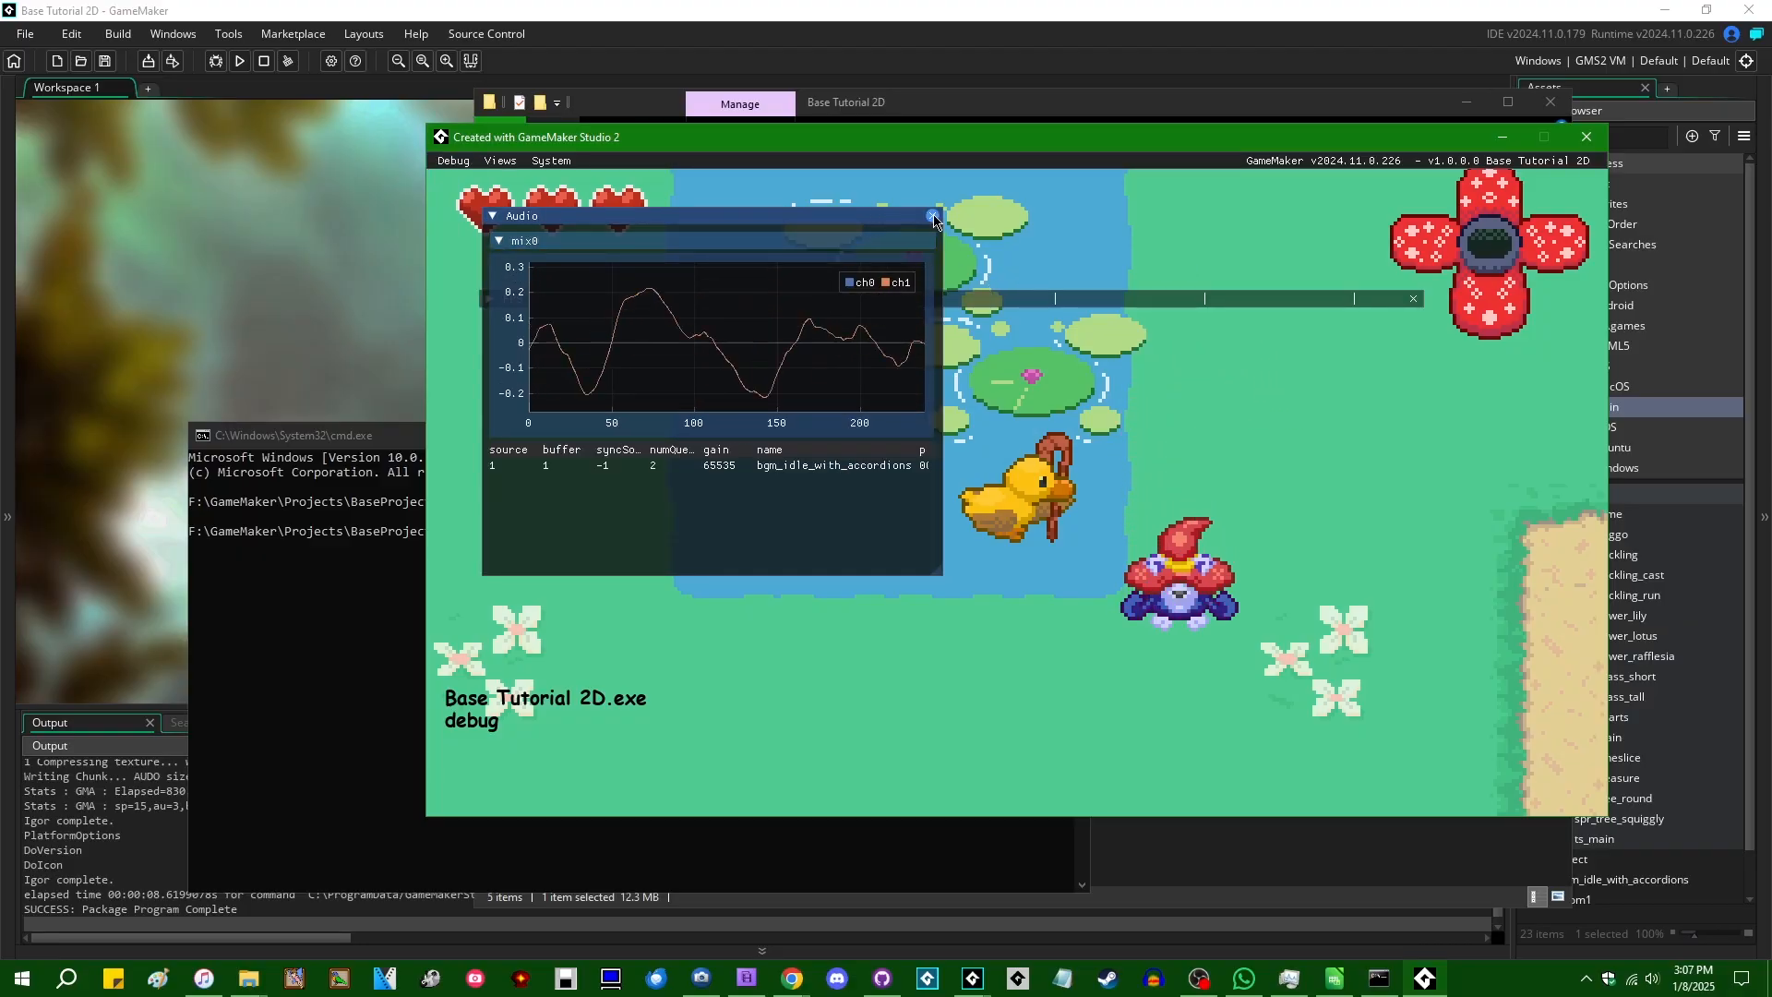
click(1584, 135)
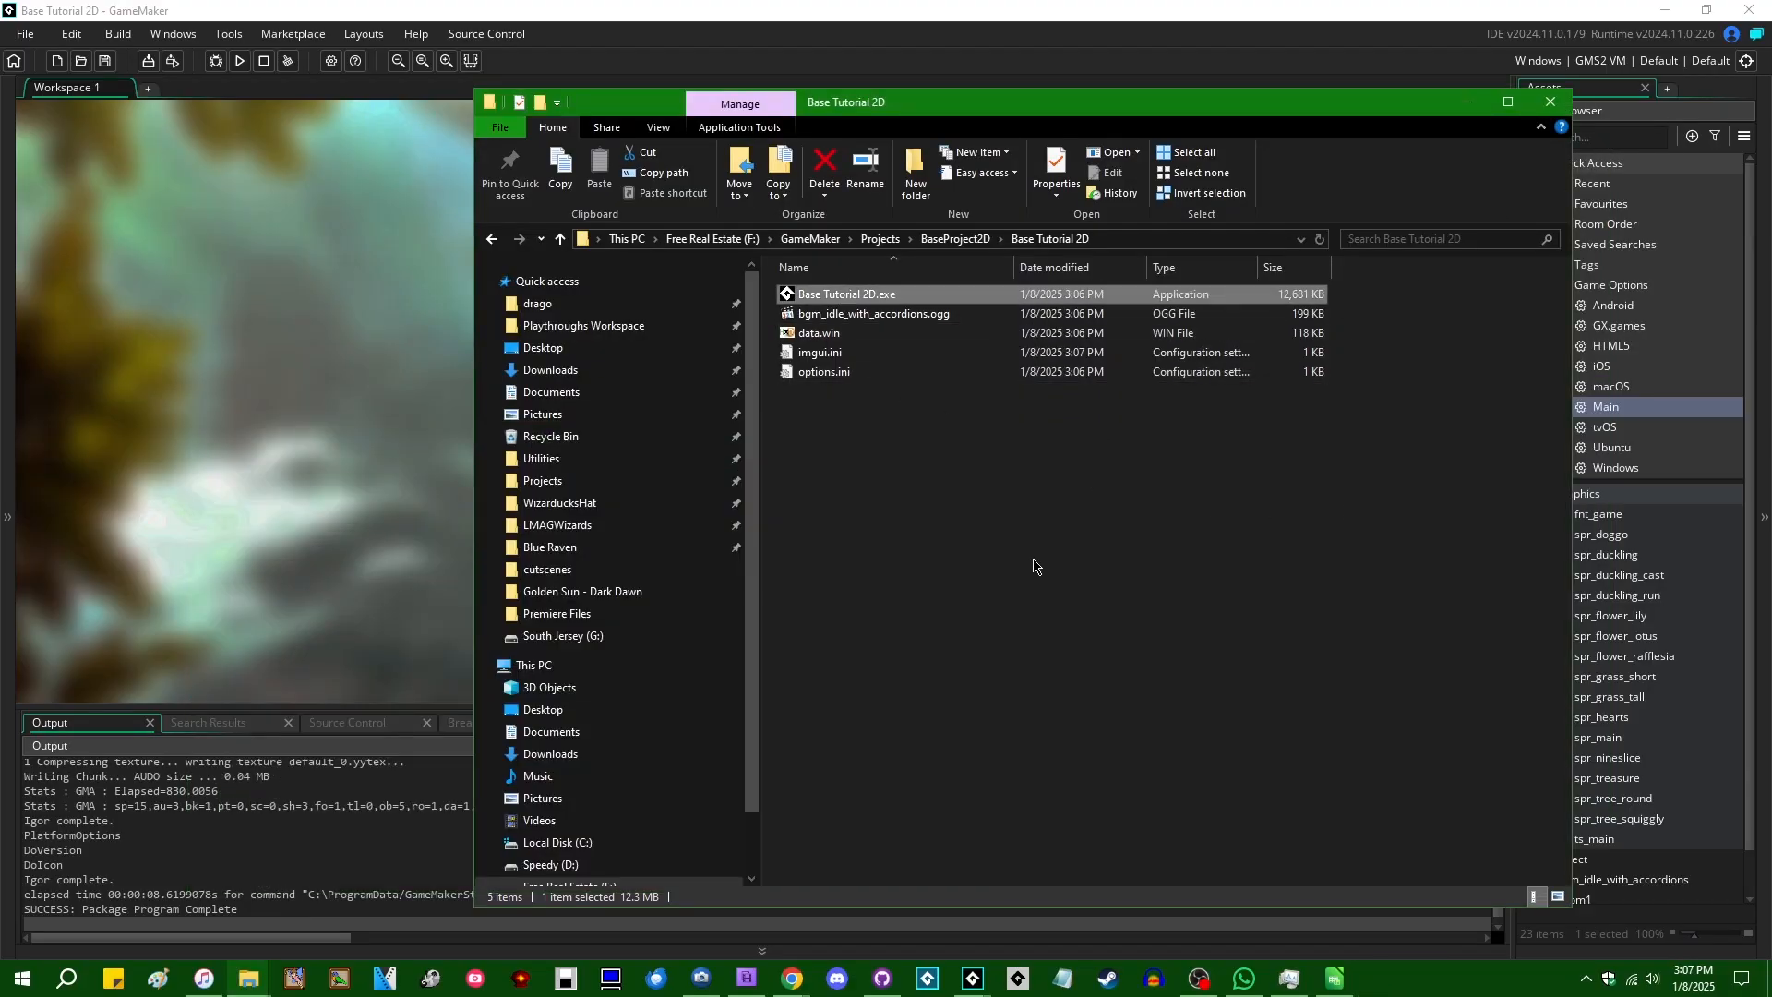
mouse_move(982, 407)
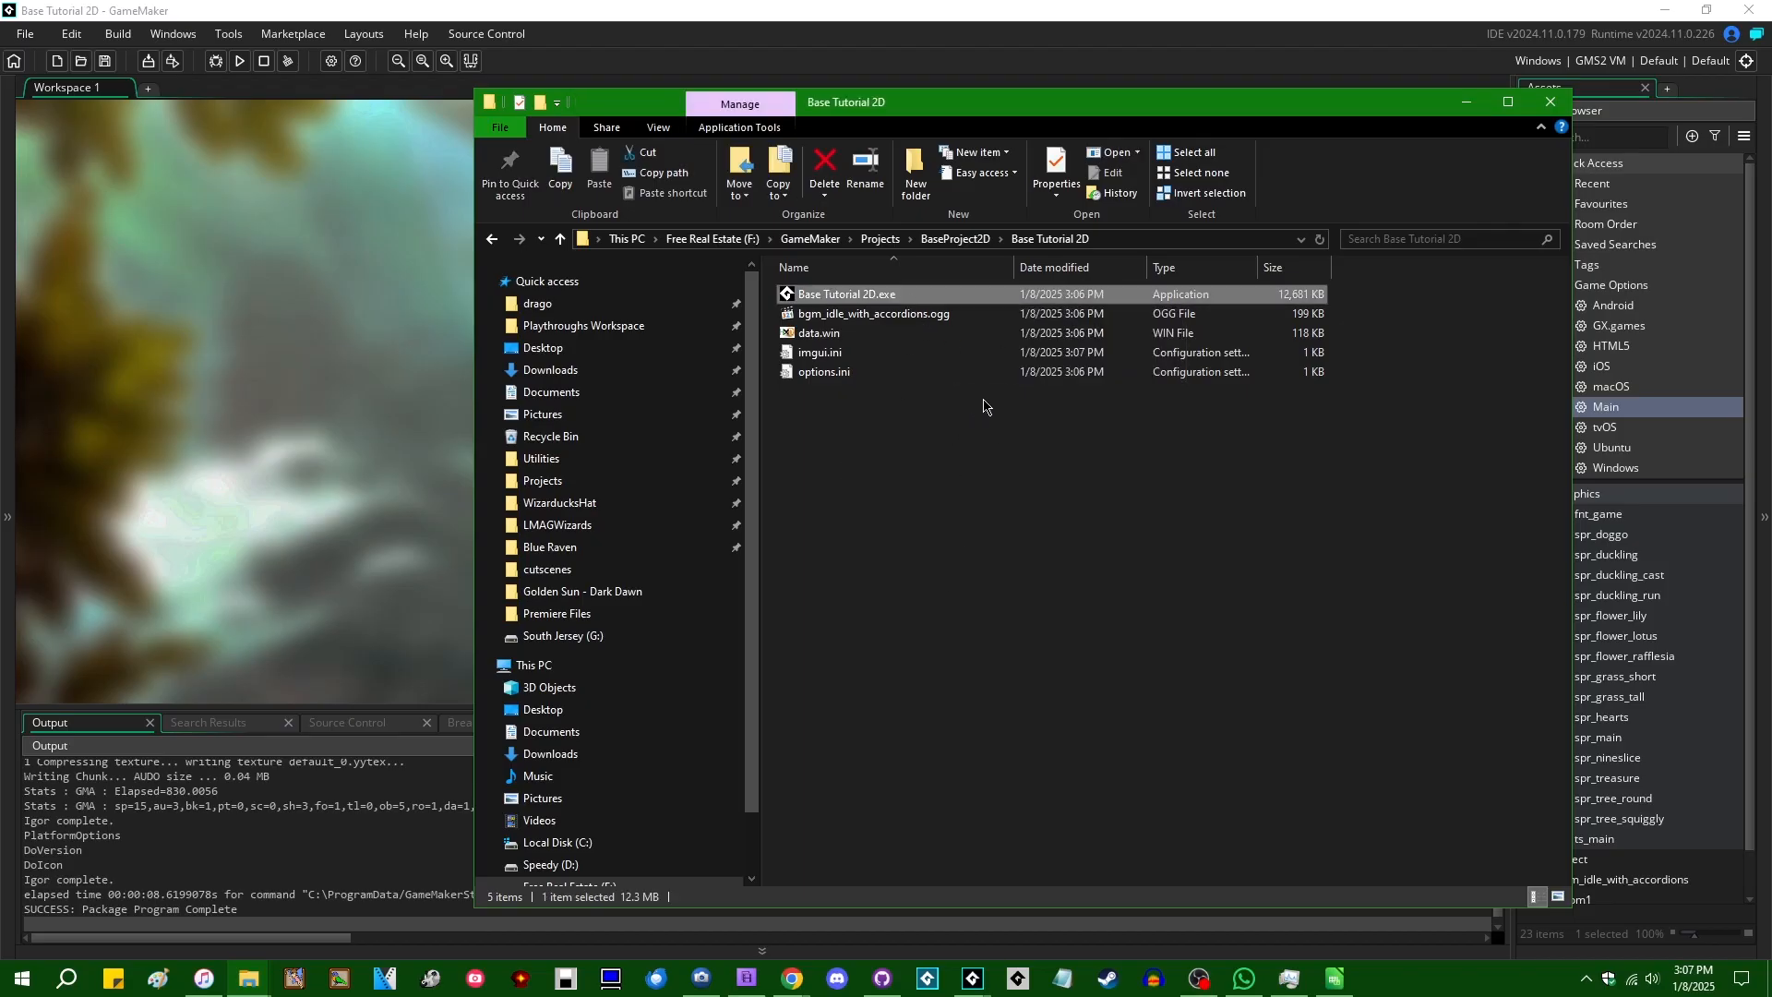
Step: Create a shortcut to Base Tutorial 2D.exe in the build folder
click(955, 539)
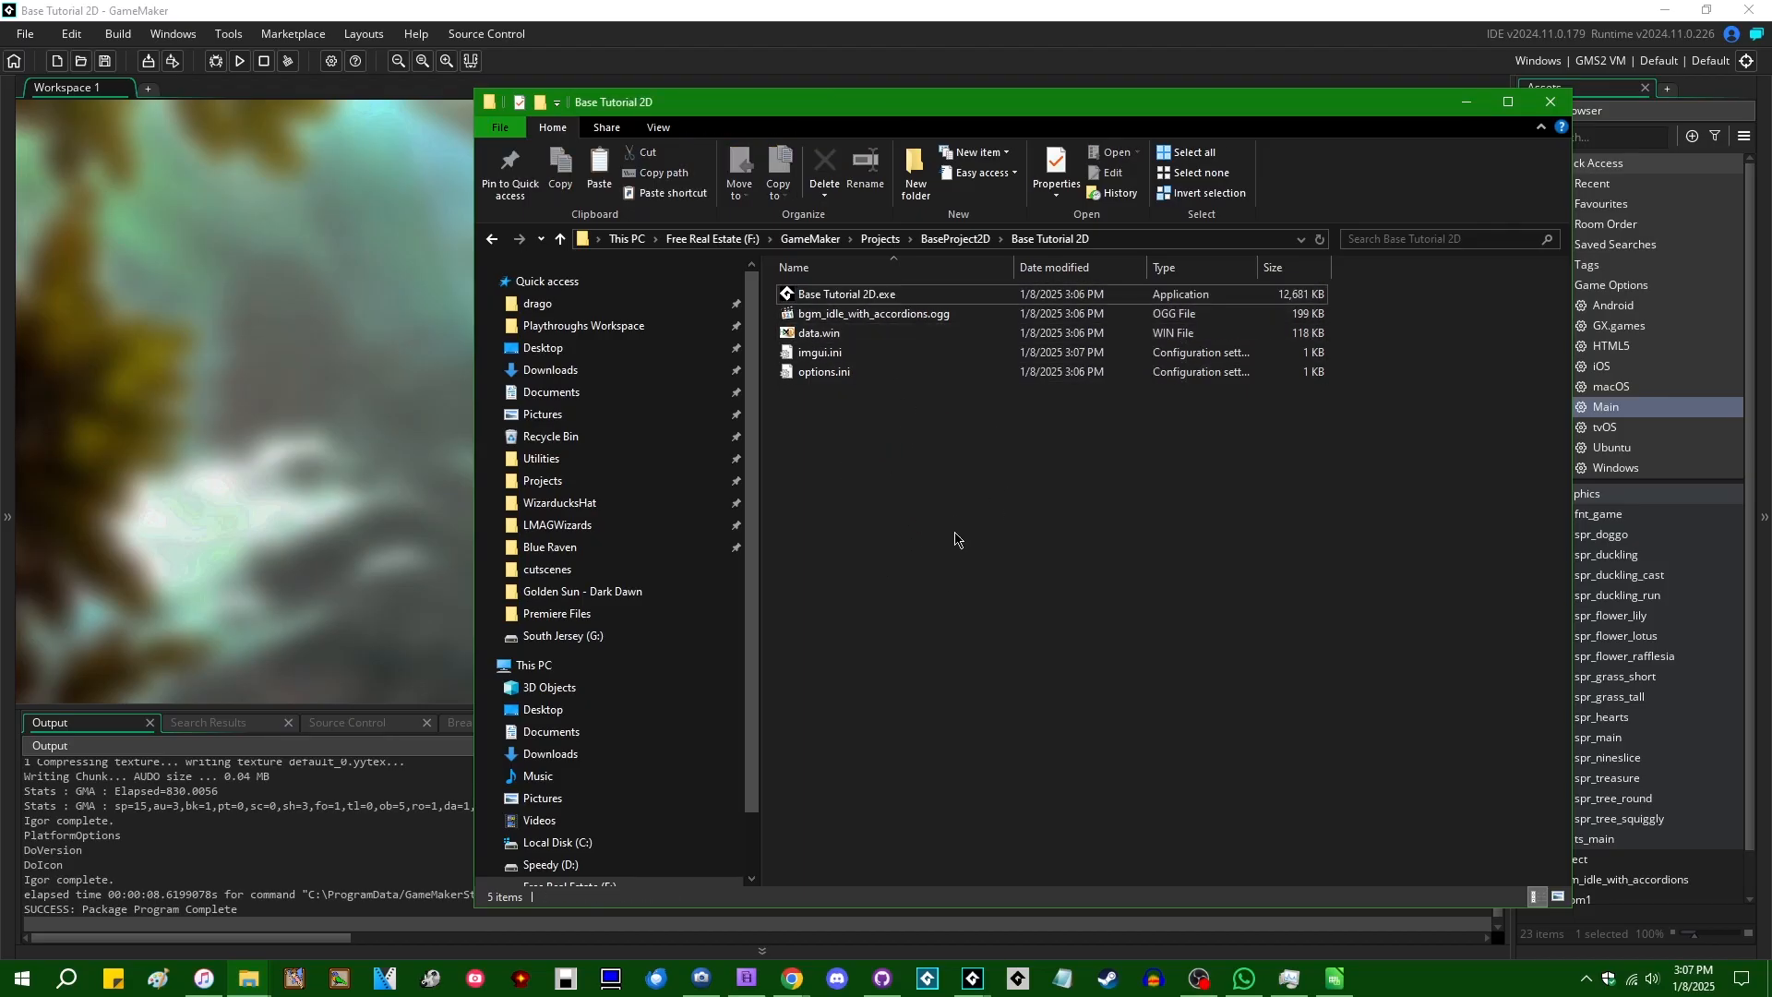
right_click(956, 539)
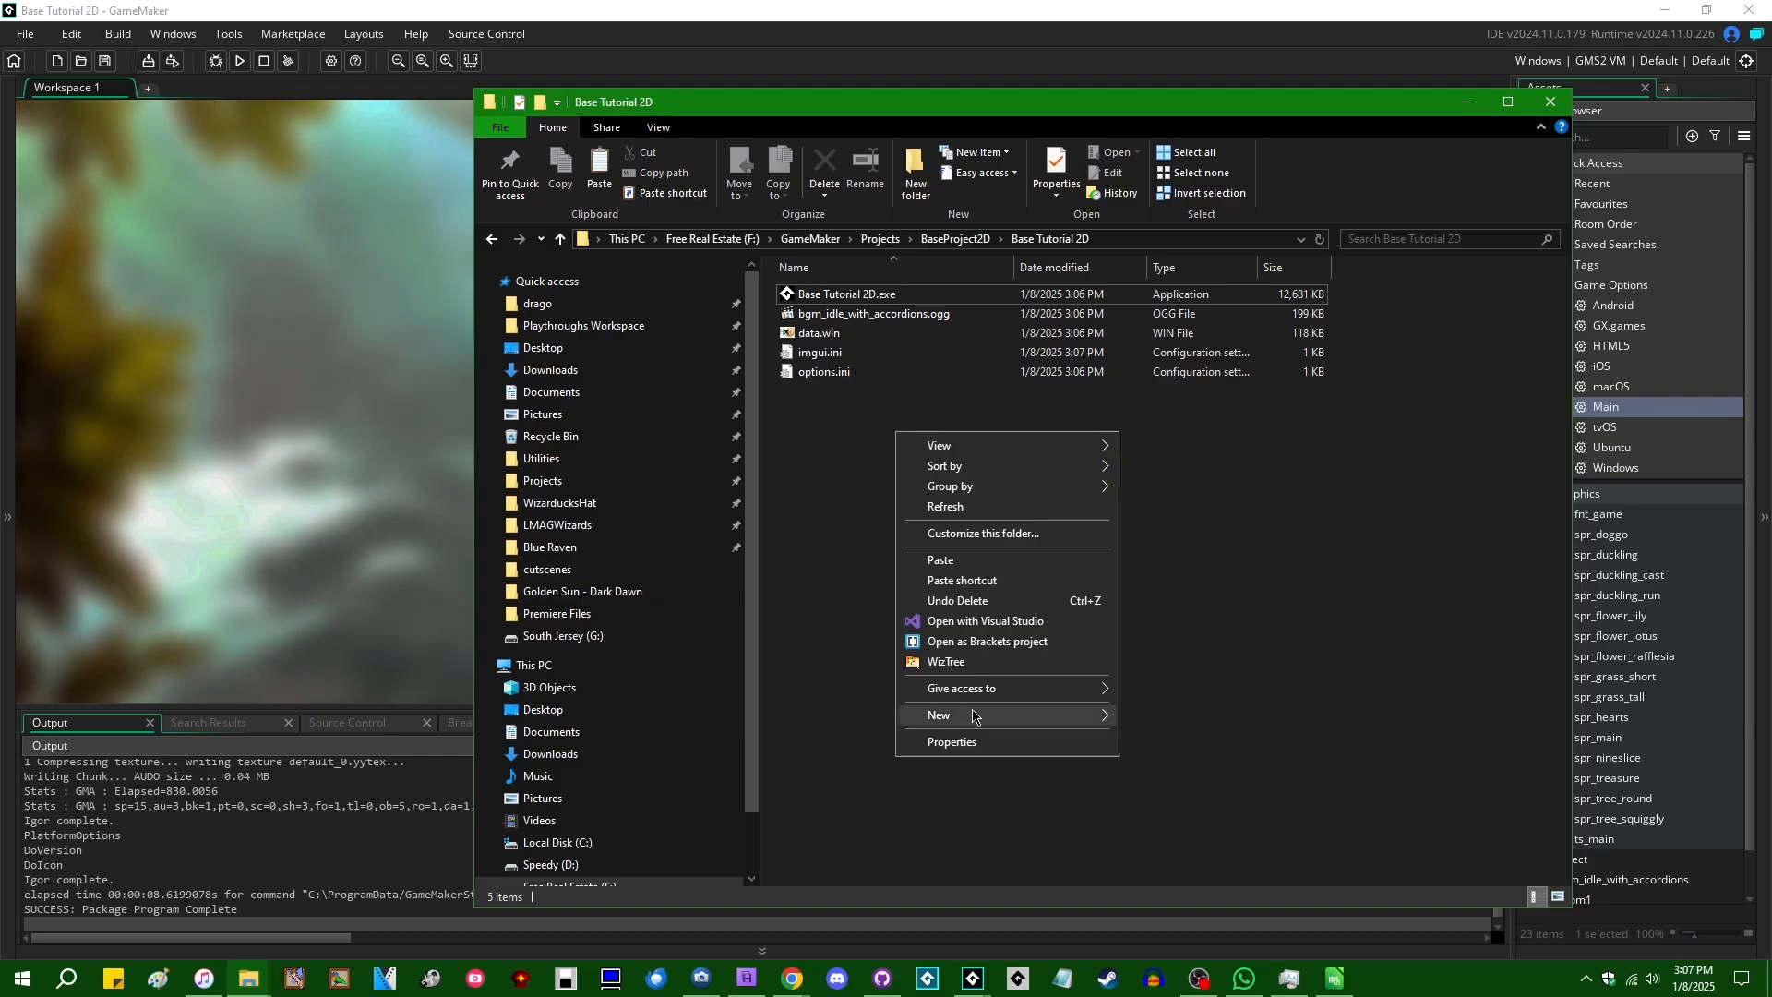
click(940, 714)
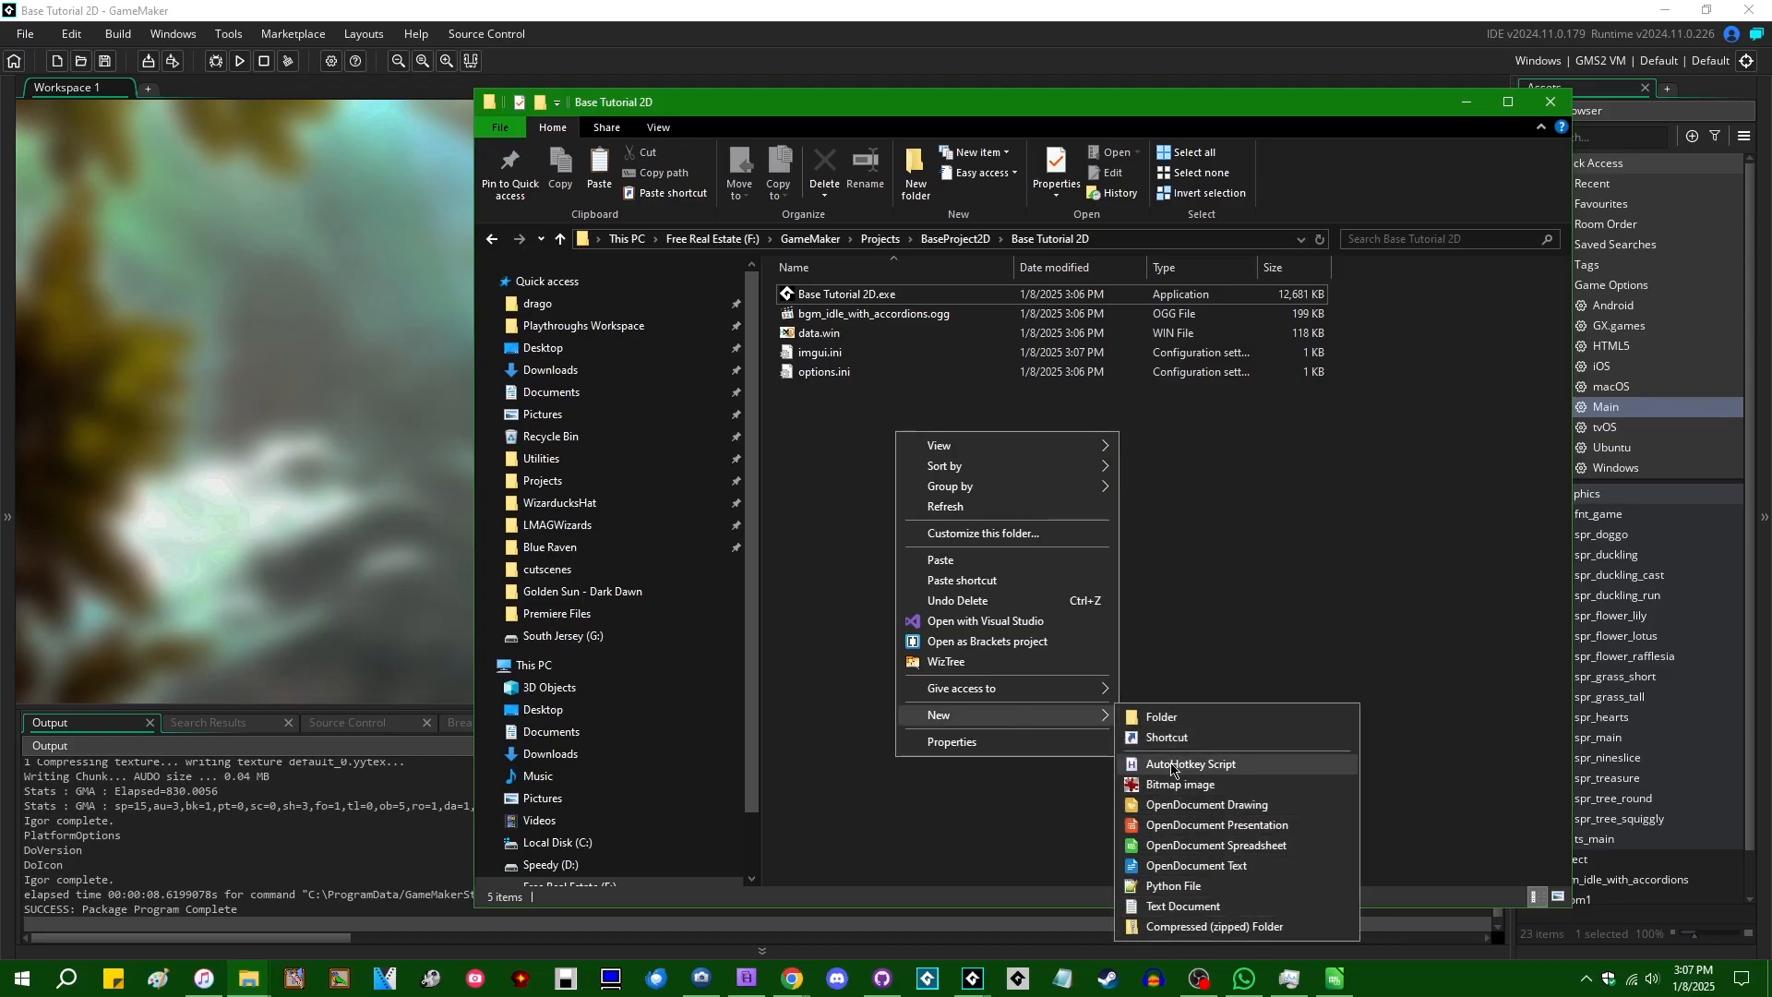
click(1164, 736)
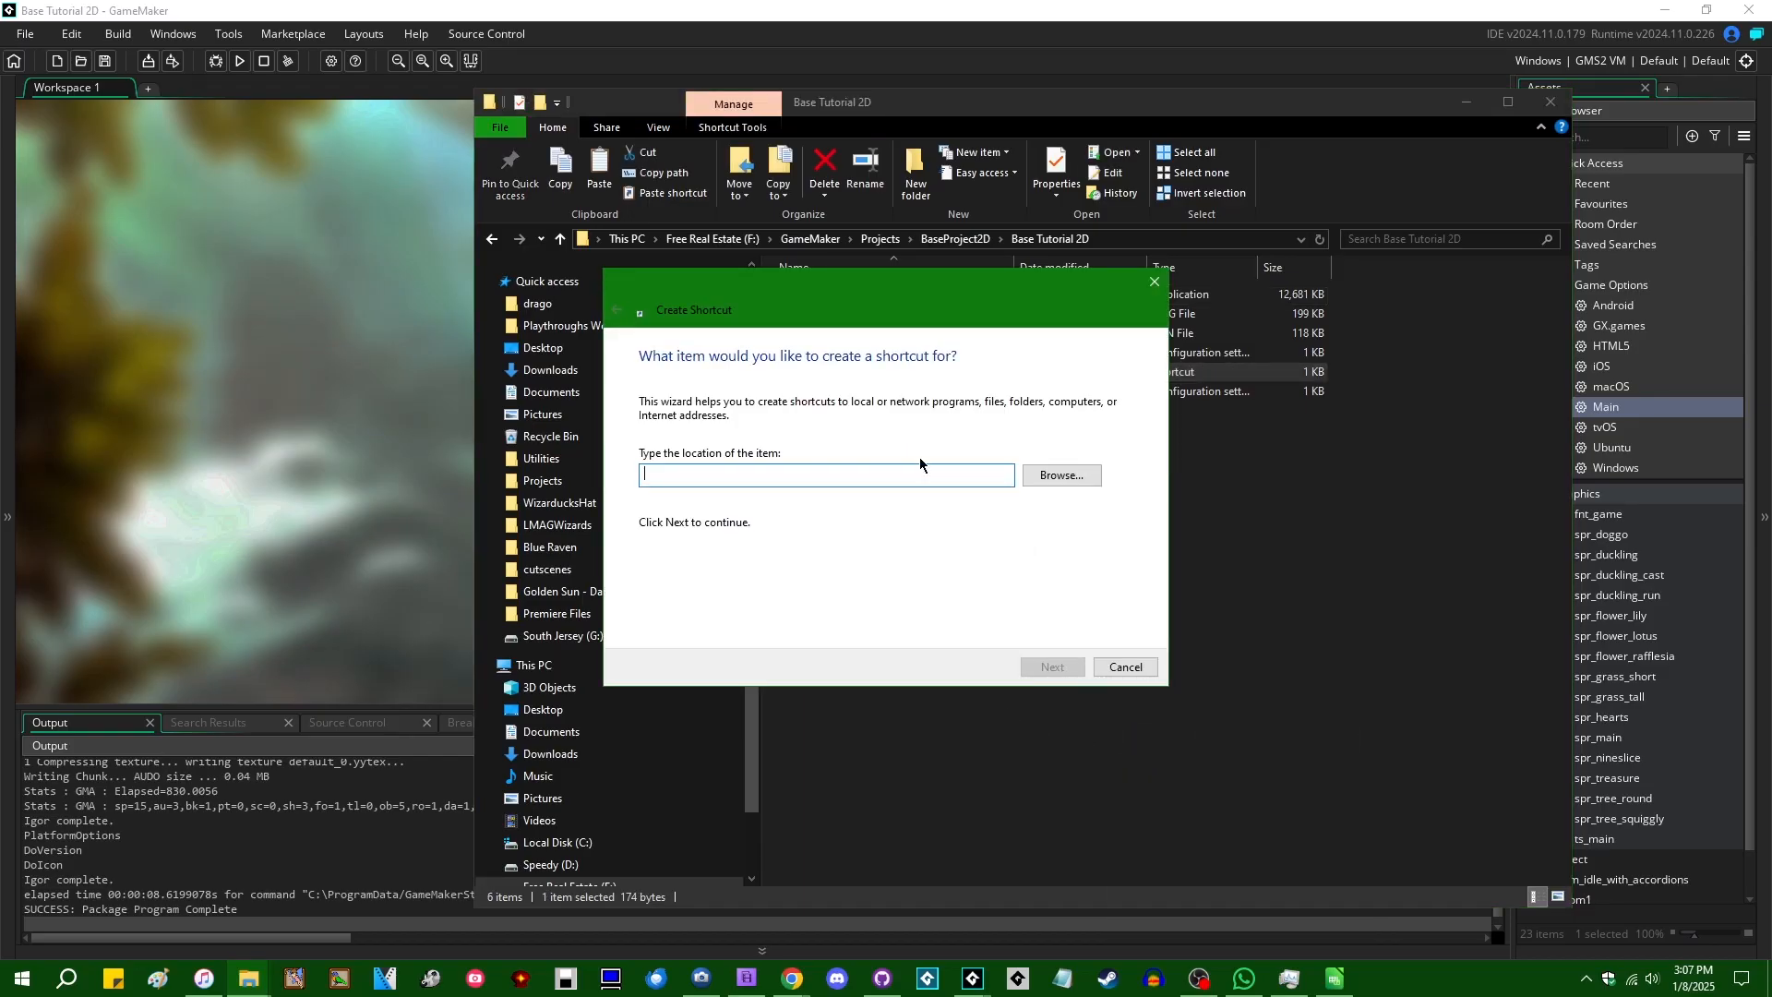
click(1123, 666)
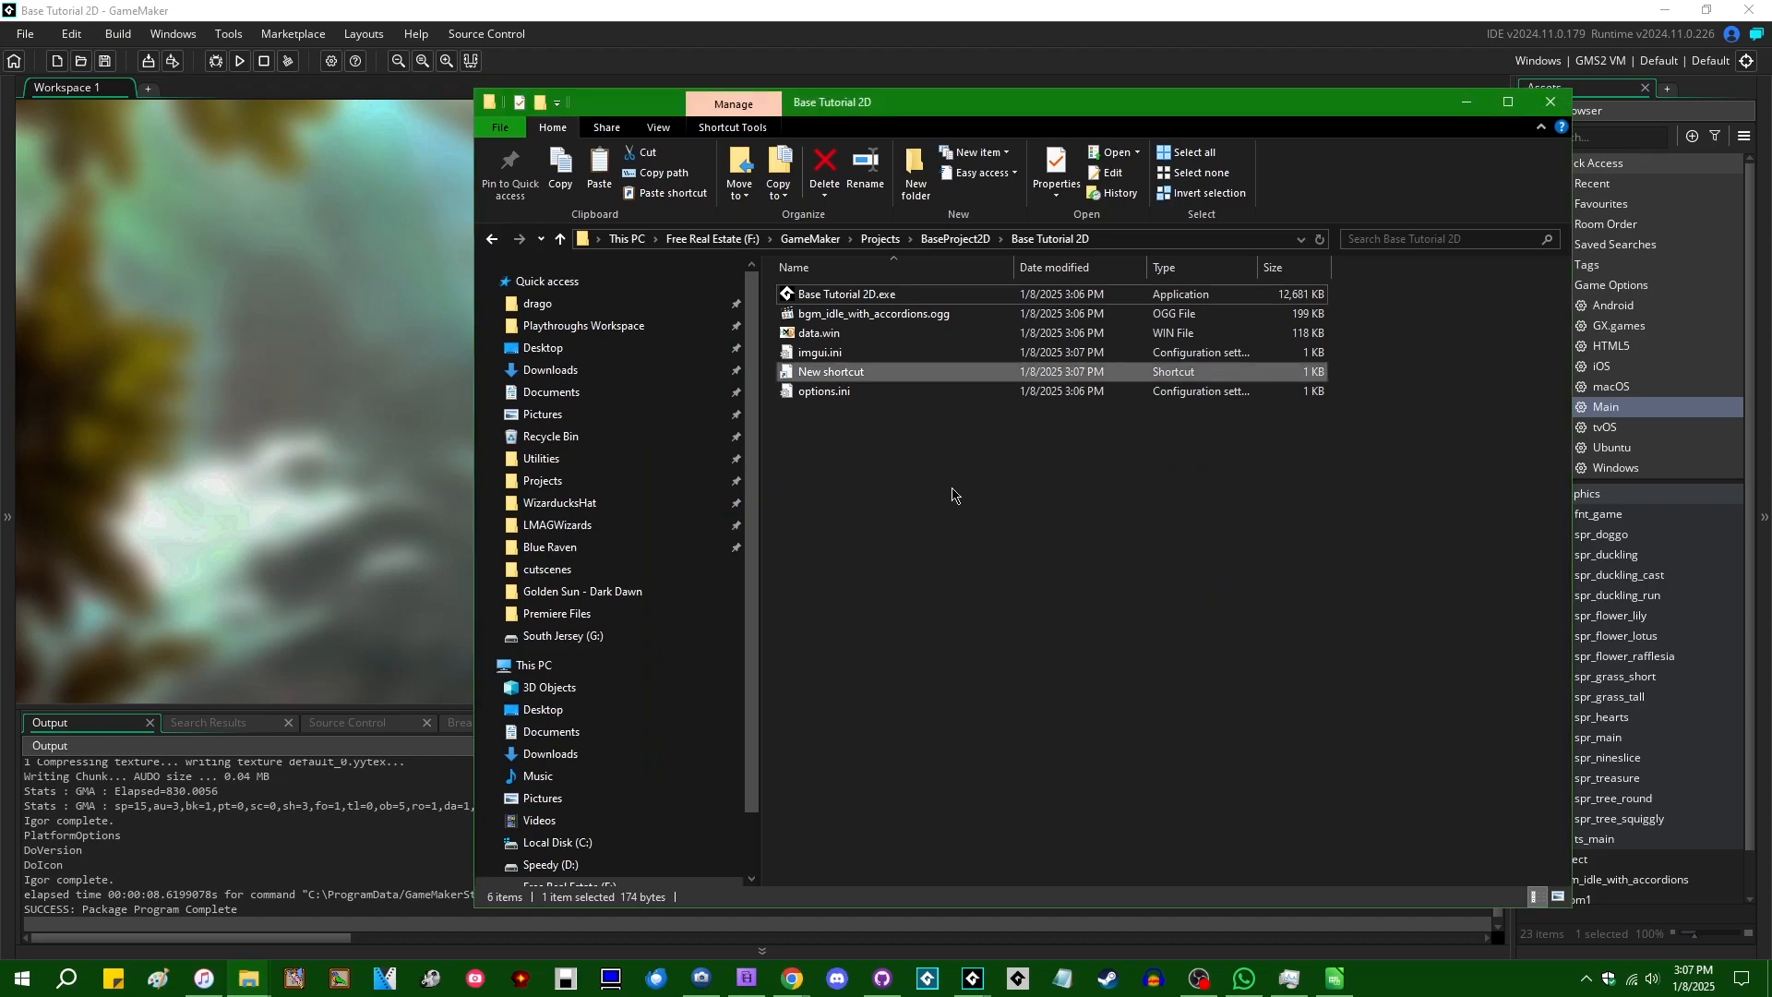
right_click(953, 495)
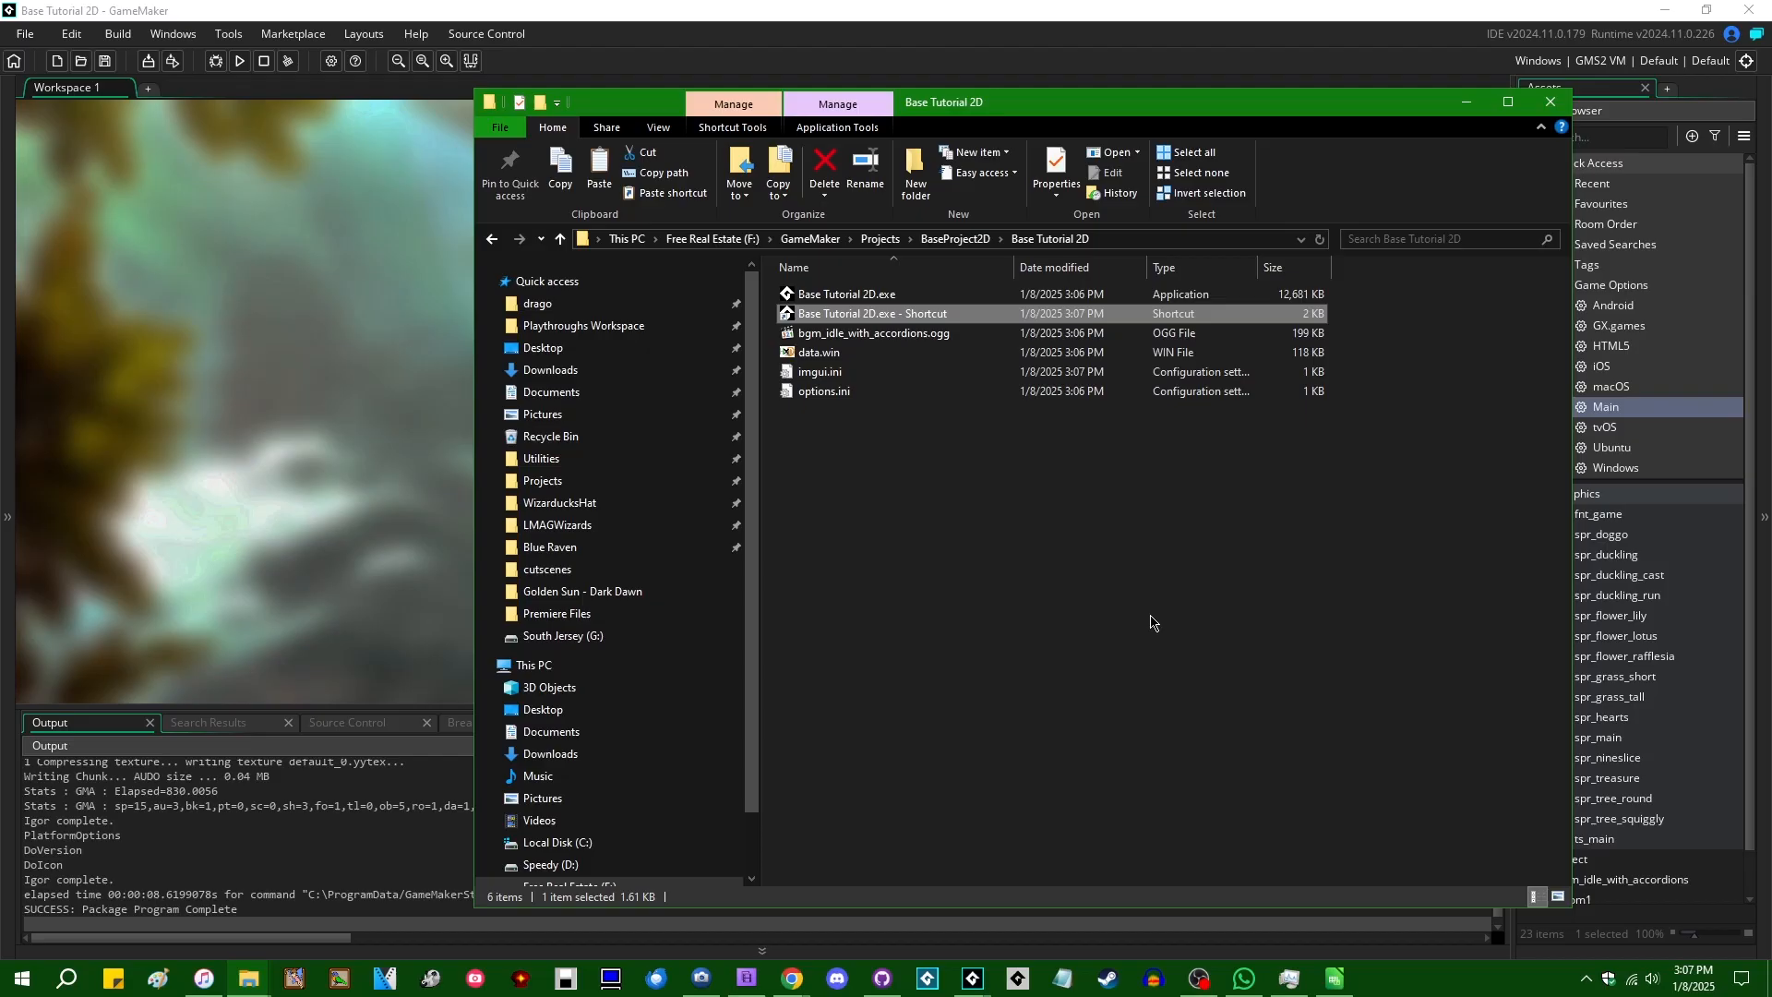
Step: Append debug to the shortcut's Target and launch the game through it
right_click(871, 312)
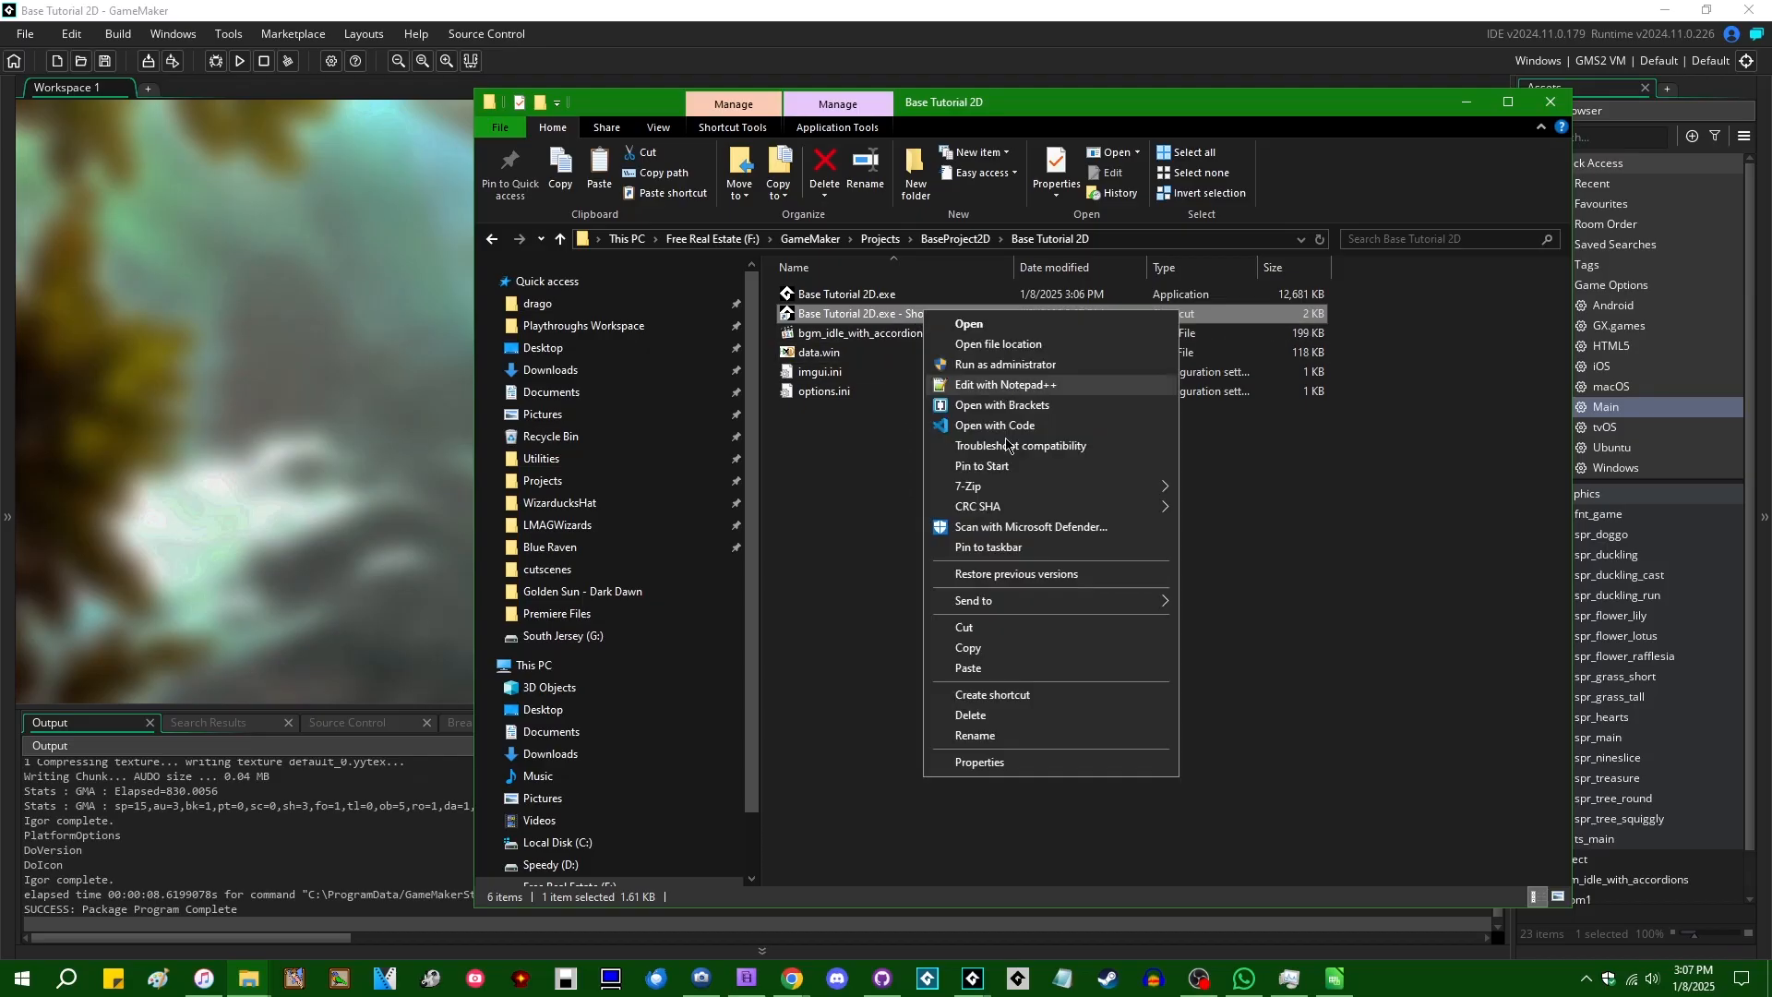
click(978, 762)
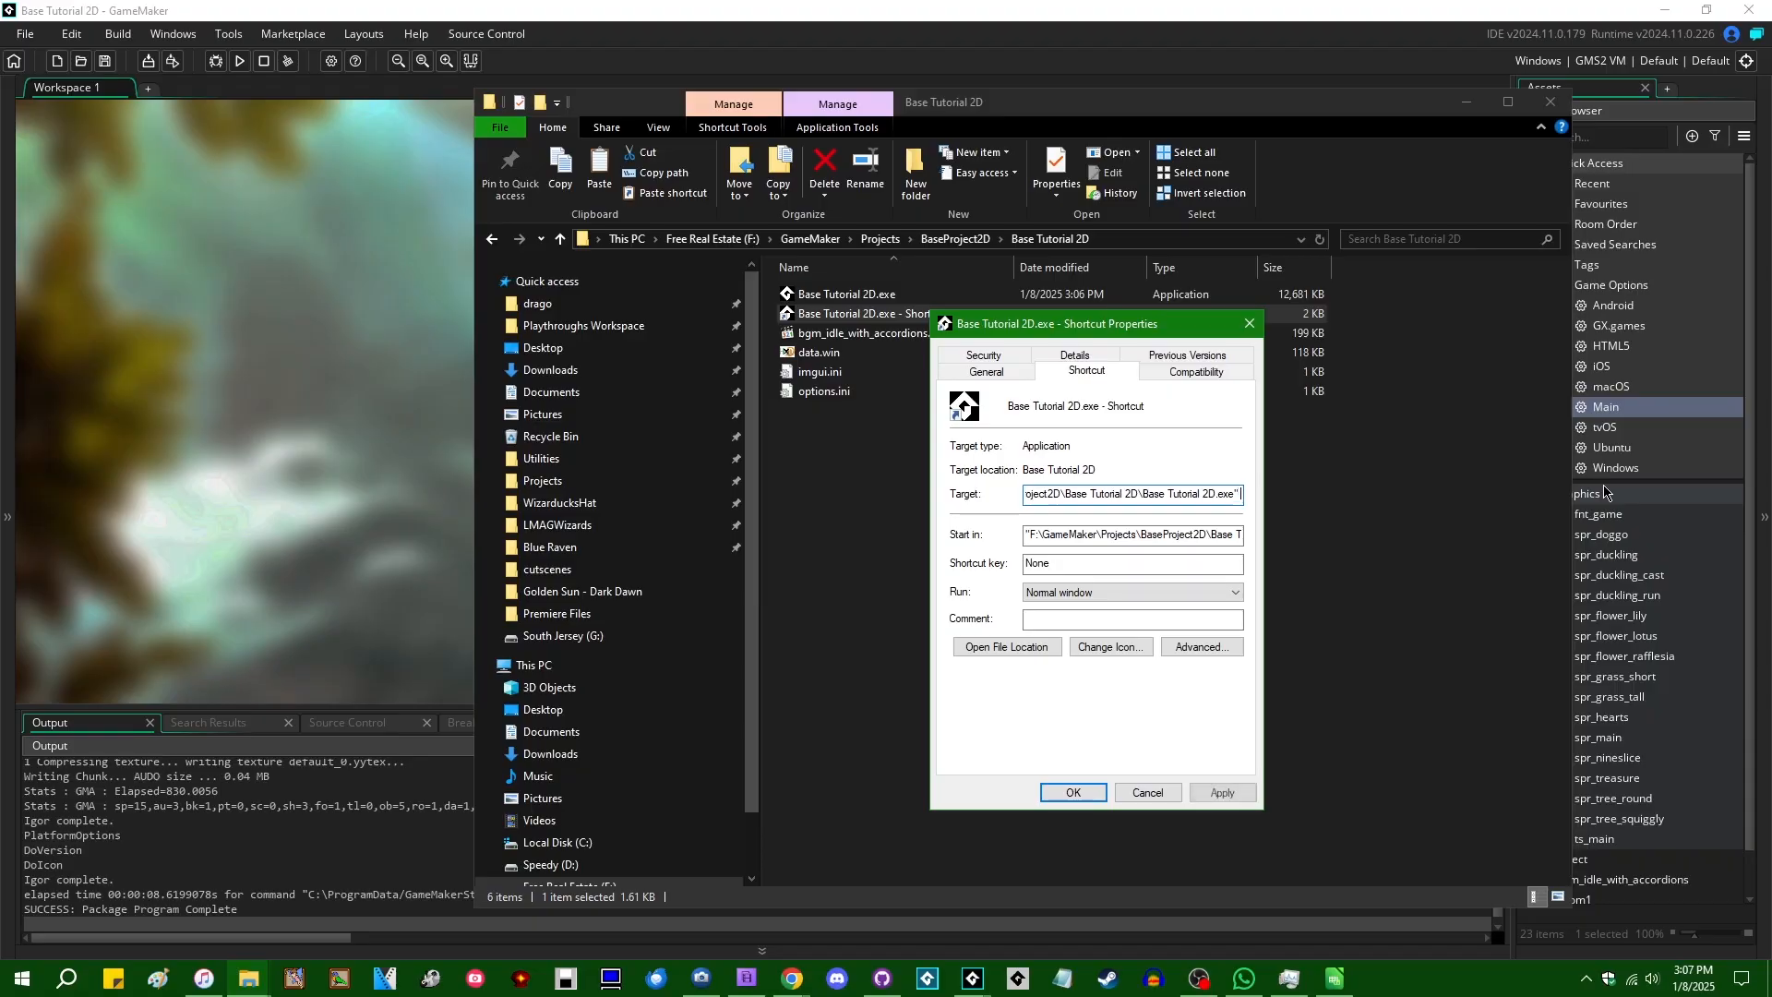
text(debug)
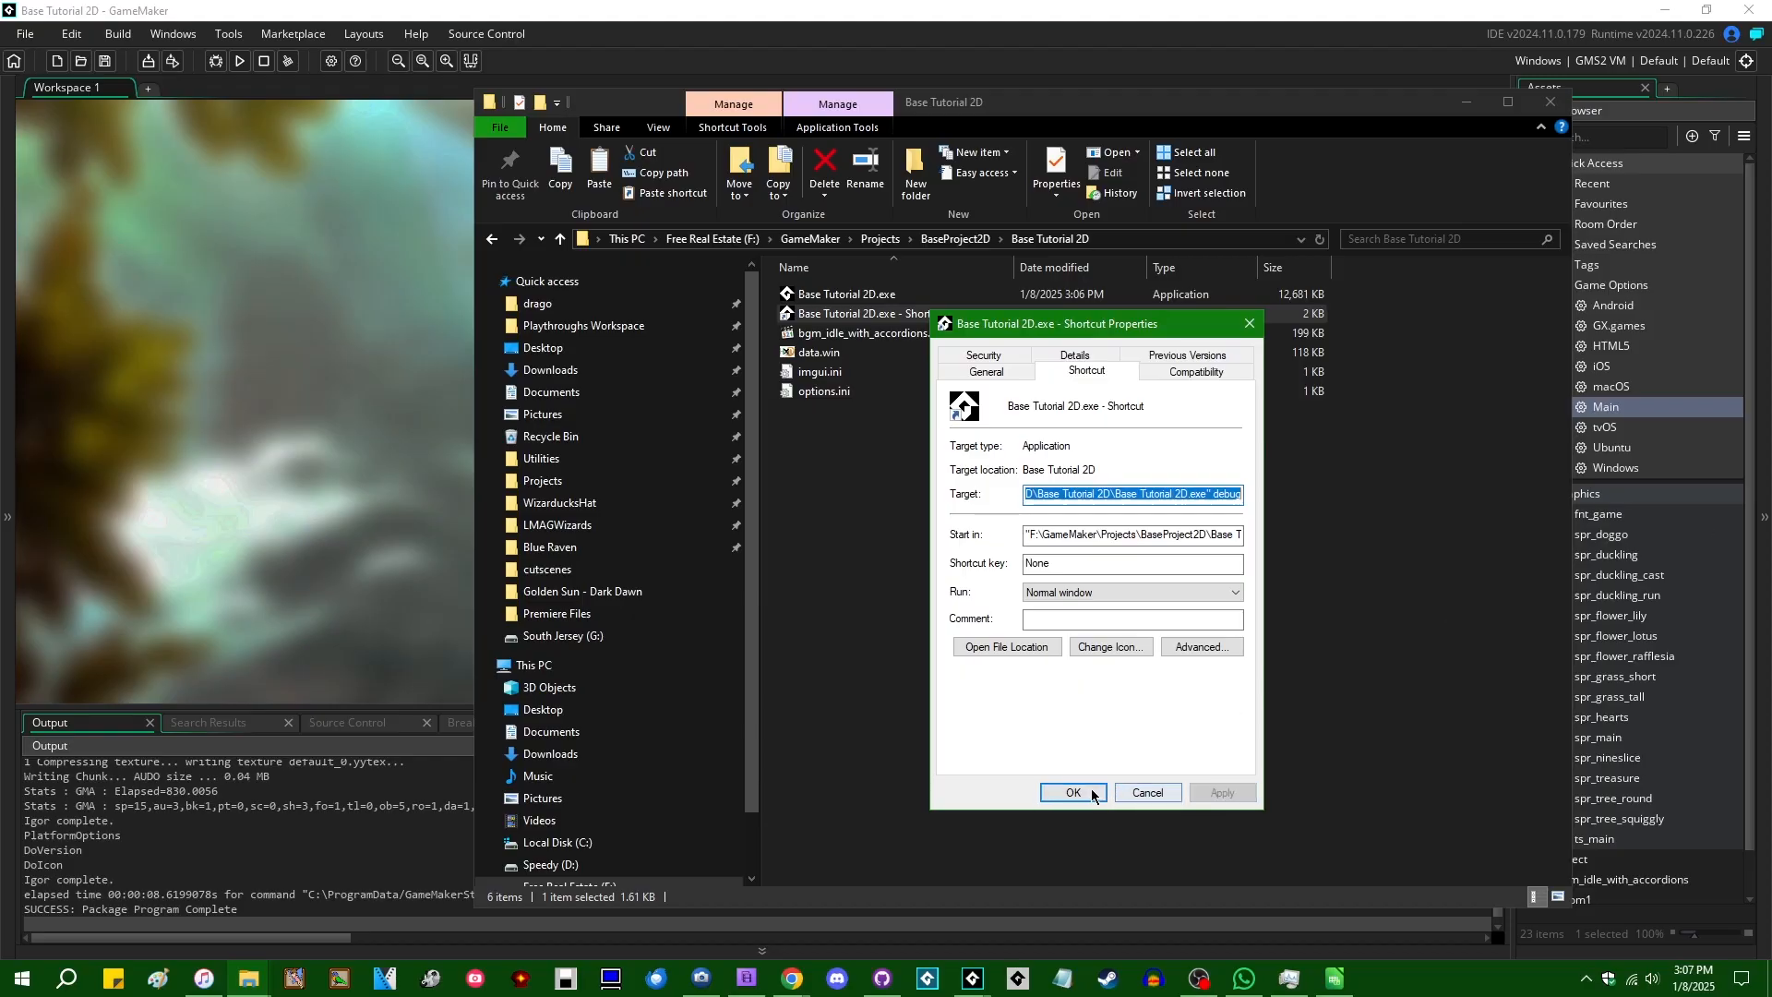
click(1070, 792)
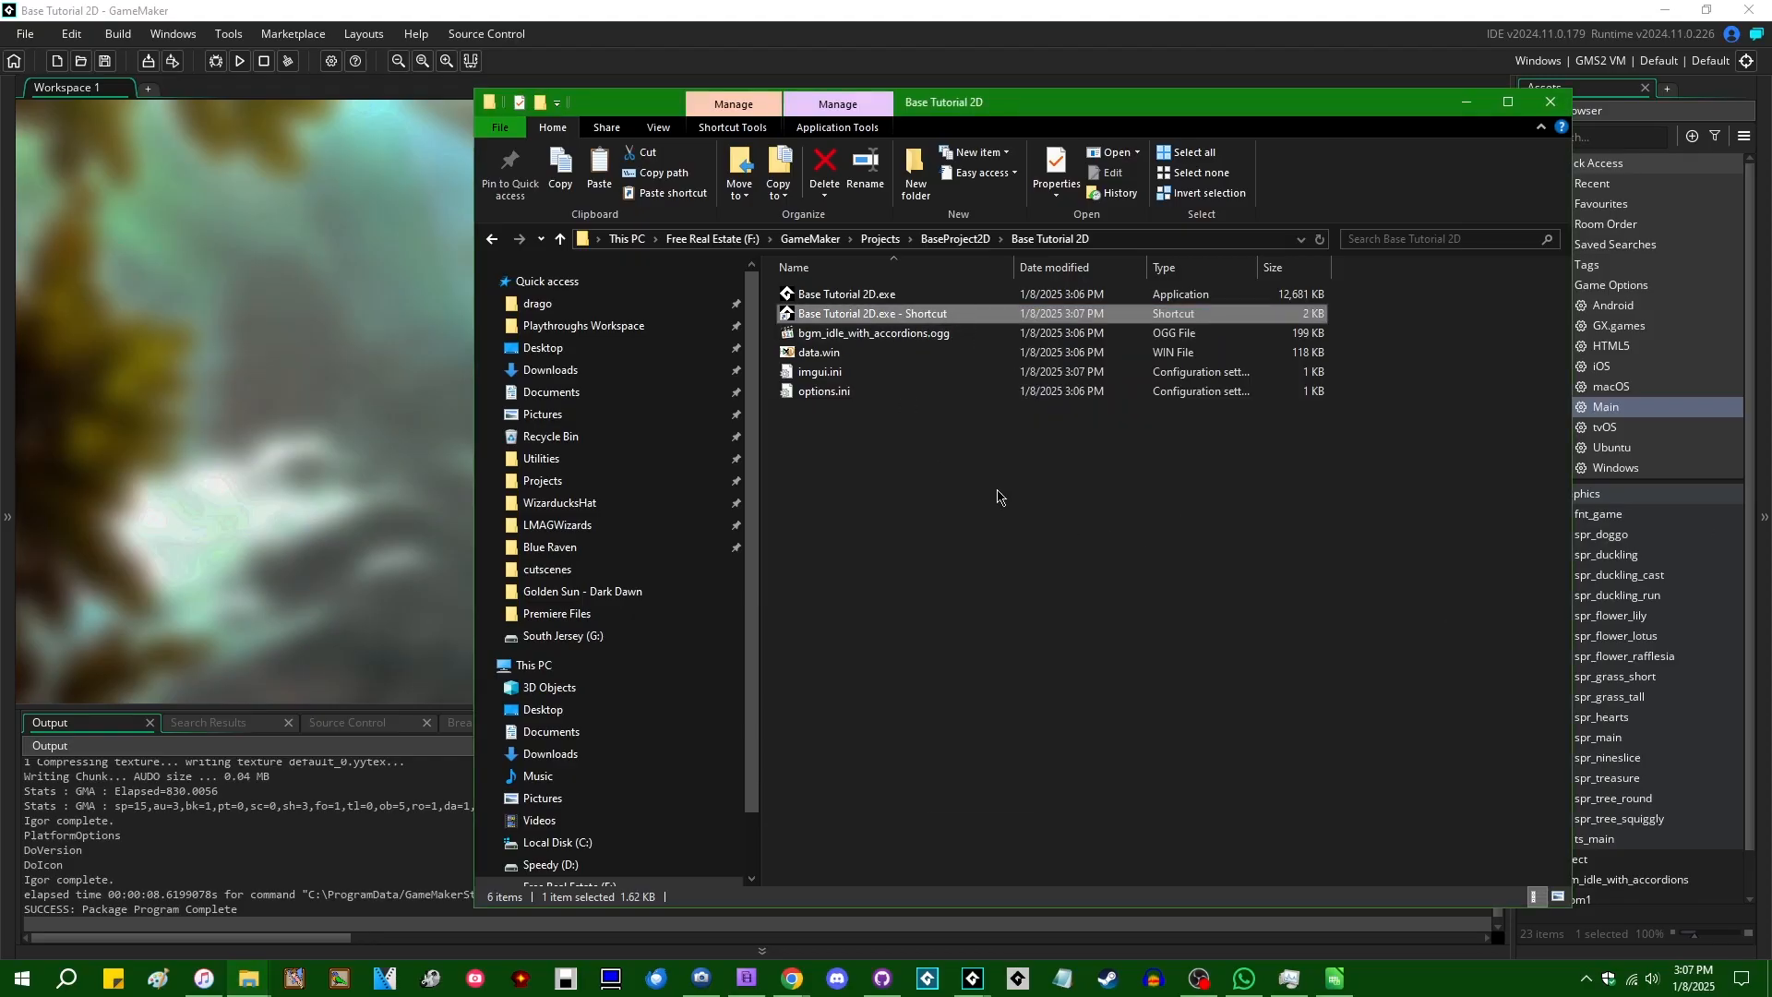
double_click(871, 313)
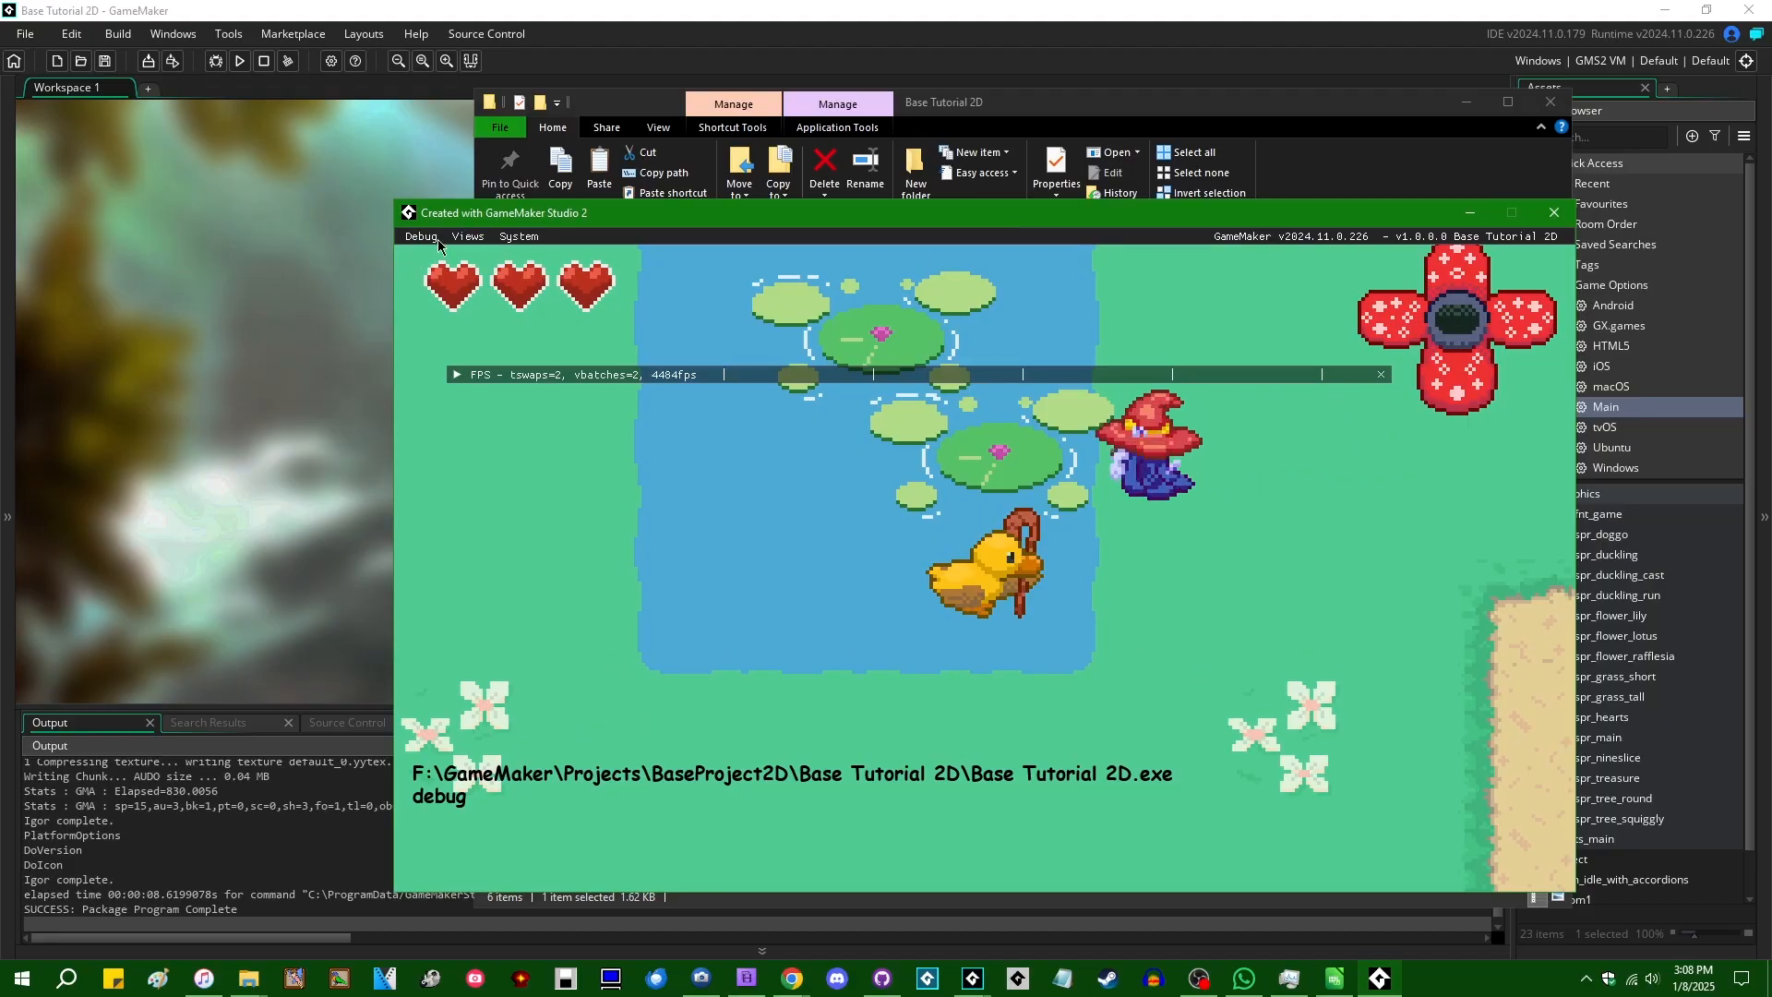
mouse_move(1228, 408)
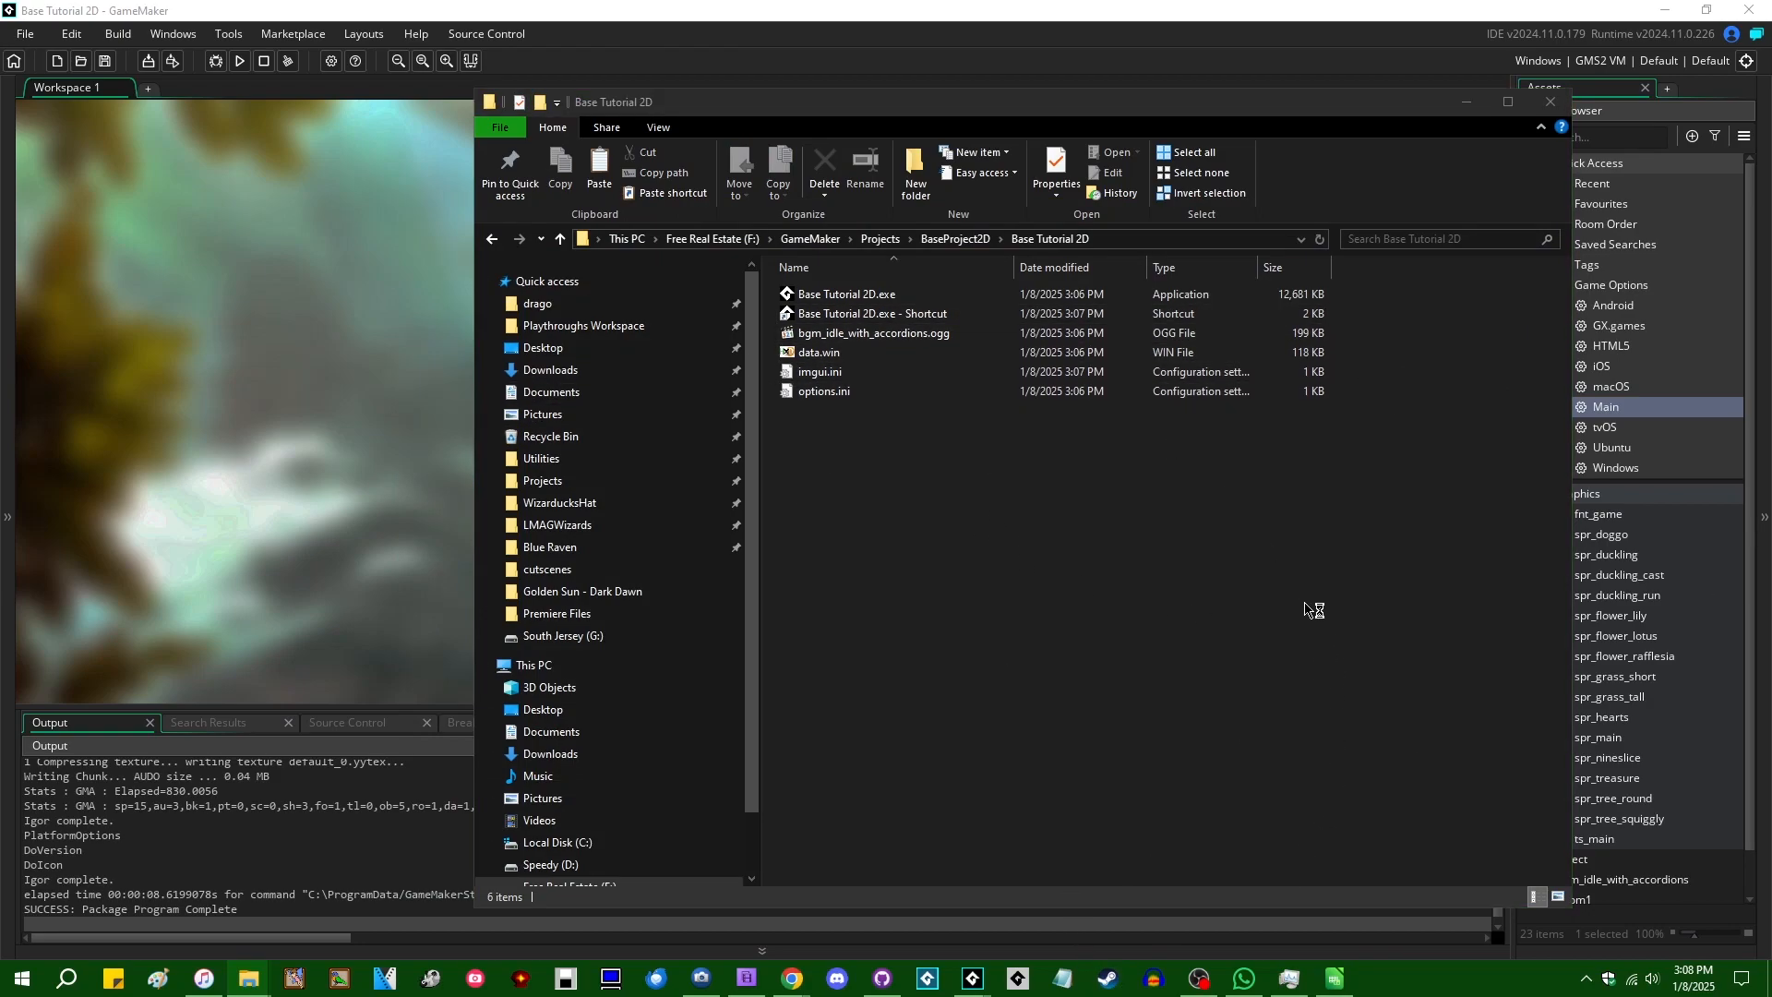
mouse_move(1295, 755)
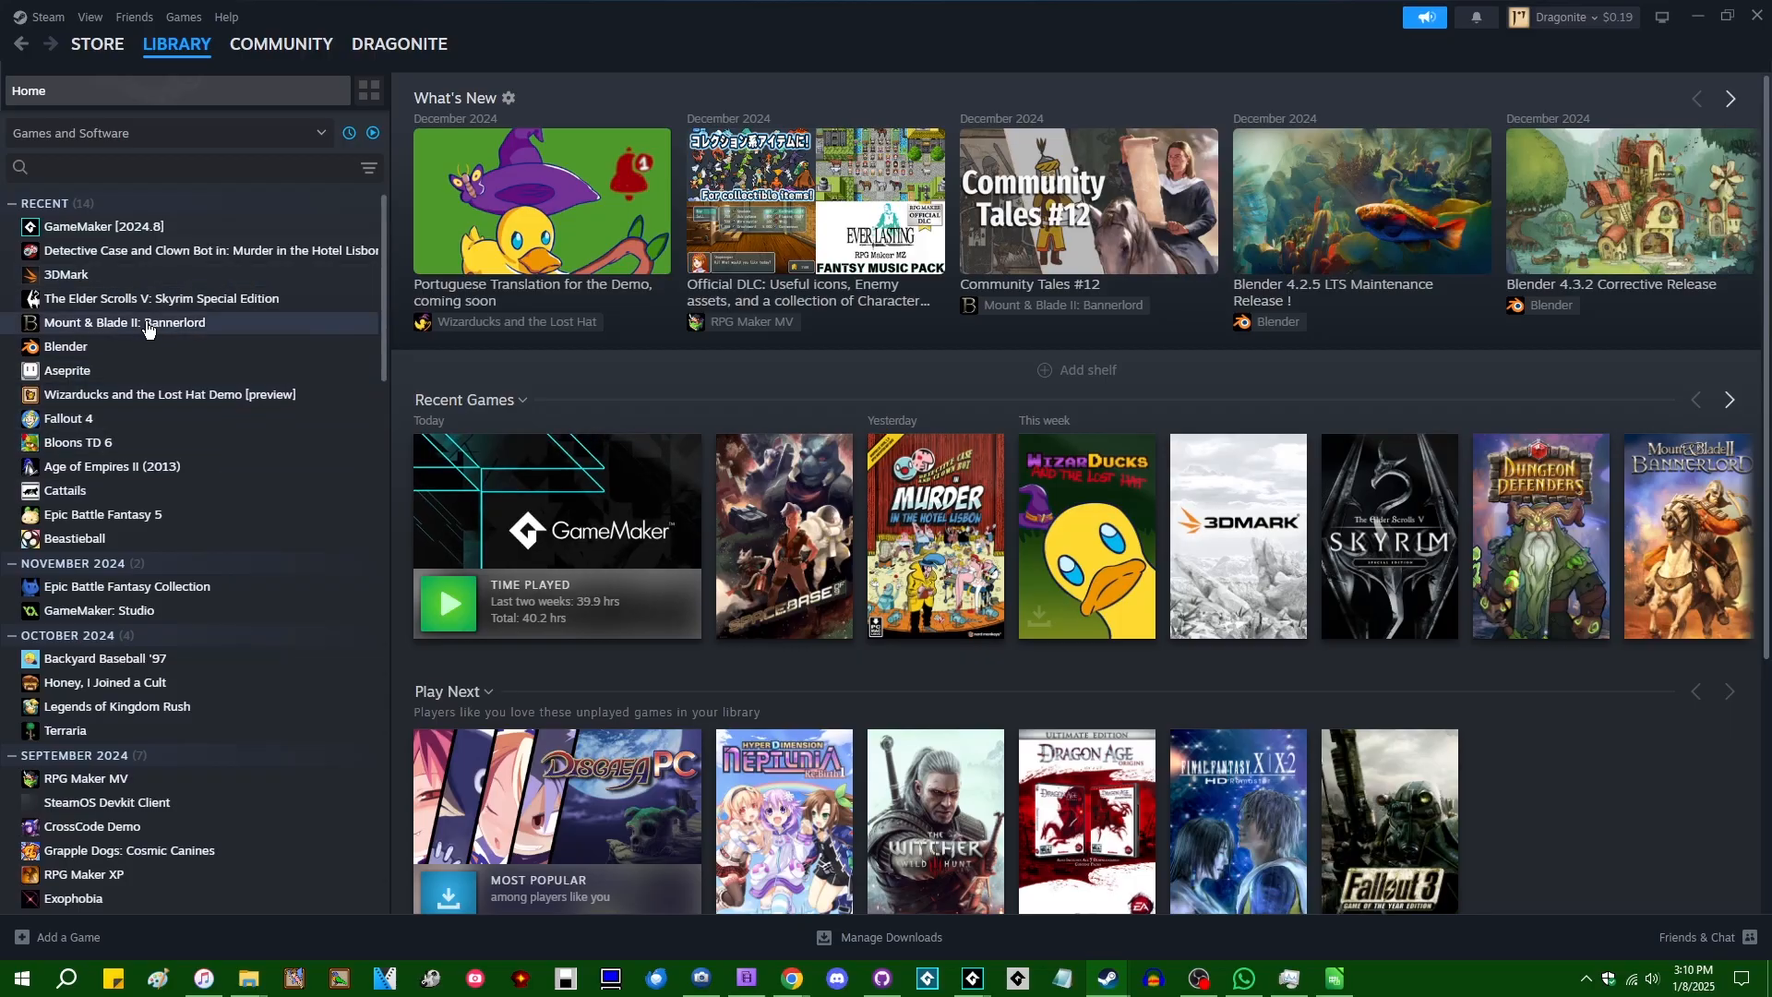
Step: Type 'command line arguments' into Skyrim's launch options, then open the Wizarducks and the Lost Hat Demo page
click(161, 297)
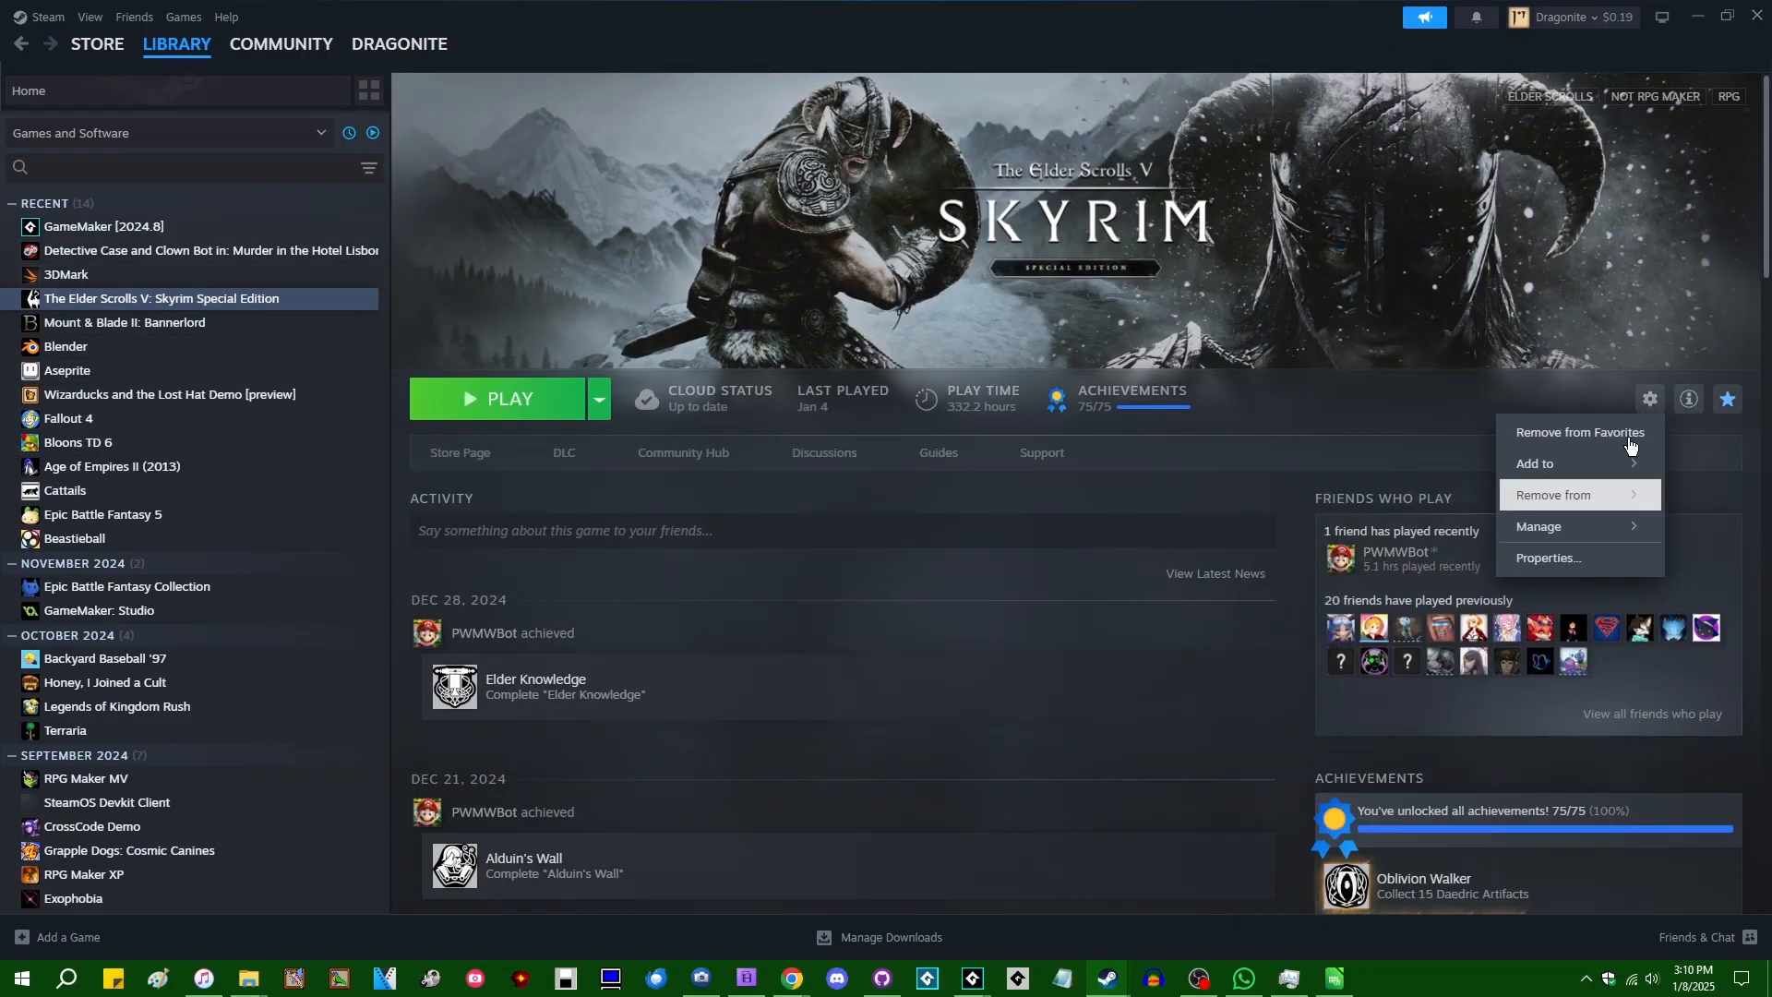
mouse_move(1585, 562)
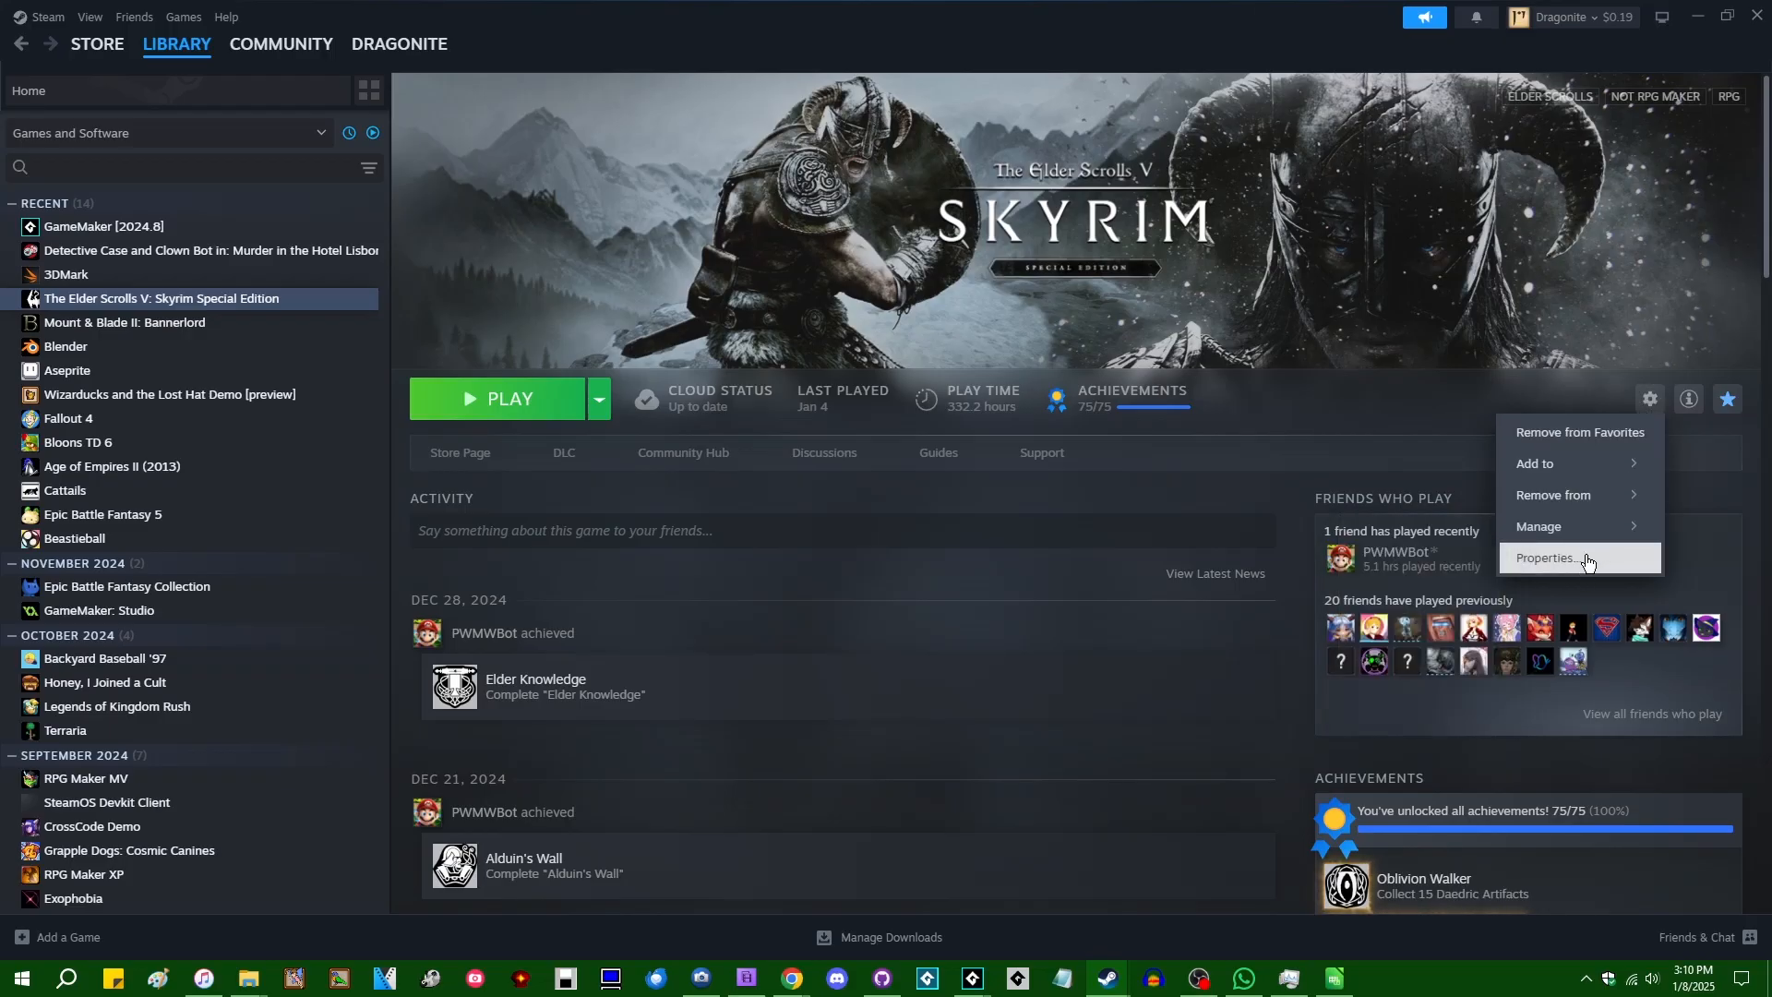
click(1546, 558)
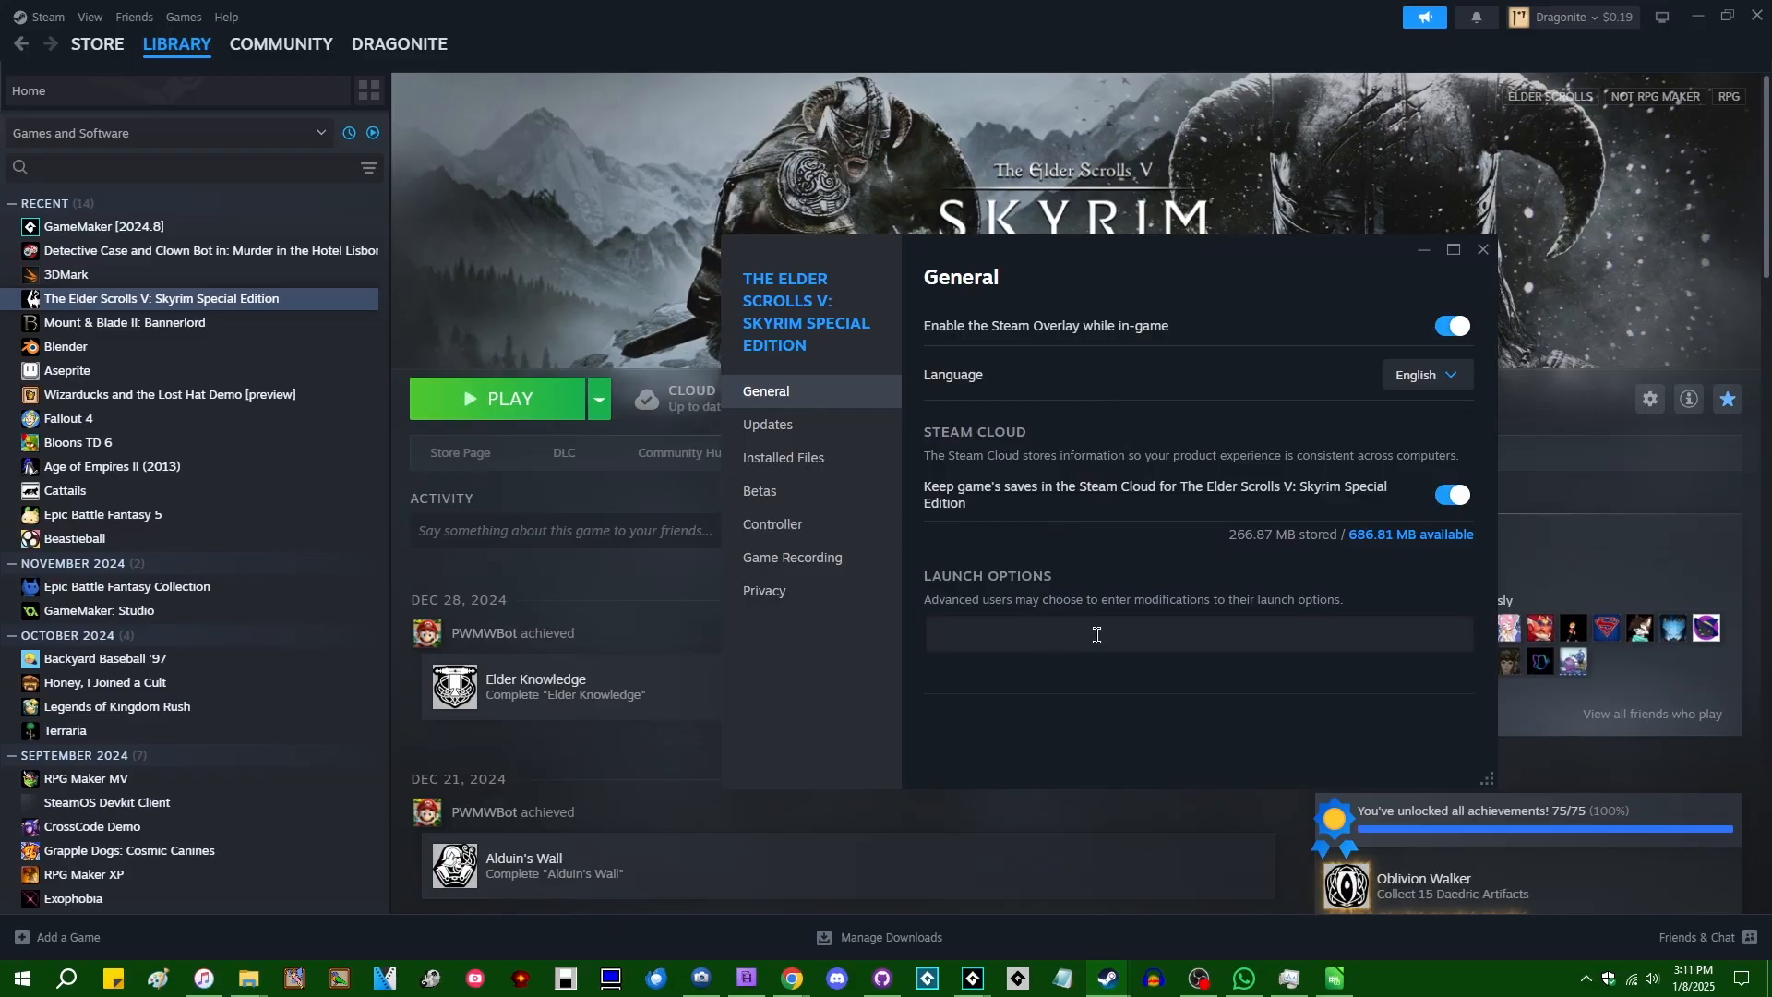
text(command line arguments)
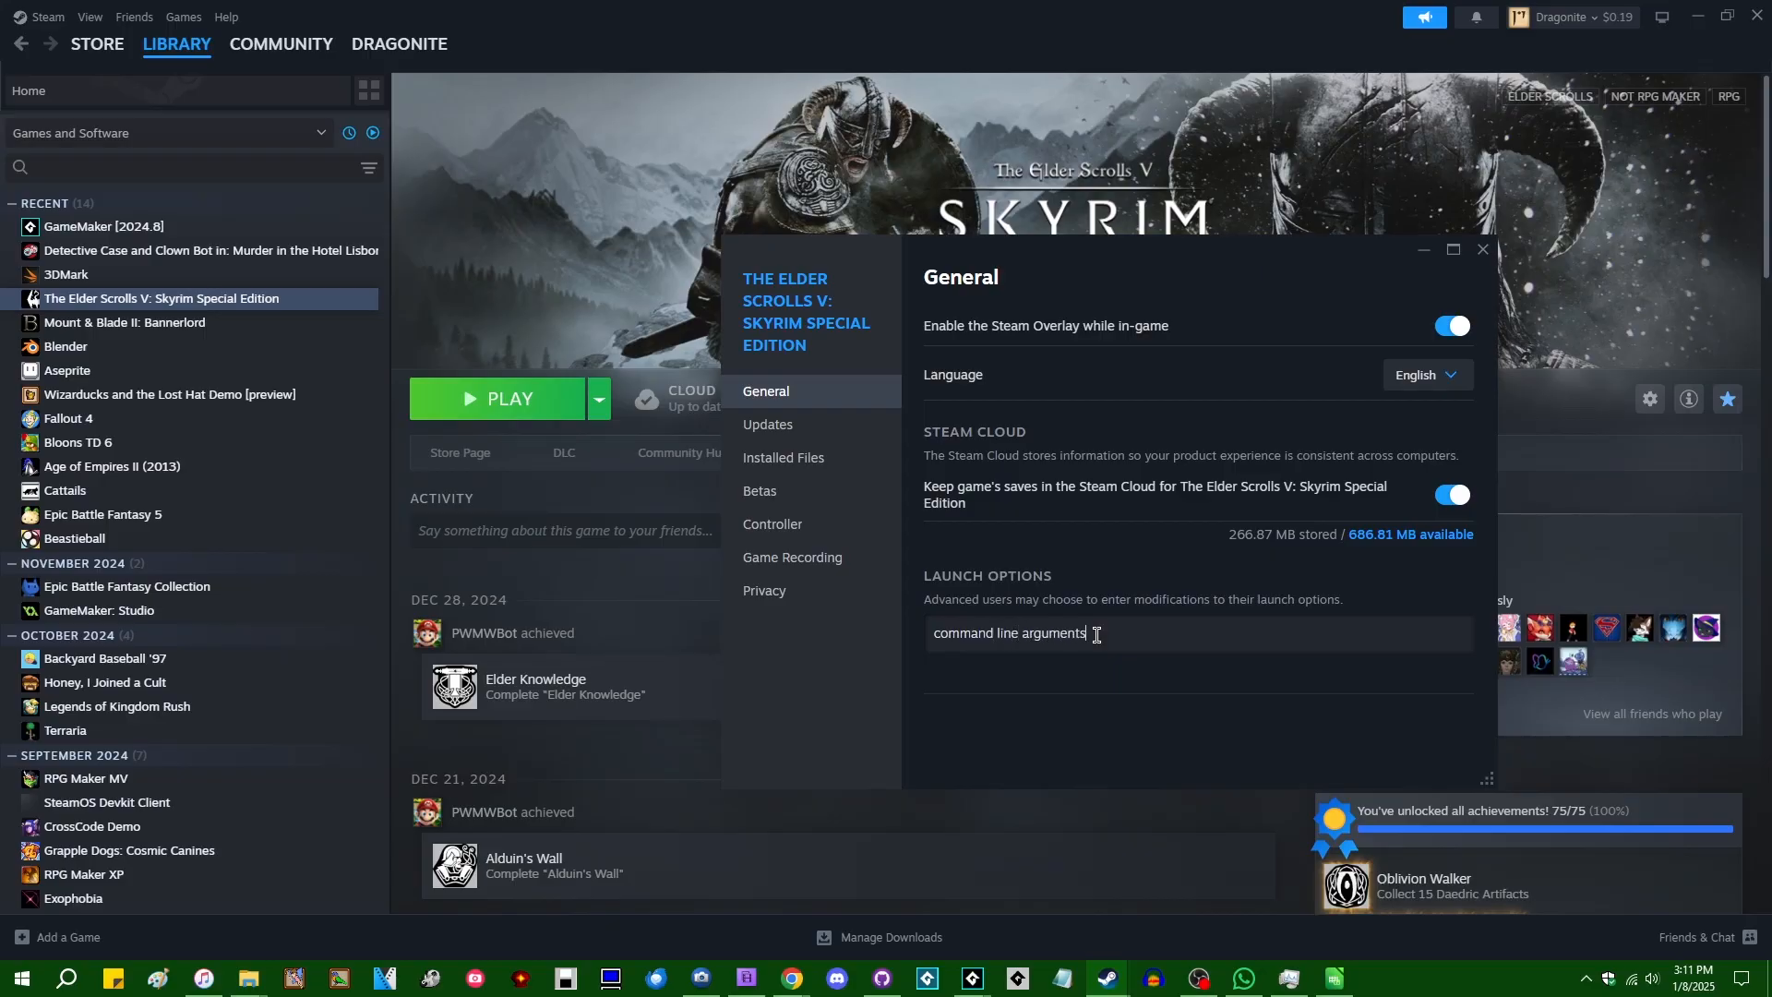
triple_click(1006, 633)
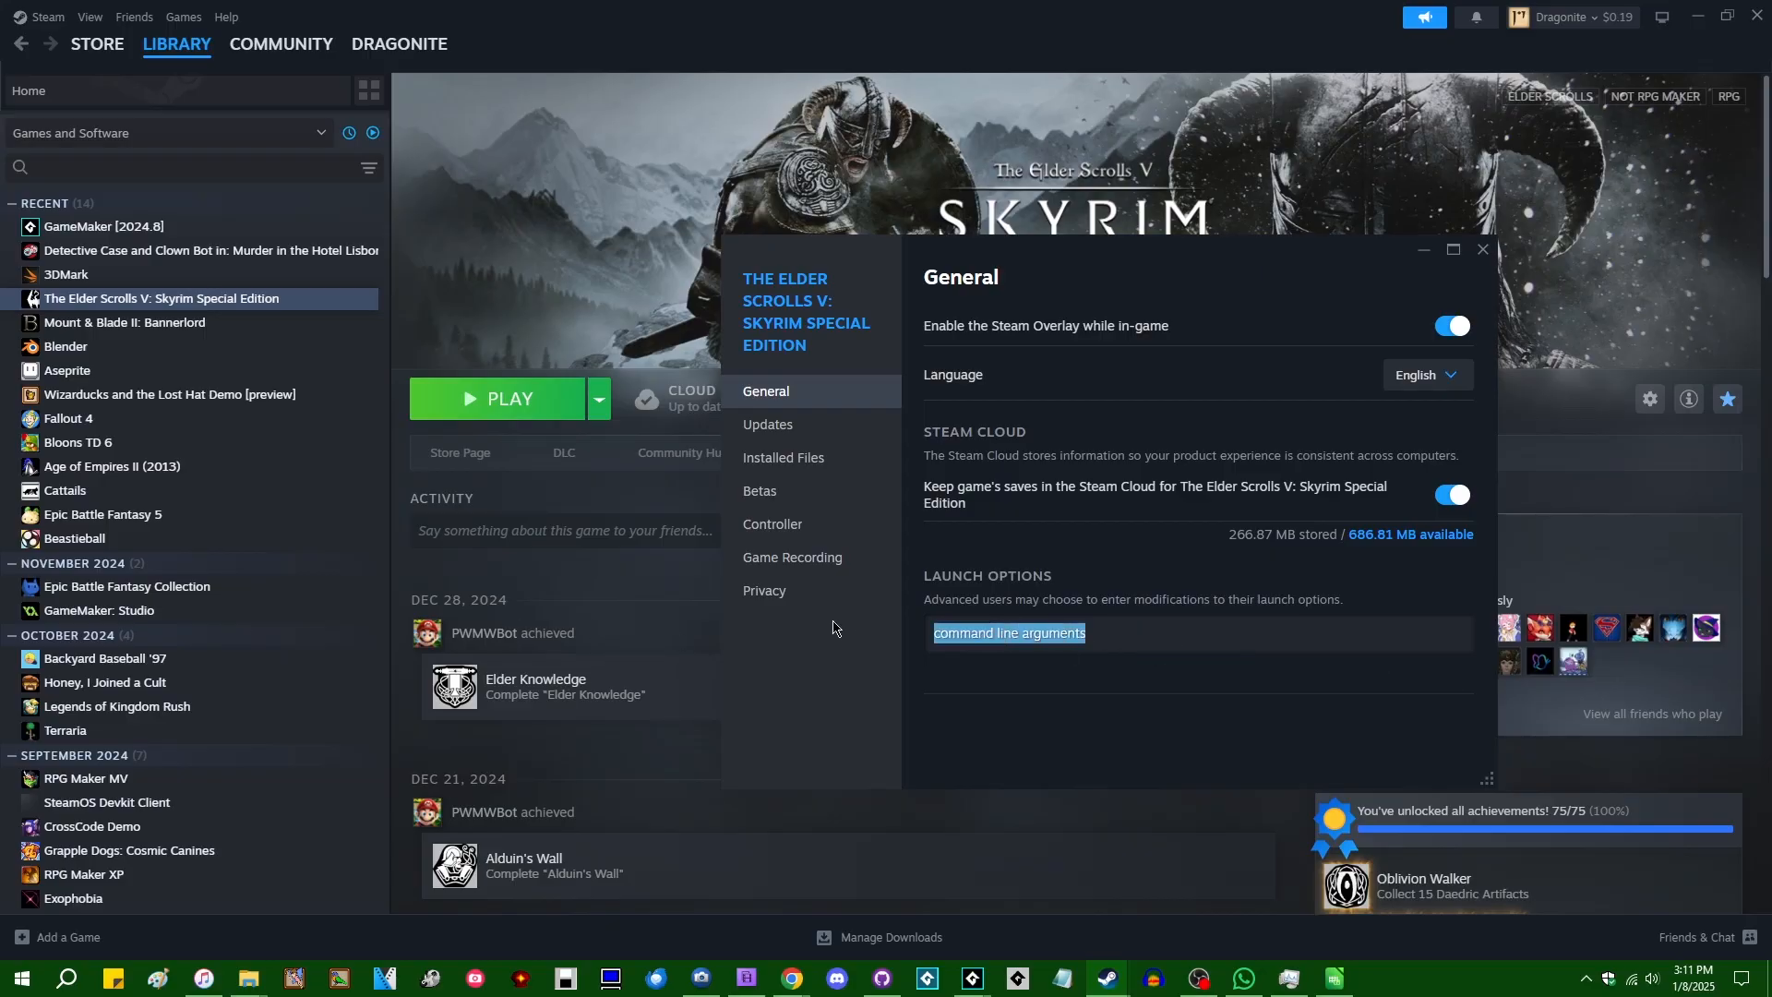
click(1127, 659)
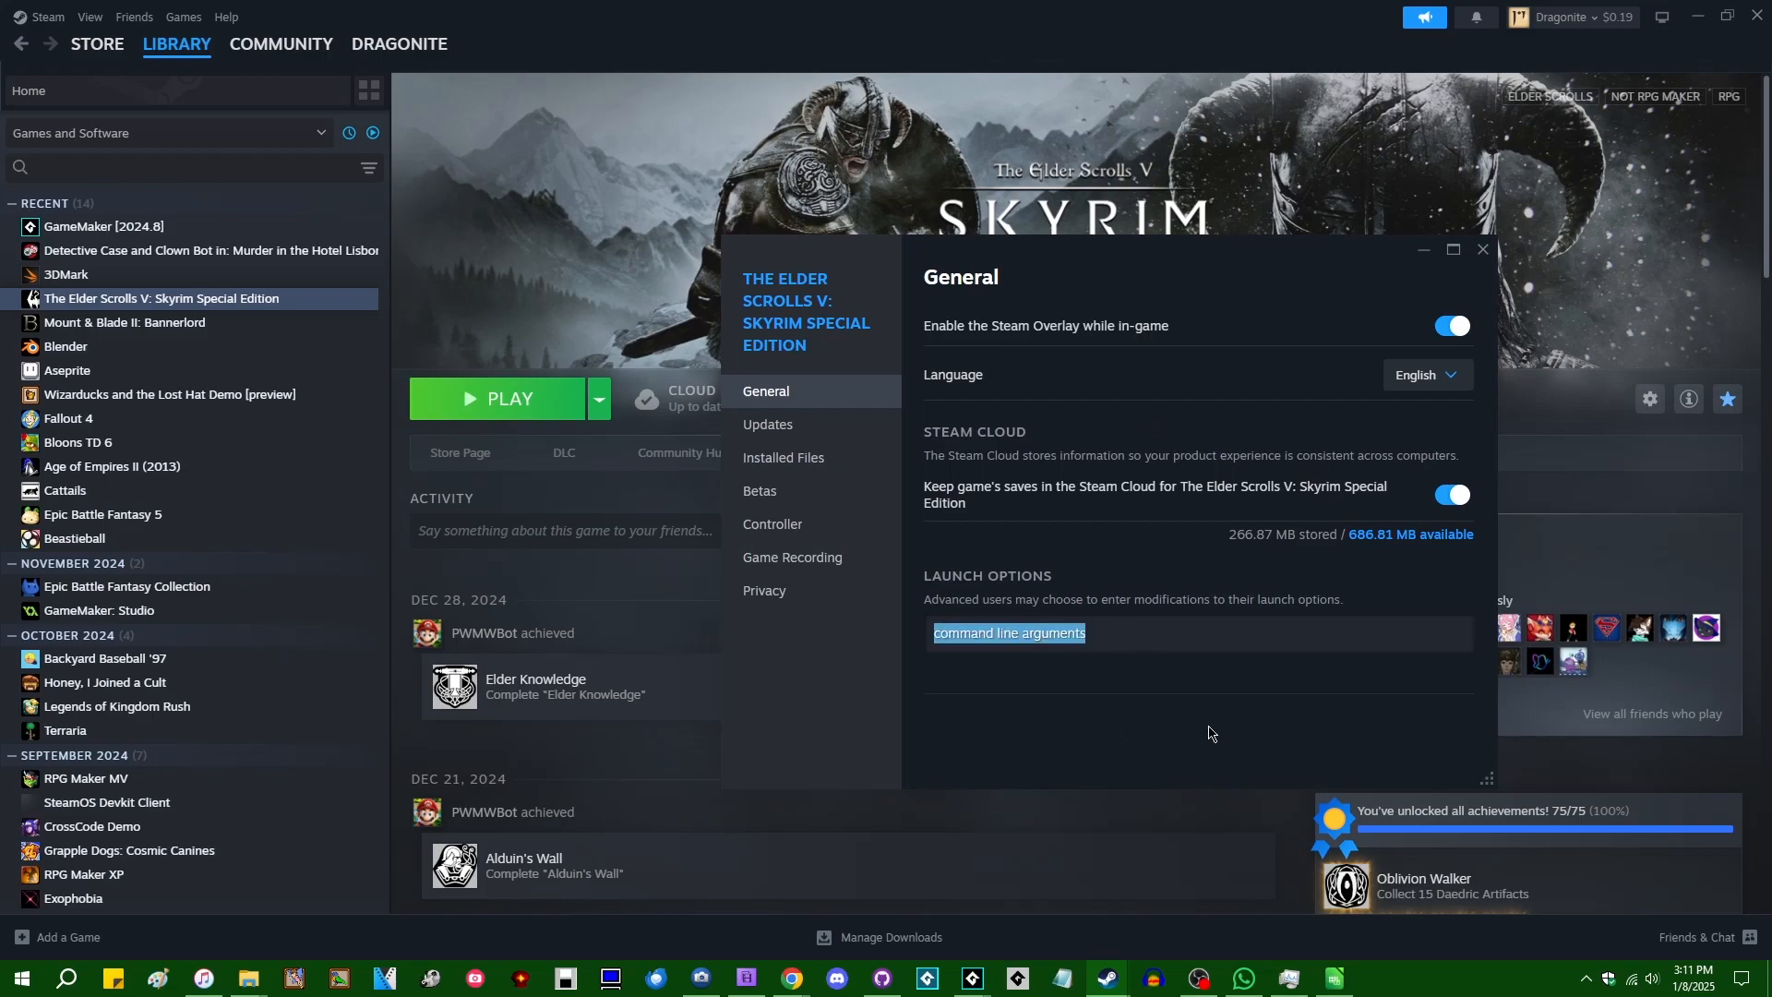
click(1481, 250)
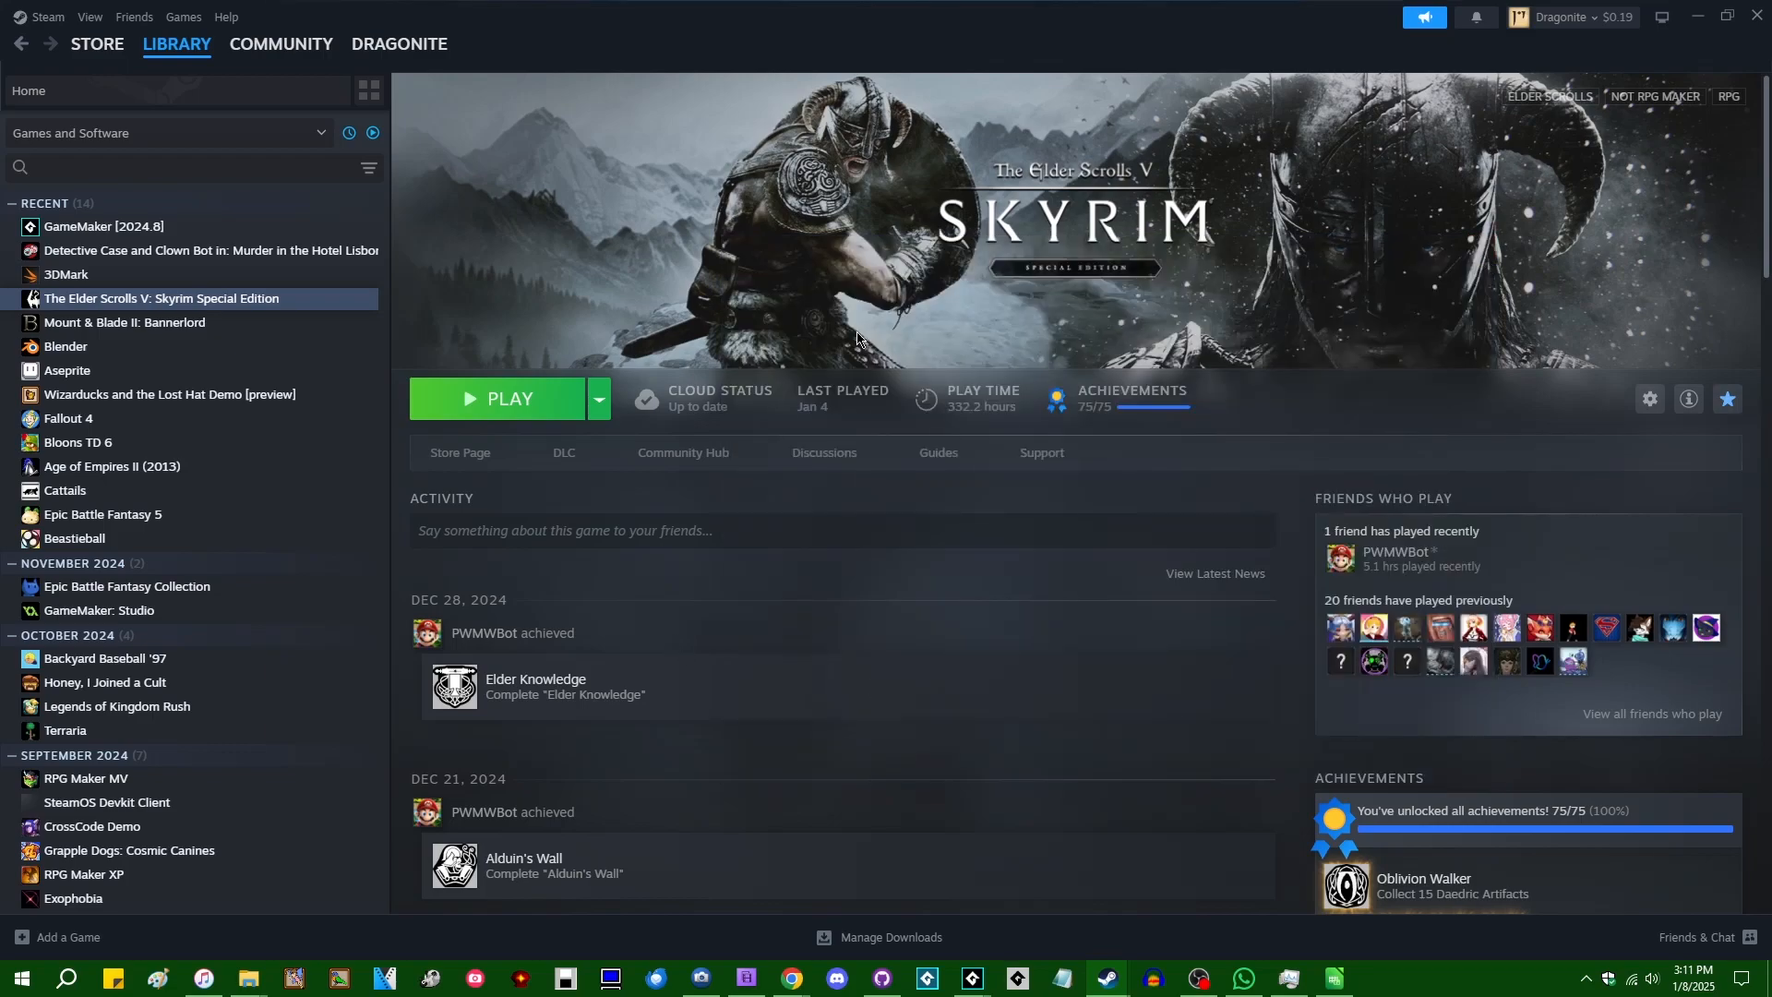
click(170, 393)
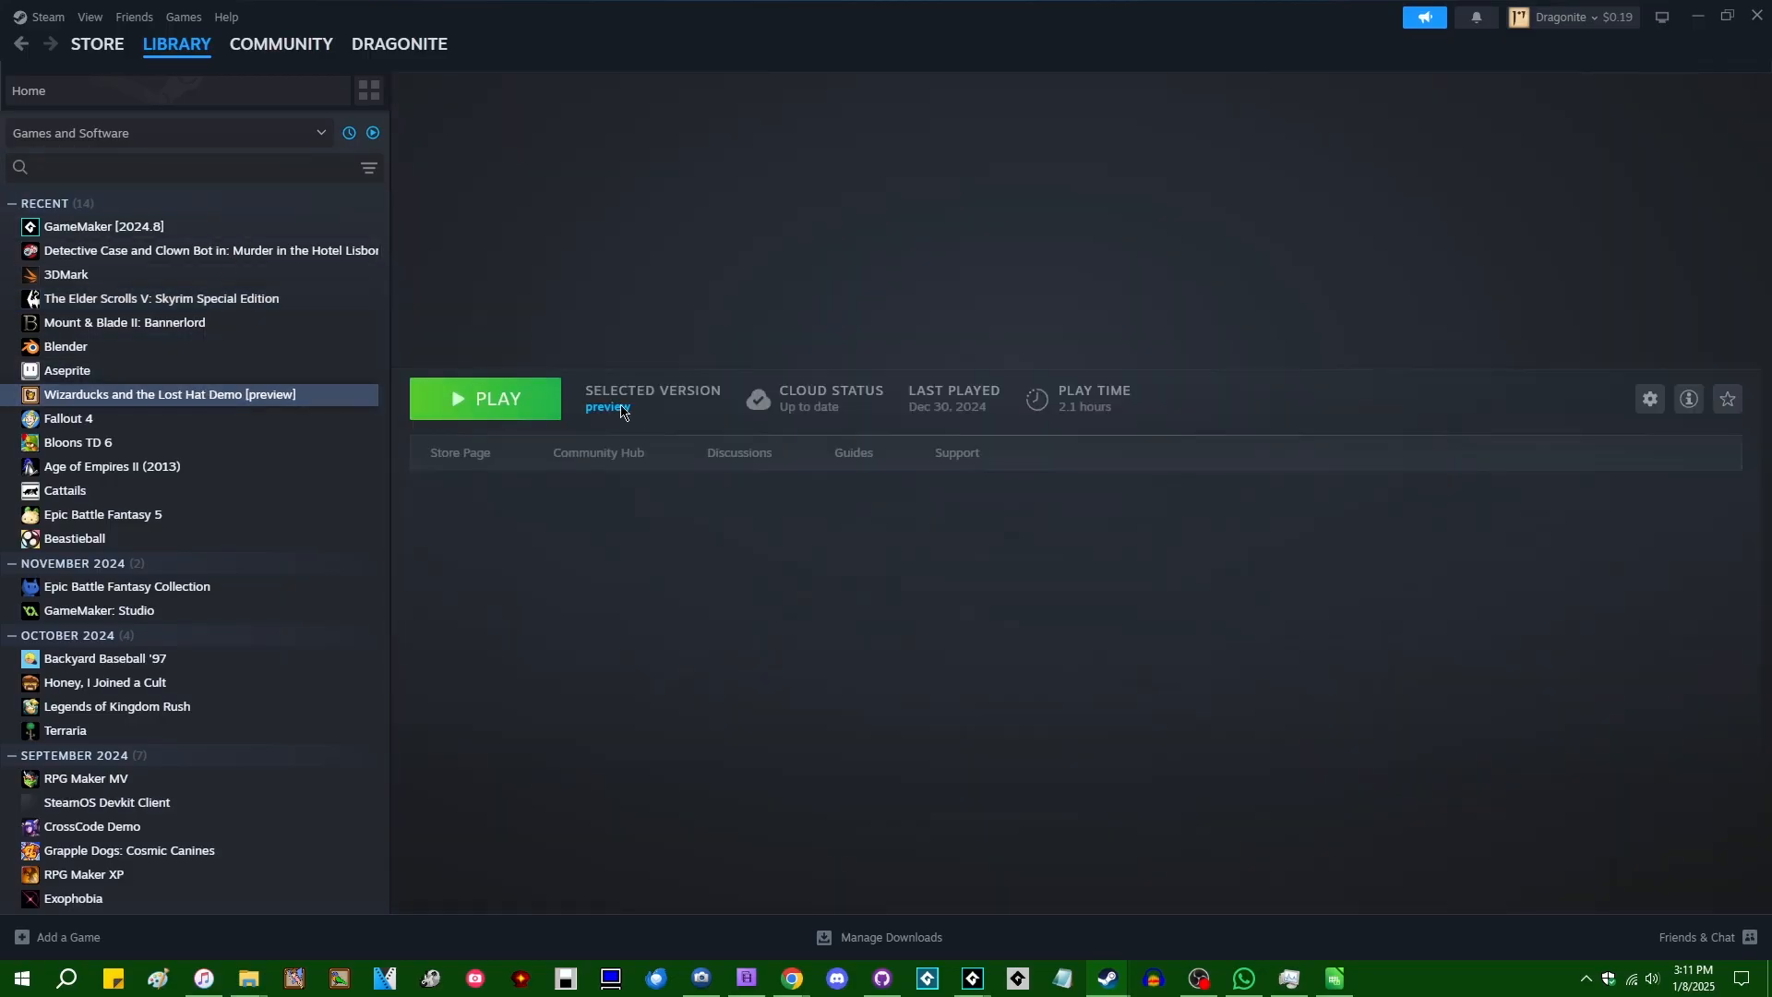
click(168, 393)
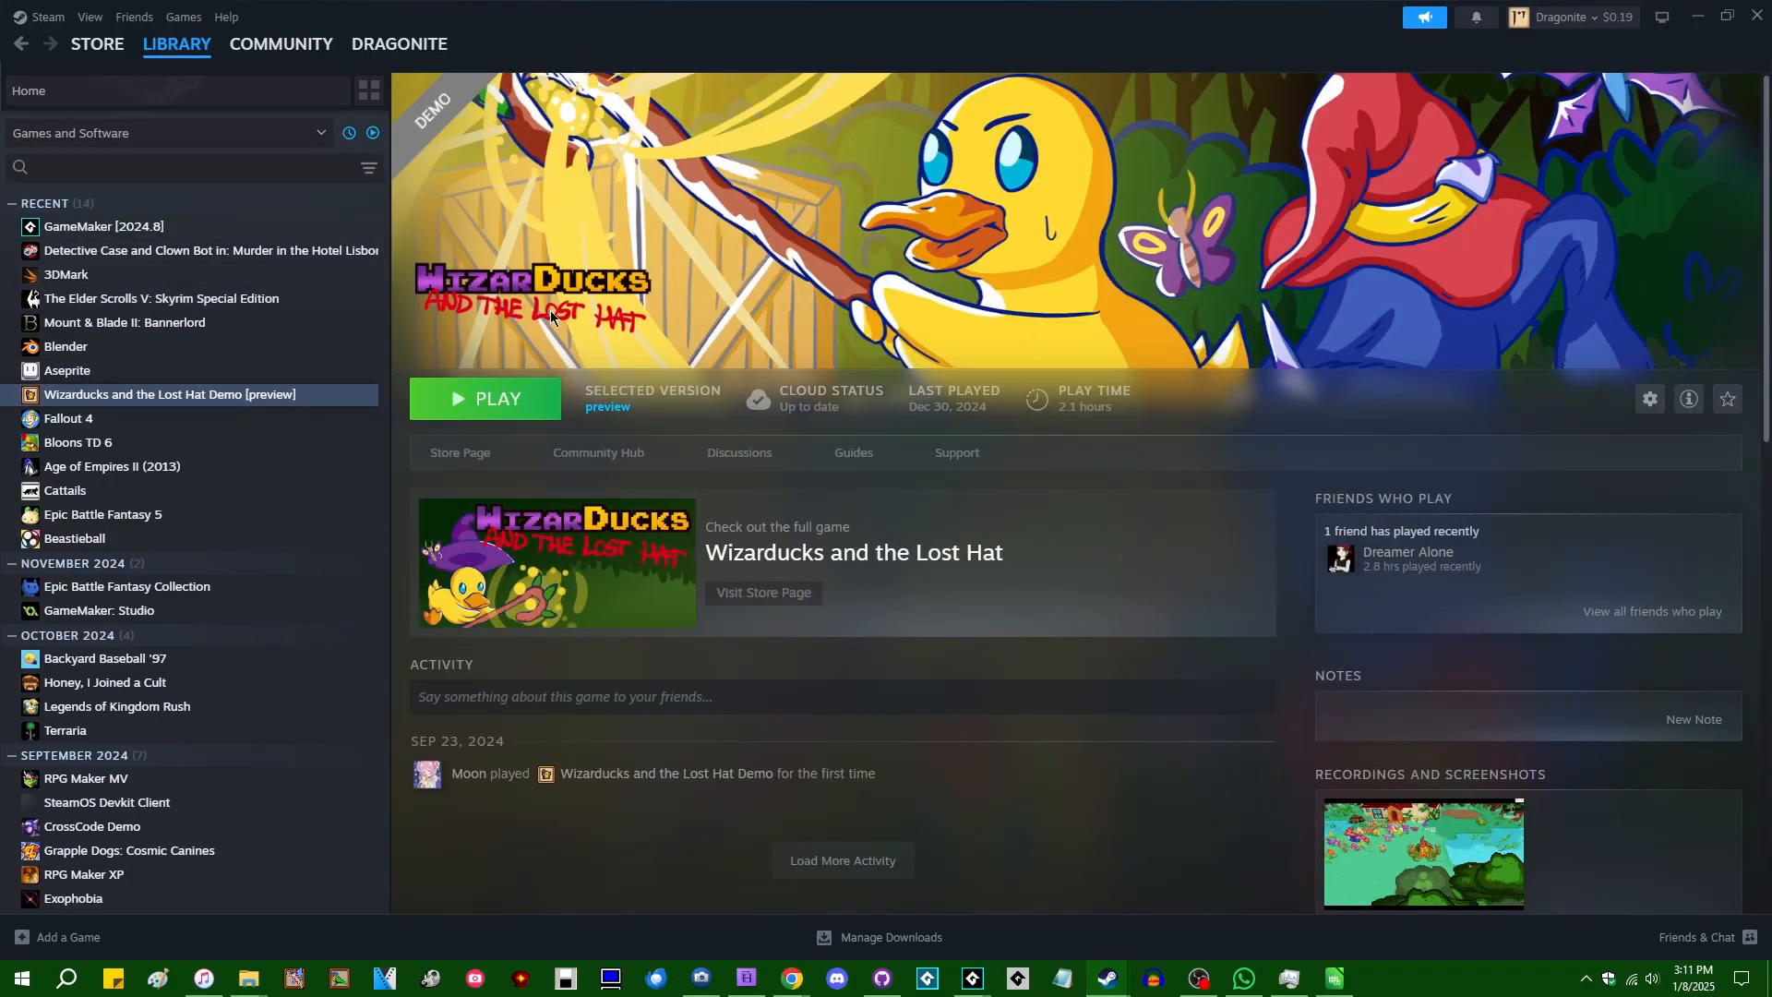
mouse_move(1641, 421)
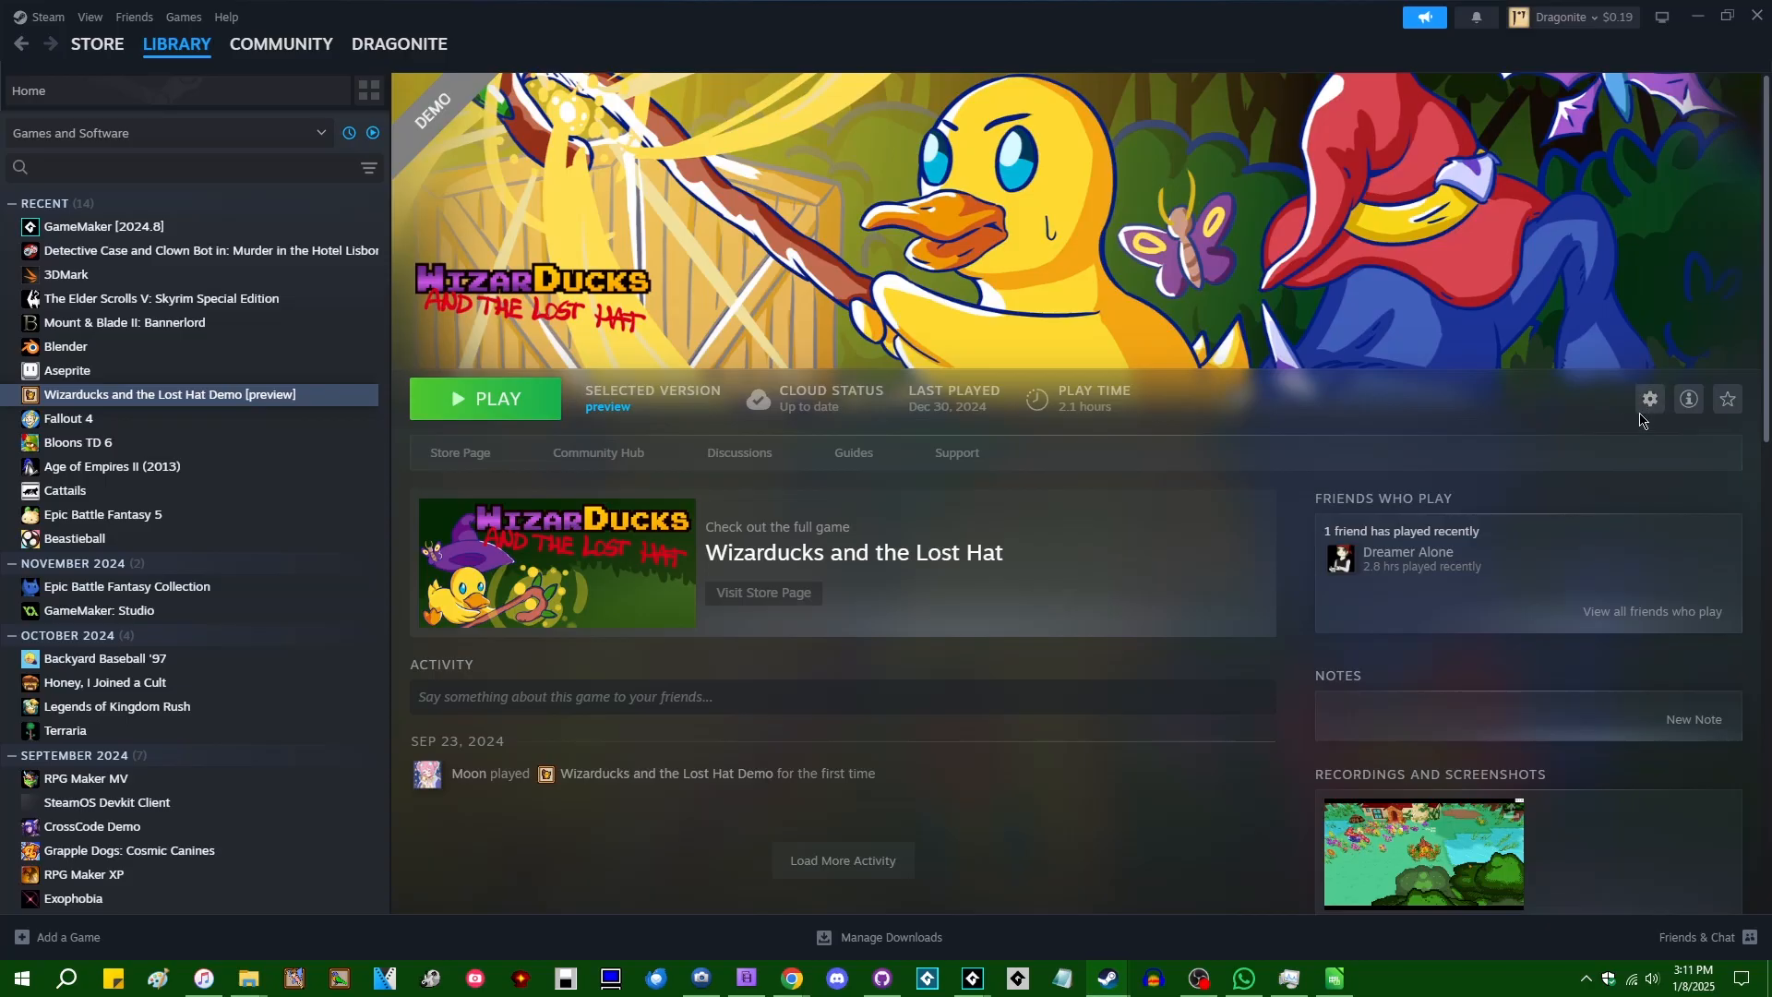
mouse_move(1059, 418)
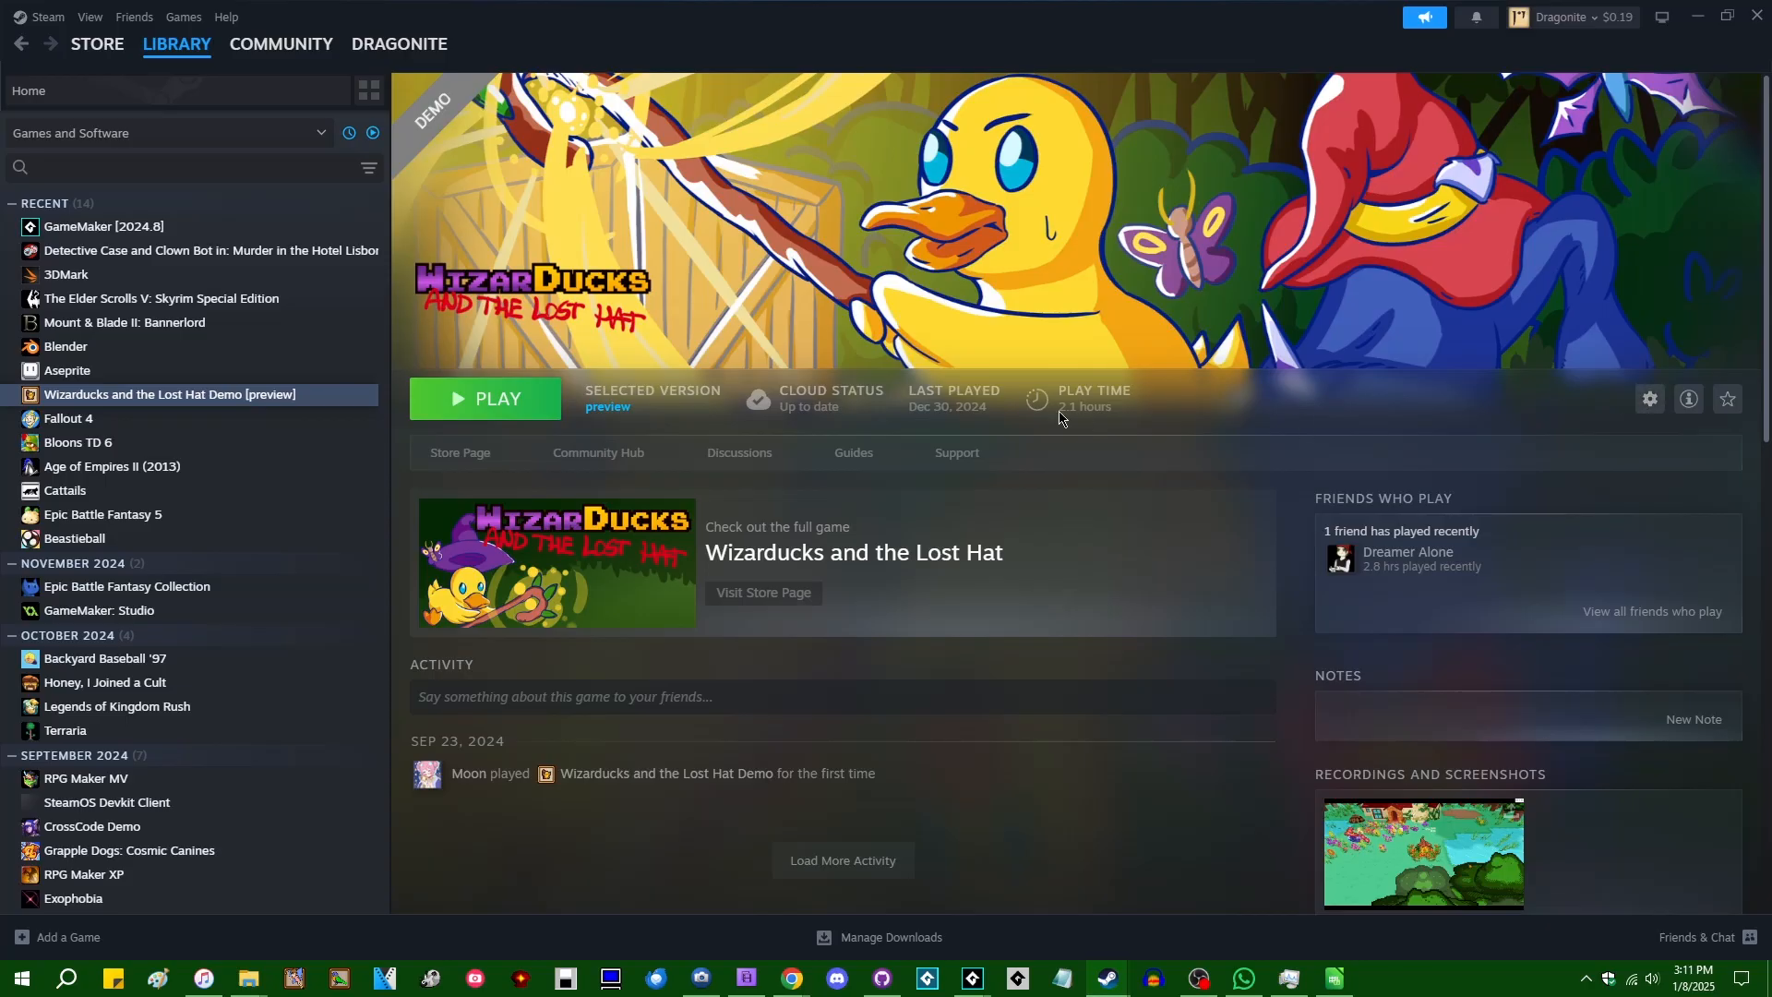
mouse_move(1159, 331)
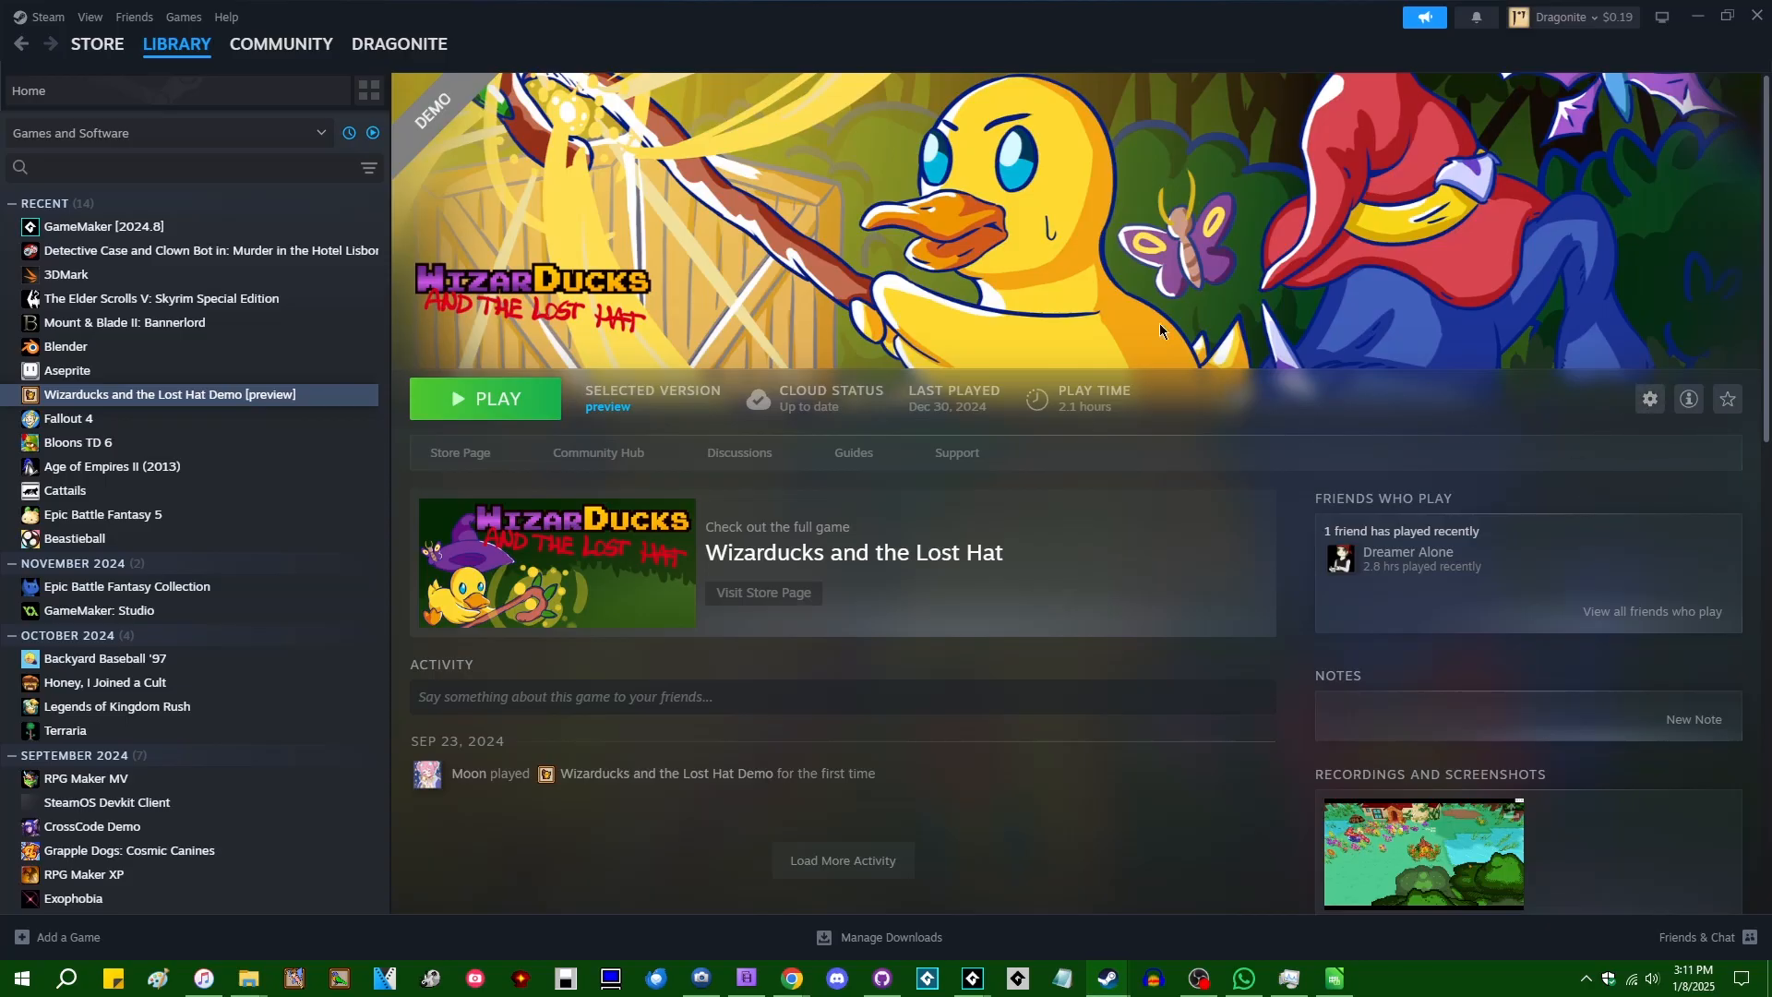
mouse_move(1414, 486)
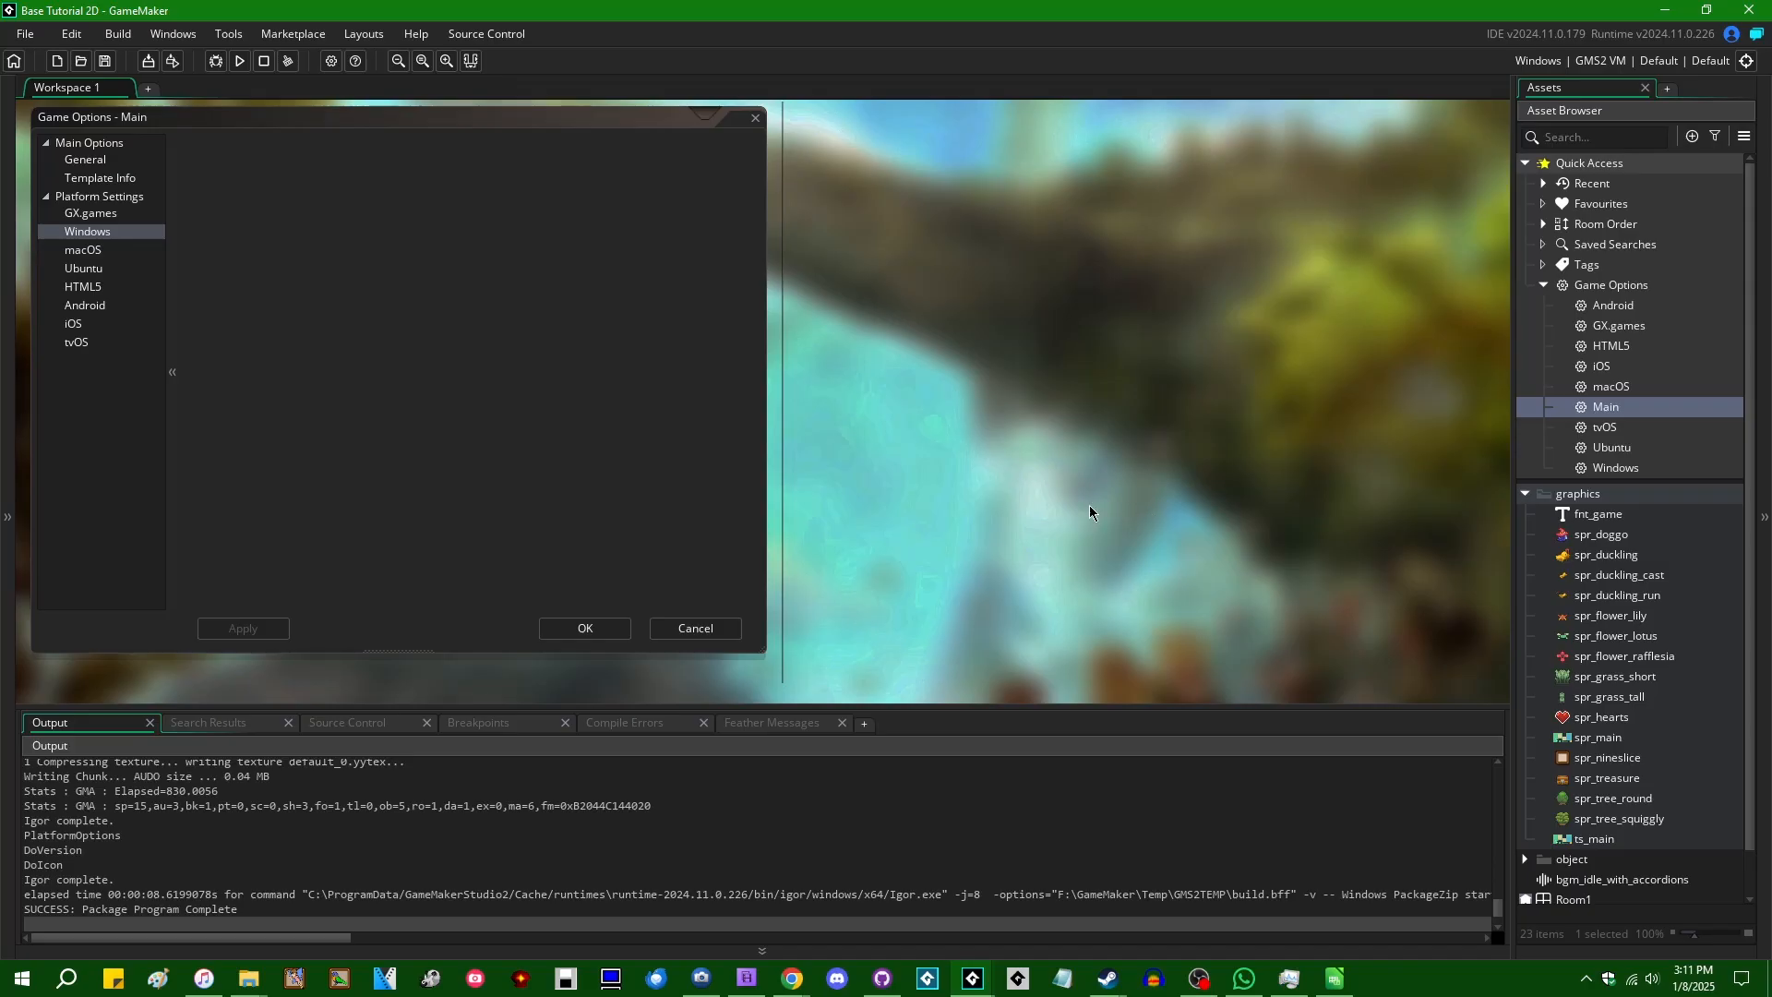
Step: Move the Windows Game Options window toward the centre and confirm it with OK
drag(395, 117, 545, 132)
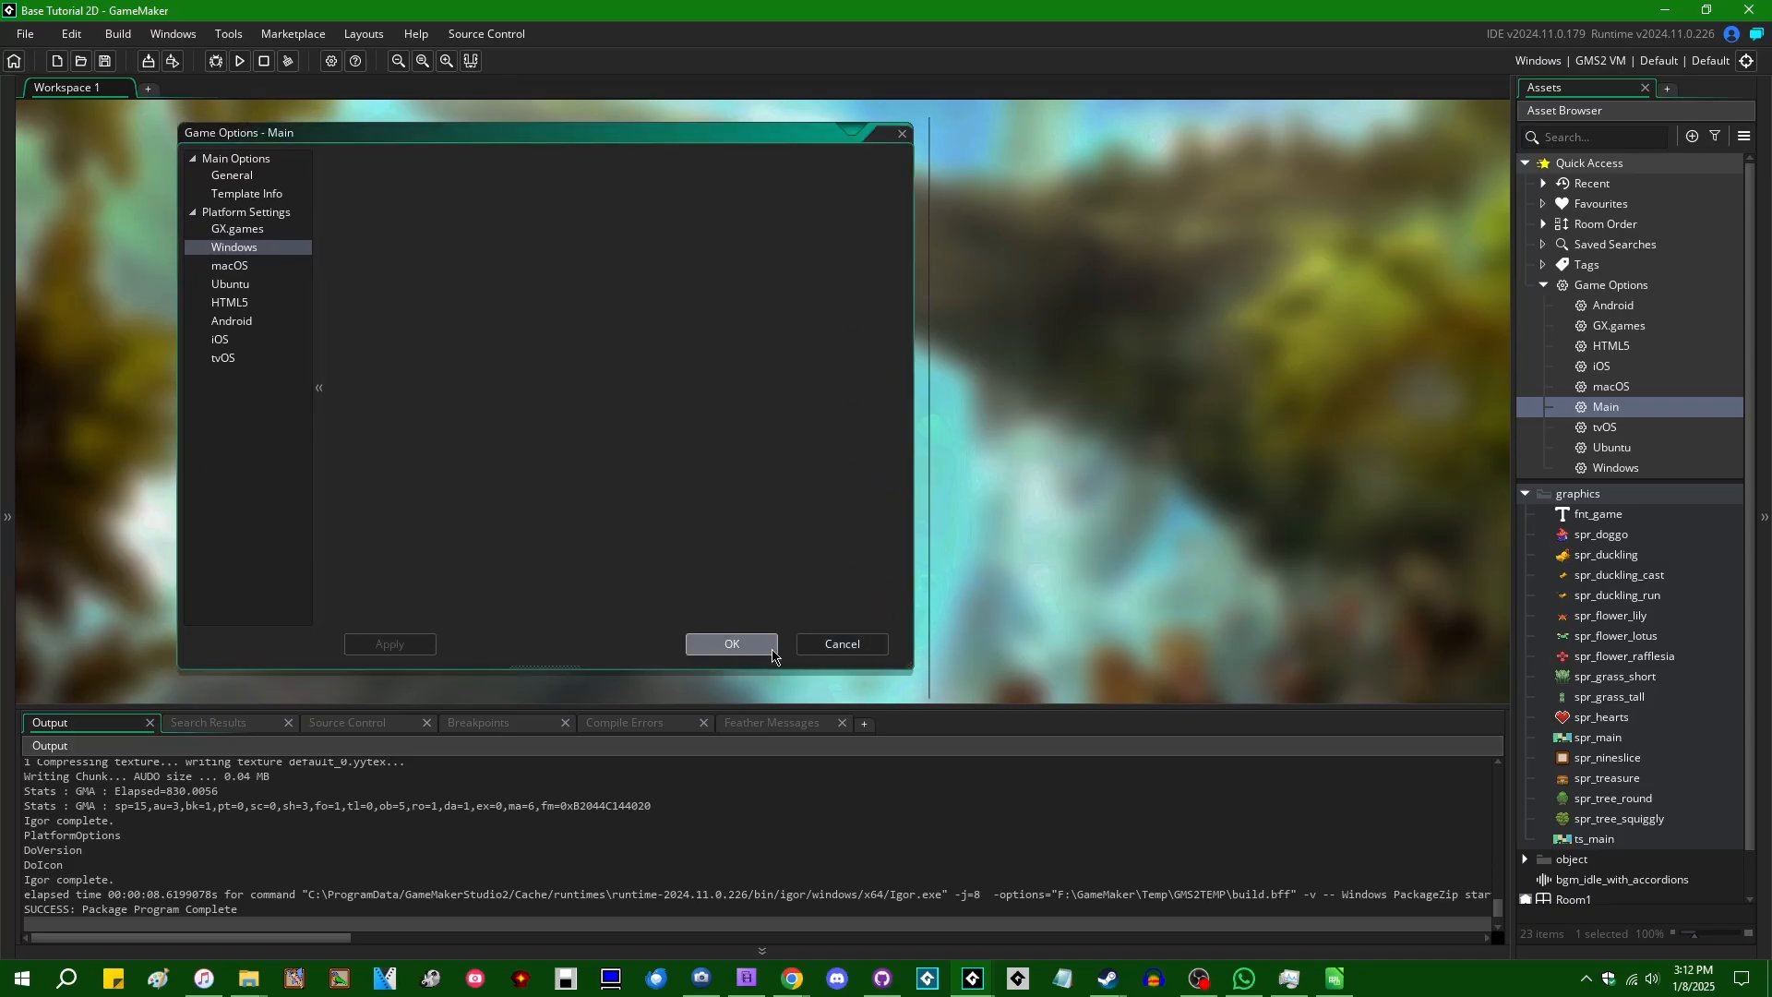
click(731, 643)
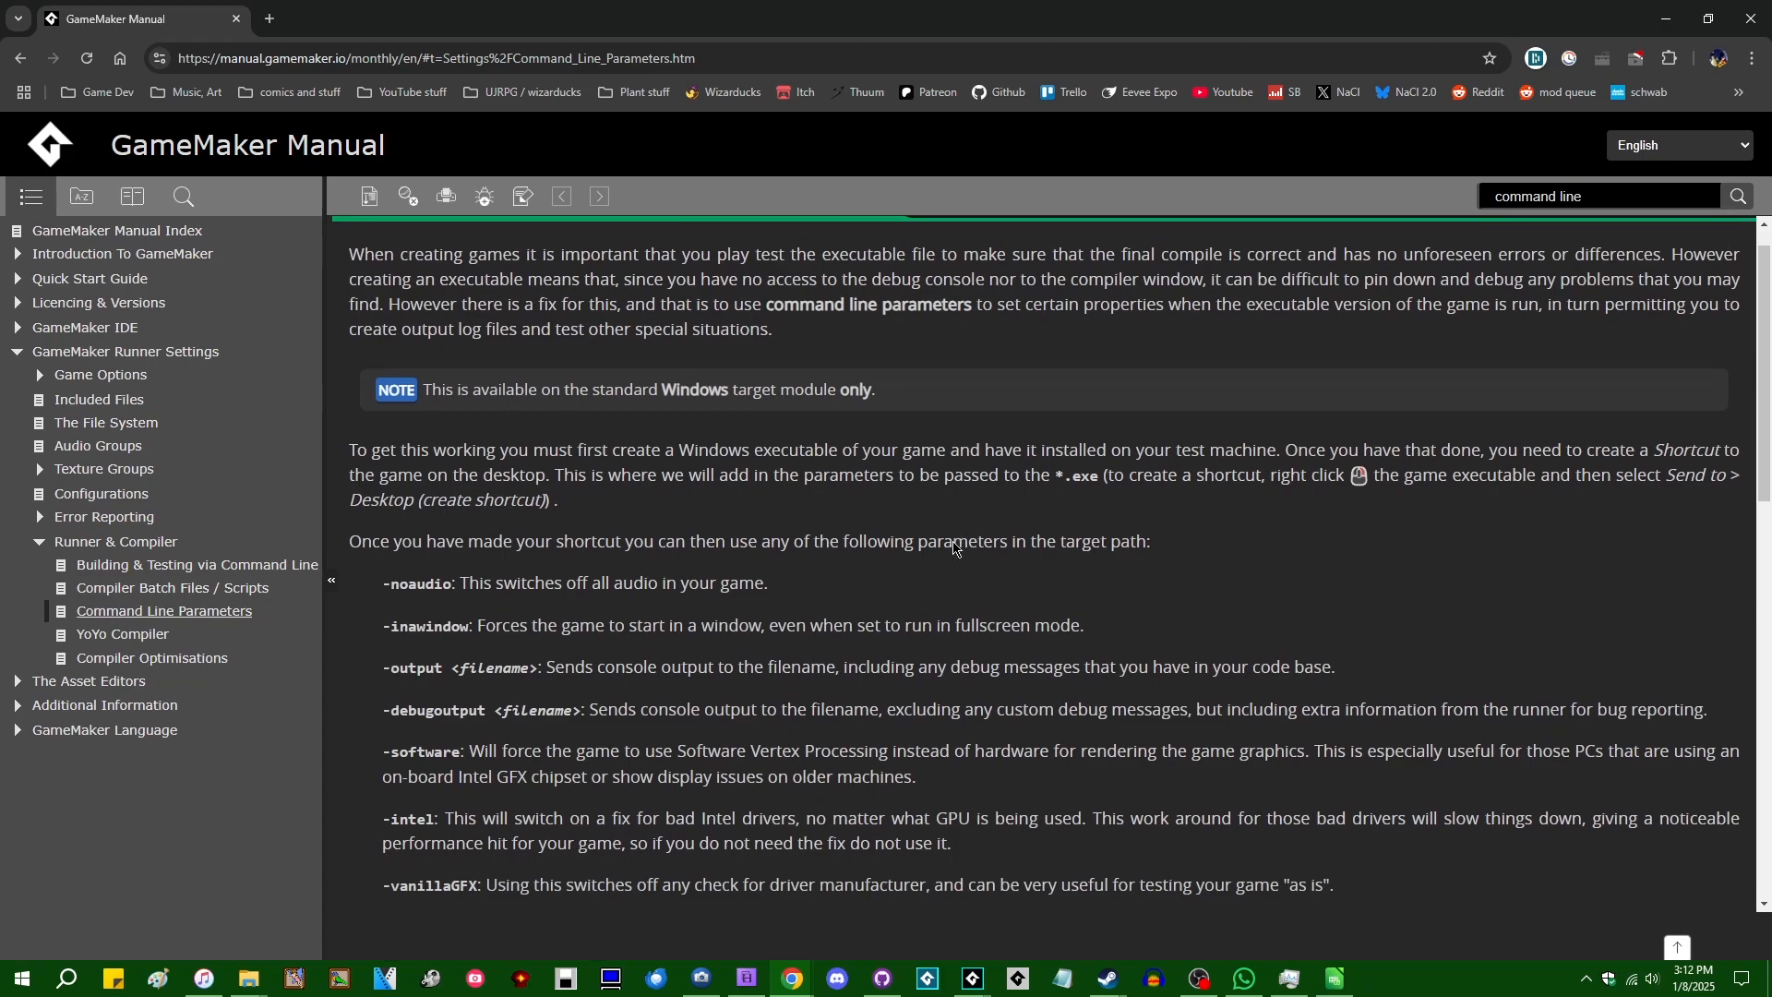
Step: Scroll the Command Line Parameters page and highlight the -output parameter
scroll(down, 3)
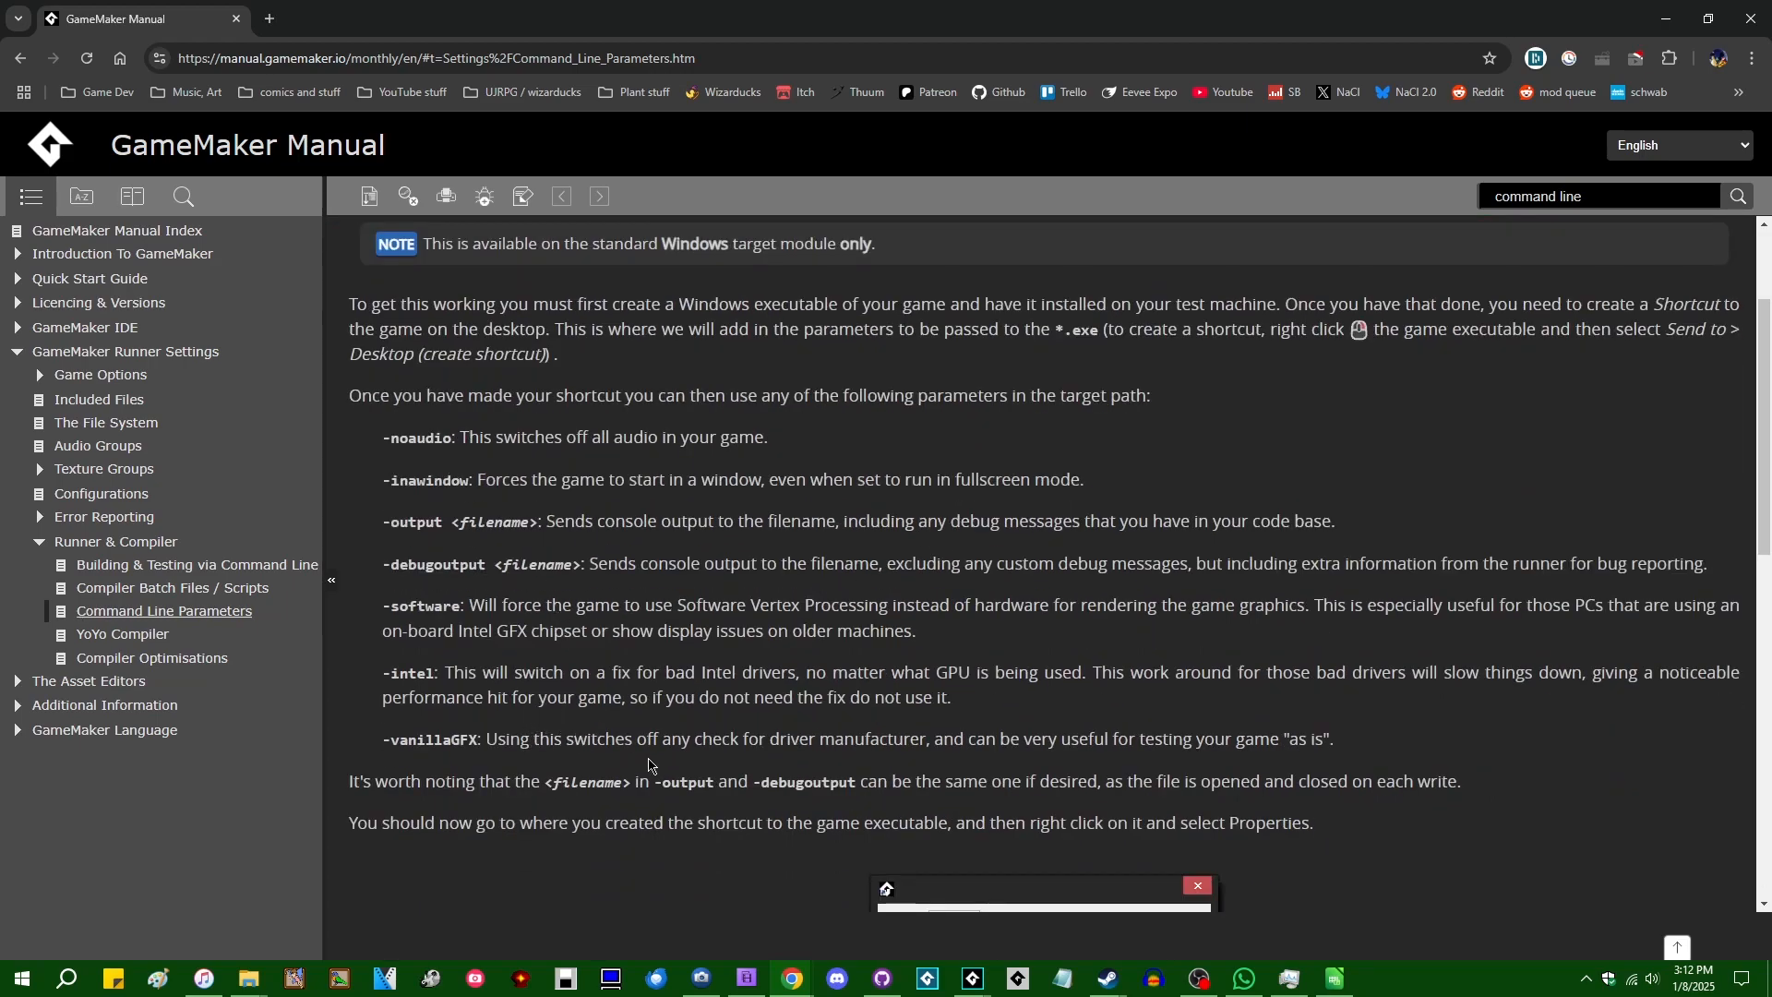
mouse_move(1113, 669)
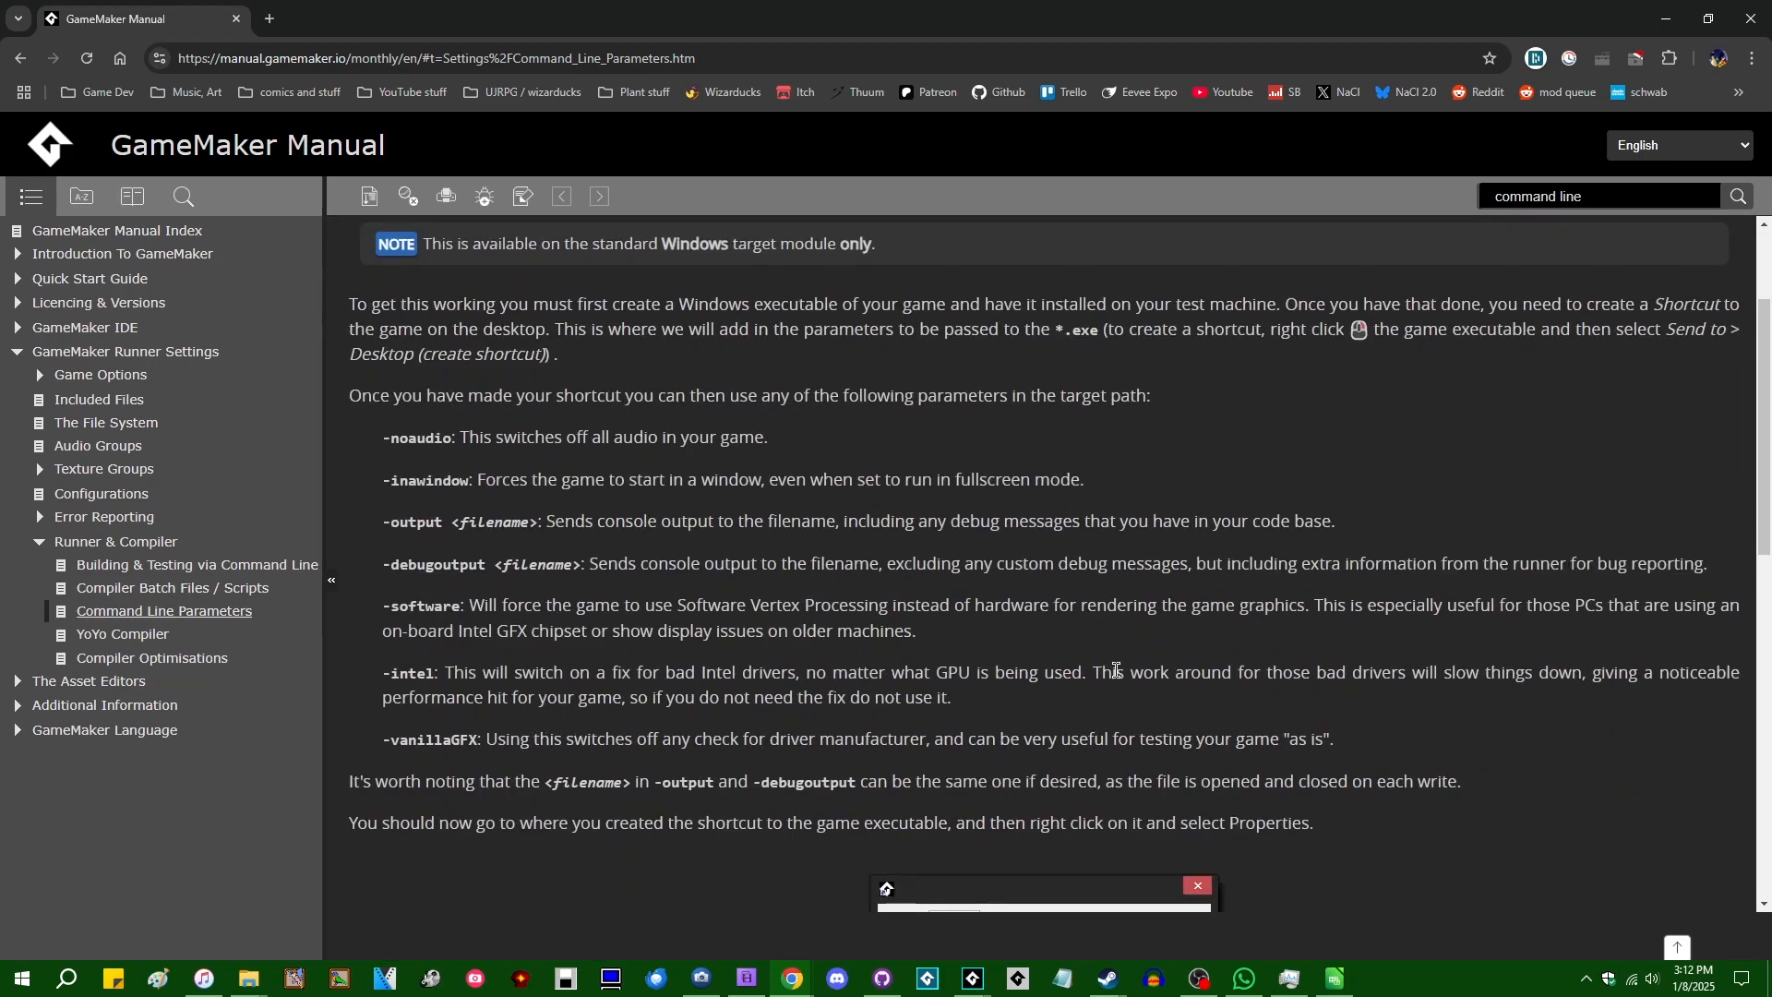
mouse_move(574, 439)
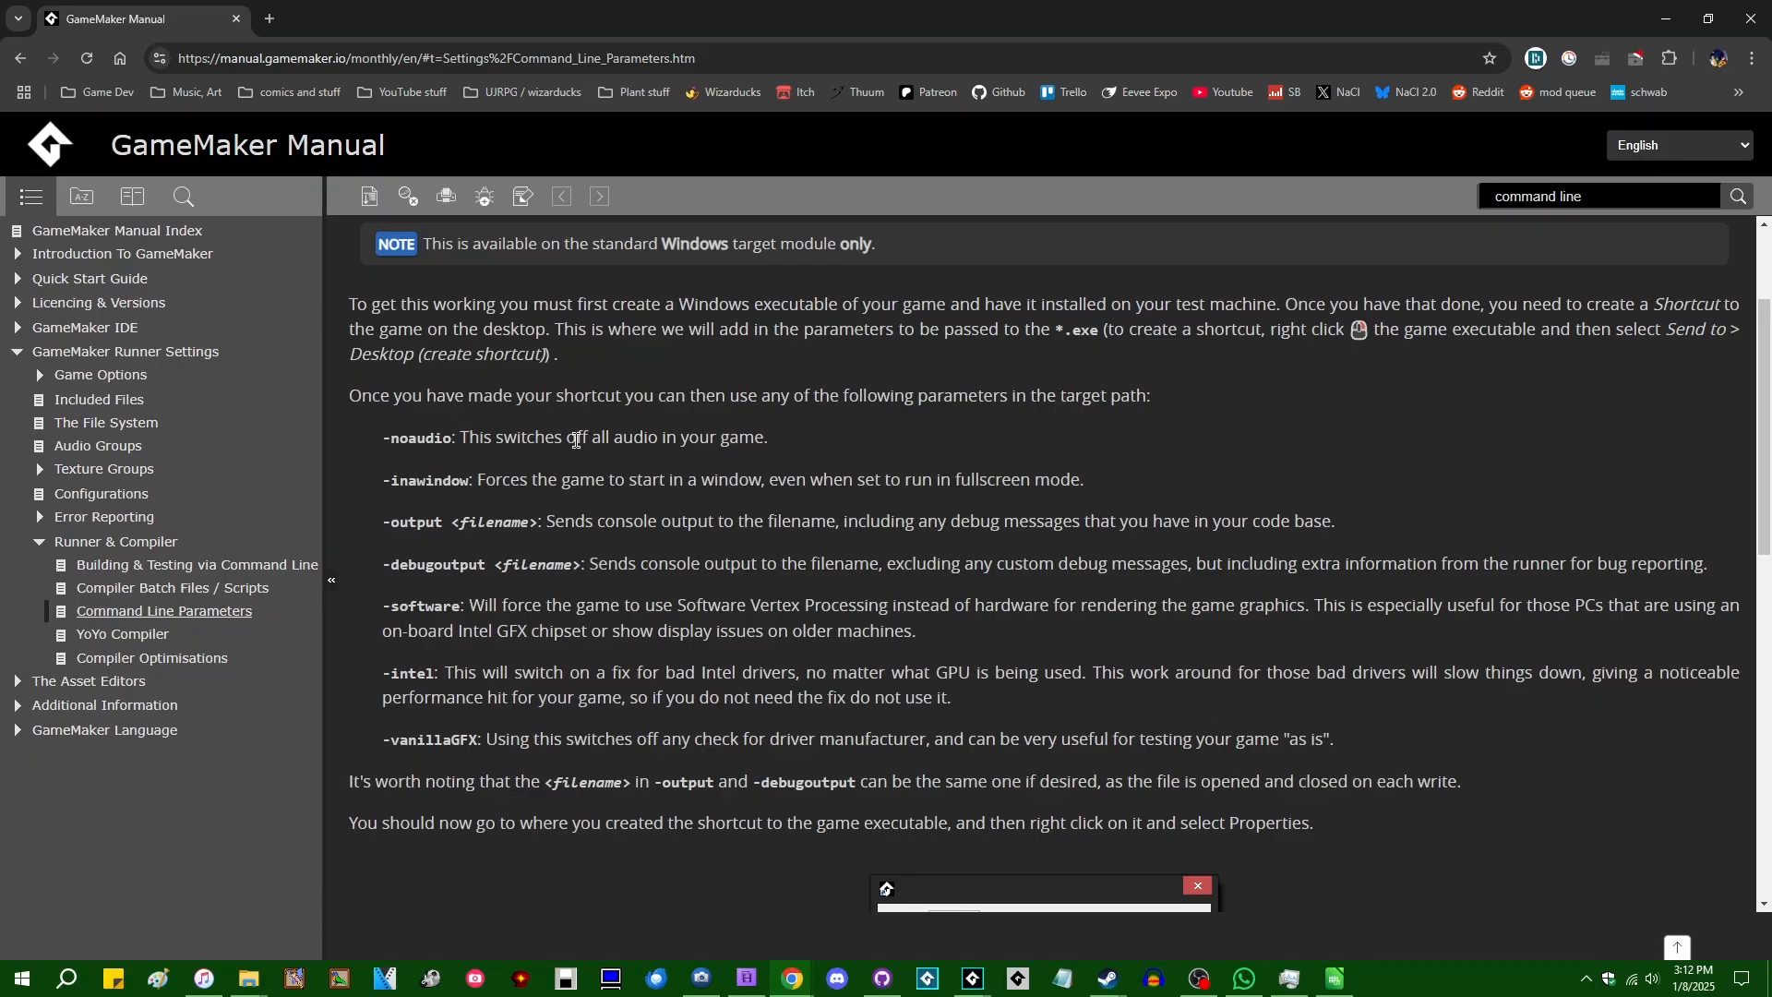
mouse_move(444, 441)
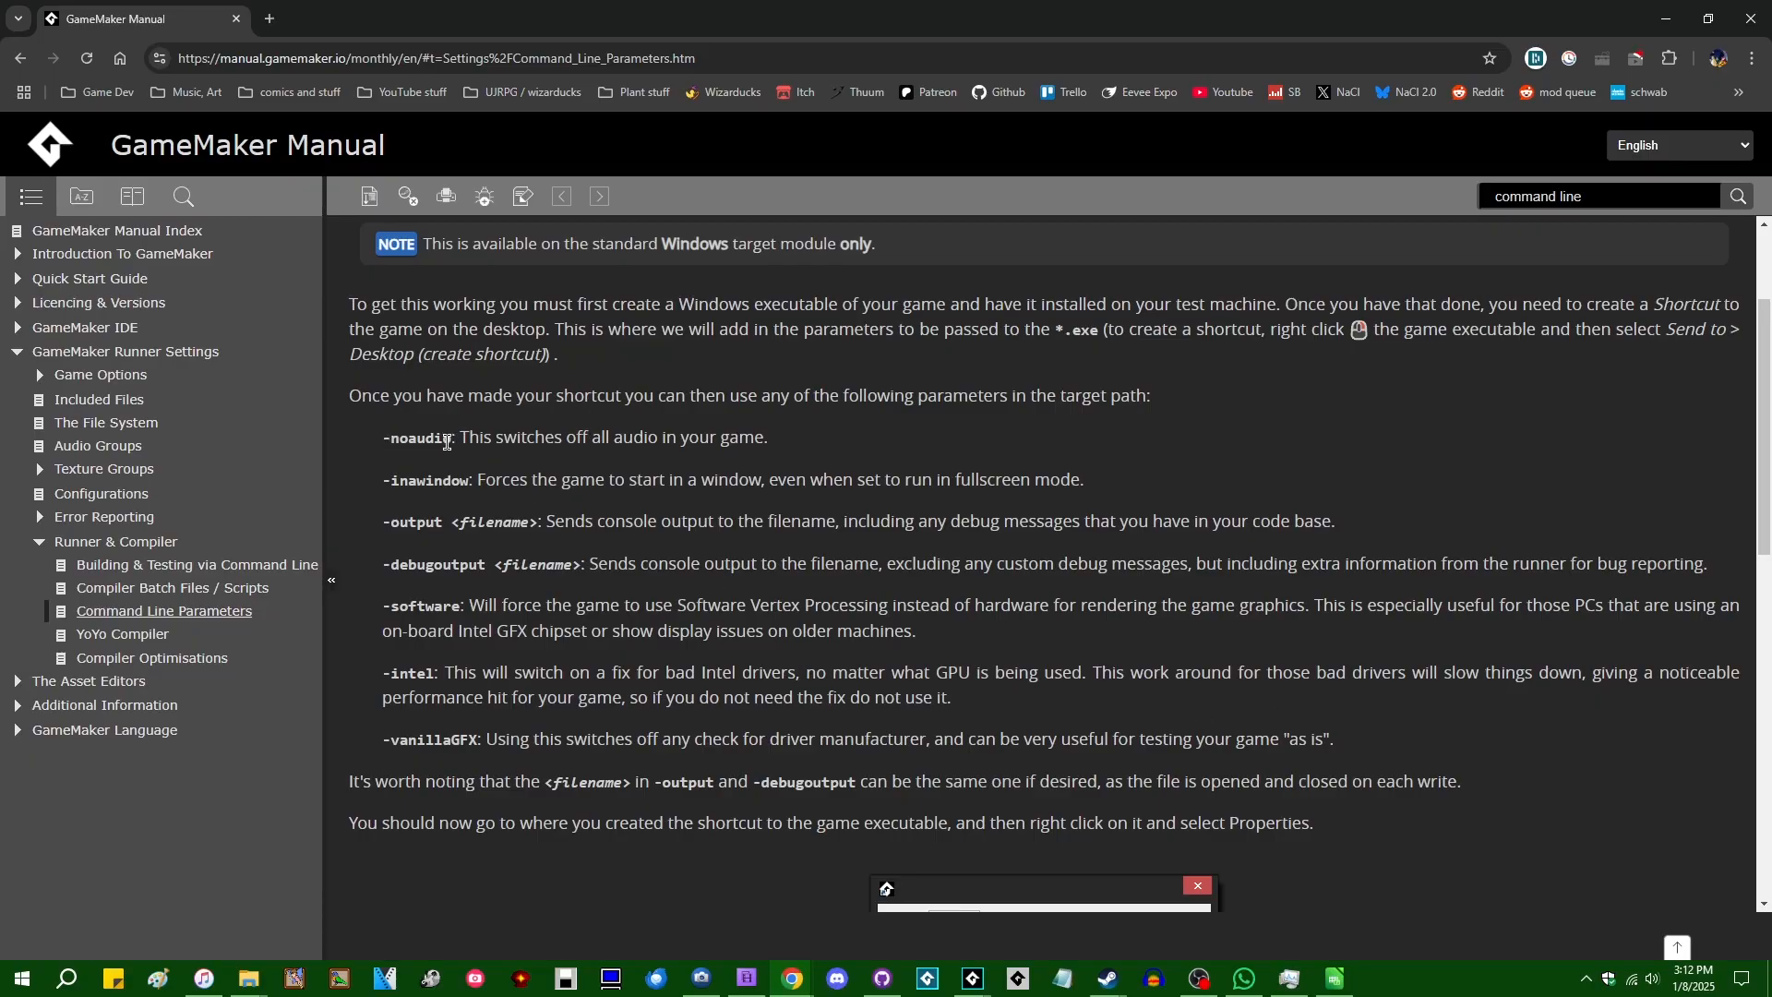
mouse_move(468, 479)
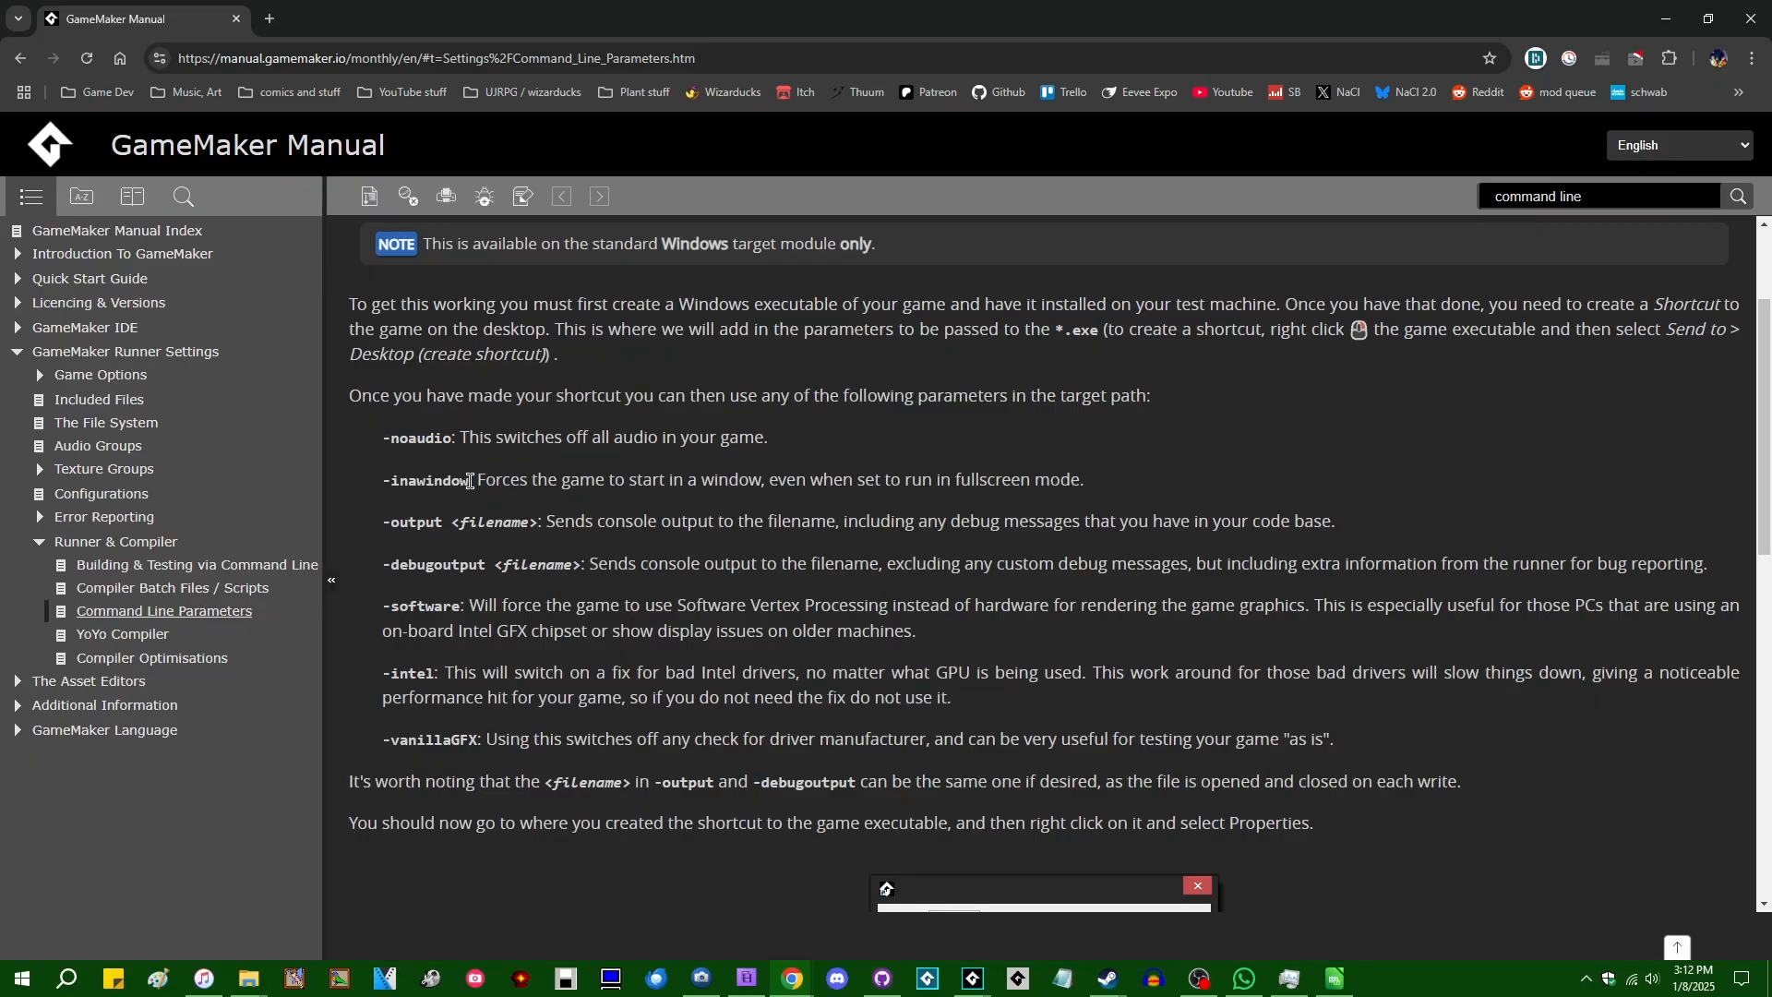
mouse_move(799, 472)
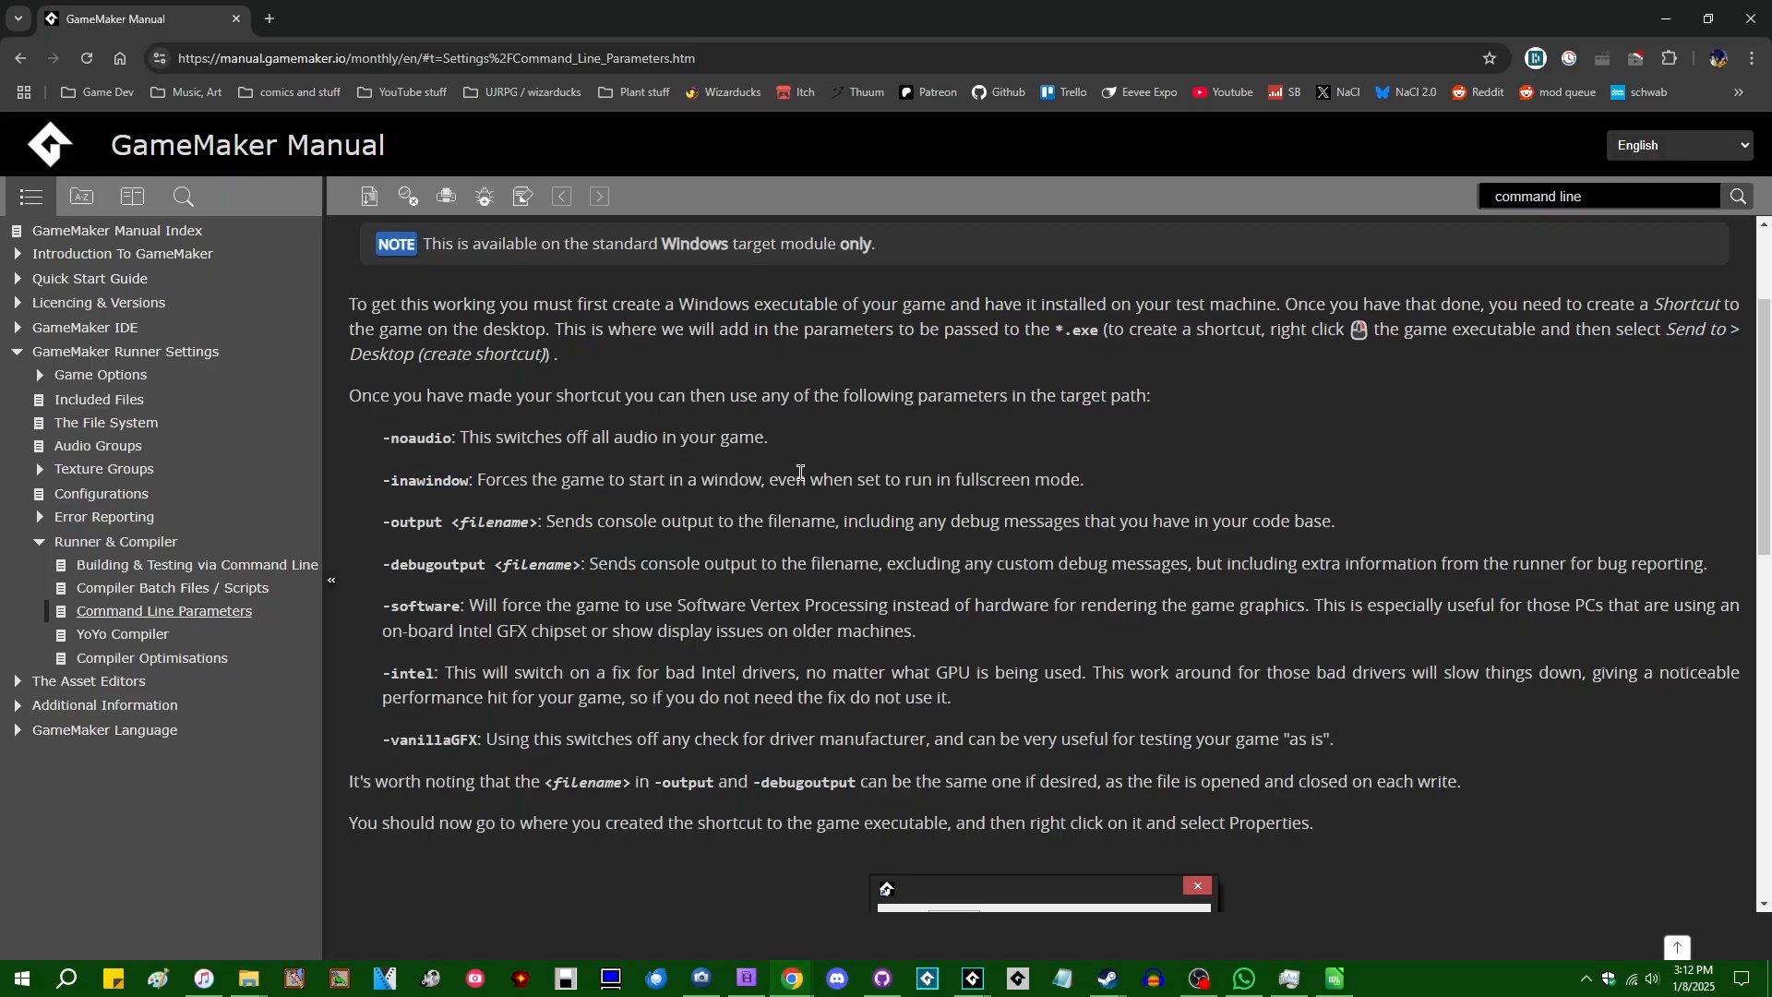
mouse_move(382, 528)
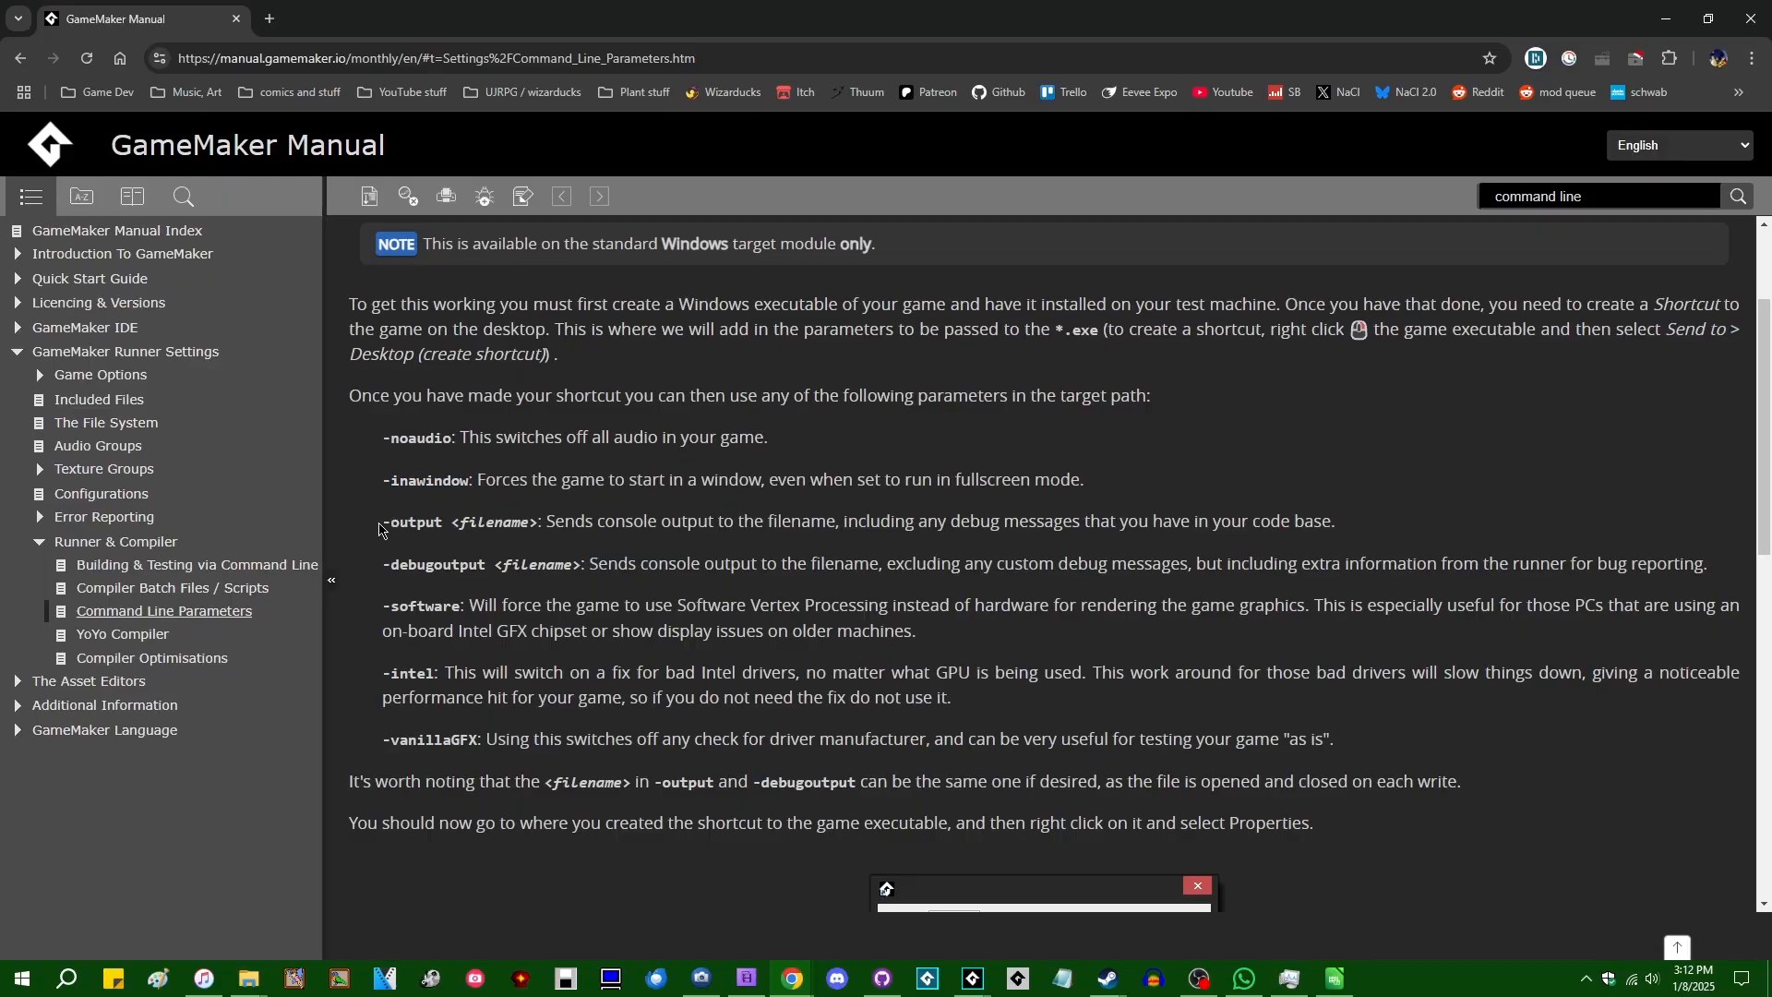
double_click(461, 520)
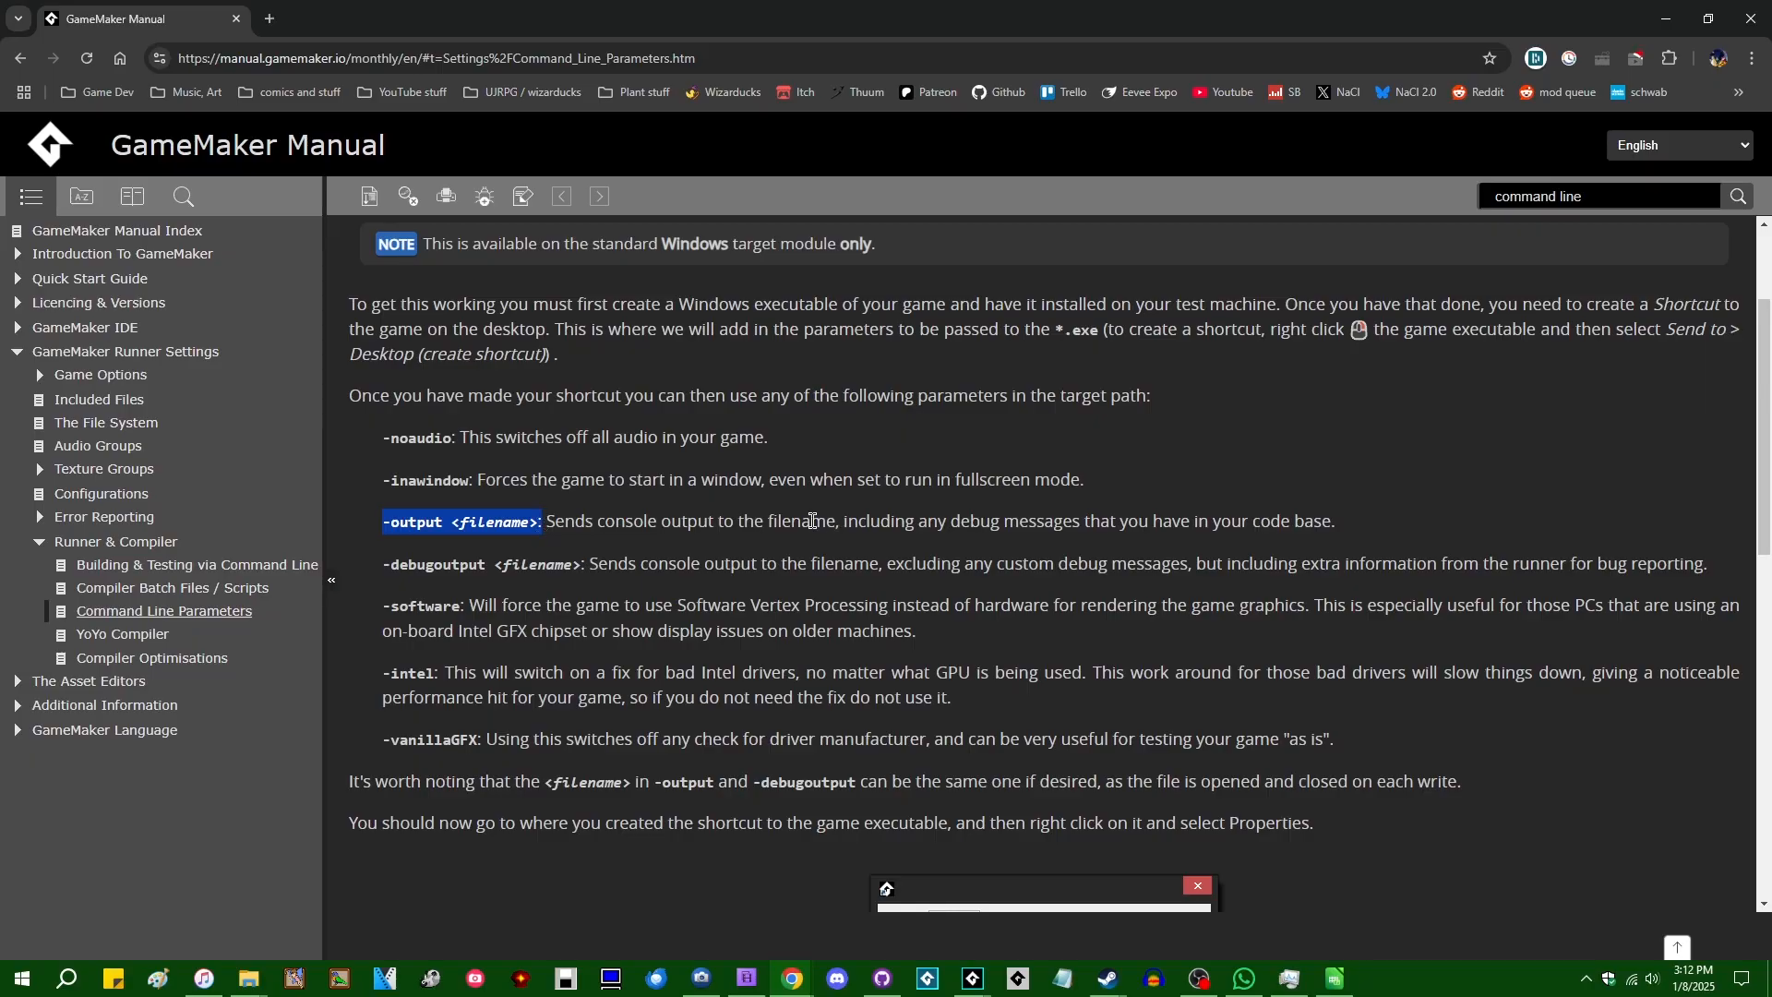
click(970, 977)
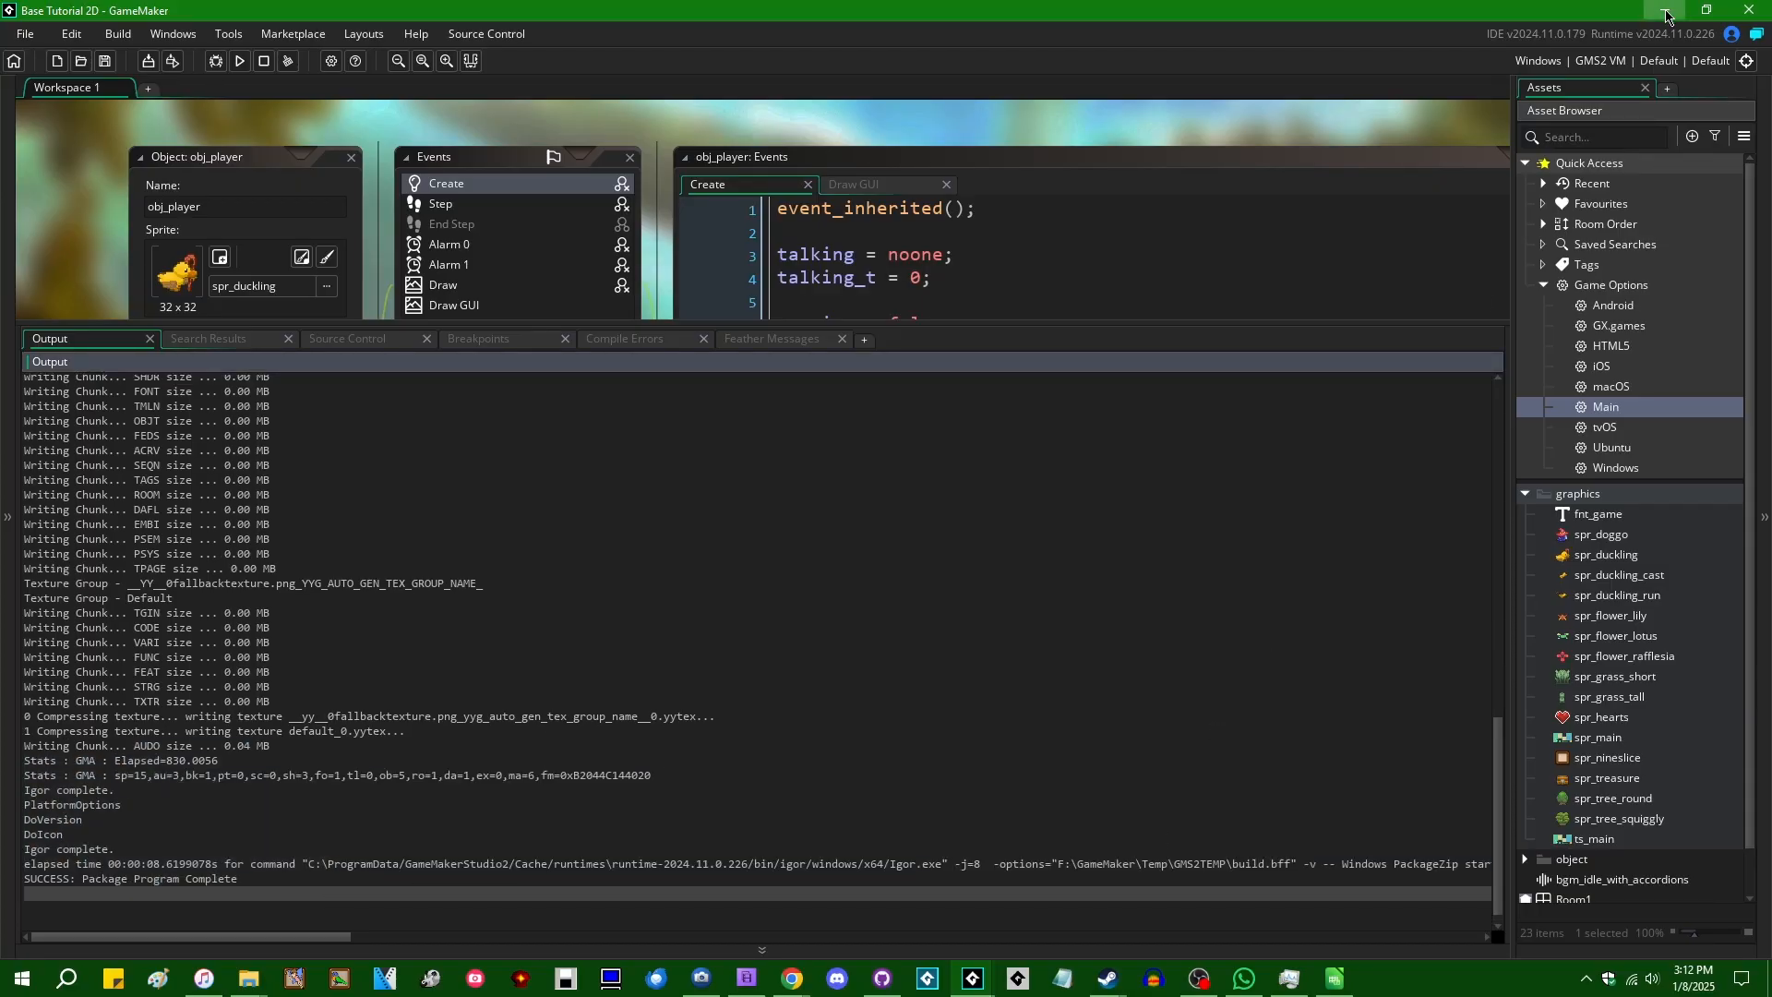
Step: Minimise GameMaker, dismiss the Steam sale popup, and highlight the -software parameter
click(1662, 10)
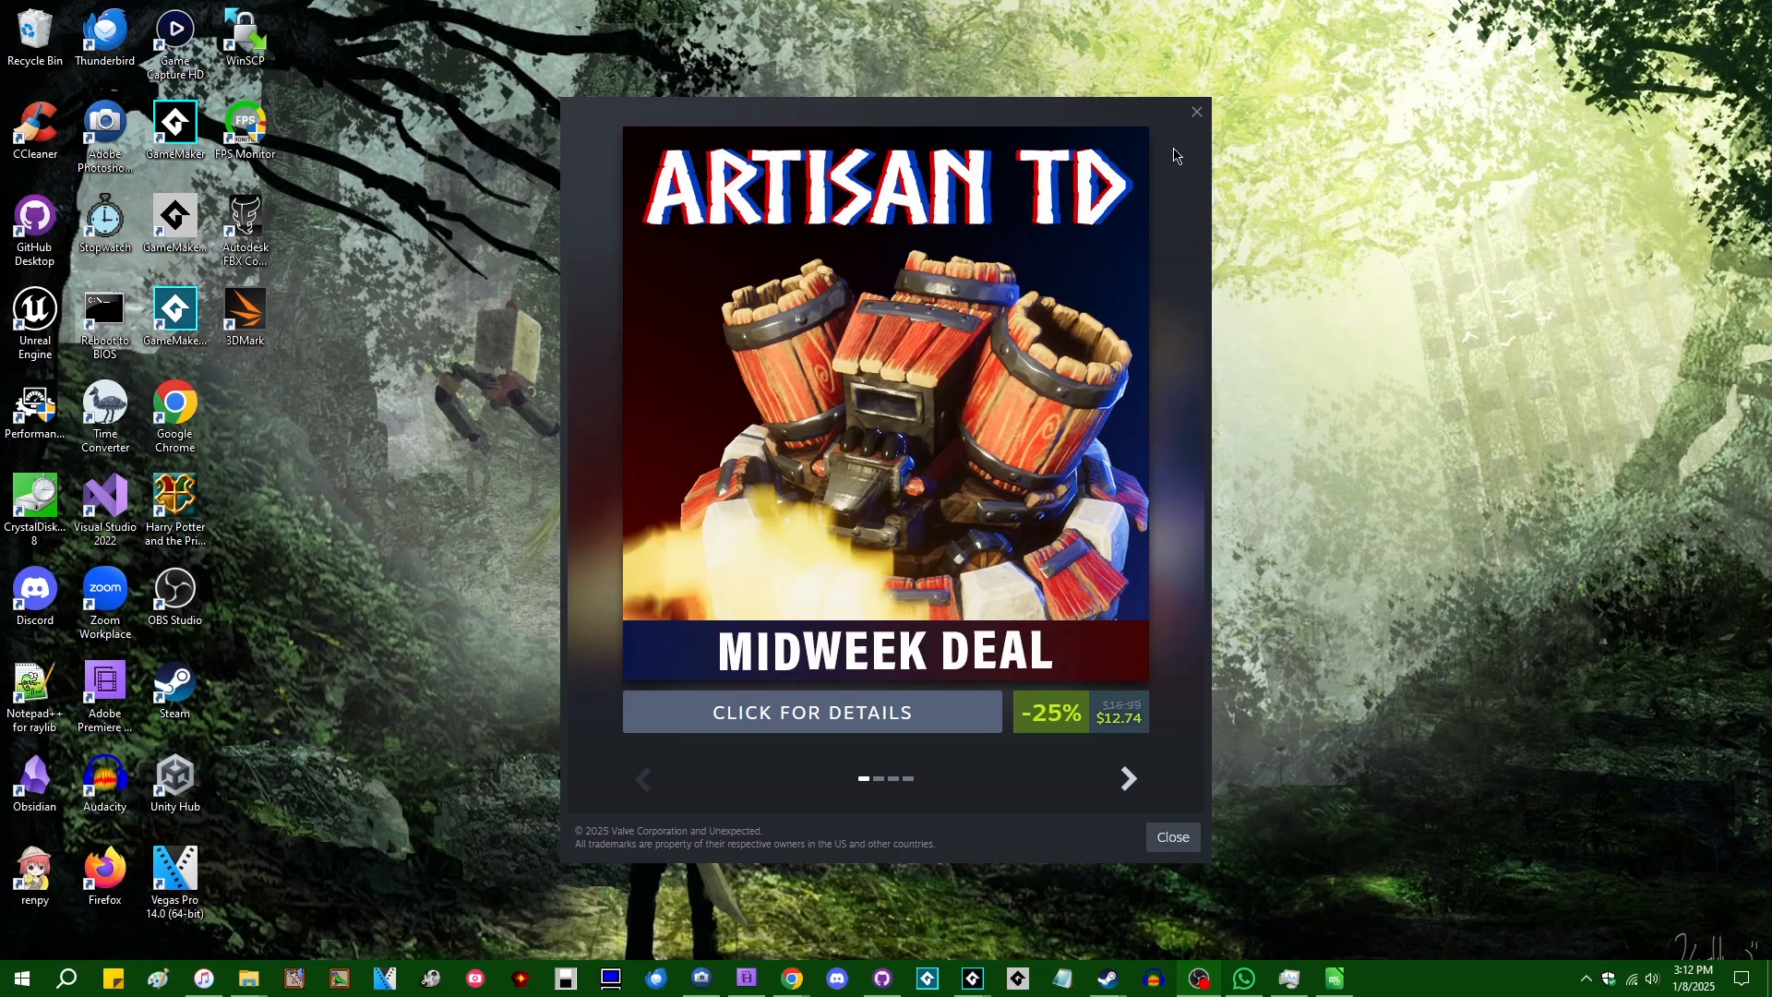
click(1172, 836)
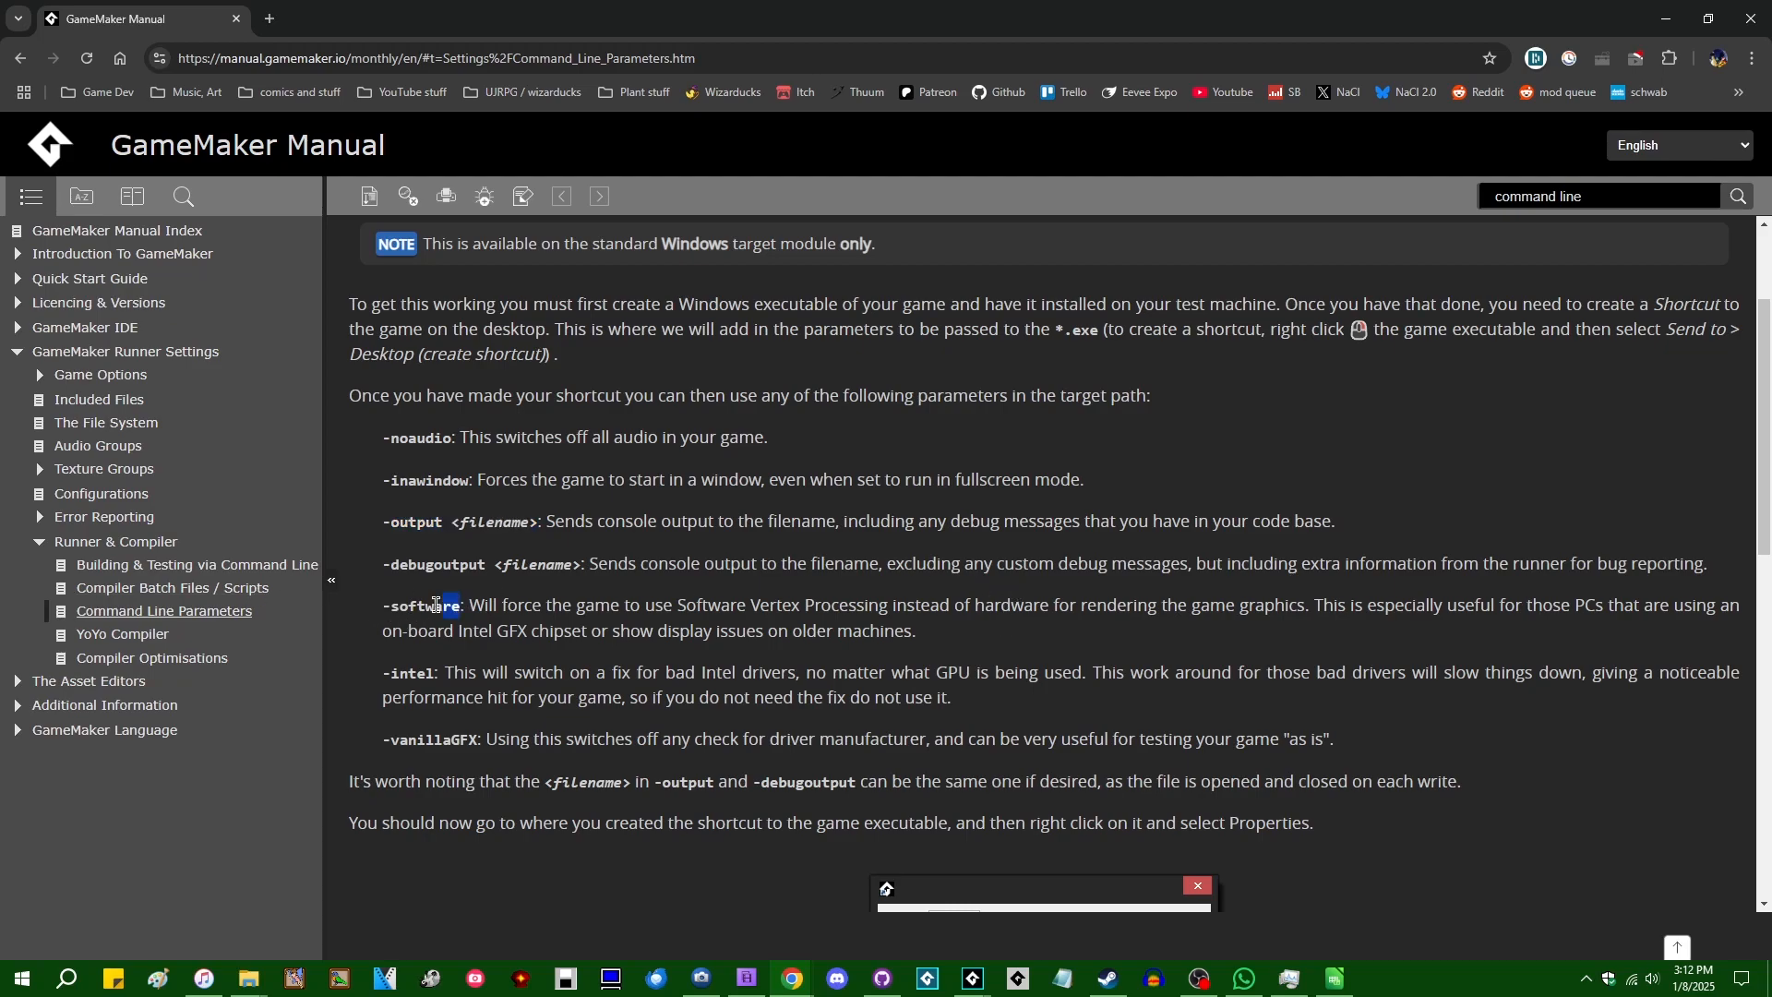
double_click(422, 604)
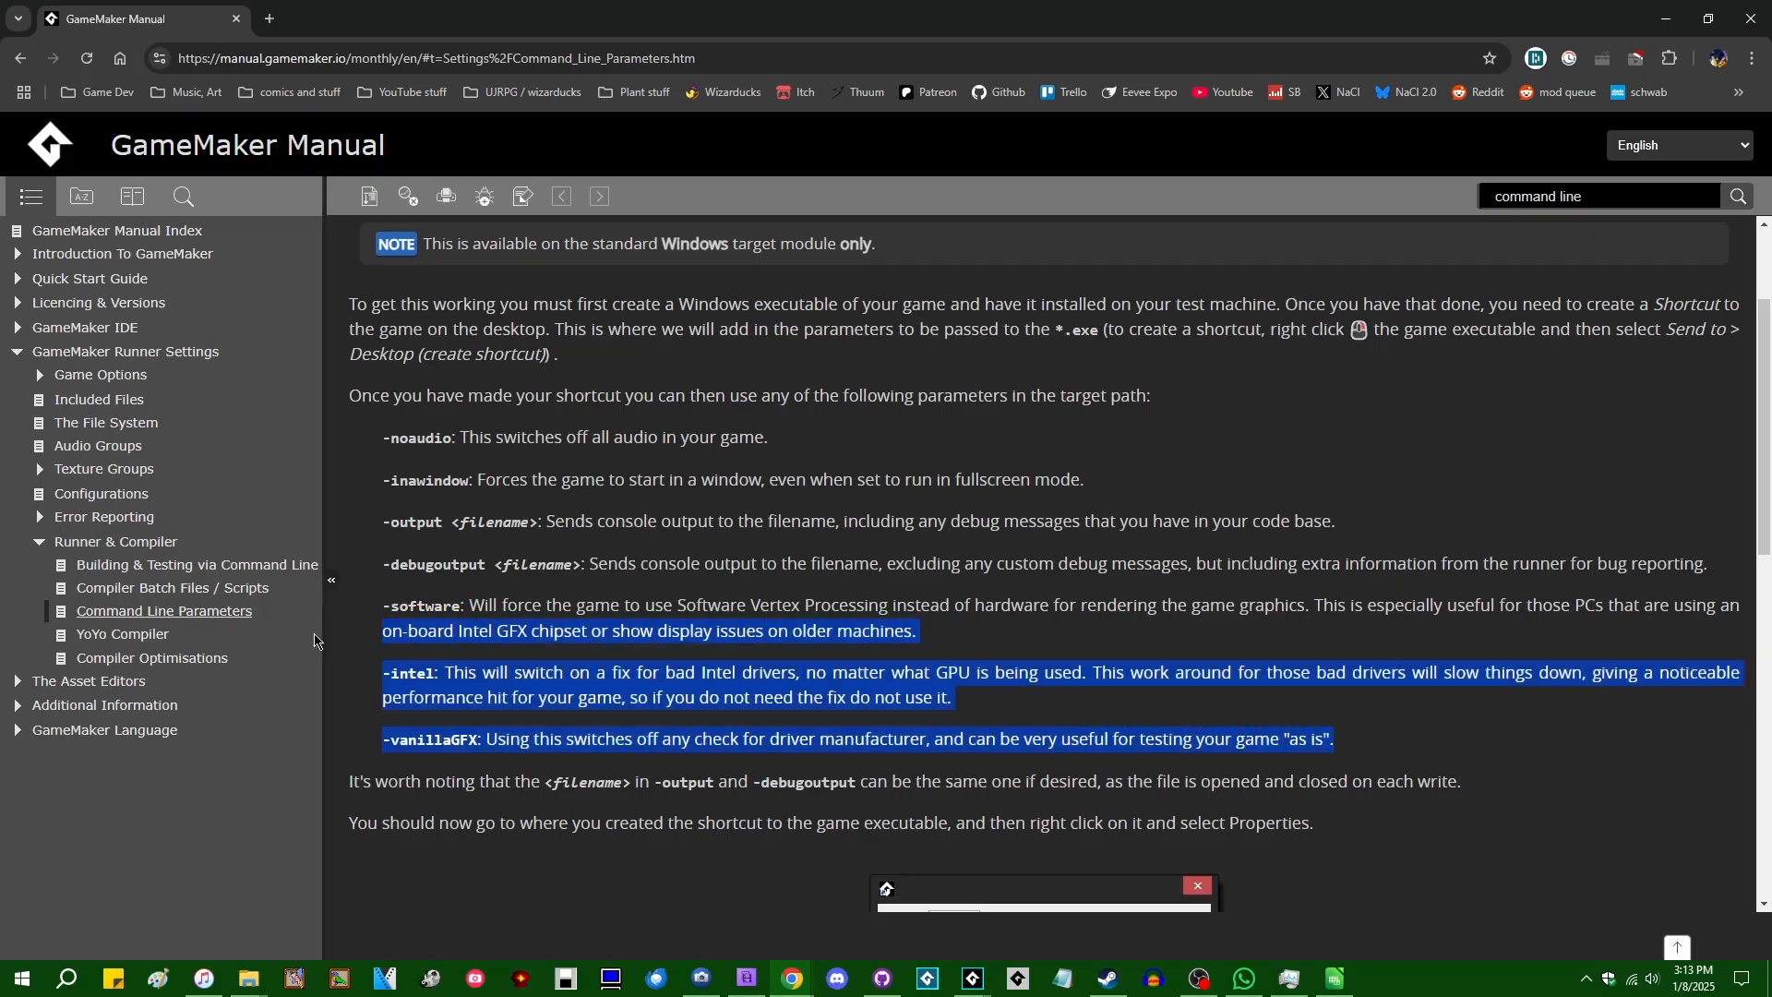
click(649, 671)
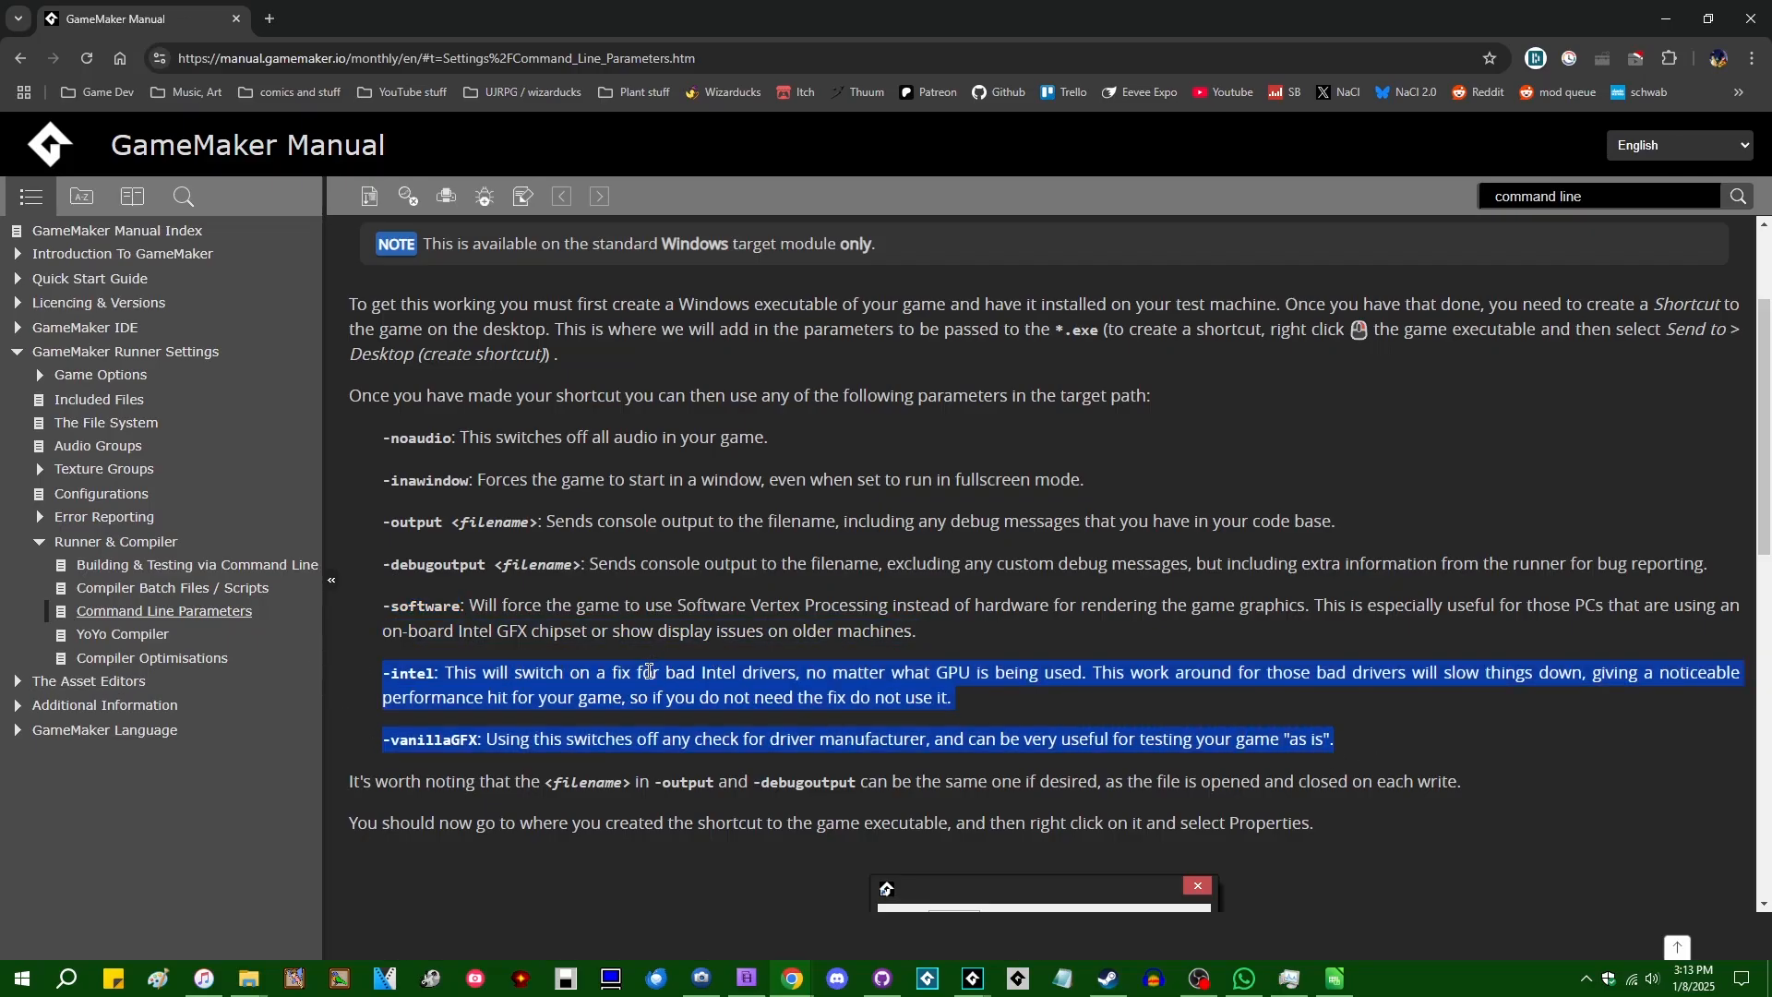
mouse_move(1118, 716)
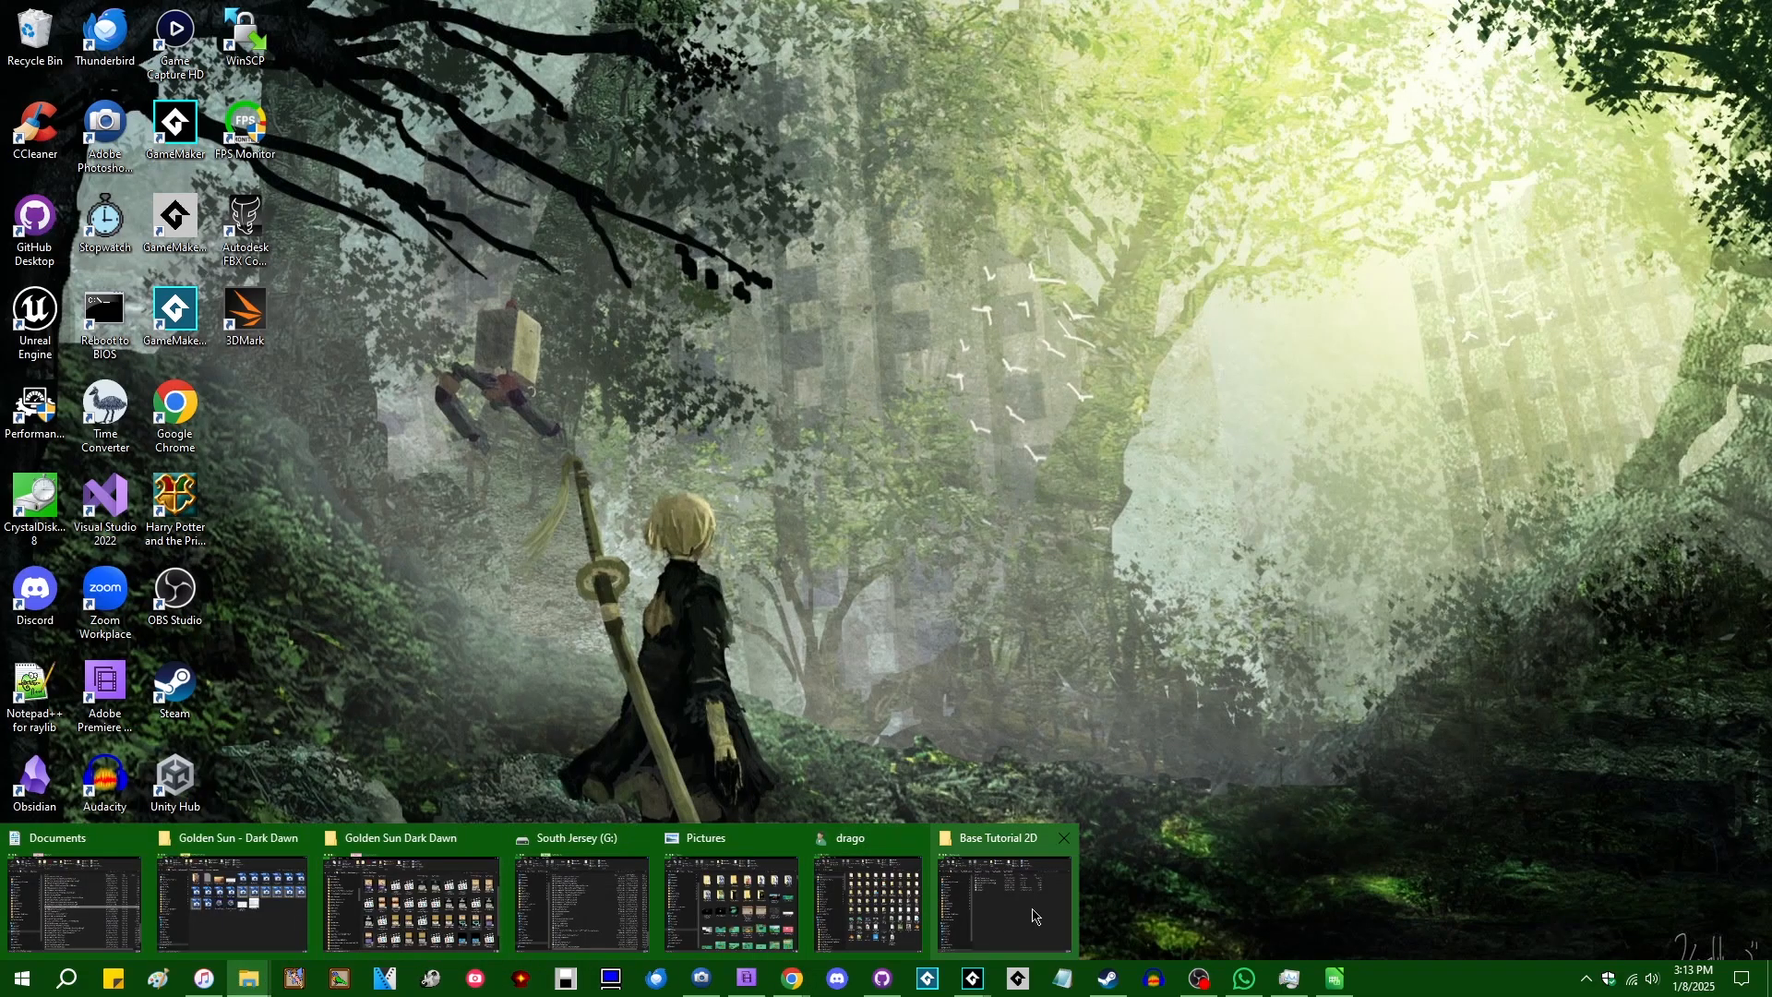
Step: Run Base Tutorial 2D.exe from the Base Tutorial 2D folder, then close the game
click(999, 901)
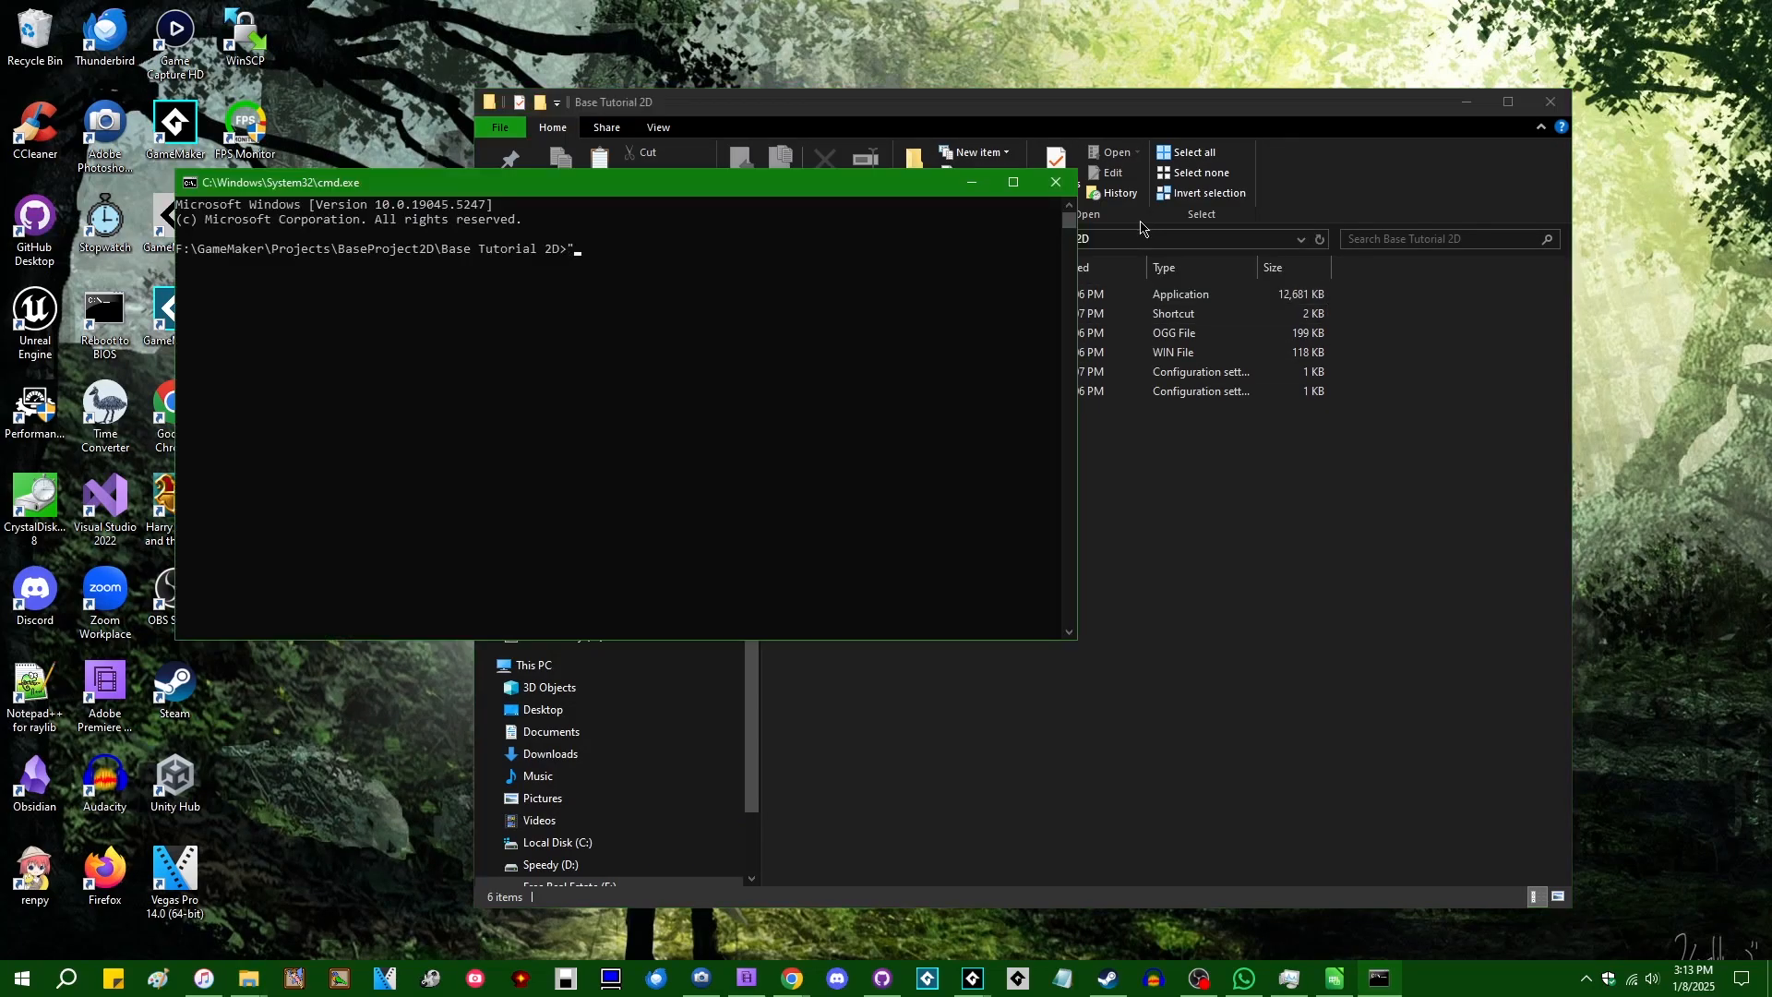
key(Return)
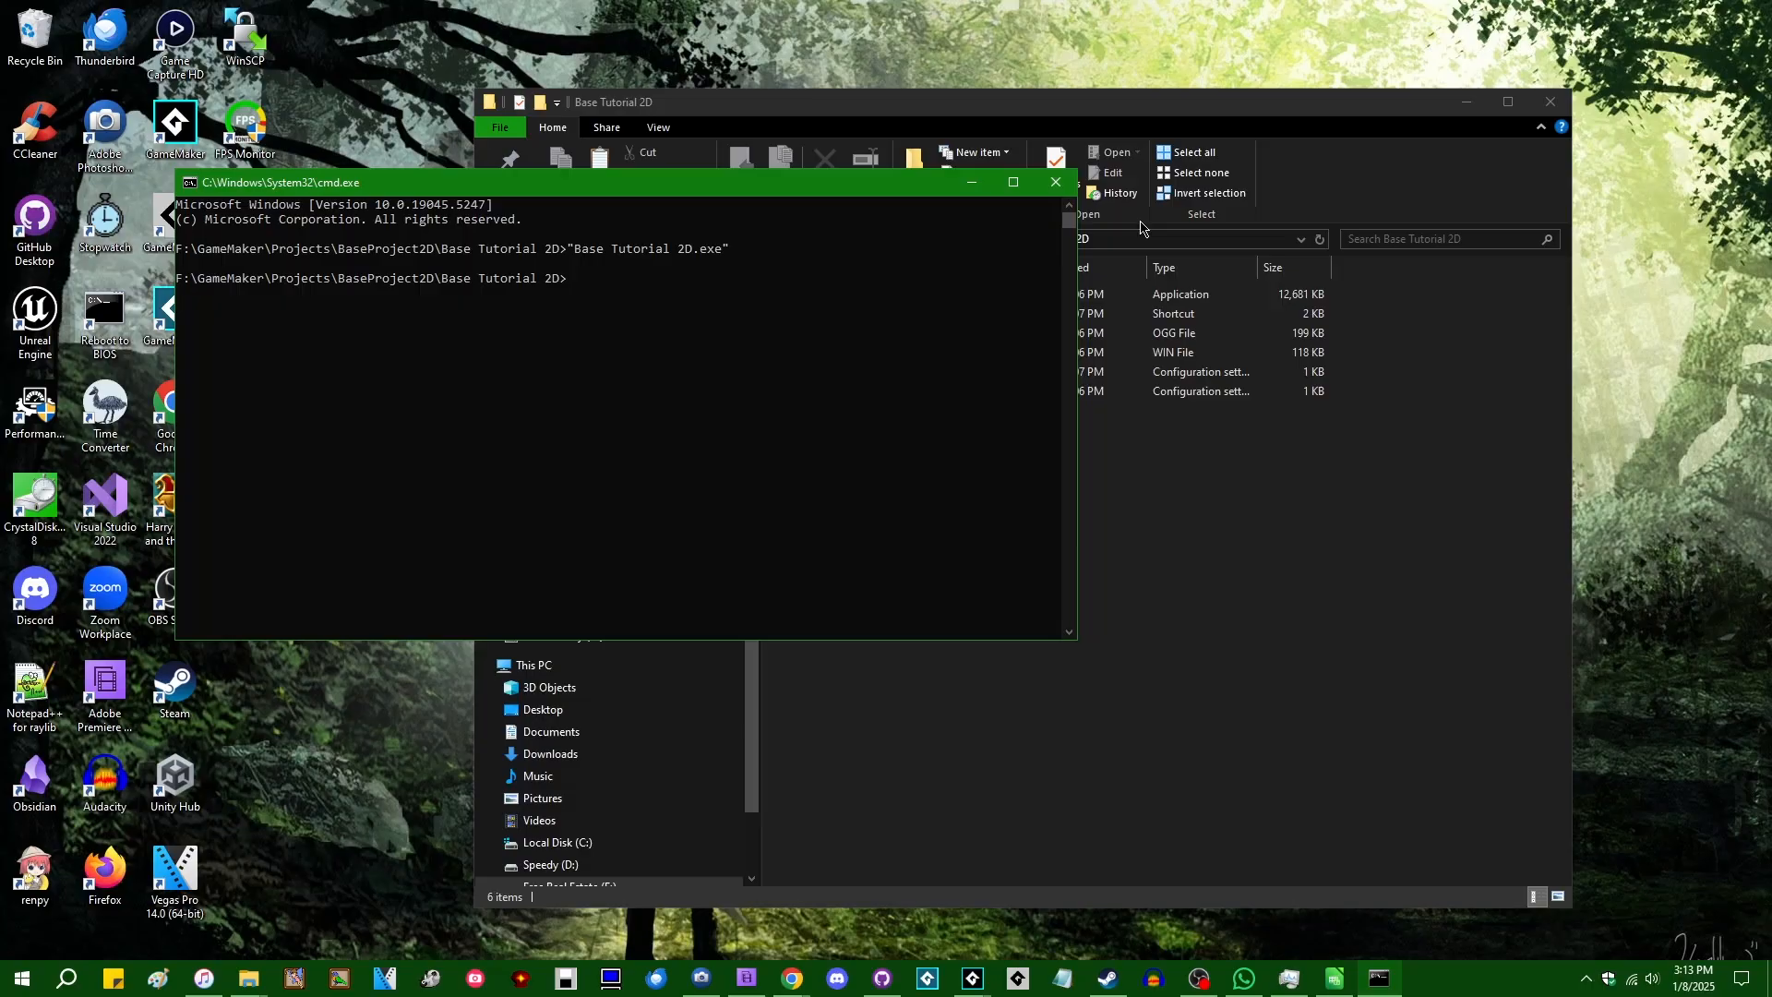
mouse_move(1437, 943)
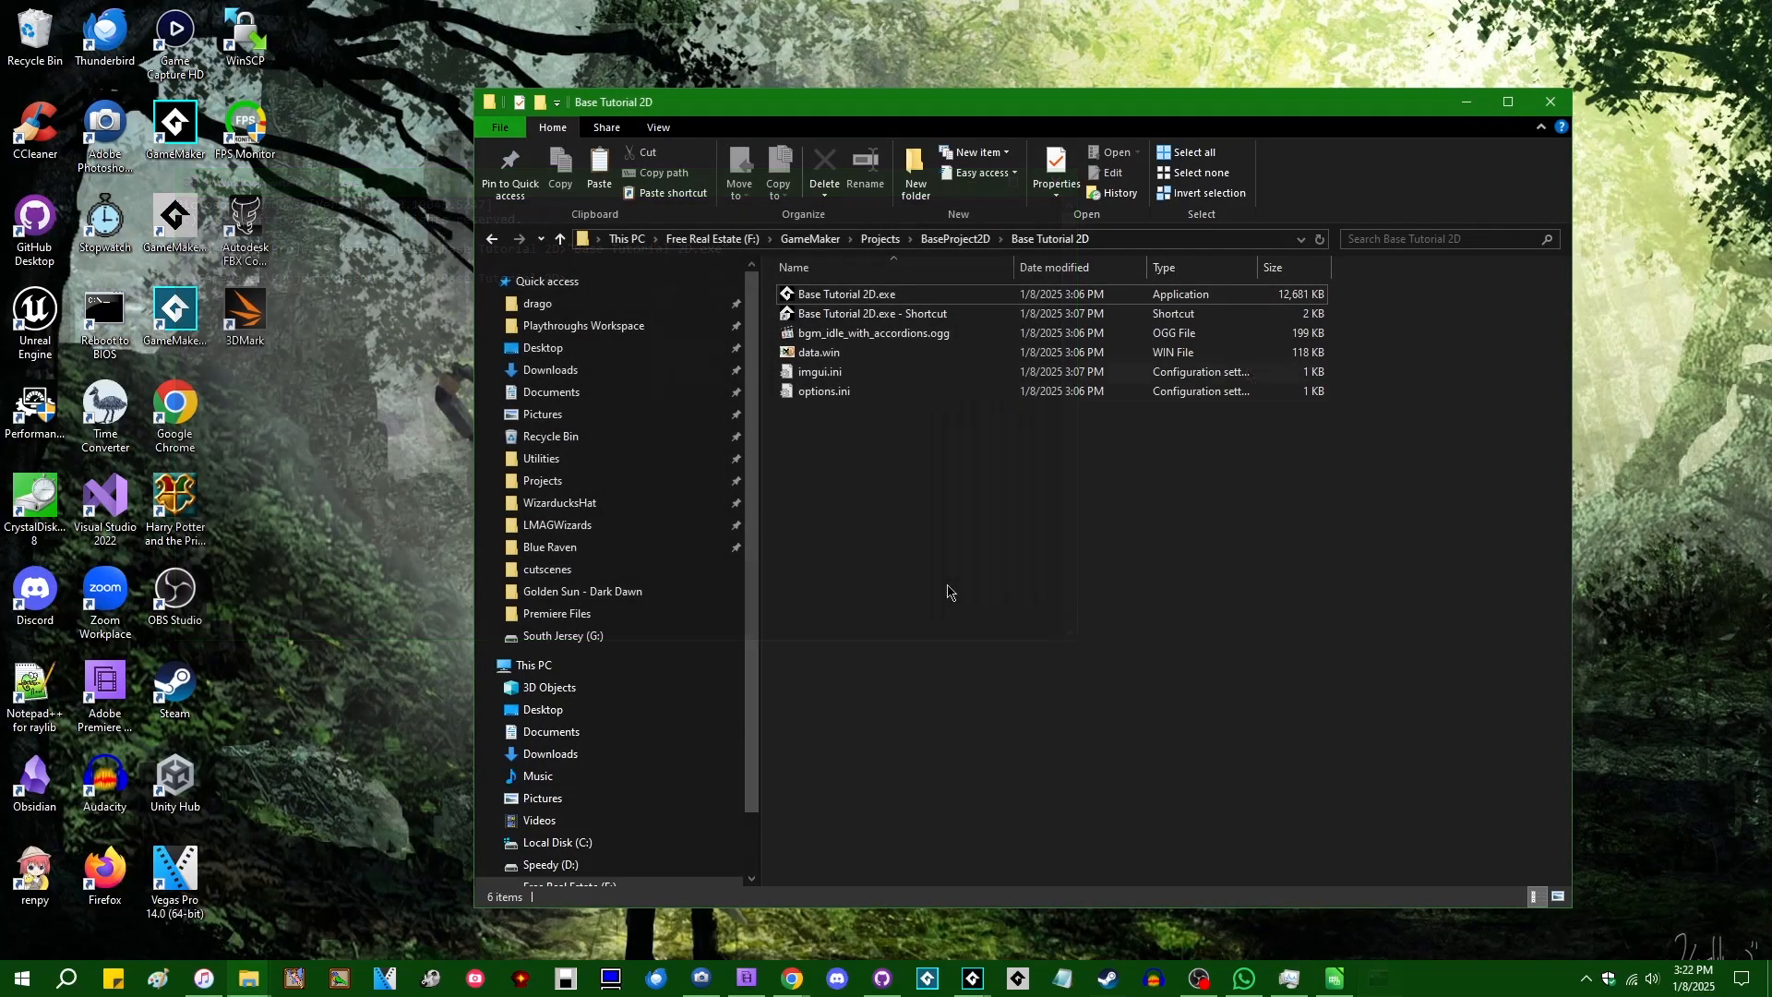
click(845, 294)
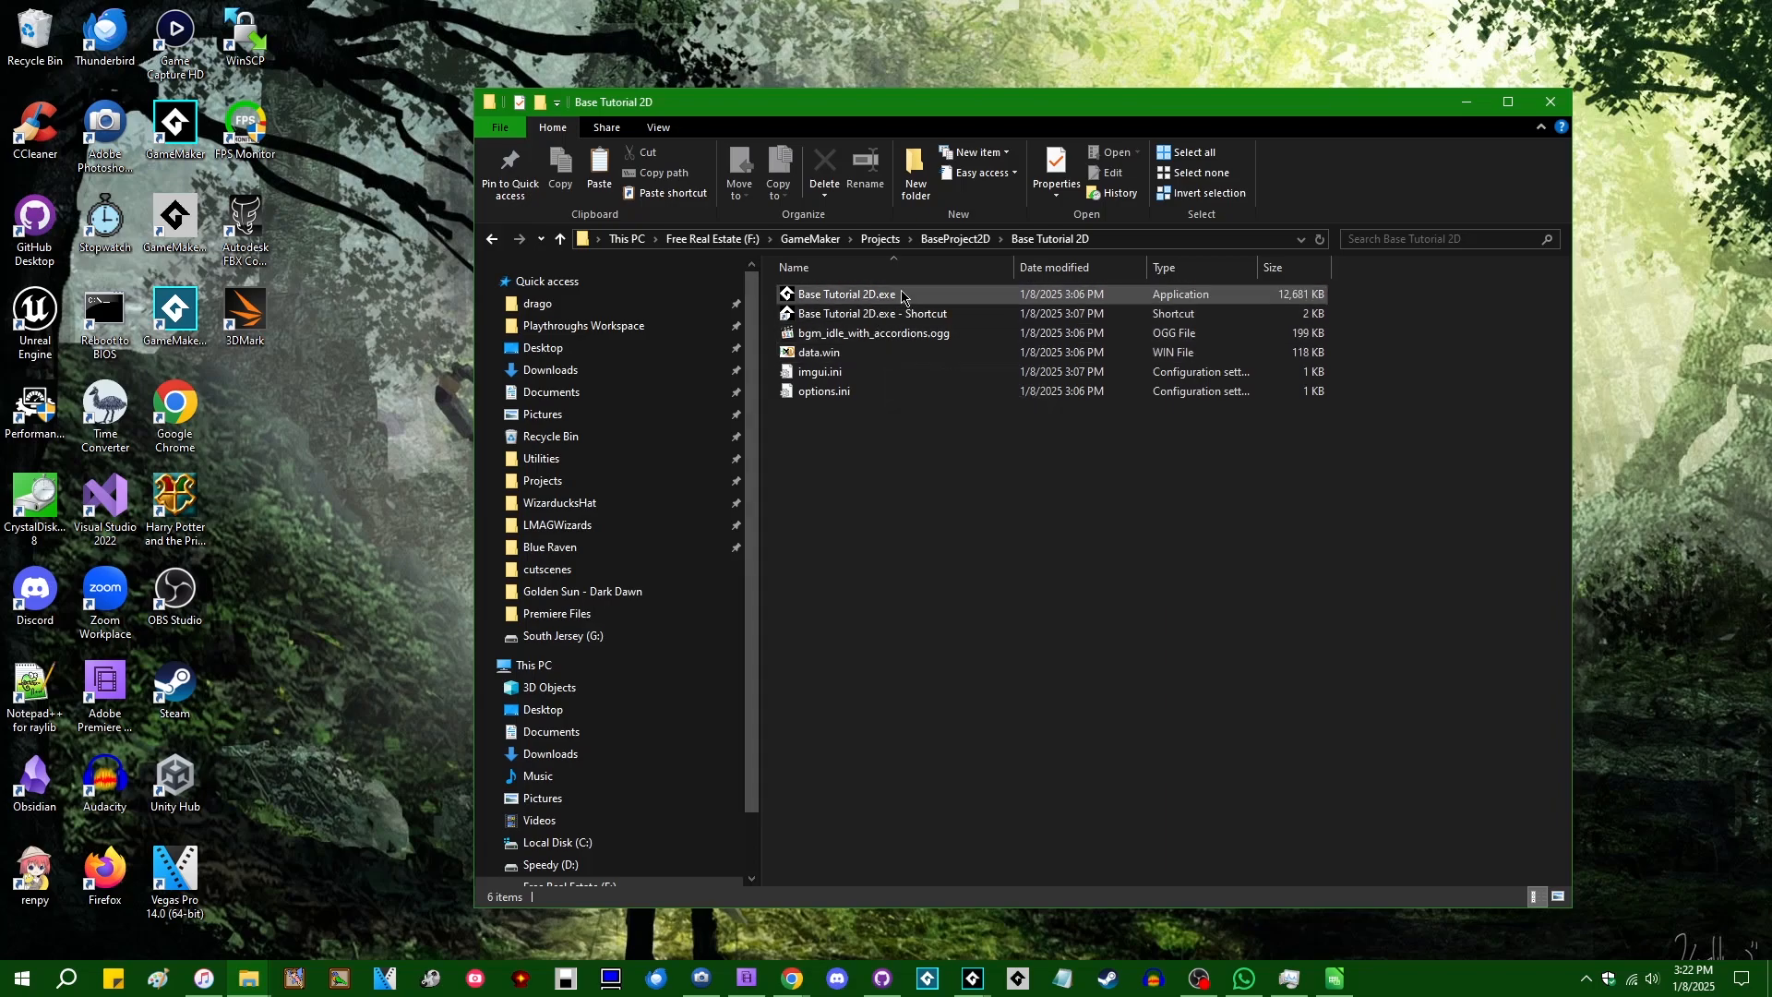
double_click(845, 293)
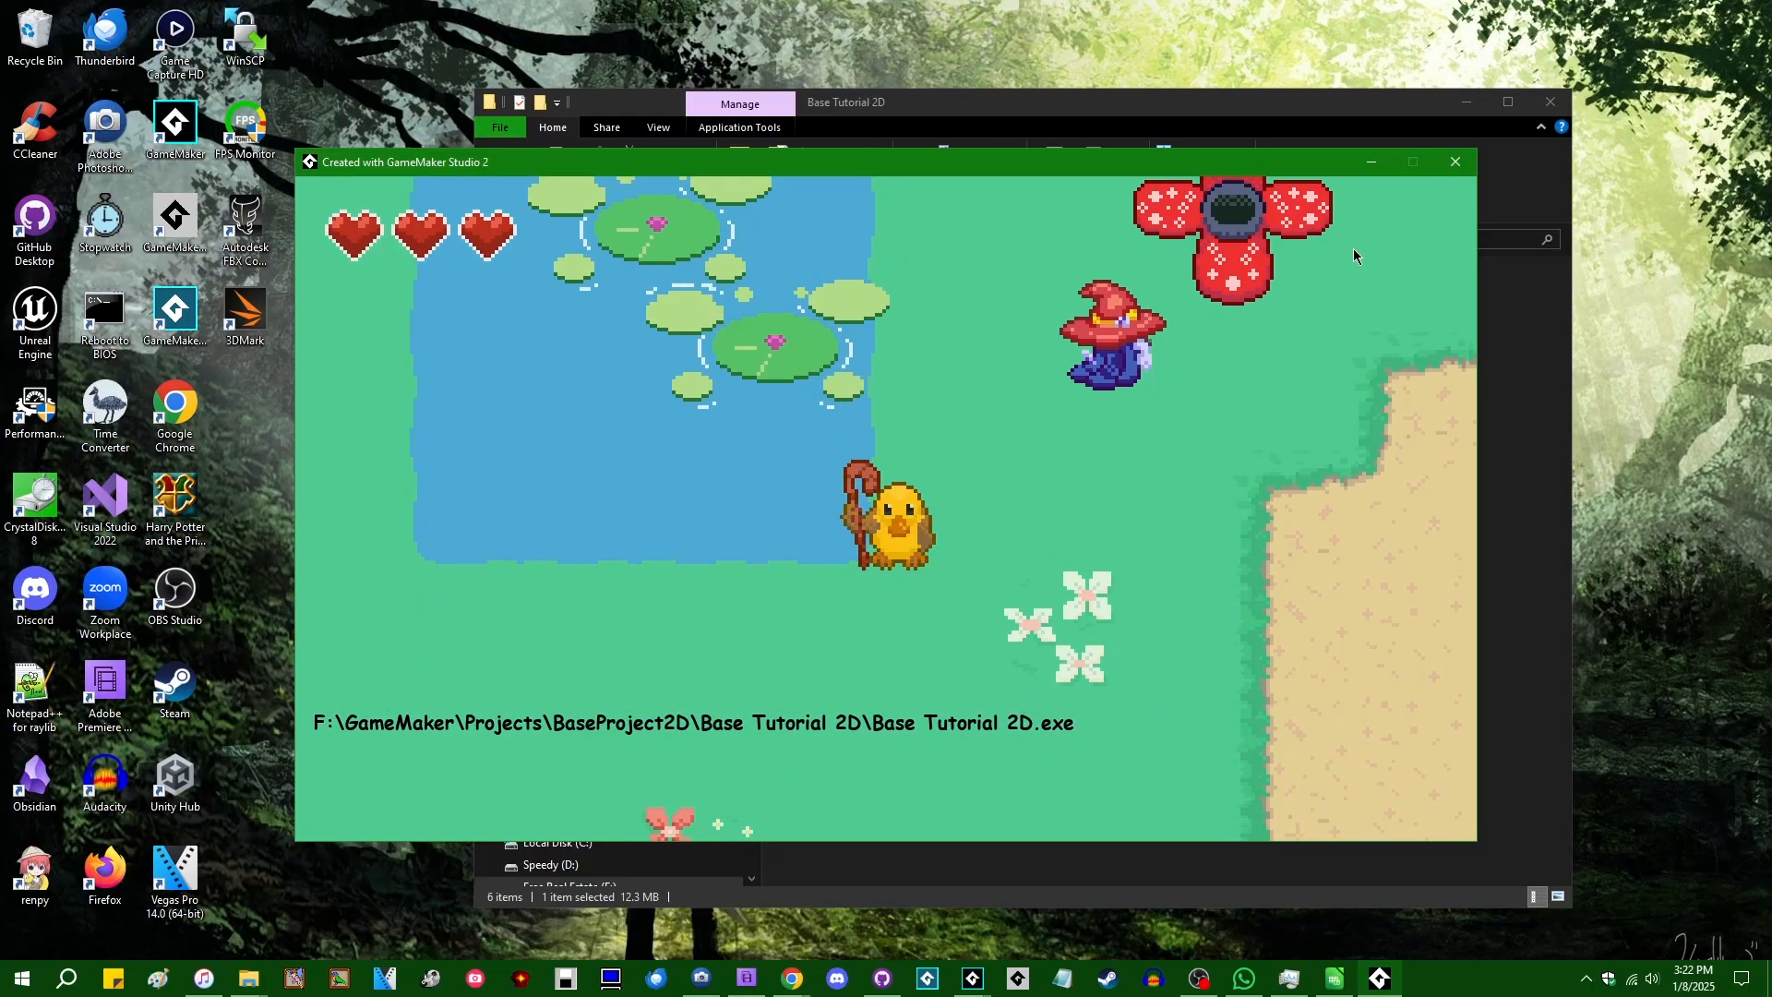
click(1453, 161)
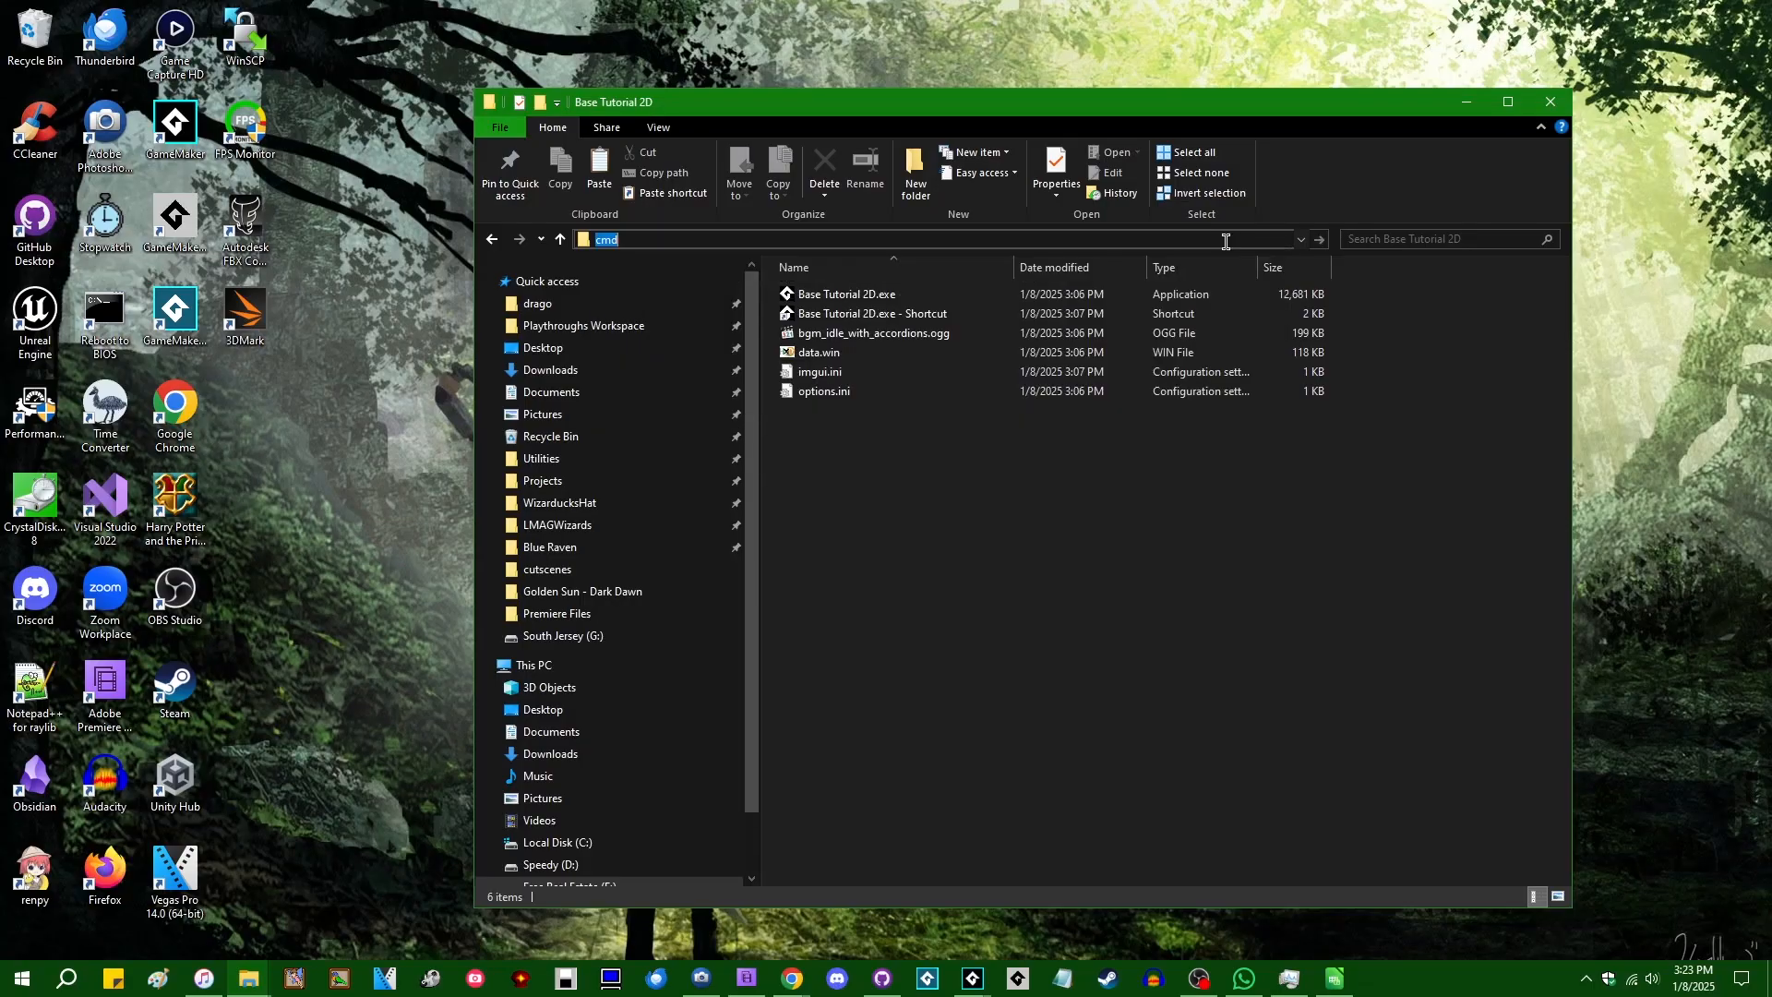
Step: Run "Base Tutorial 2D.exe" -noaudio from the prompt, then close the game window
key(Return)
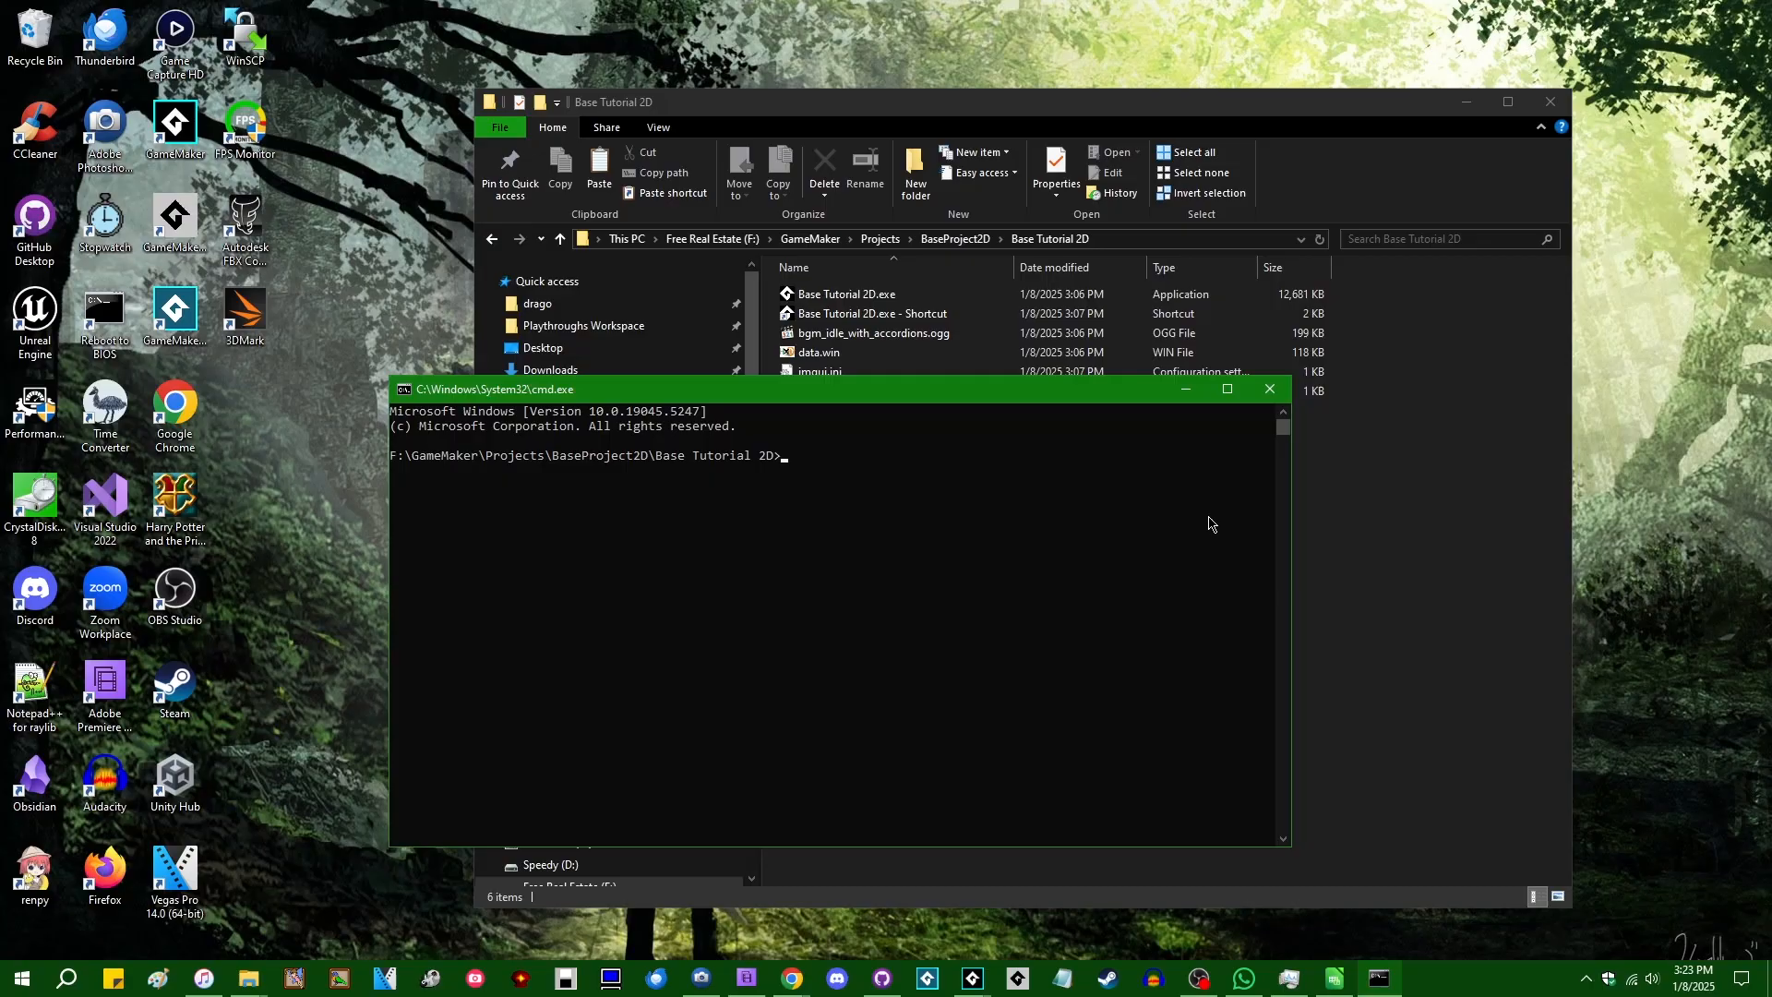
text("Base Tutorial 2D.exe" -)
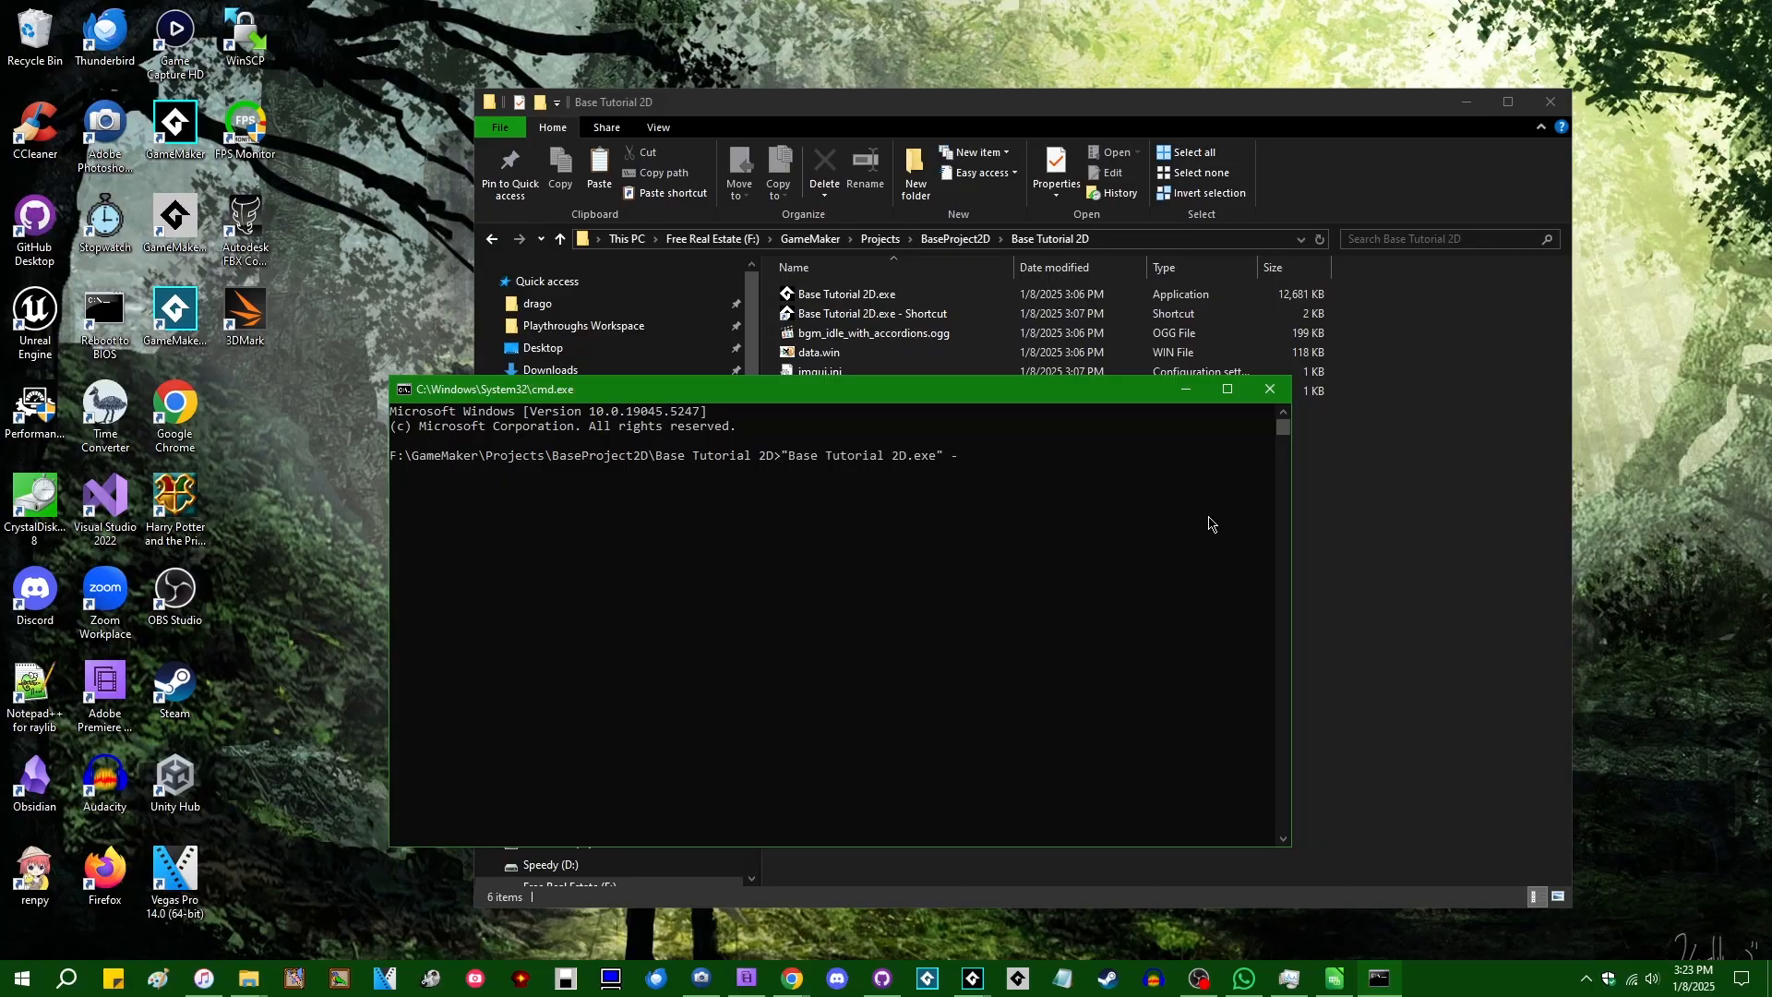
key(Return)
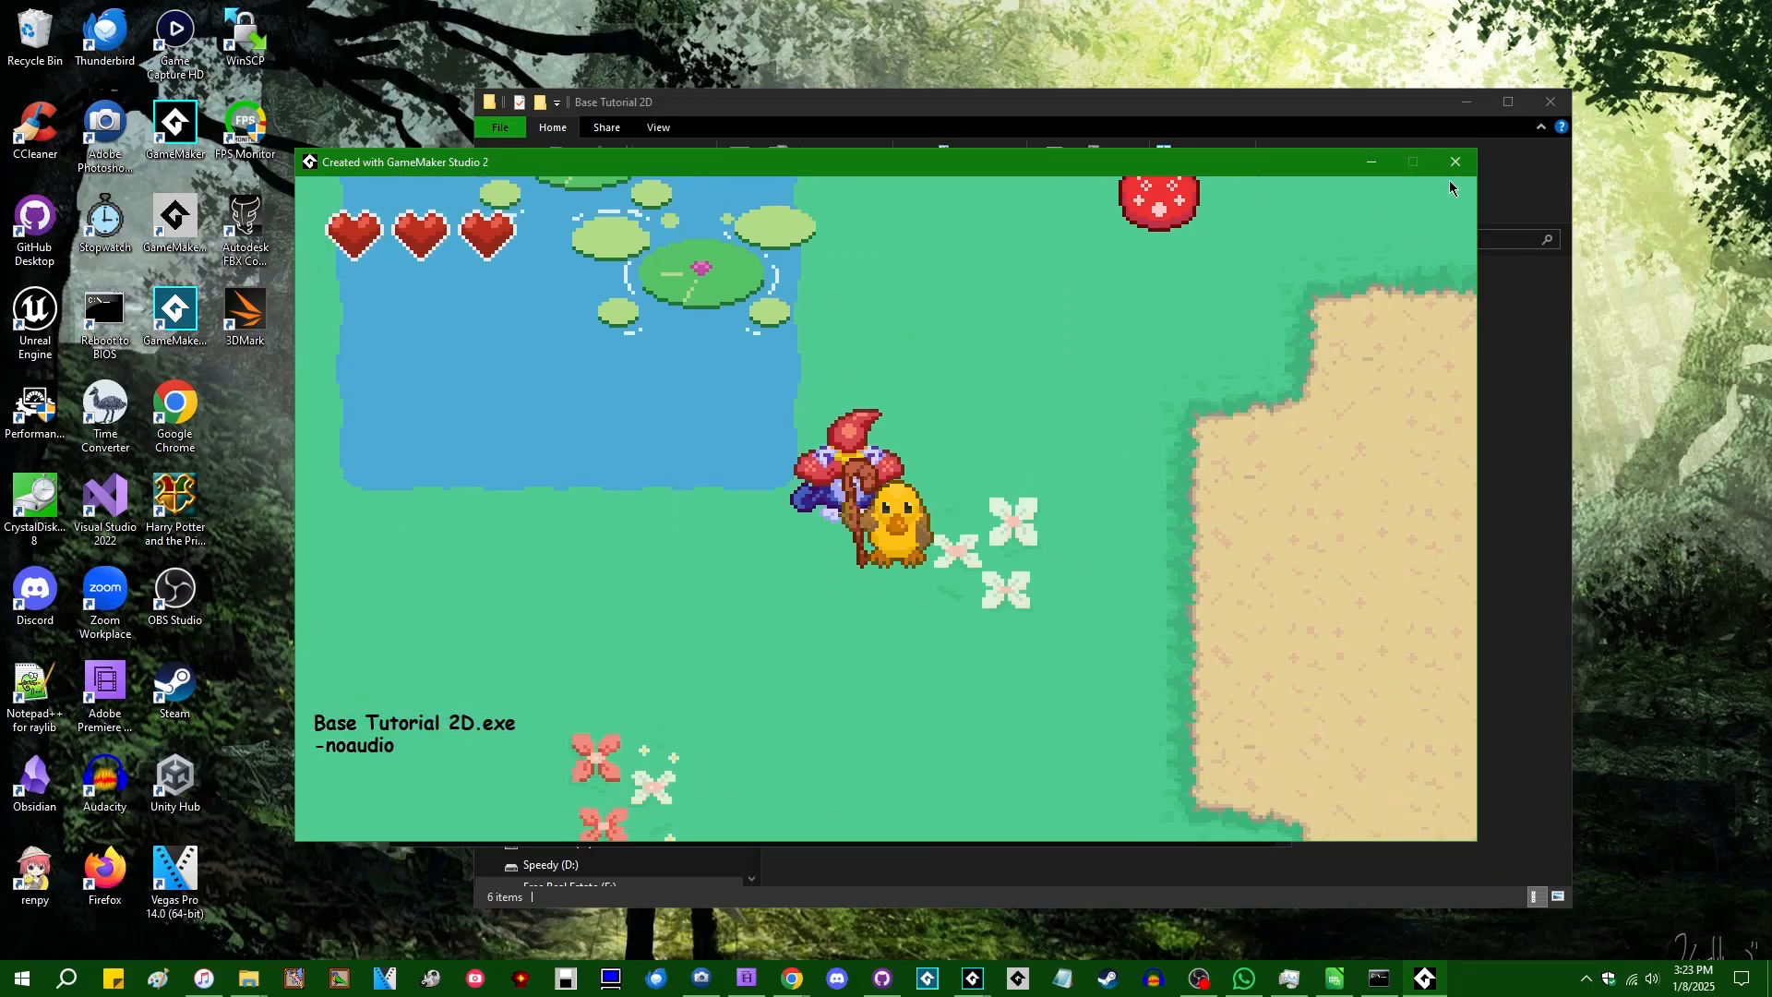
click(1454, 161)
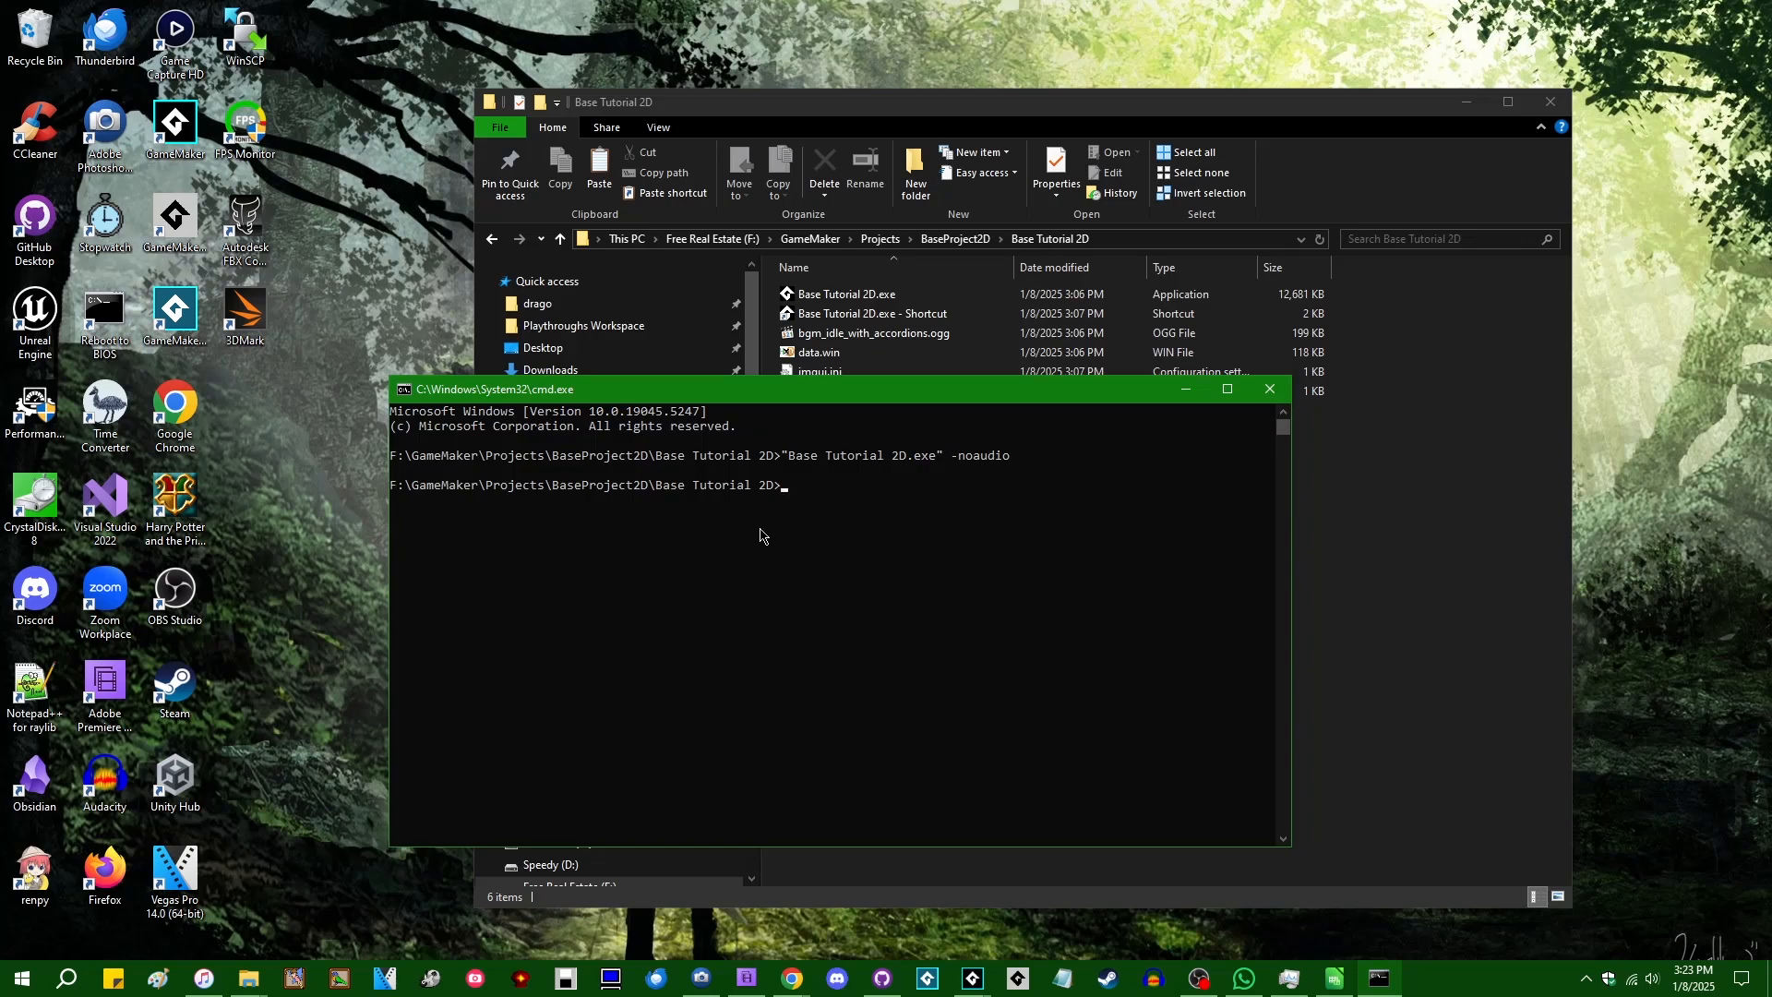
mouse_move(790, 977)
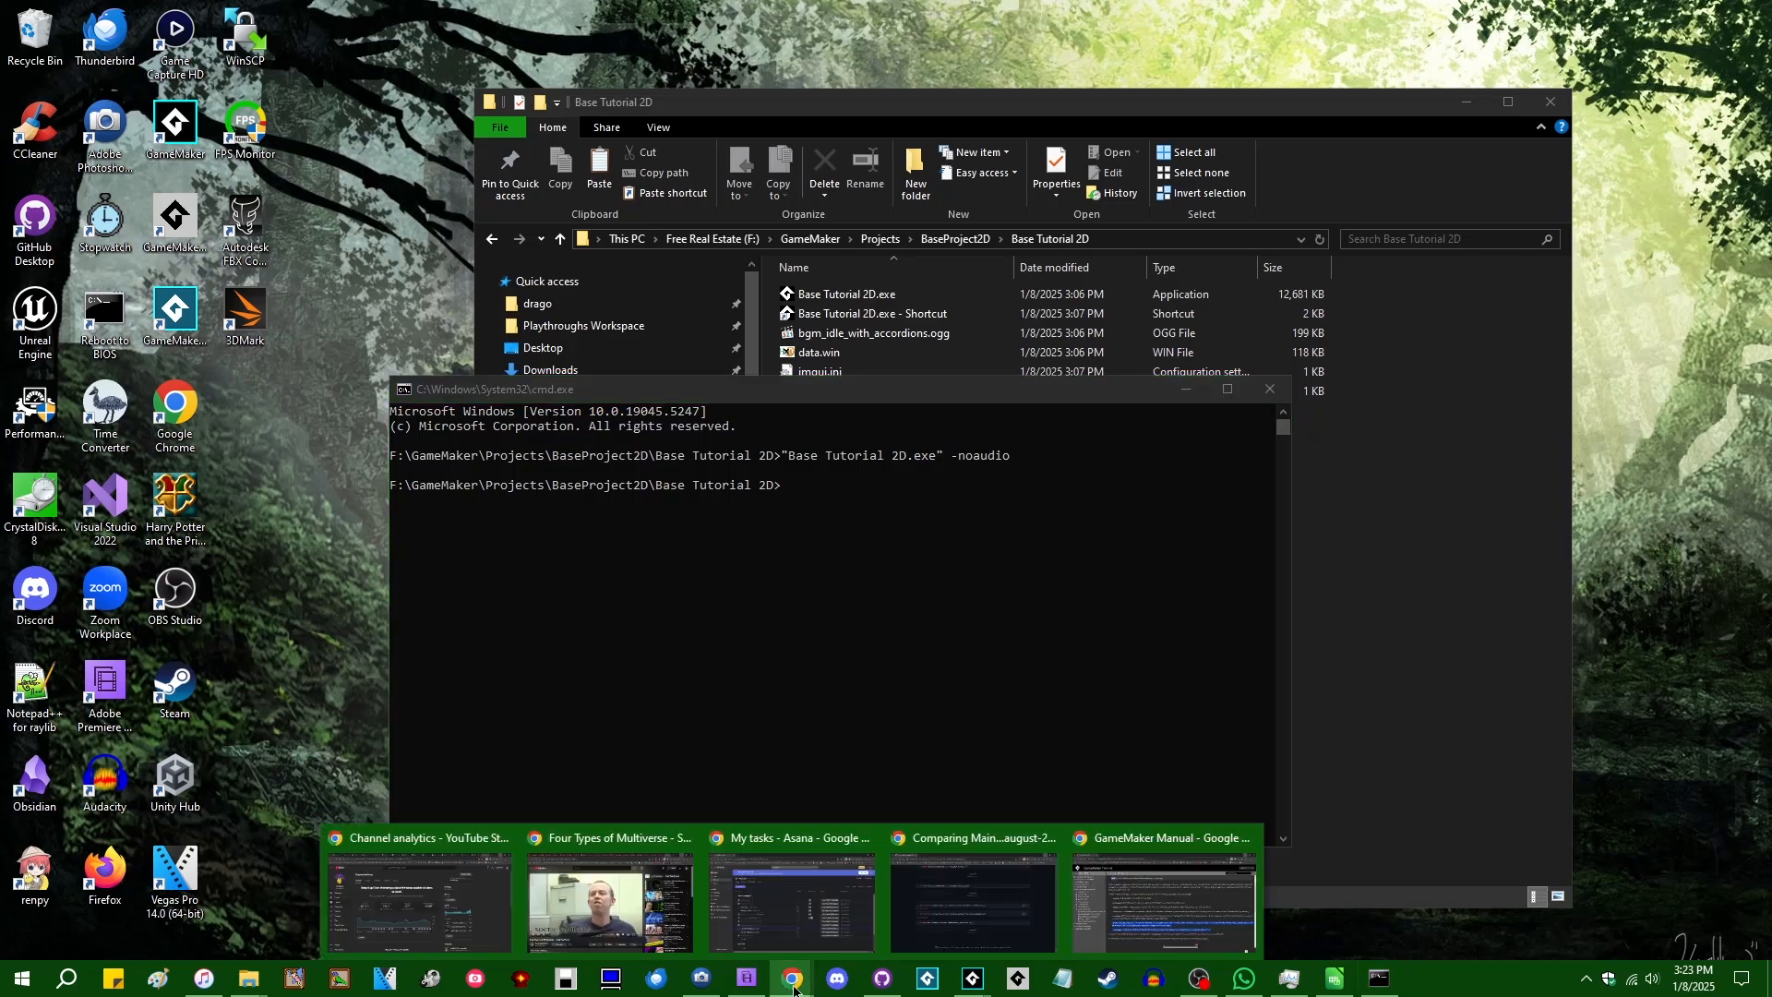
Step: Return to the GameMaker Manual page and highlight the word 'software'
click(1163, 901)
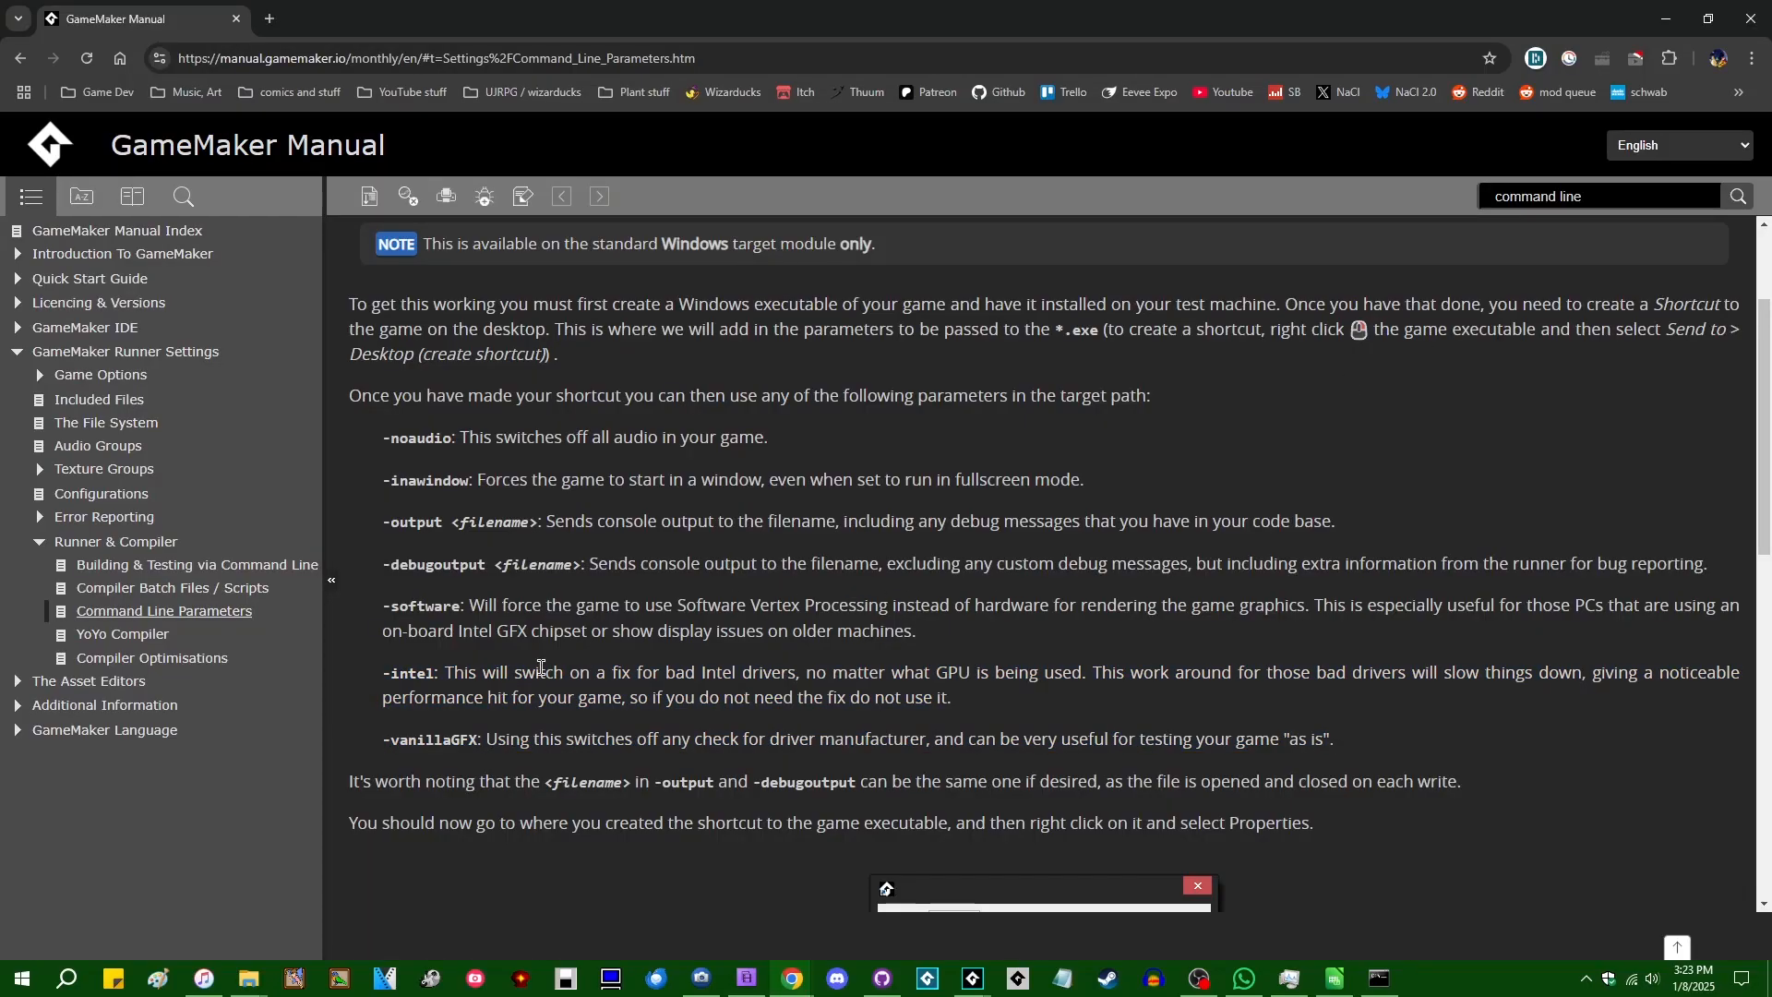
double_click(421, 605)
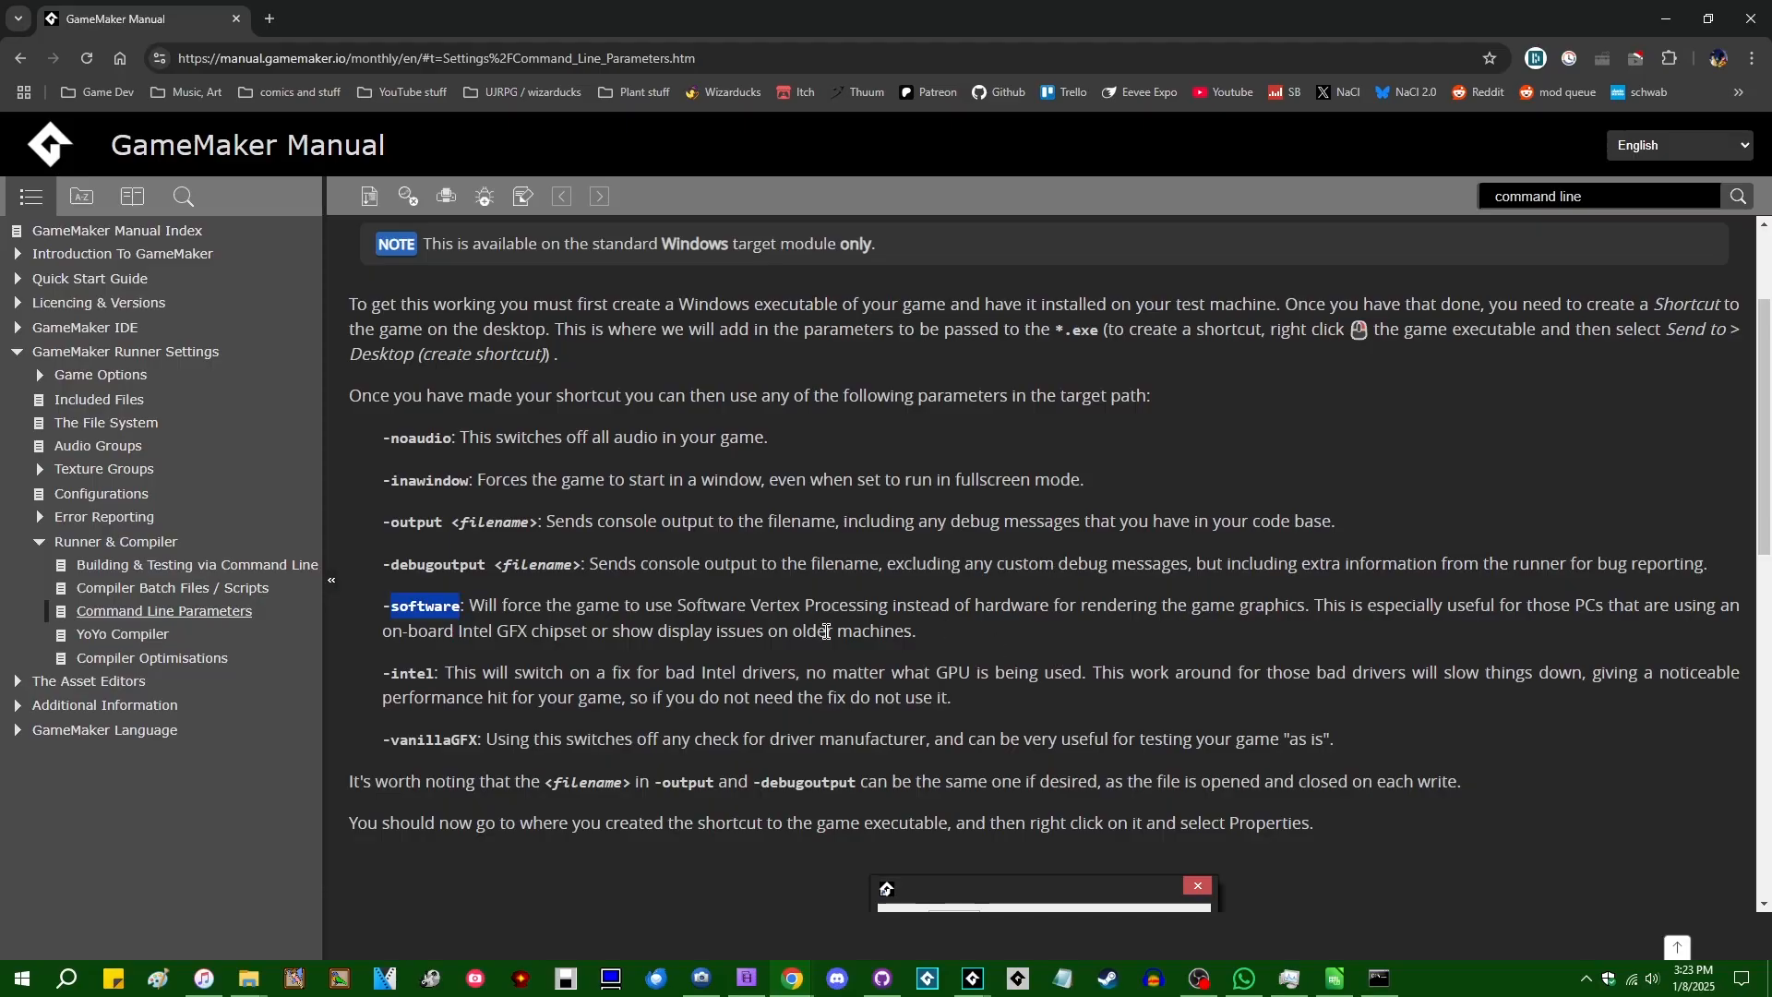
mouse_move(1493, 61)
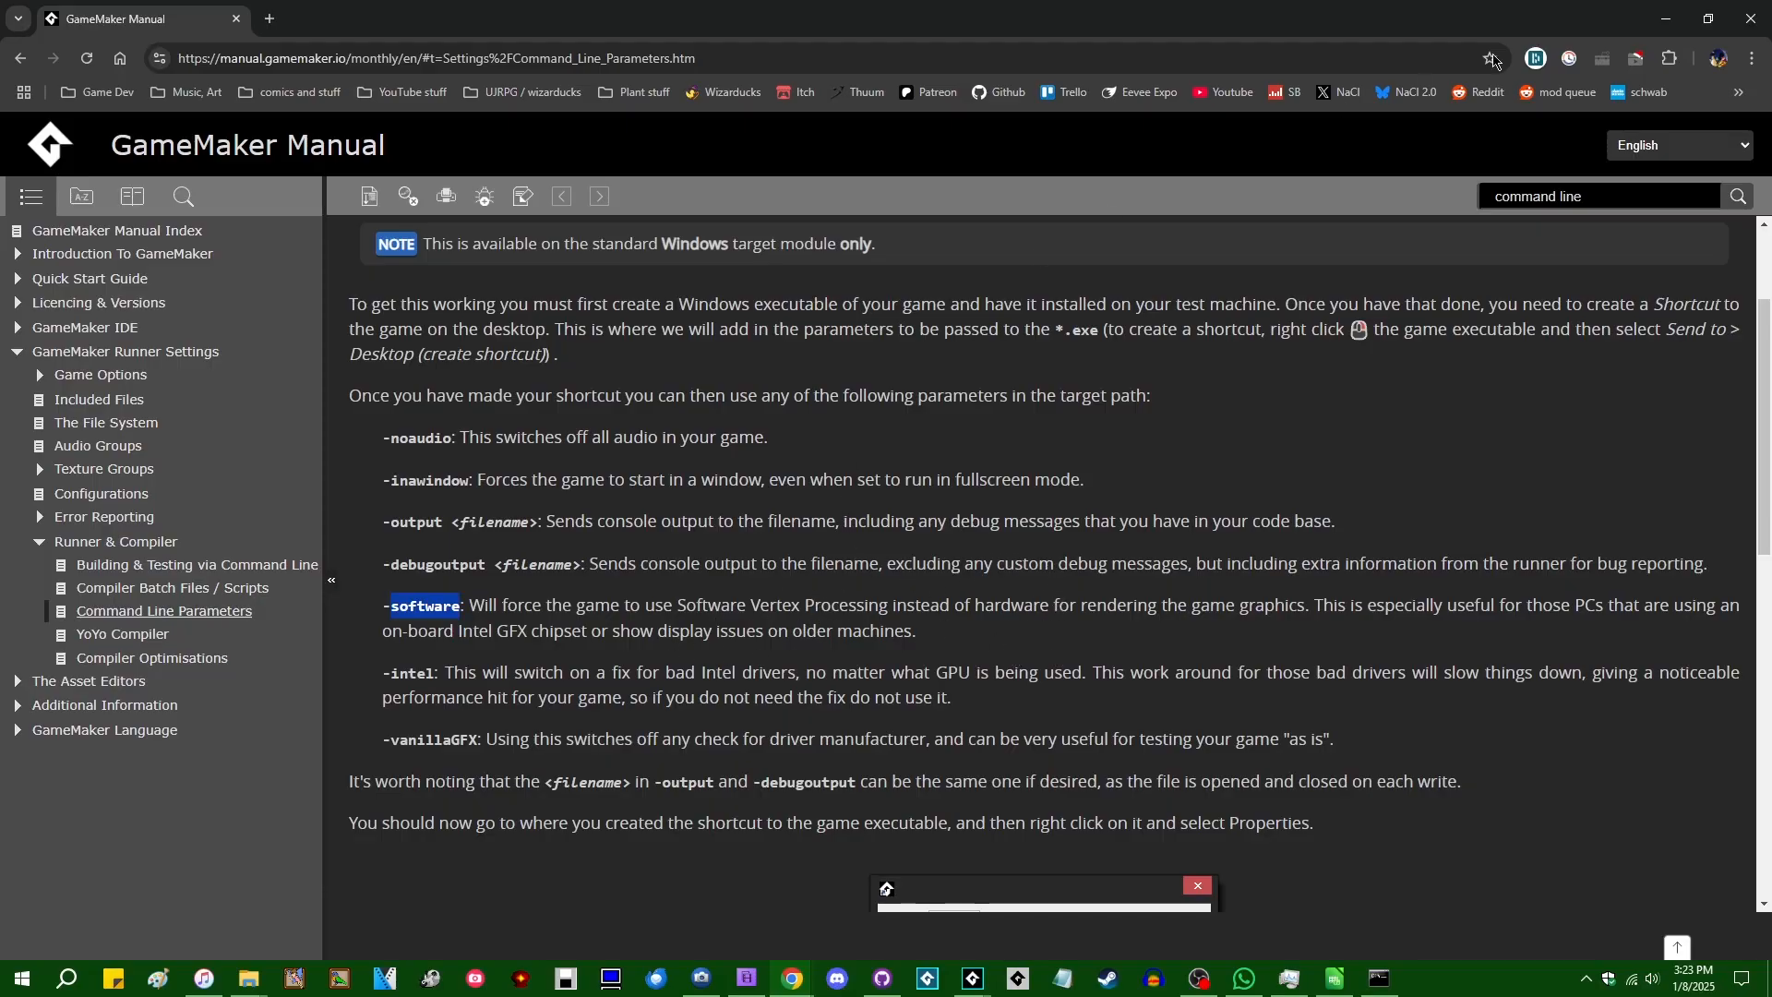
mouse_move(900, 621)
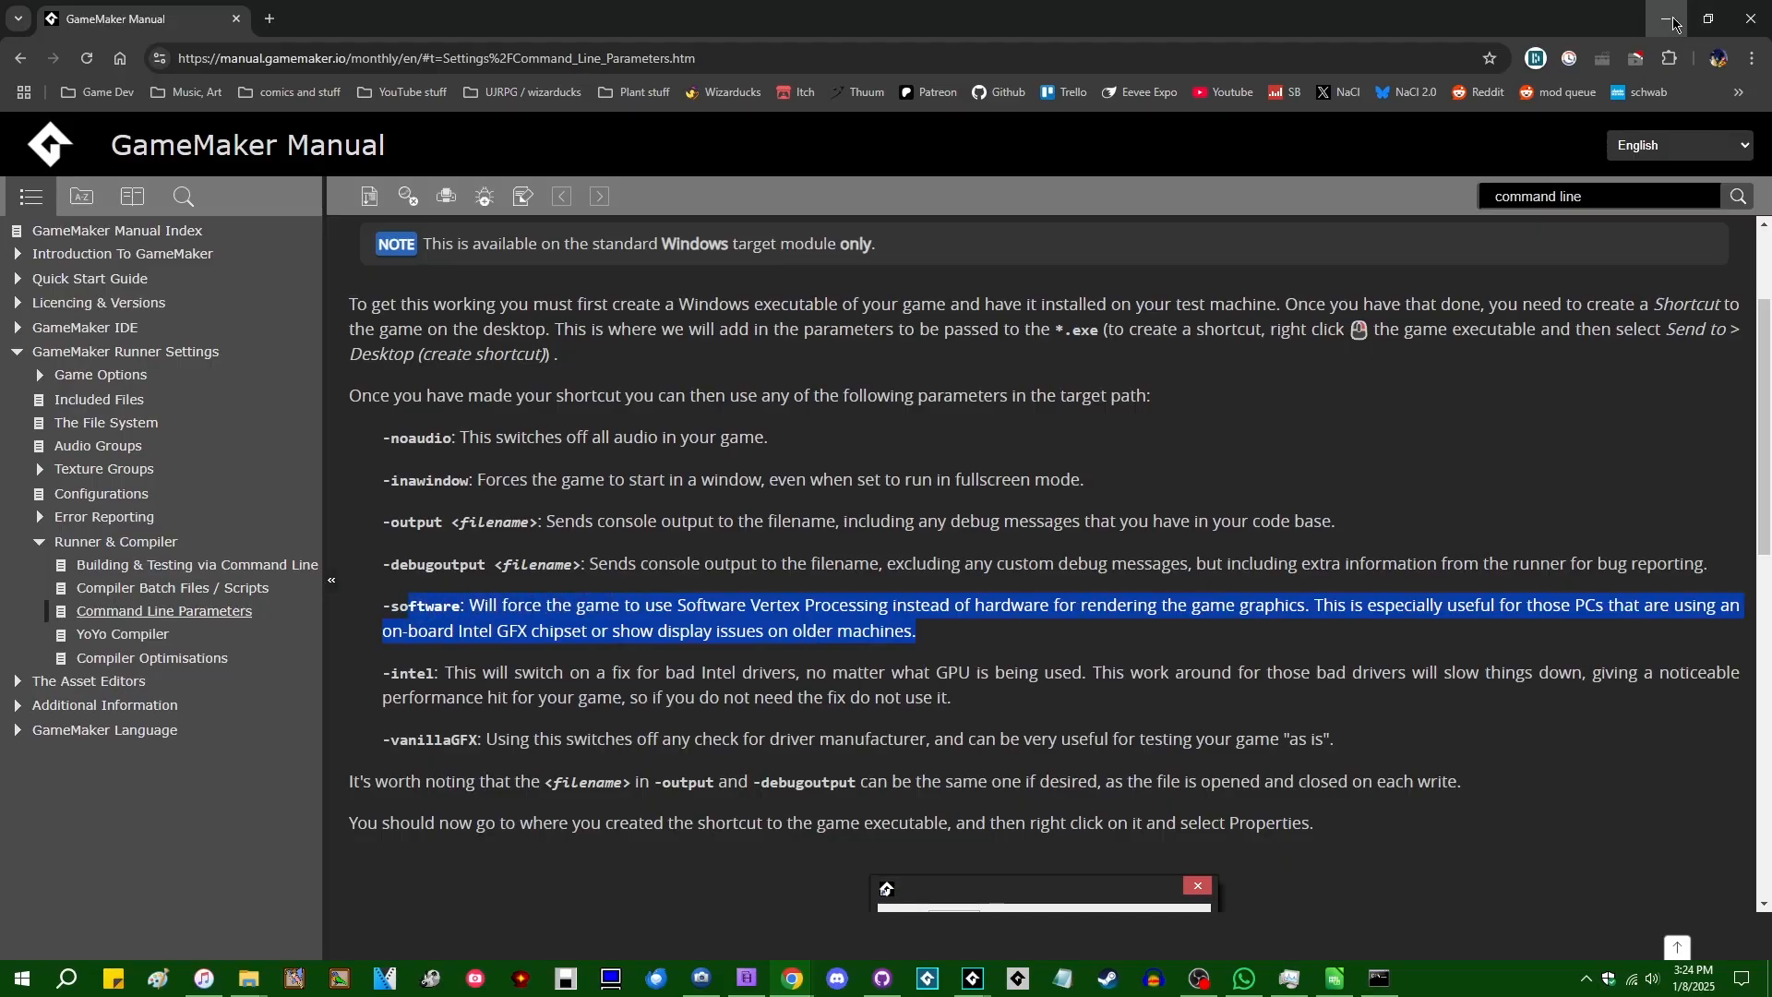
Step: Minimise the manual and enter 'software' as the new launch argument
click(1666, 19)
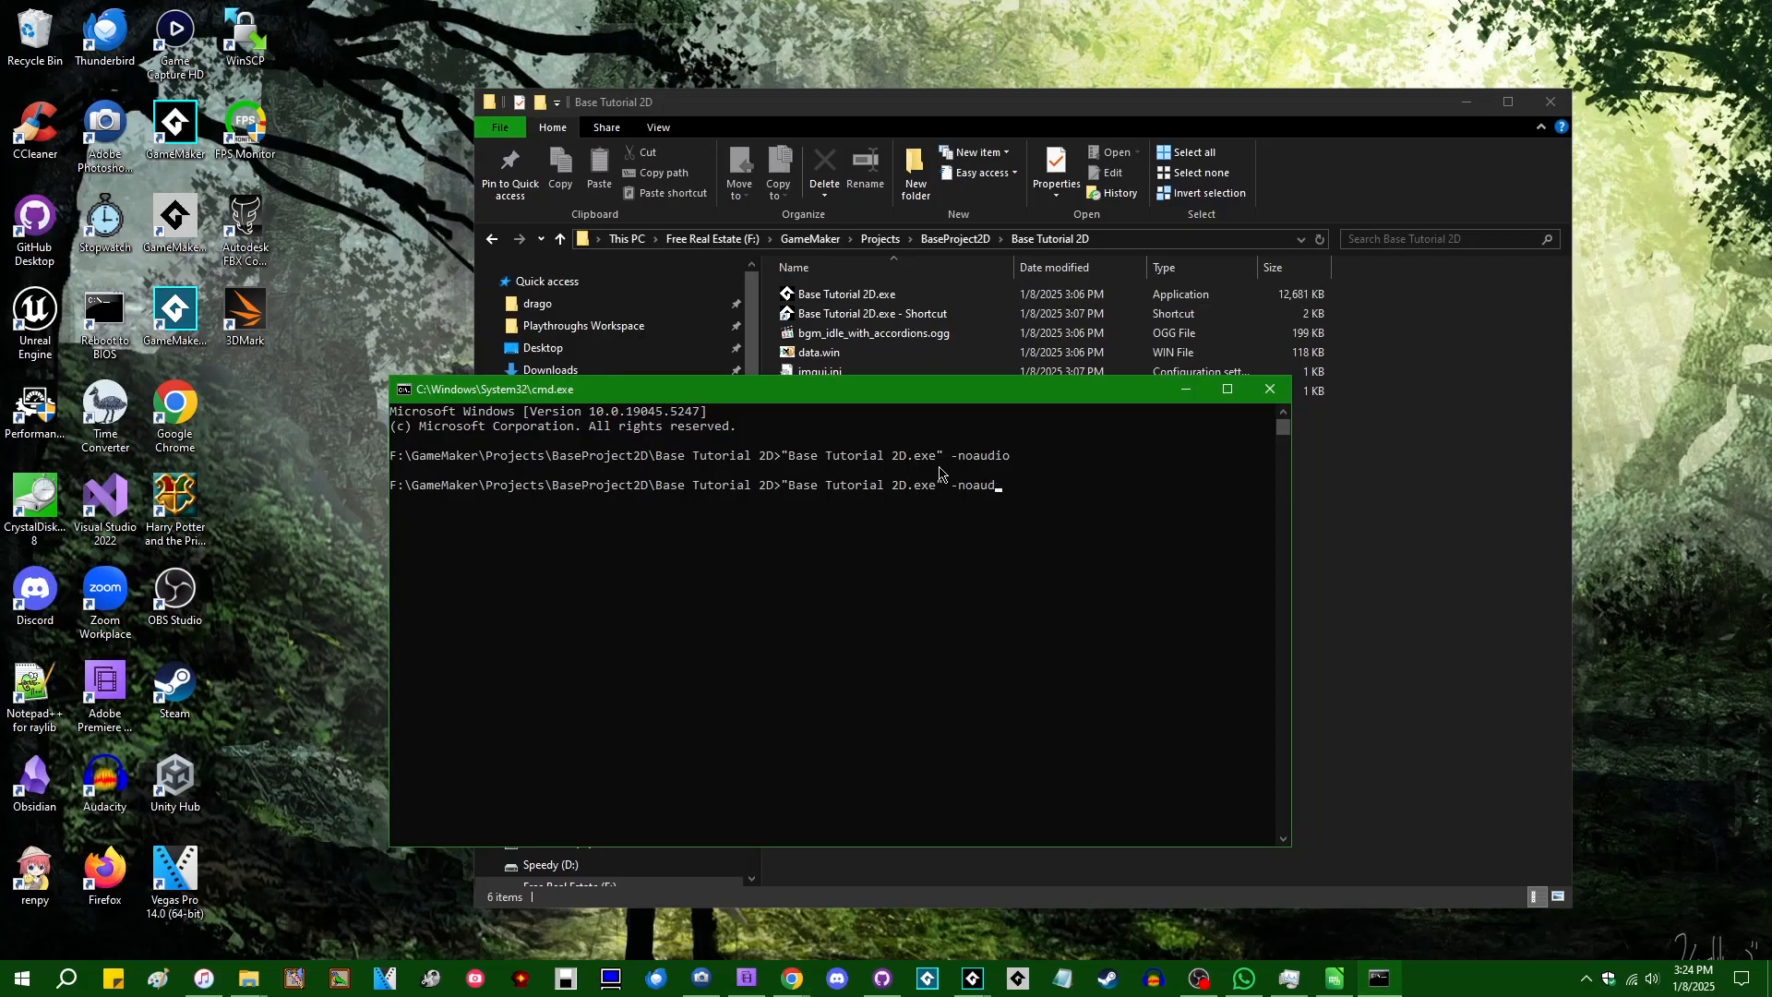
text(software)
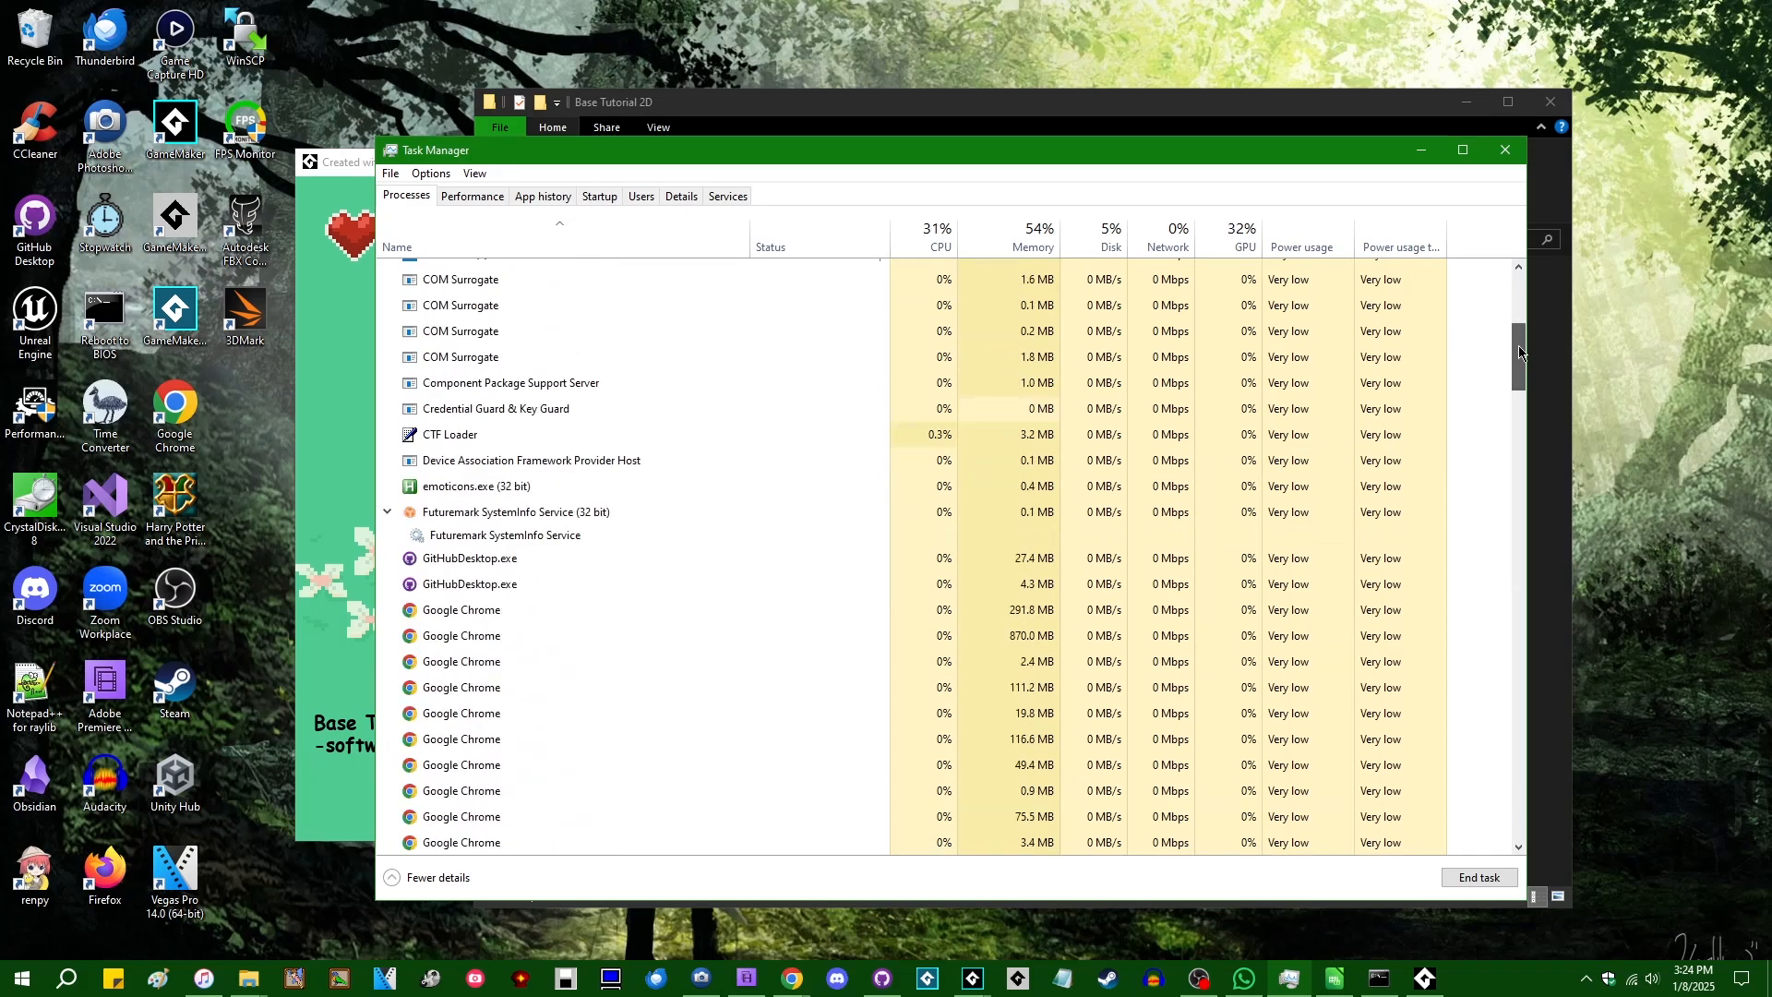
Step: Select the game's process in Task Manager, then close Task Manager, Properties and cmd
scroll(up, 3)
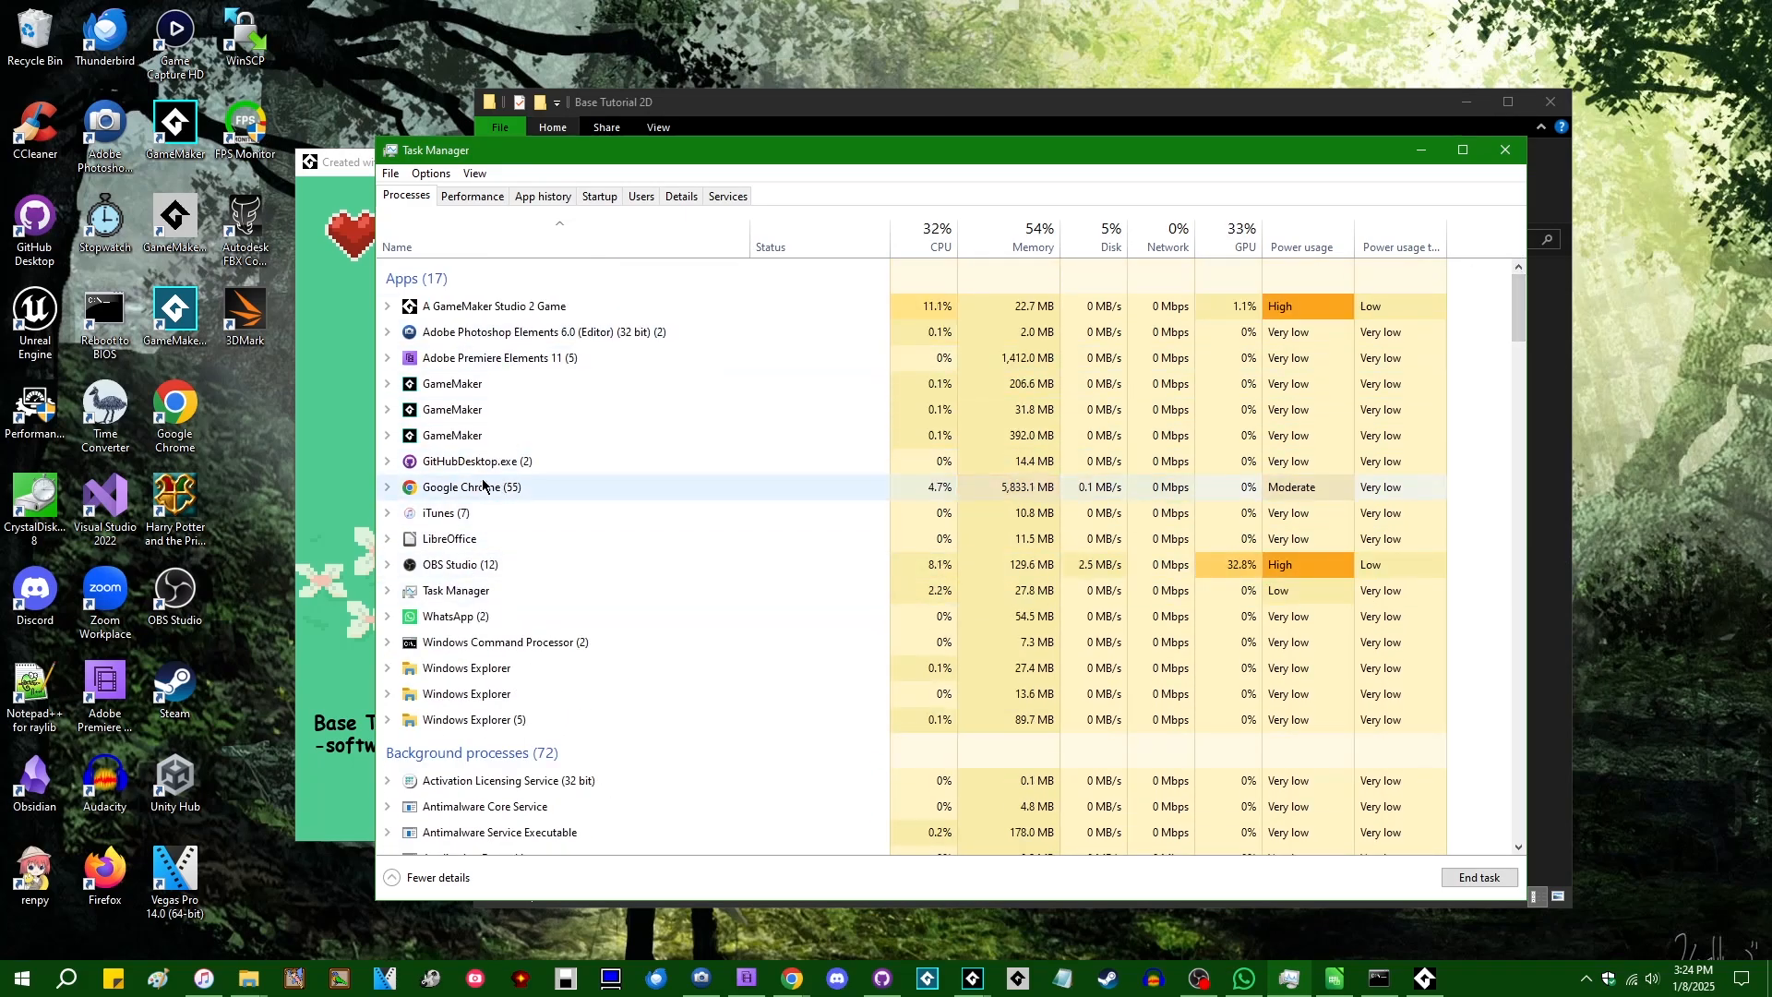
click(386, 306)
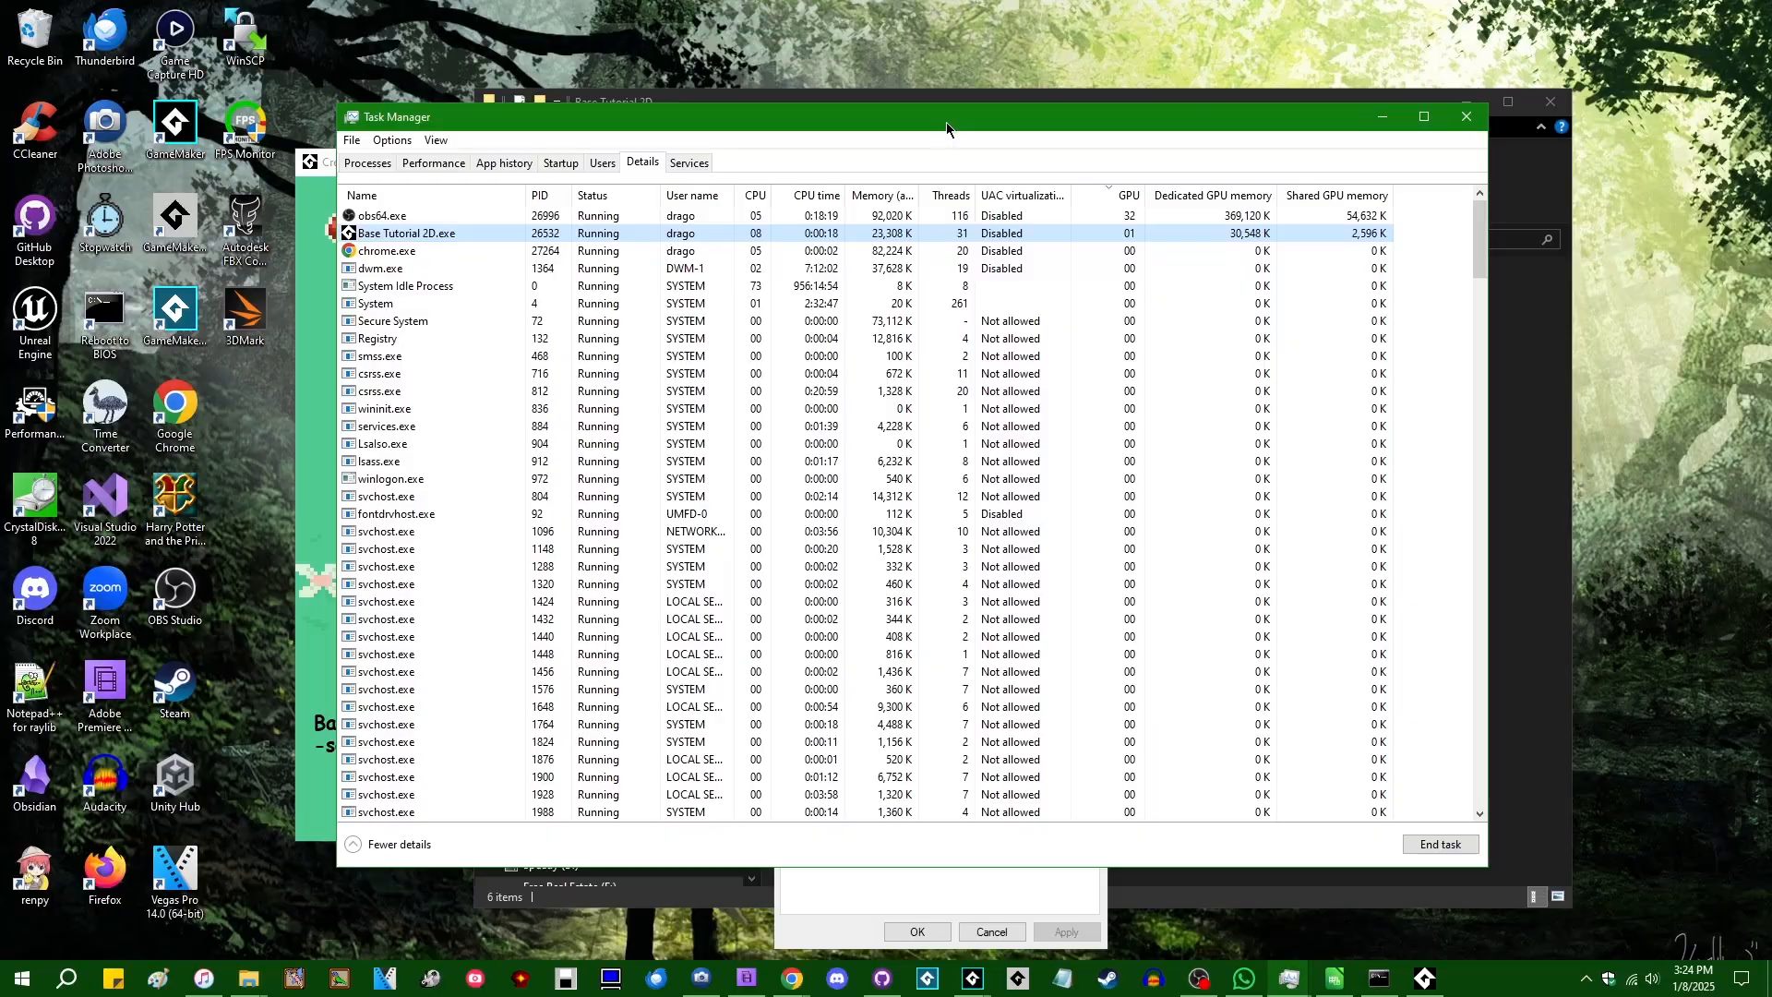
click(1465, 117)
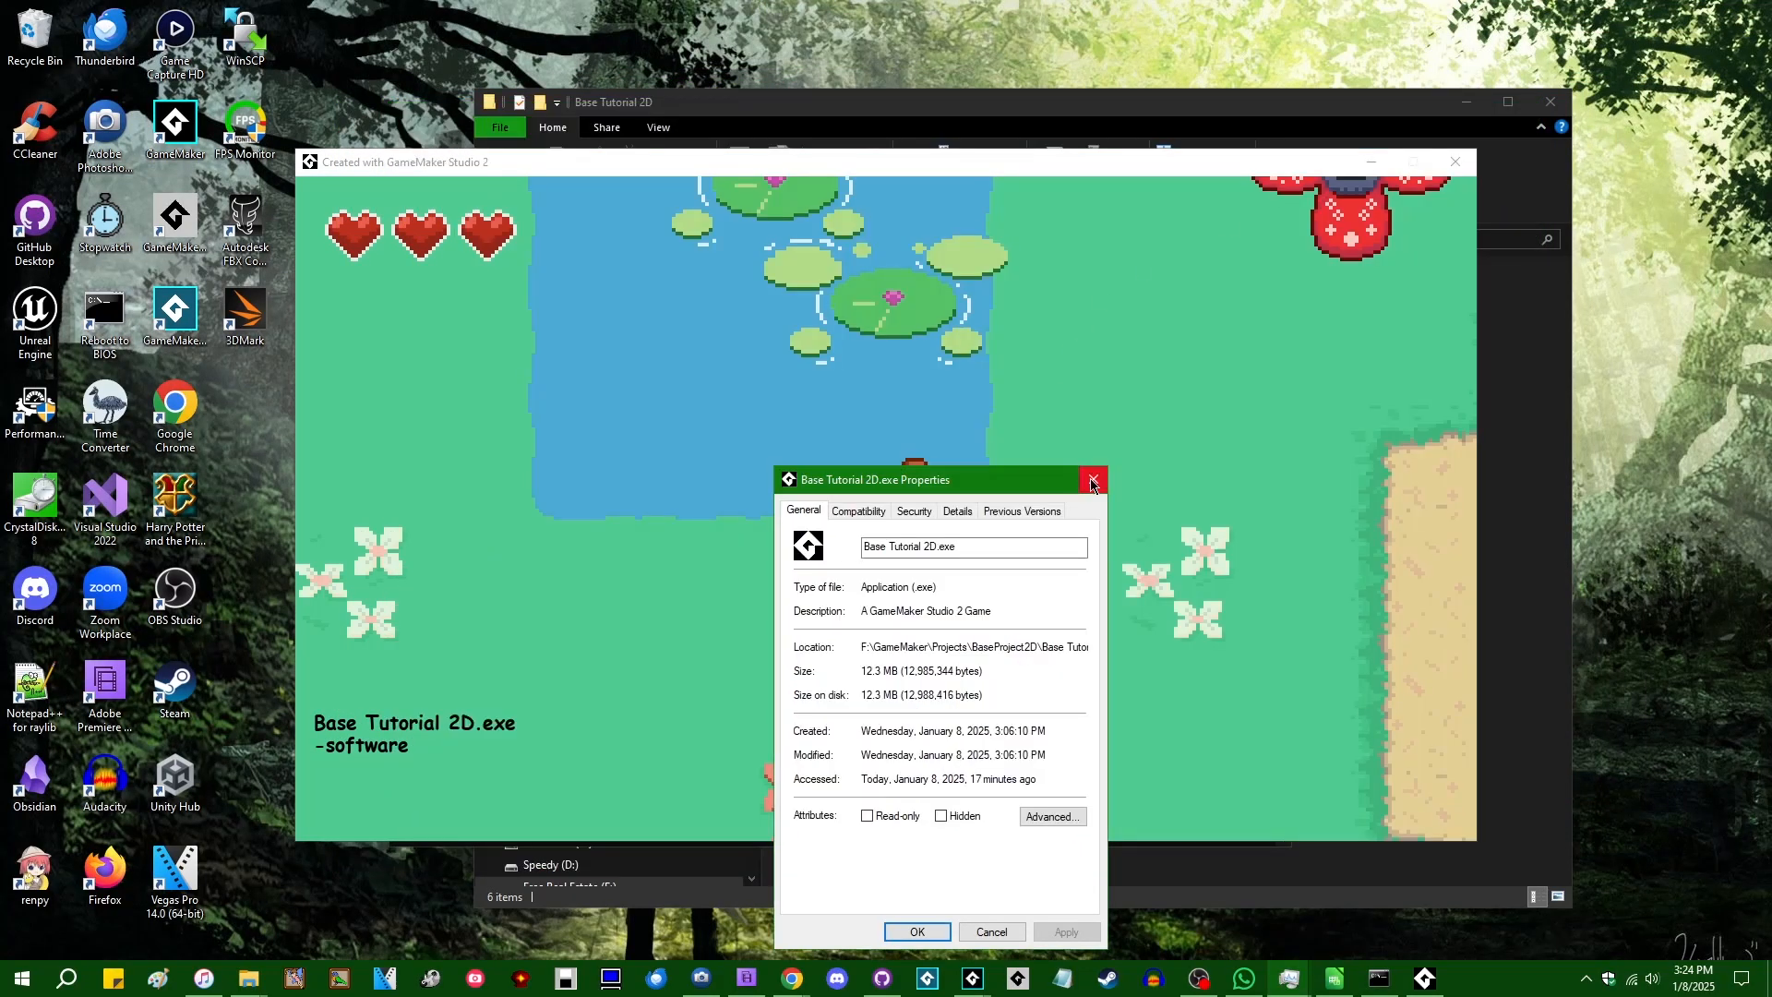
click(1092, 479)
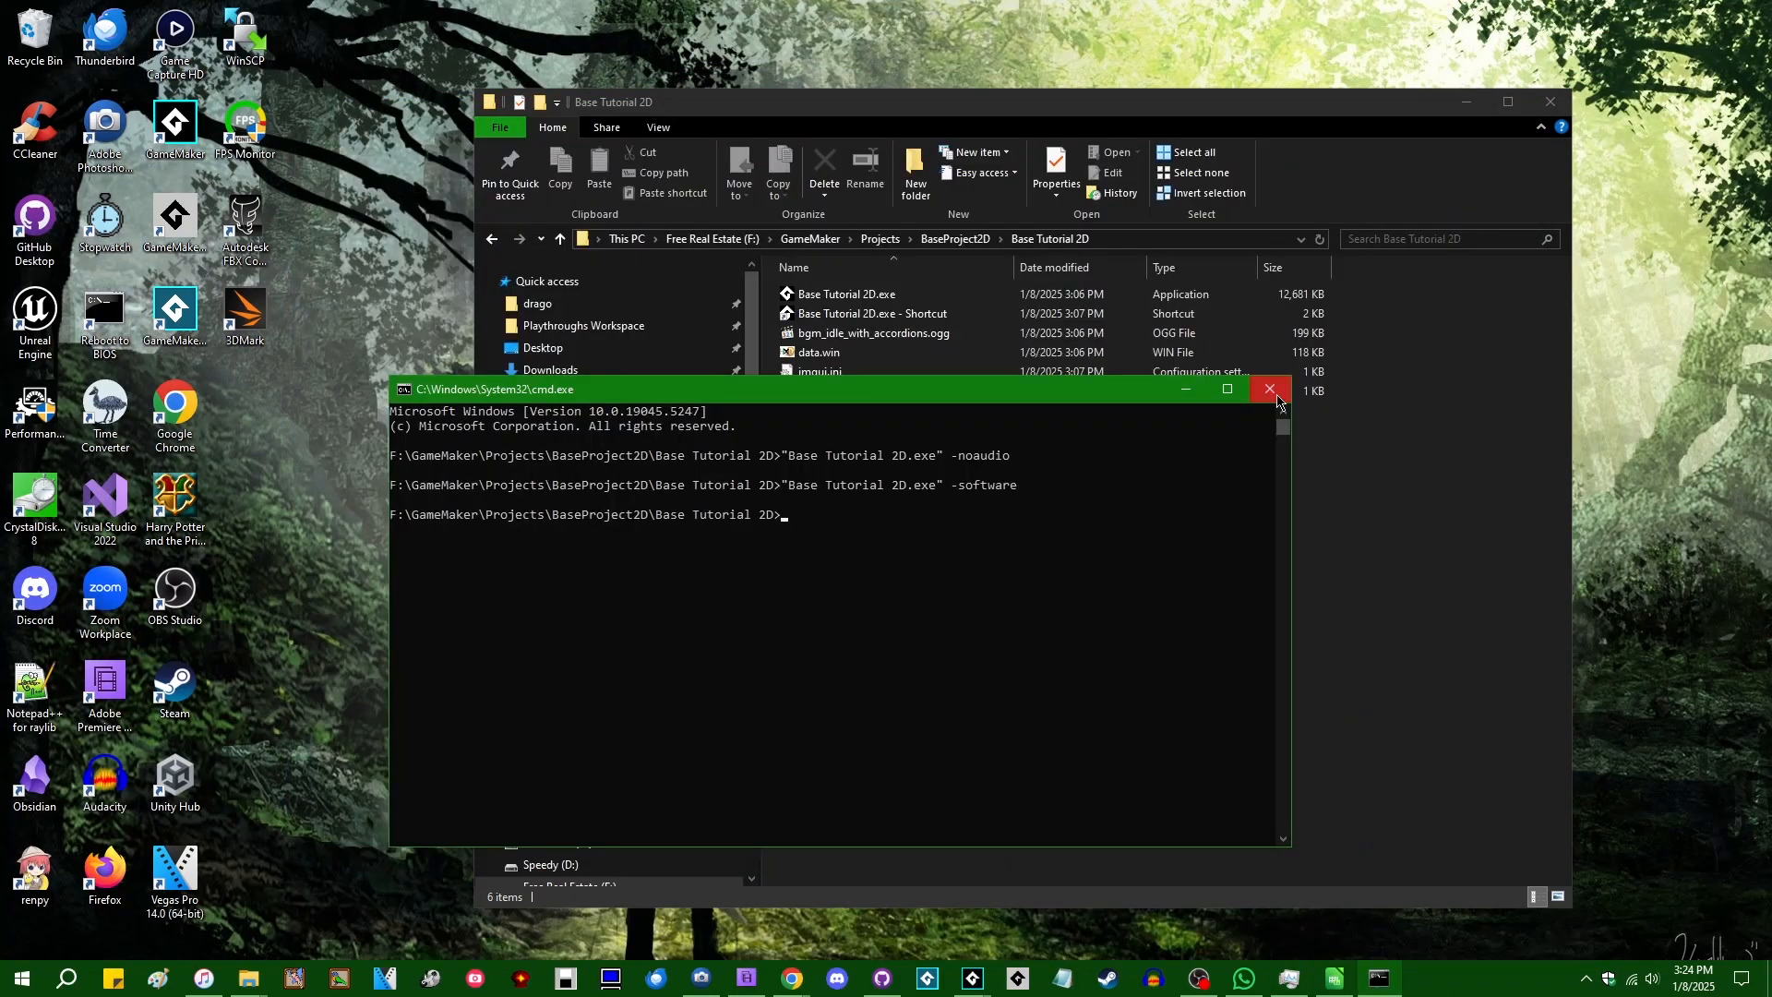
click(1267, 388)
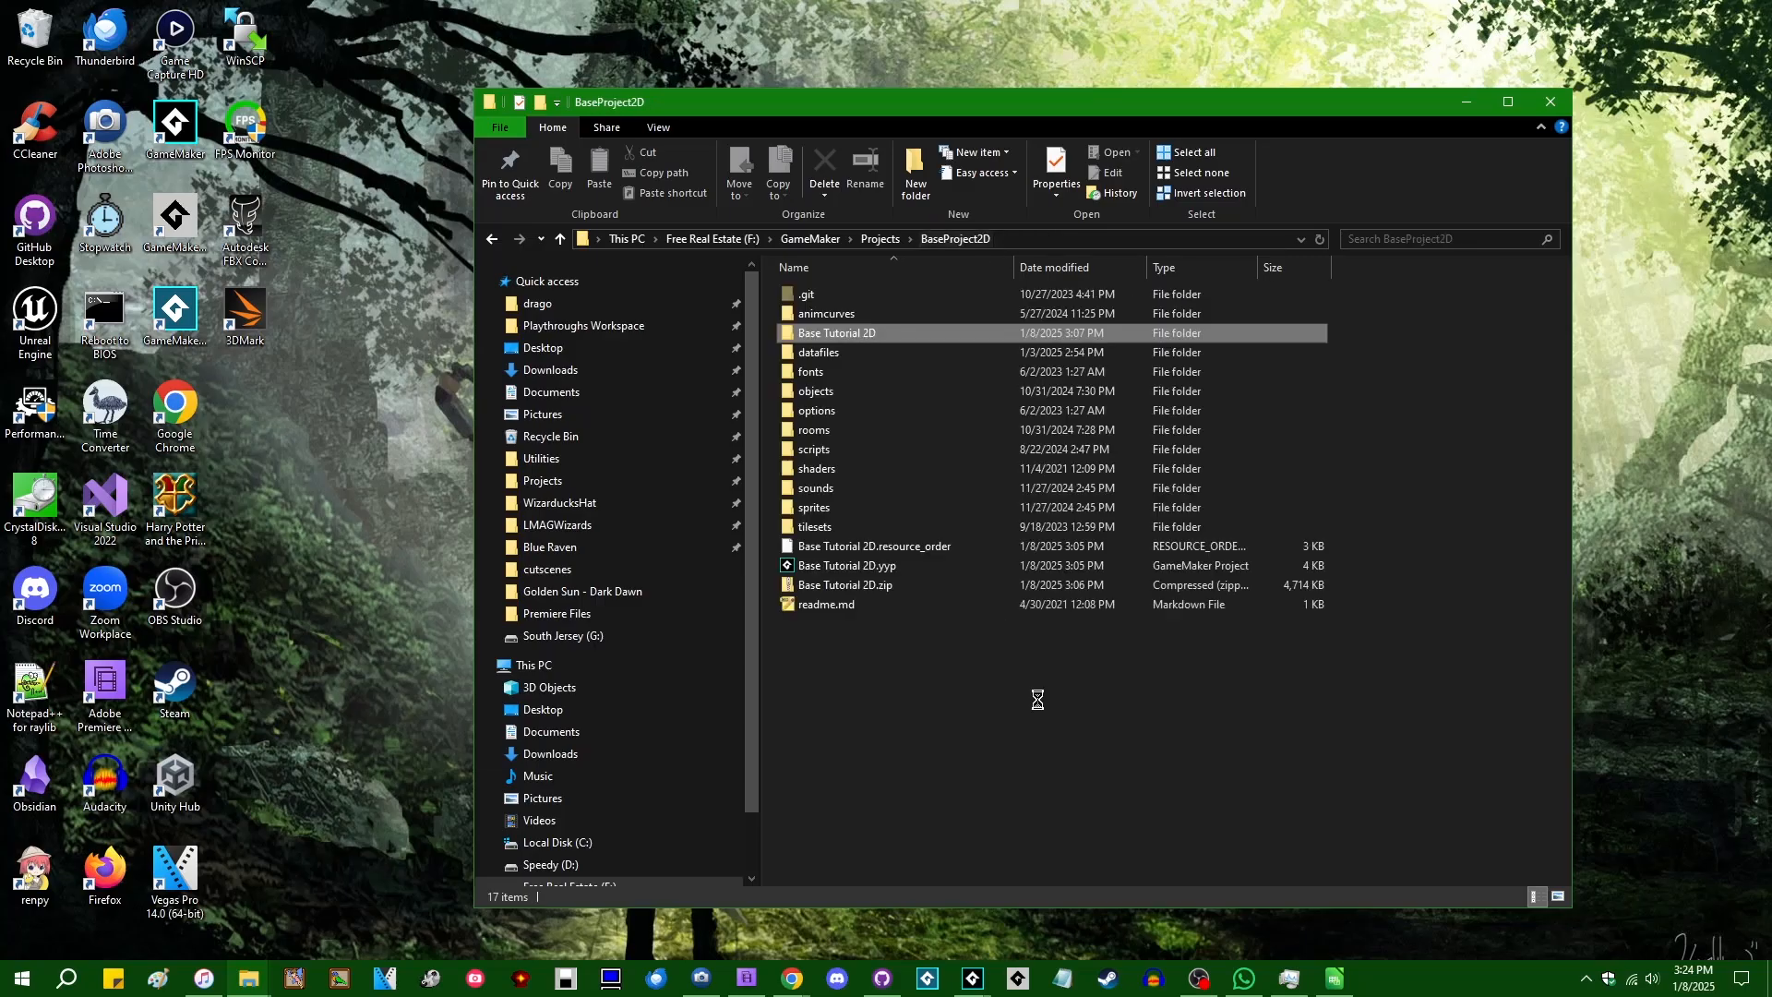
click(882, 732)
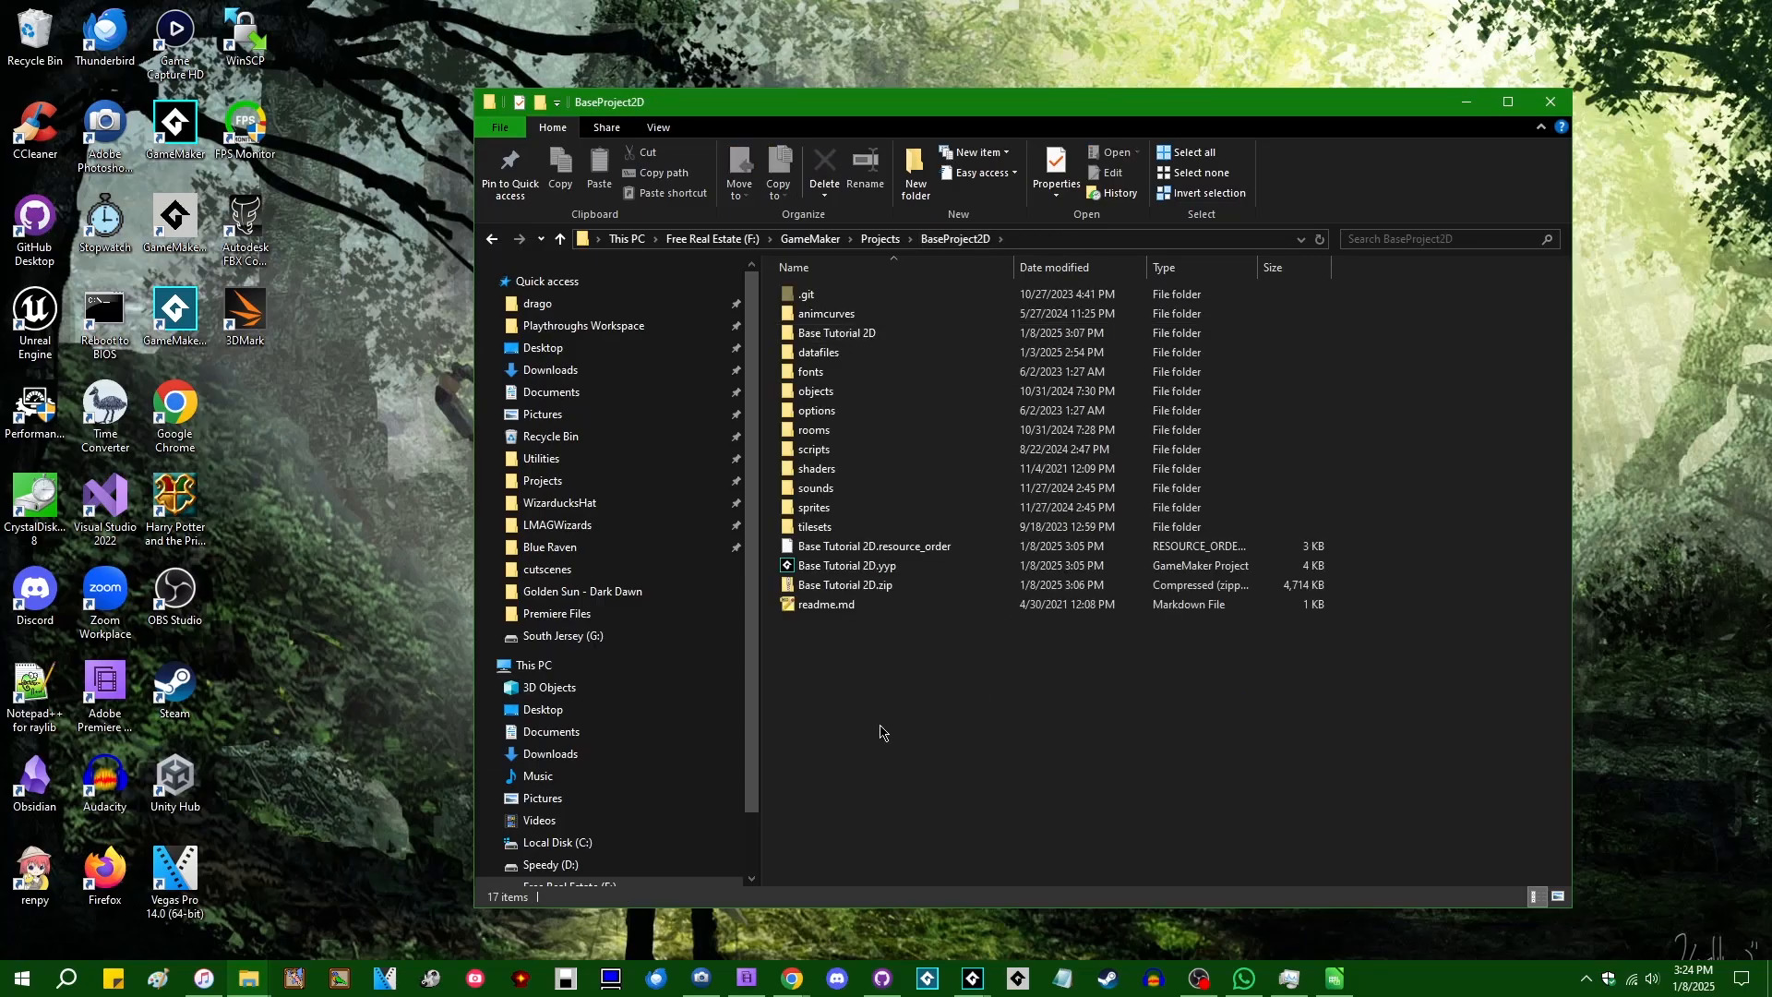
mouse_move(1024, 819)
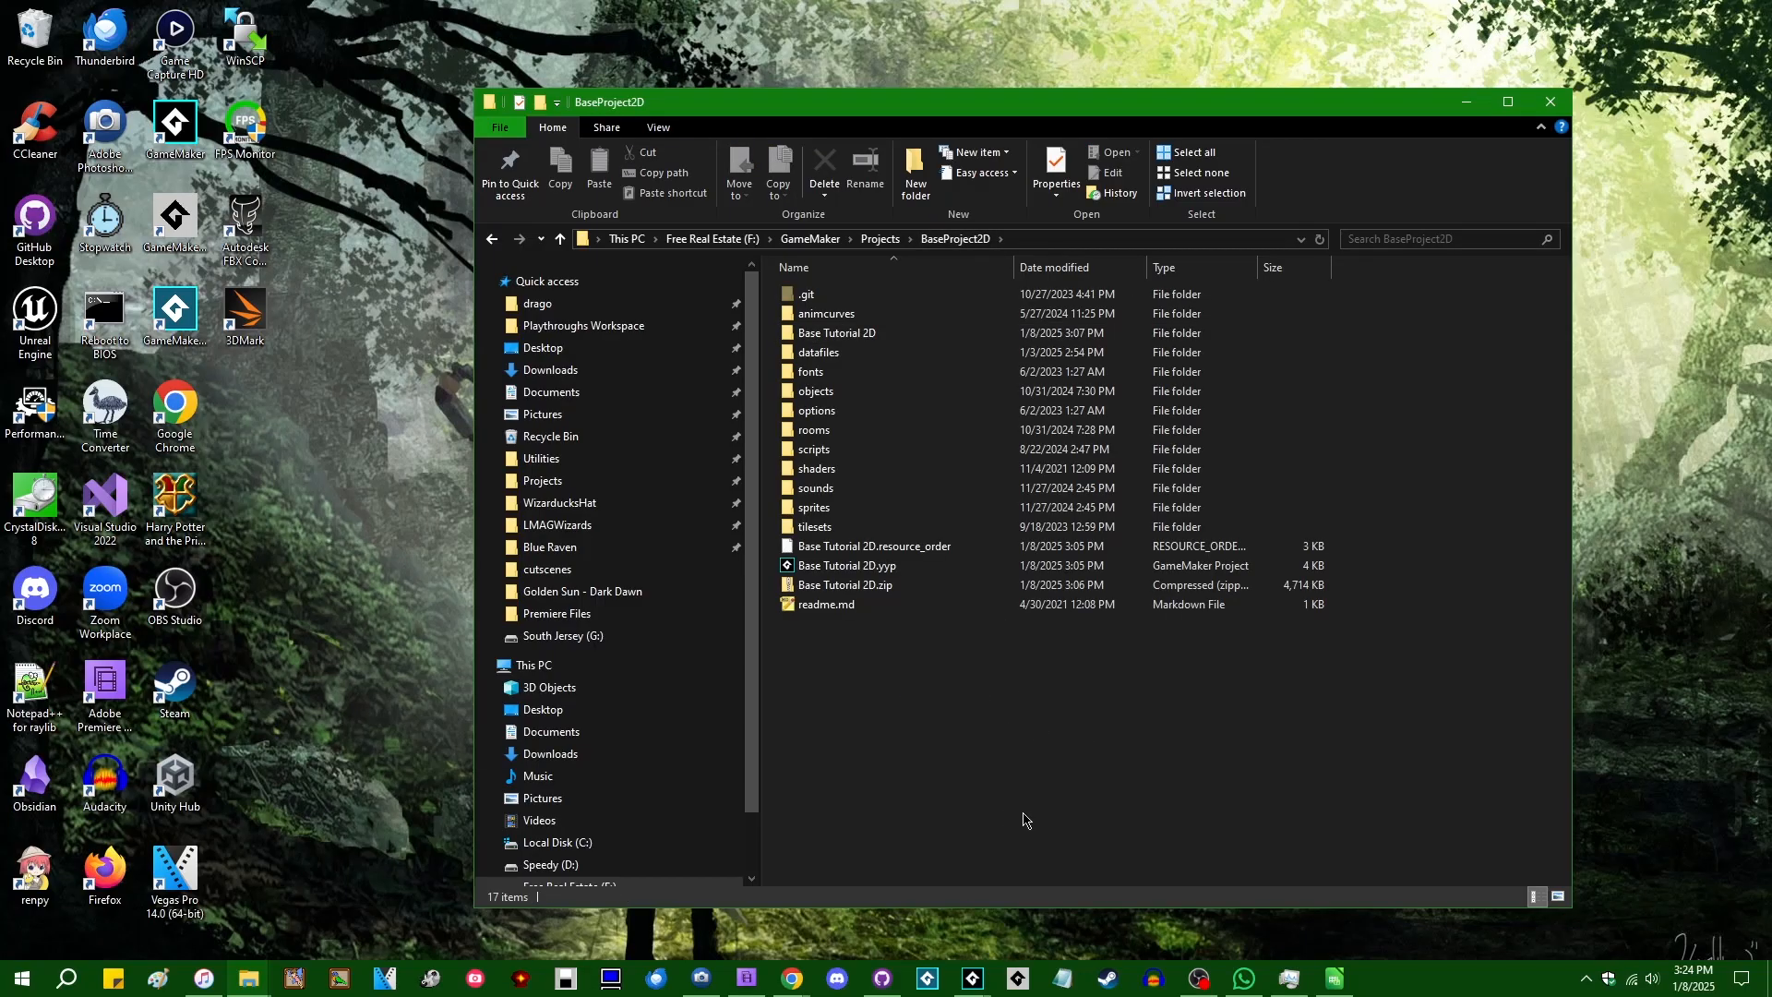
mouse_move(945, 871)
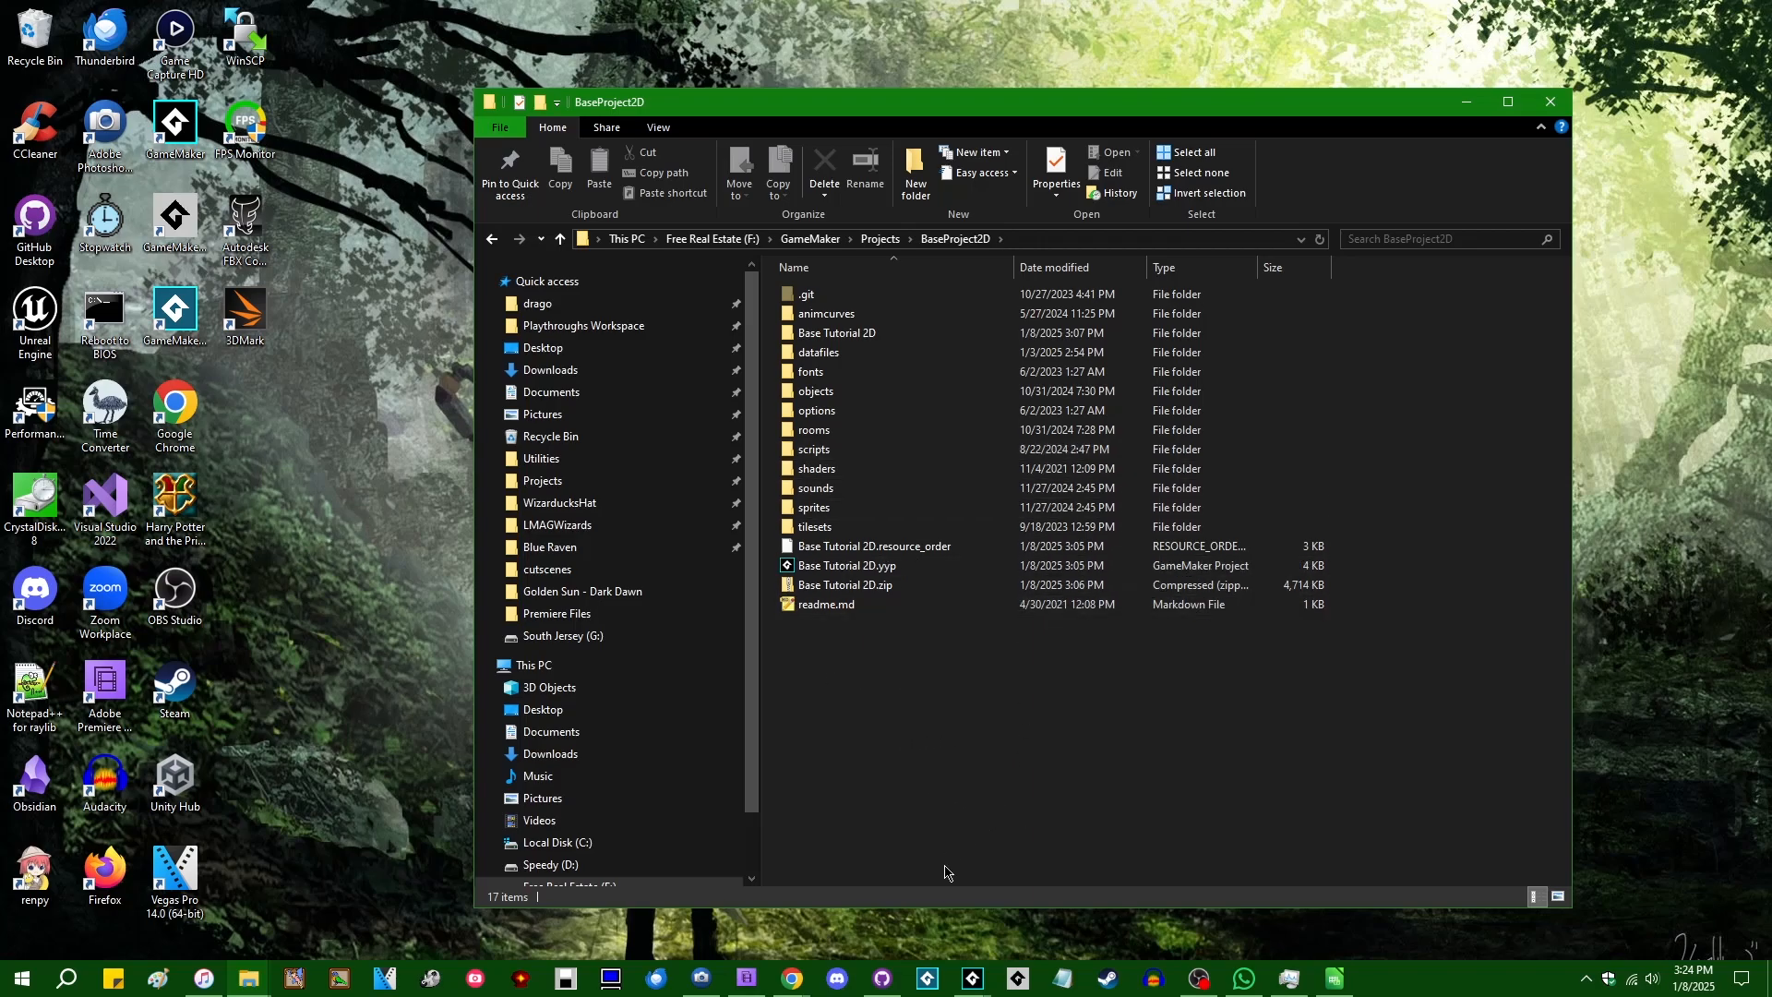
mouse_move(967, 784)
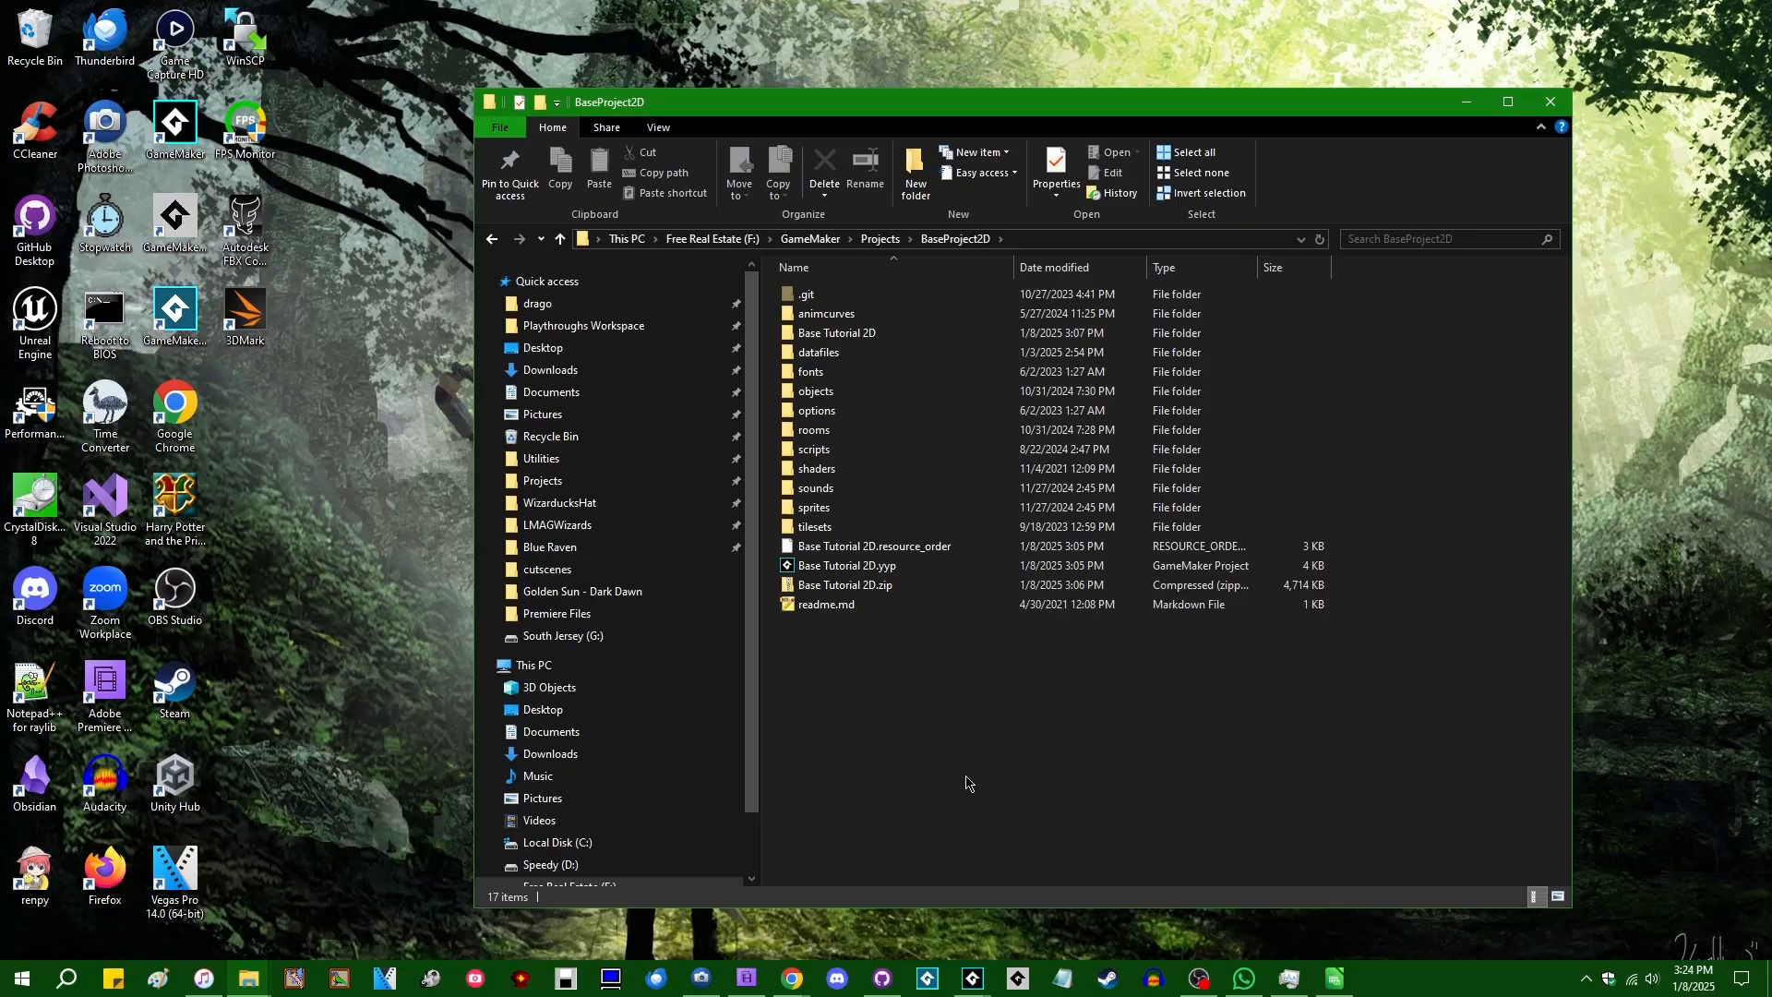
mouse_move(1109, 781)
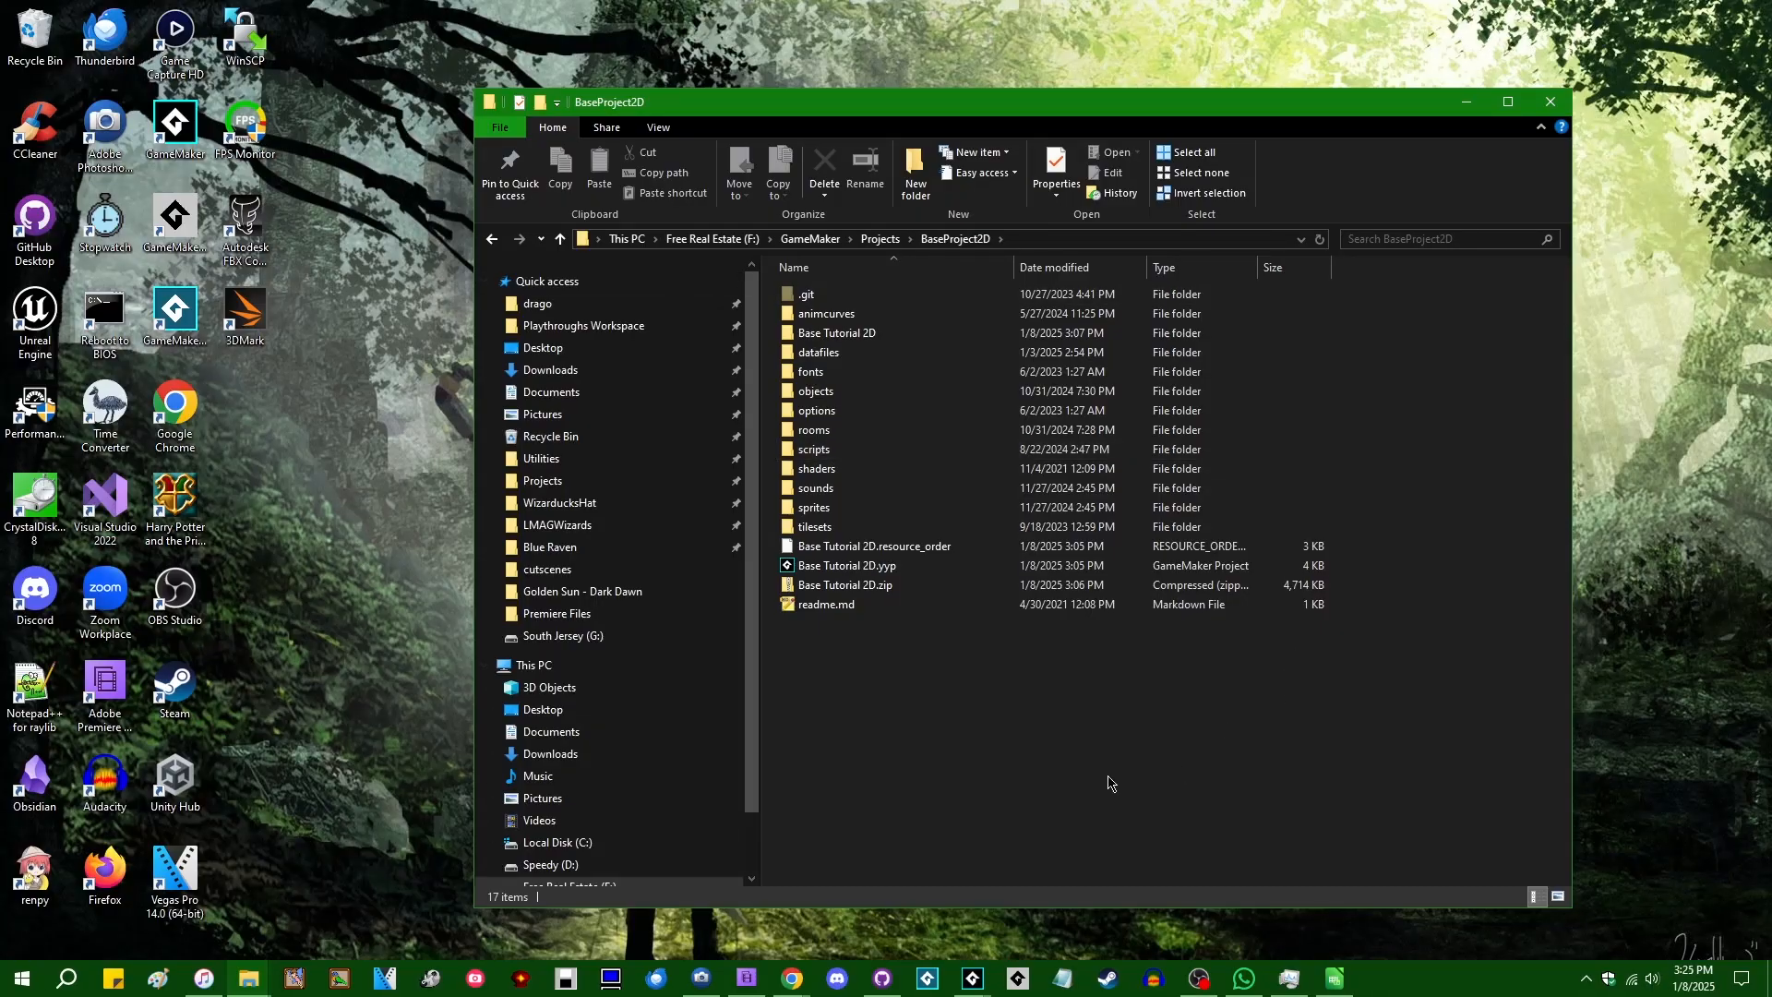
mouse_move(1313, 695)
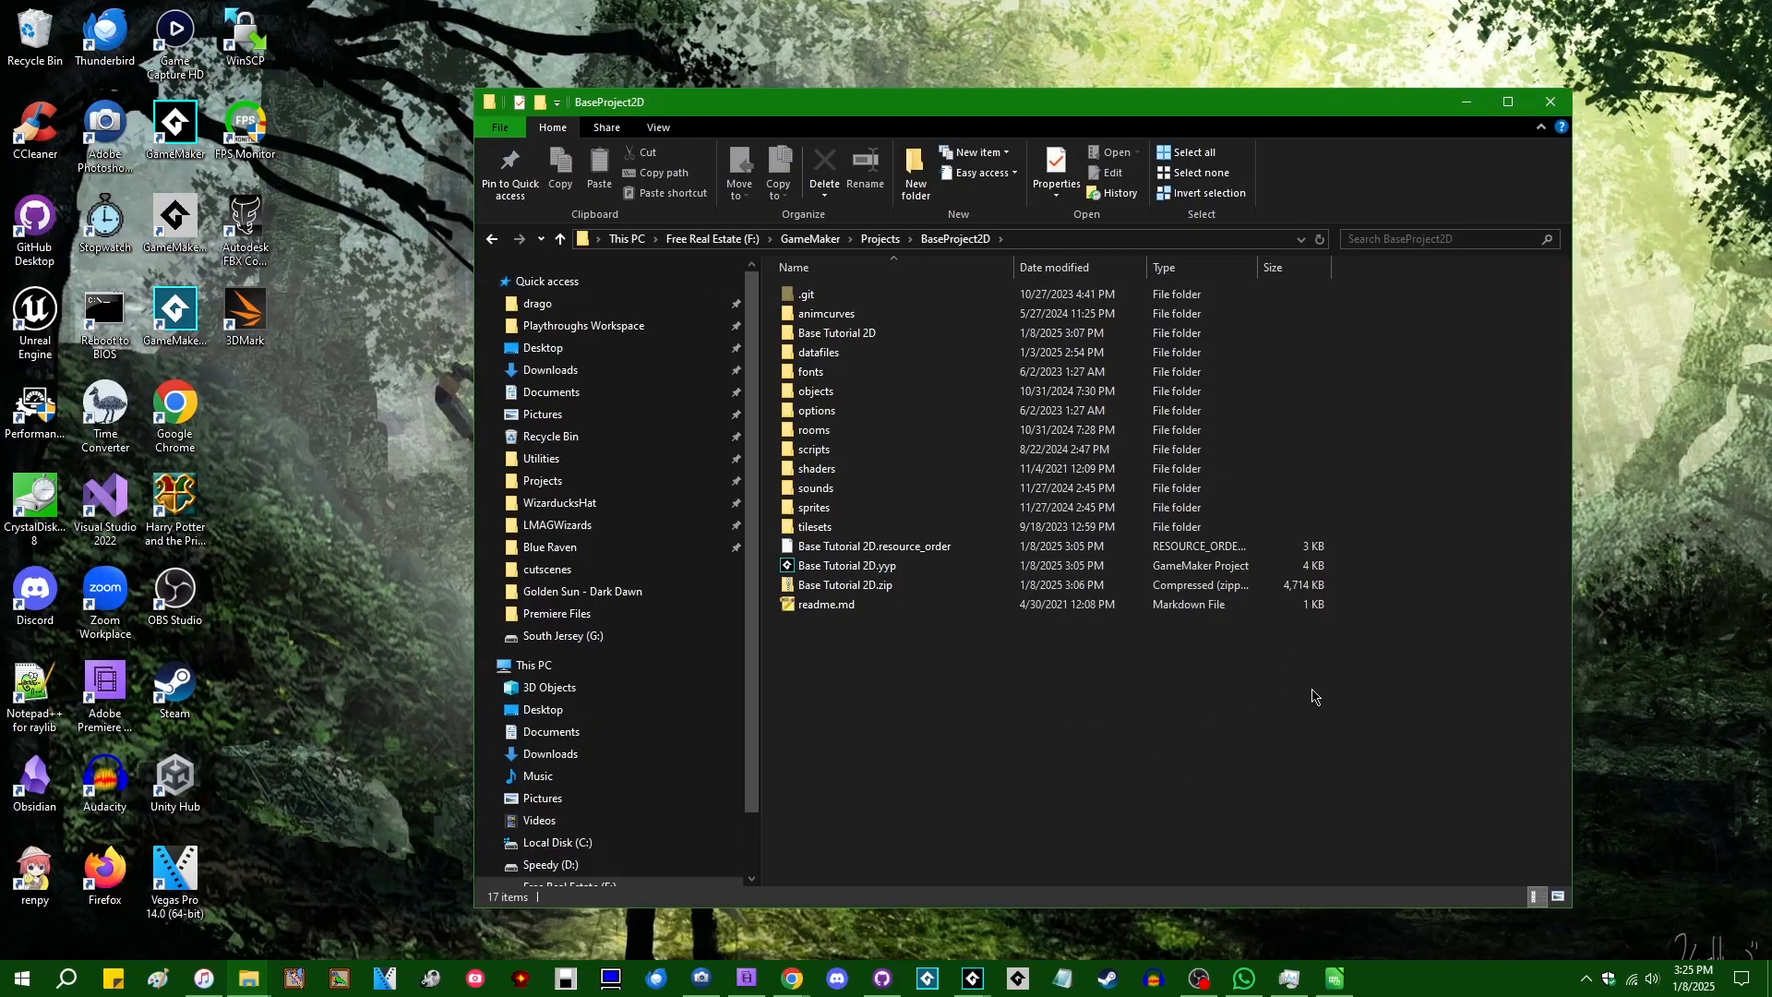
mouse_move(1139, 754)
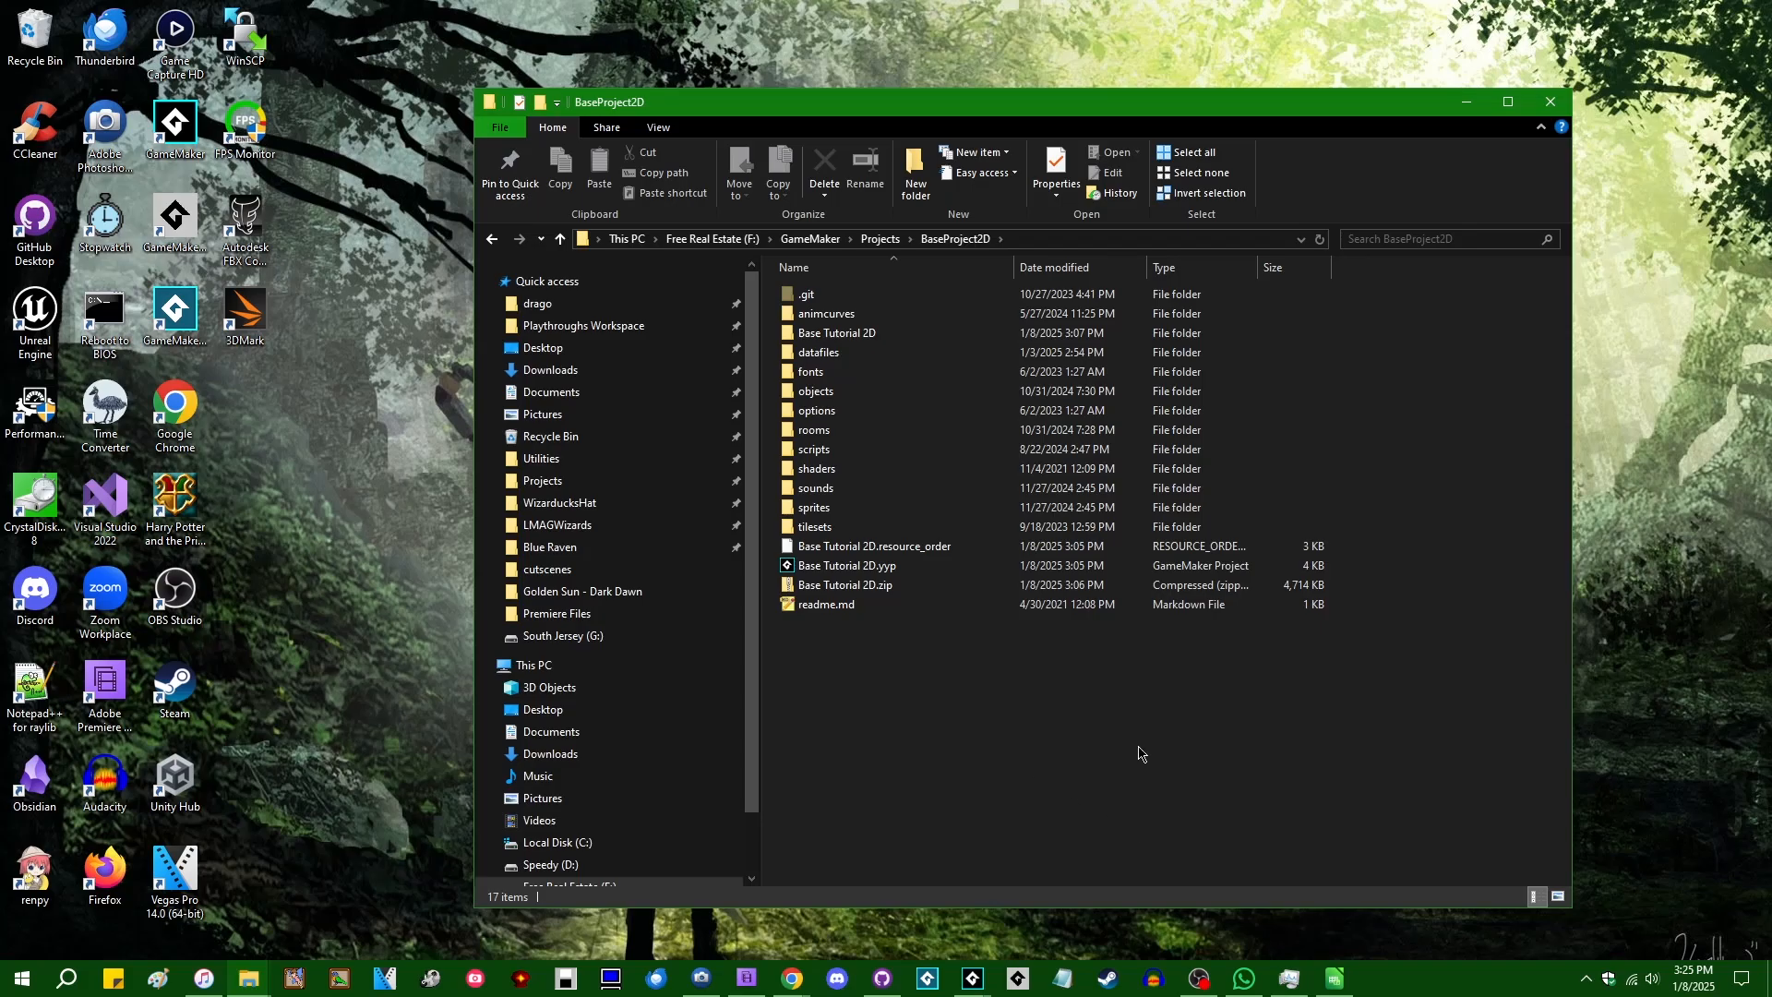
mouse_move(956, 834)
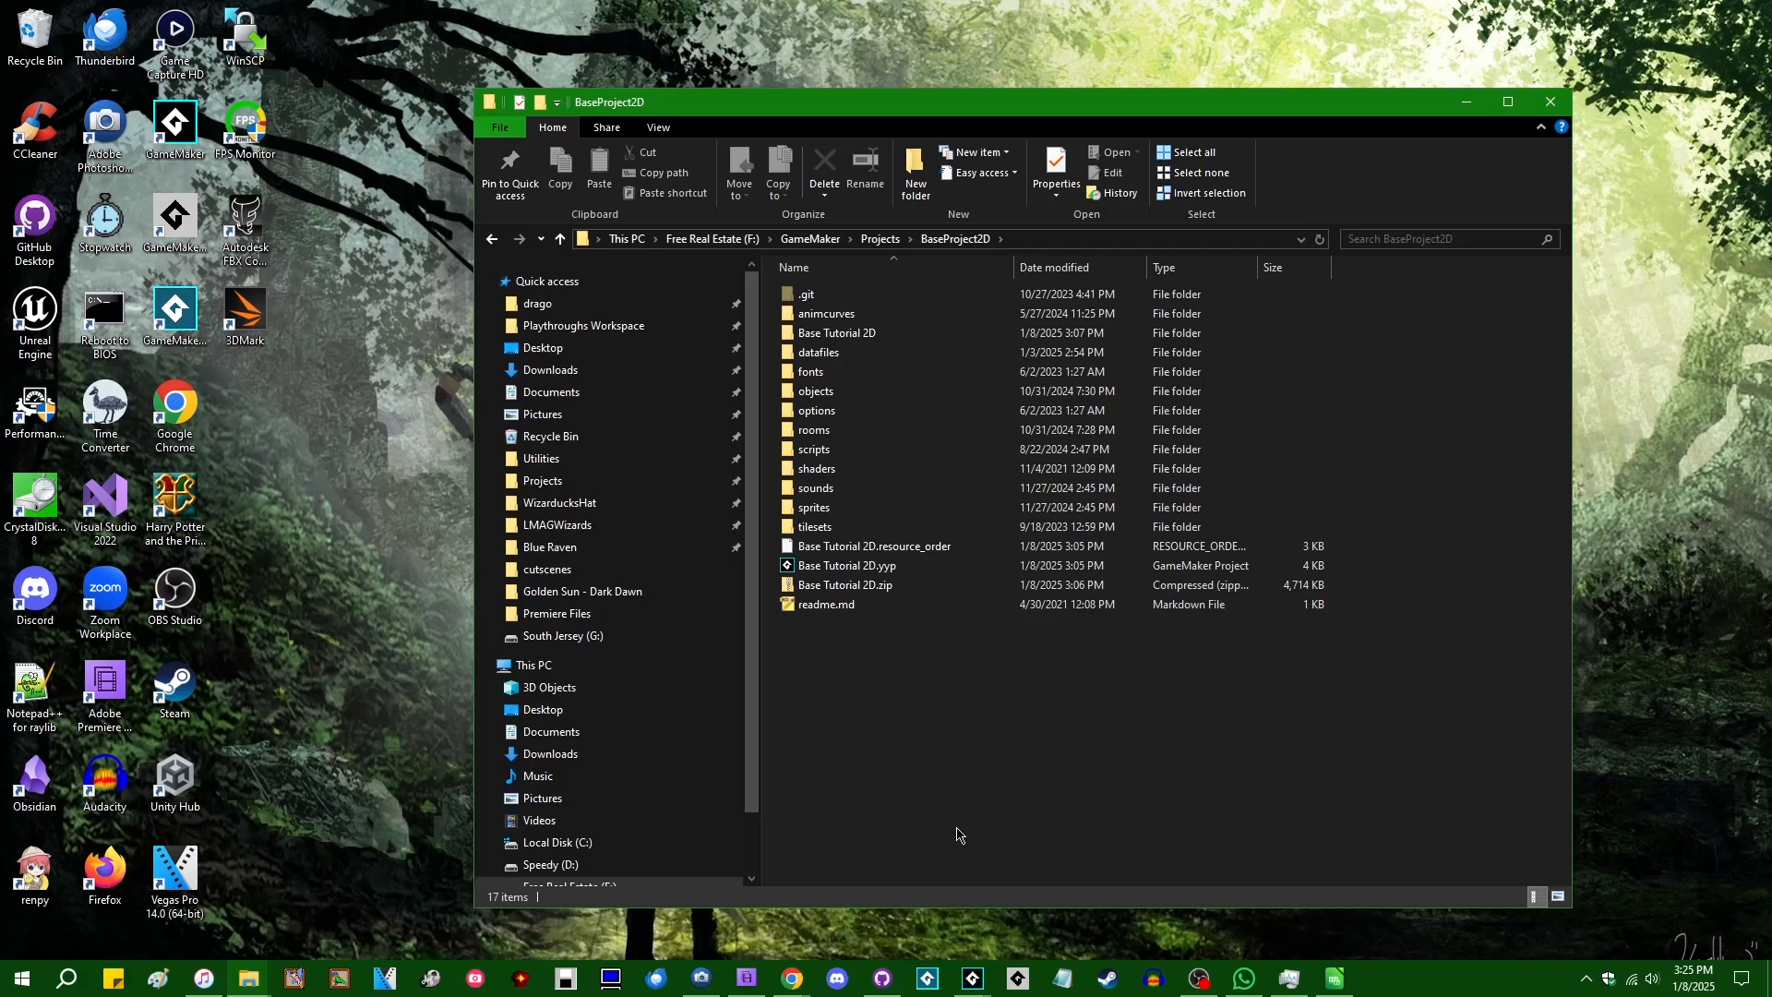
mouse_move(1008, 780)
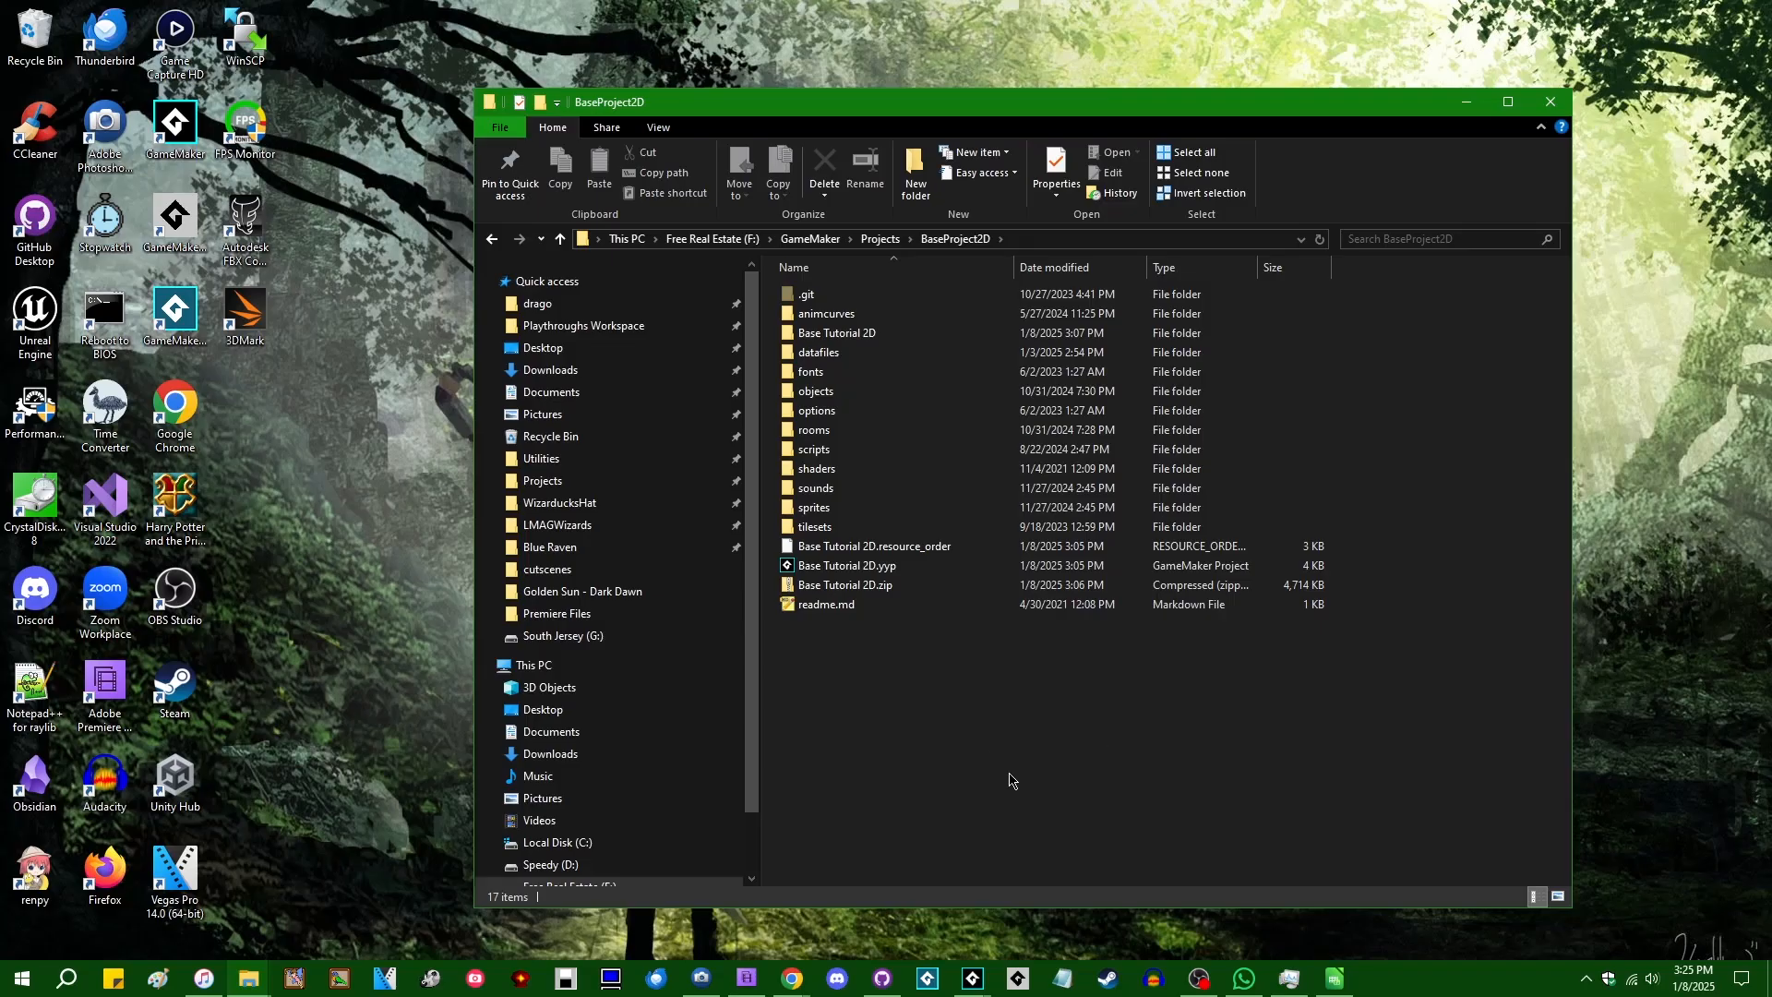
mouse_move(1114, 813)
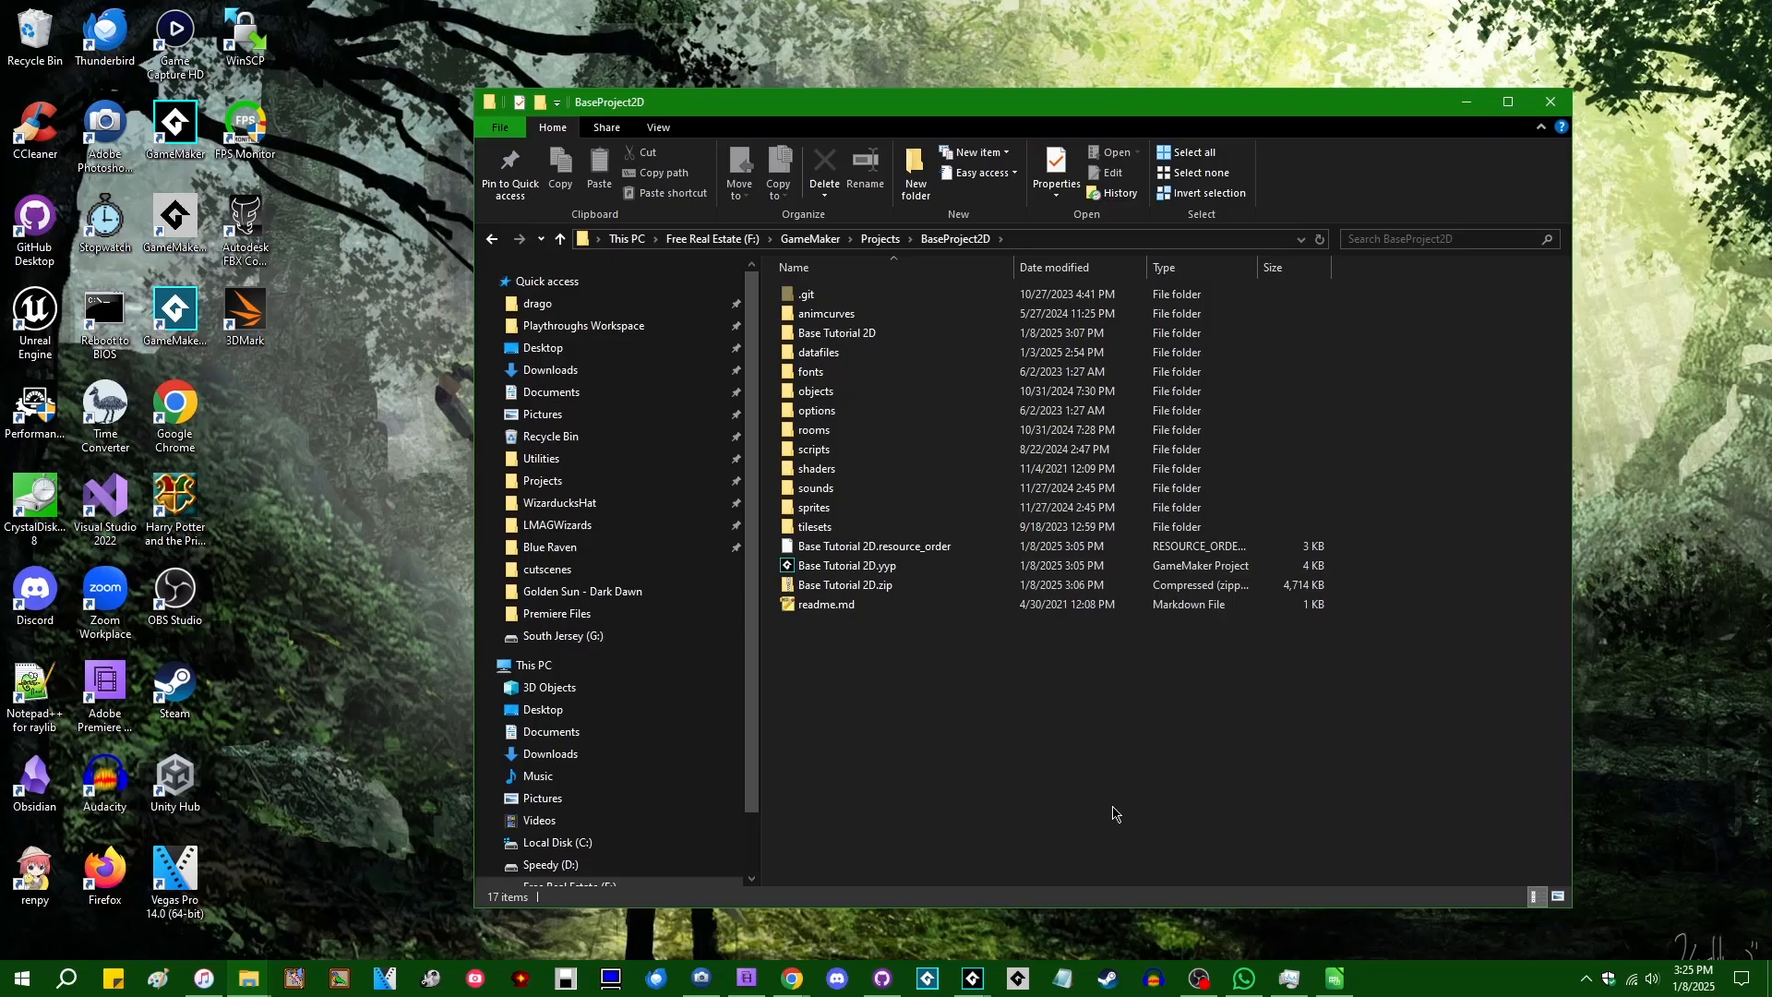
mouse_move(1067, 745)
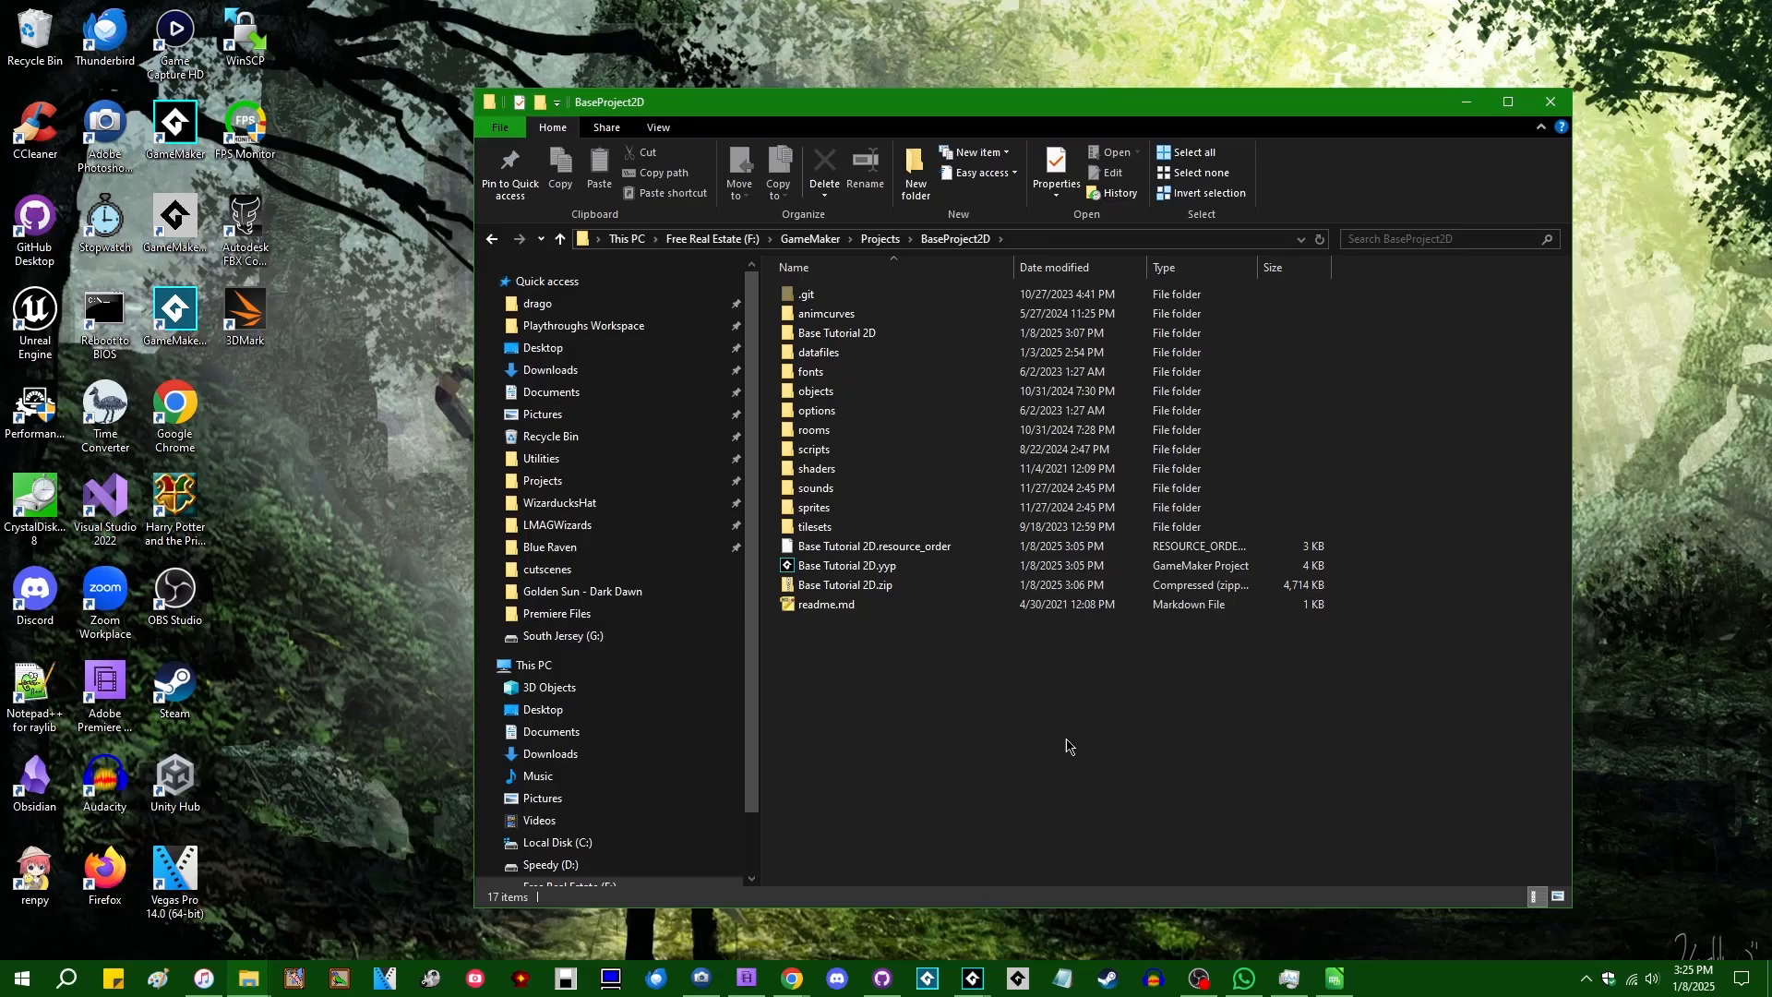
mouse_move(1031, 749)
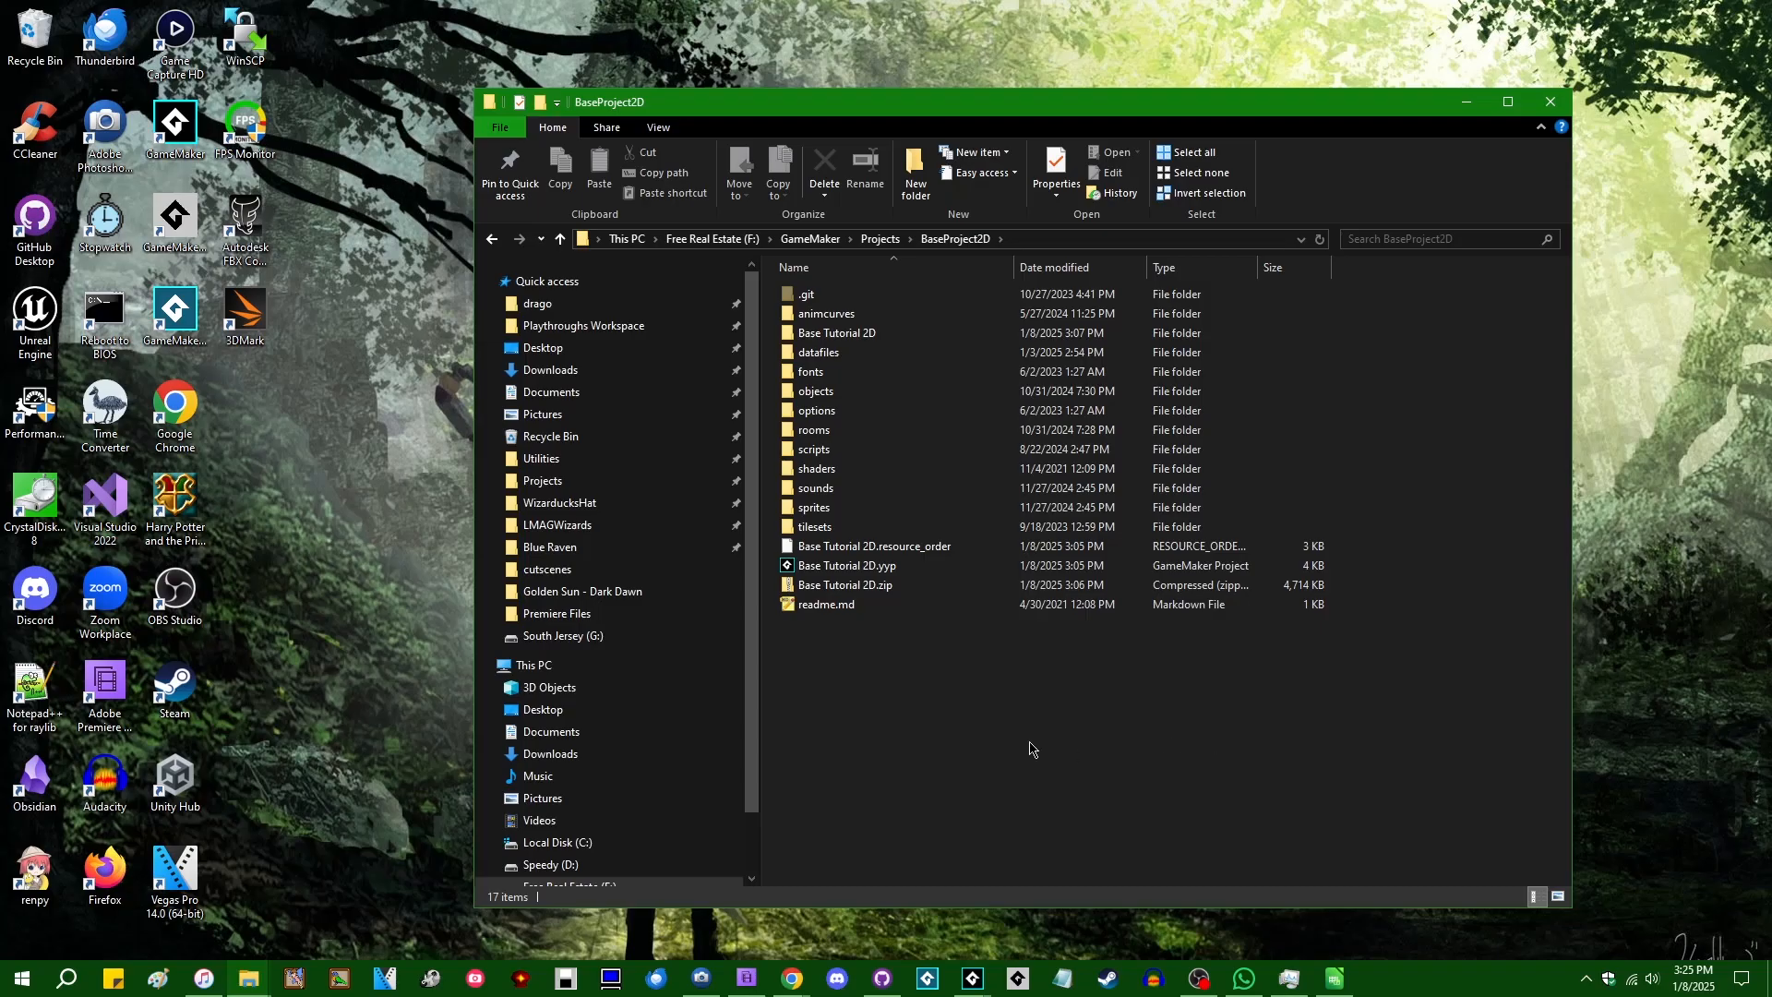
mouse_move(1325, 709)
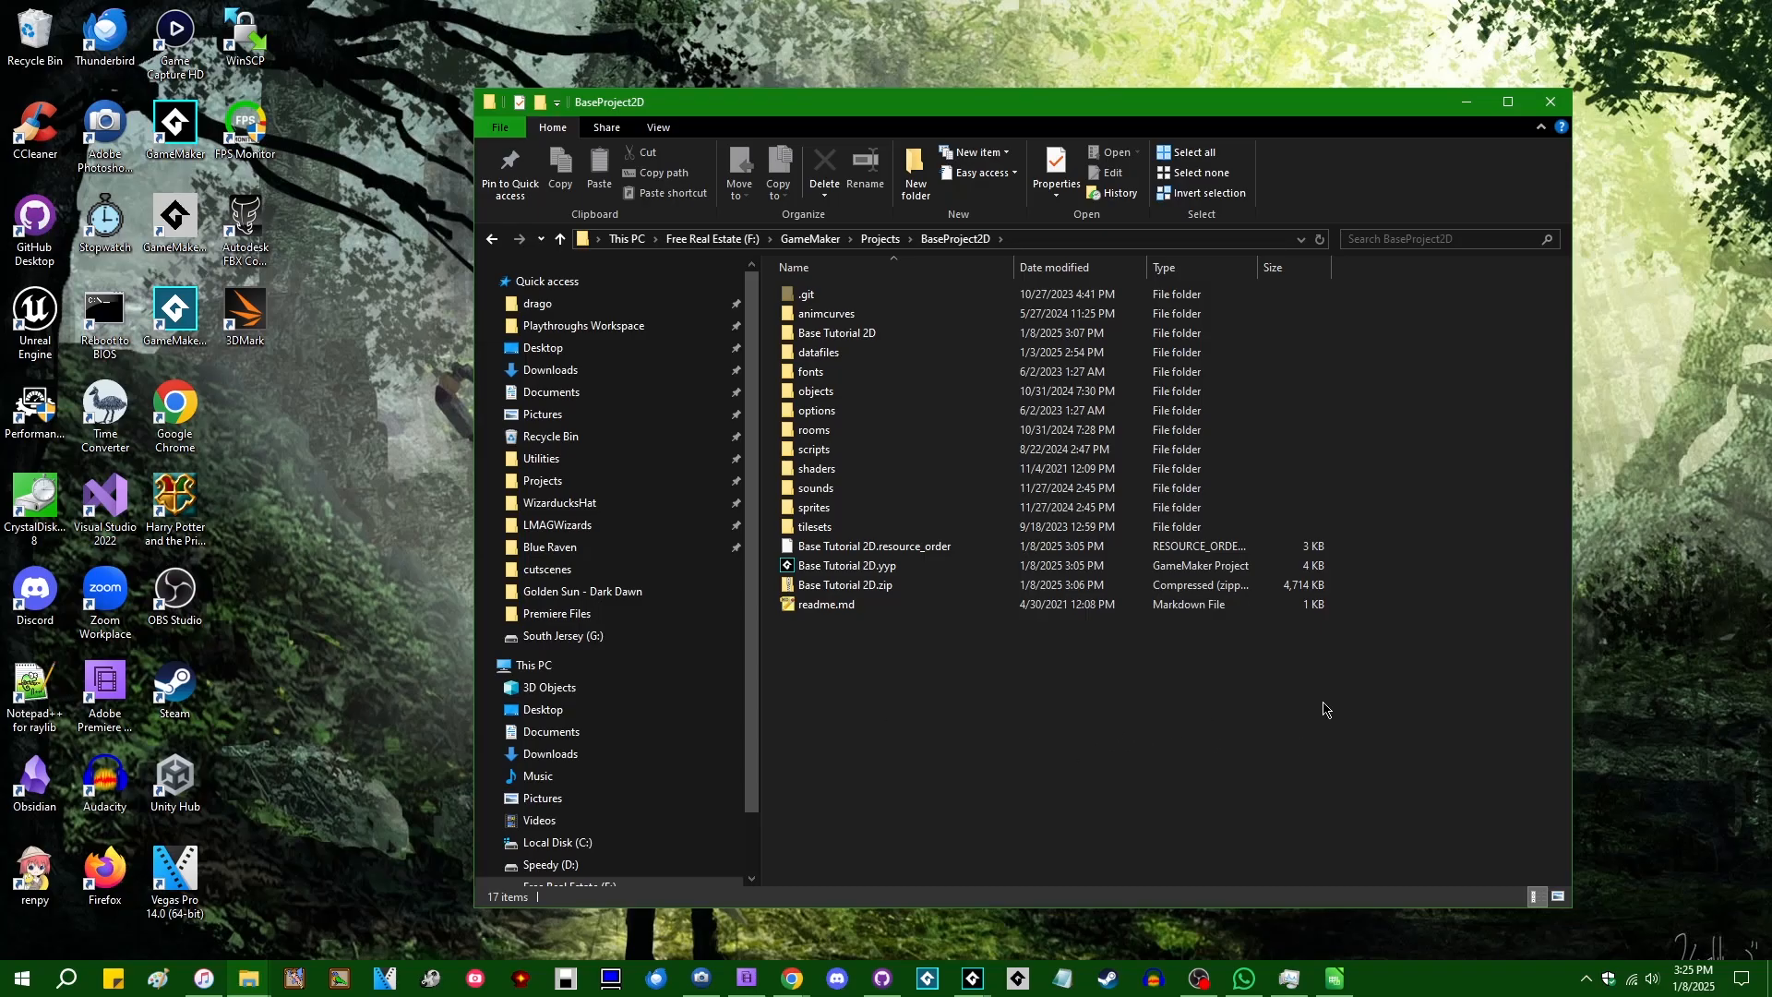
mouse_move(1238, 720)
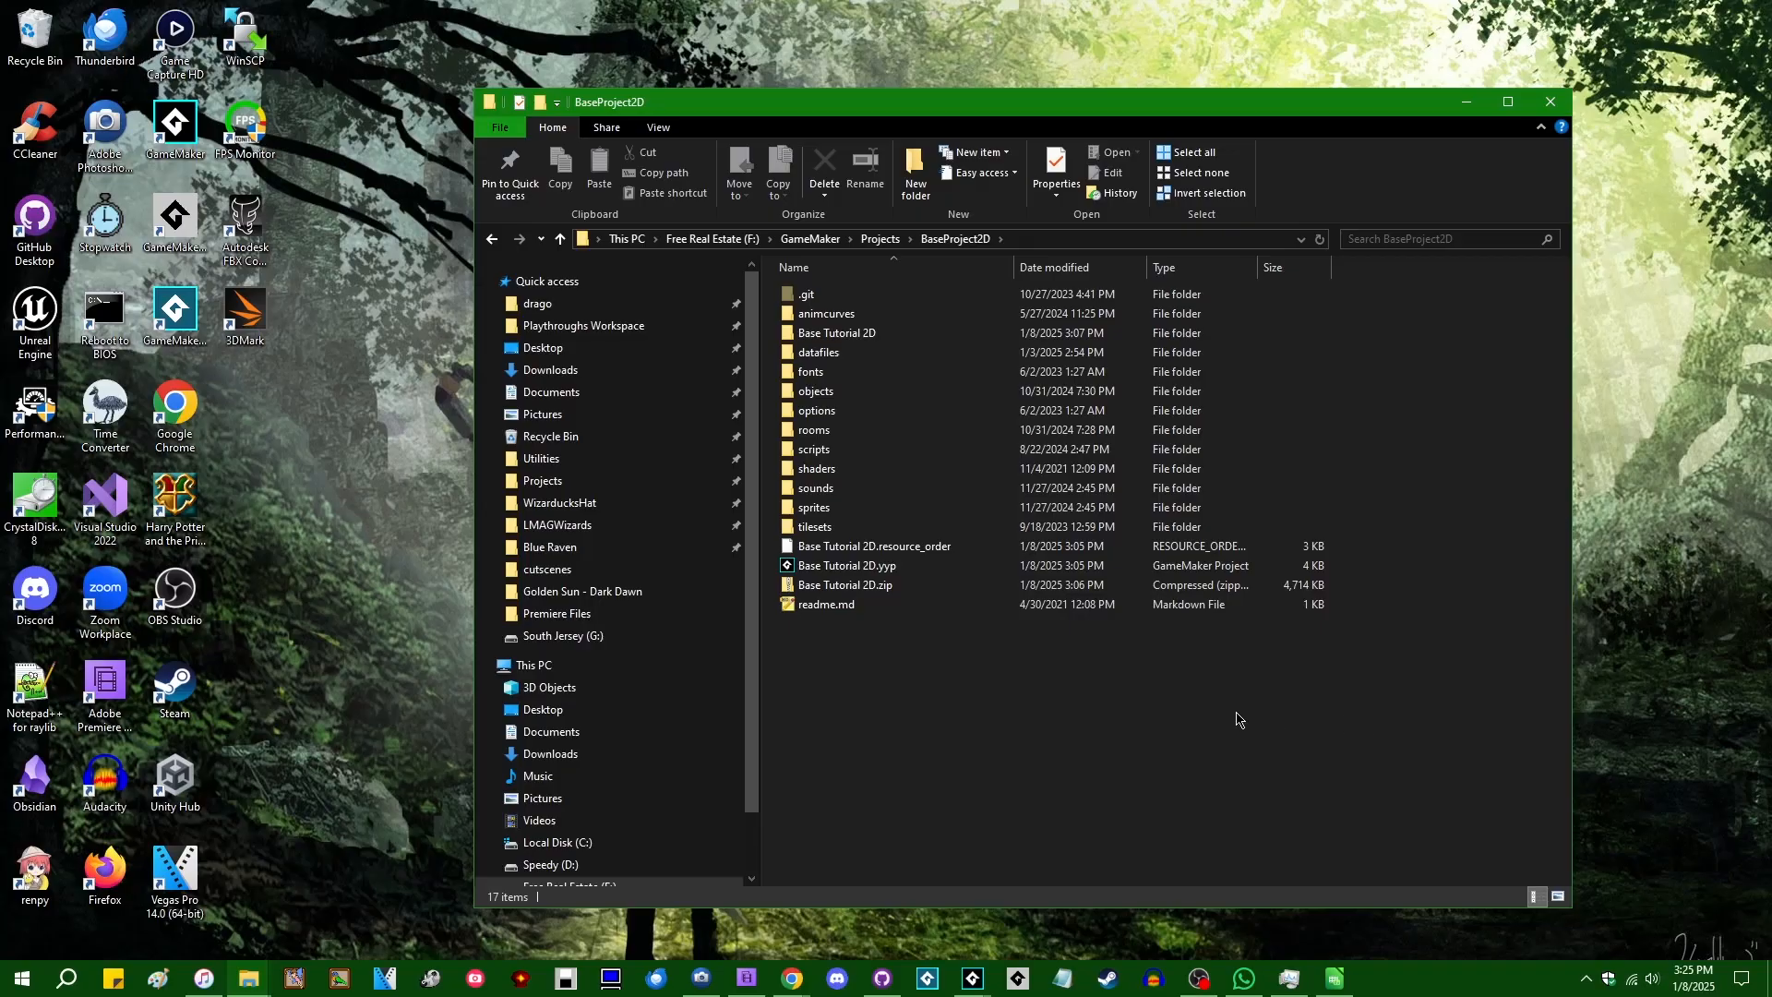
mouse_move(1202, 787)
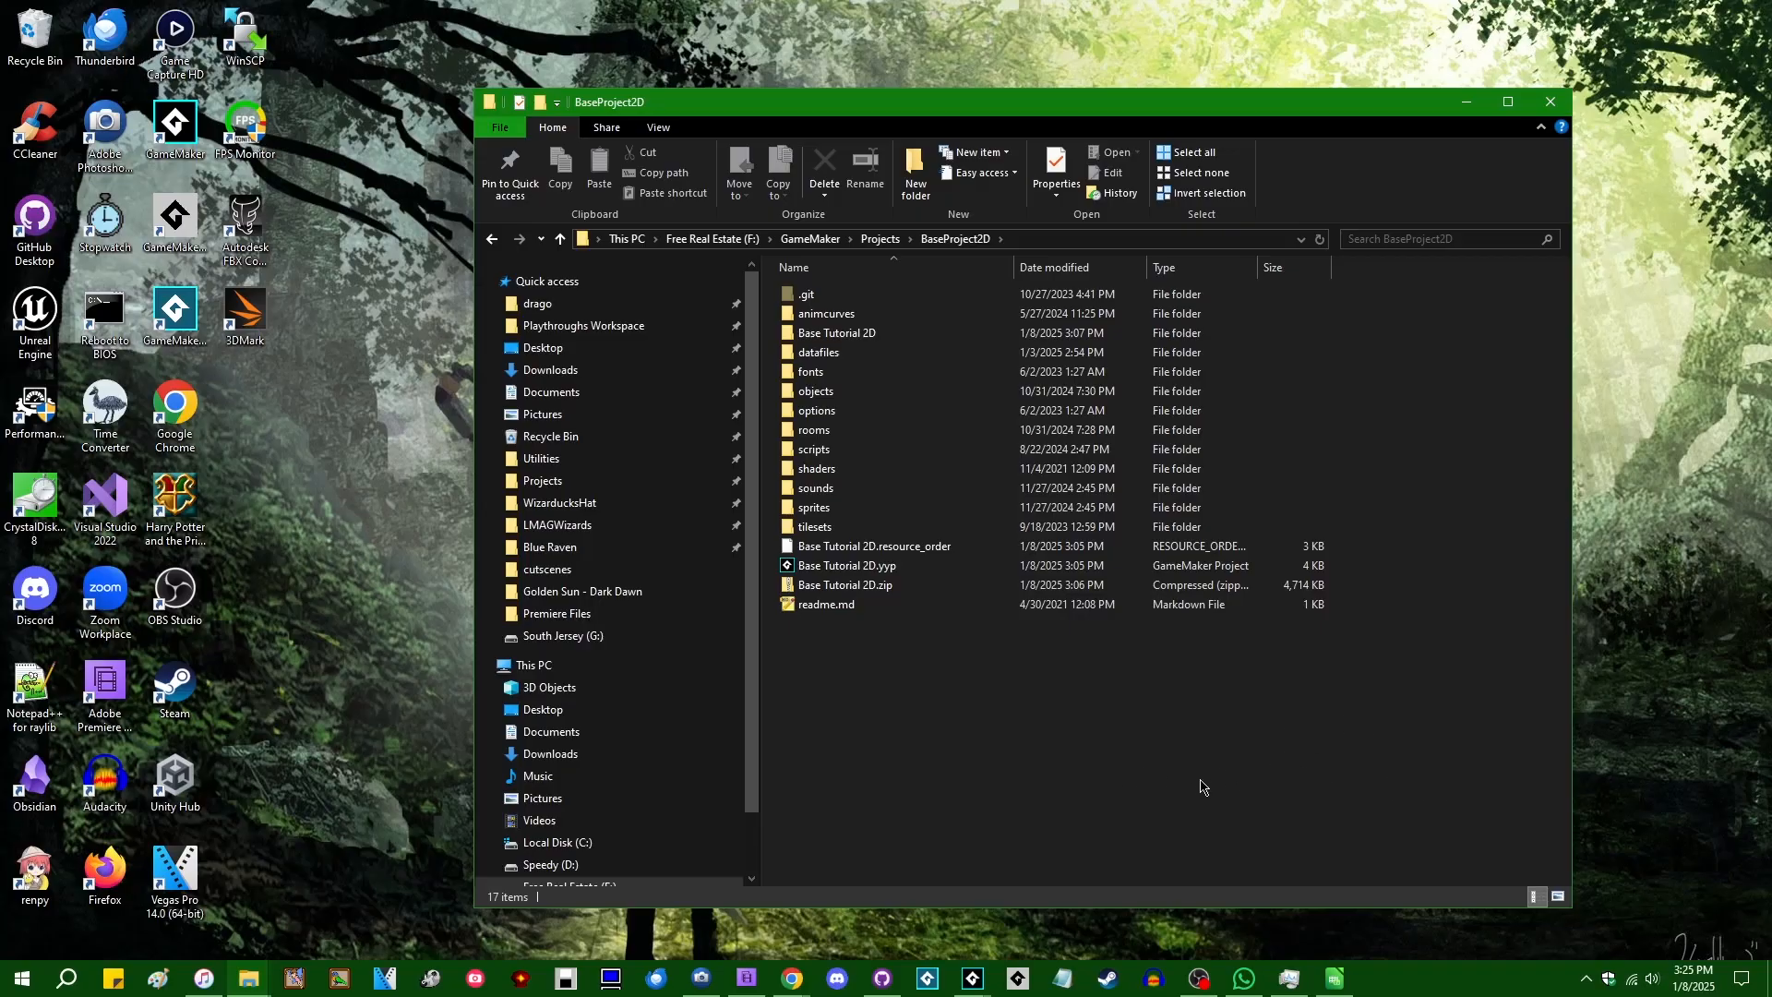